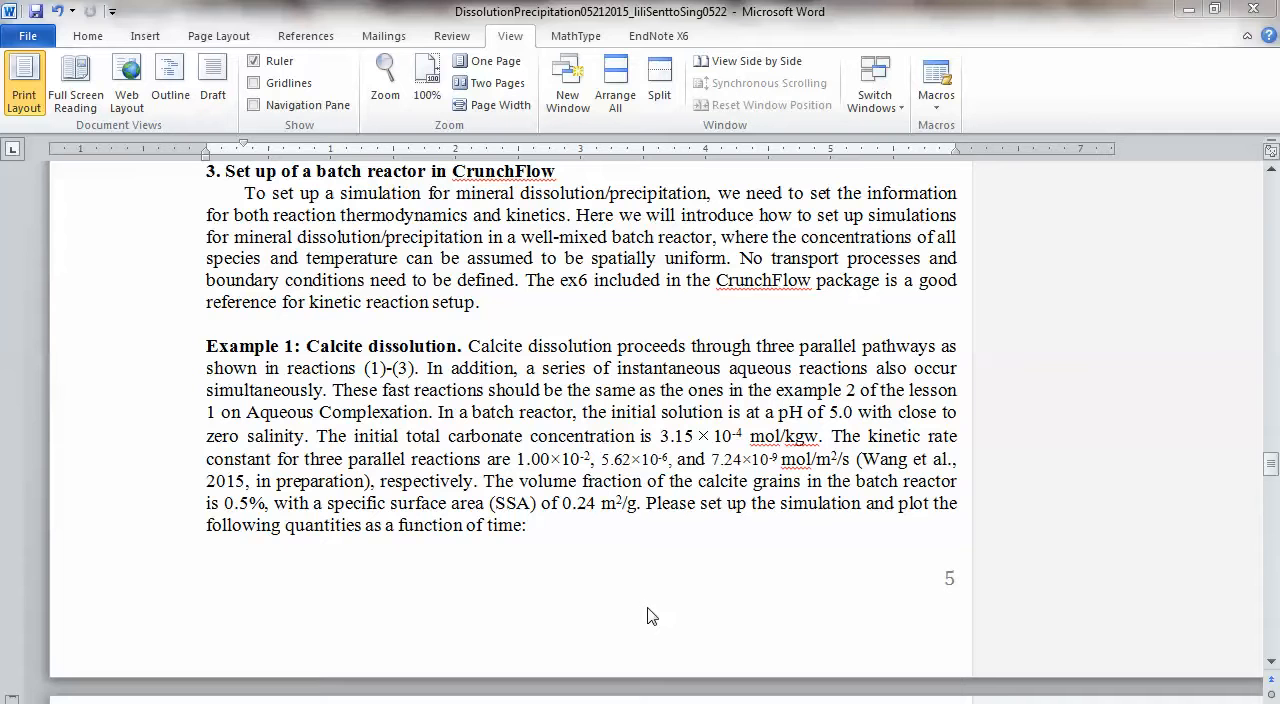
mouse_move(664, 540)
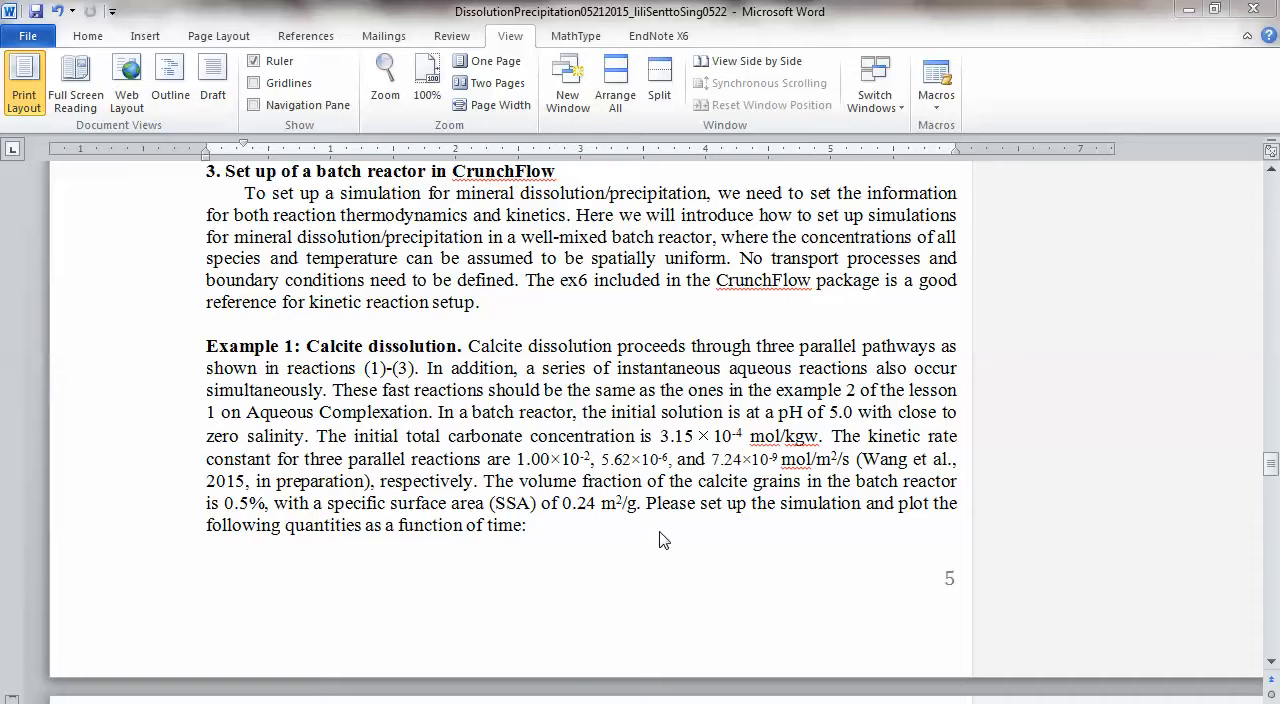
Insert 'the saturation' before IAP/Keq in item 3 of the quantities list.
scroll(down, 3)
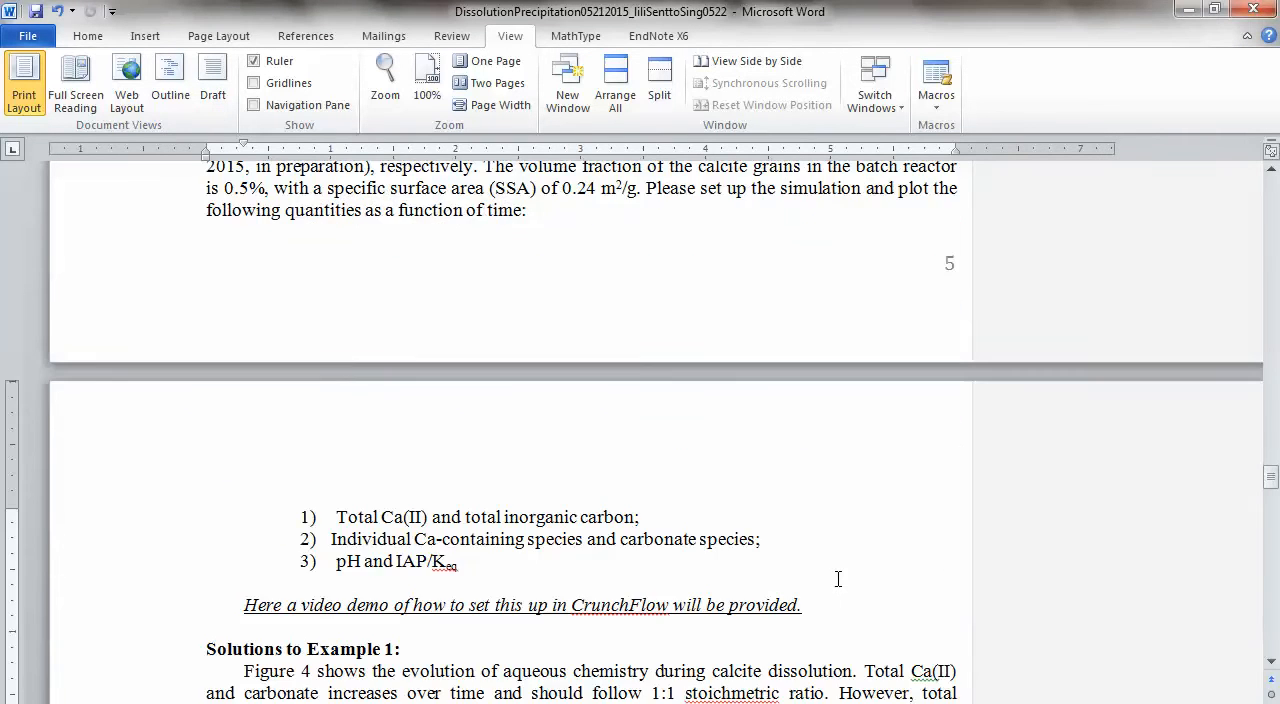
scroll(up, 3)
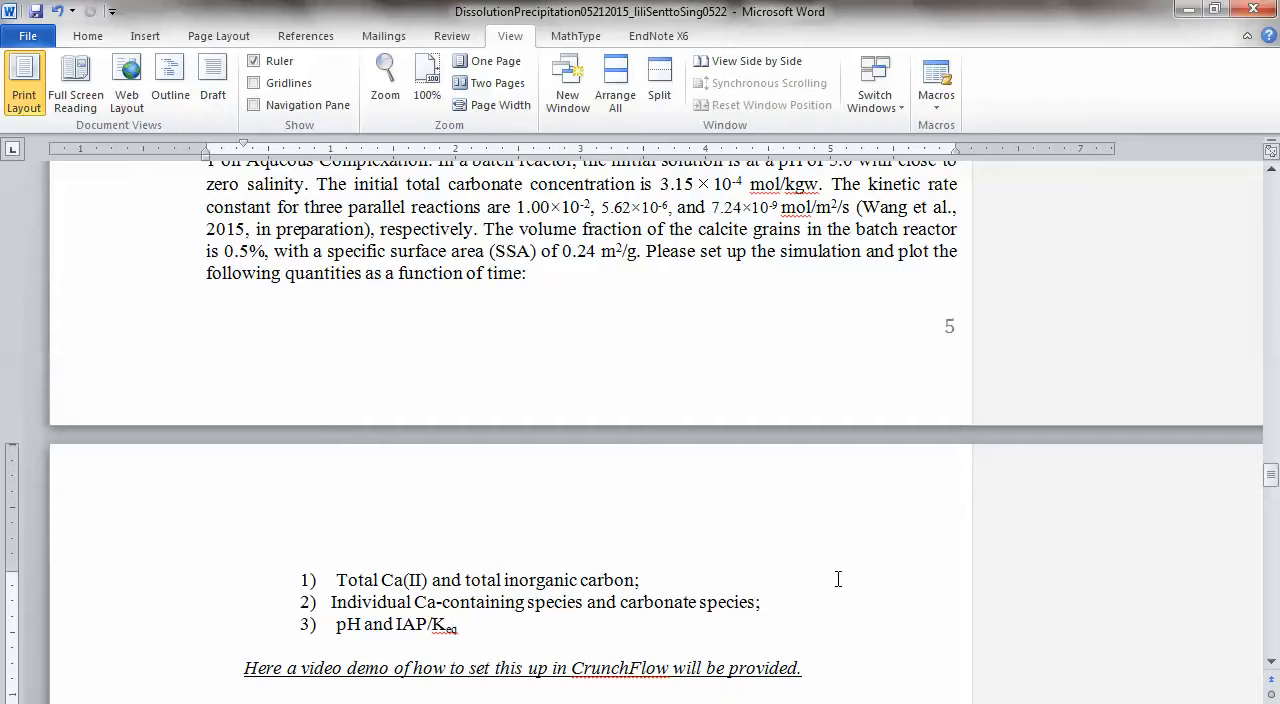
mouse_move(712, 602)
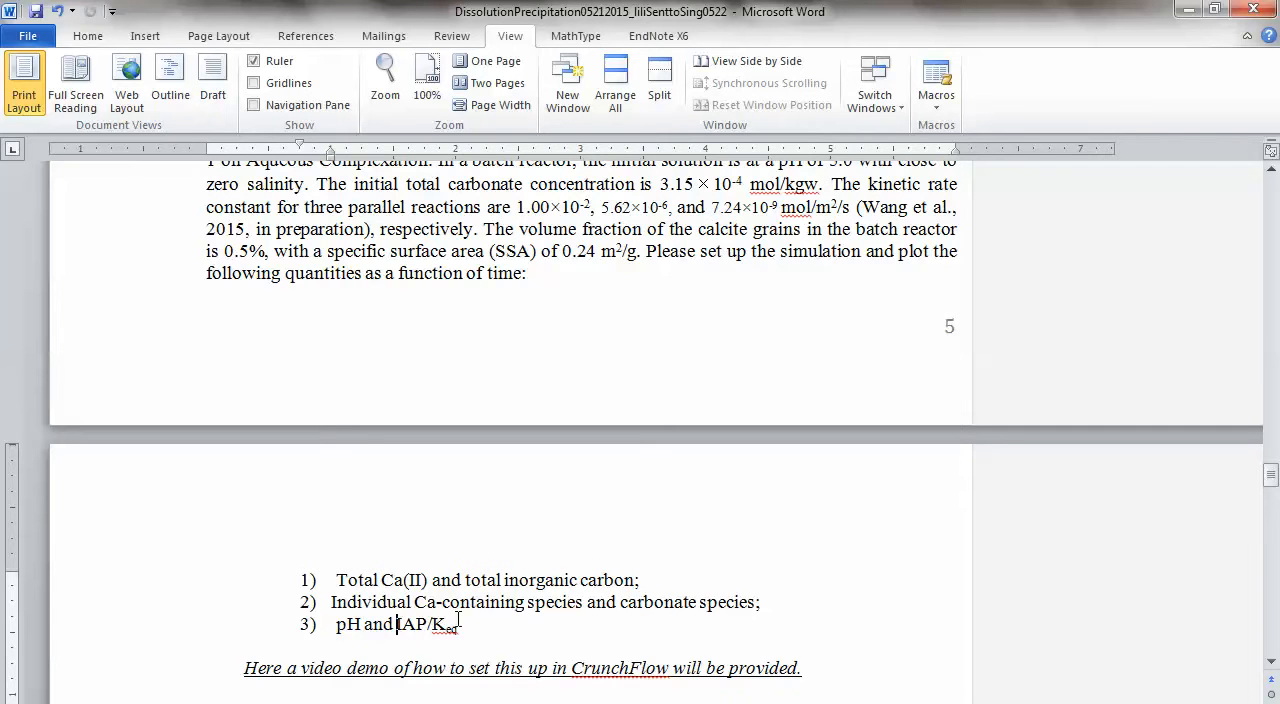
text(the sat)
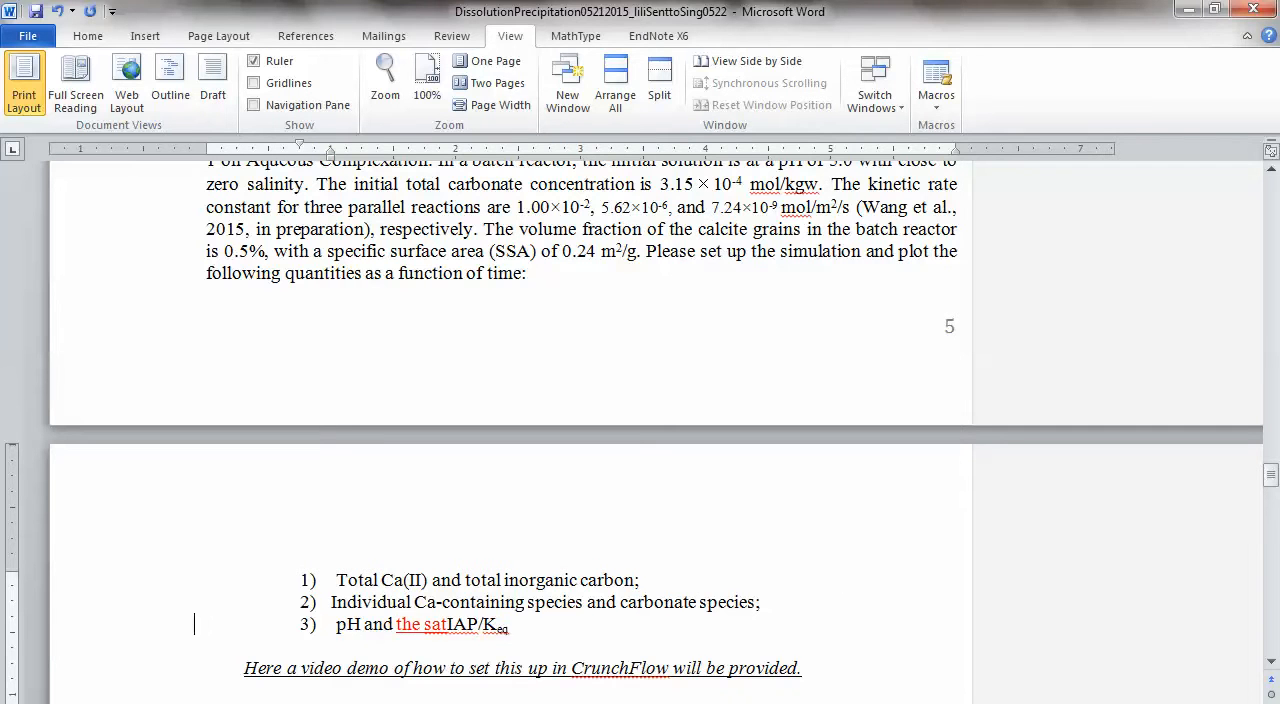
text(uration)
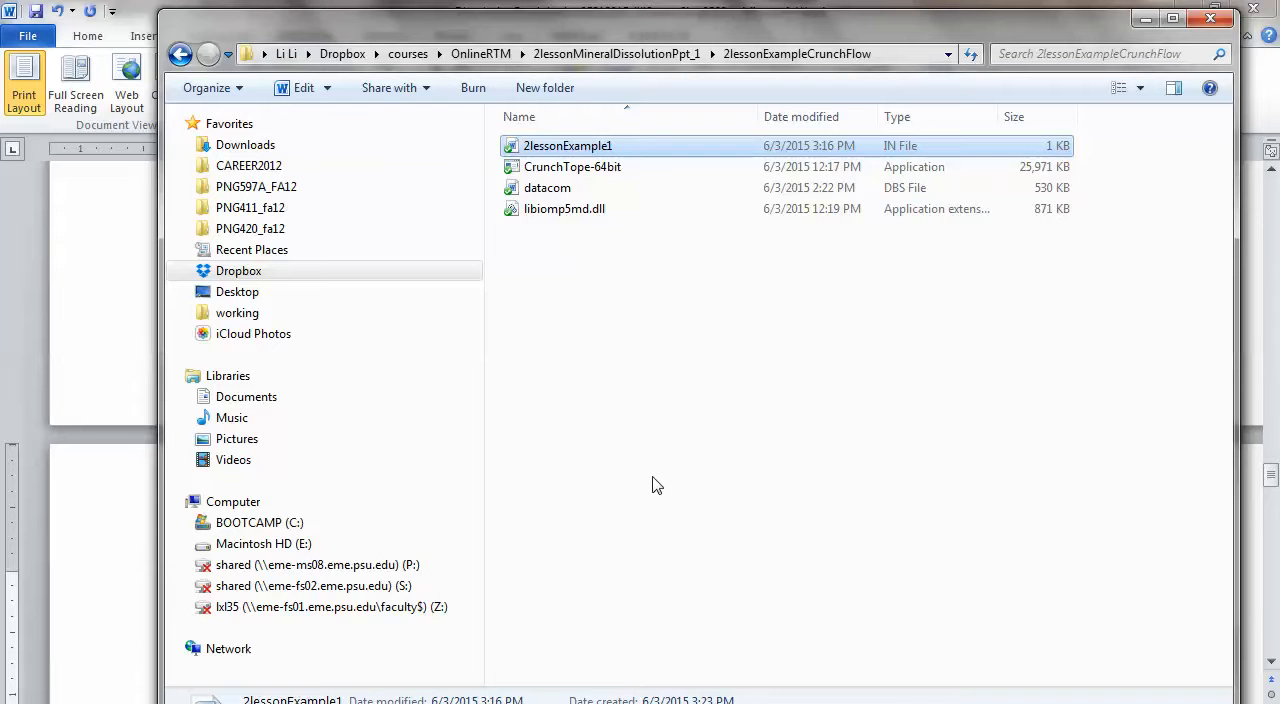
mouse_move(634, 246)
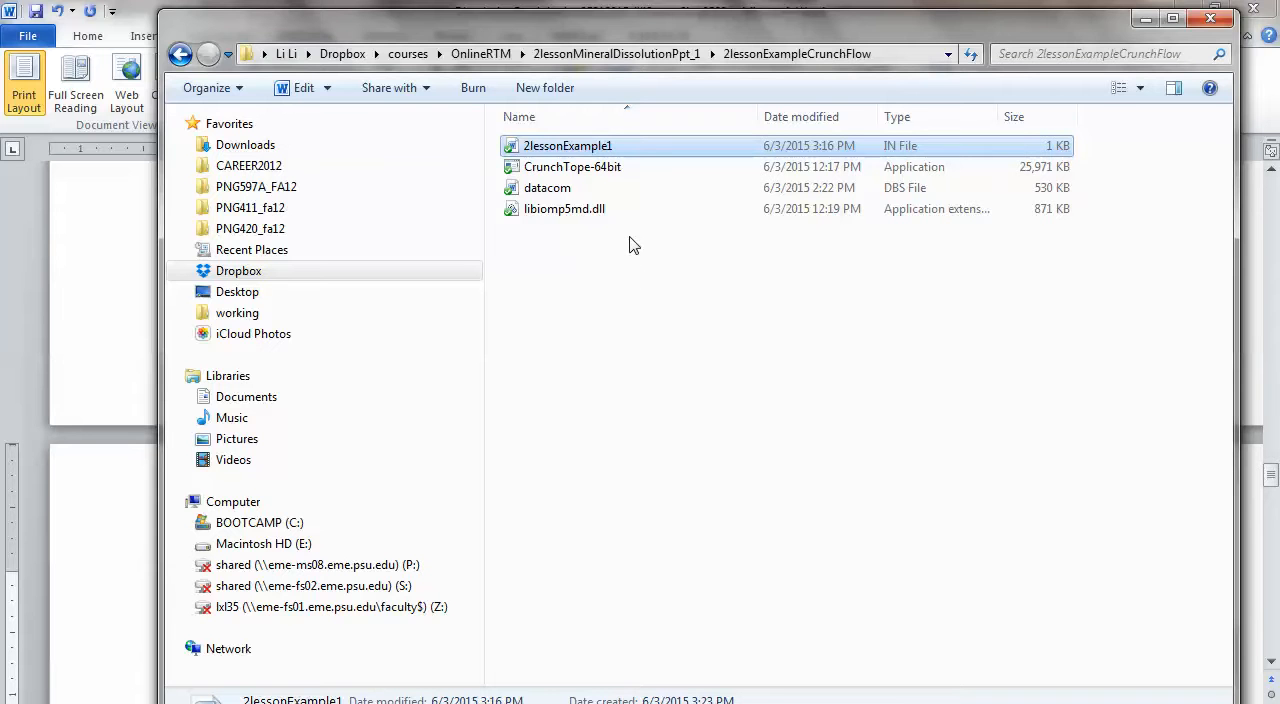
mouse_move(635, 148)
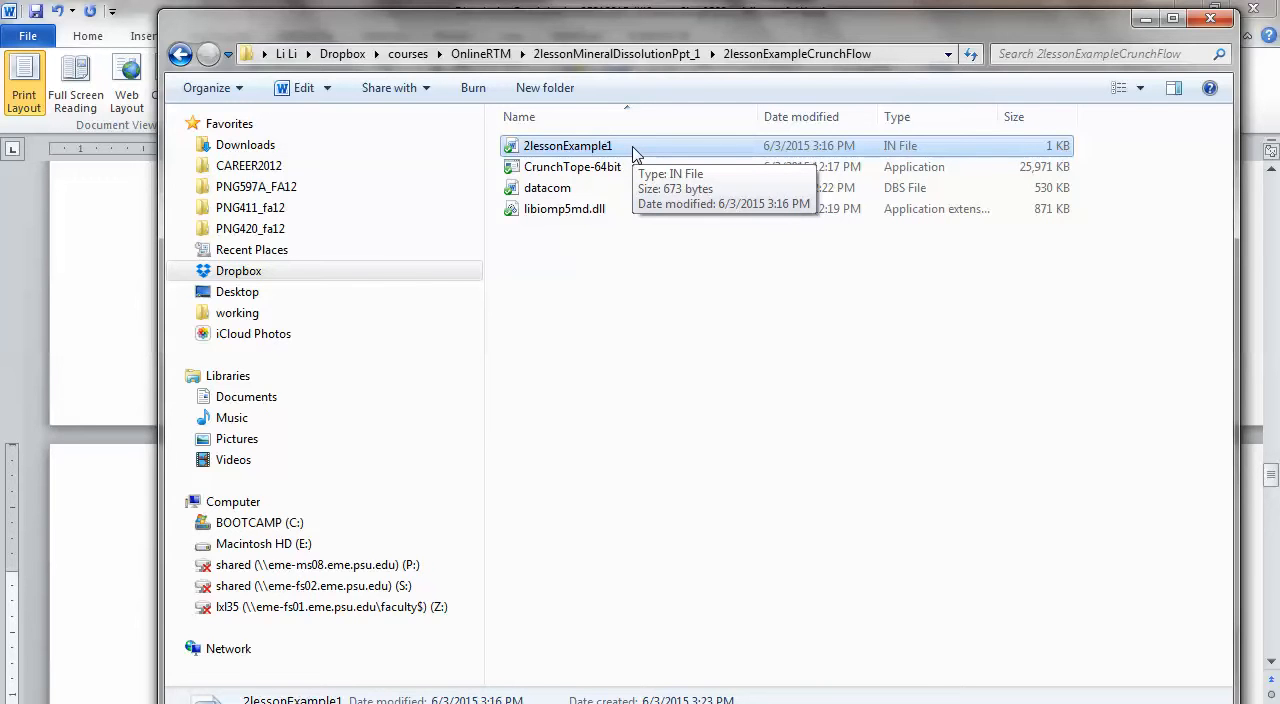
Open 2lessonExample1 in Word, then close it, saving the changes.
double_click(567, 145)
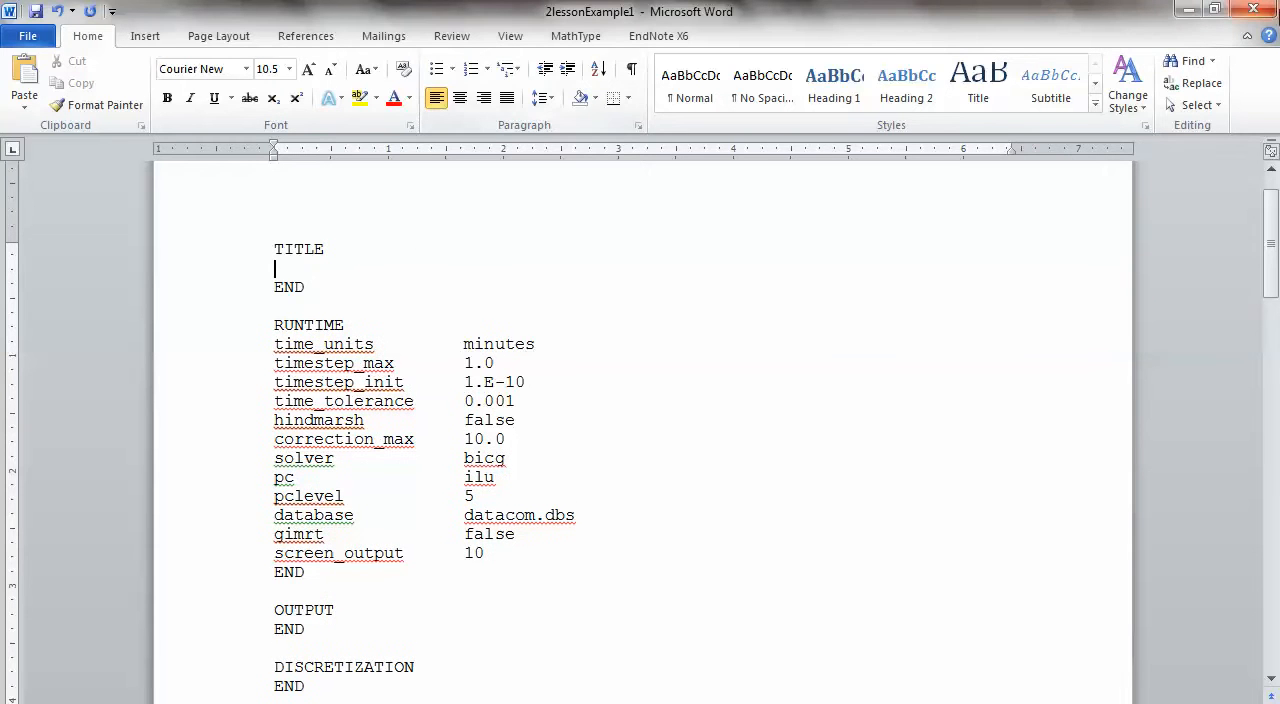
click(1252, 11)
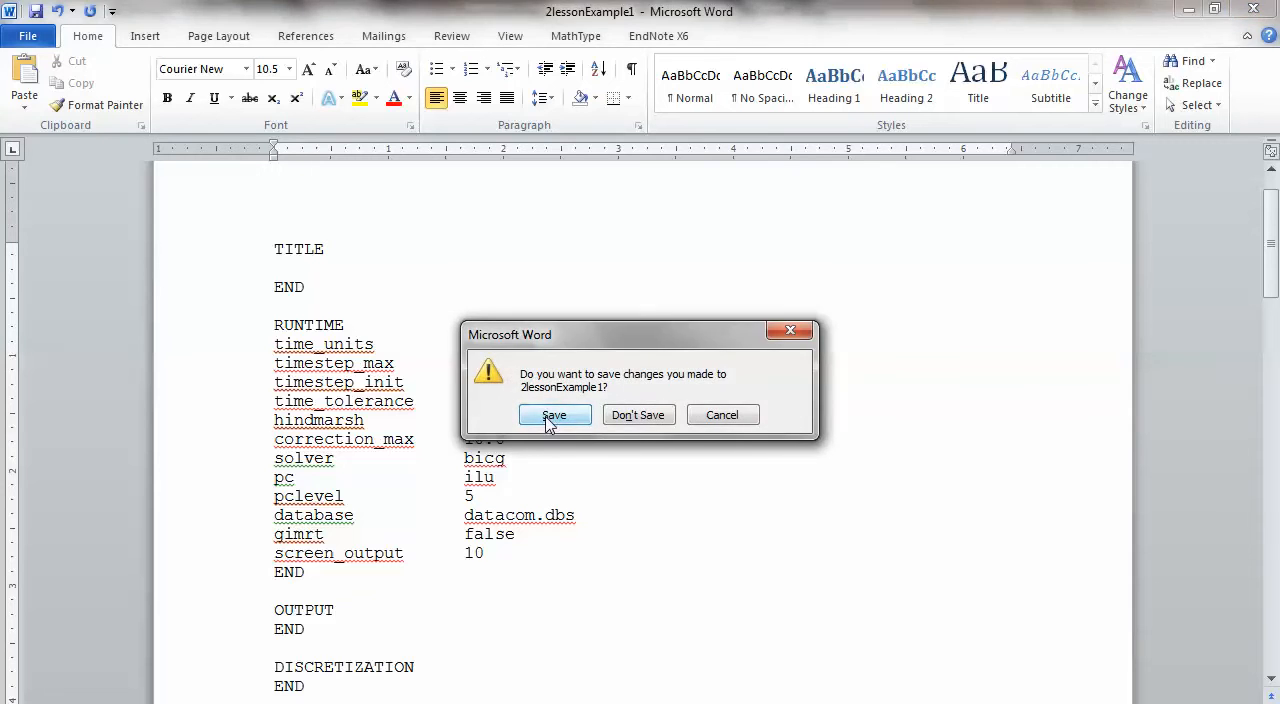
click(553, 415)
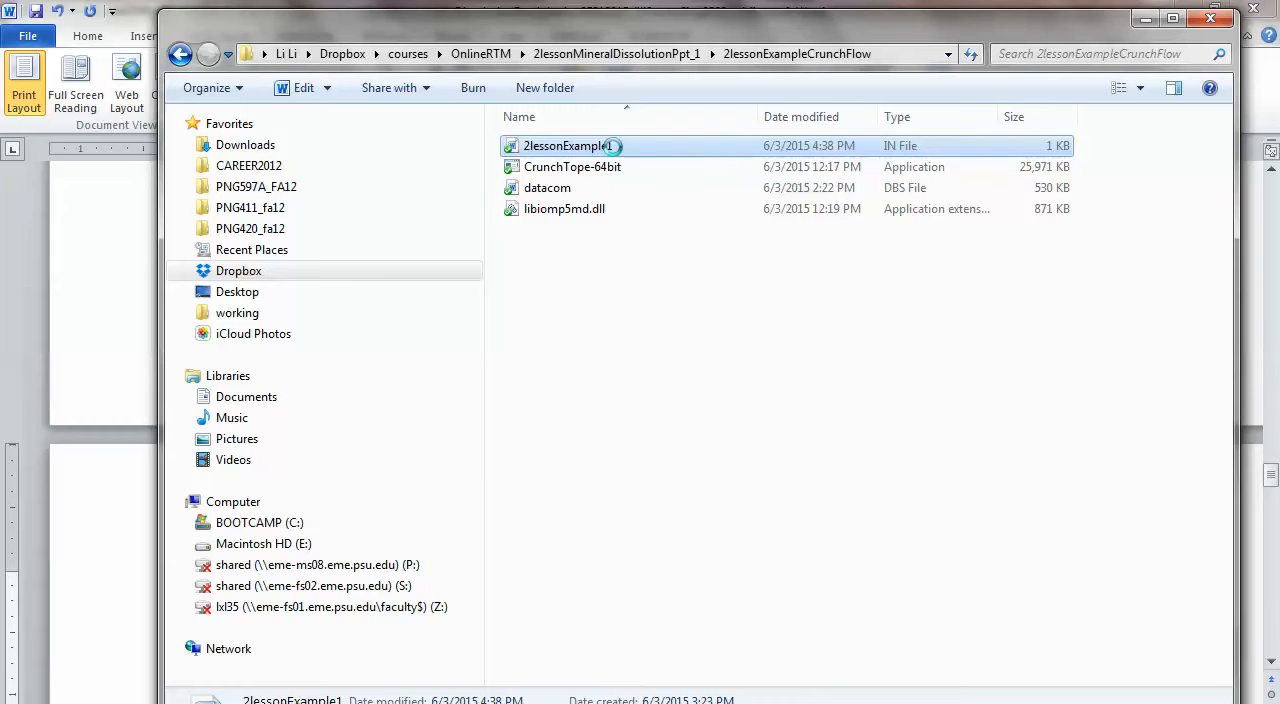
Open the 2lessonExample1 input file with Notepad.
right_click(567, 146)
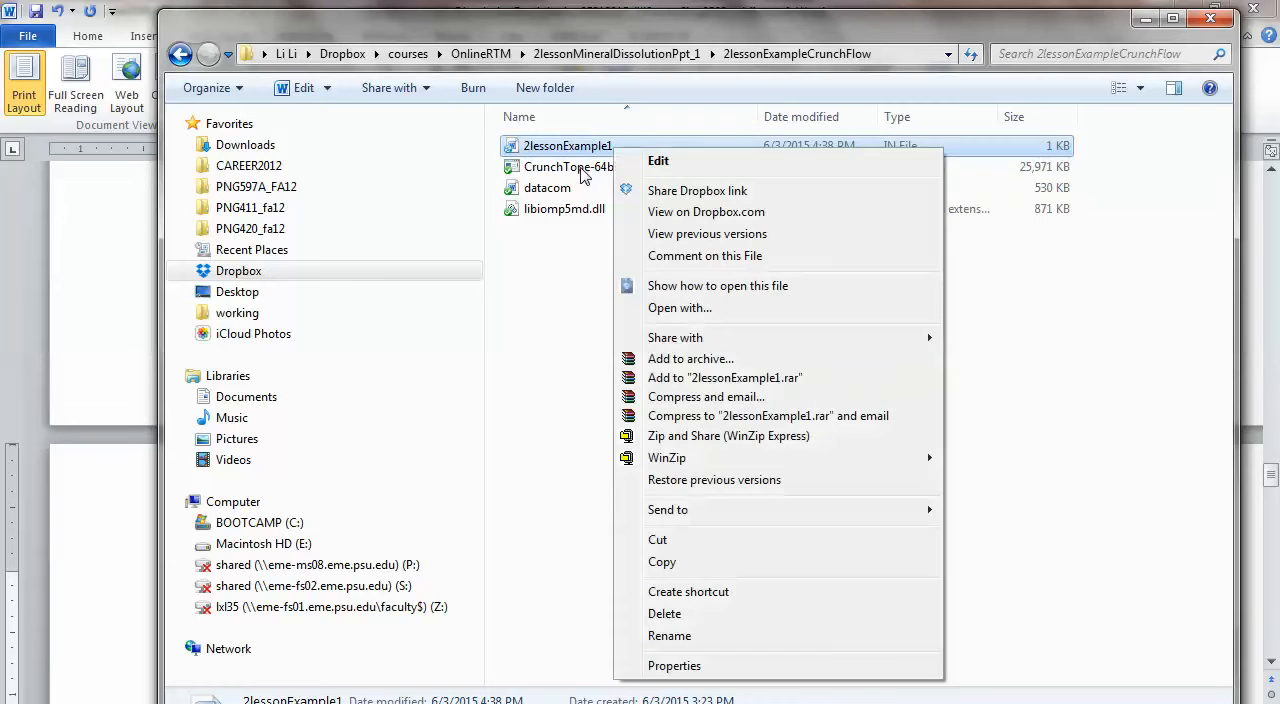
click(679, 307)
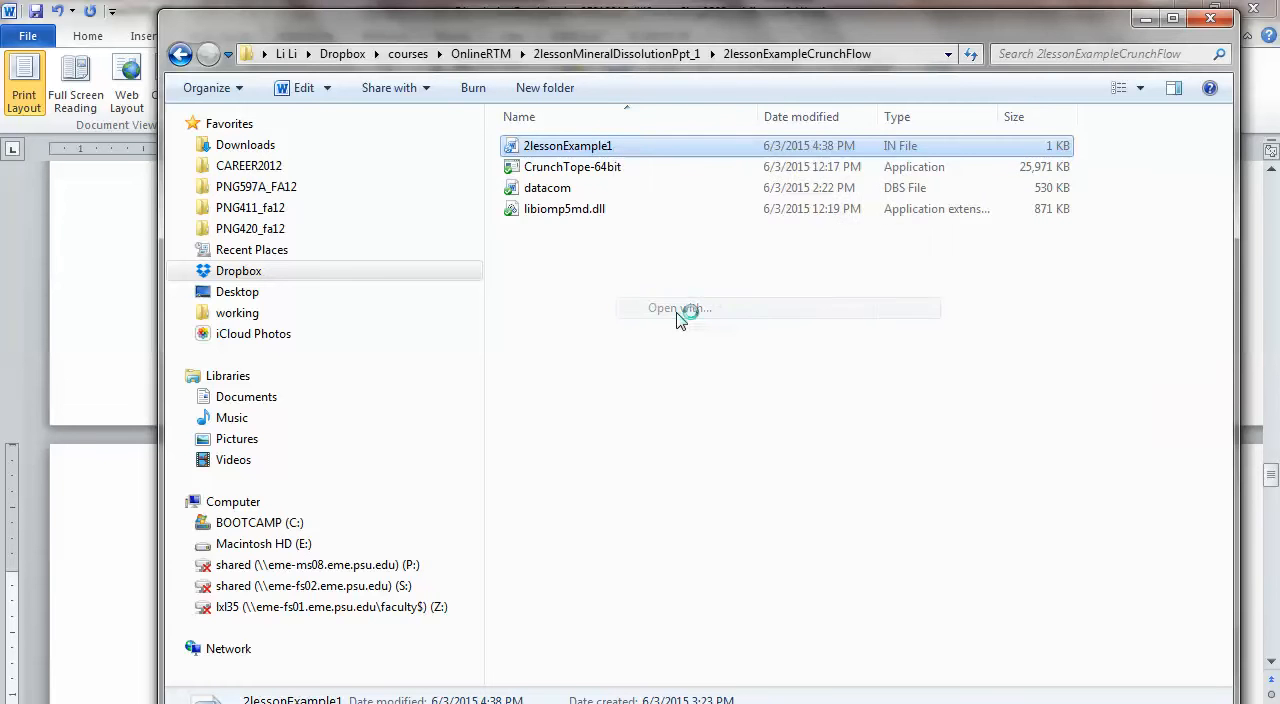
click(678, 307)
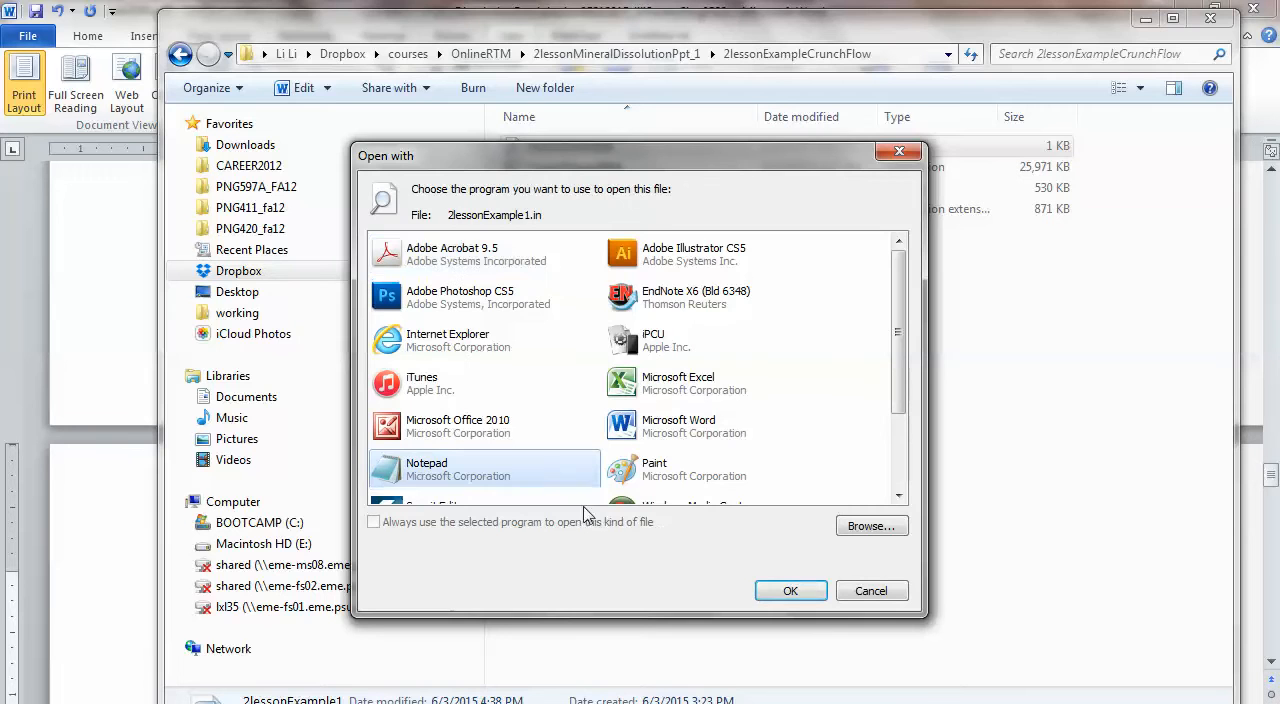
click(790, 590)
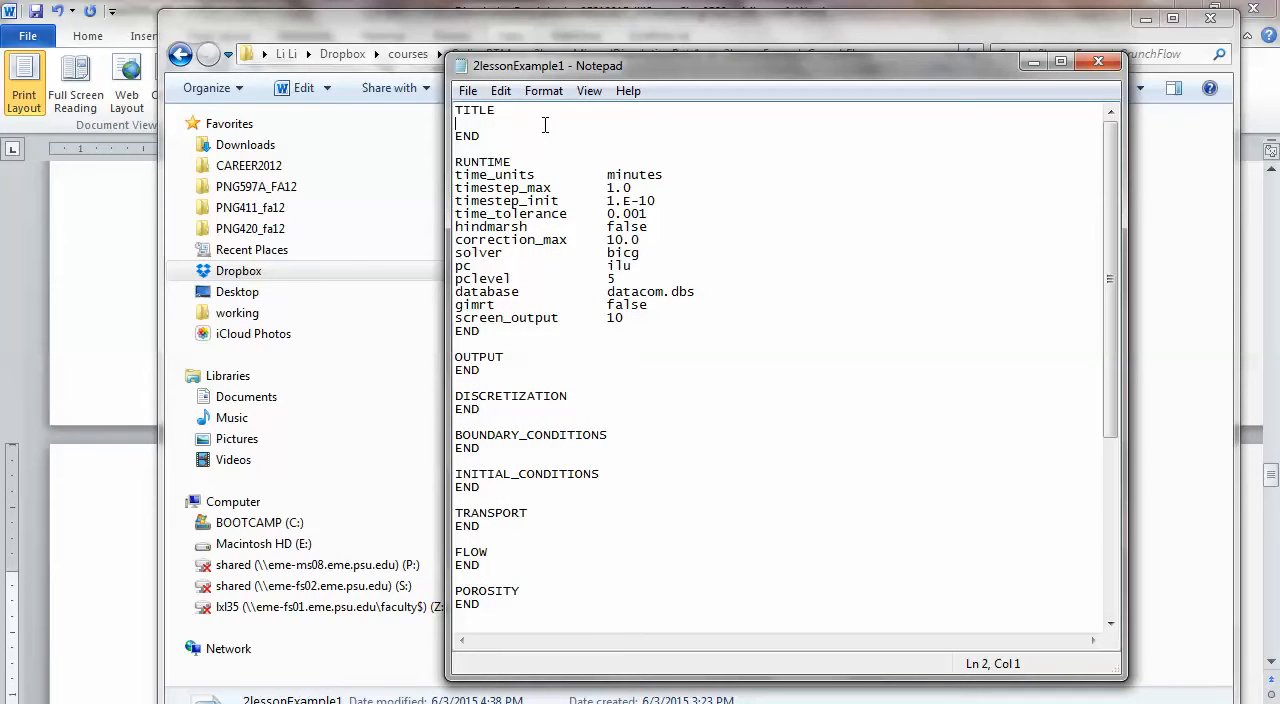
Enter the title 'lesson 2: calcite dissolution in a batch reactor' under TITLE.
text(lesson)
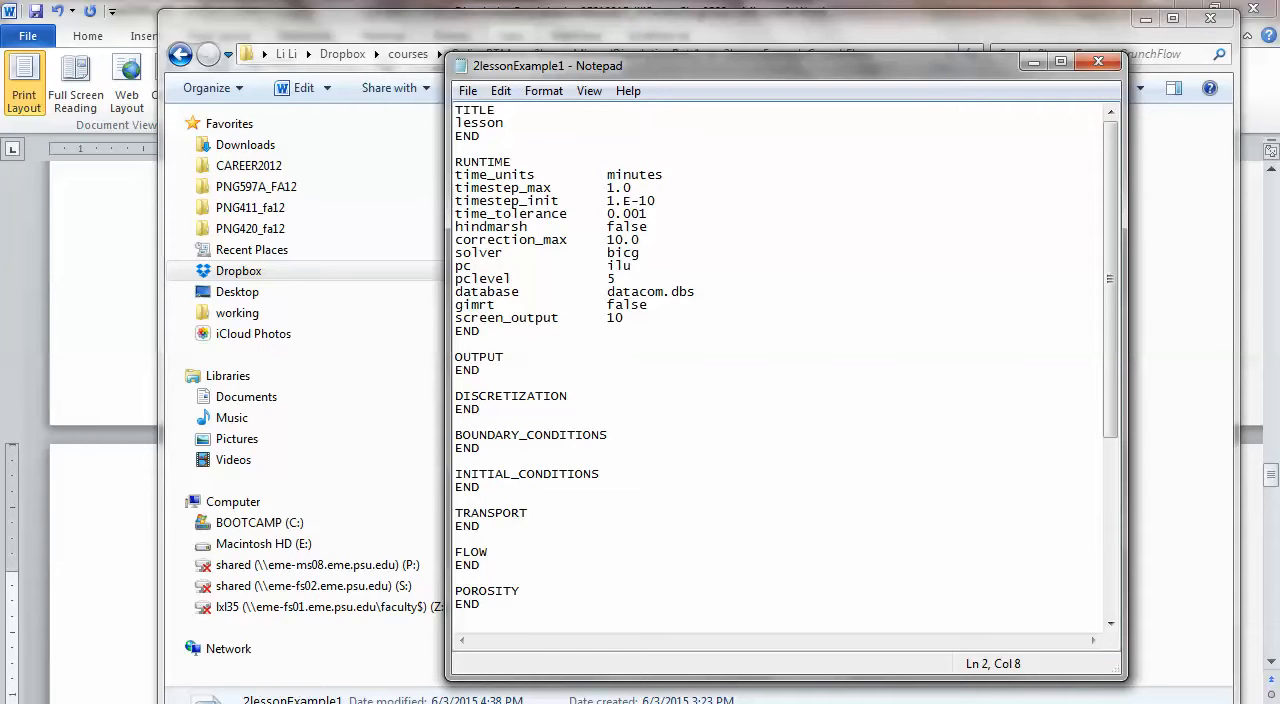
text(2: calcite)
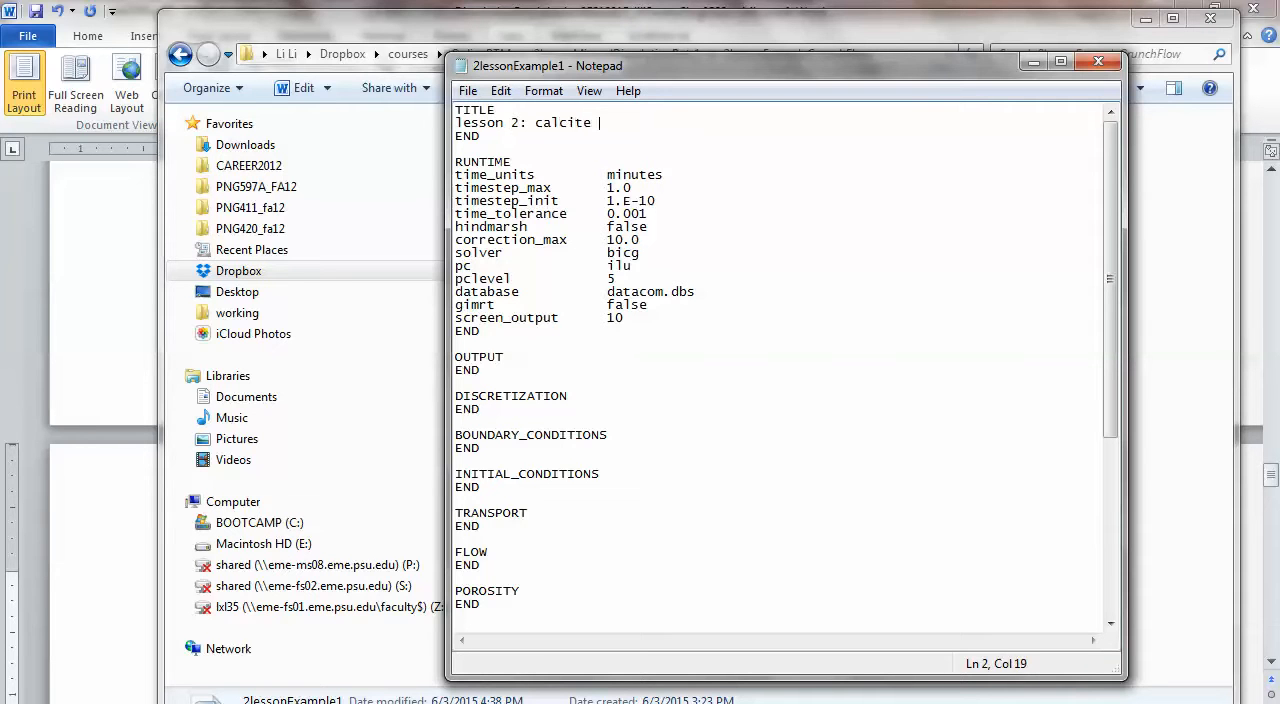
text(dissolution in)
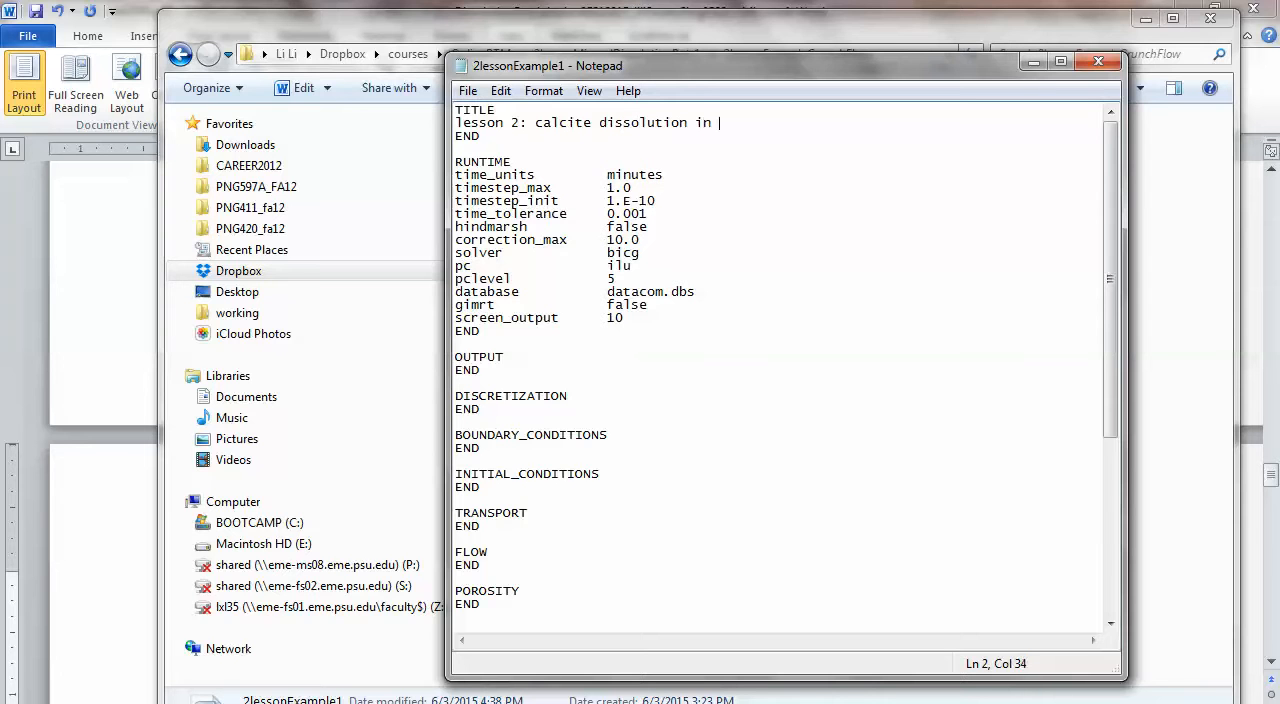
text(a batch r)
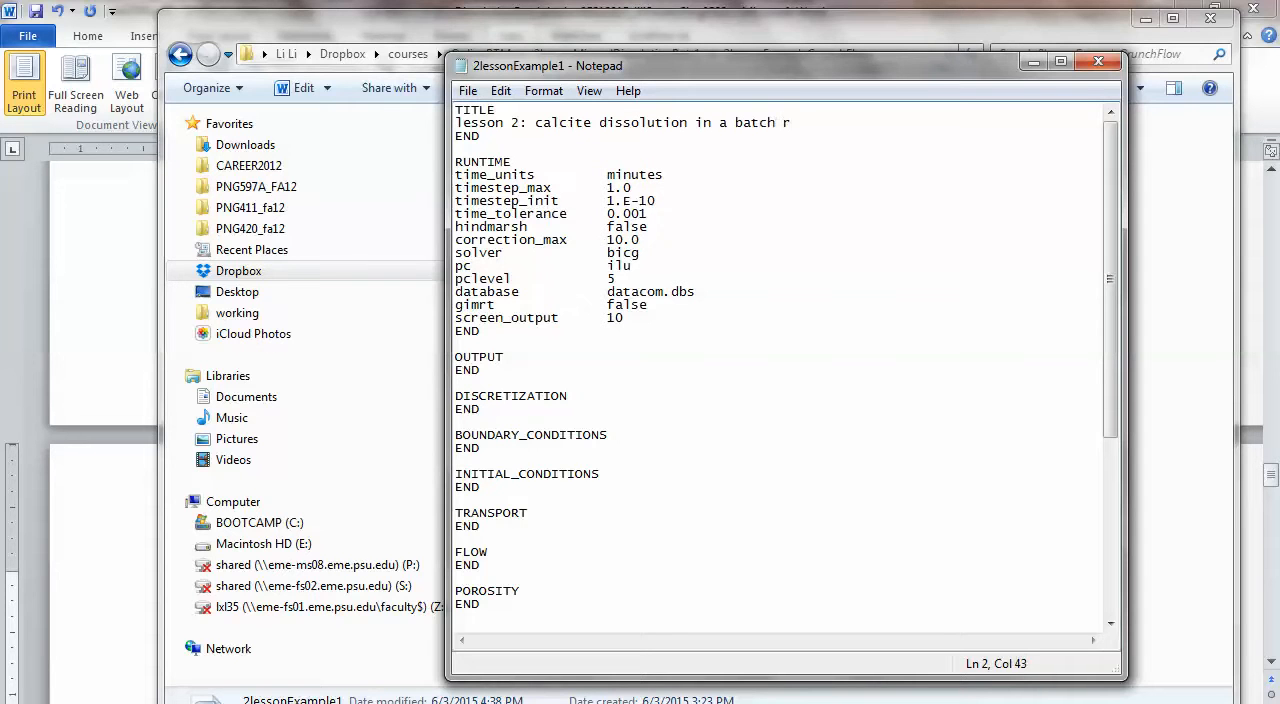
text(eactor)
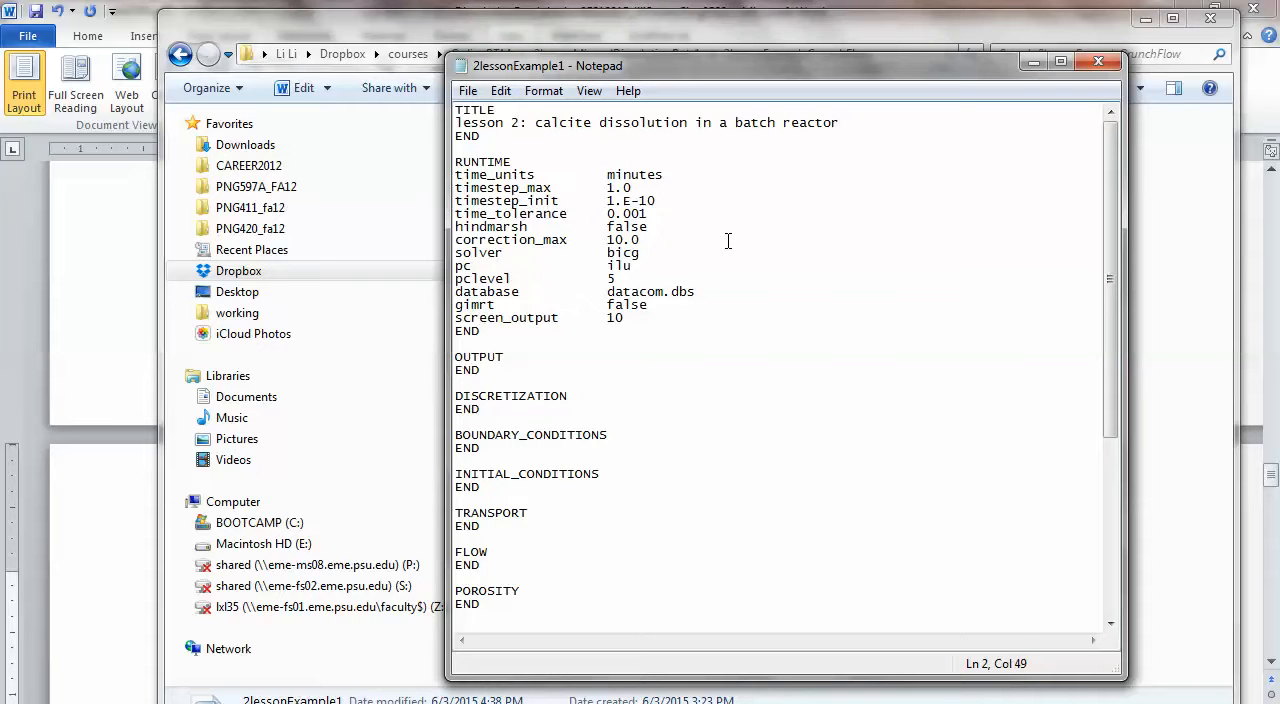
mouse_move(600, 170)
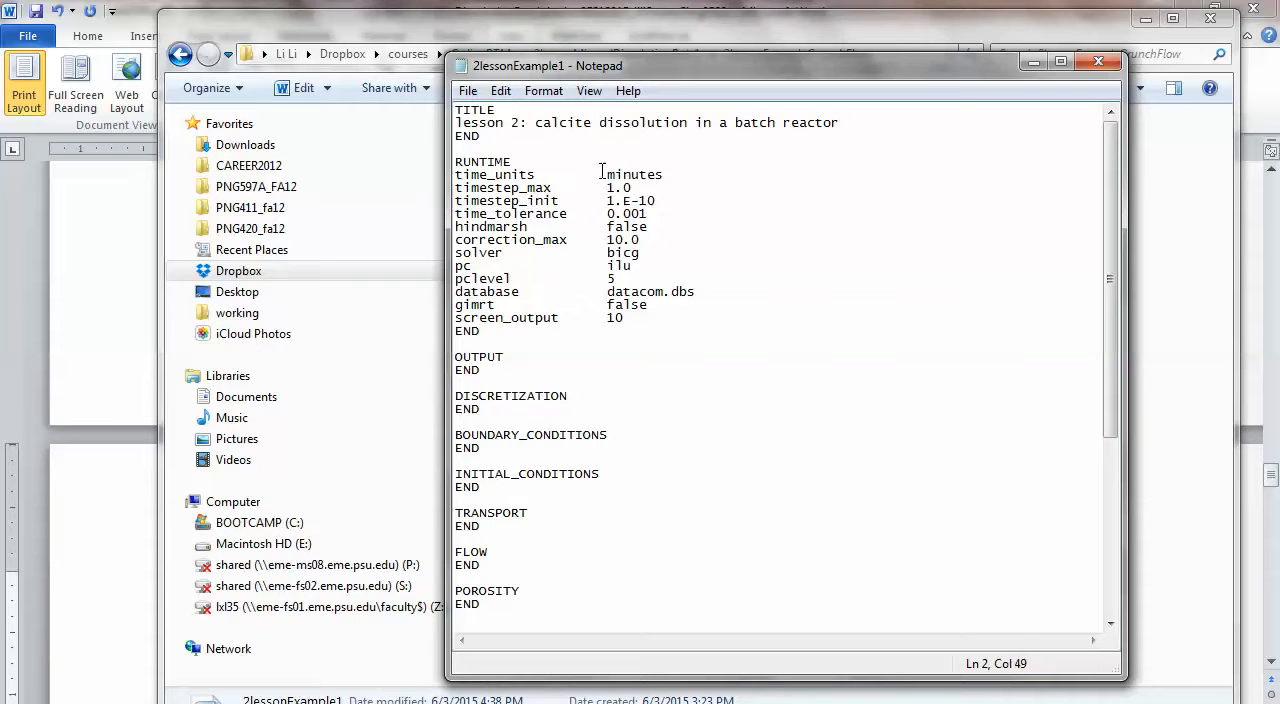
mouse_move(655, 240)
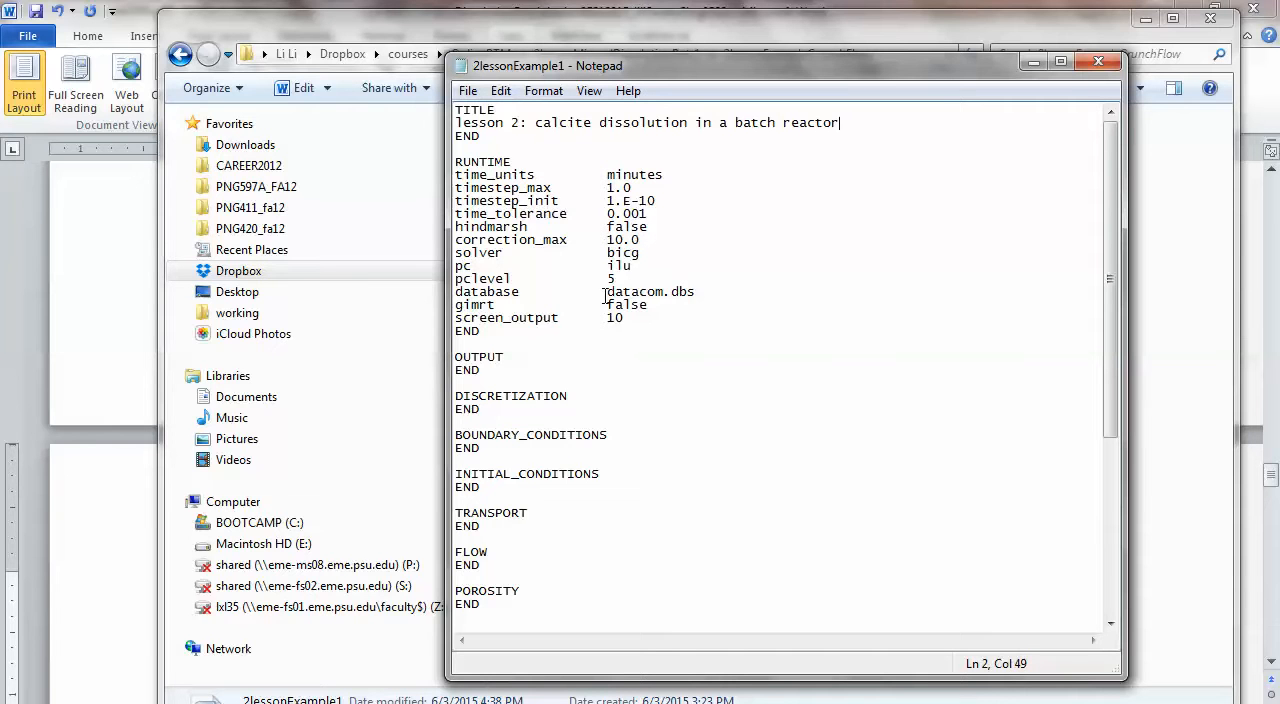
mouse_move(710, 296)
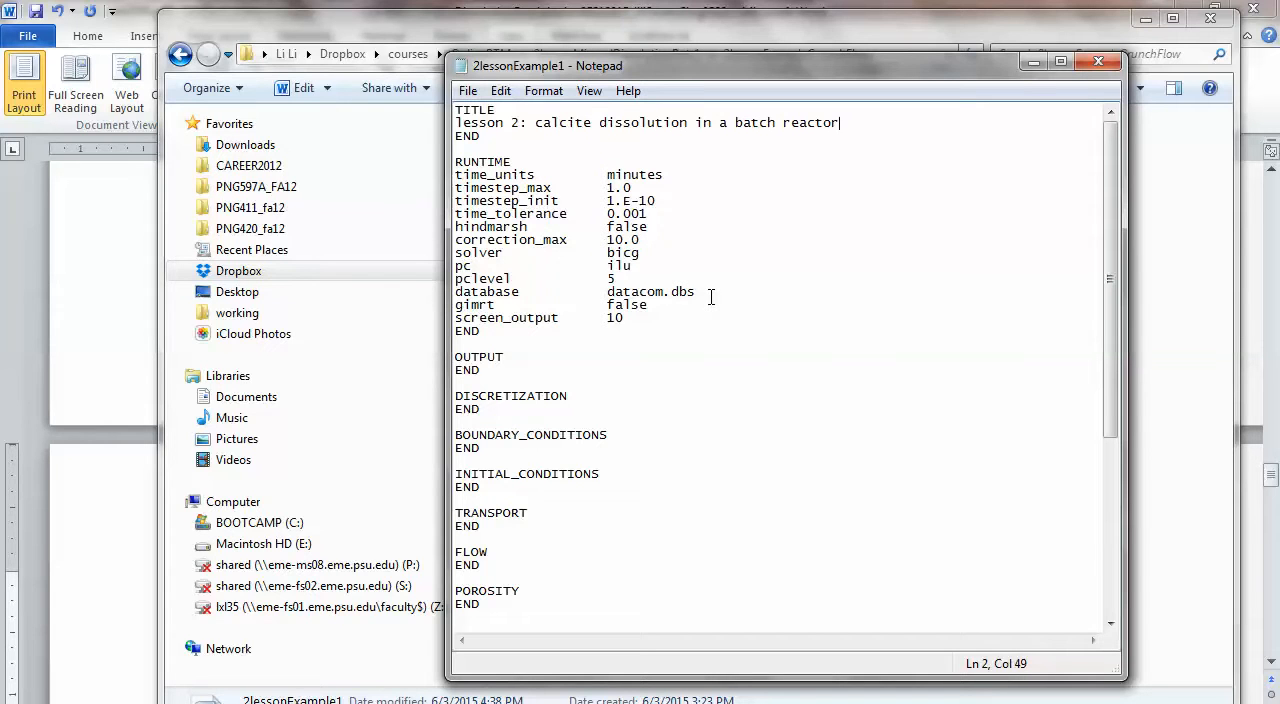
click(694, 291)
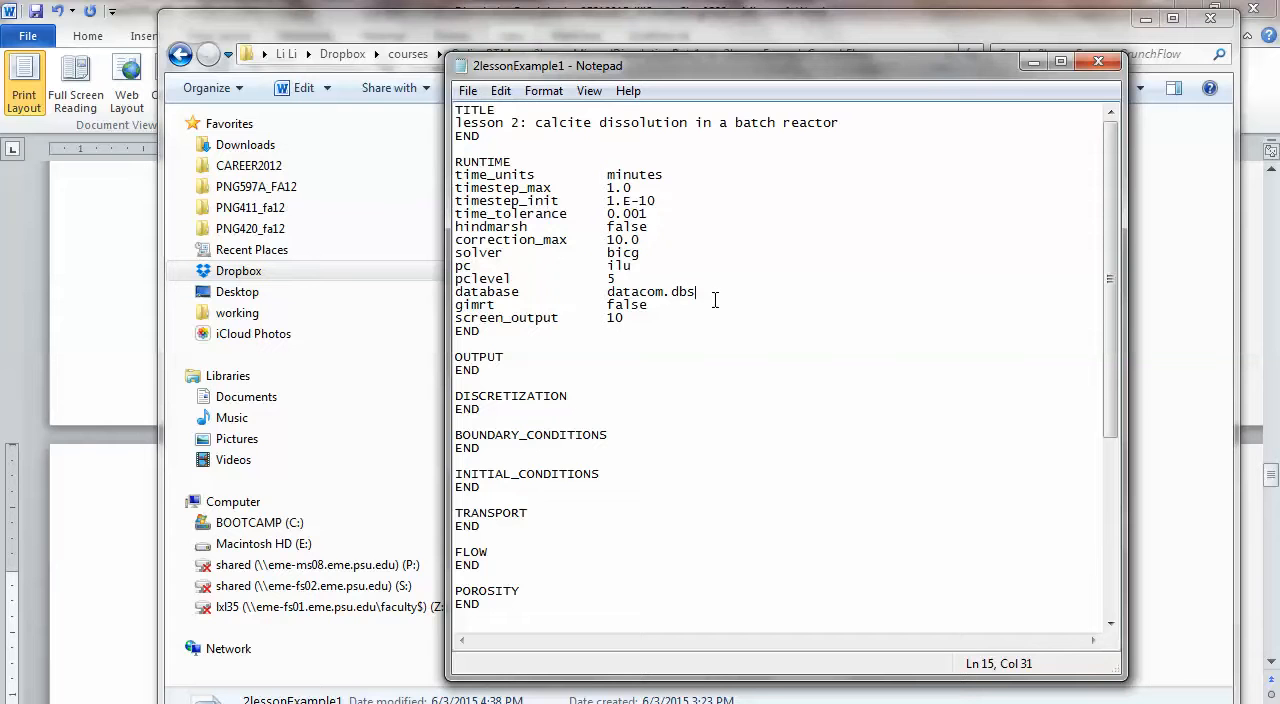
mouse_move(582, 359)
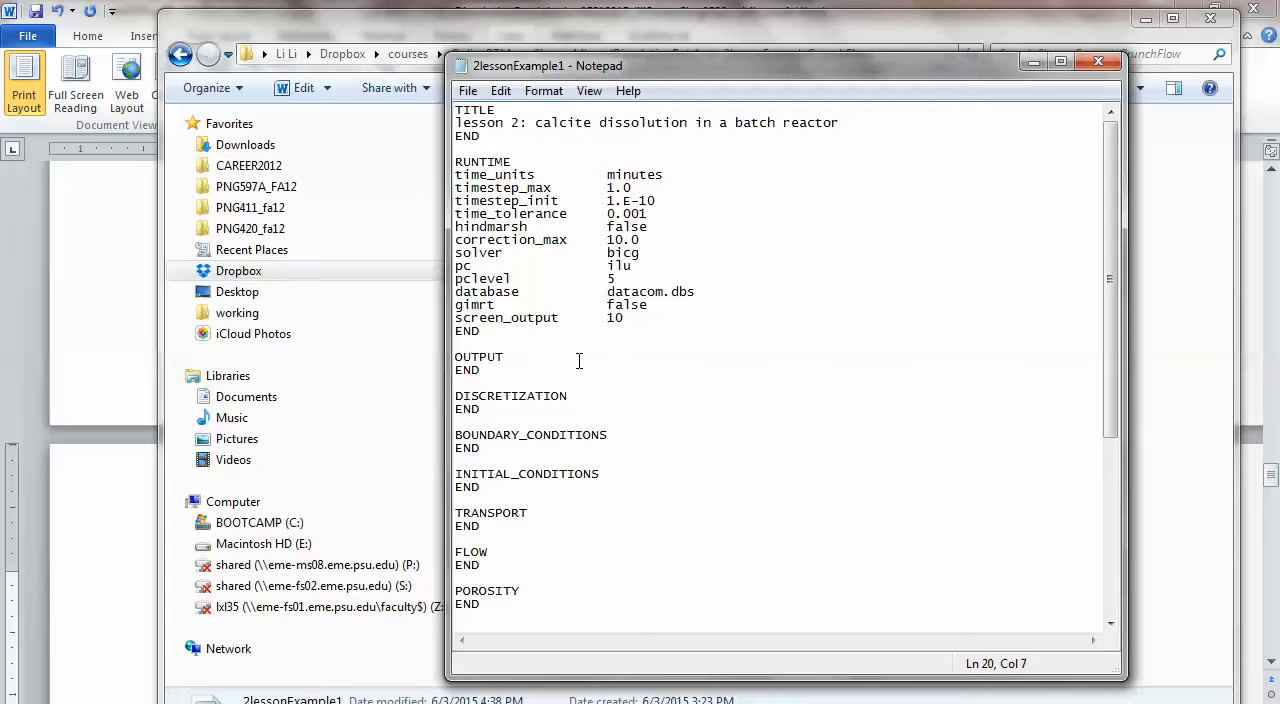
Add a time_units line to the OUTPUT block set to minutes.
key(Enter)
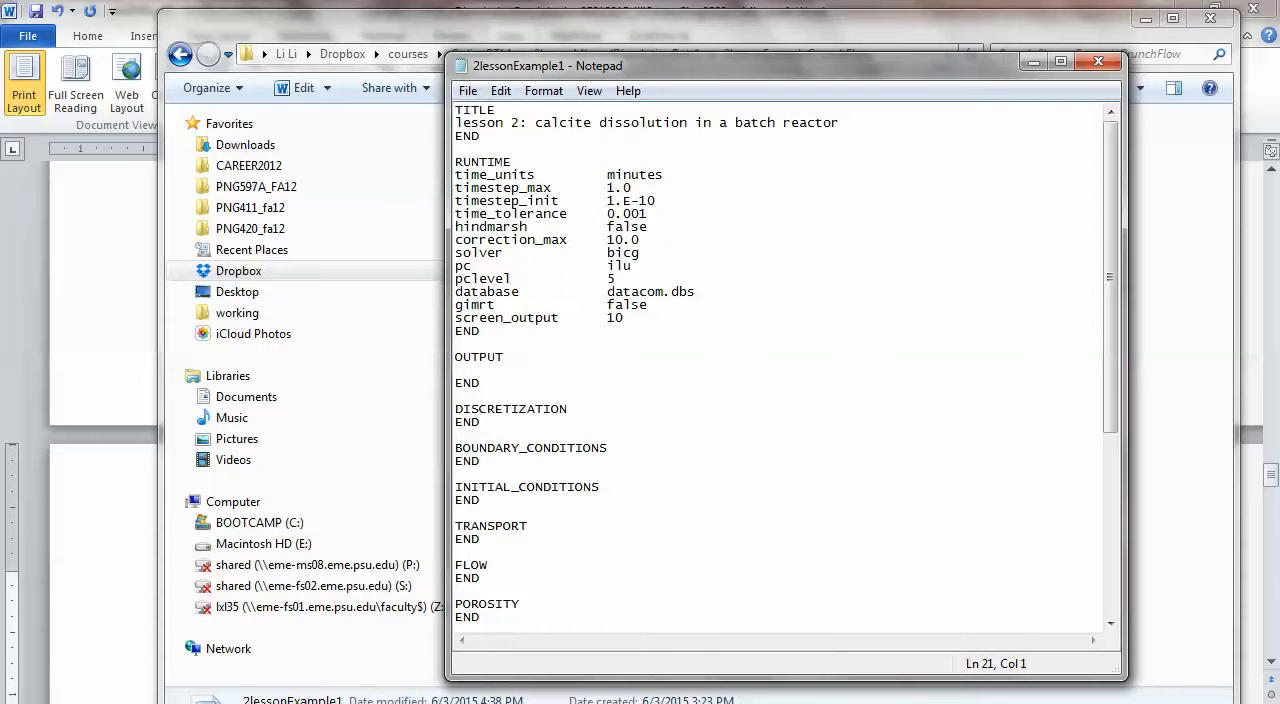
text(time_unit)
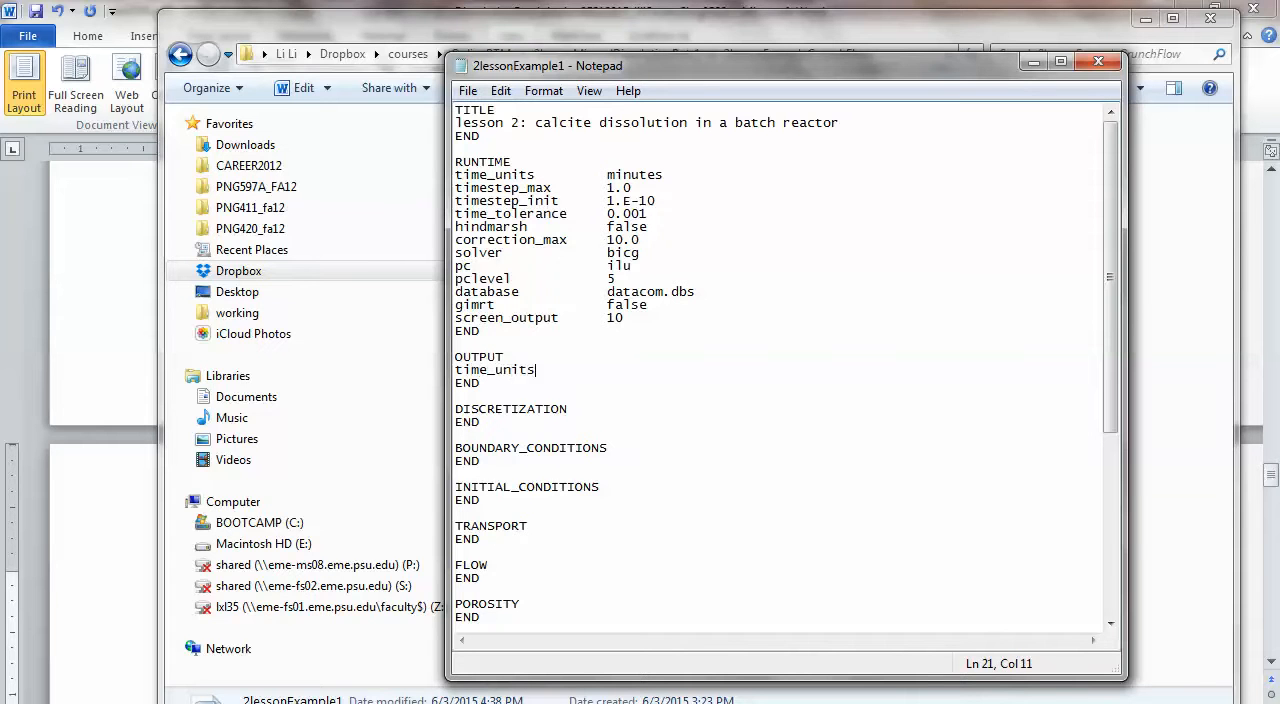
text(seconds)
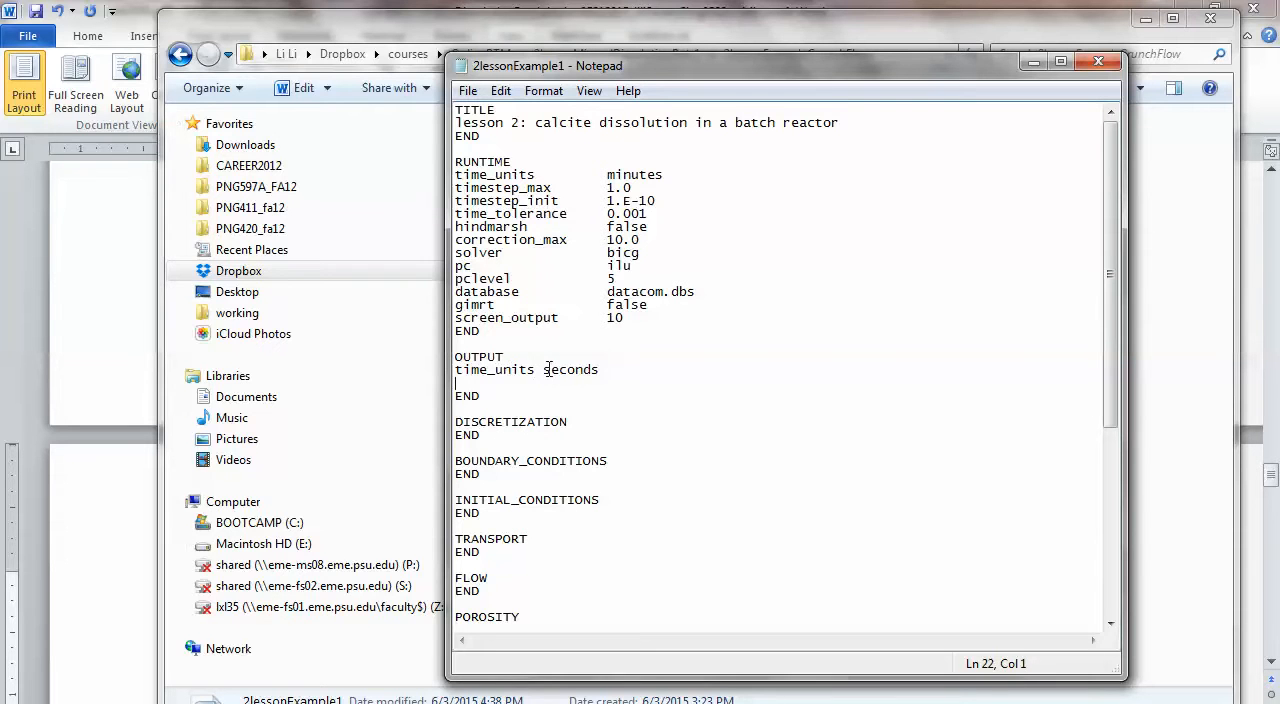
double_click(570, 369)
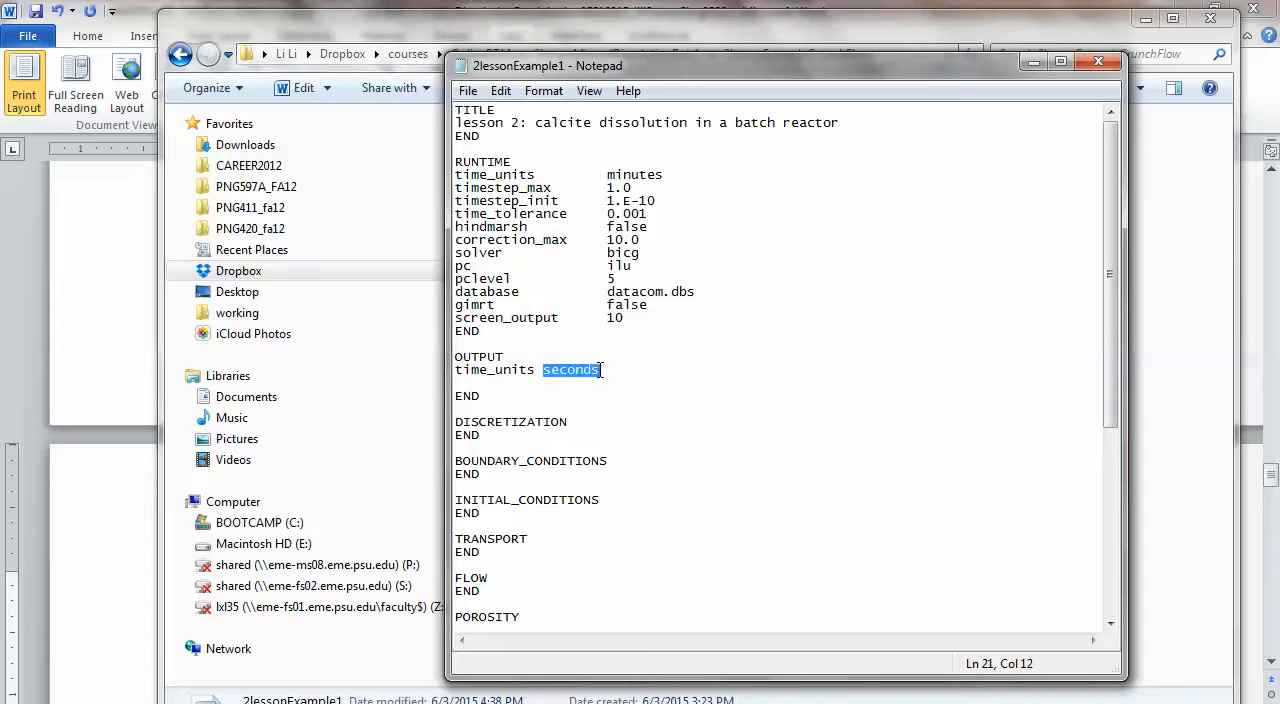
text(minutes)
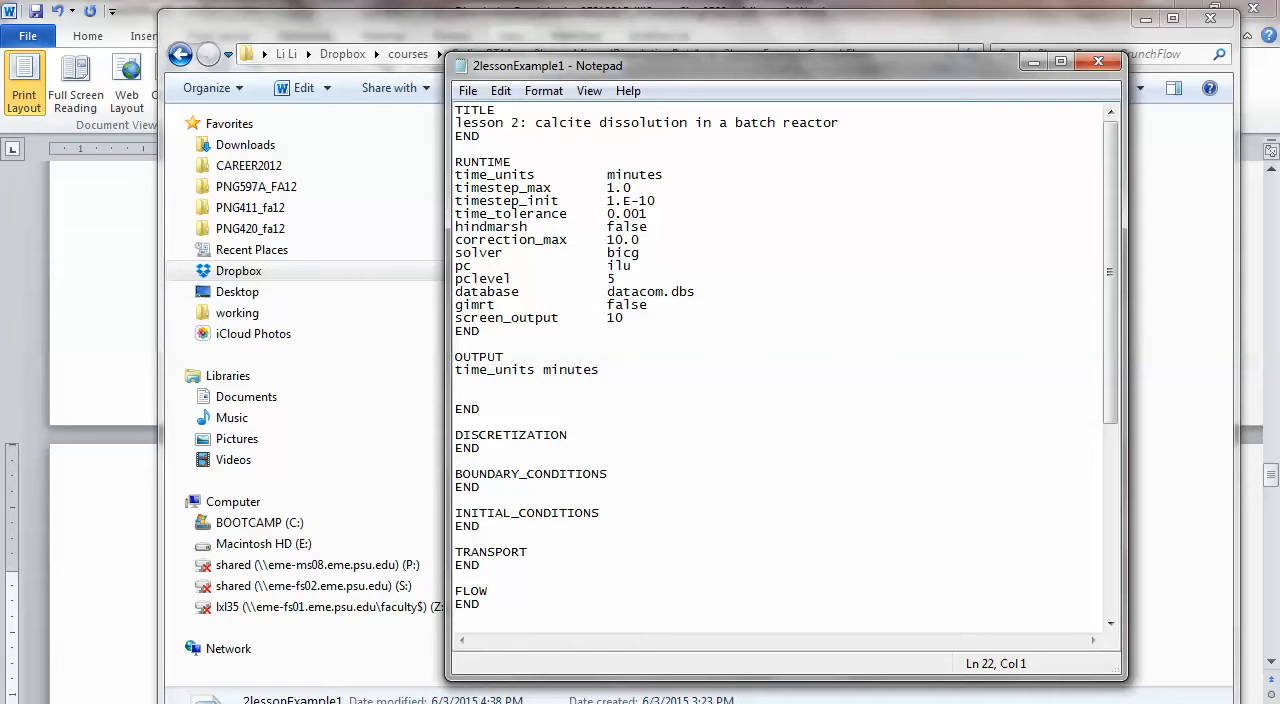
Add the line 'time_series calciteDiss.out 1'.
text(time)
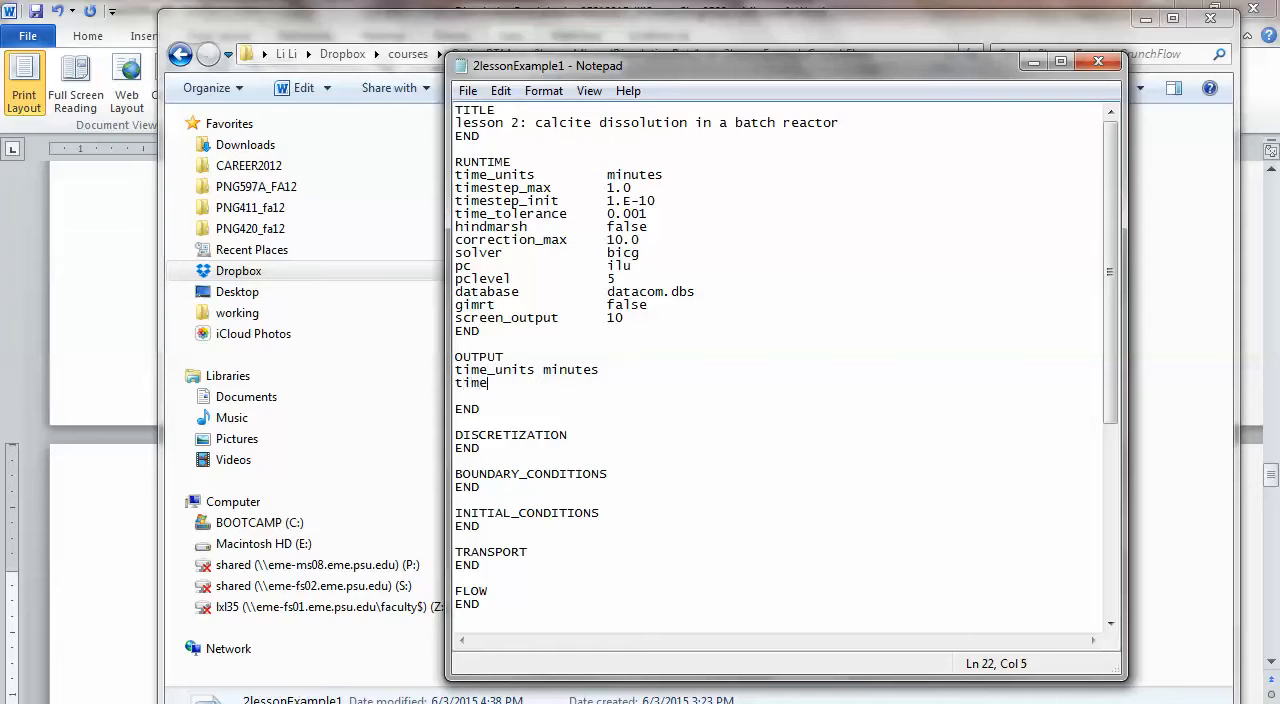
text(_)
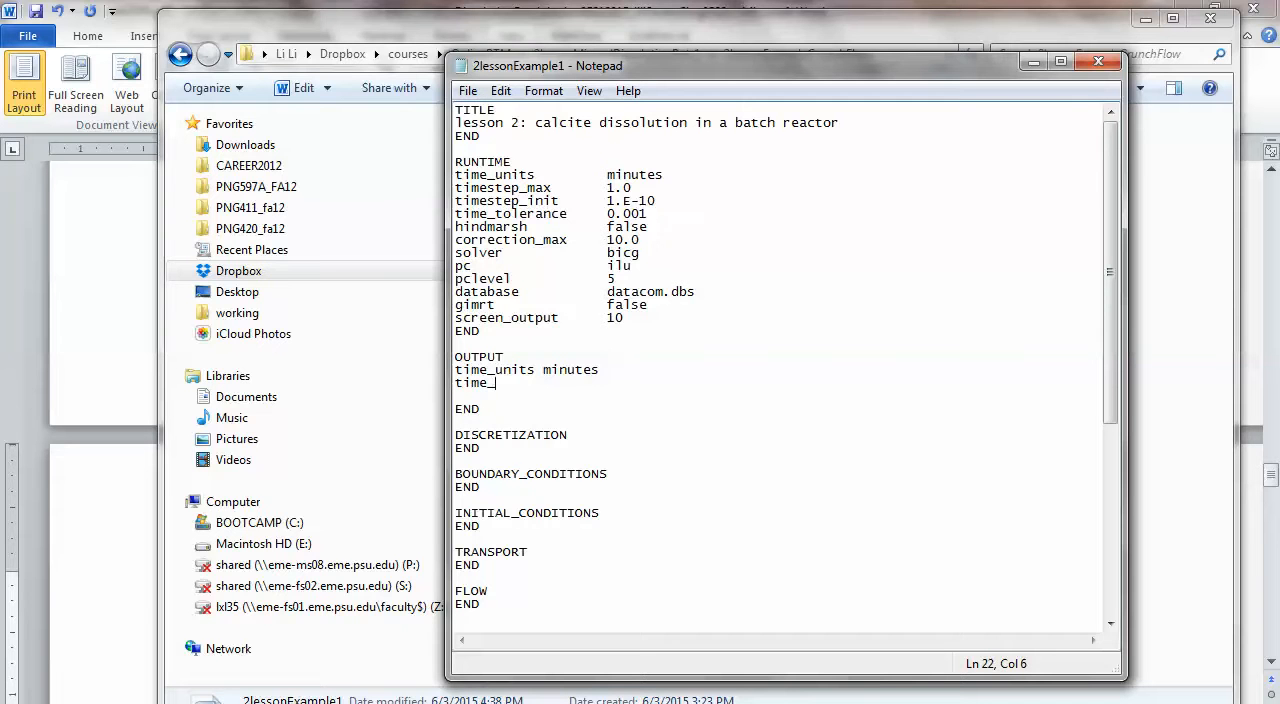
text(serie)
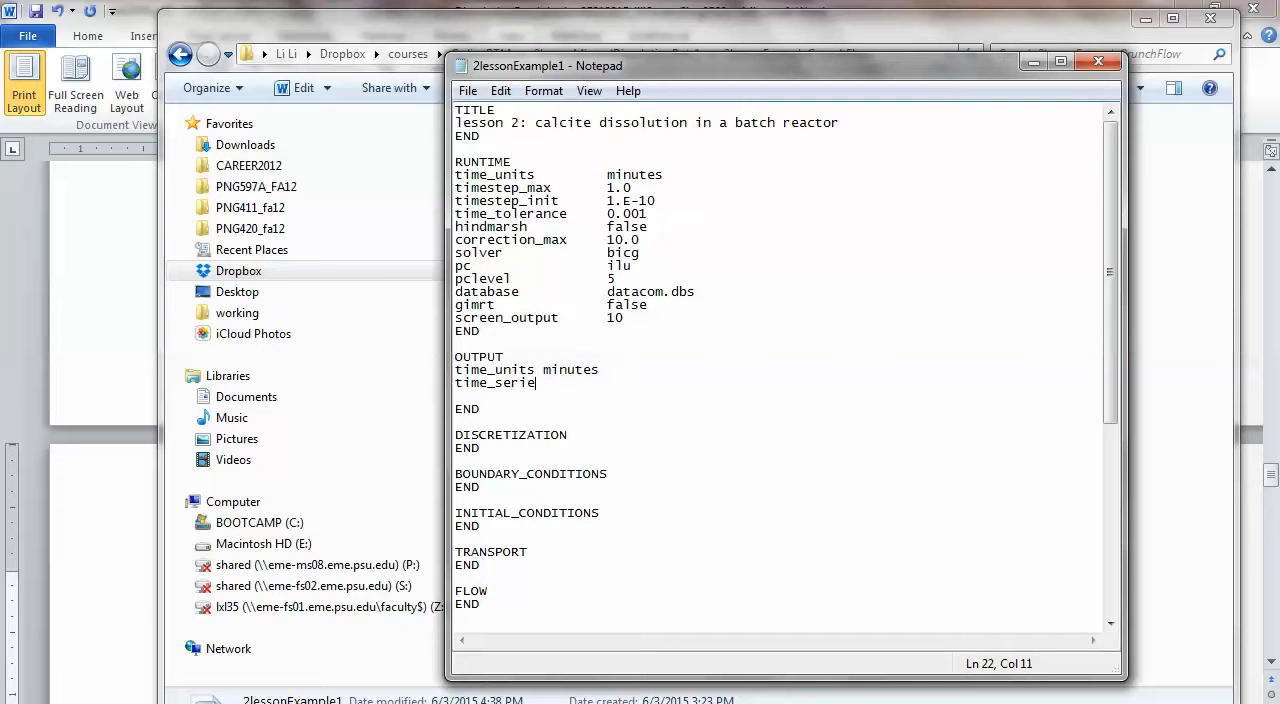
text(s)
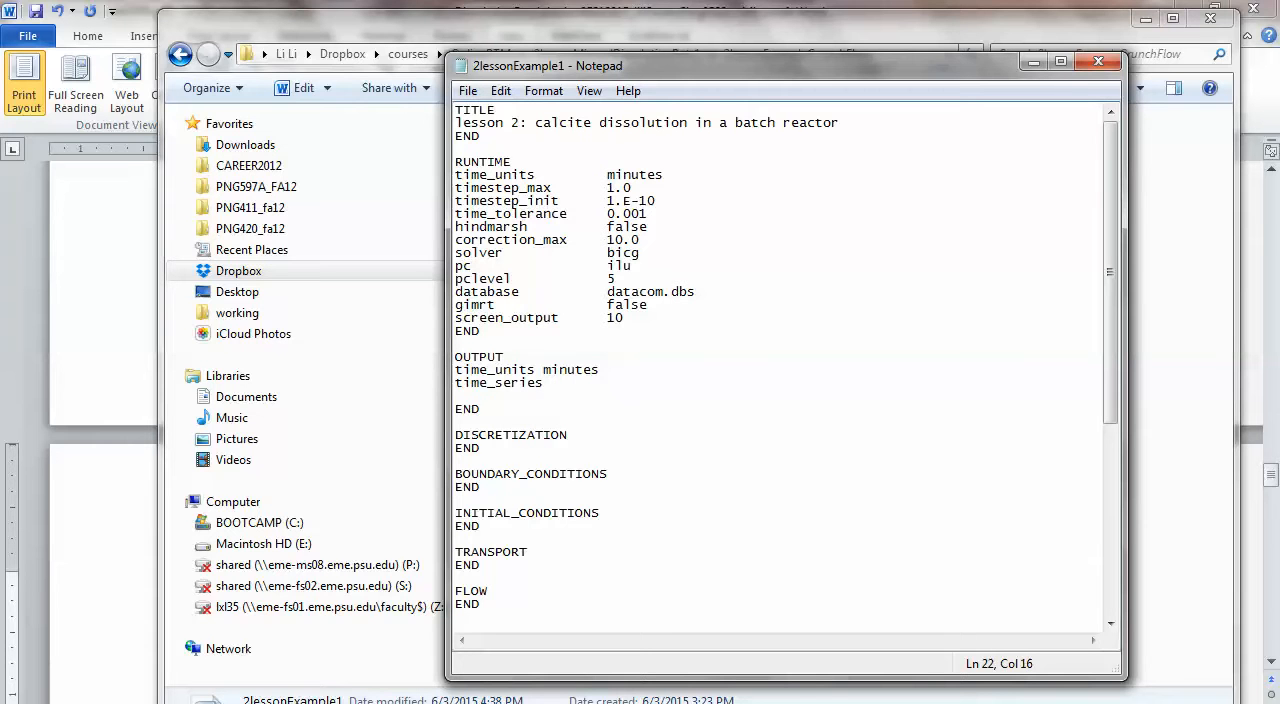
click(600, 383)
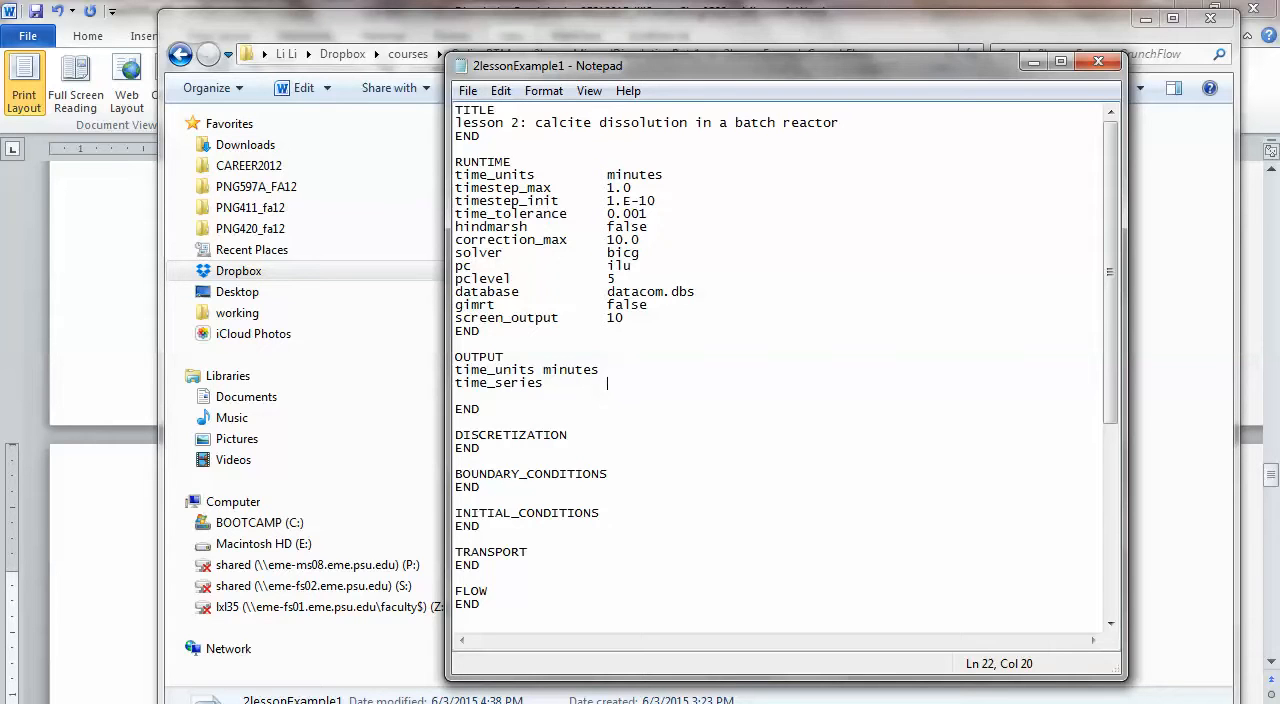
text(c)
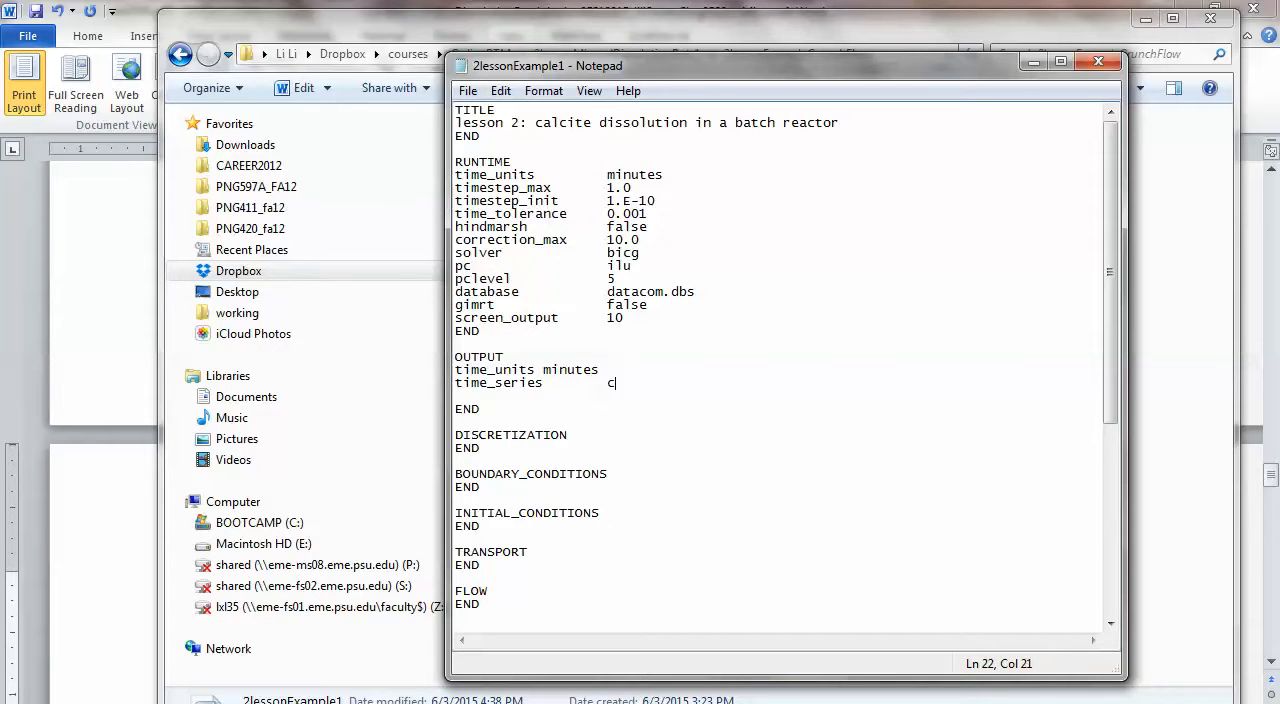
text(alcite)
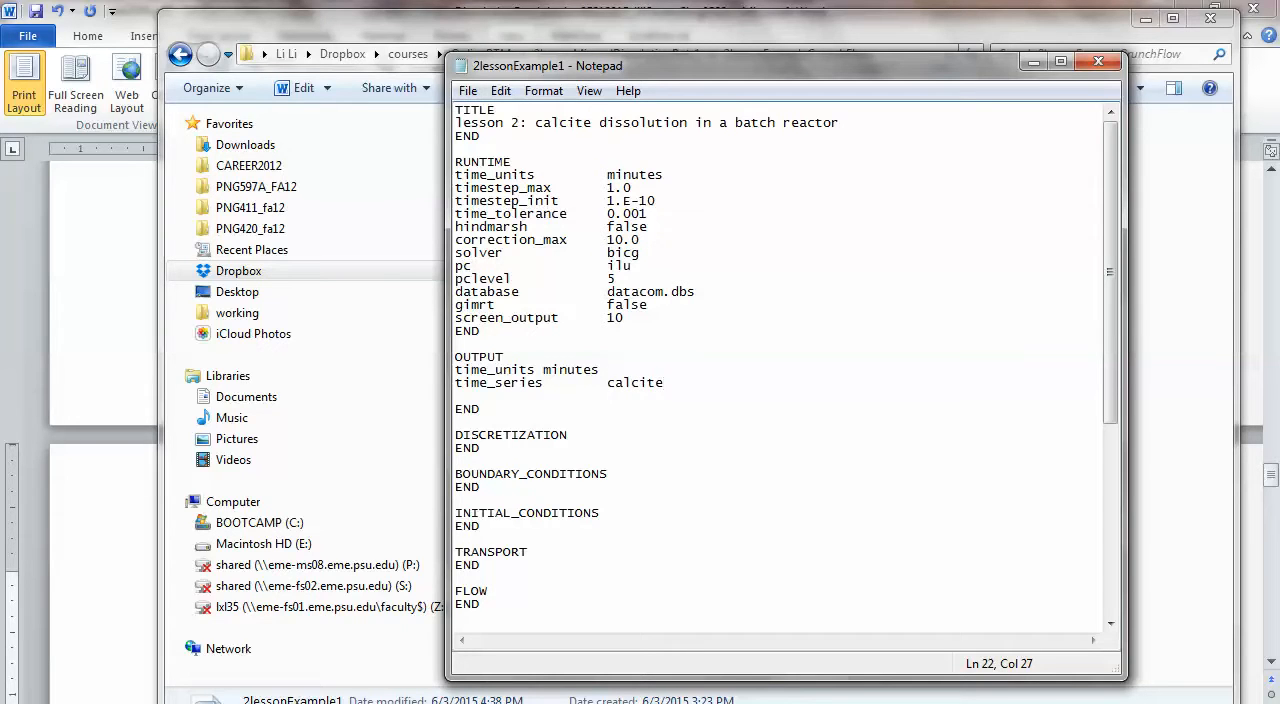
text(Diss.)
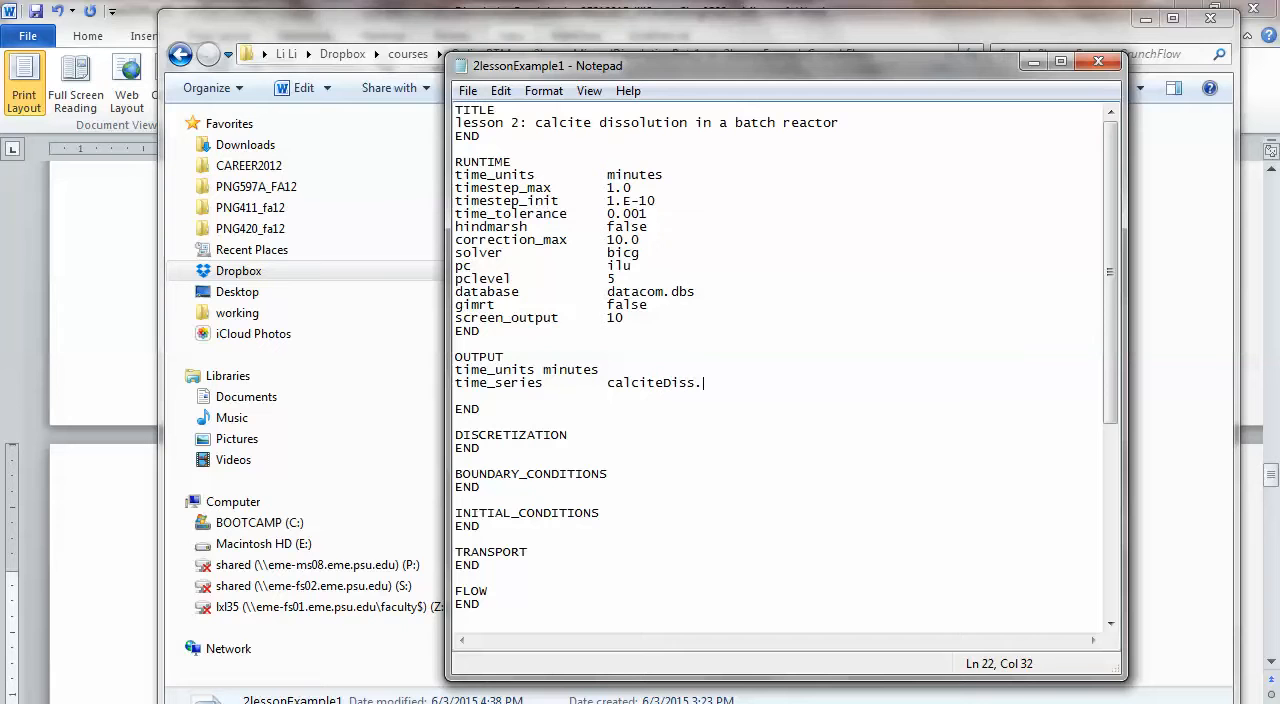
text(out)
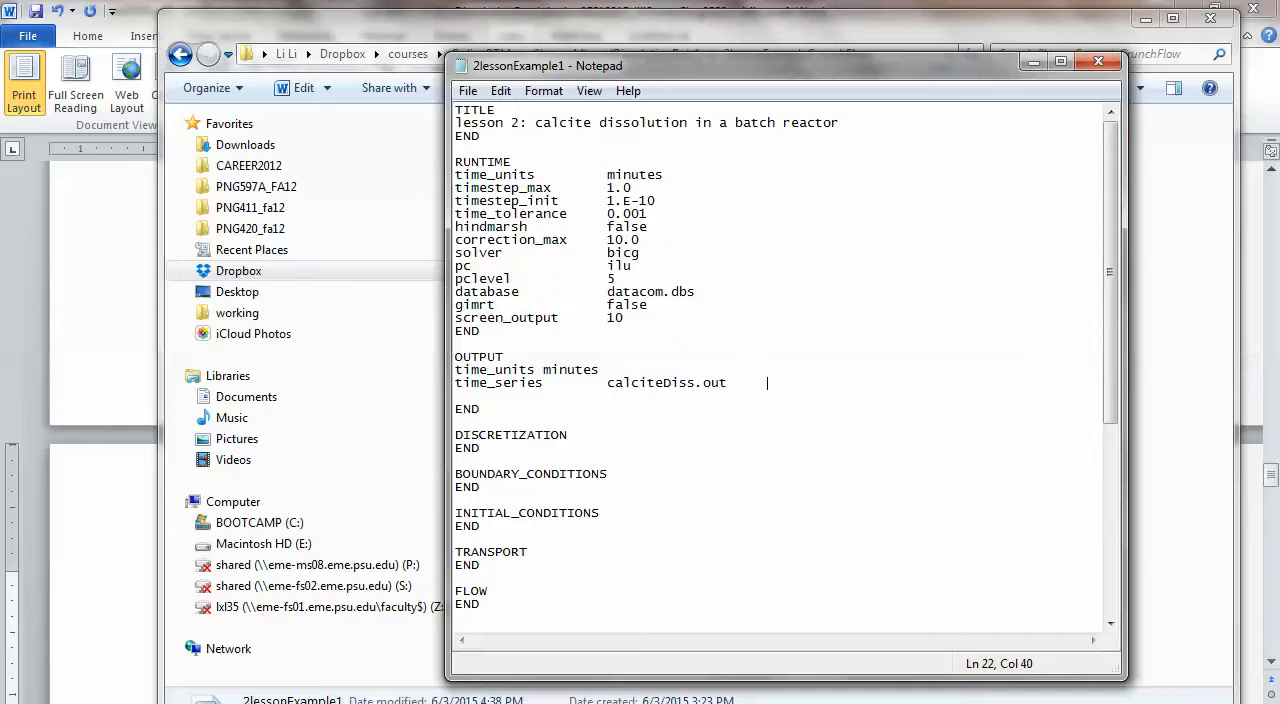
text(1)
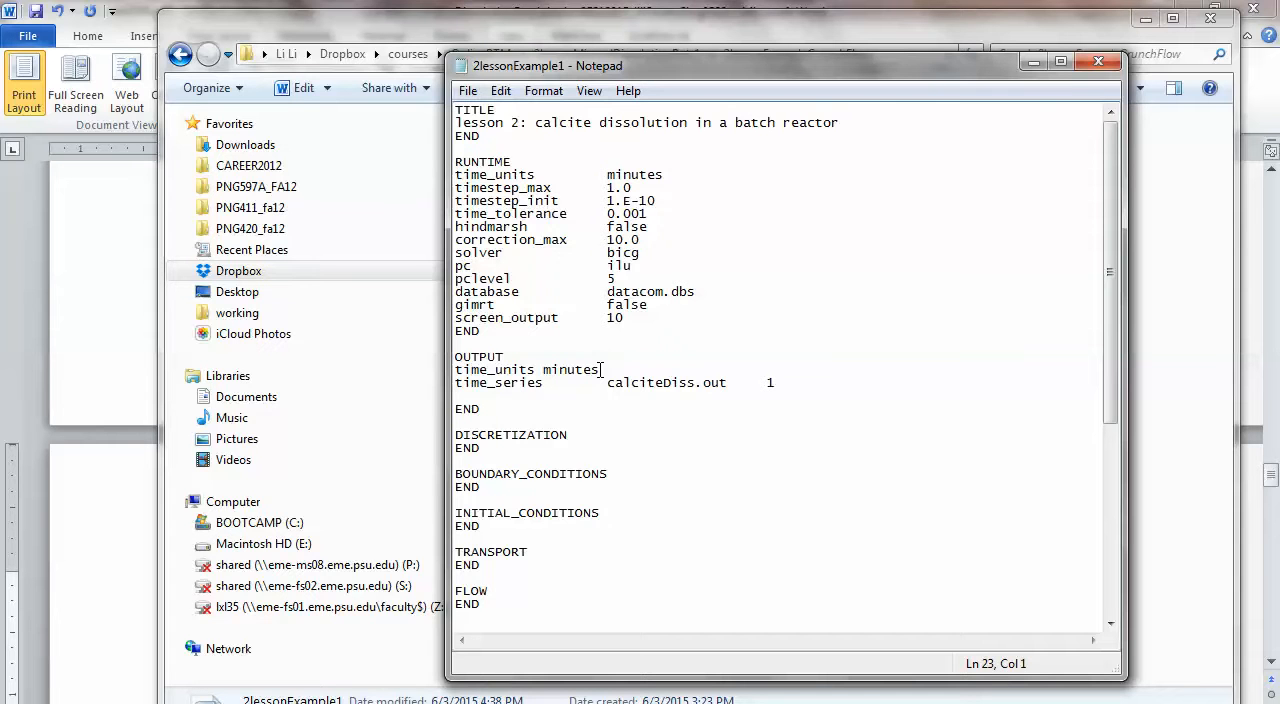
Add a time_series_print keyword line.
text(t)
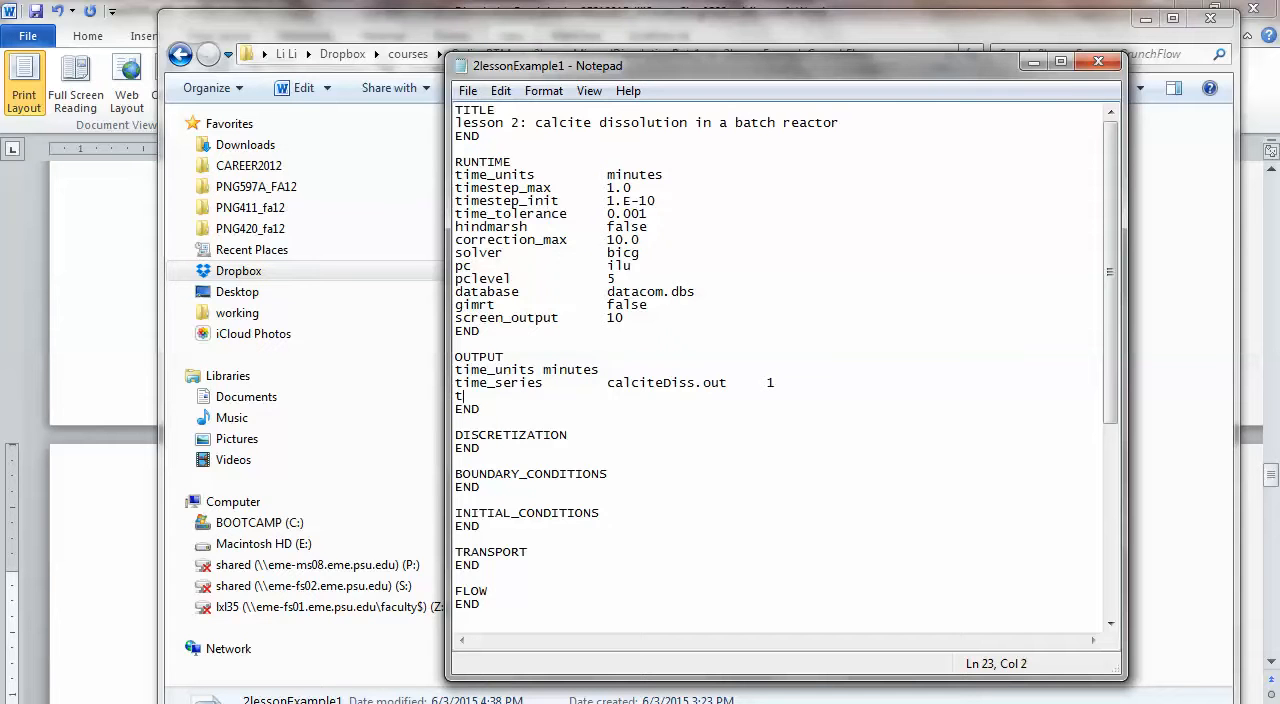
text(ime_se)
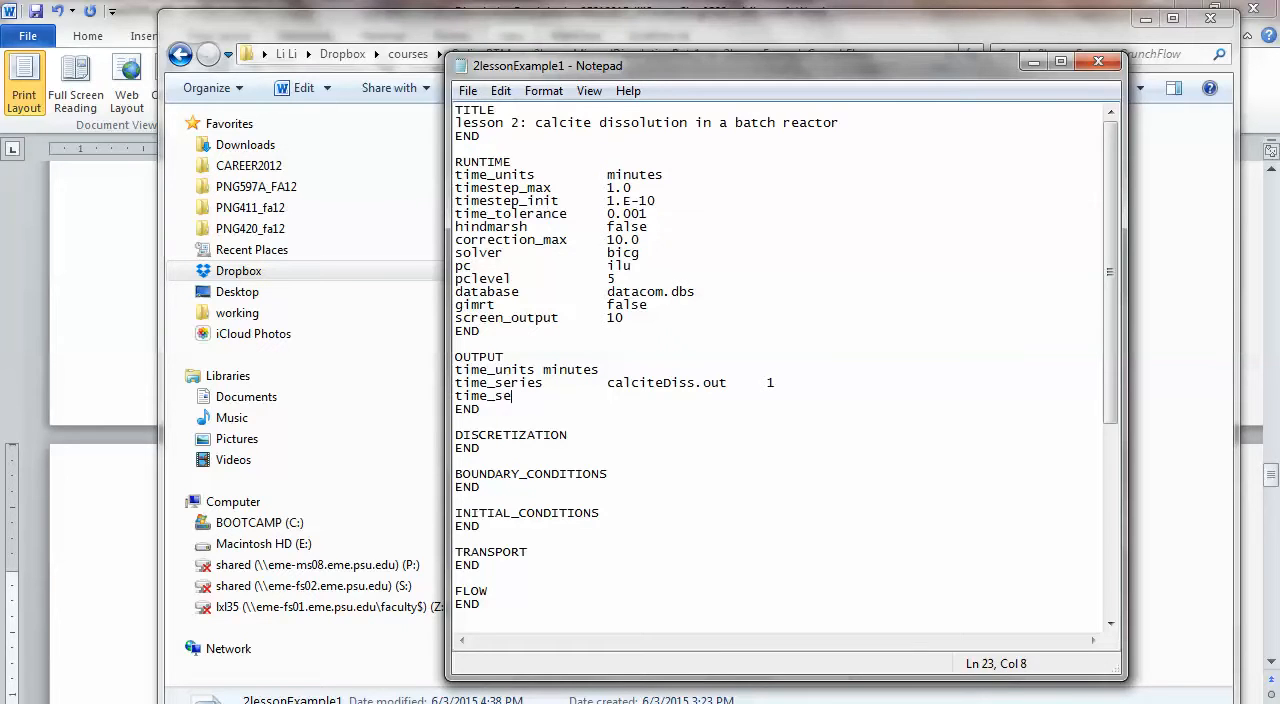
text(ries_)
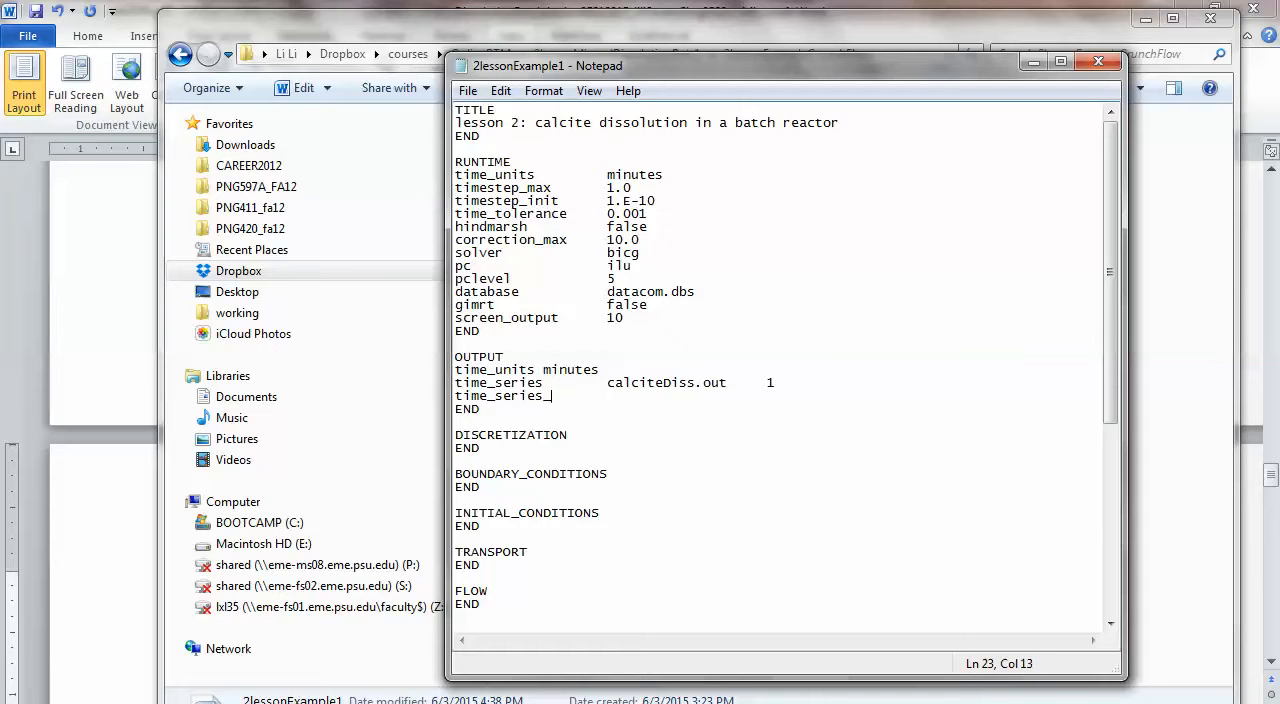
text(pinr)
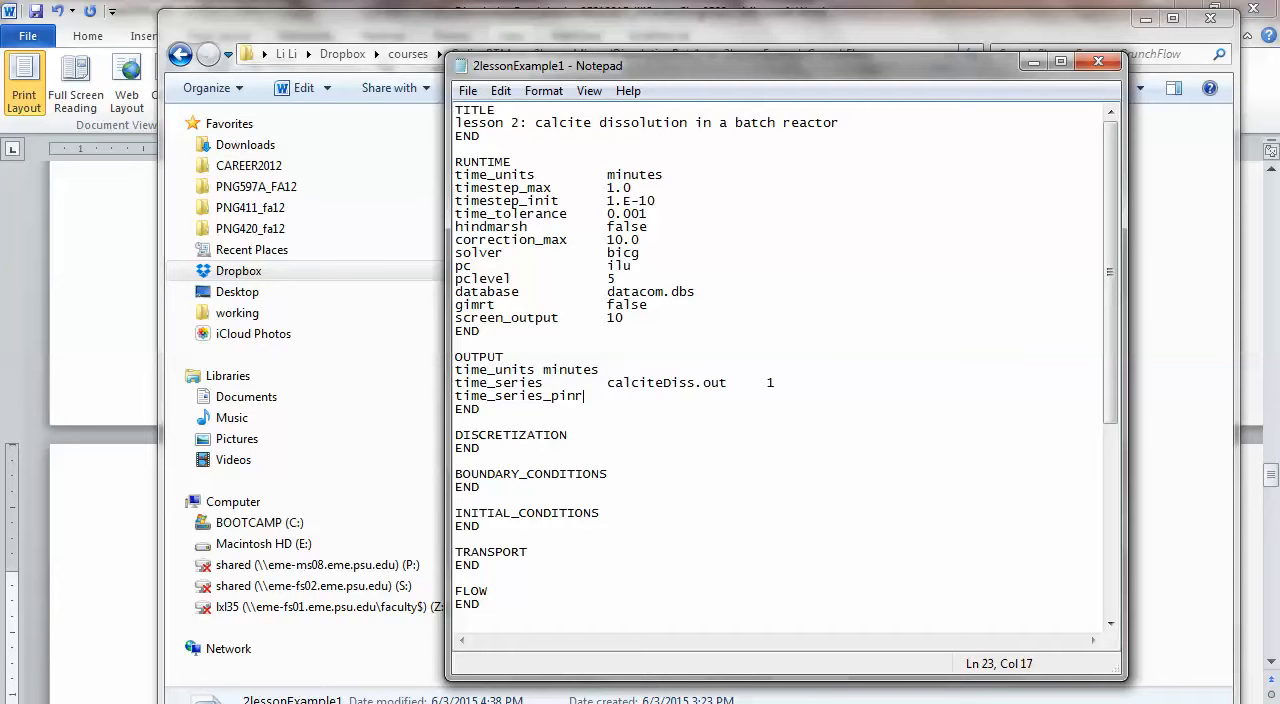
text(t)
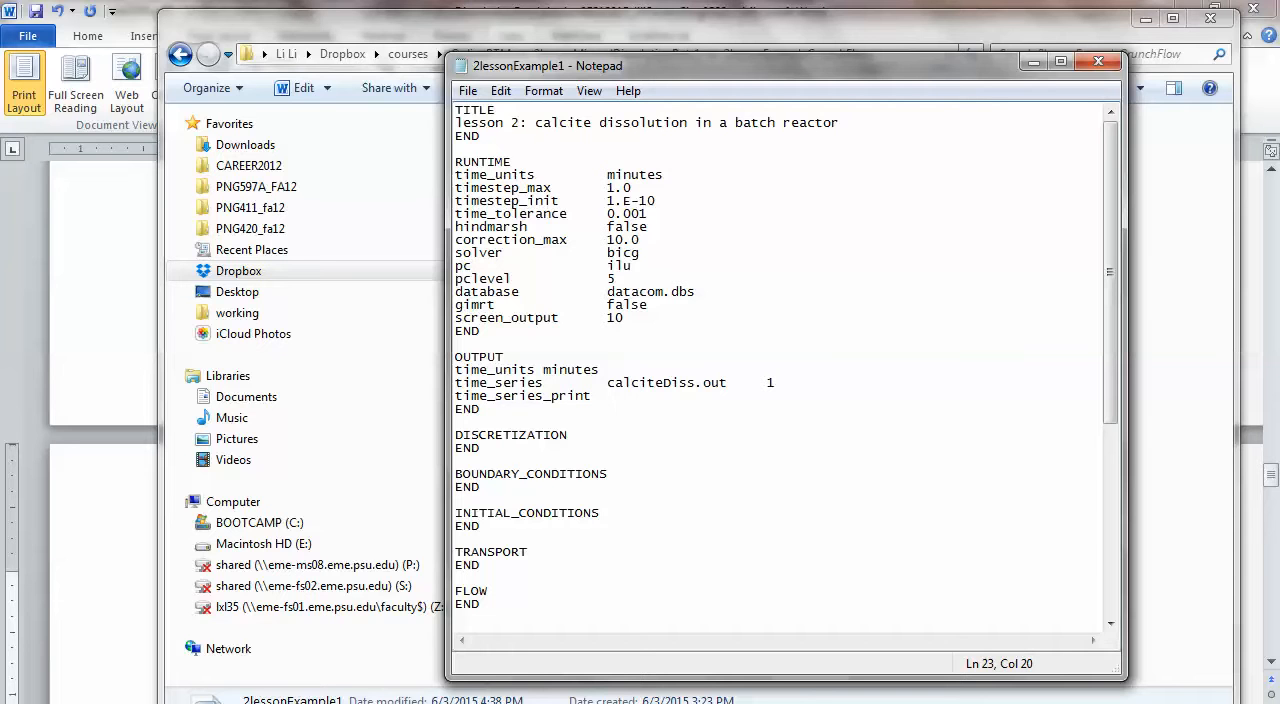
Start a comment below it: '! needs to be primary species'.
click(607, 396)
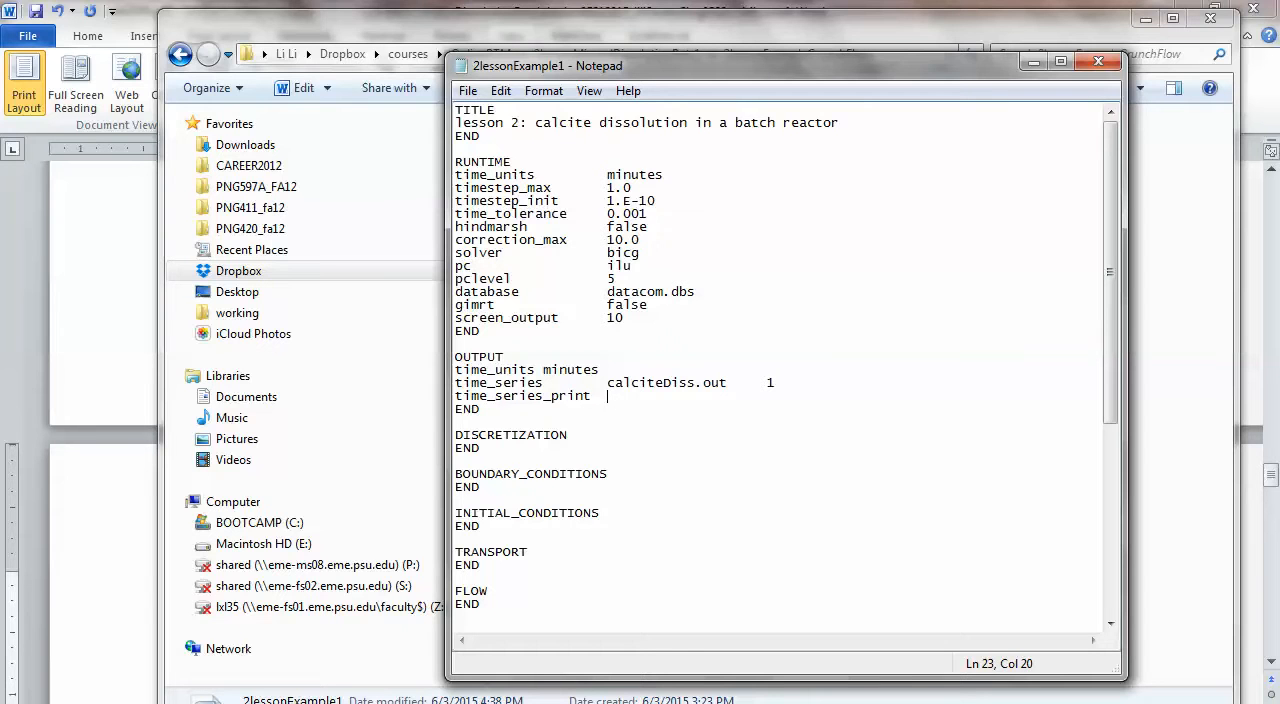
key(Return)
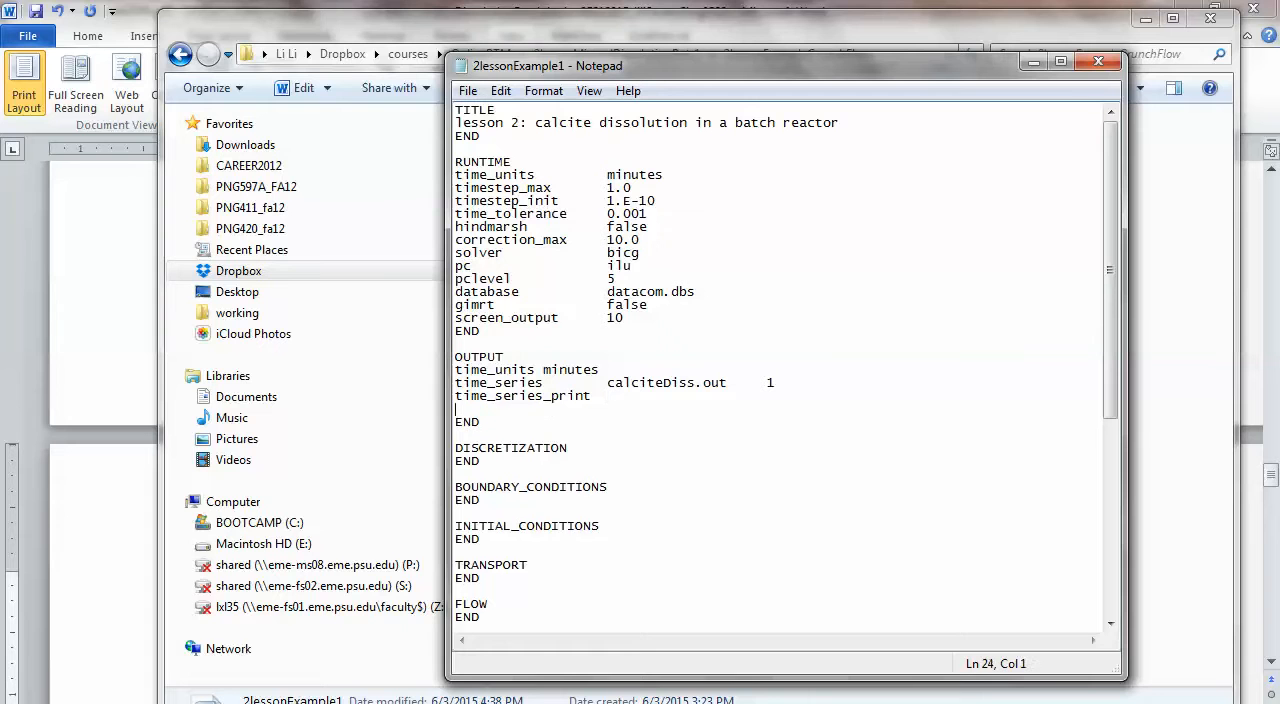
text(!)
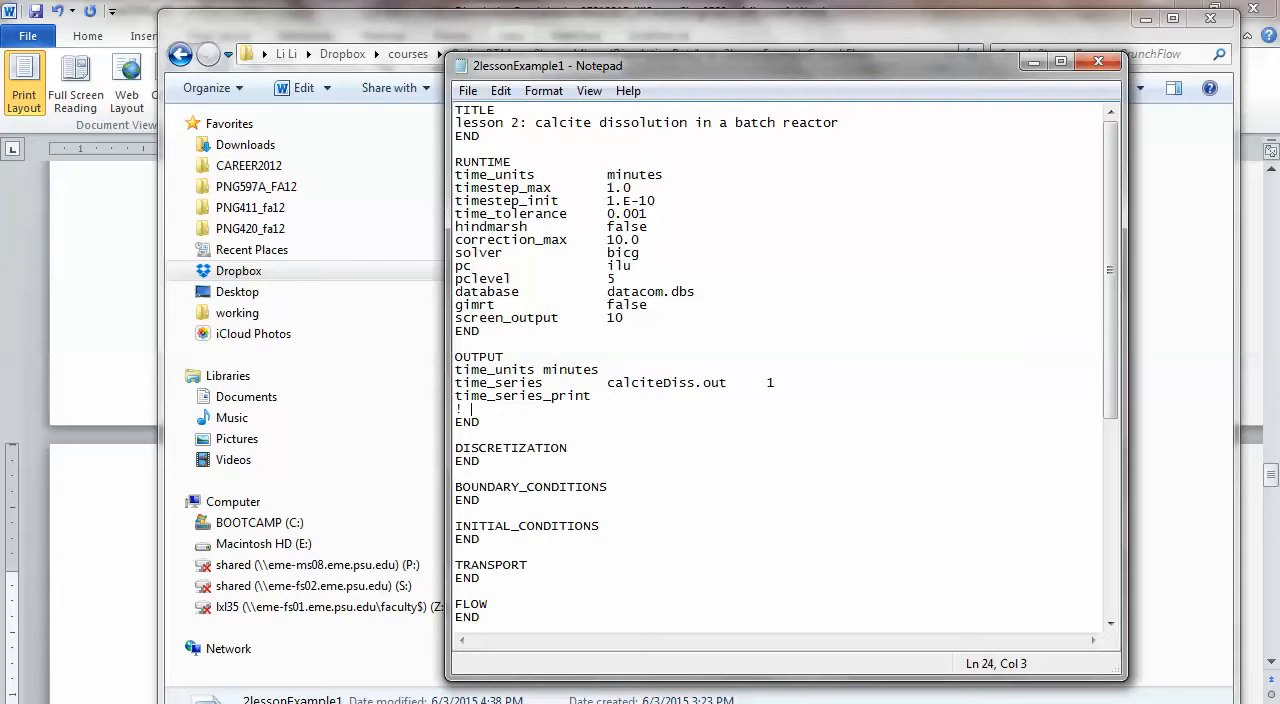
text(nee)
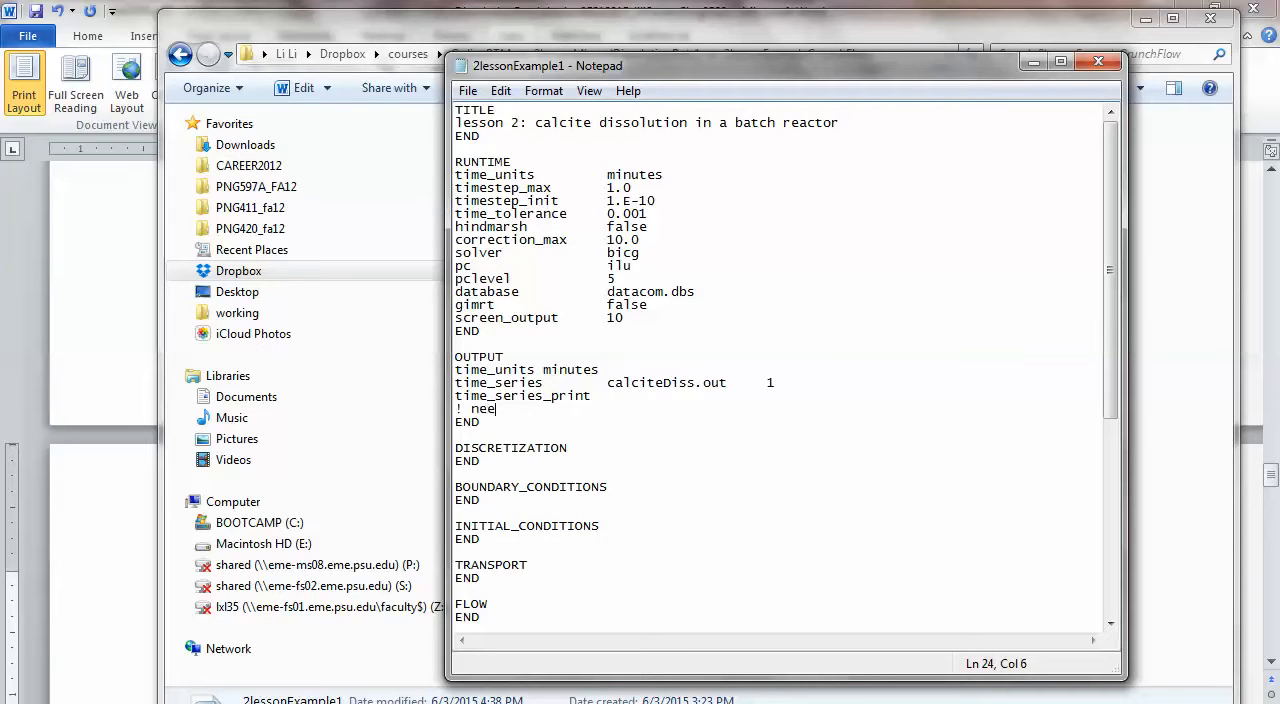
text(ds to be)
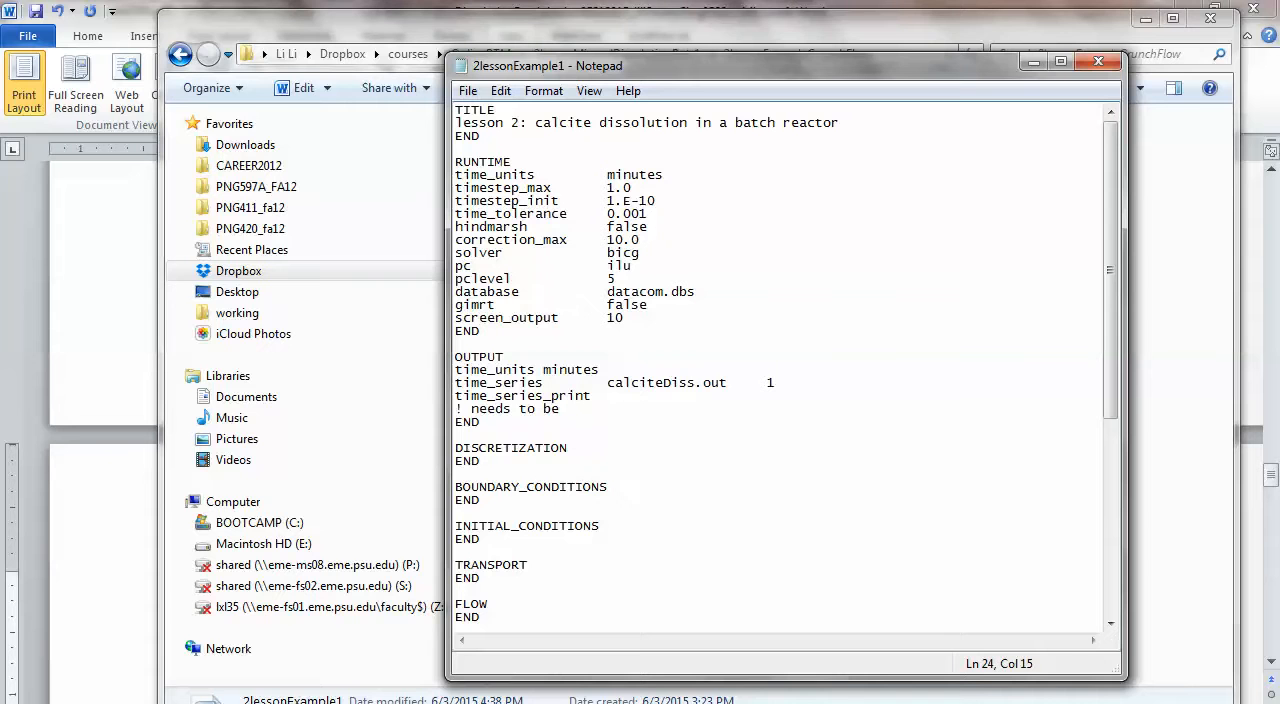
text(prima)
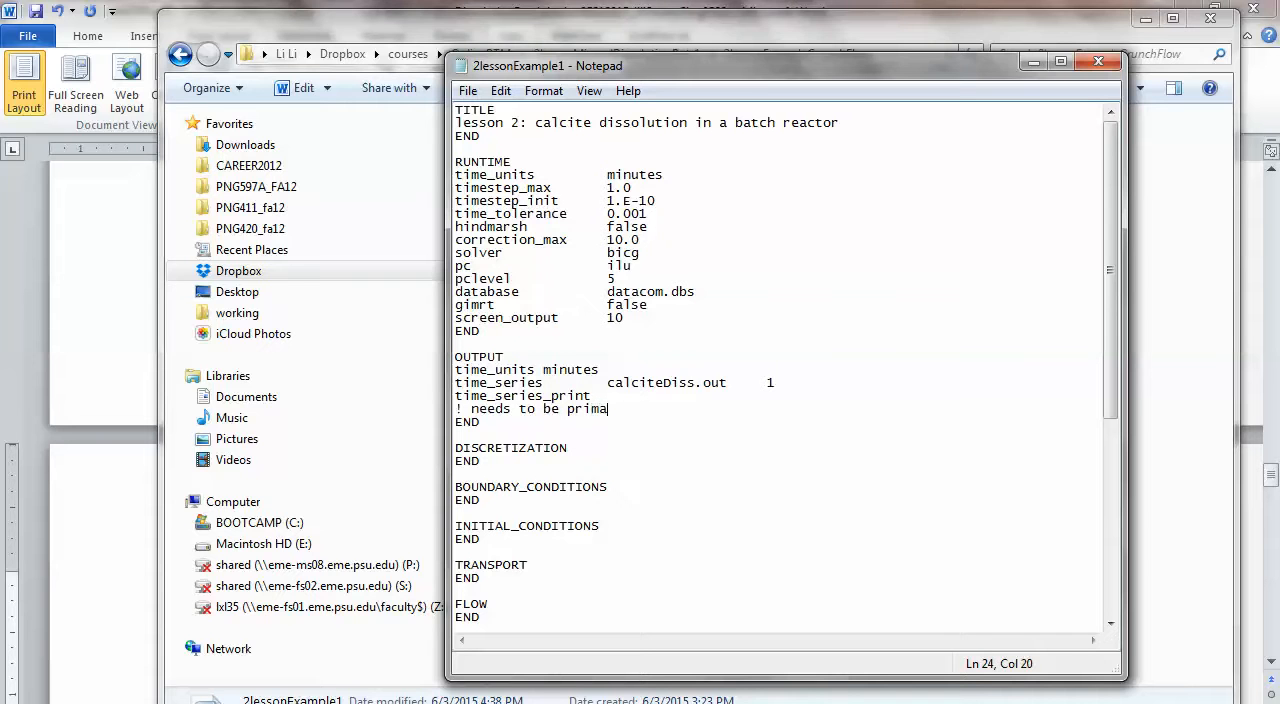
text(ry specie)
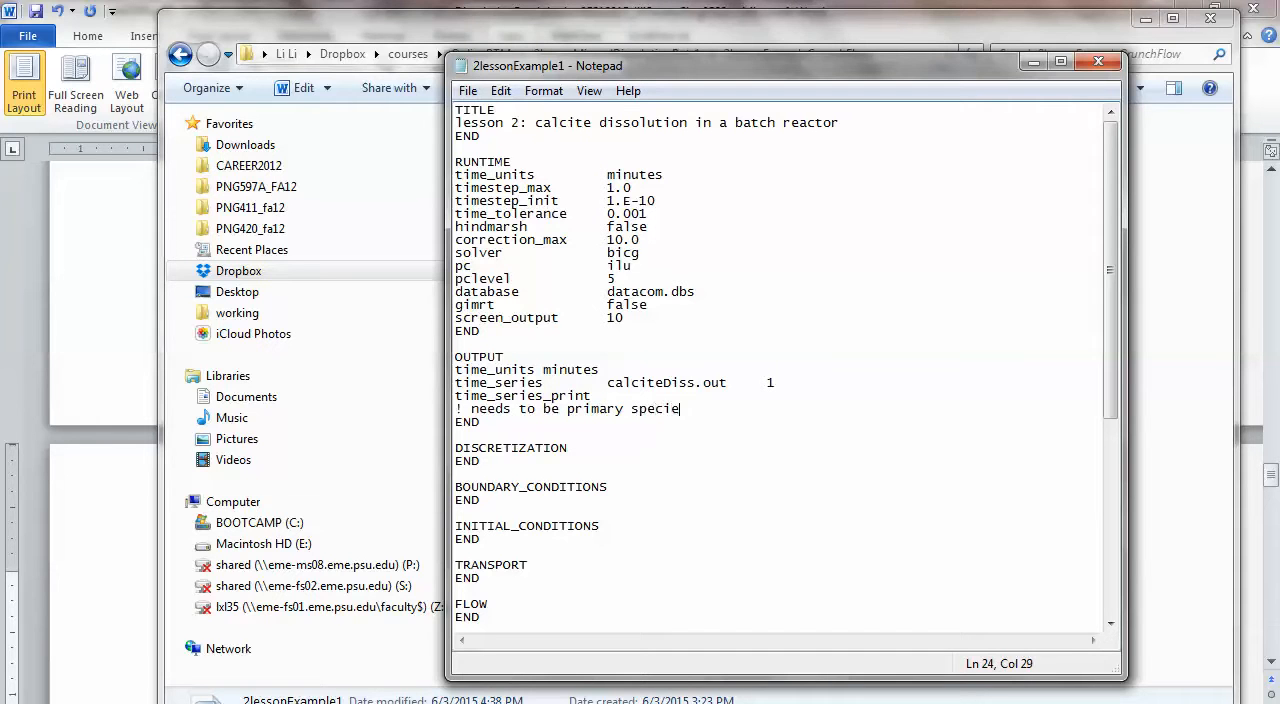
text(s)
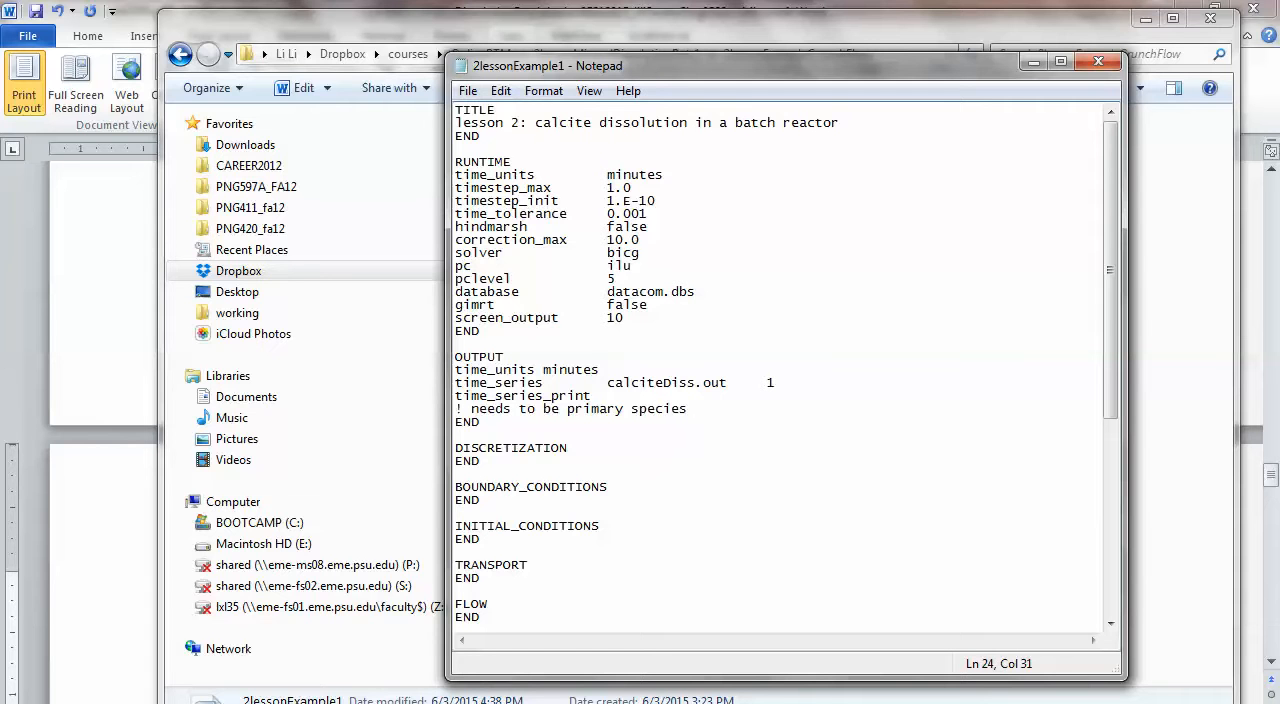
Set the time_series_print value to all.
click(599, 369)
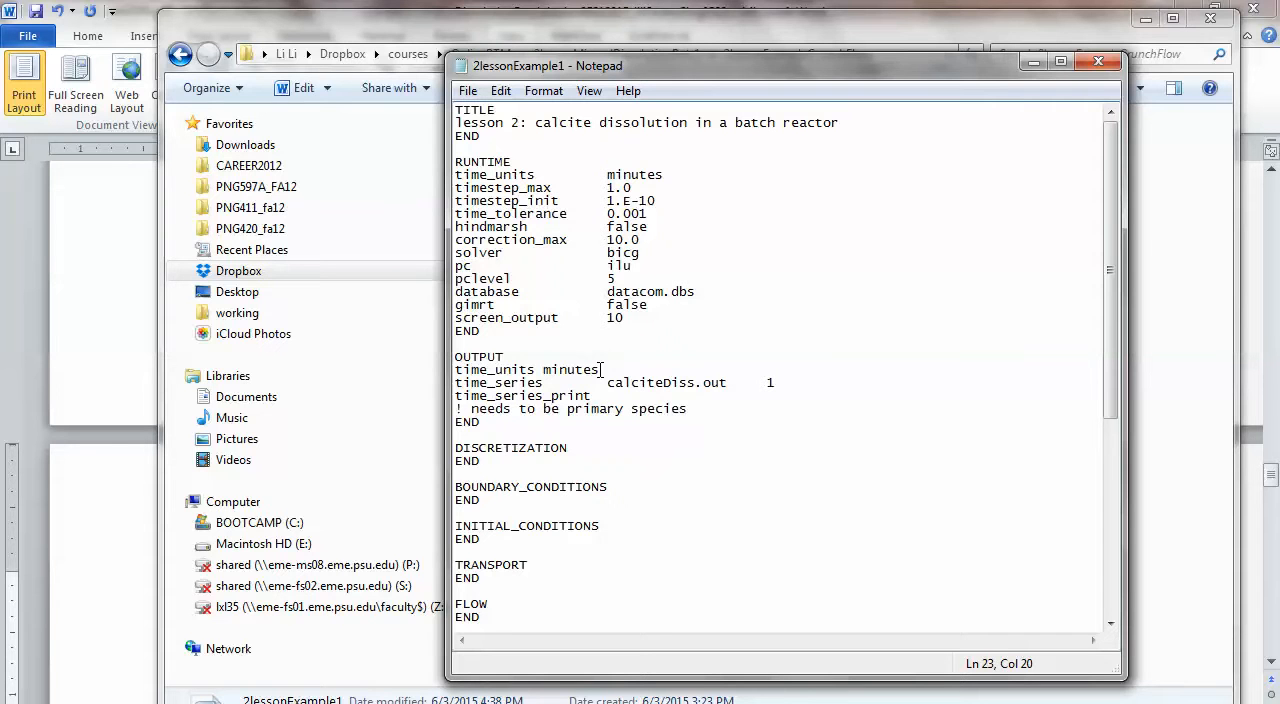
text(a)
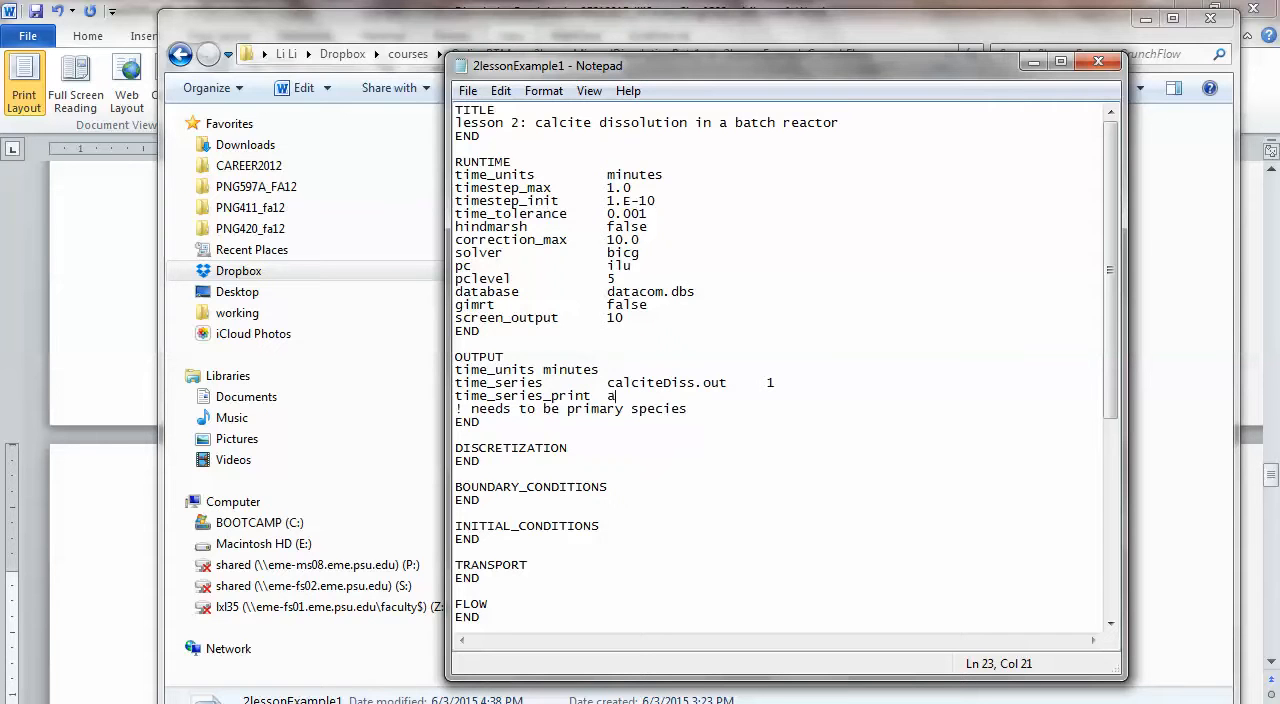
text(ll)
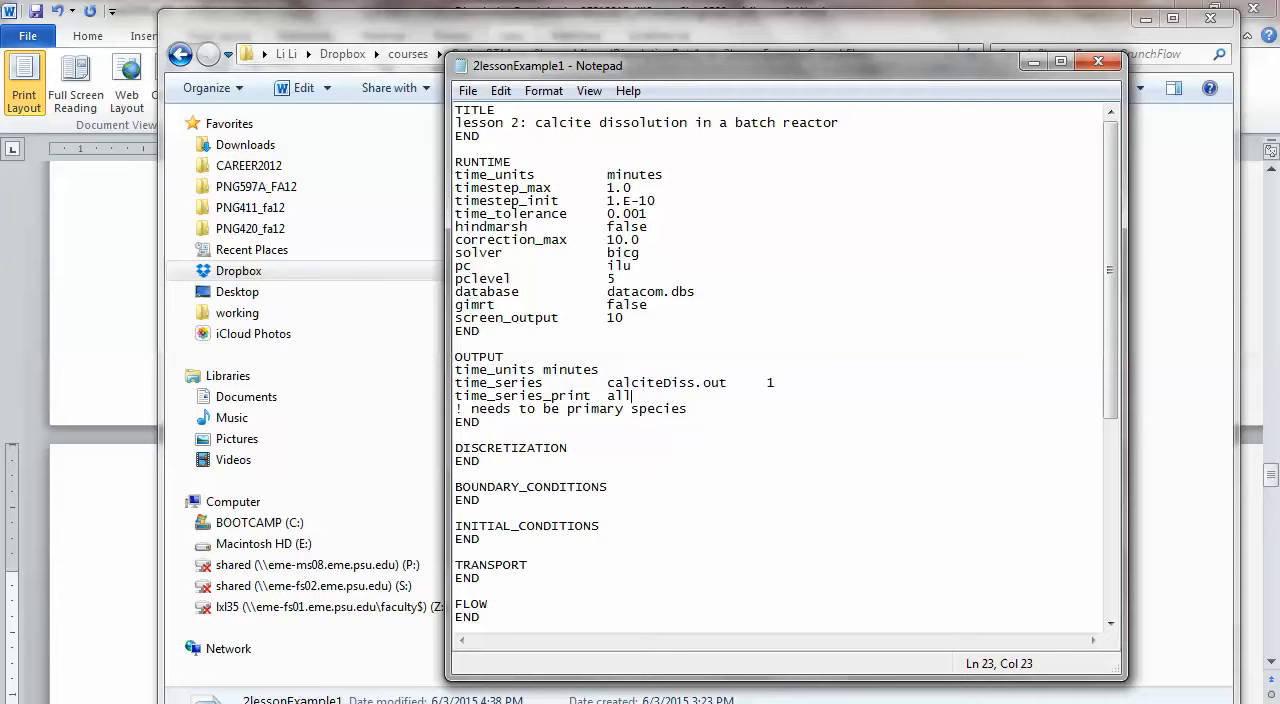
Finish the comment explaining that "all" prints all primary species.
click(688, 408)
text(,)
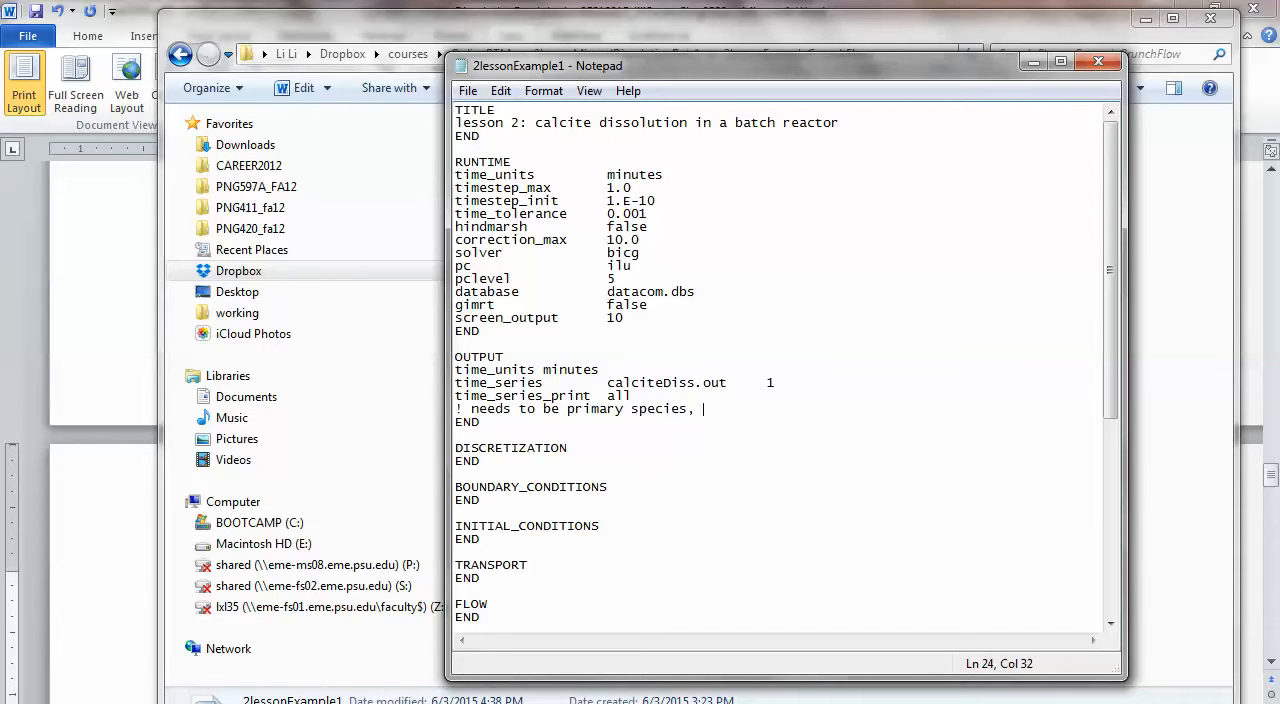
text("all" m)
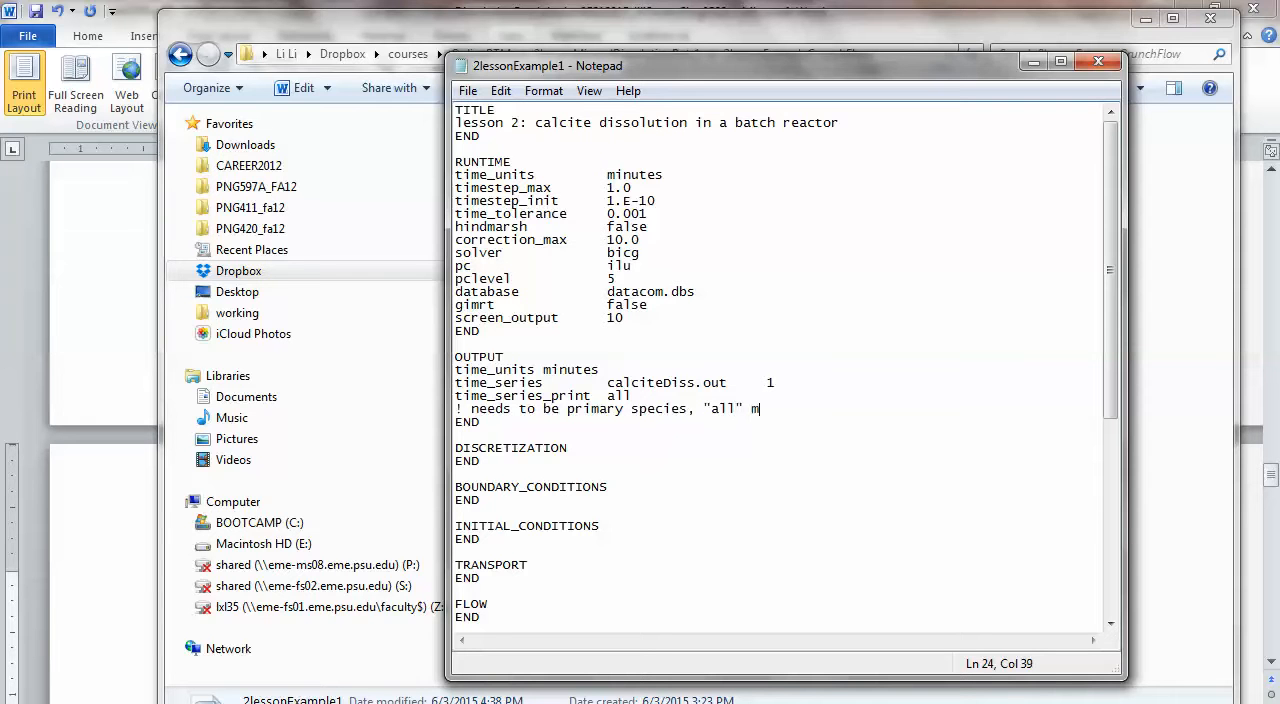
text(ean all primary)
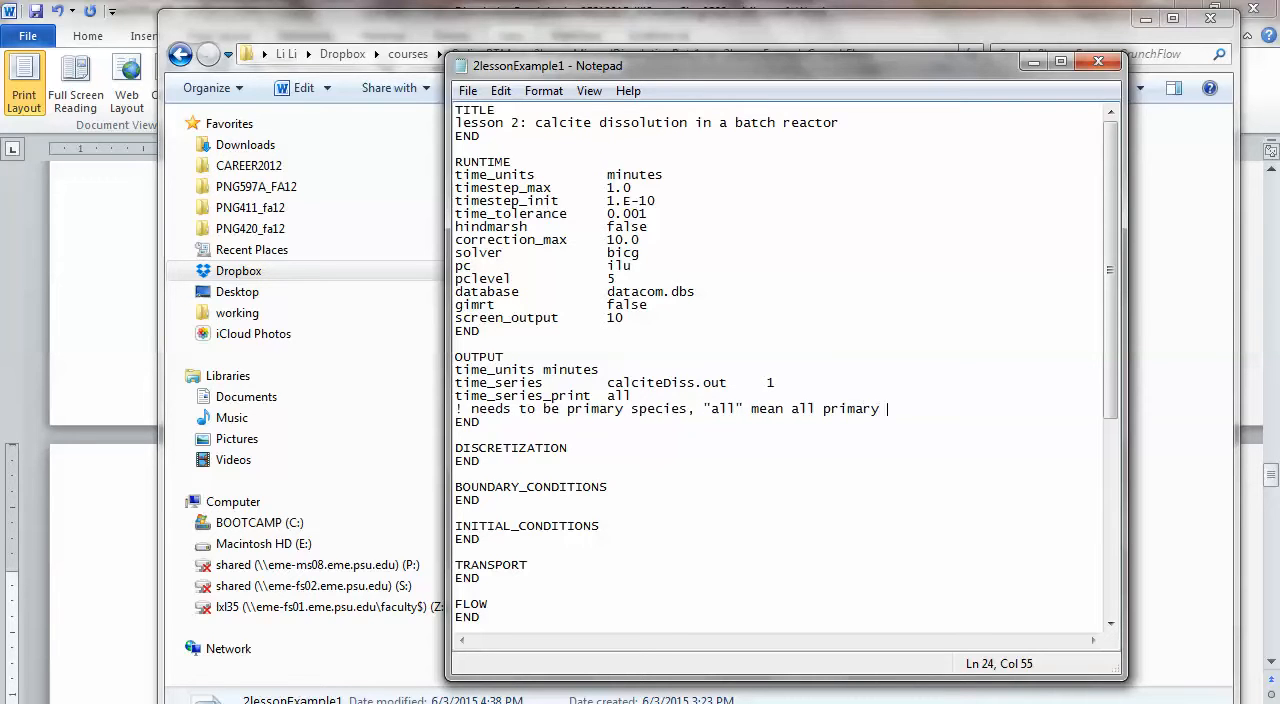
text(species will)
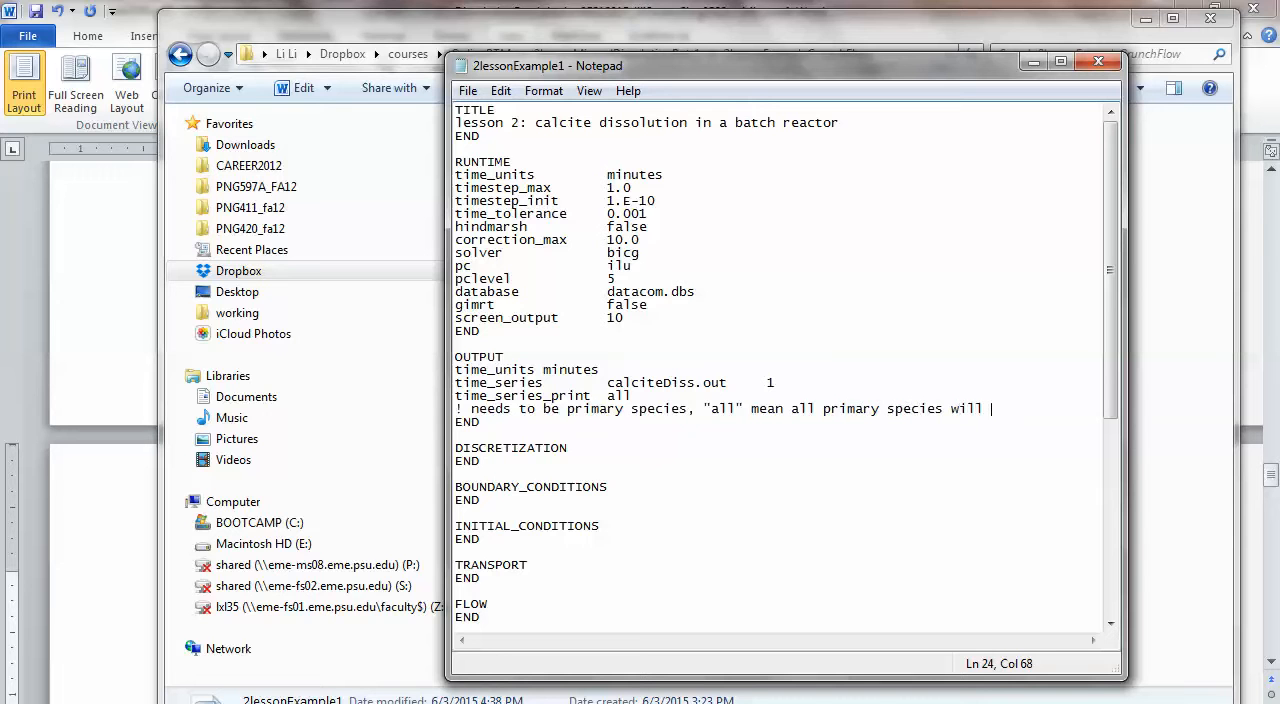
text(be rpin)
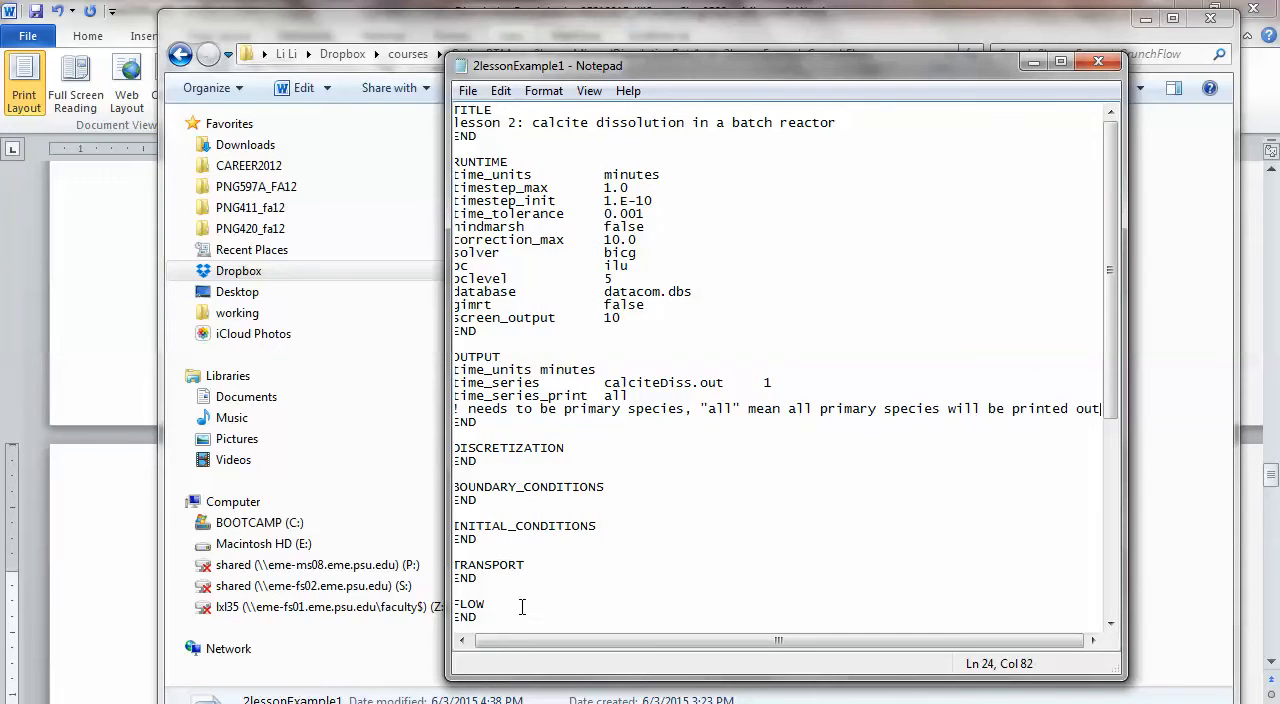
Enter 'distance_units meters' and 'xzones 1' in the DISCRETIZATION block.
click(566, 447)
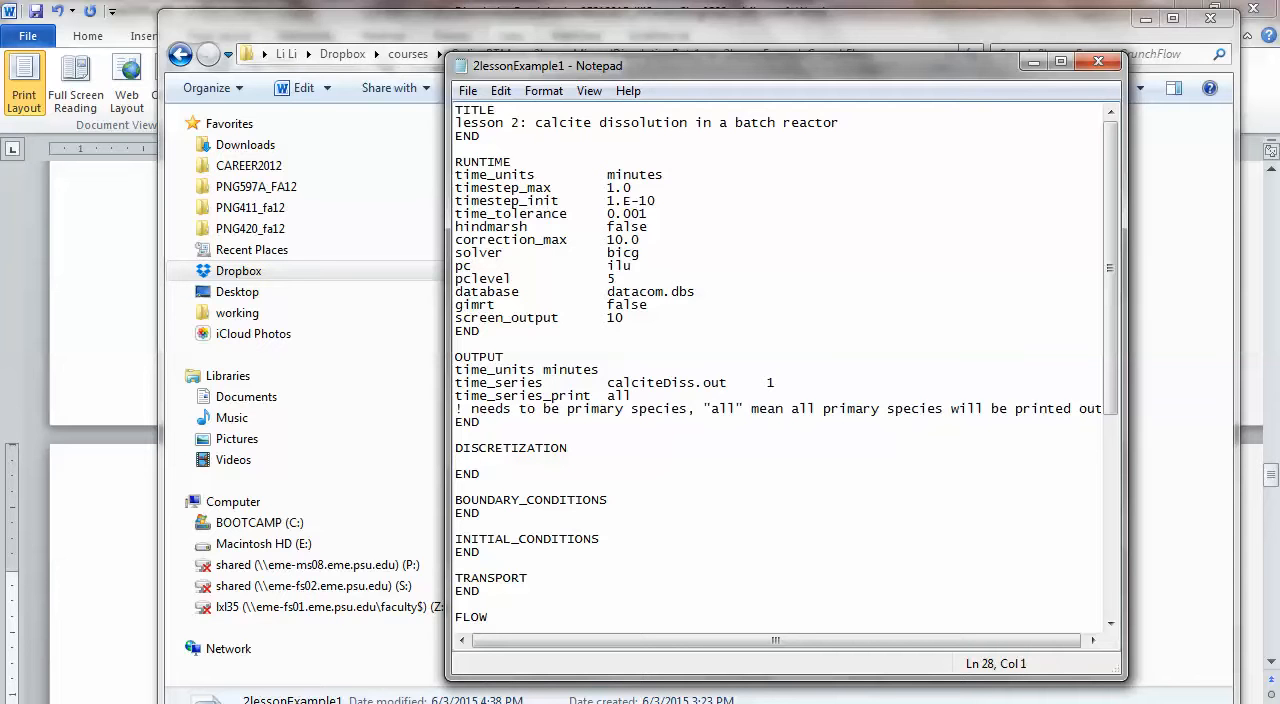
text(distance)
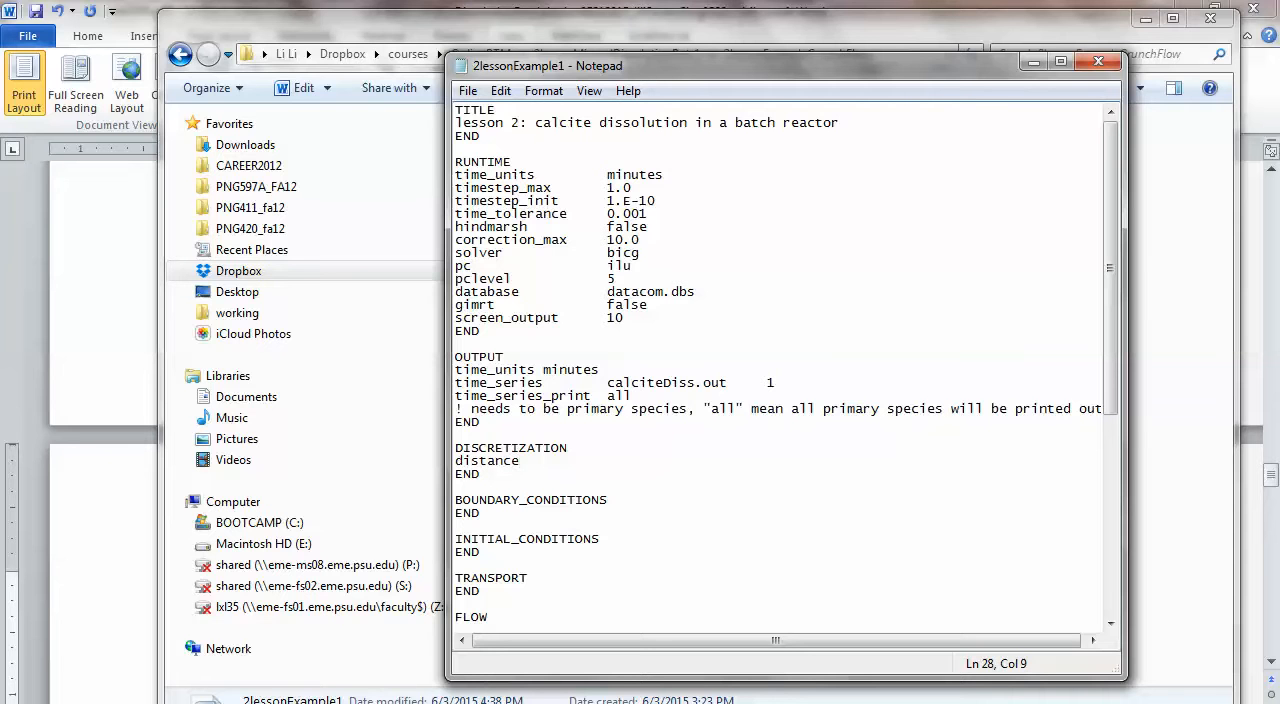
text(_units)
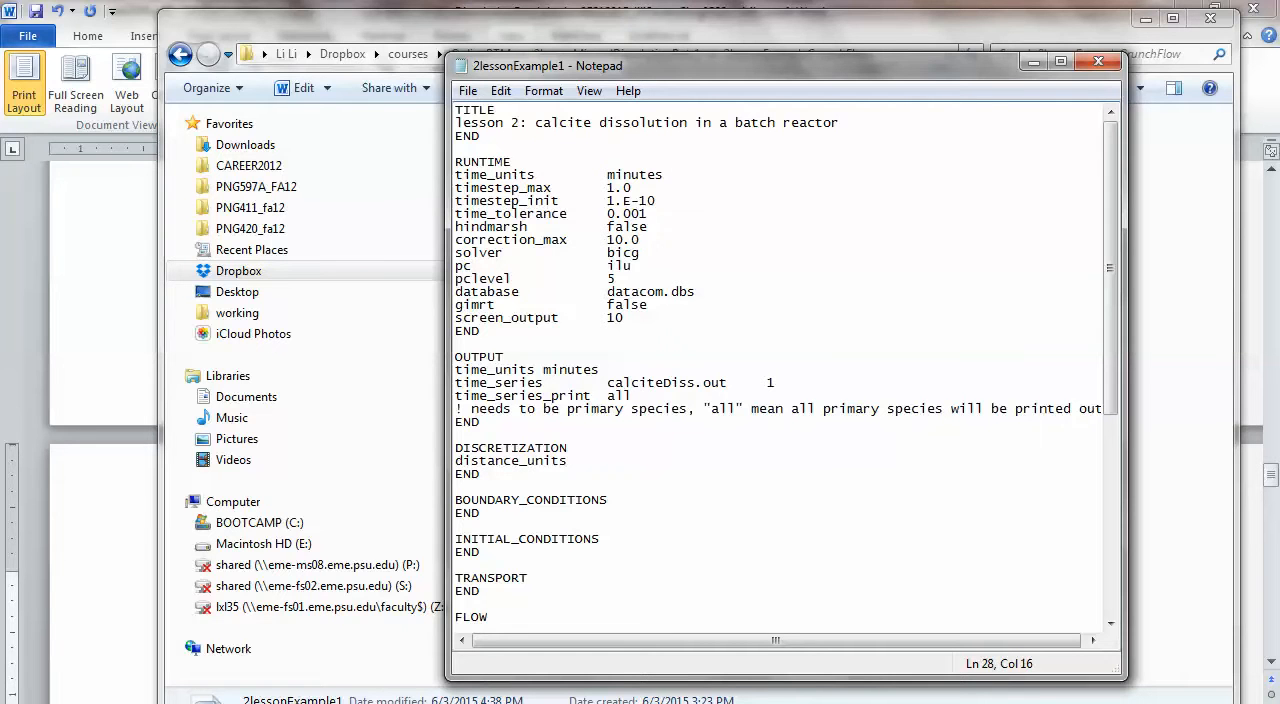
text(meters)
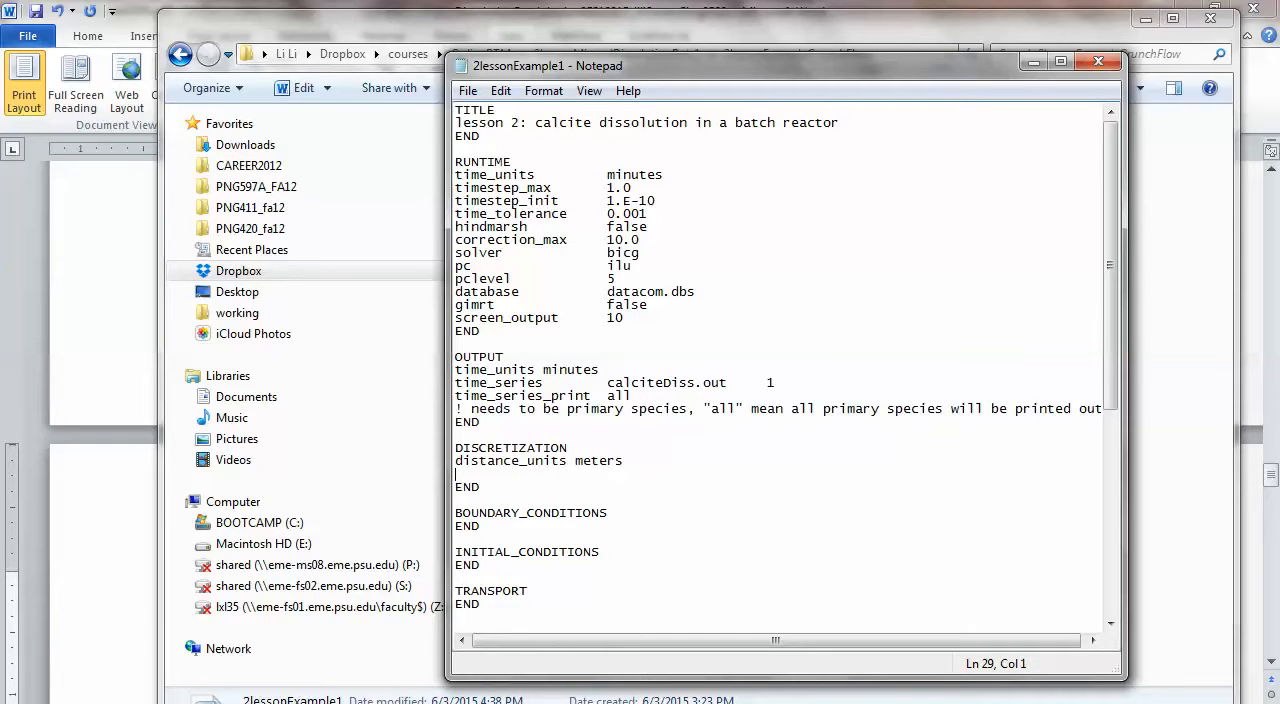
text(xzon)
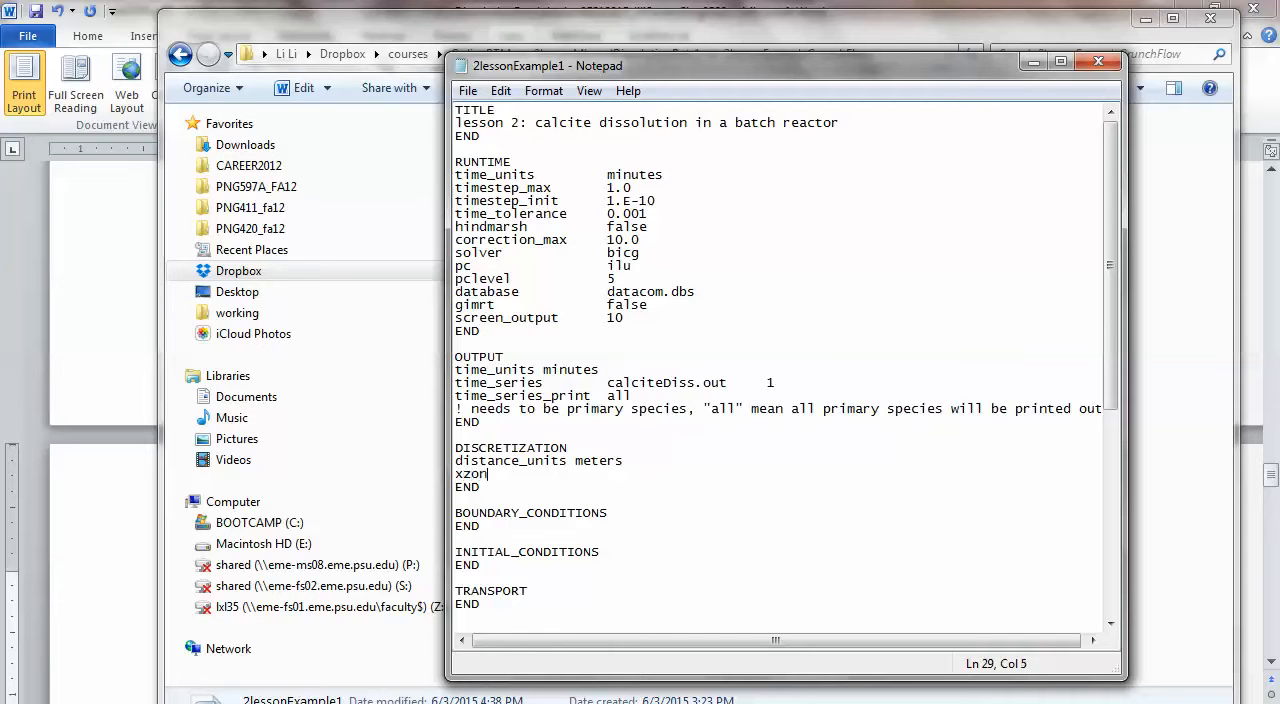
text(es)
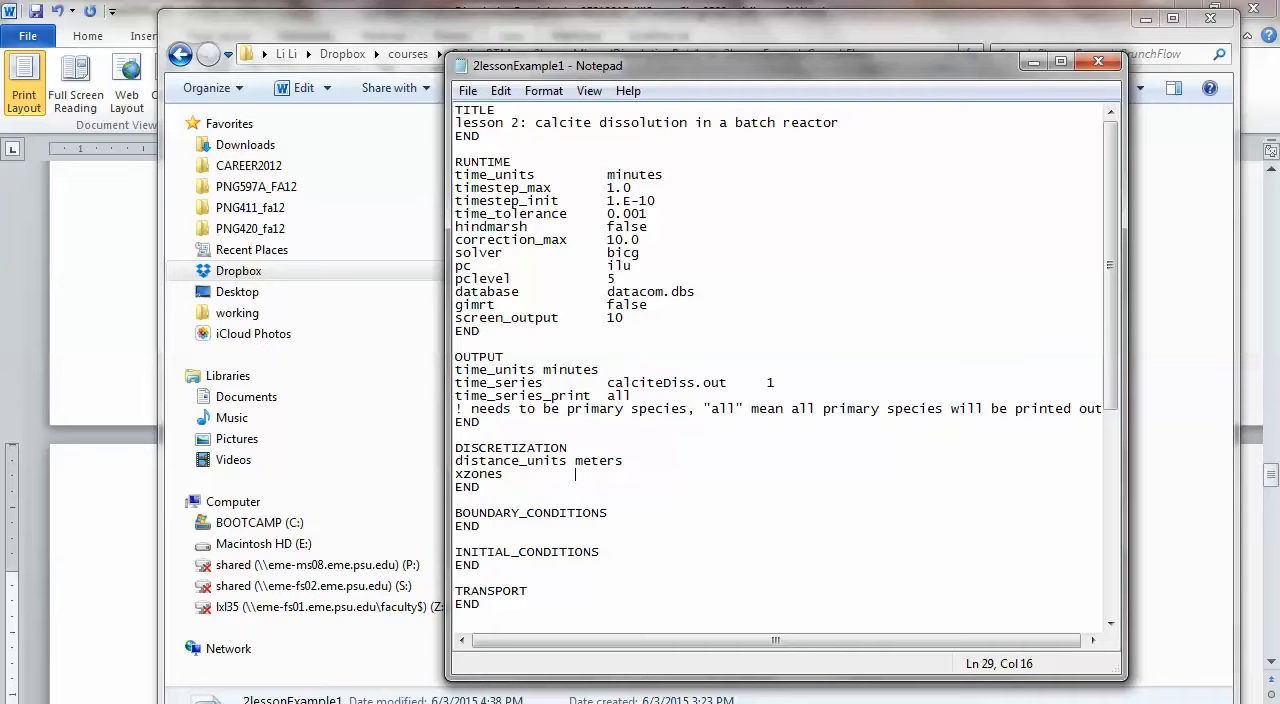
text(1)
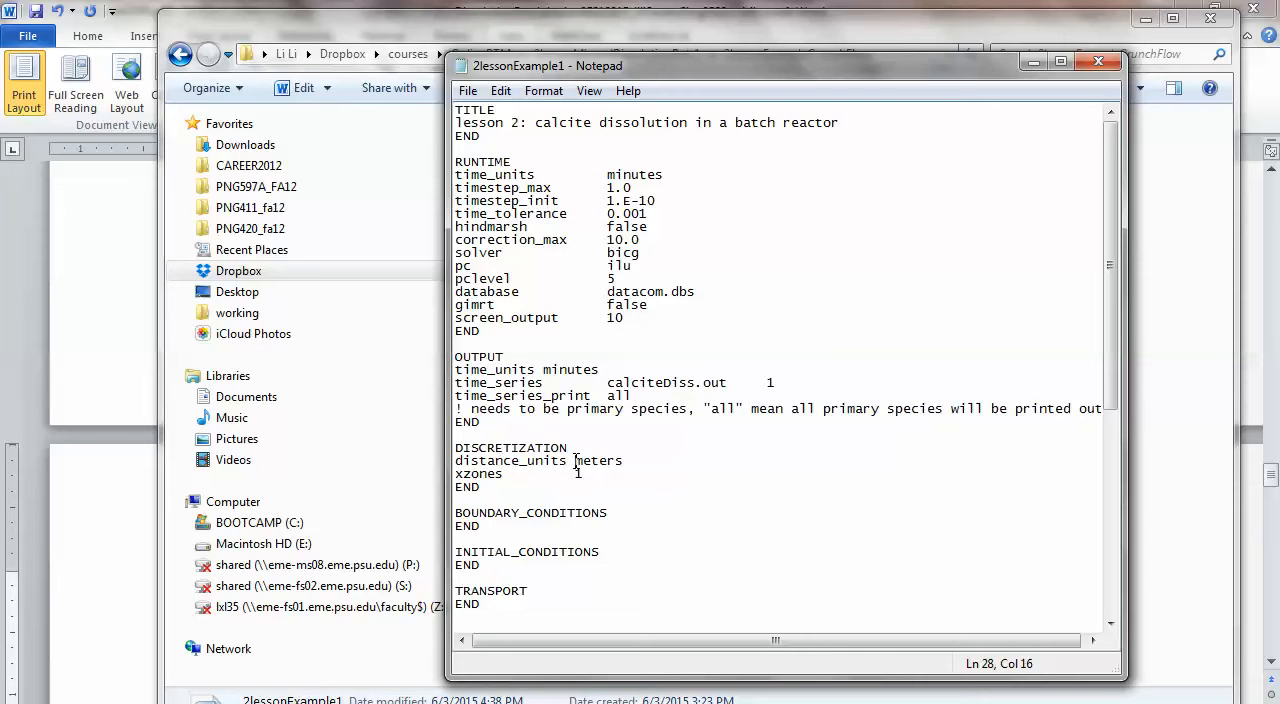
Change distance_units to centimeters and the xzones value to 200.0.
text(centi)
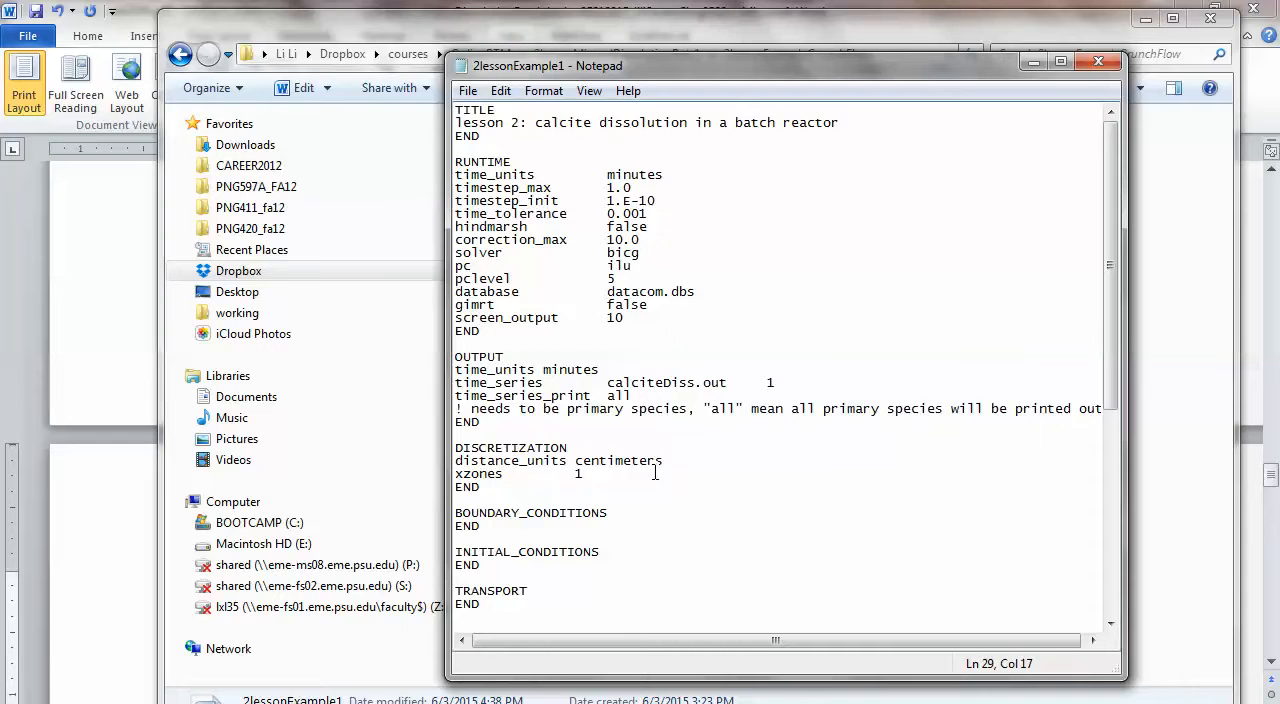
text(0)
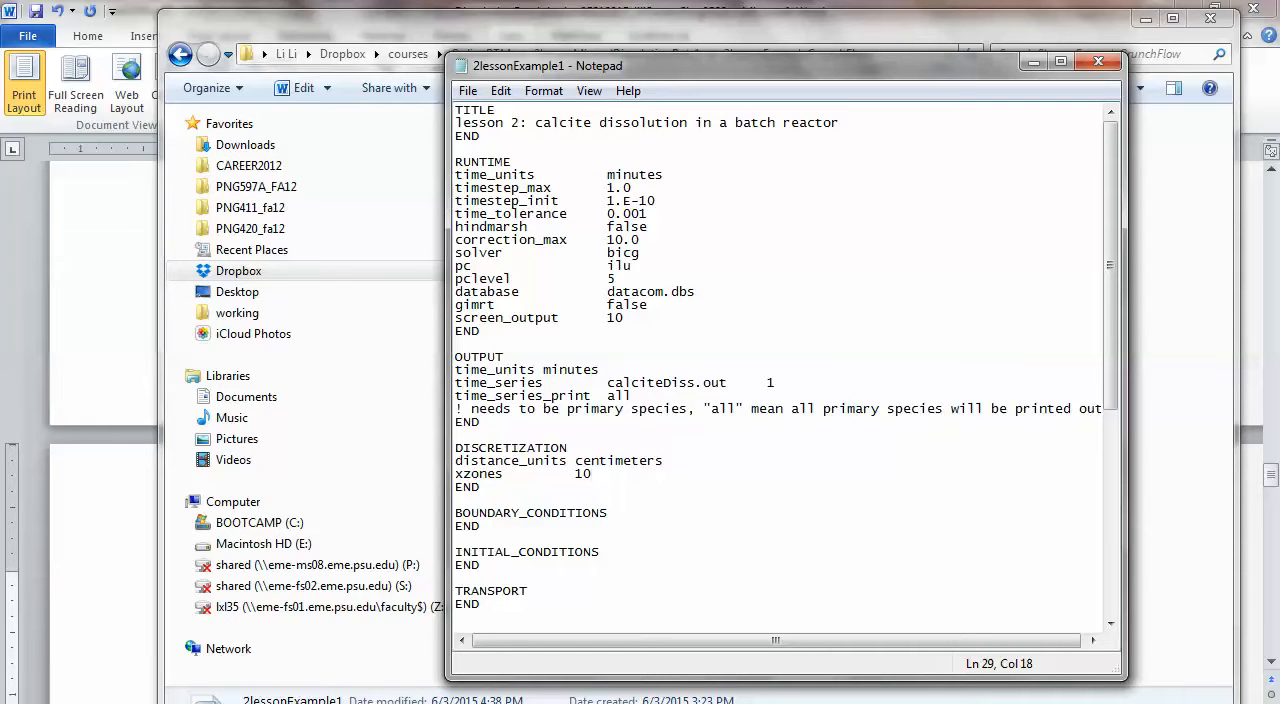
text(.0)
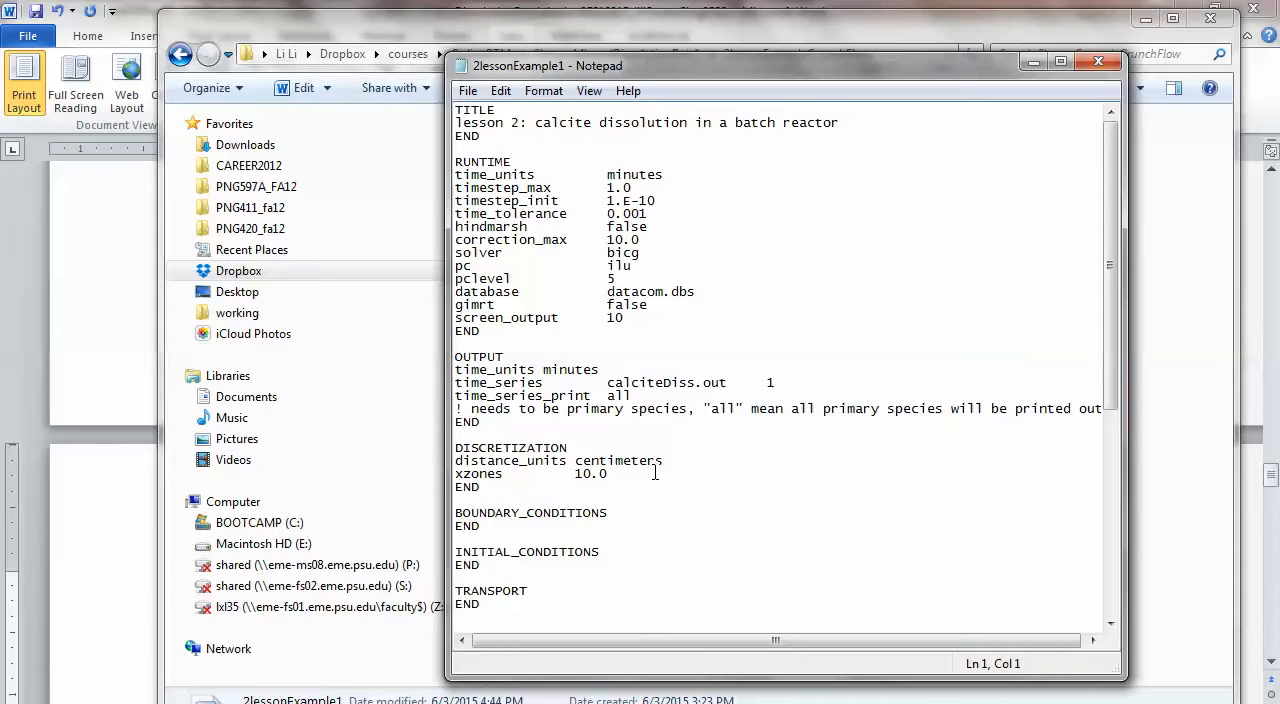
scroll(down, 3)
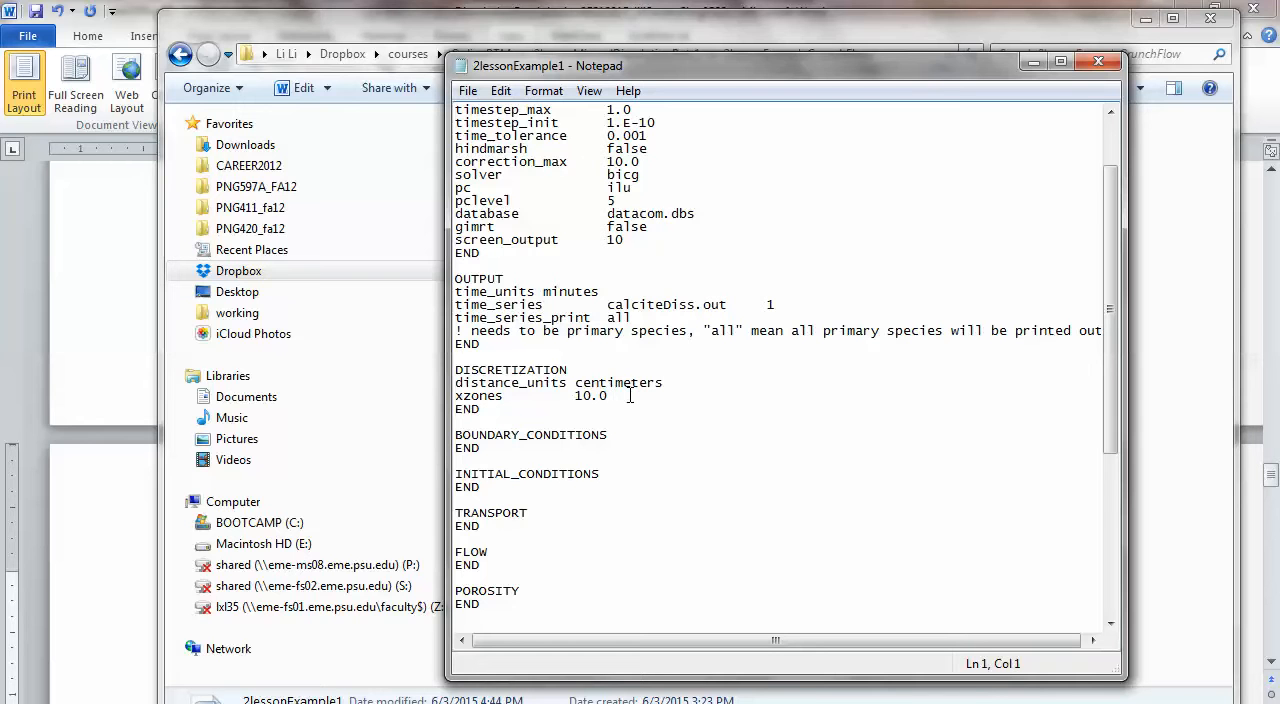
click(591, 395)
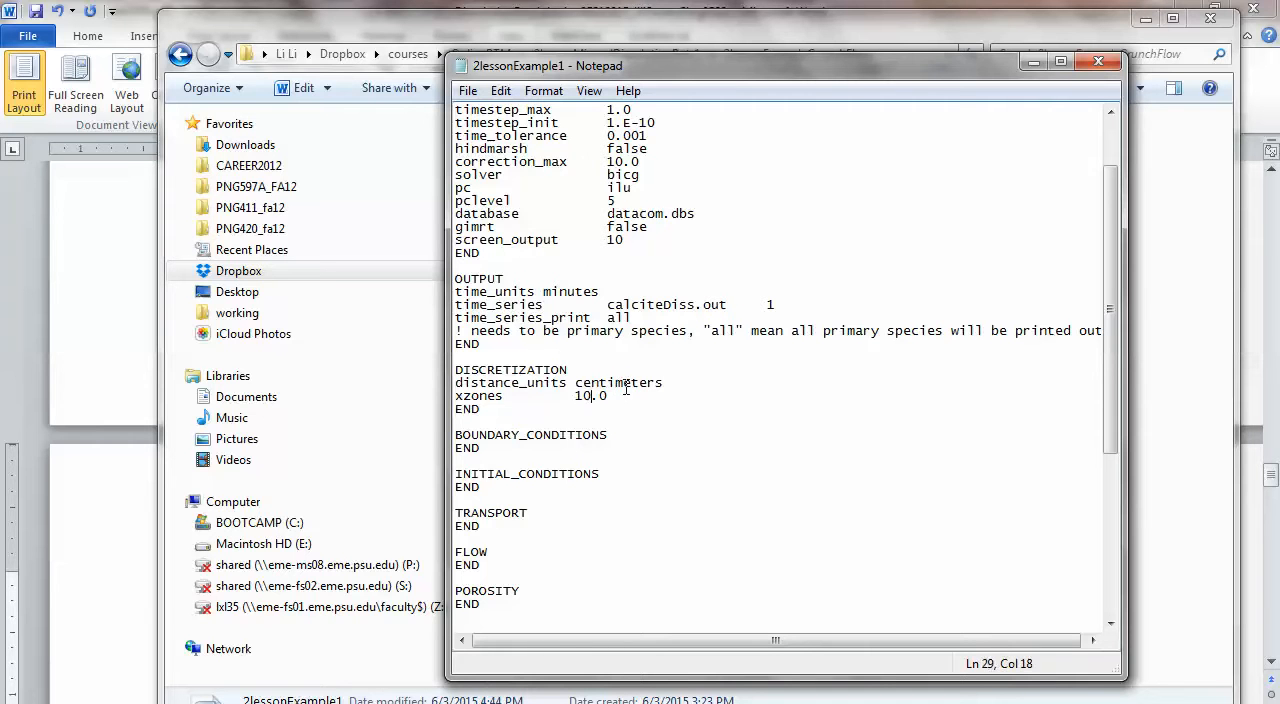
text(0)
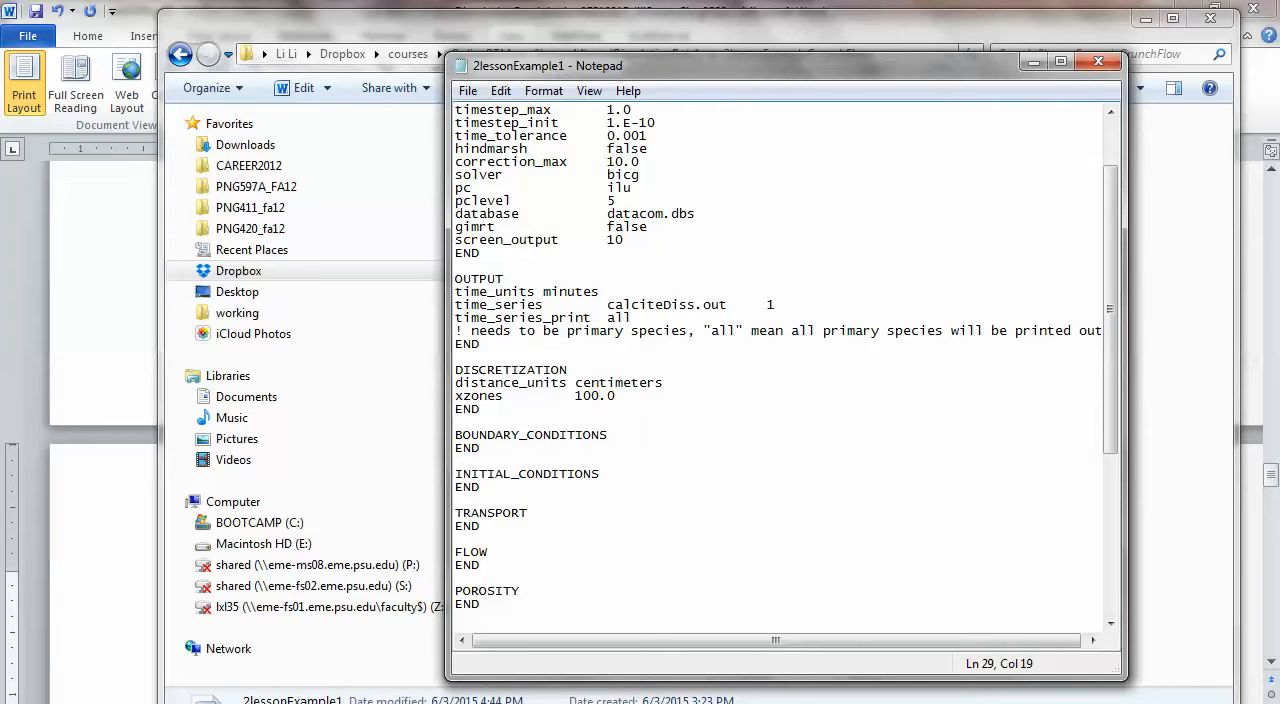
text(200.0)
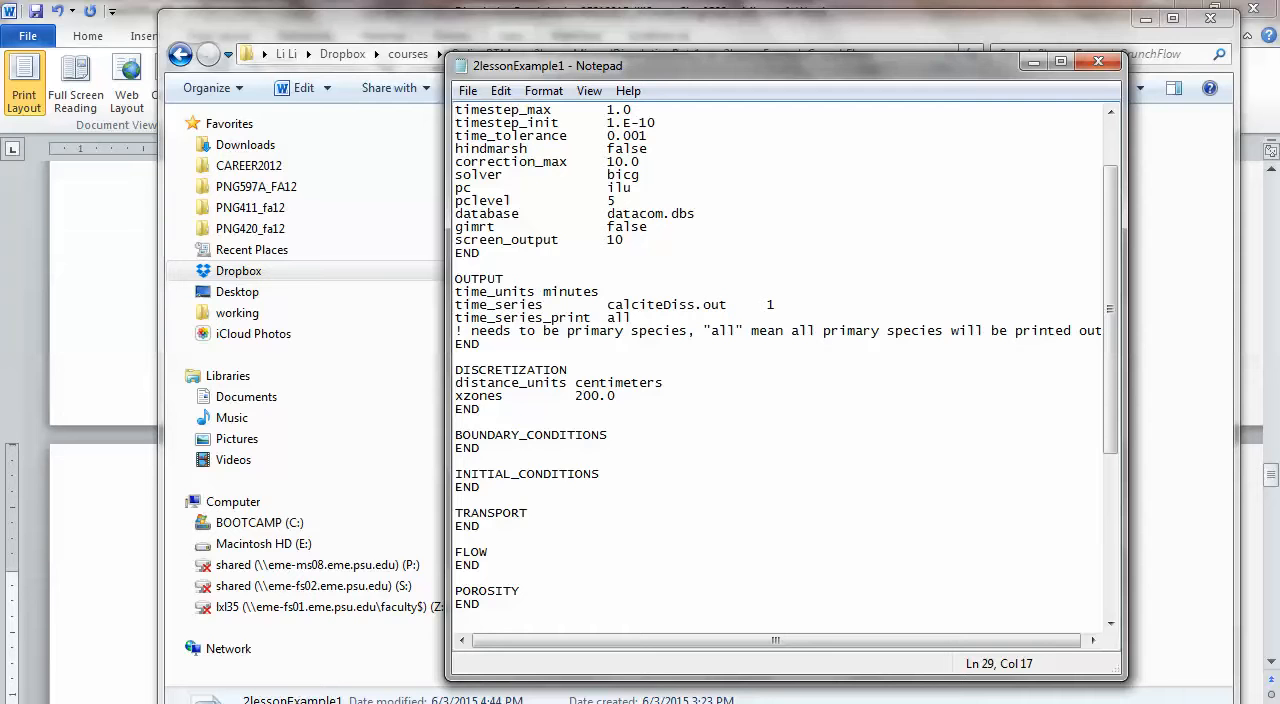
mouse_move(625, 428)
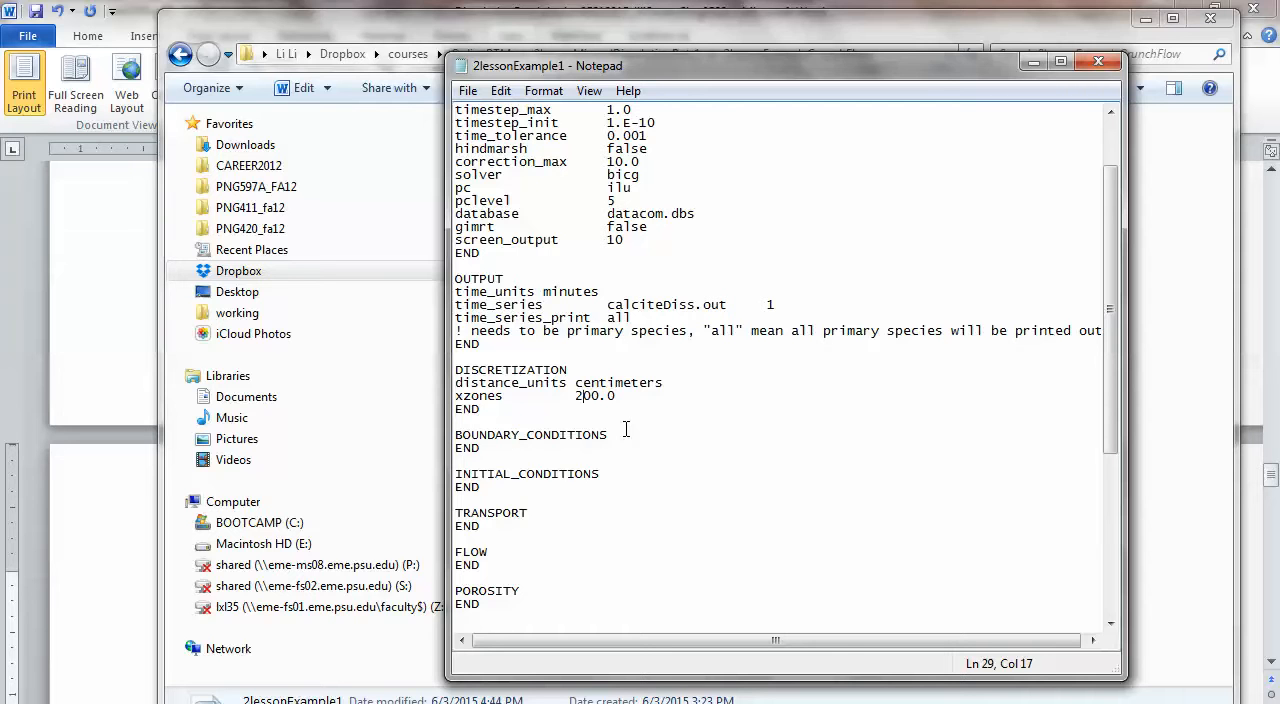
mouse_move(547, 368)
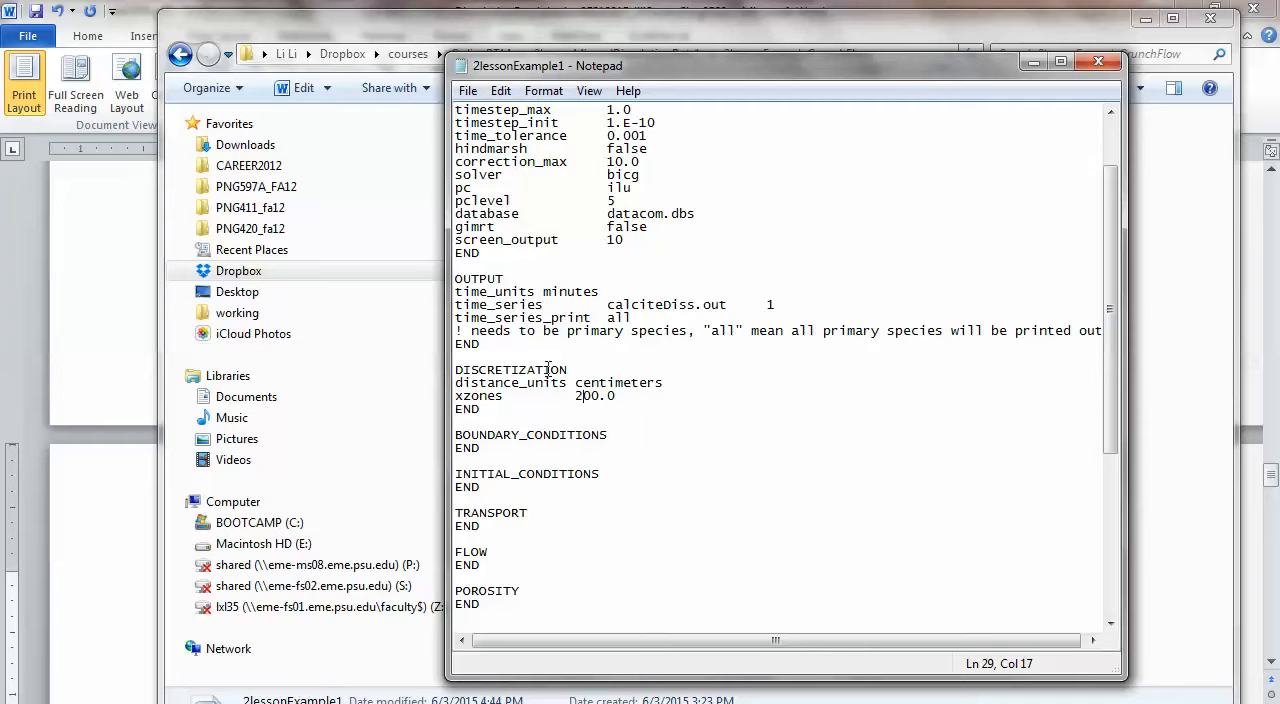
click(456, 343)
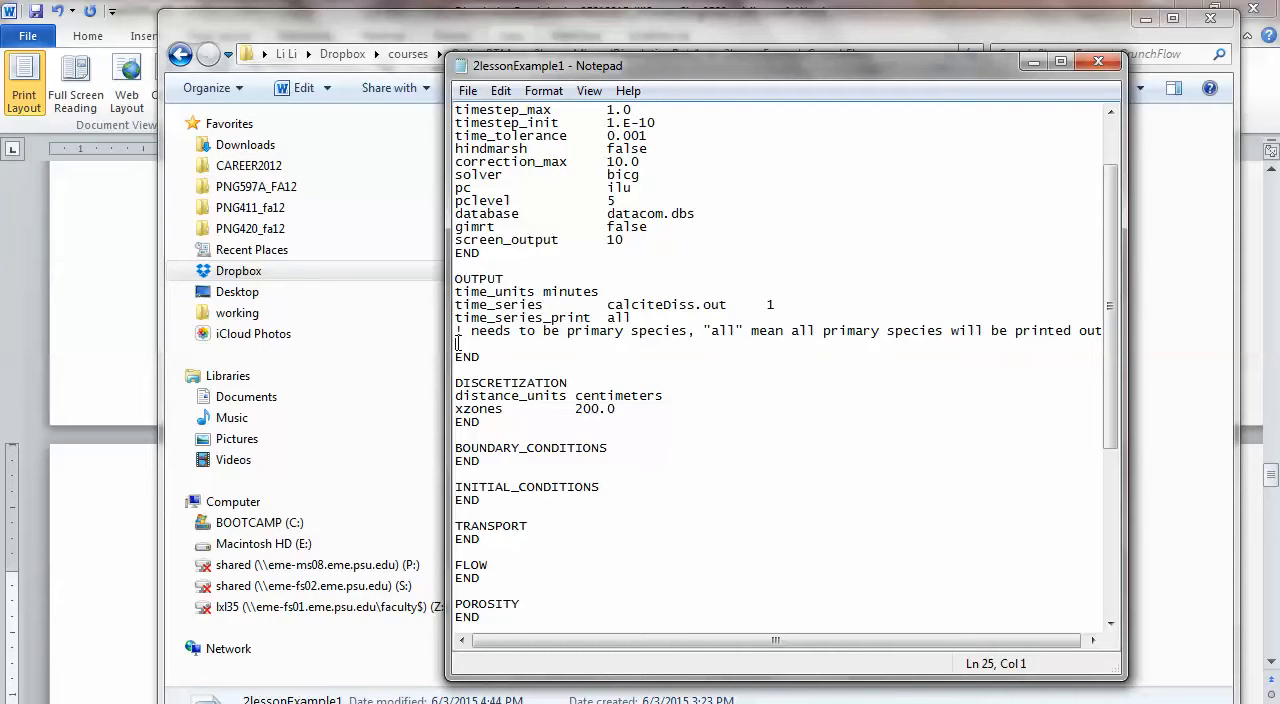
Add a spatial_profile output line starting with times 1.0 and 10.0.
text(spatial)
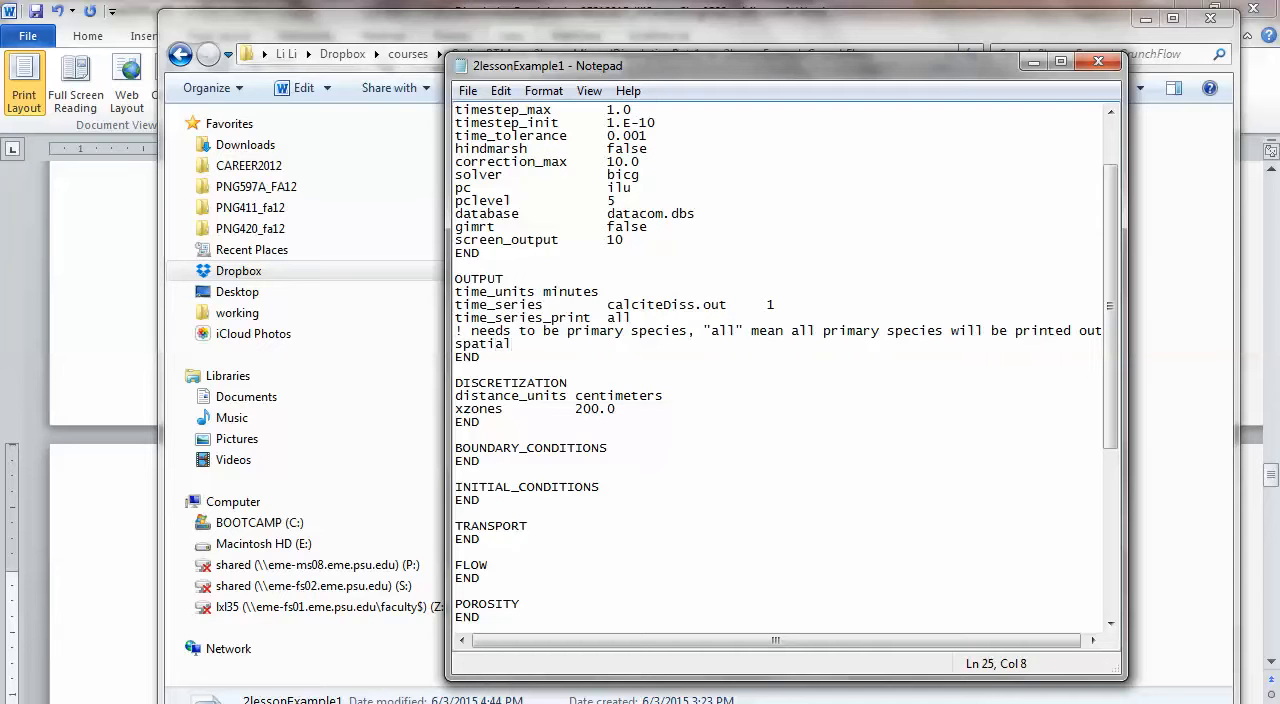
text(_profil)
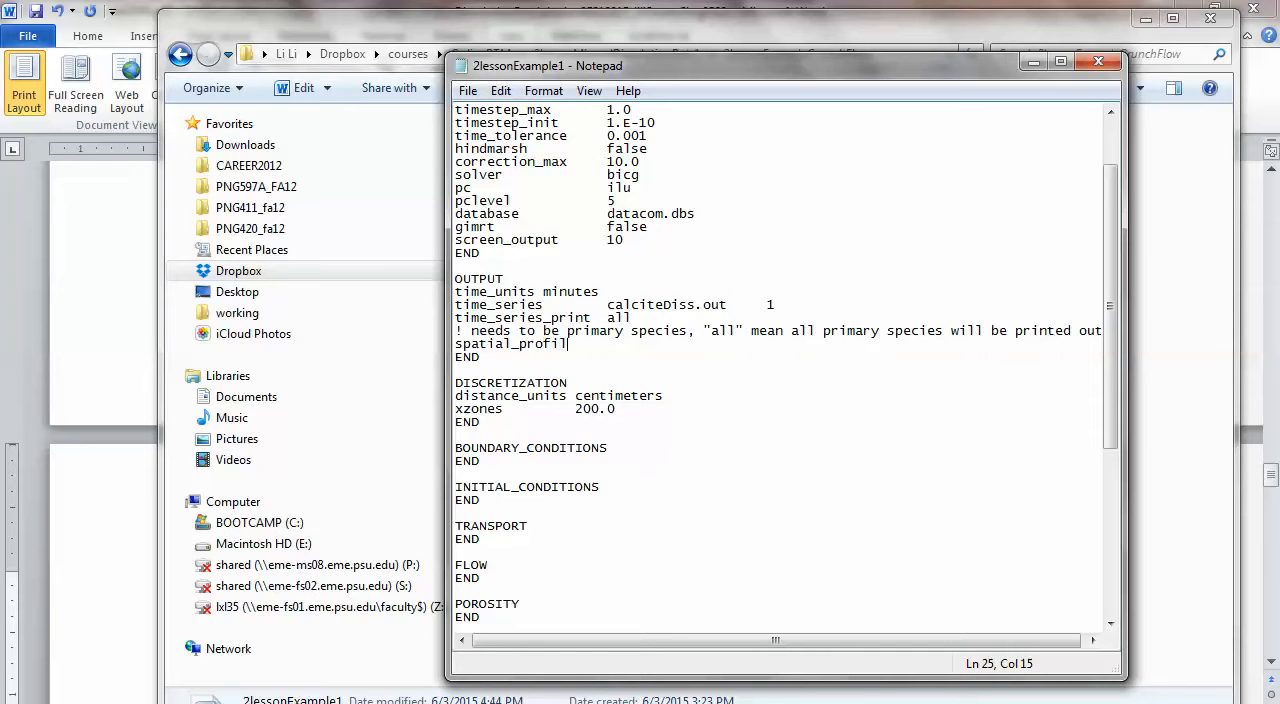
text(e)
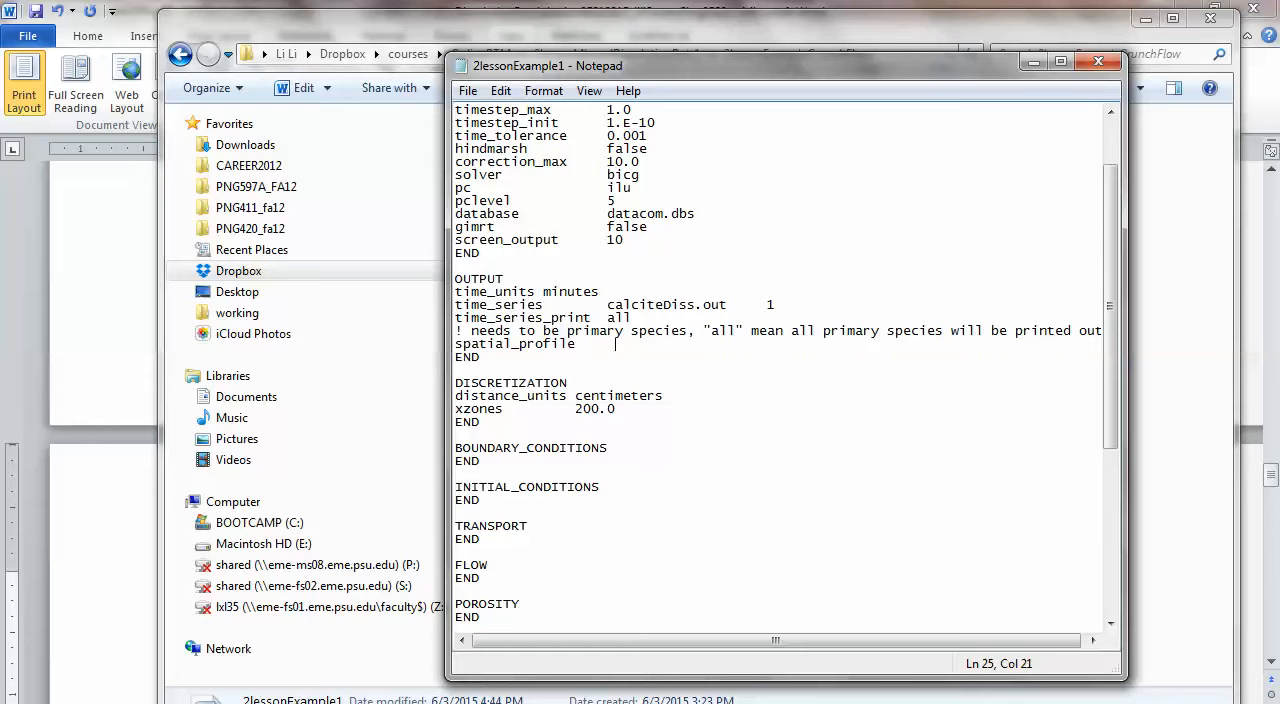
text(1.0)
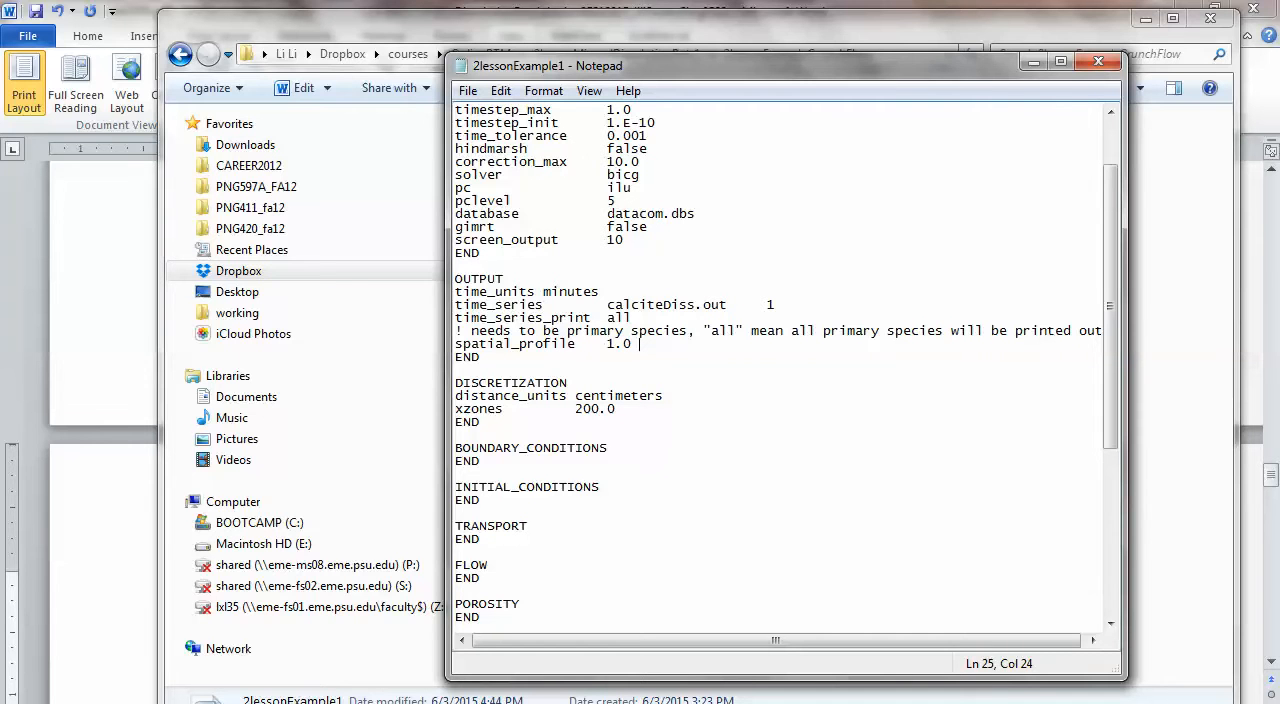
click(543, 291)
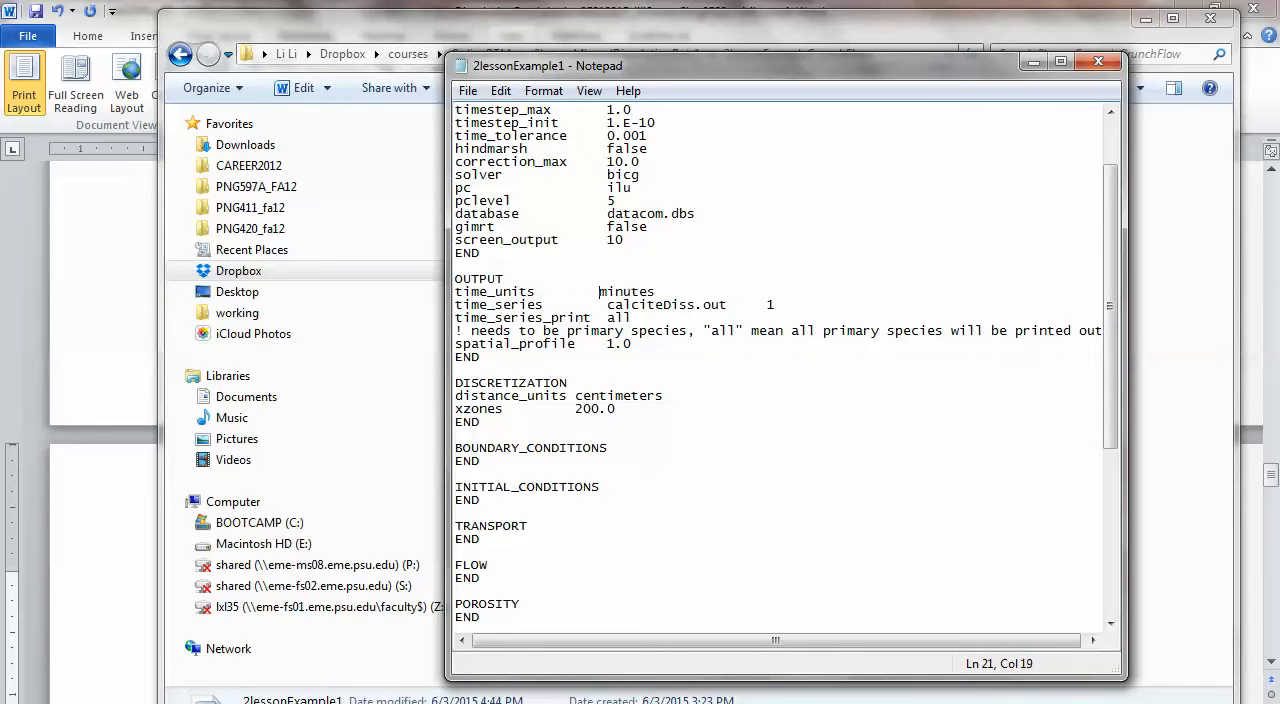
click(648, 343)
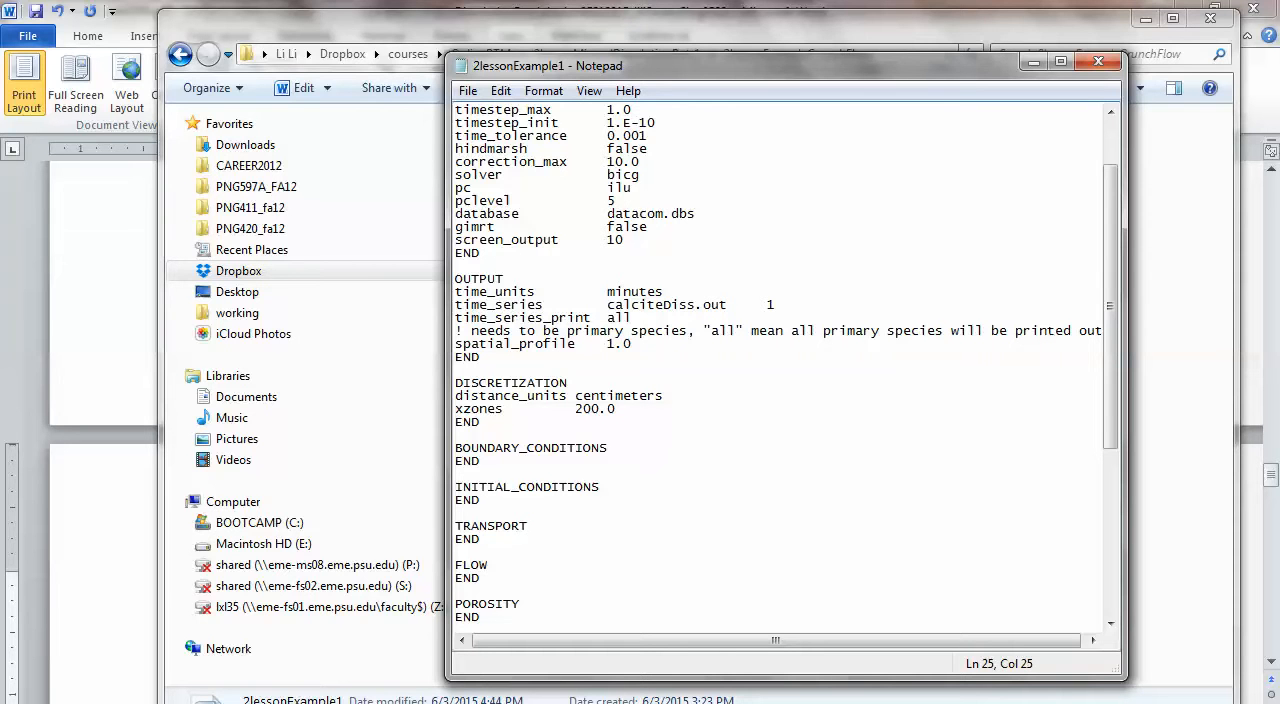
text(10.0)
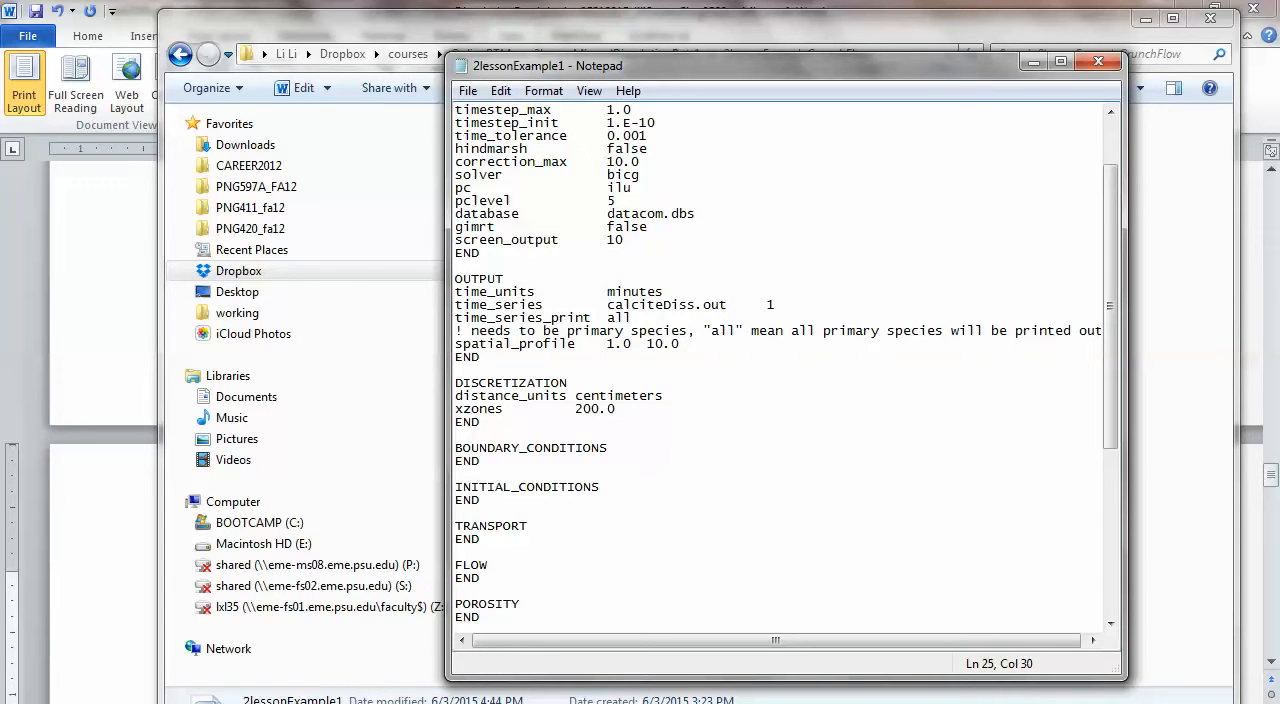
Correct the spatial_profile times to 1.0 5.0 10.0 50.0 100.0.
key(Right)
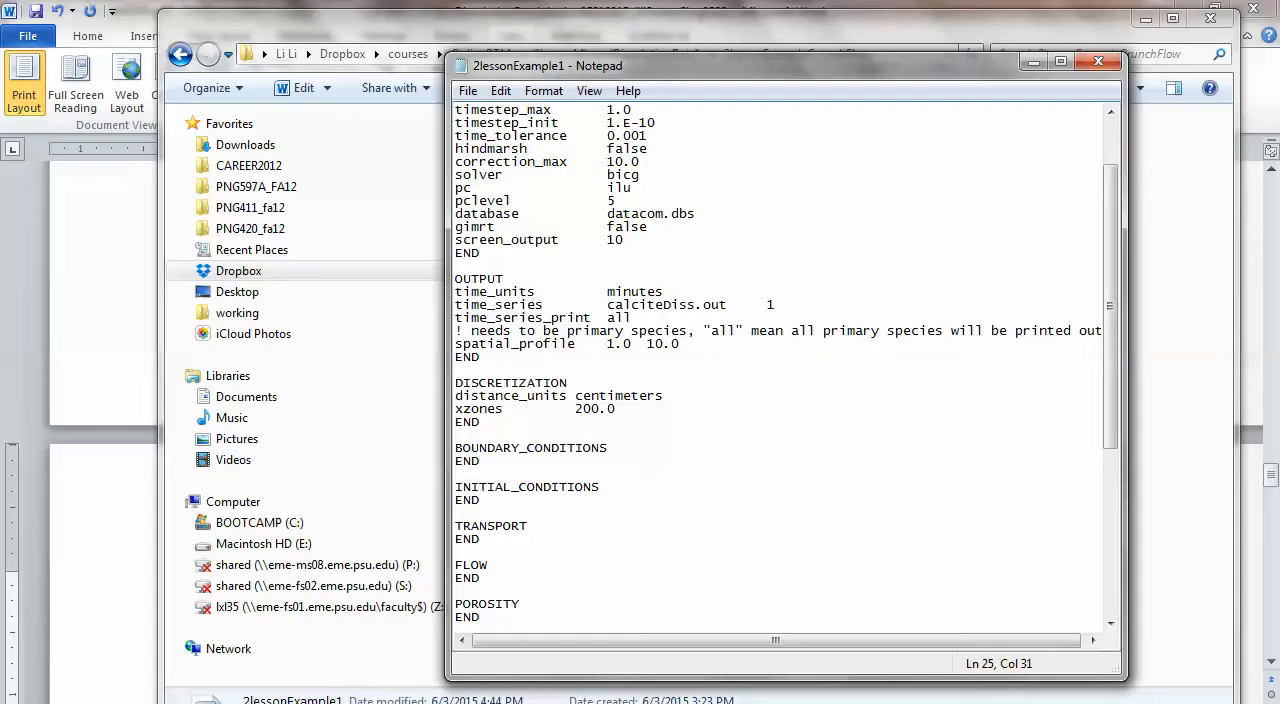
key(Backspace)
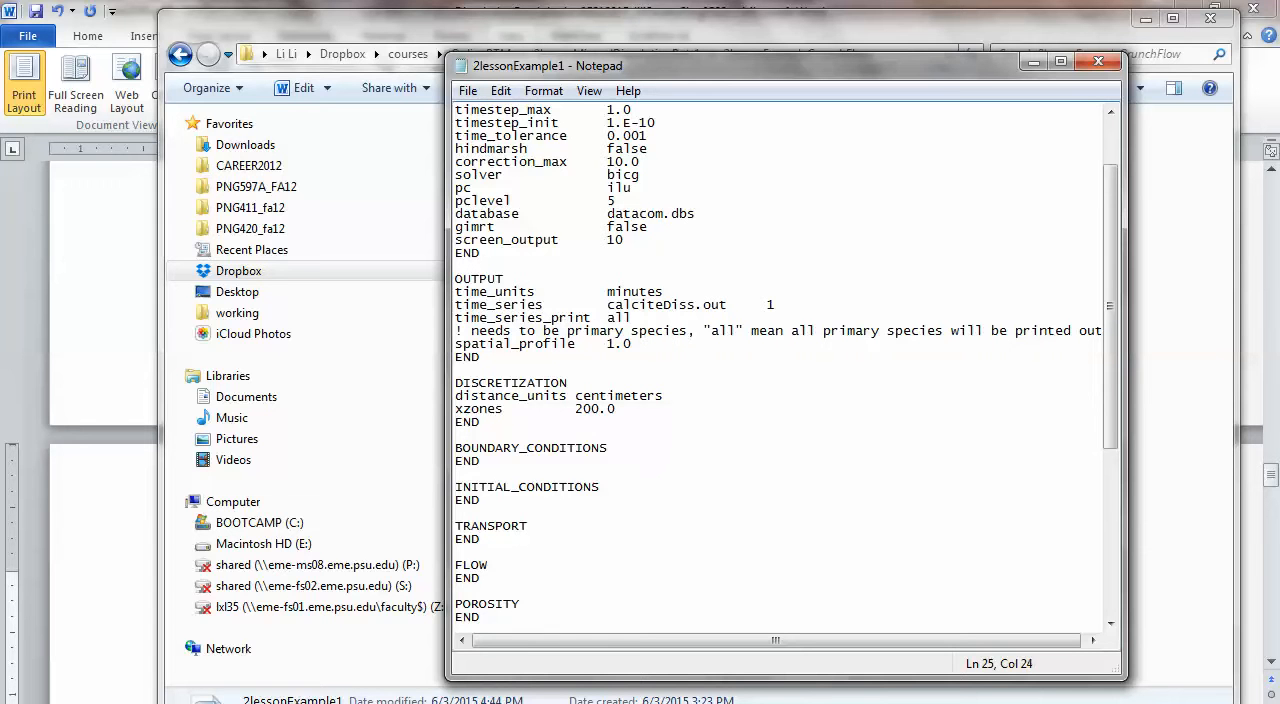
text(5.0)
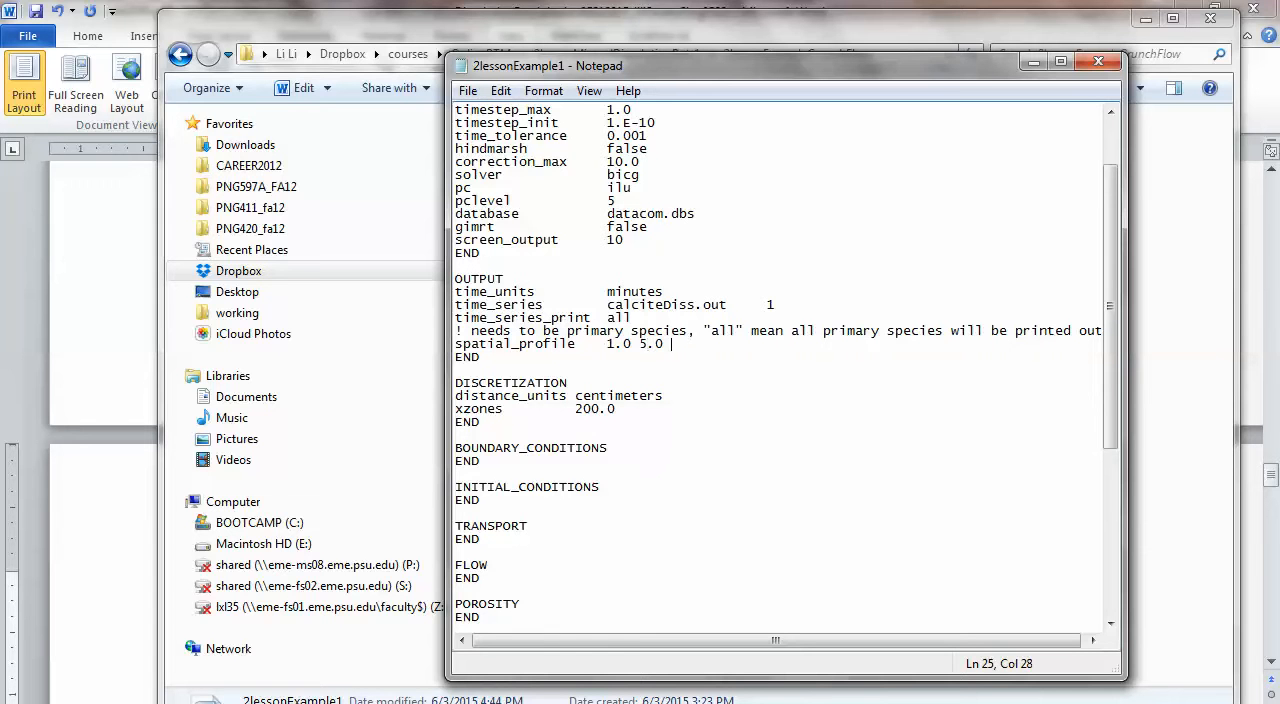
text(10.0)
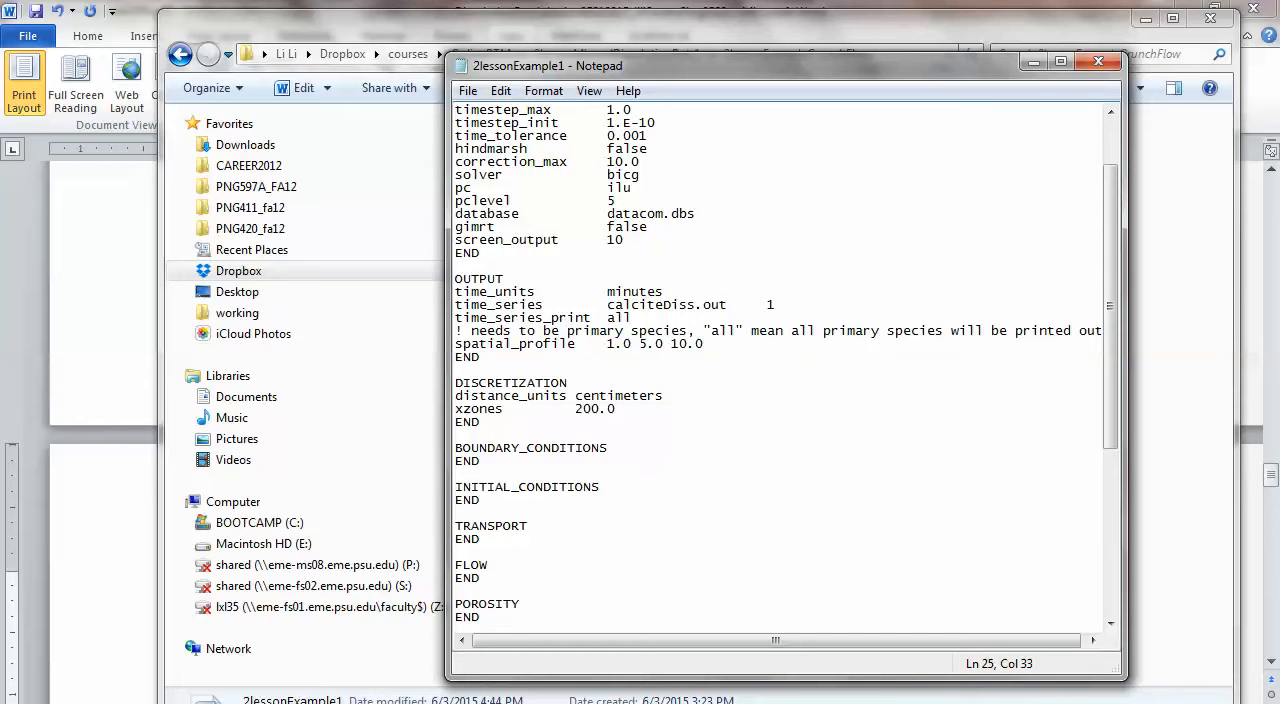
text(1)
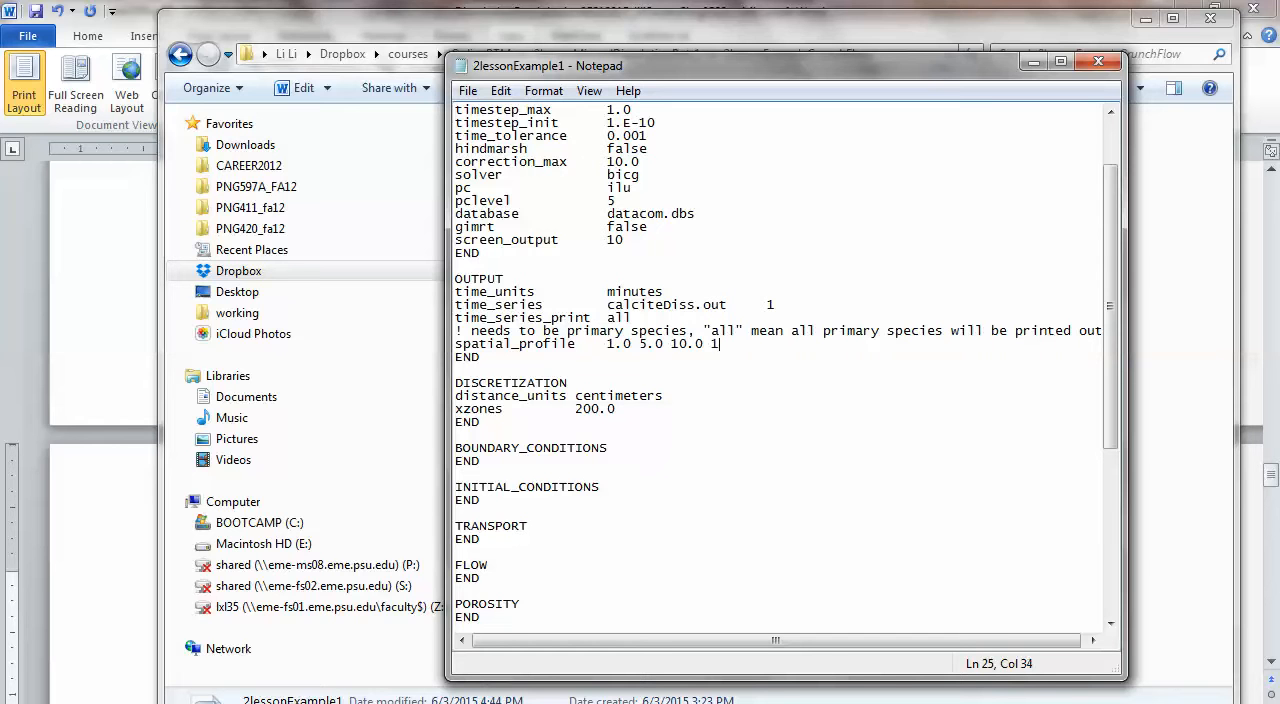
key(Backspace)
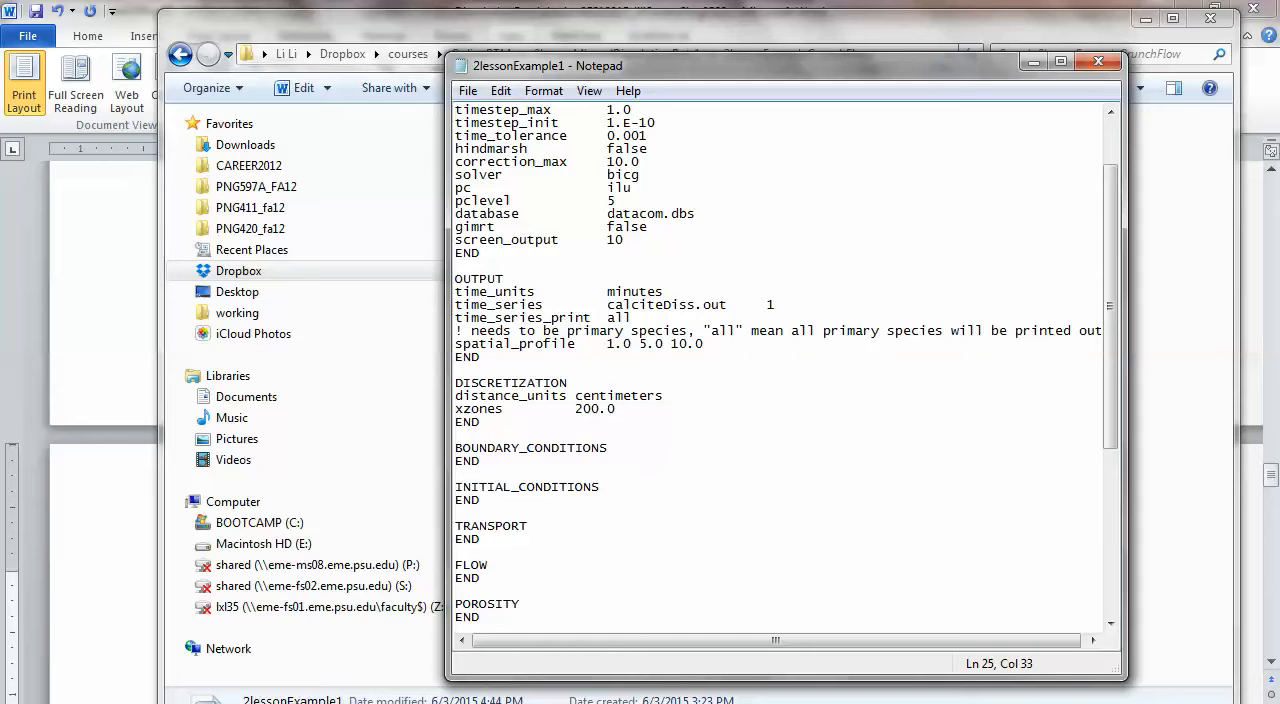
text(50.0)
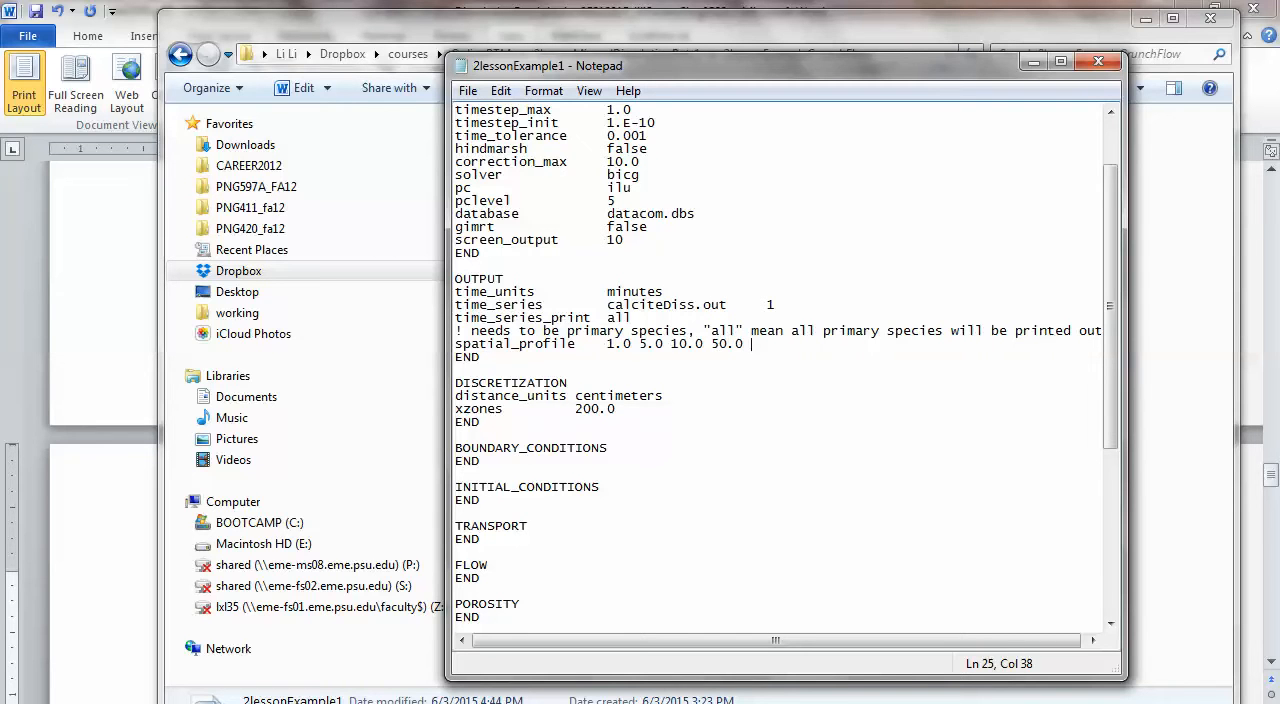
text(100)
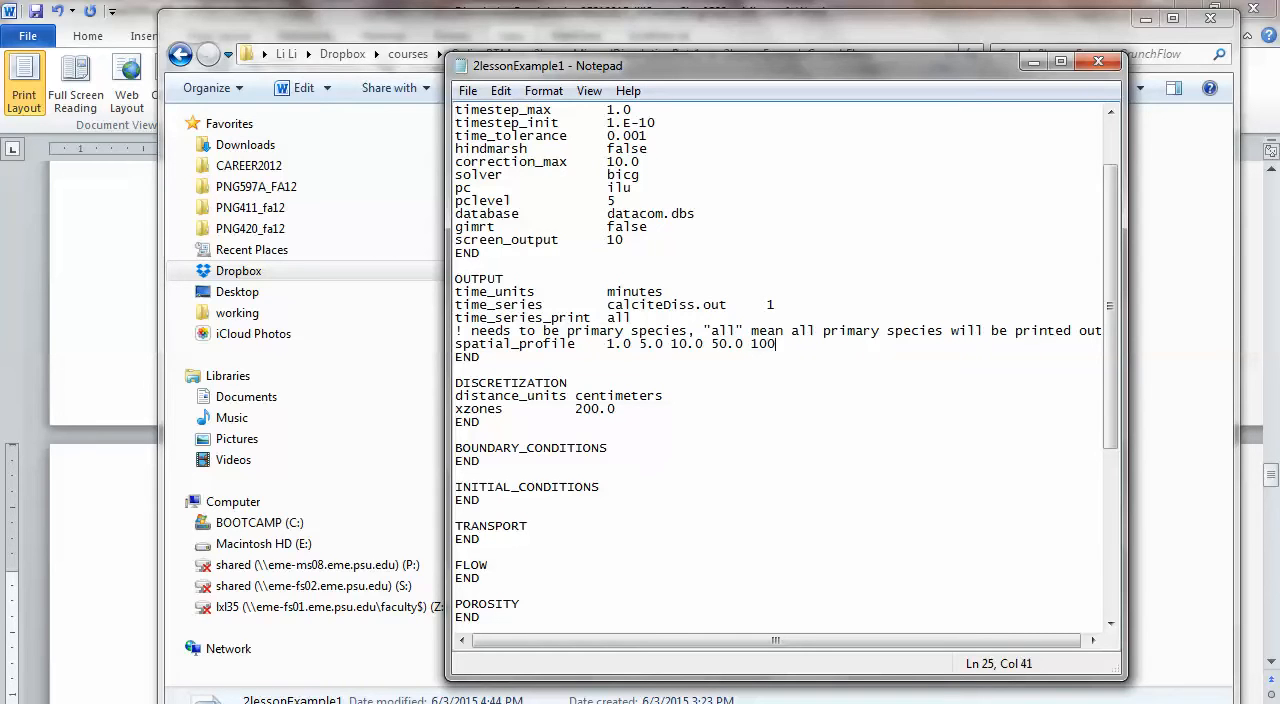
text(.0)
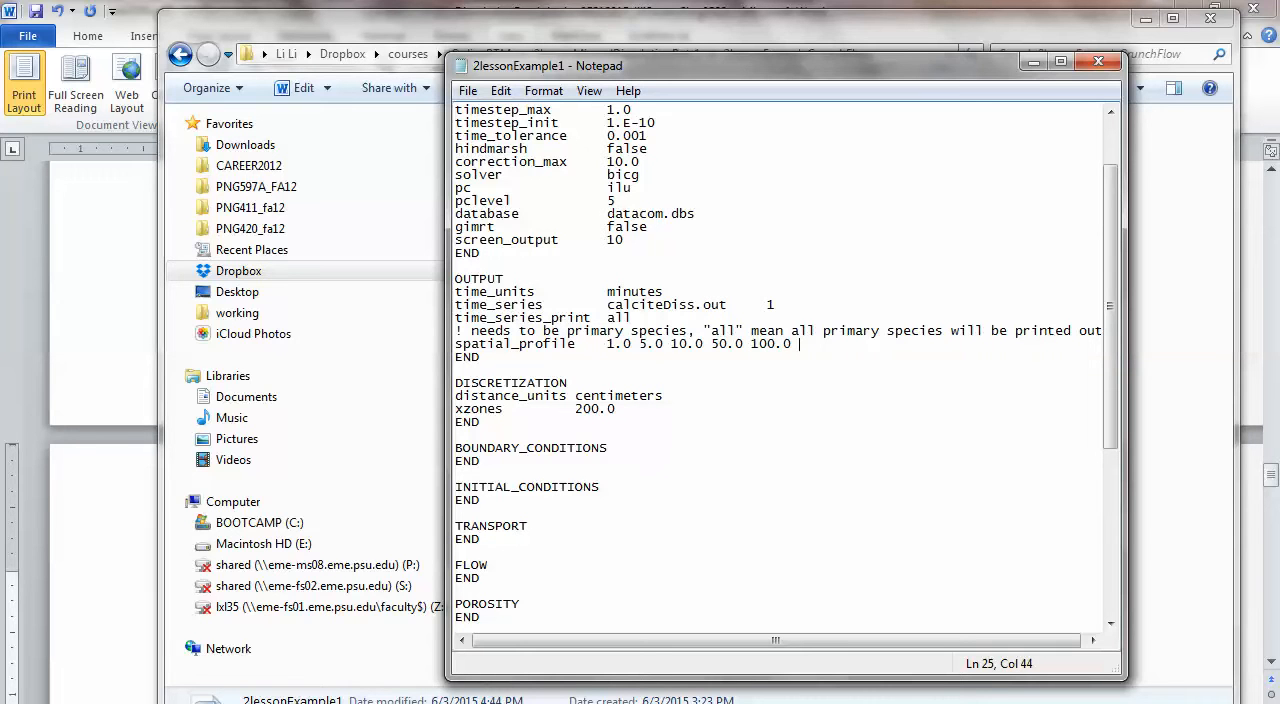
key(Backspace)
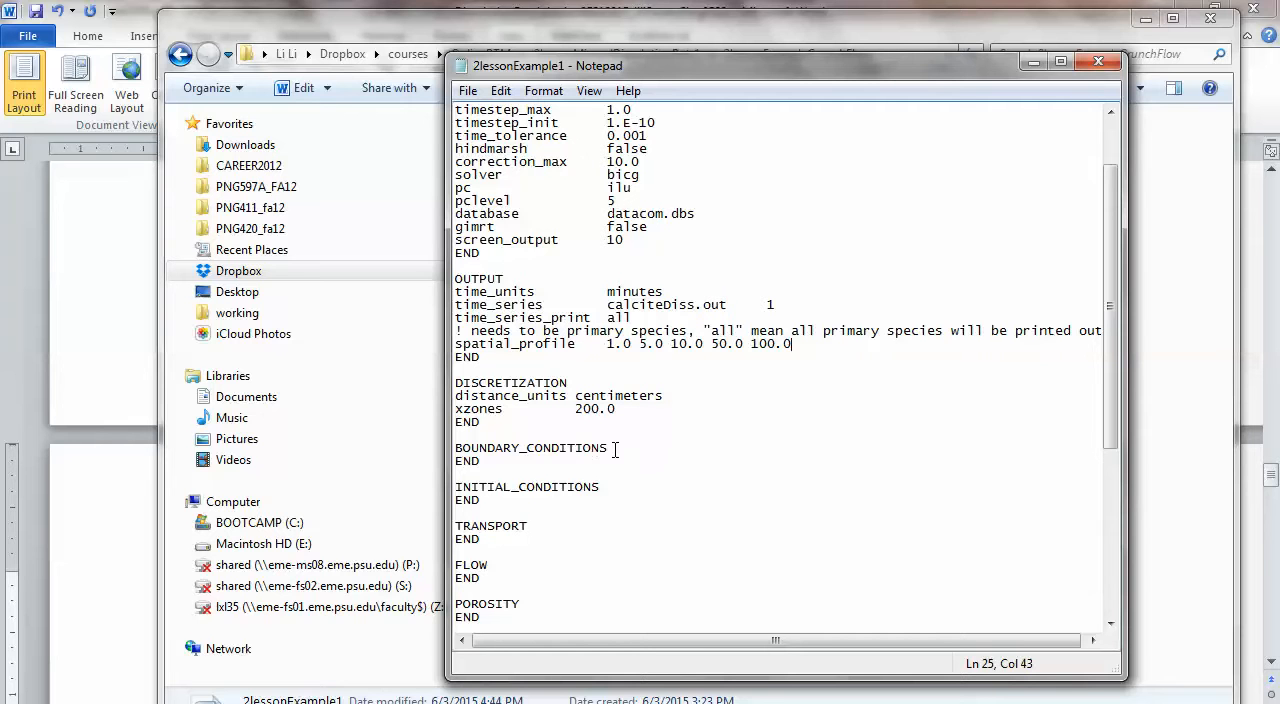
Add a blank line under INITIAL_CONDITIONS.
click(612, 448)
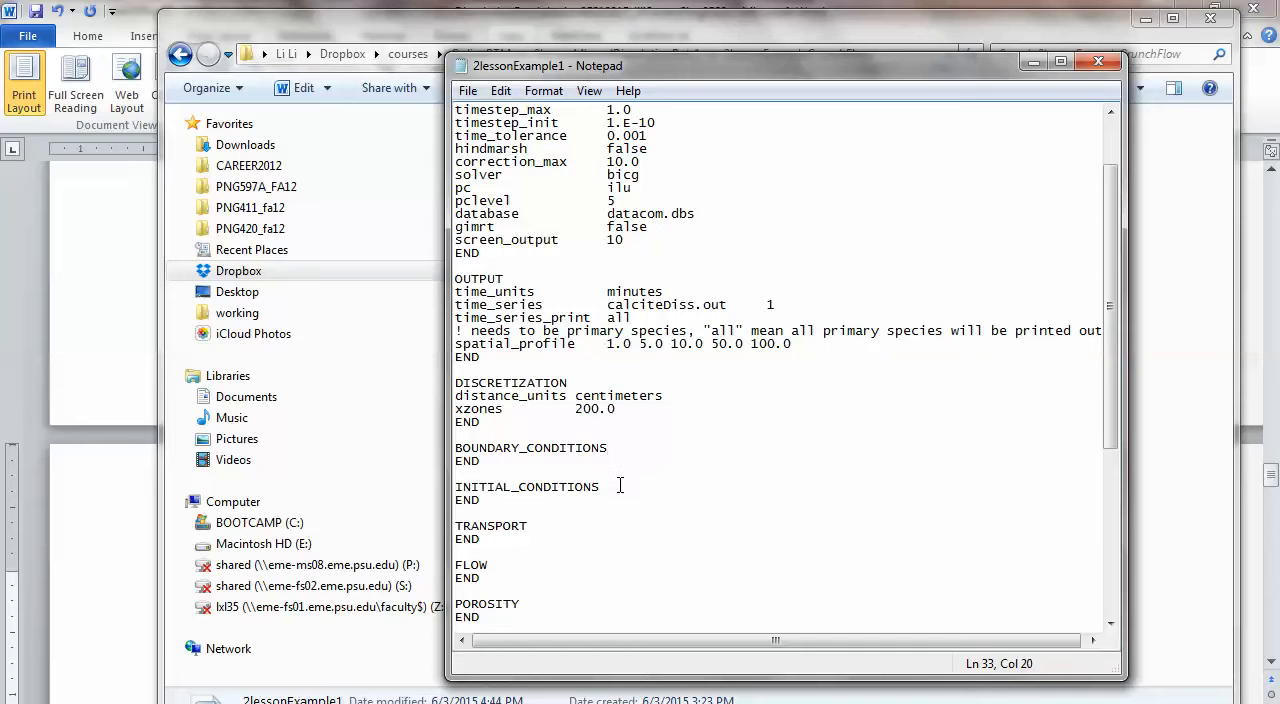
click(607, 447)
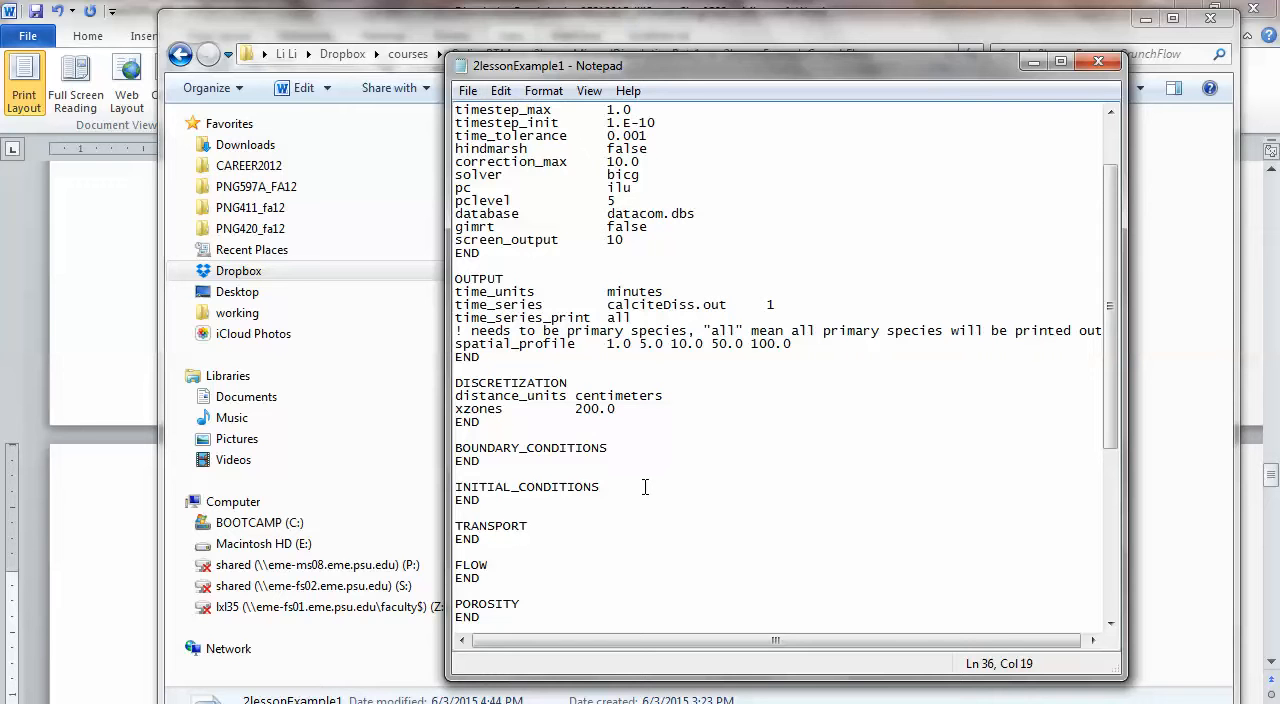
key(Enter)
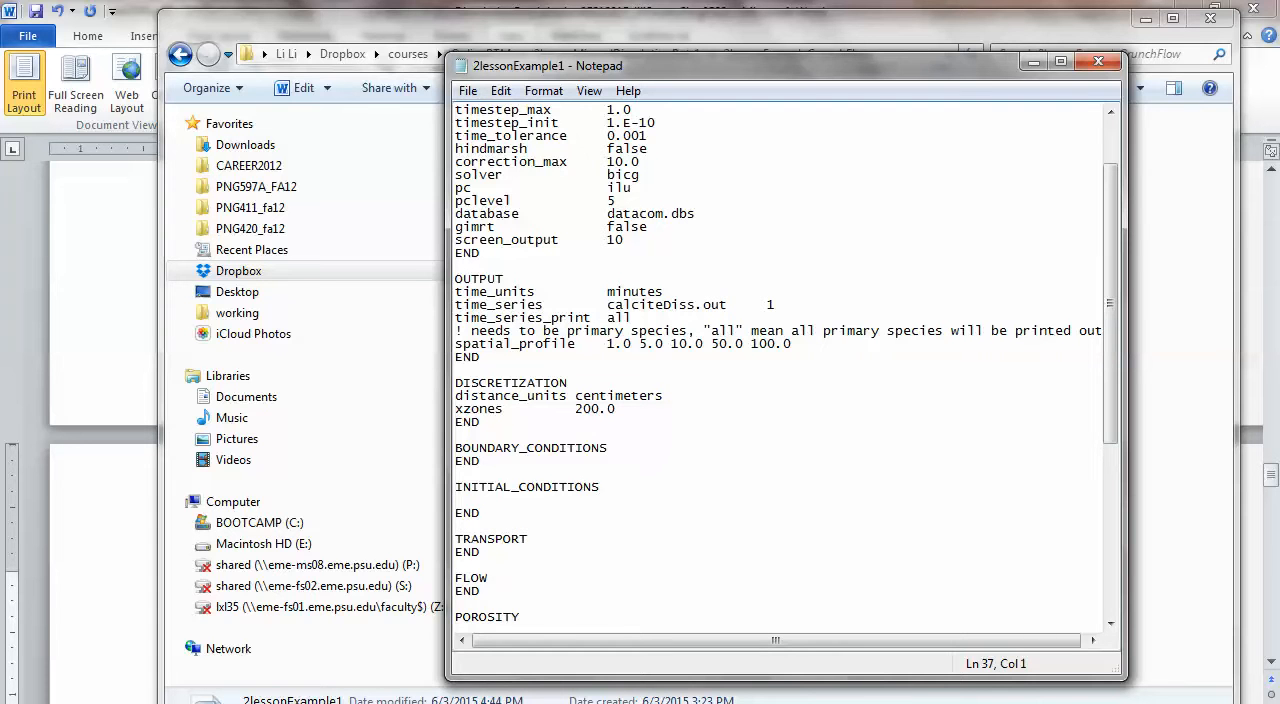
Delete the TRANSPORT, FLOW and POROSITY blocks below INITIAL_CONDITIONS.
click(457, 500)
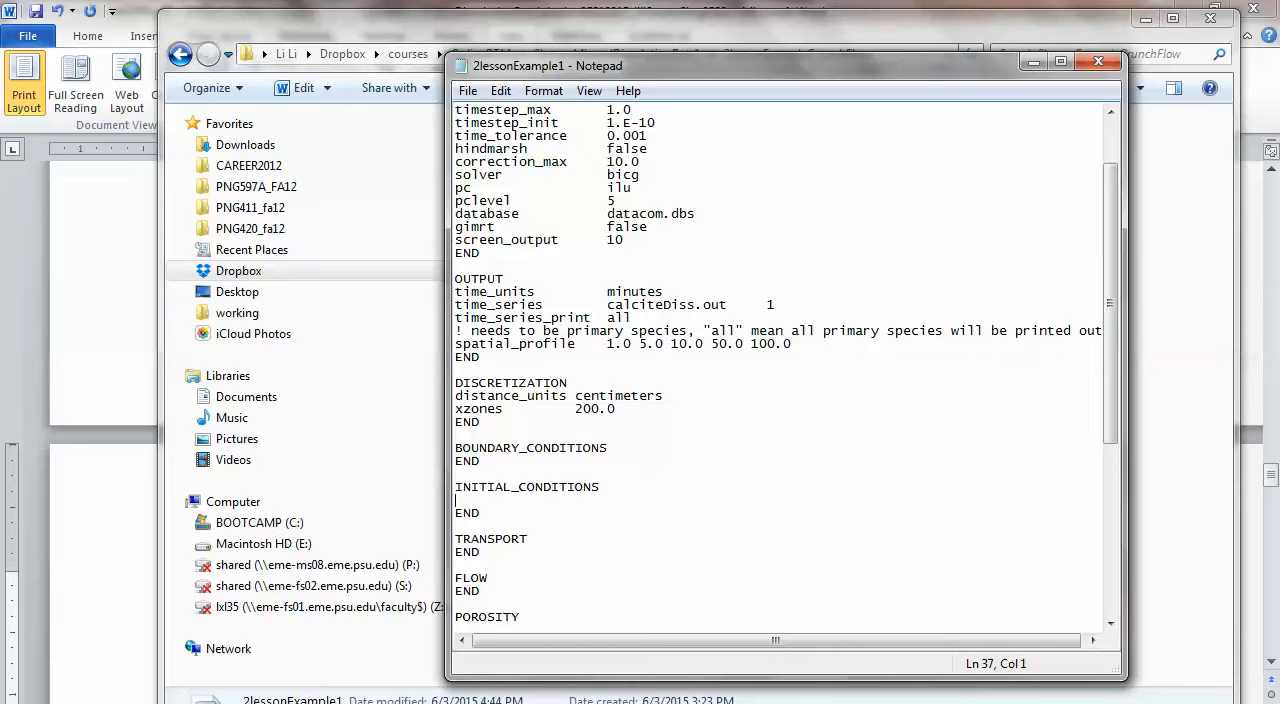
scroll(down, 3)
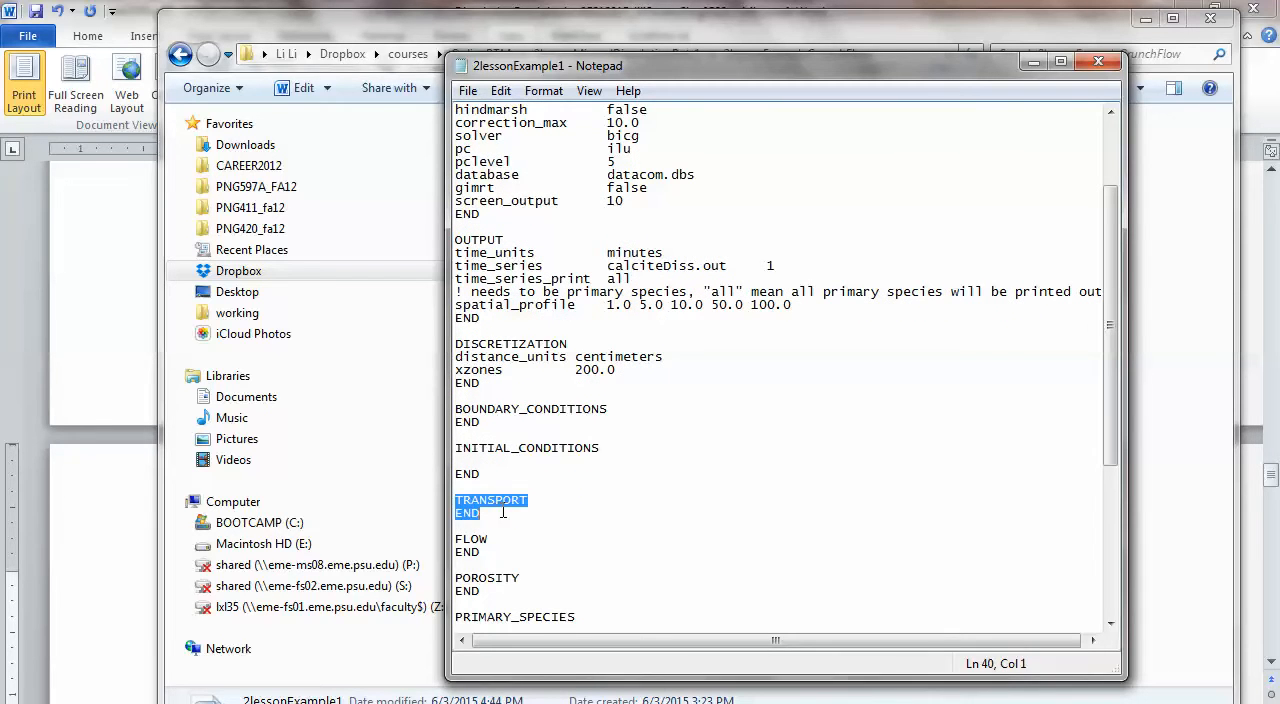
key(Delete)
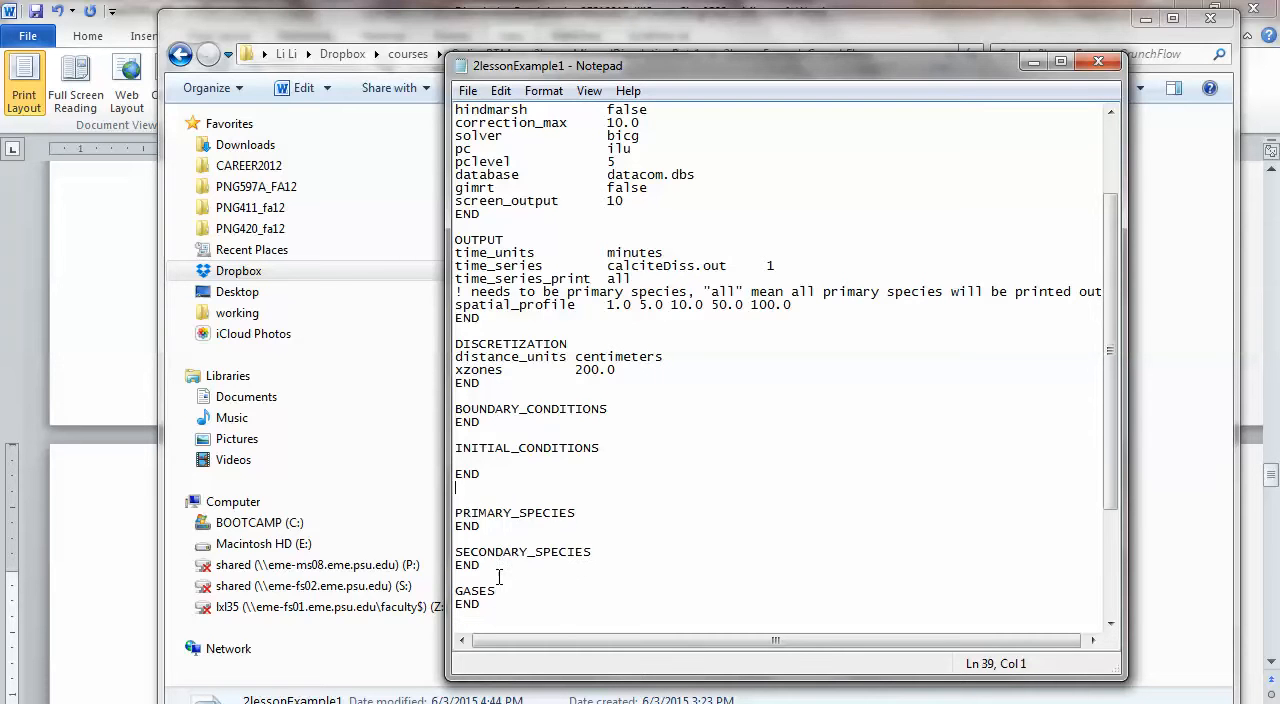
click(590, 512)
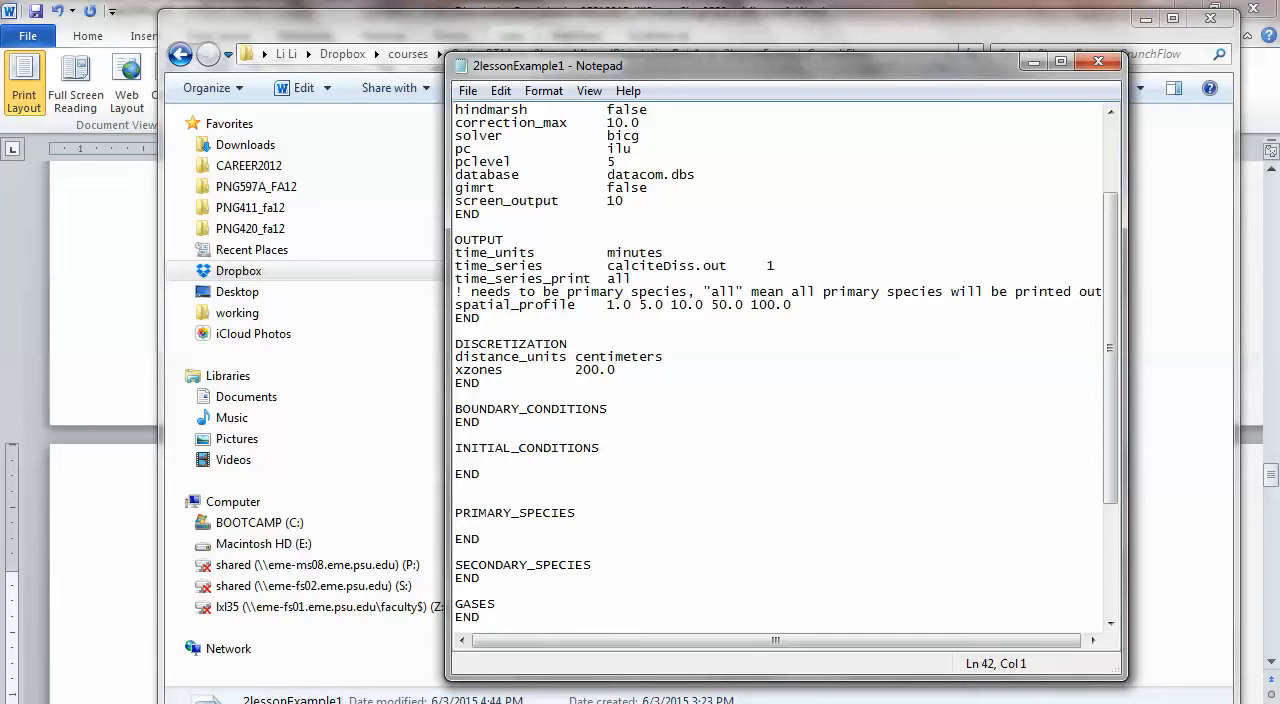
Enter H+ and Ca++ under PRIMARY_SPECIES, with a new line after Ca++.
text(Ca+)
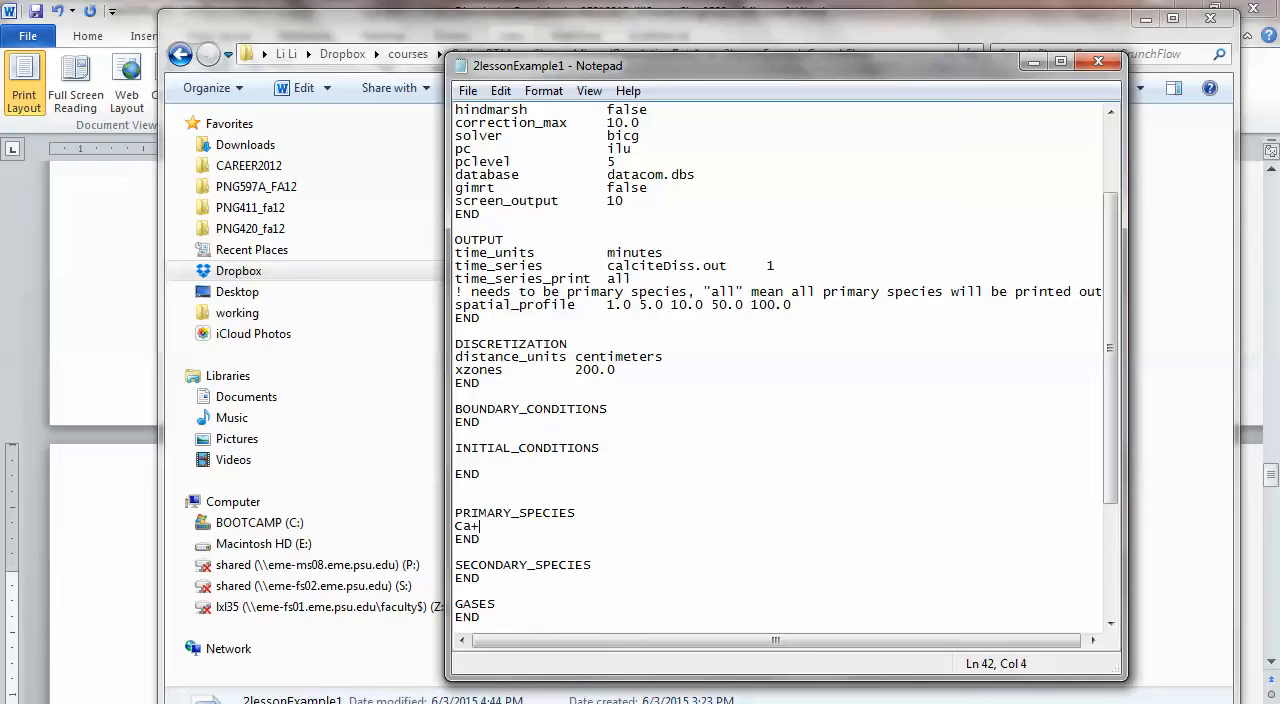
text(+)
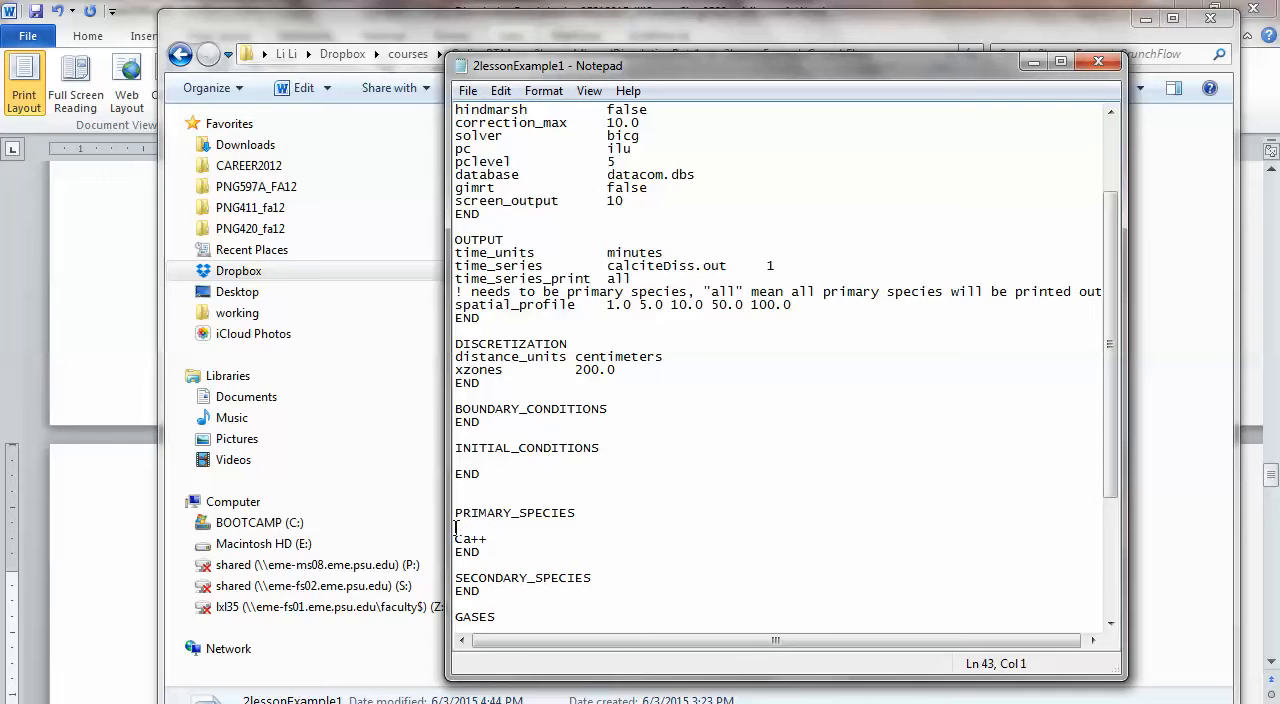
text(H+)
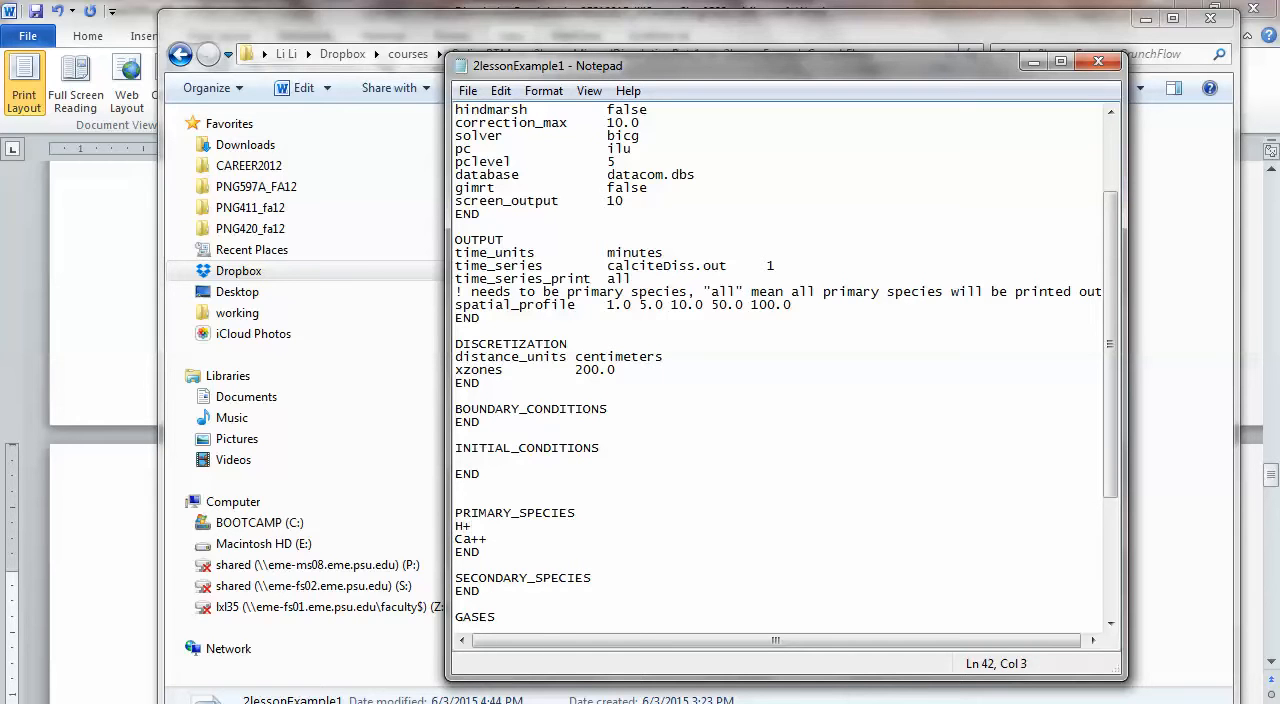
click(490, 539)
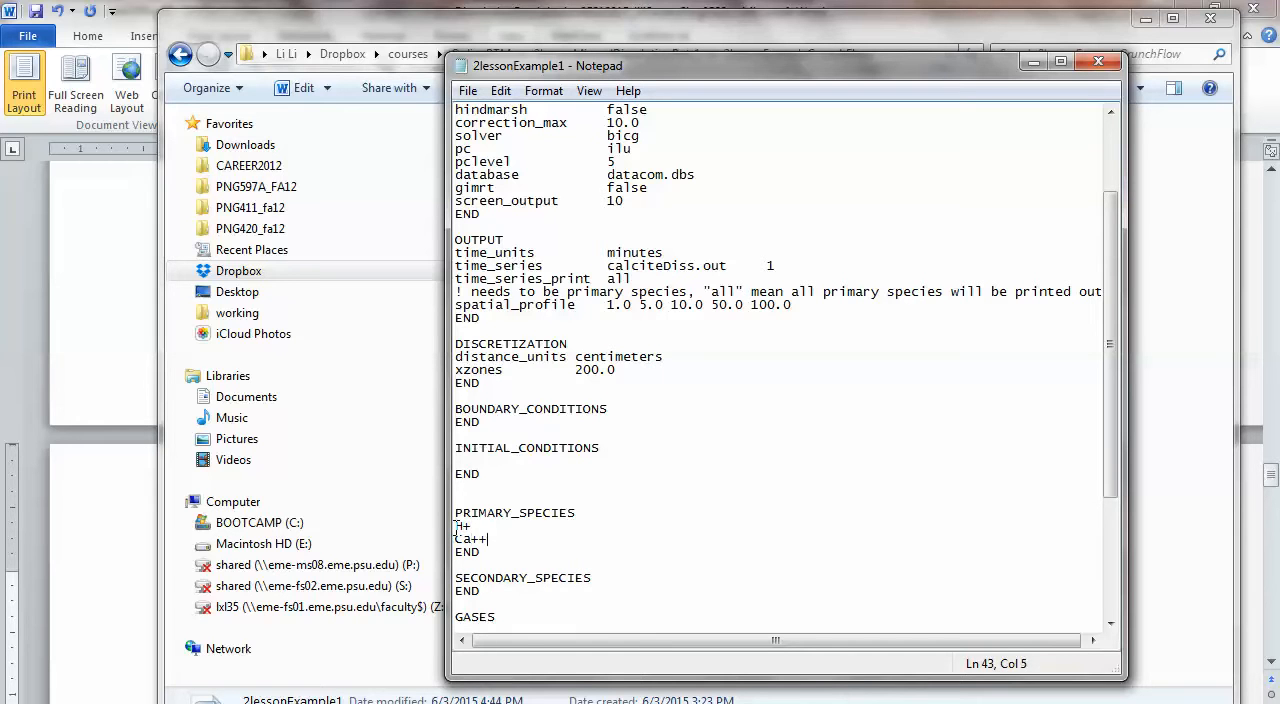
key(Return)
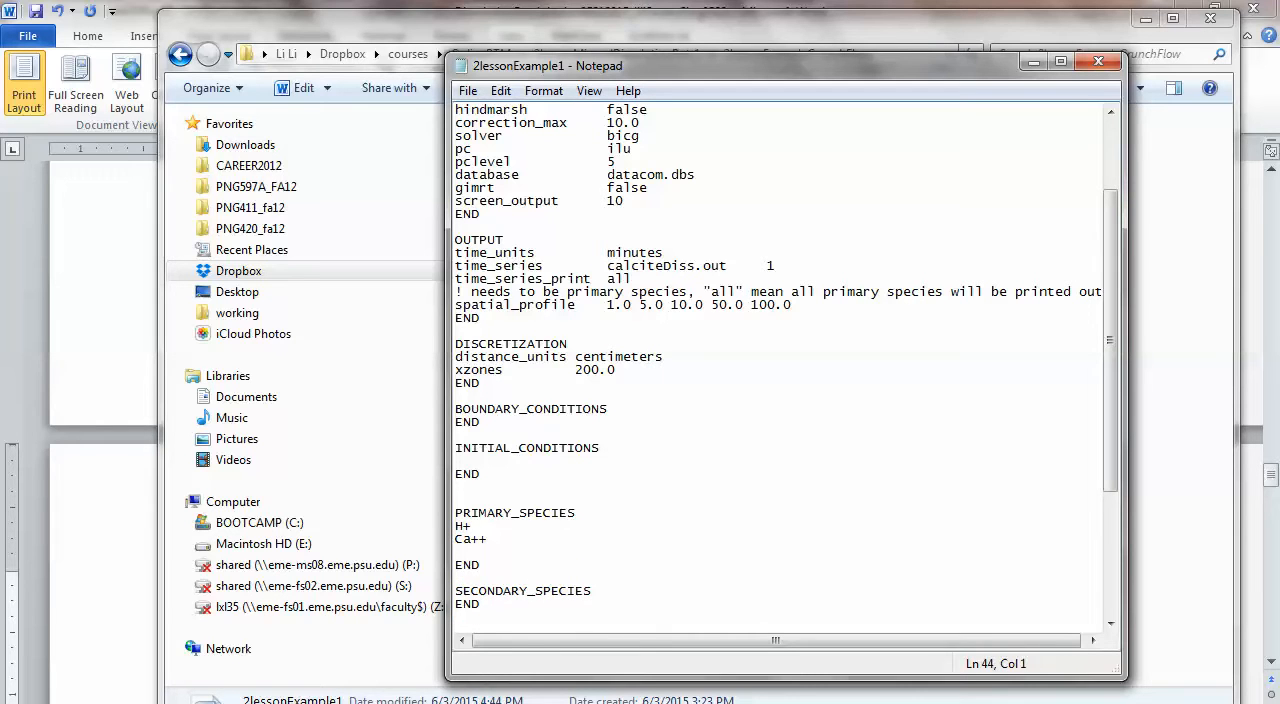
click(456, 551)
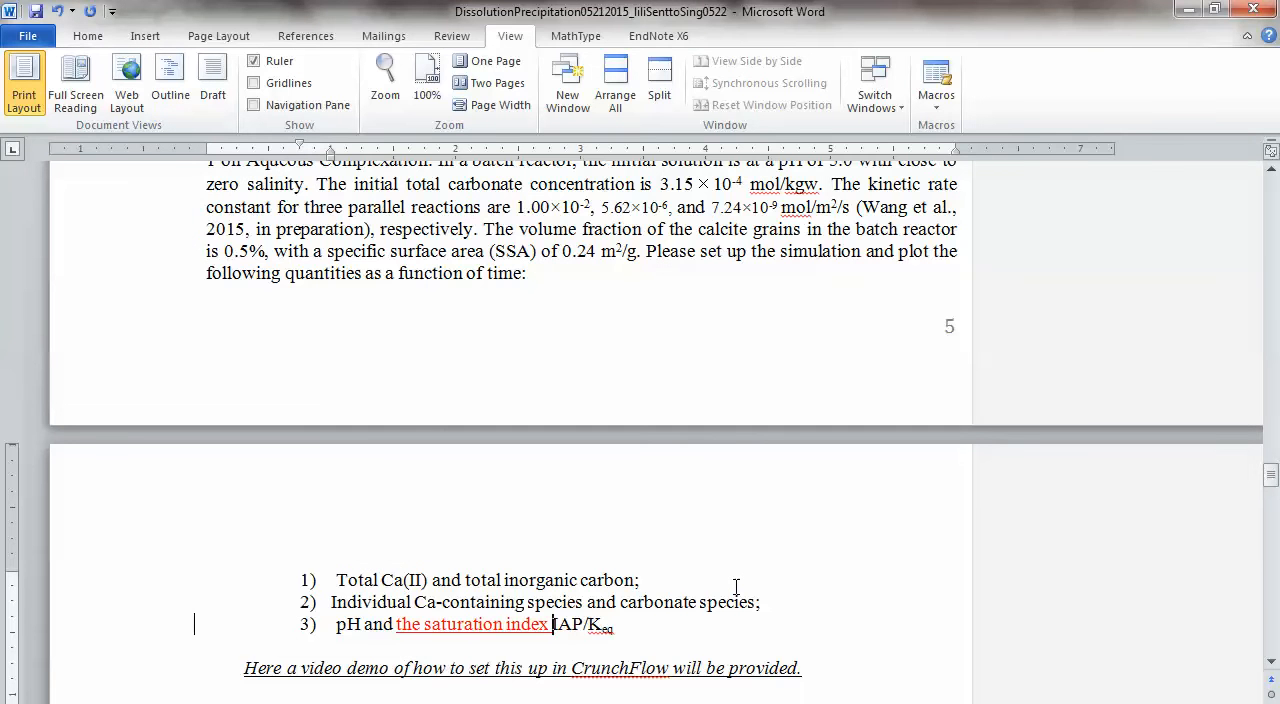
Scroll through Example 1's calcite dissolution quantities and the opening of Solutions to Example 1.
scroll(up, 3)
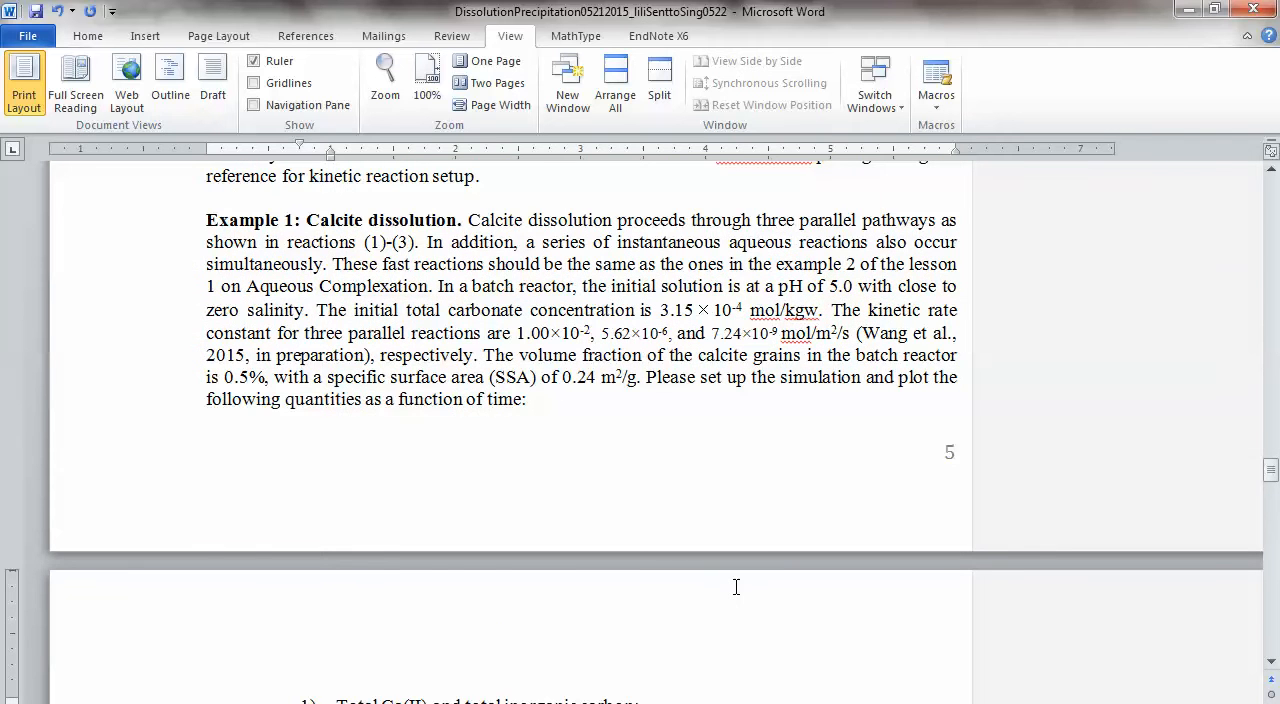
scroll(down, 3)
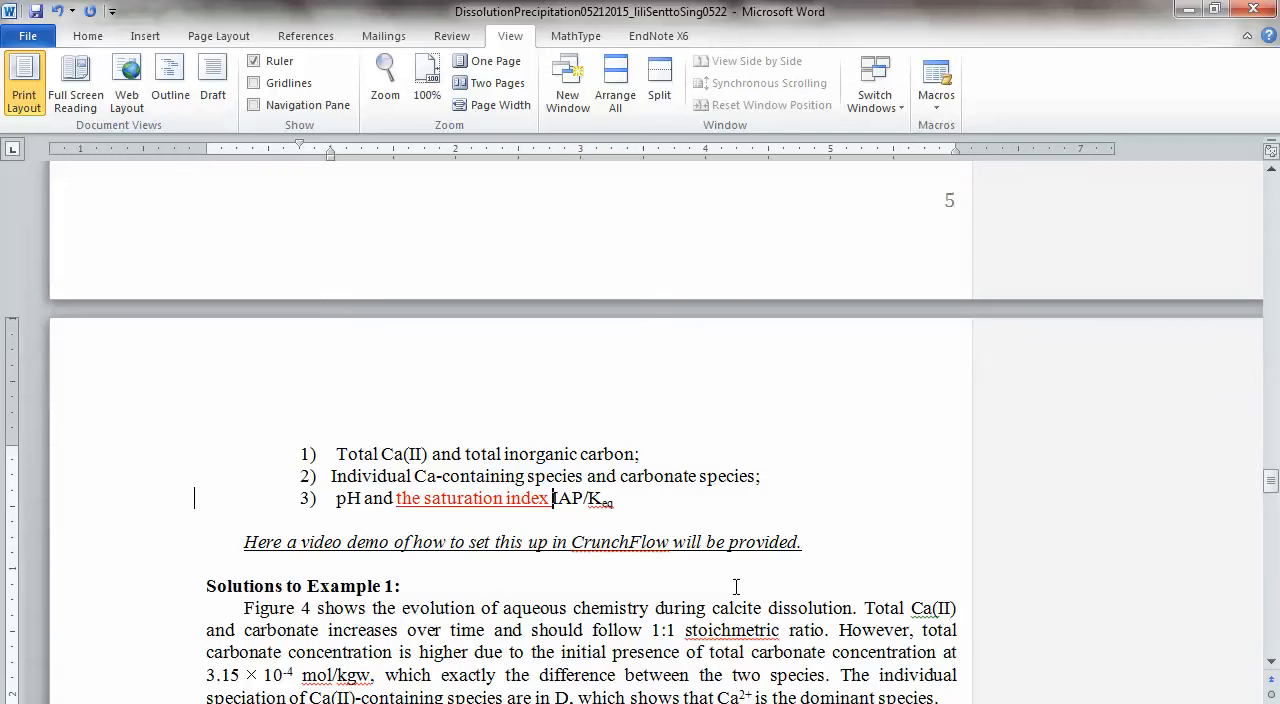
scroll(down, 3)
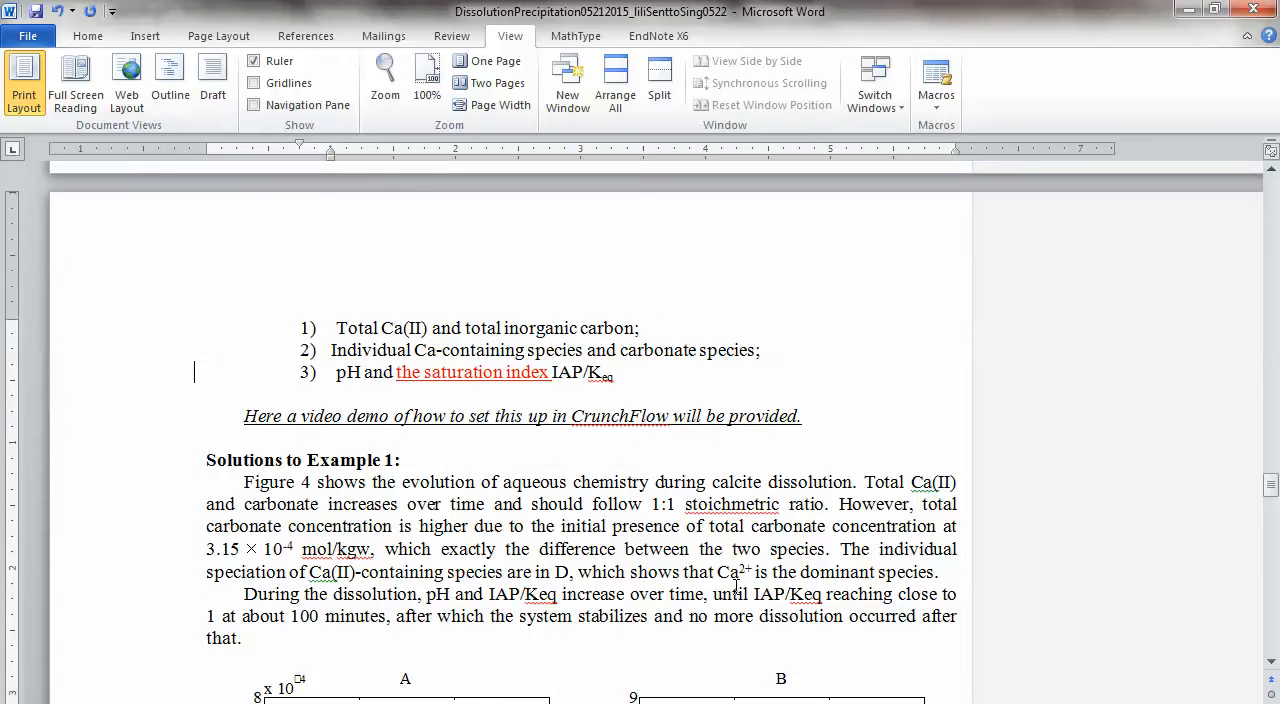
scroll(up, 3)
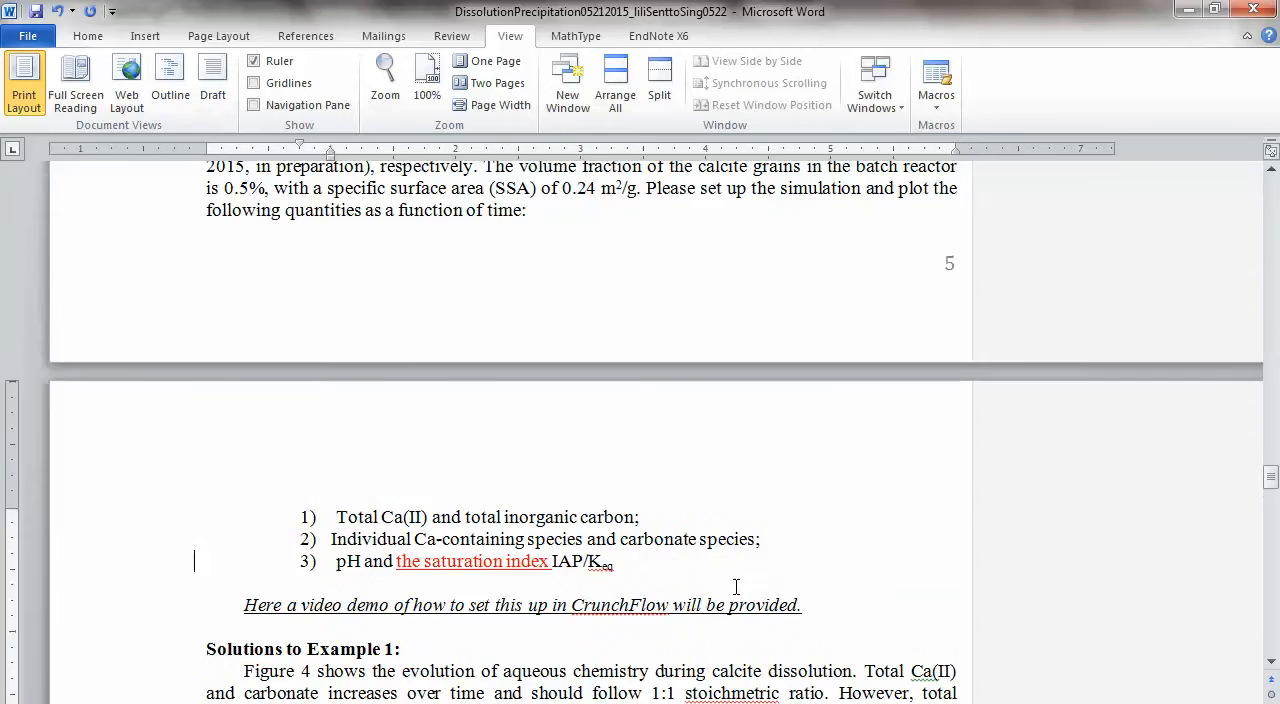
scroll(up, 3)
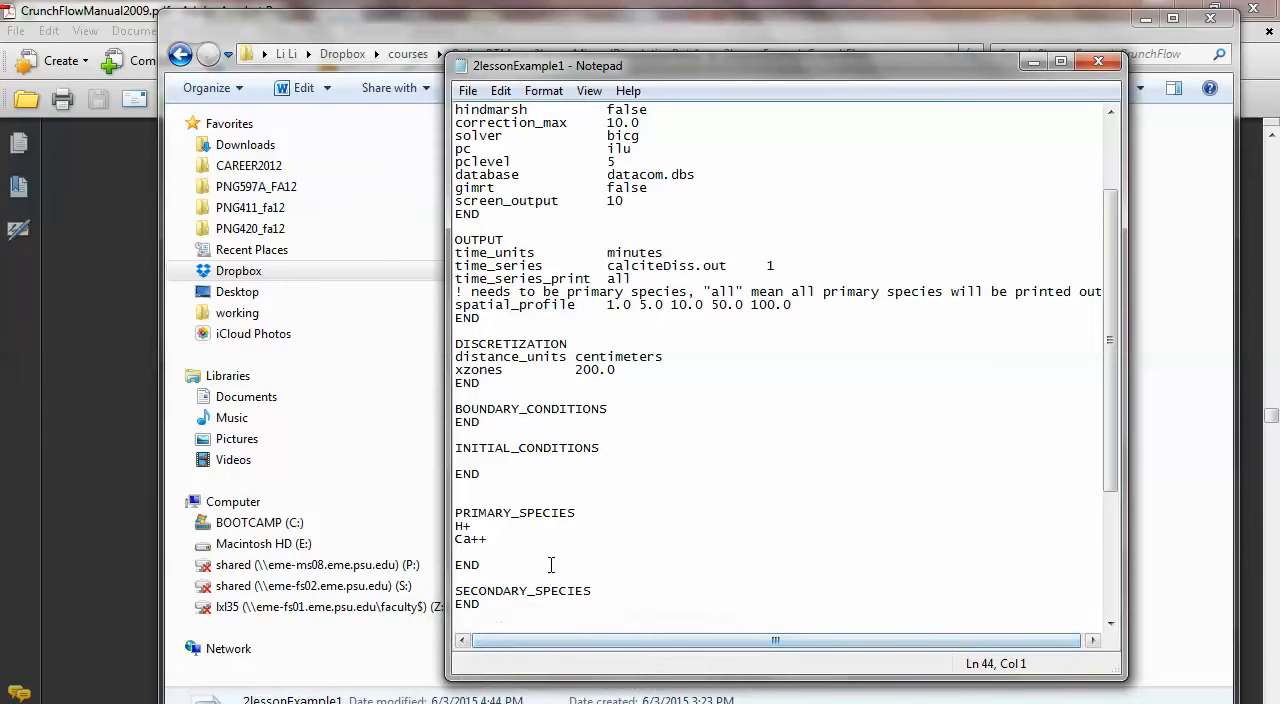
Add Na+, Cl- and HCO3- on separate lines below Ca++ under PRIMARY_SPECIES.
text(N)
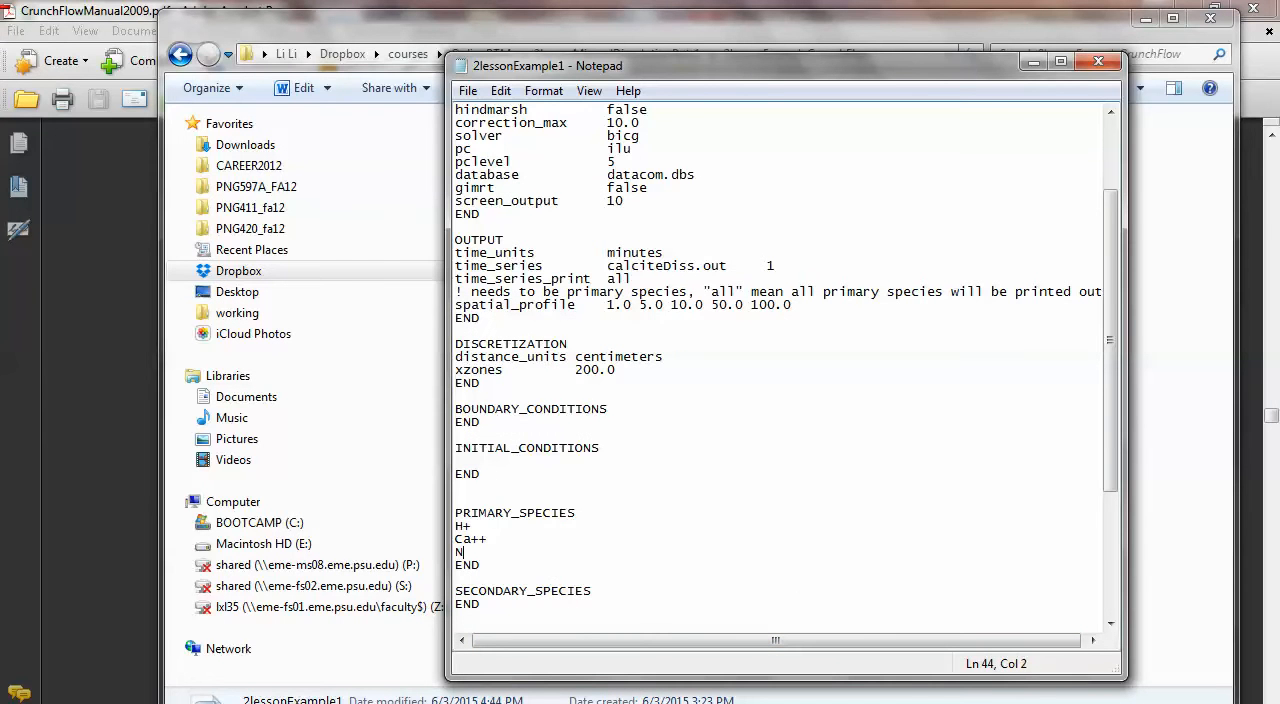
text(Na+)
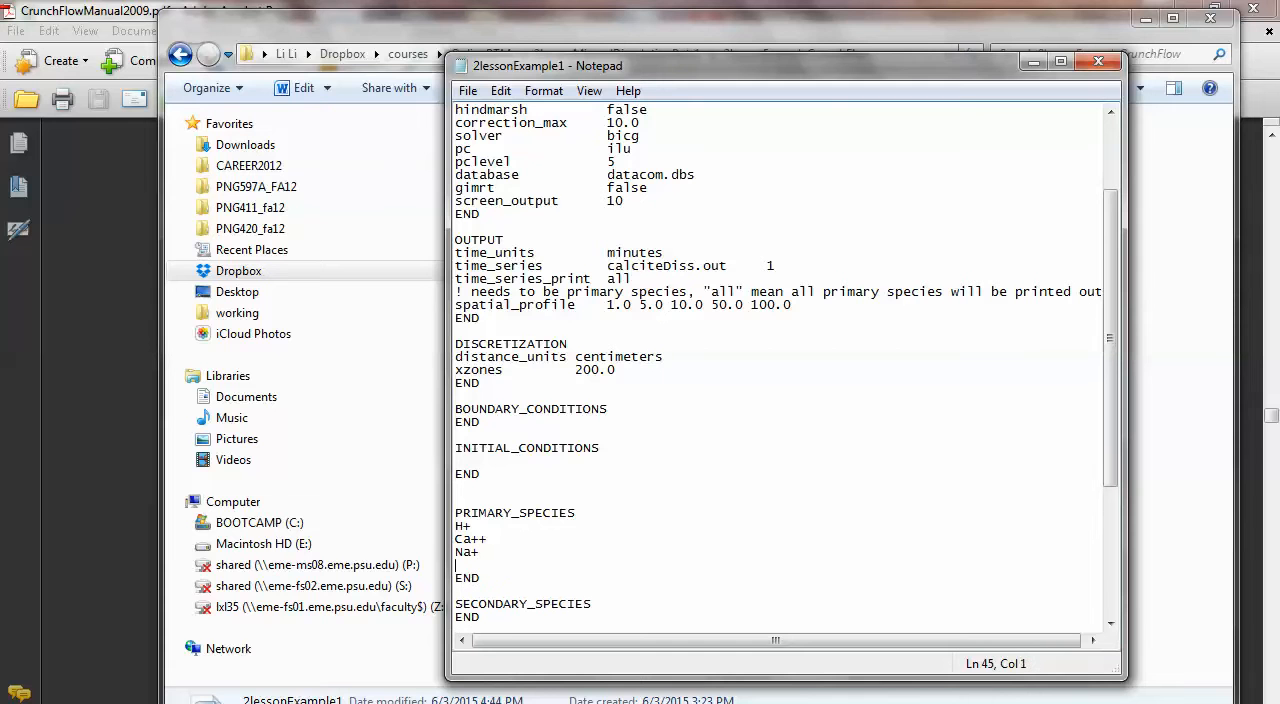
text(Cl-)
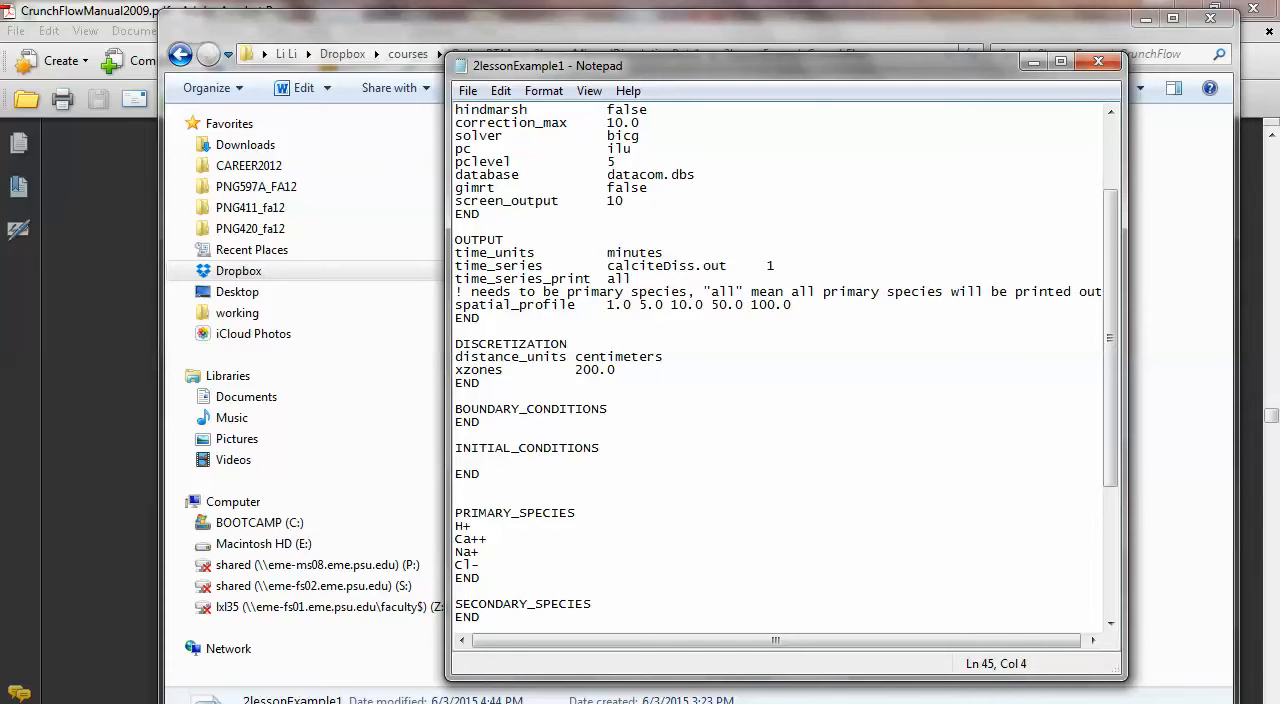
key(Enter)
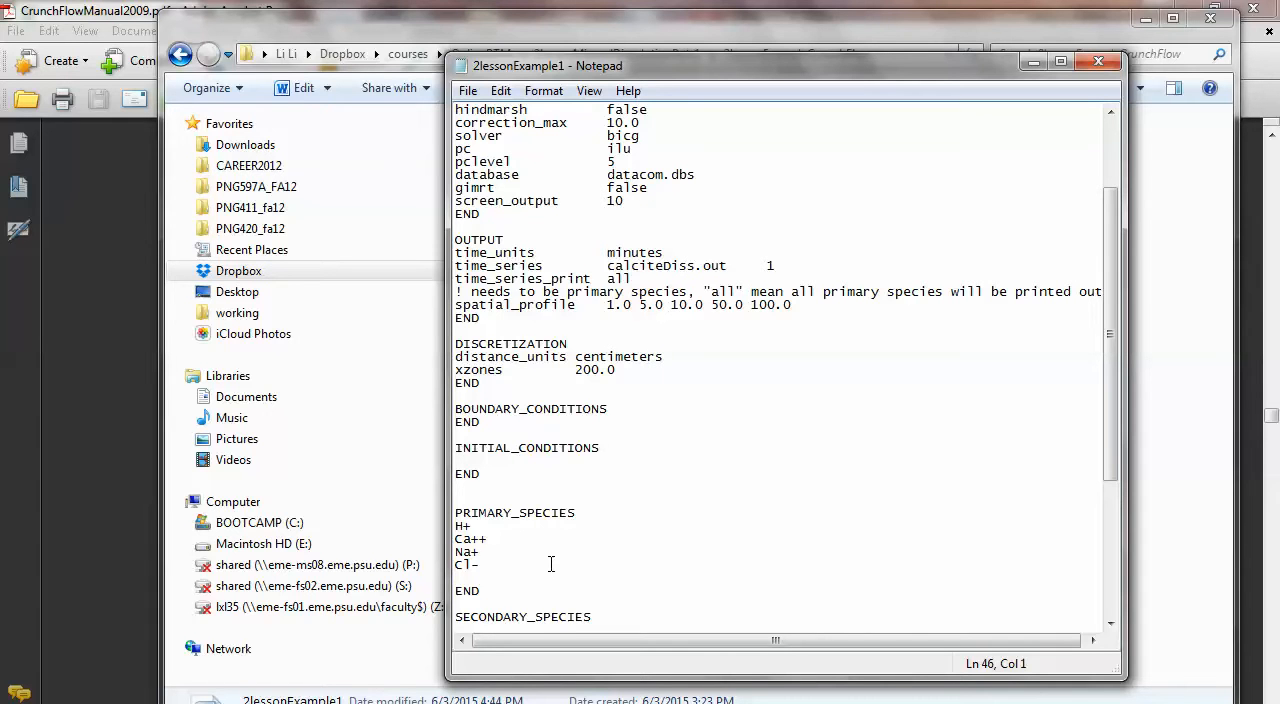
text(HCO3)
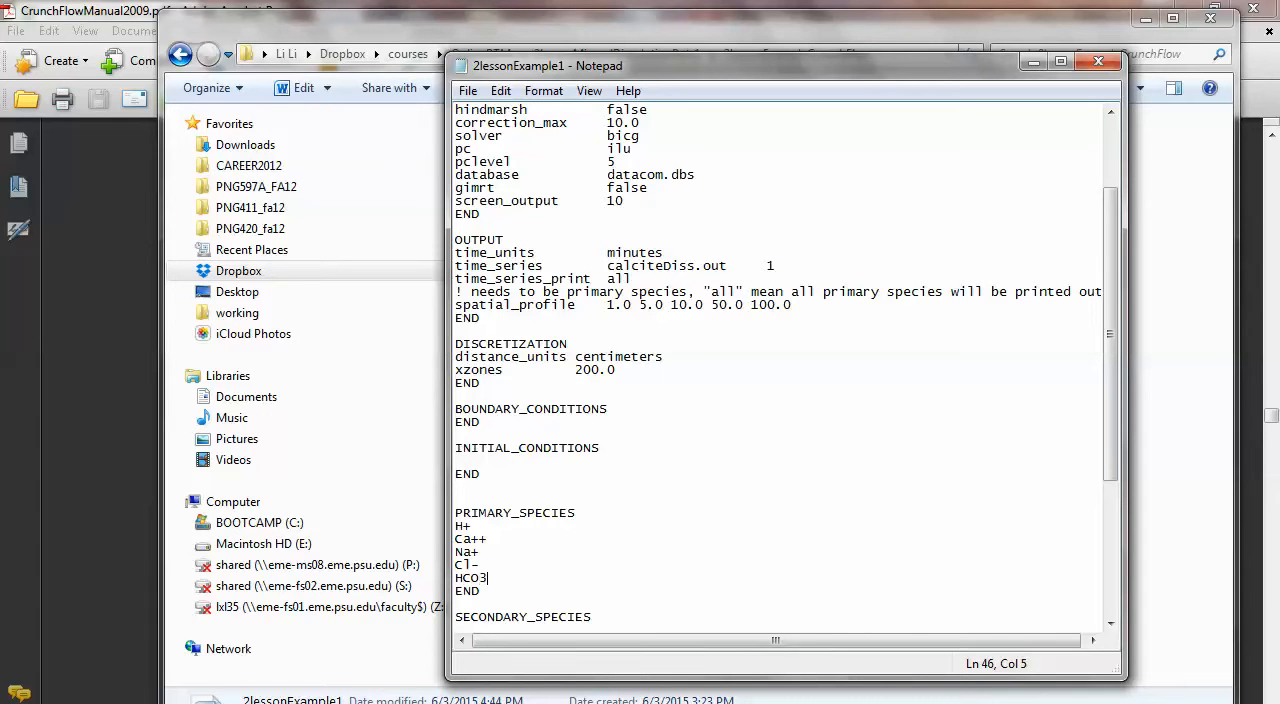
text(-)
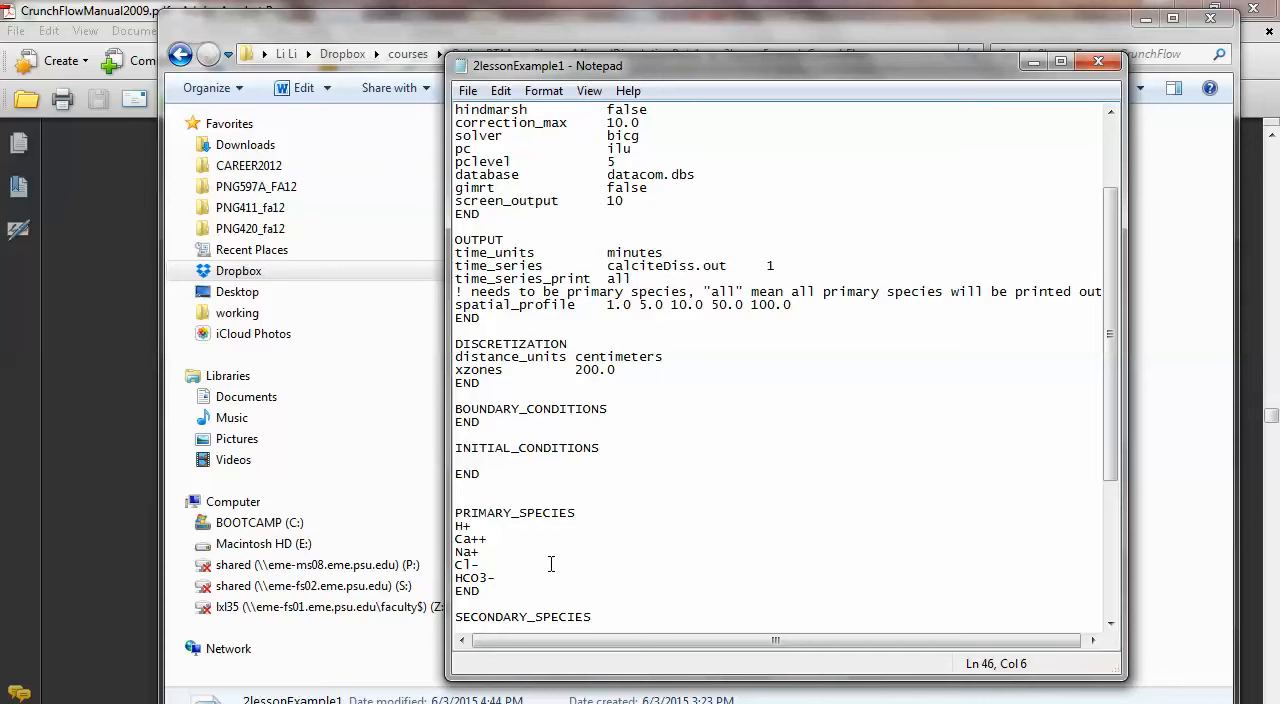
scroll(down, 3)
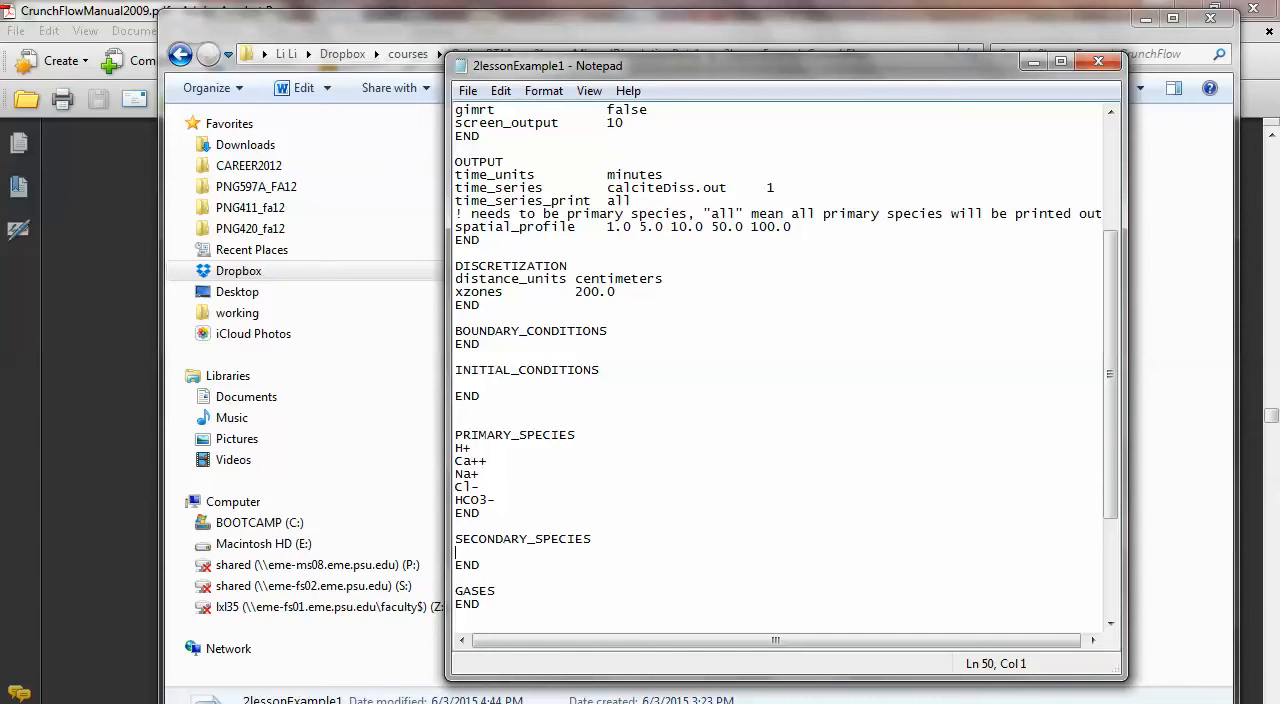
List OH-, CO2(aq), CO3-- and CaOH+ in the SECONDARY_SPECIES block.
text(OH-)
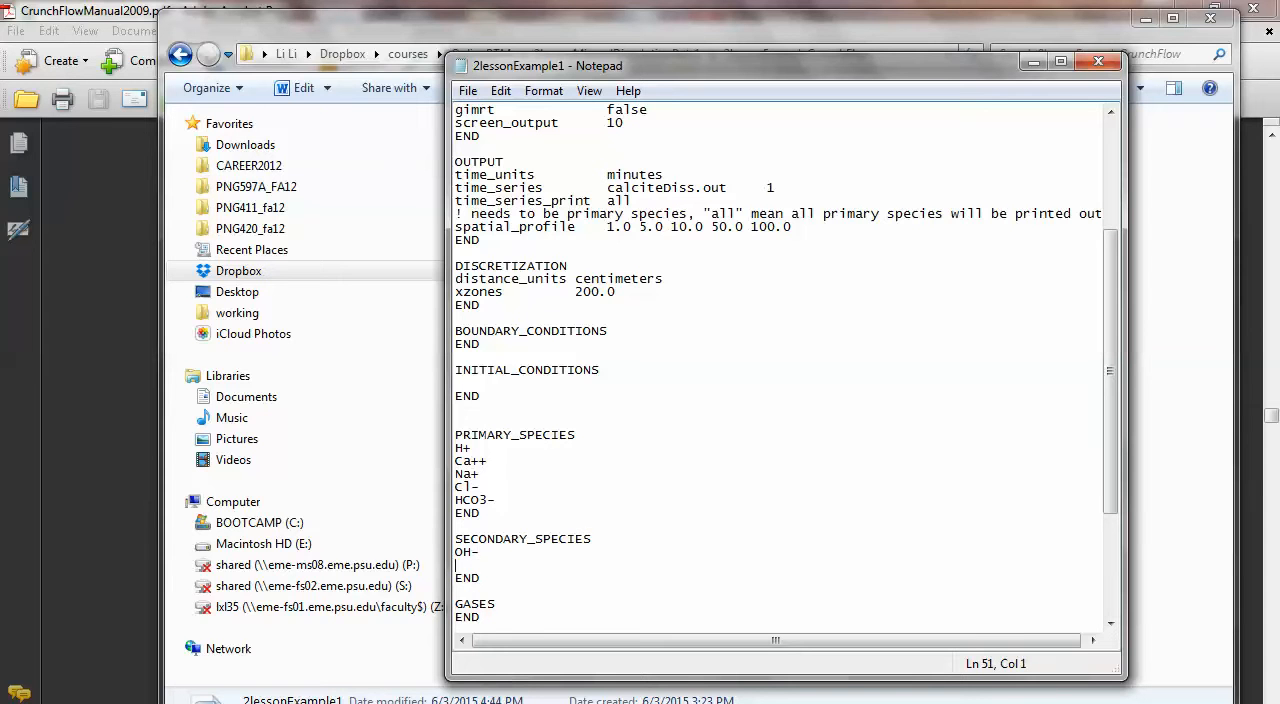
text(CO2)
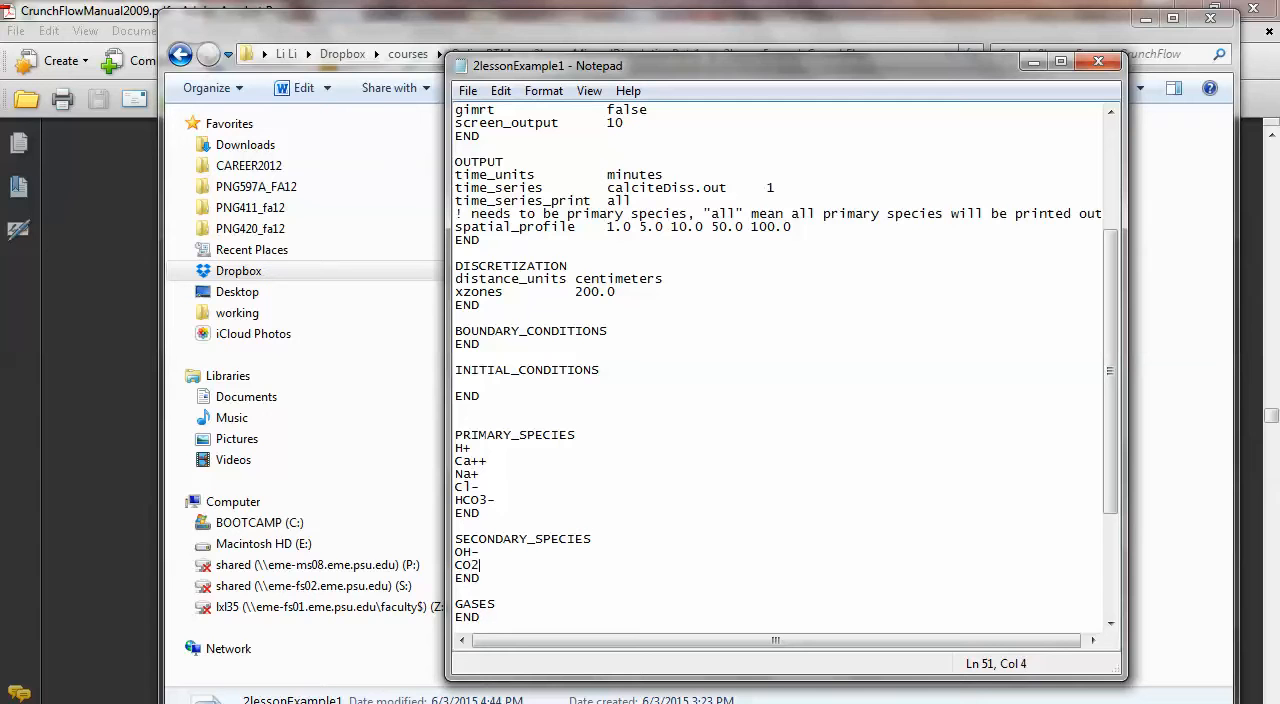
text((aq))
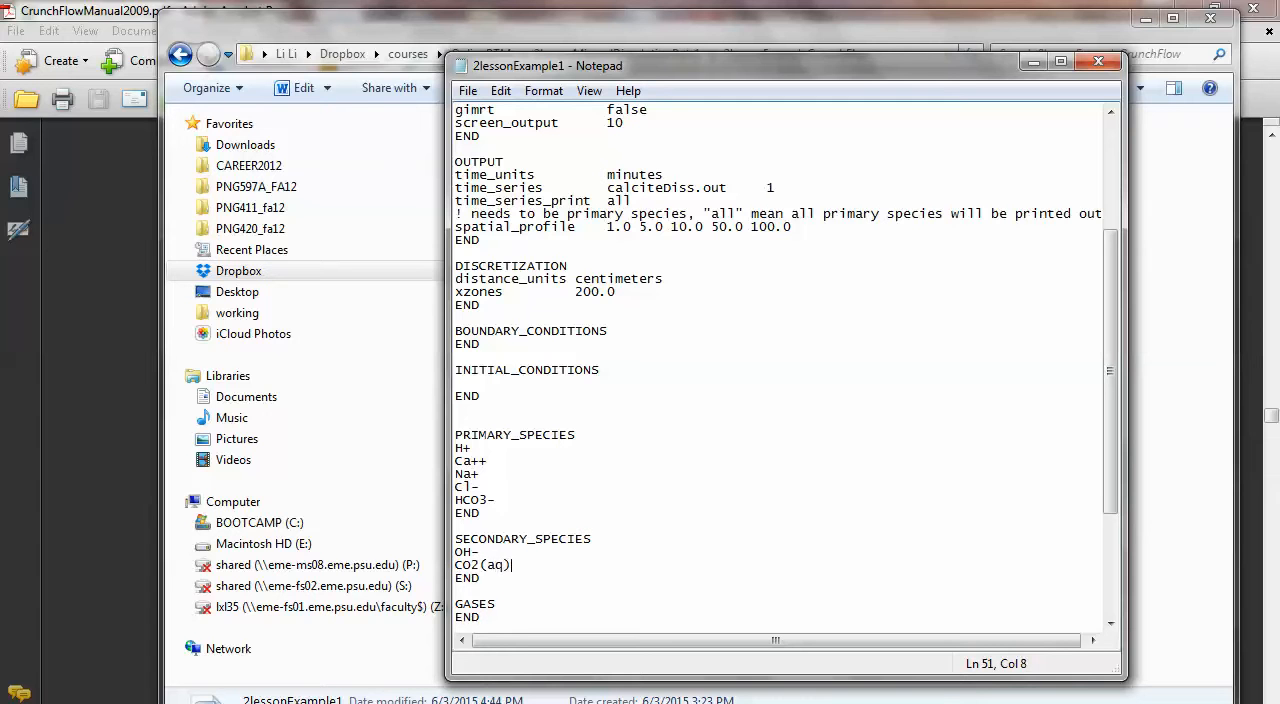
text(CO3--)
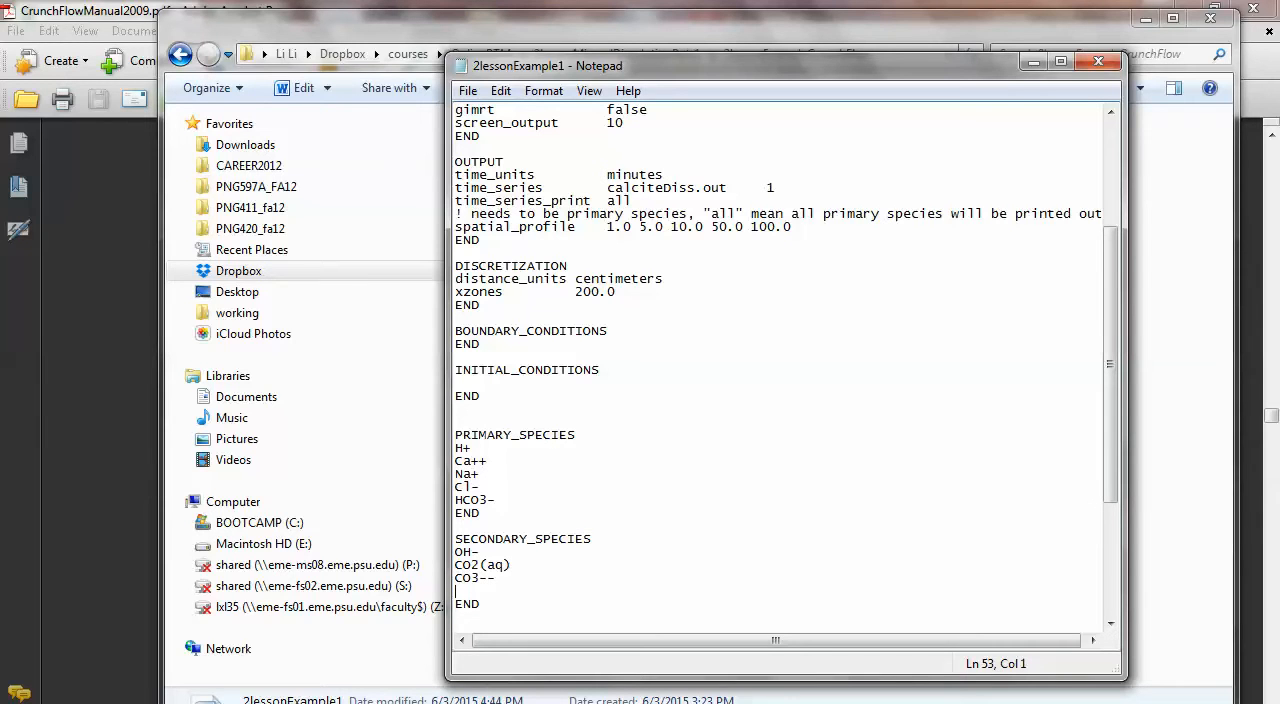
text(CaOH+)
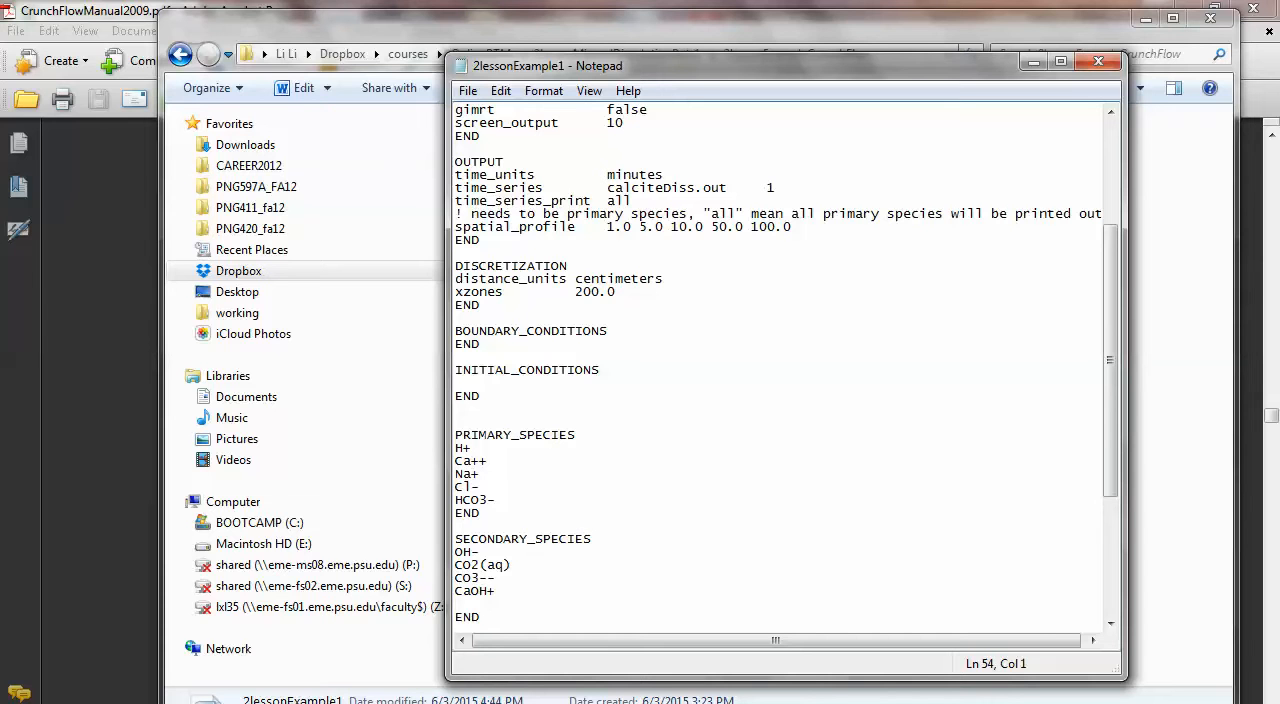
Add CaCO3(aq), CaHCO3+ and CaCl+ to the secondary species list.
text(C)
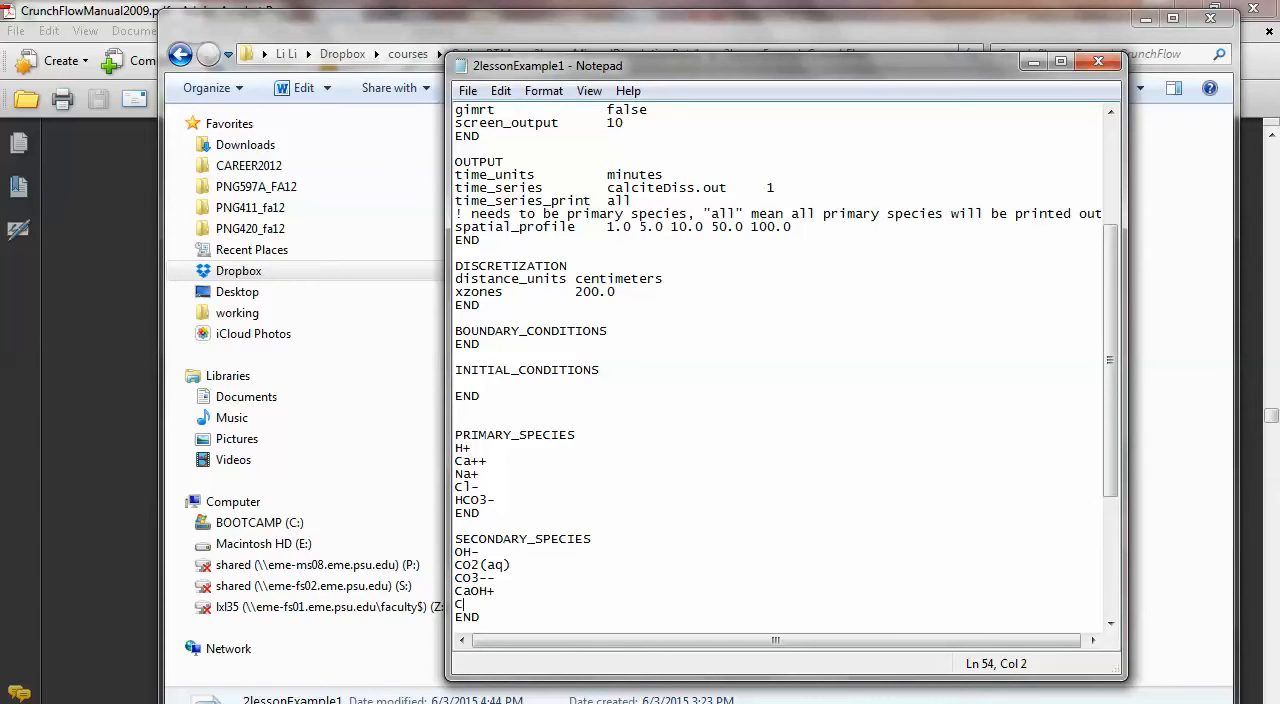
text(aCO3)
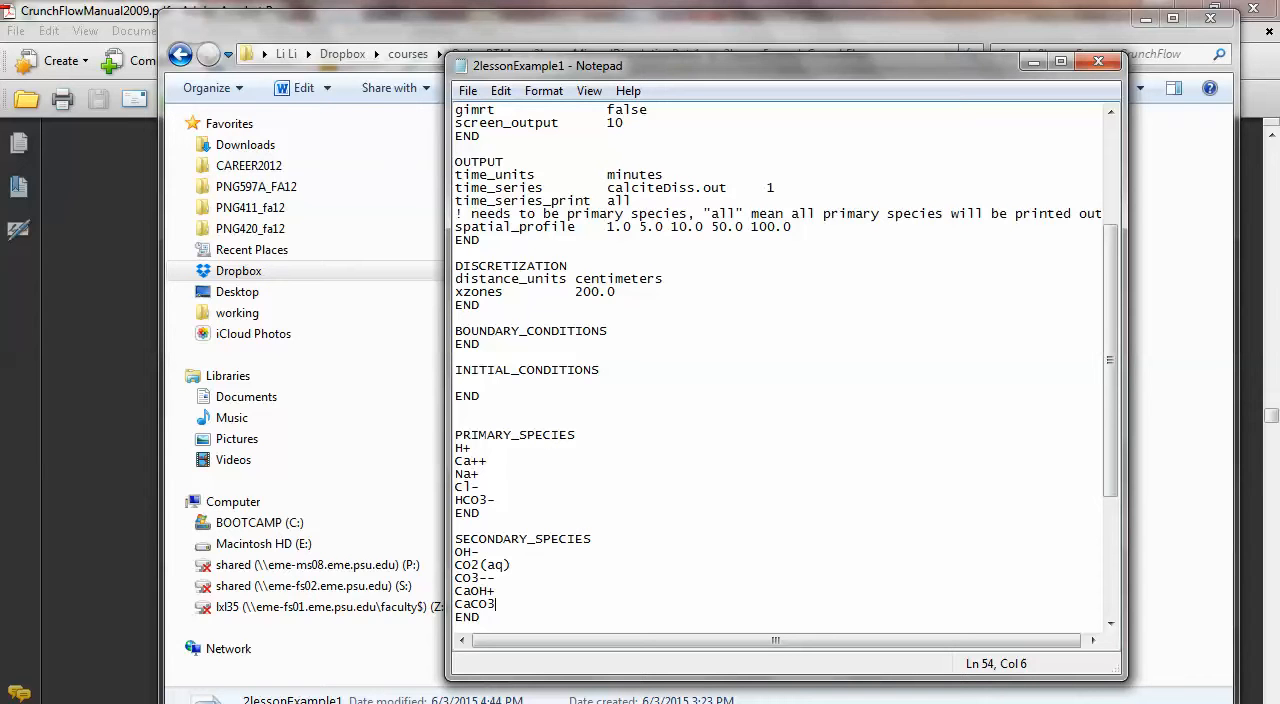
text(()
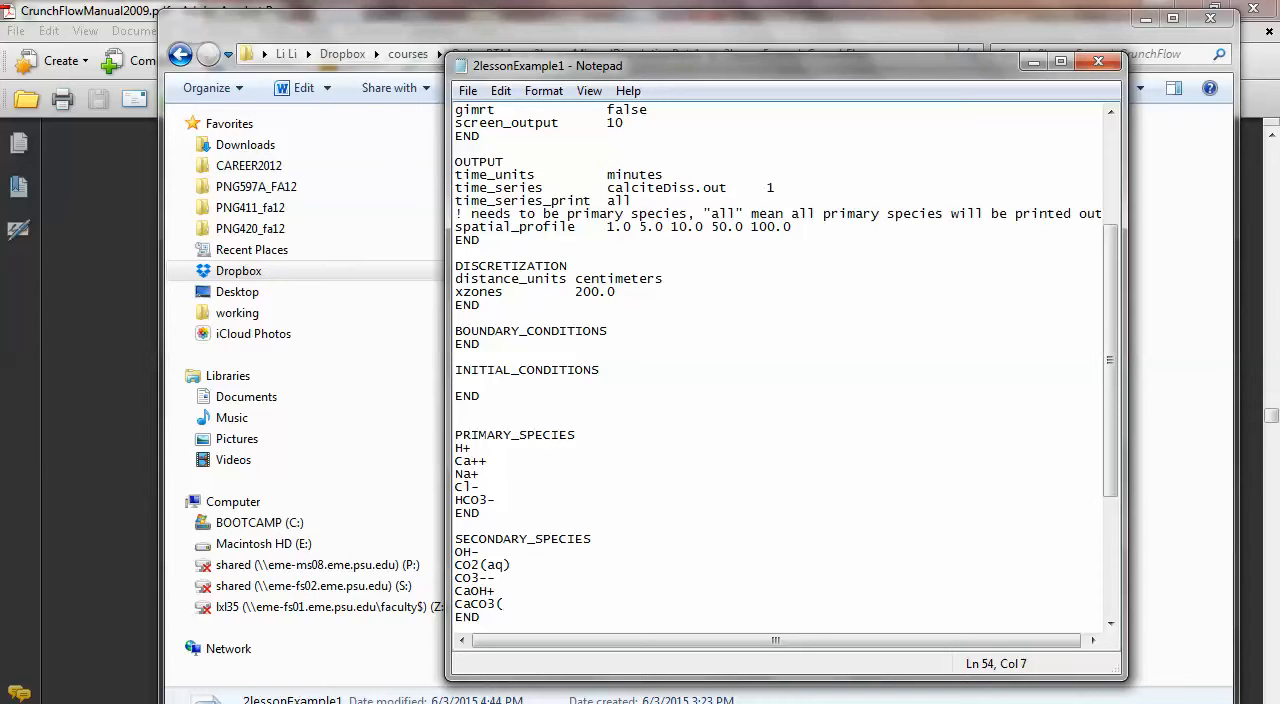
text(aq))
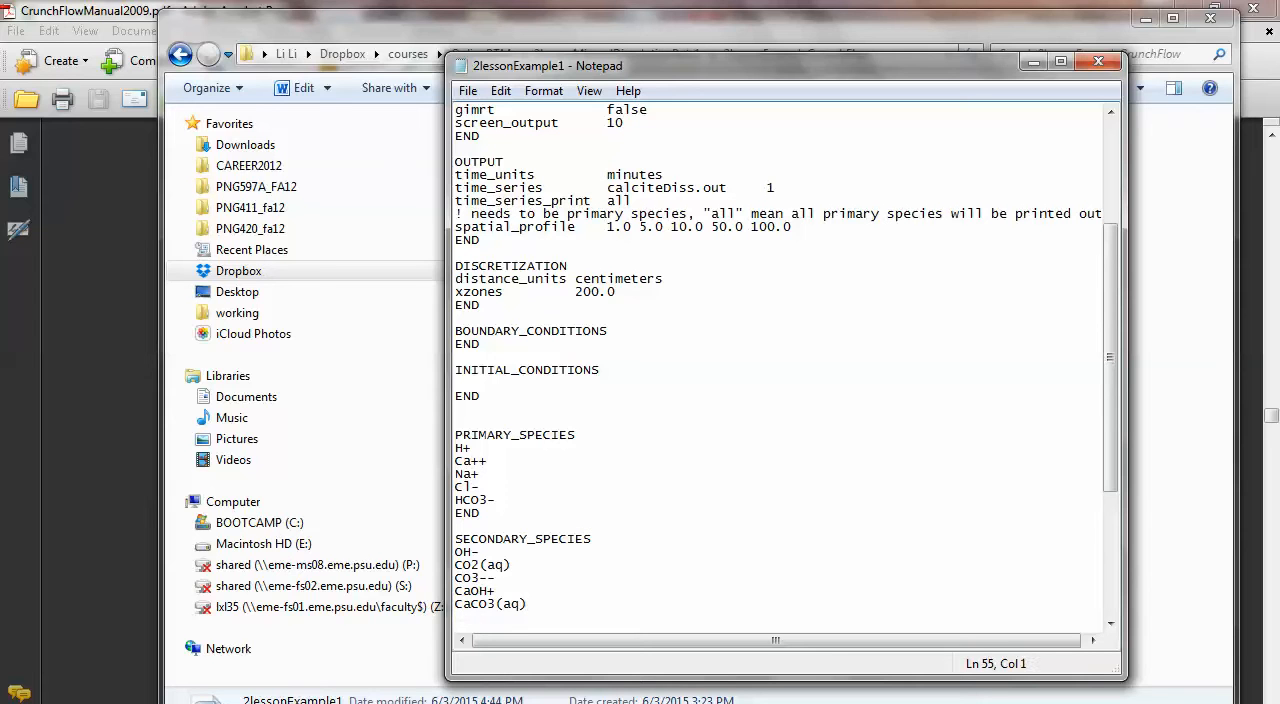
text(CaHC)
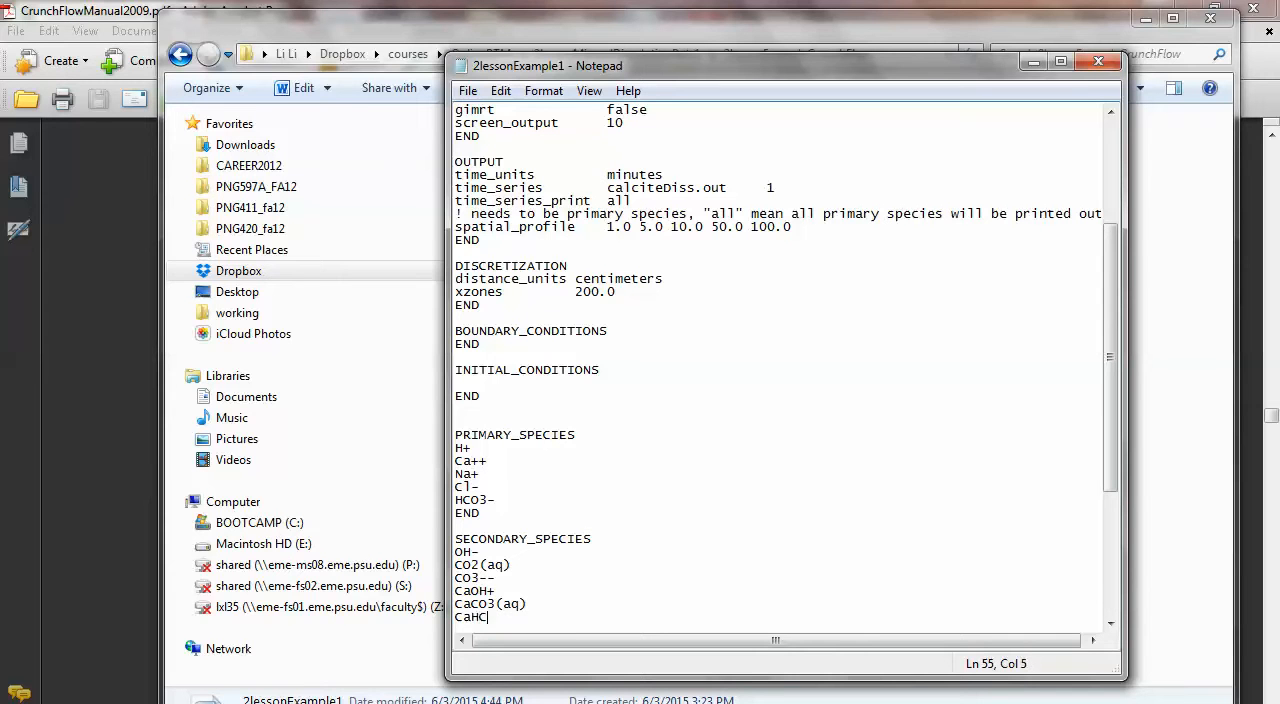
text(O3)
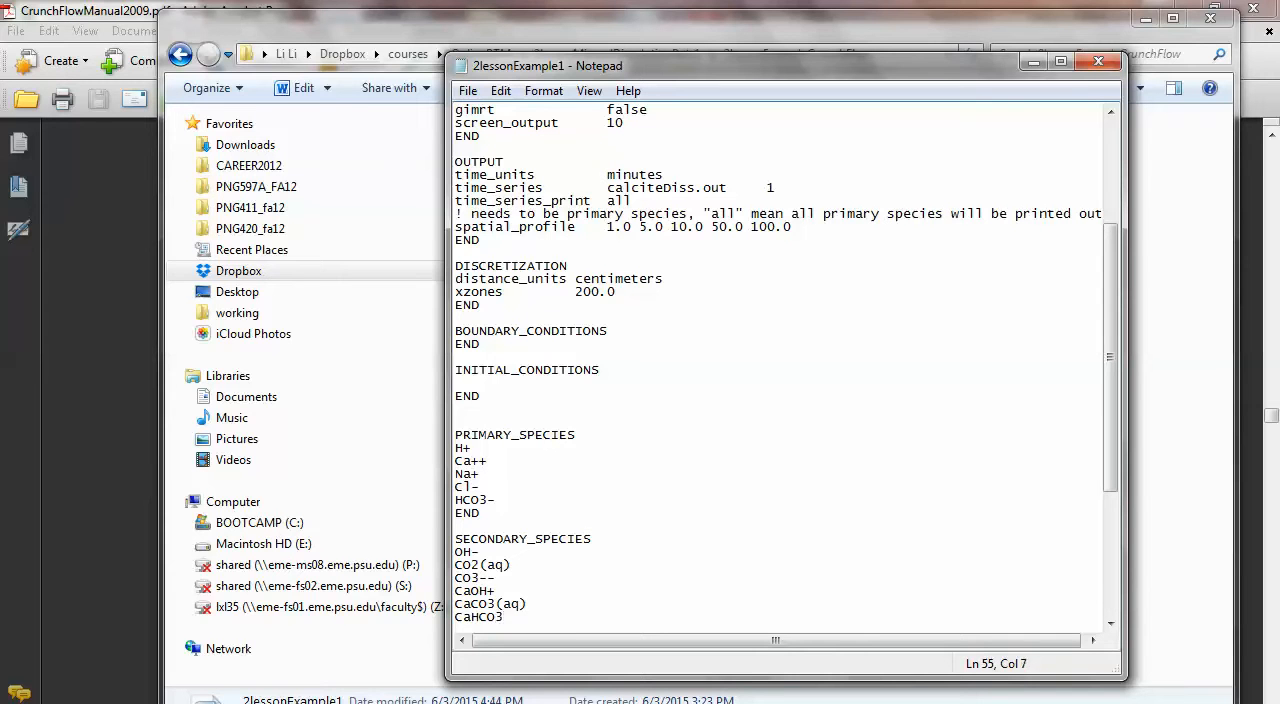
text(+)
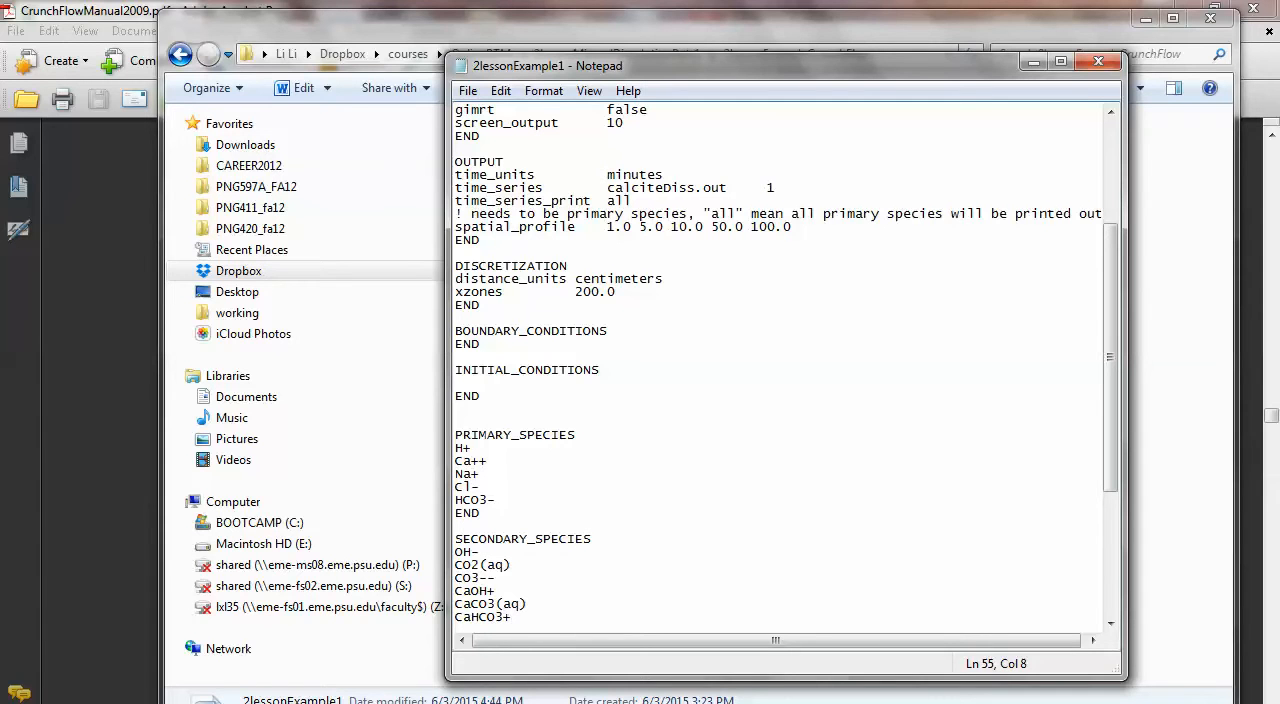
text(Ca)
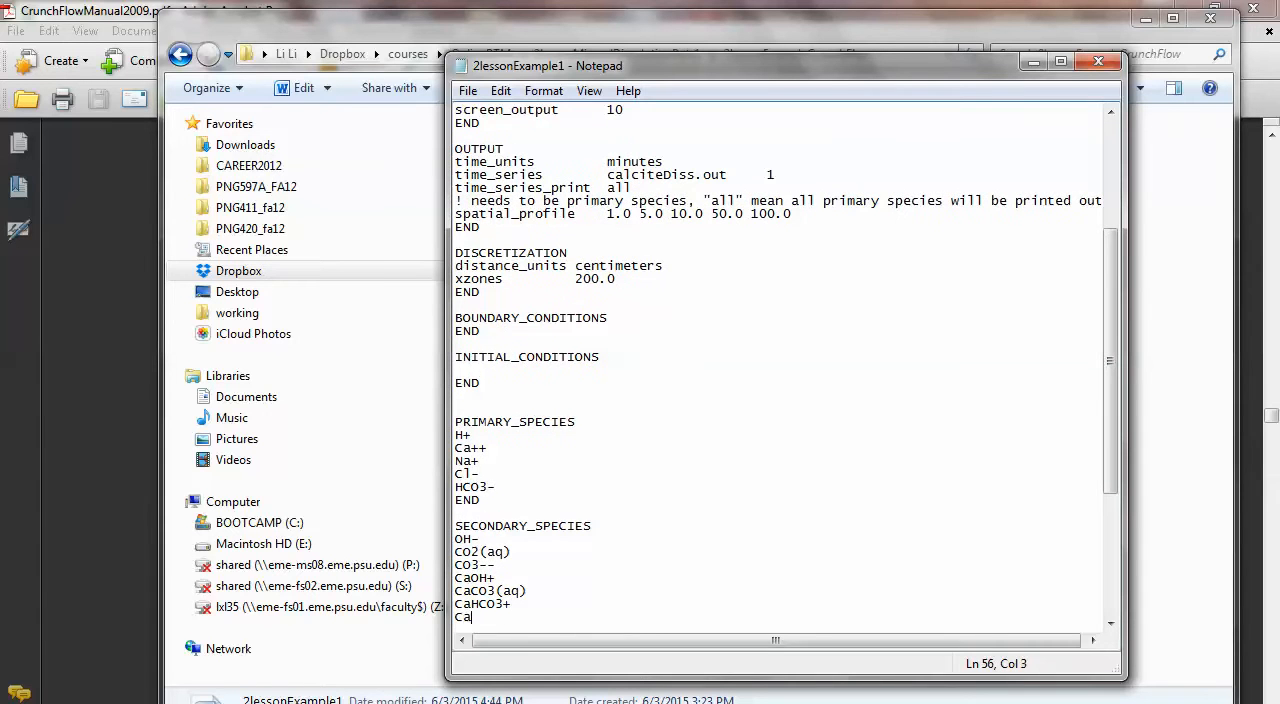
text(Cl1+)
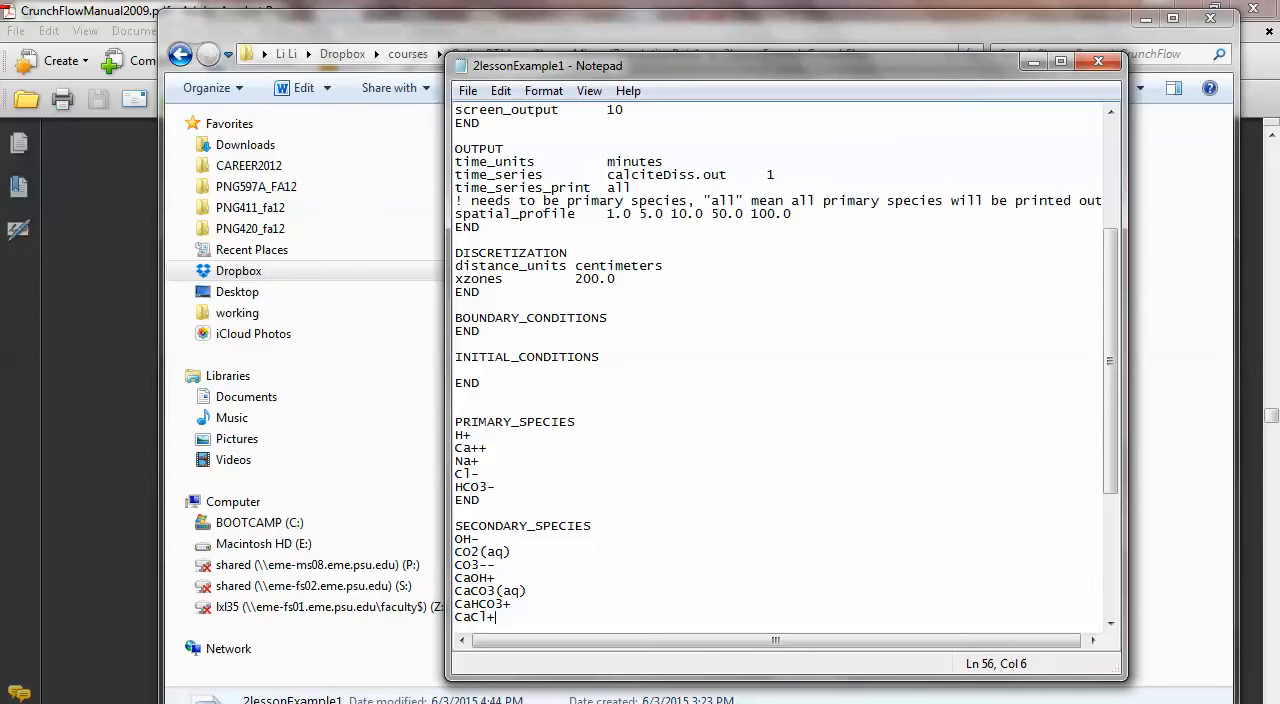
scroll(down, 3)
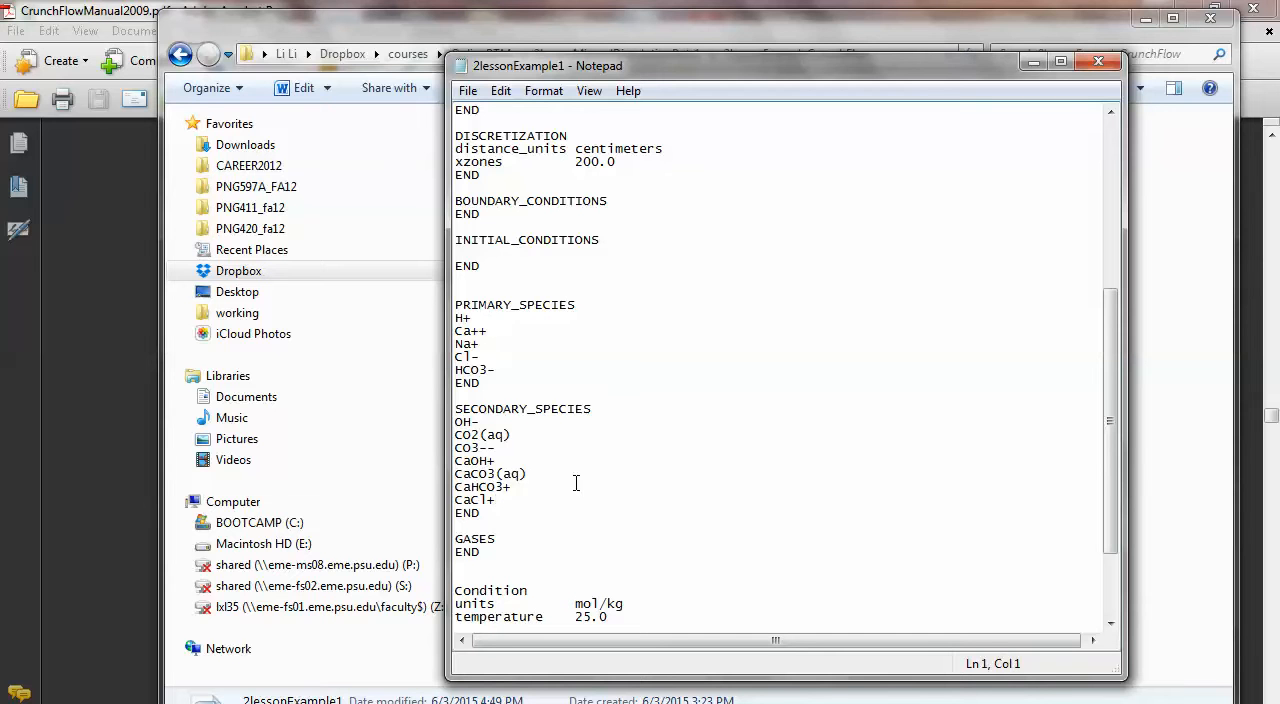
mouse_move(590, 499)
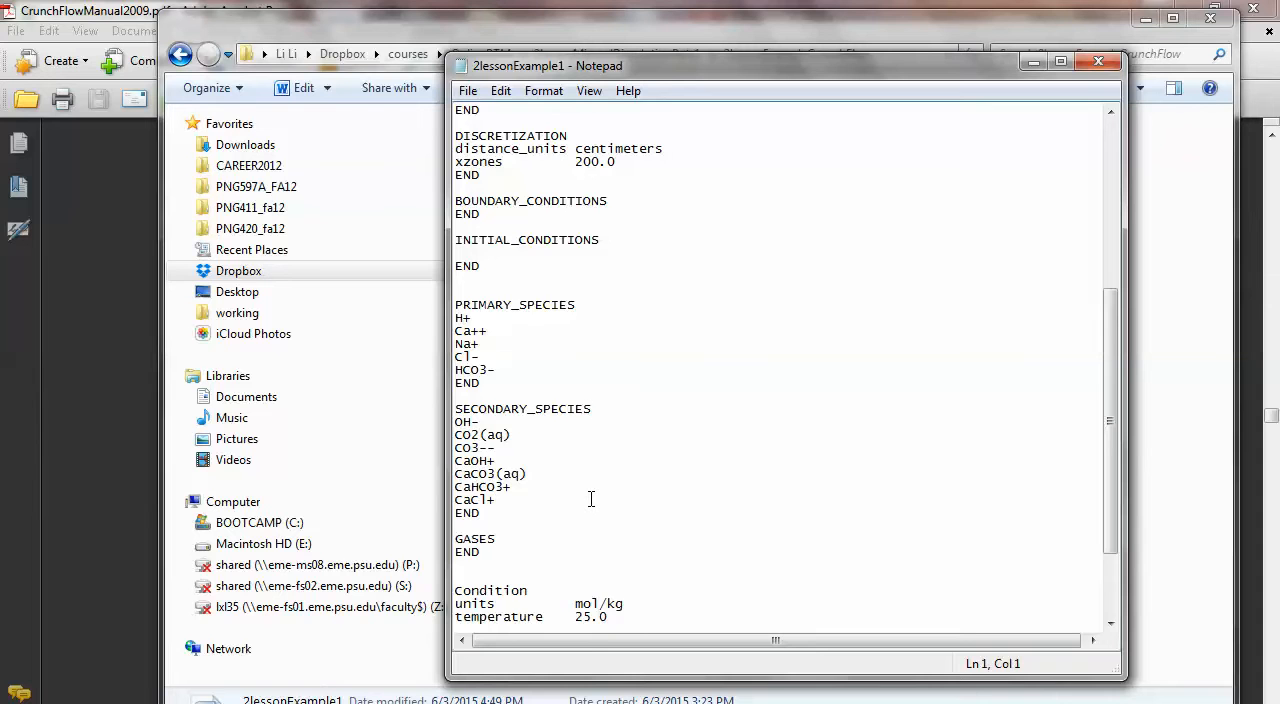
Name the first Condition block 'initial'.
scroll(down, 3)
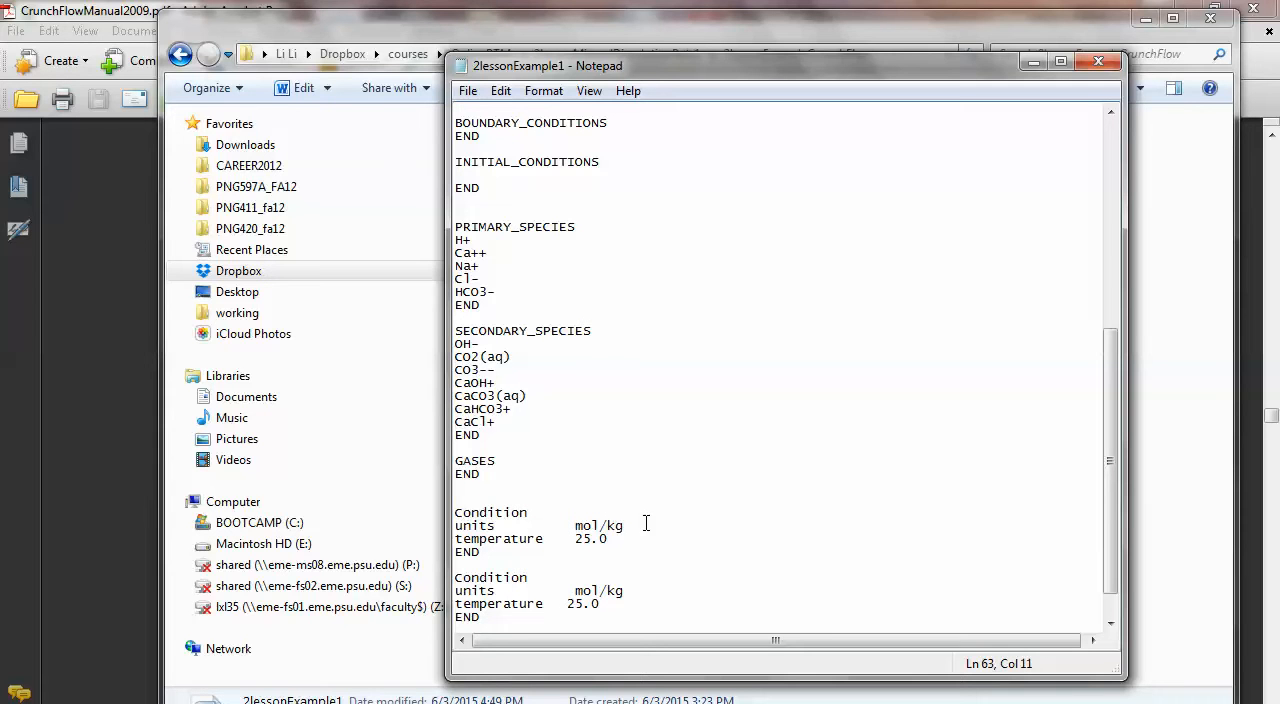
click(537, 512)
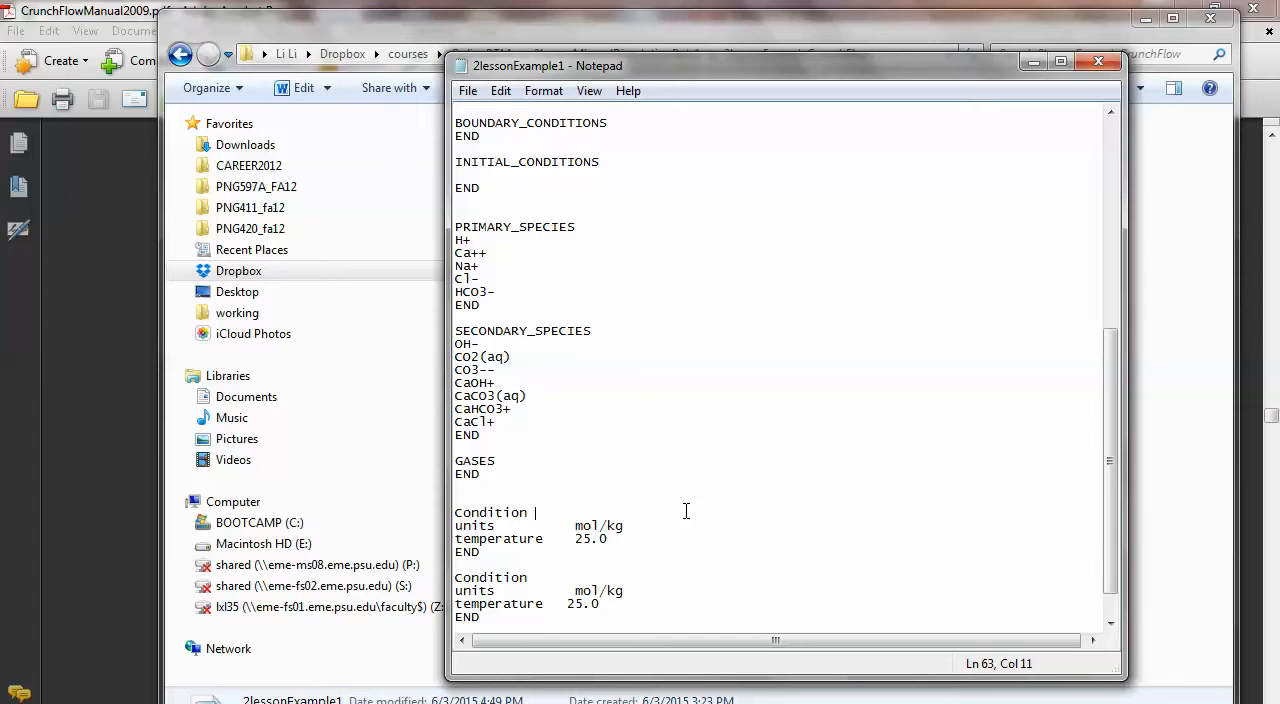
mouse_move(590, 508)
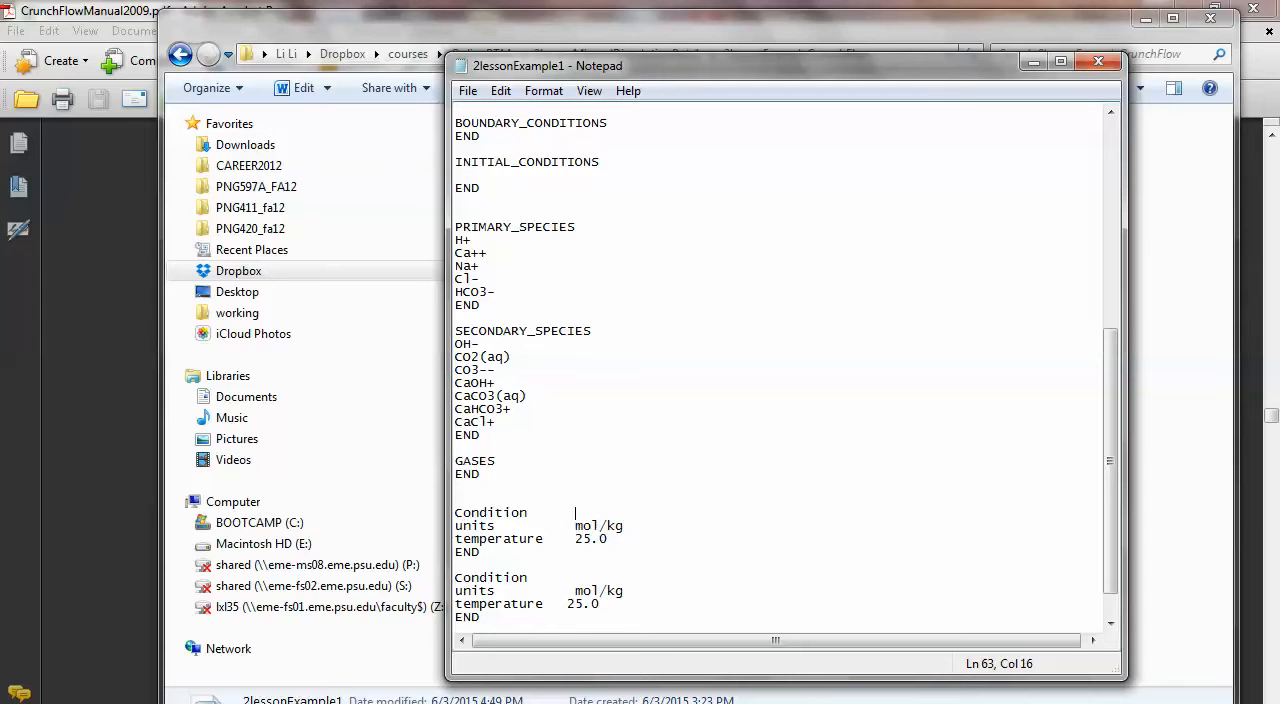
text(initial)
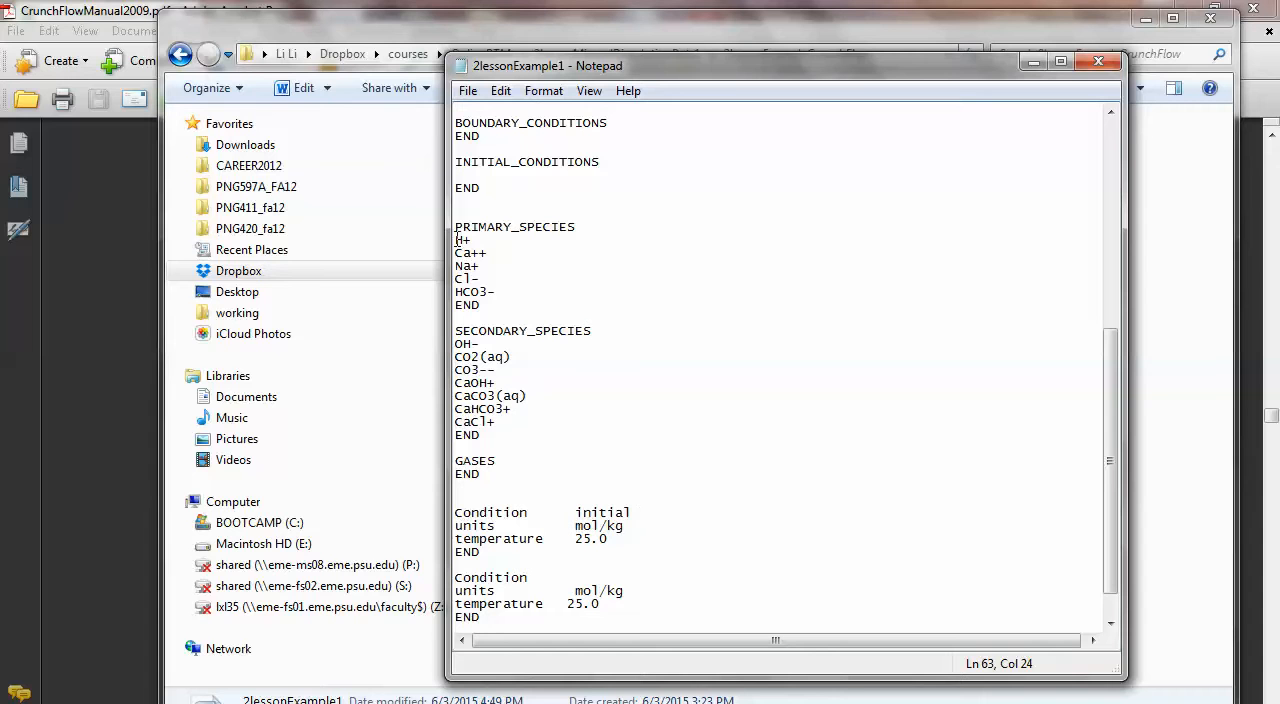
Copy the five primary species names into the initial condition below temperature.
drag(455, 240, 468, 291)
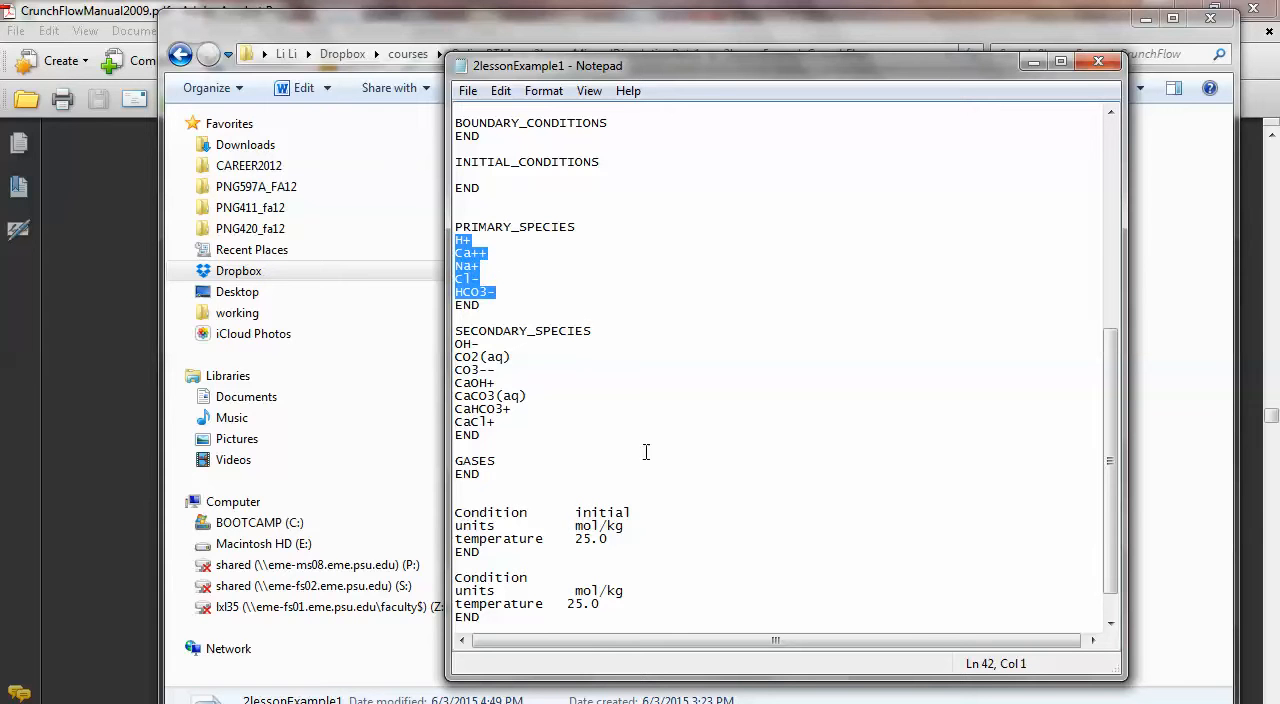
click(660, 540)
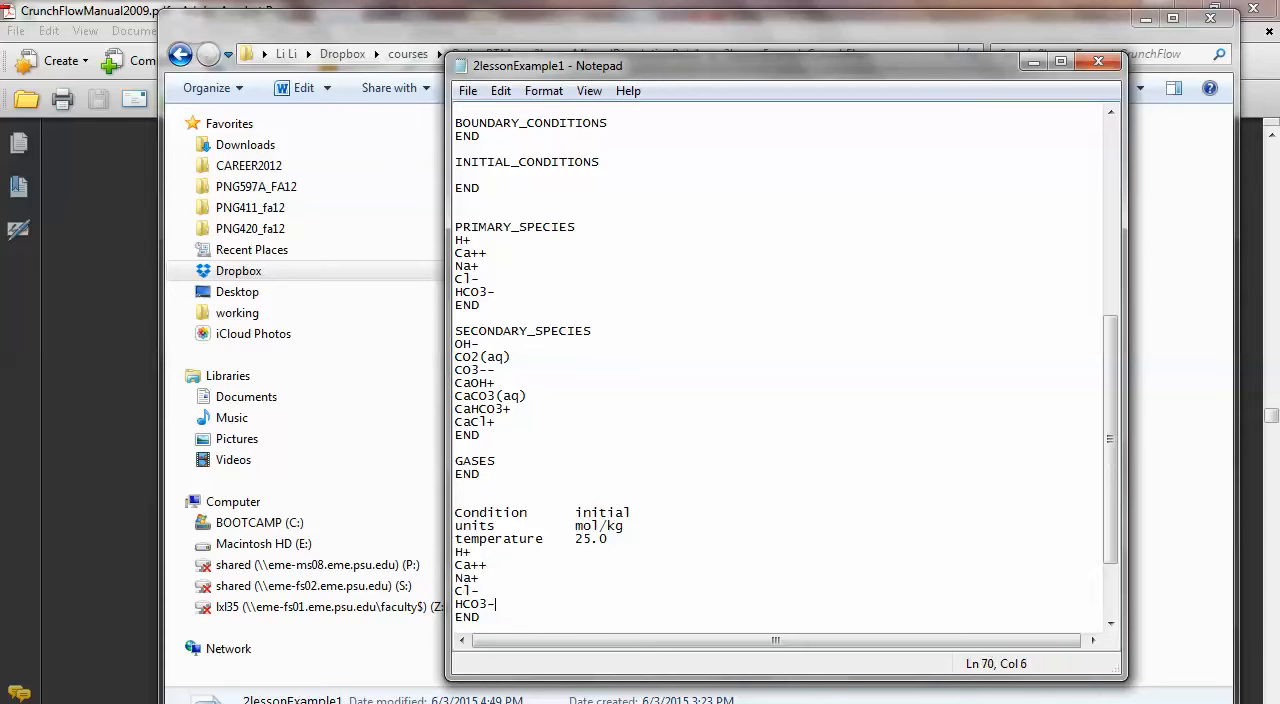
click(595, 559)
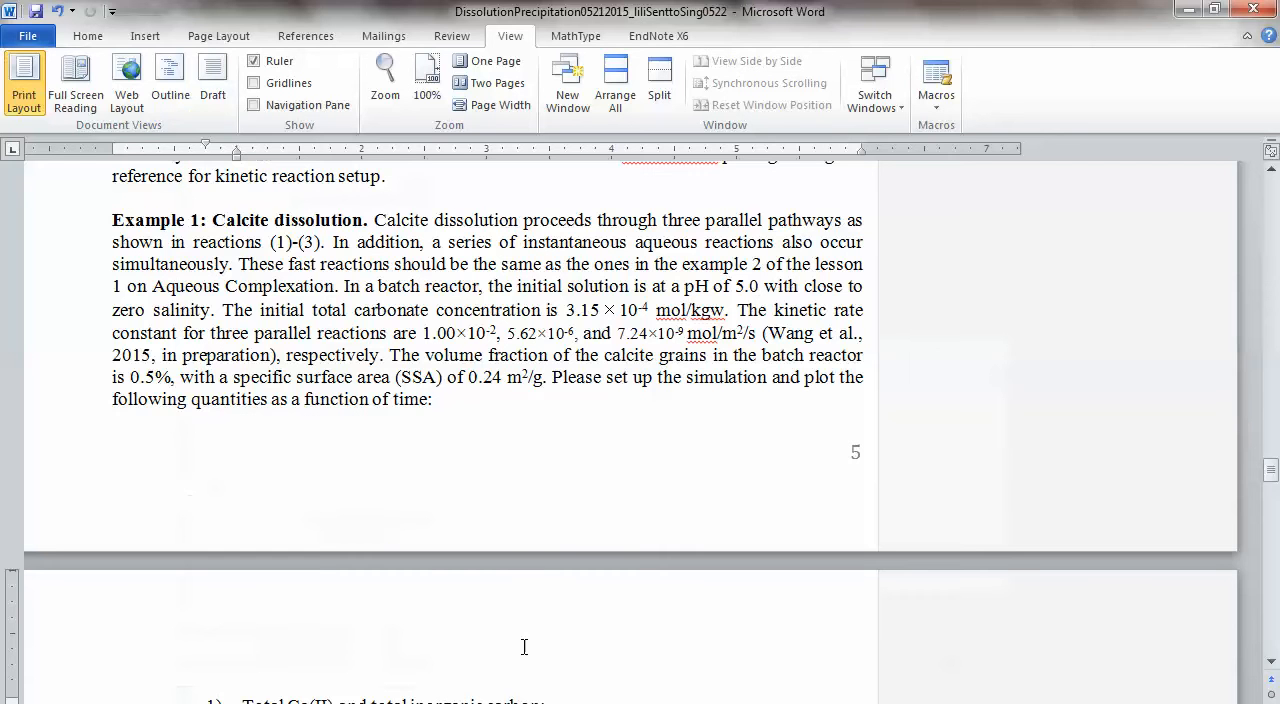
mouse_move(529, 502)
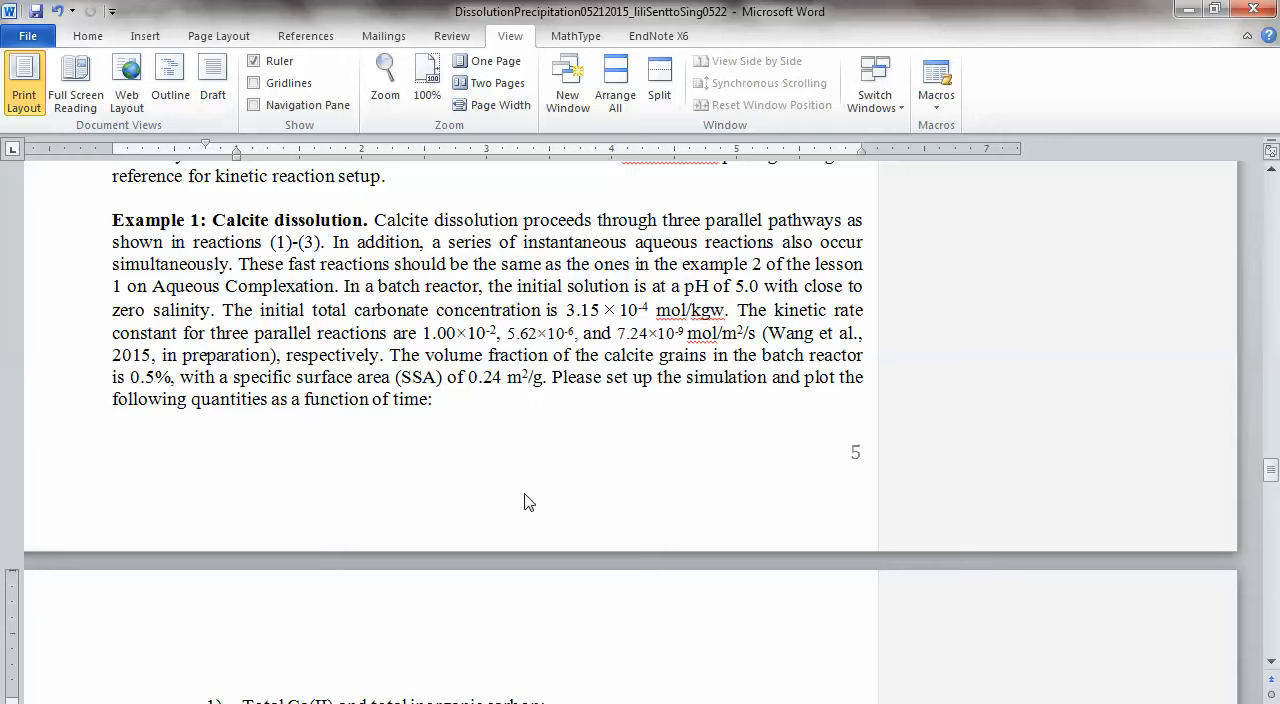
mouse_move(626, 423)
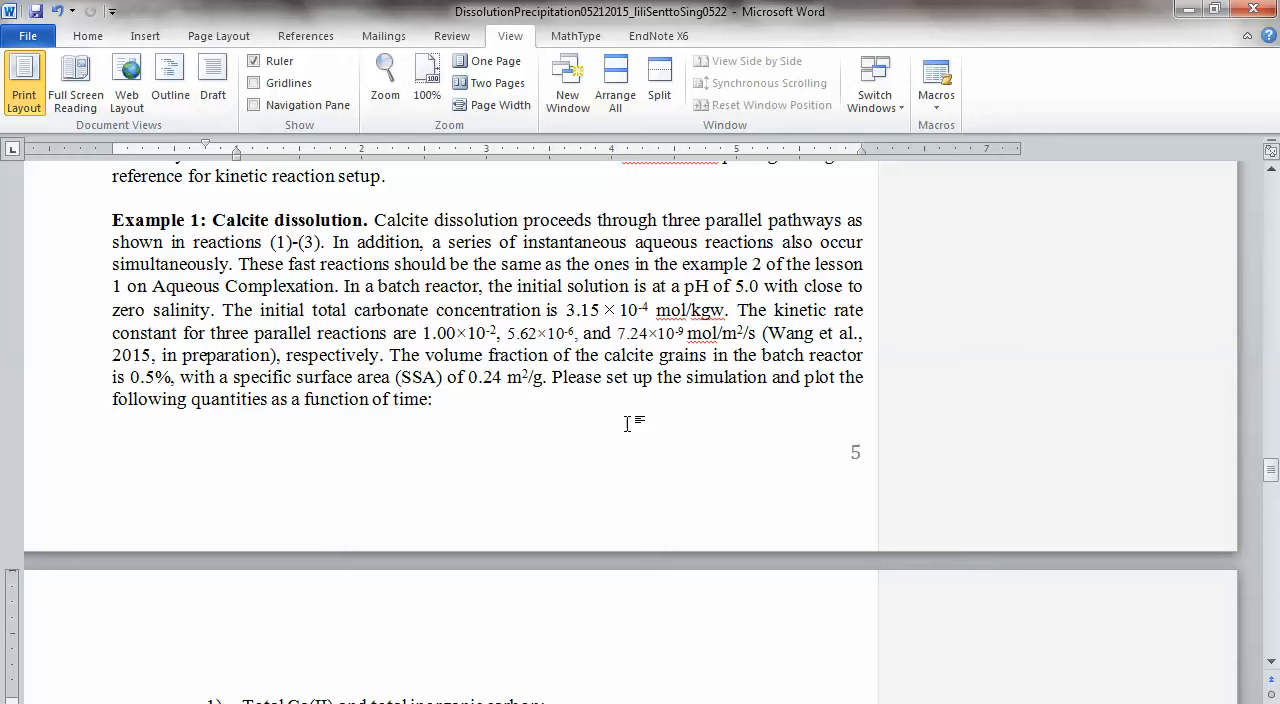
mouse_move(735, 309)
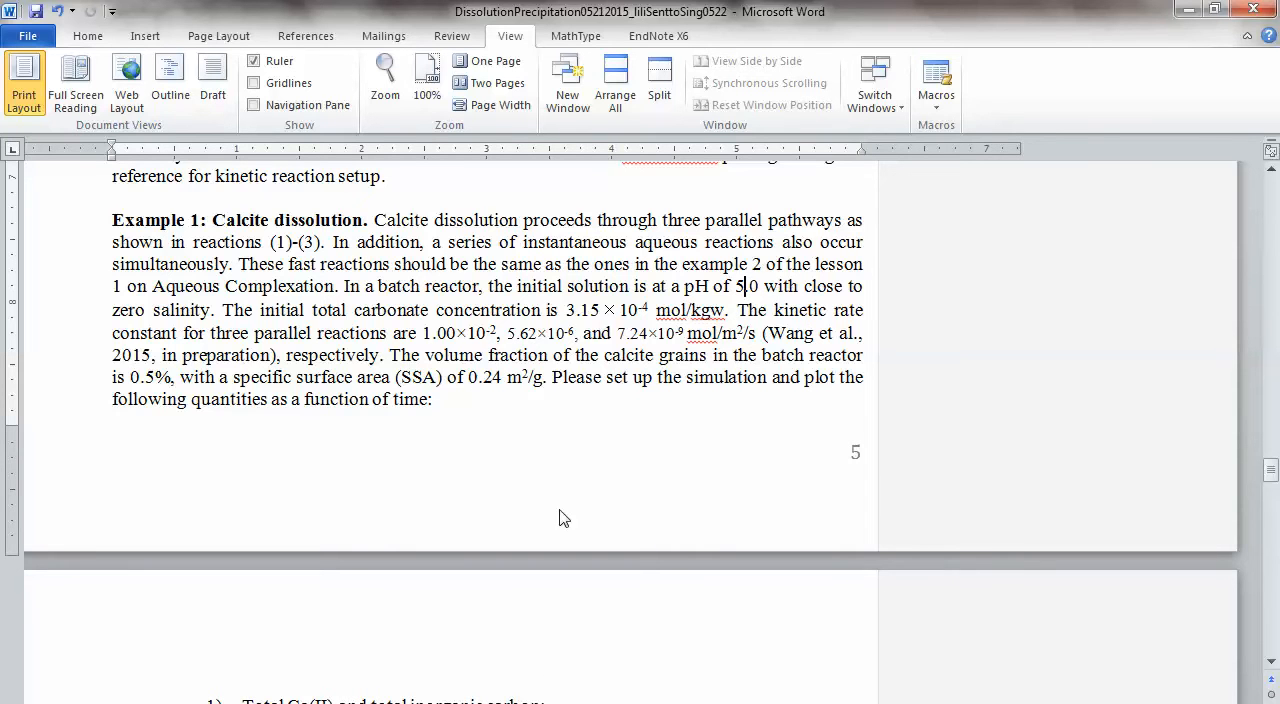
Scroll down through Example 1 to the Figure 4 solution plots, then back up.
scroll(down, 3)
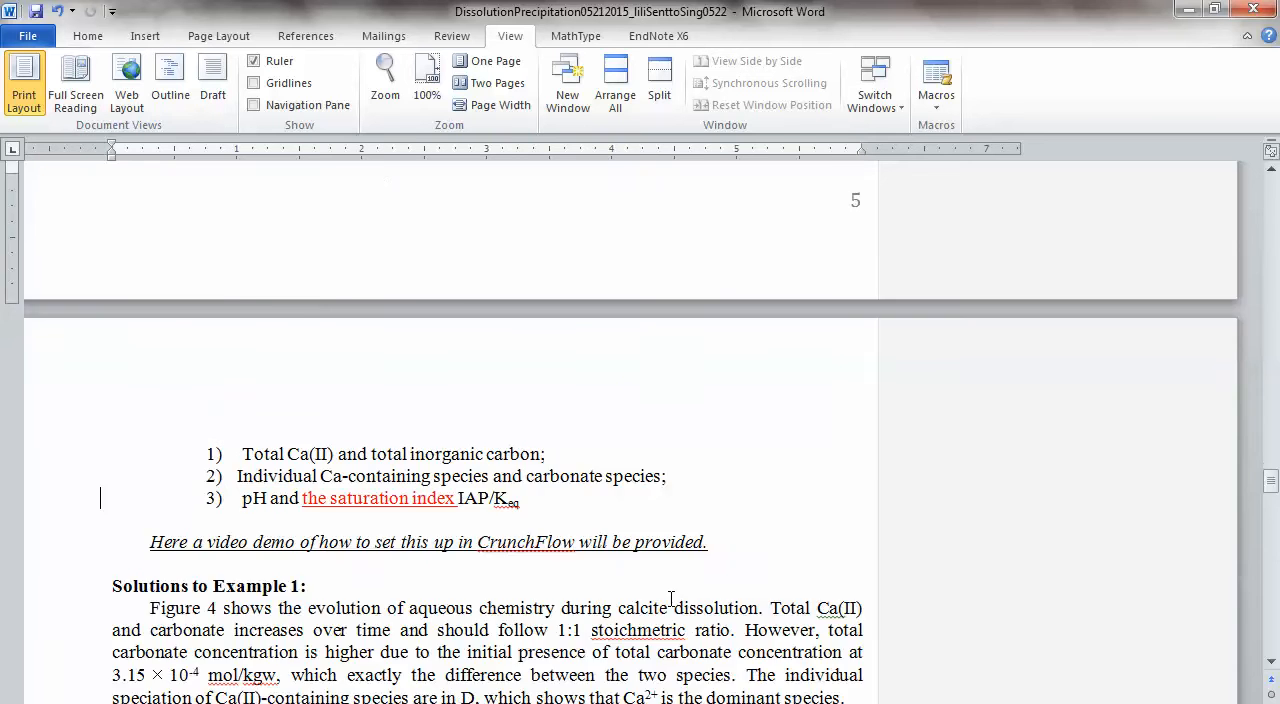
scroll(down, 3)
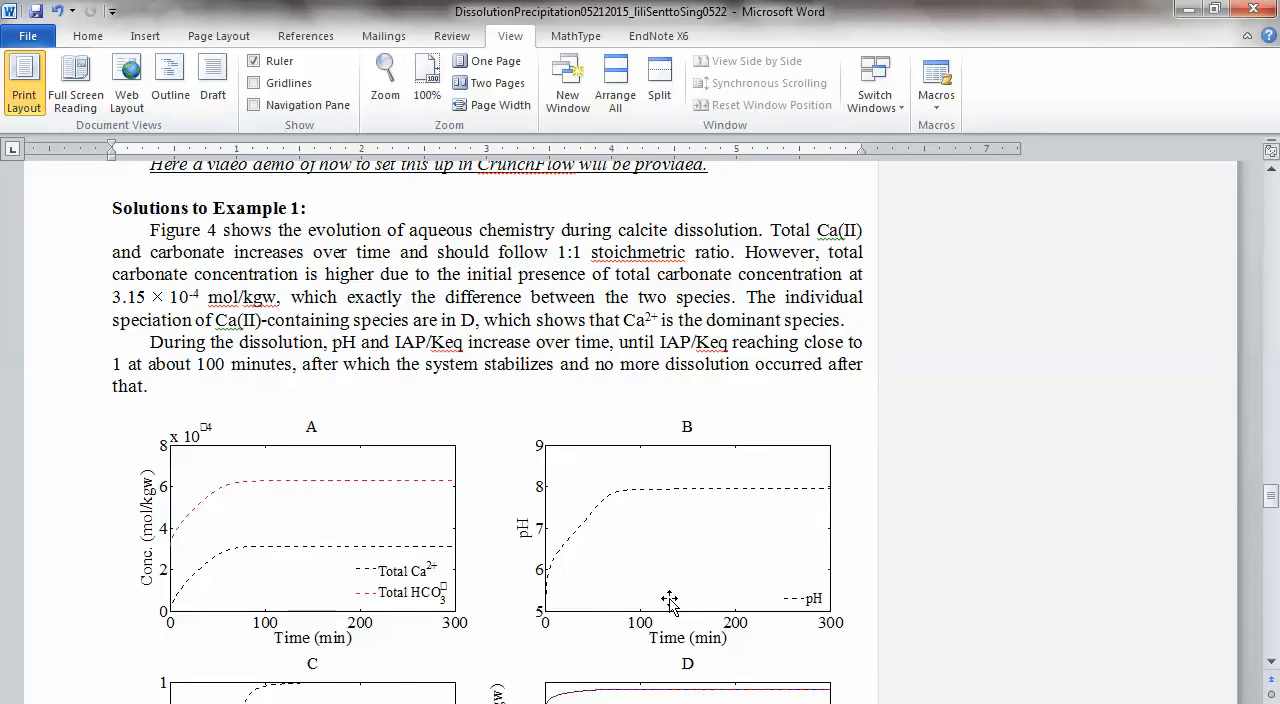
scroll(up, 3)
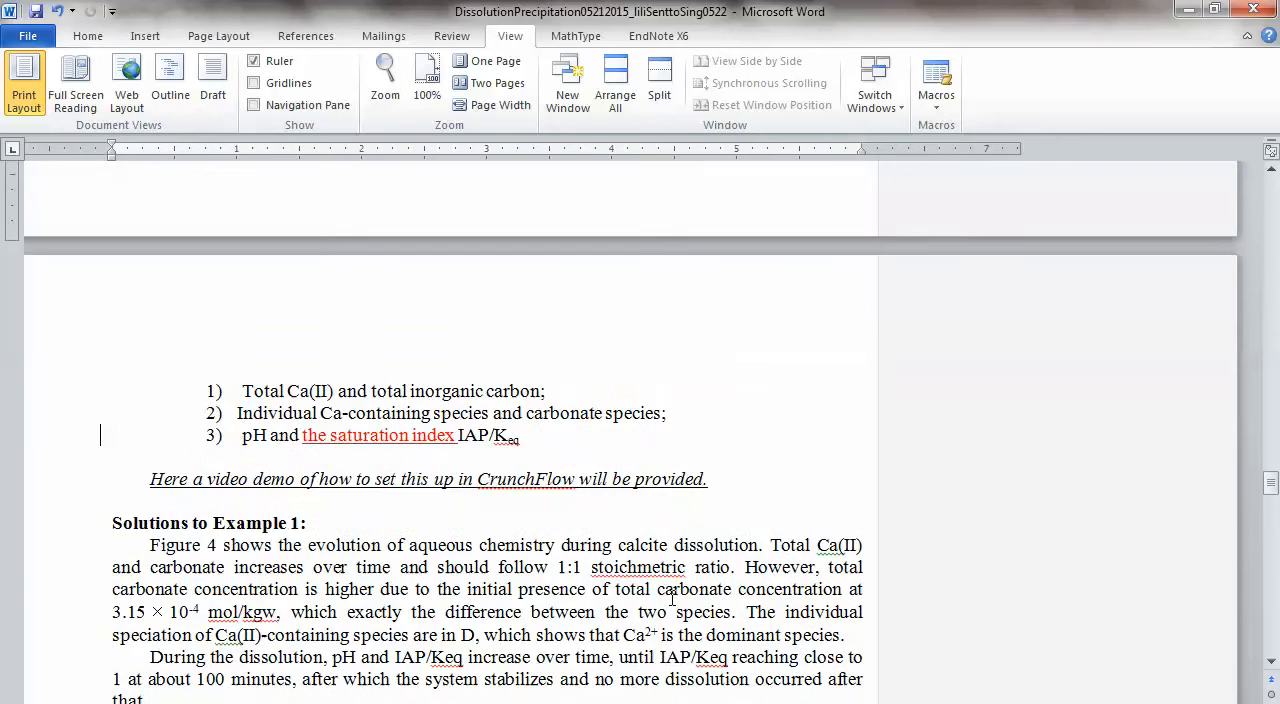
scroll(up, 3)
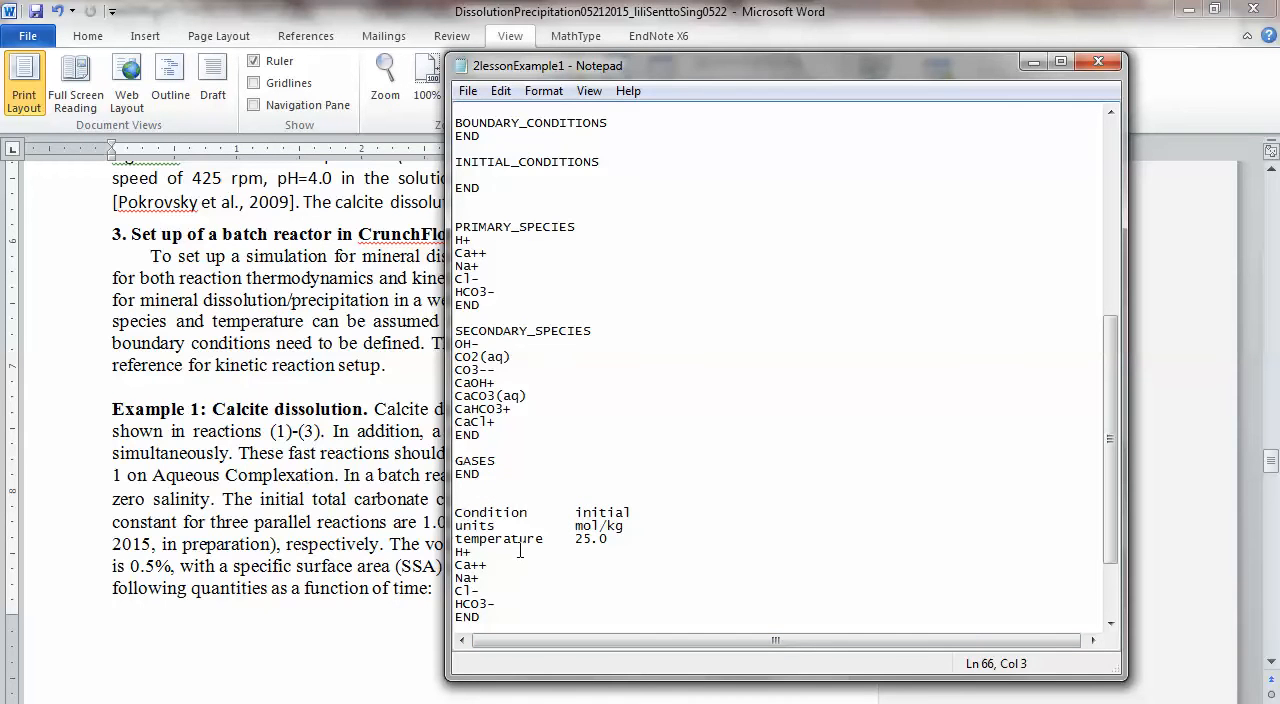
Type pH 5.0, then 1.00E-10 for Ca++, Na+, Cl- and 3.15E-4 for HCO3-.
text(pH)
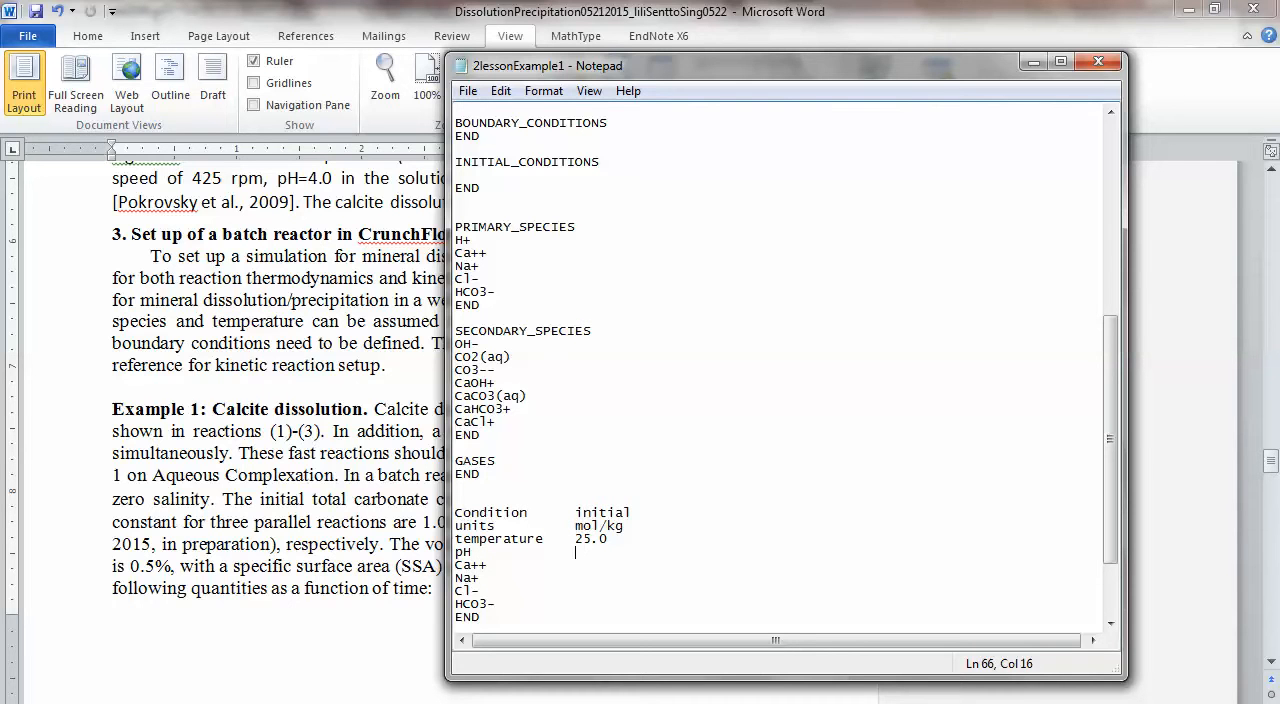
text(5.0)
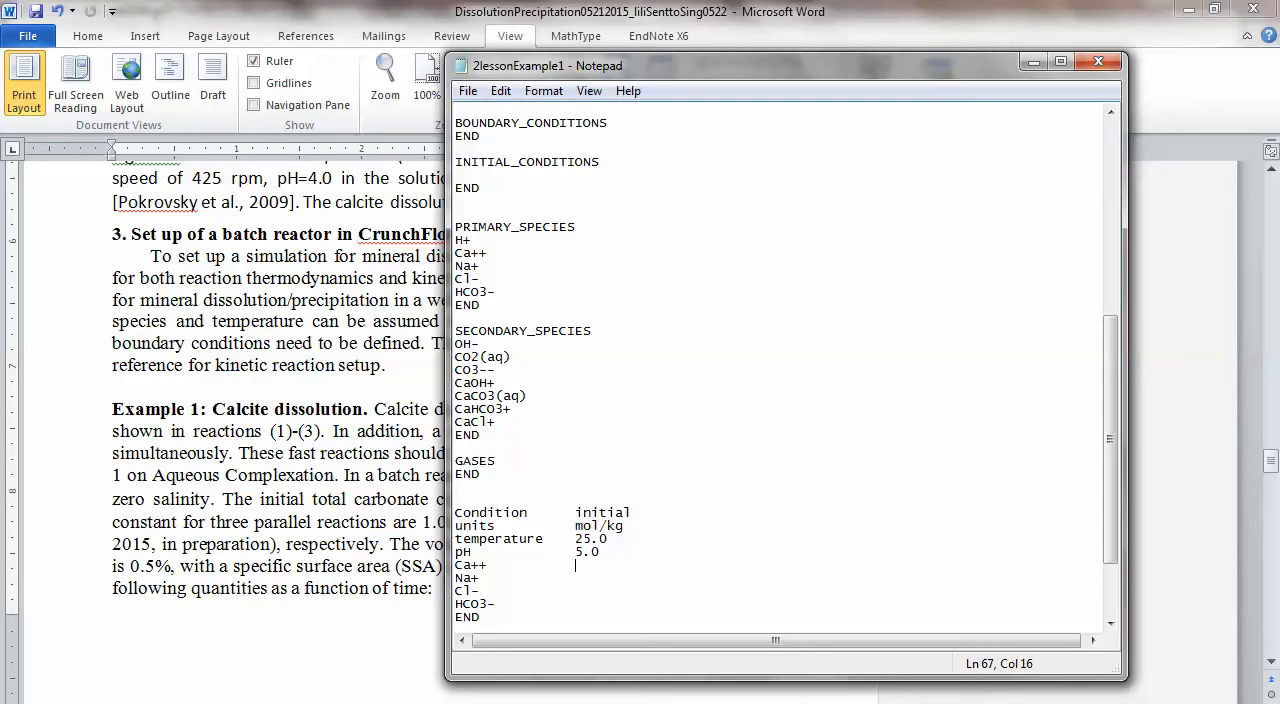
text(1.00)
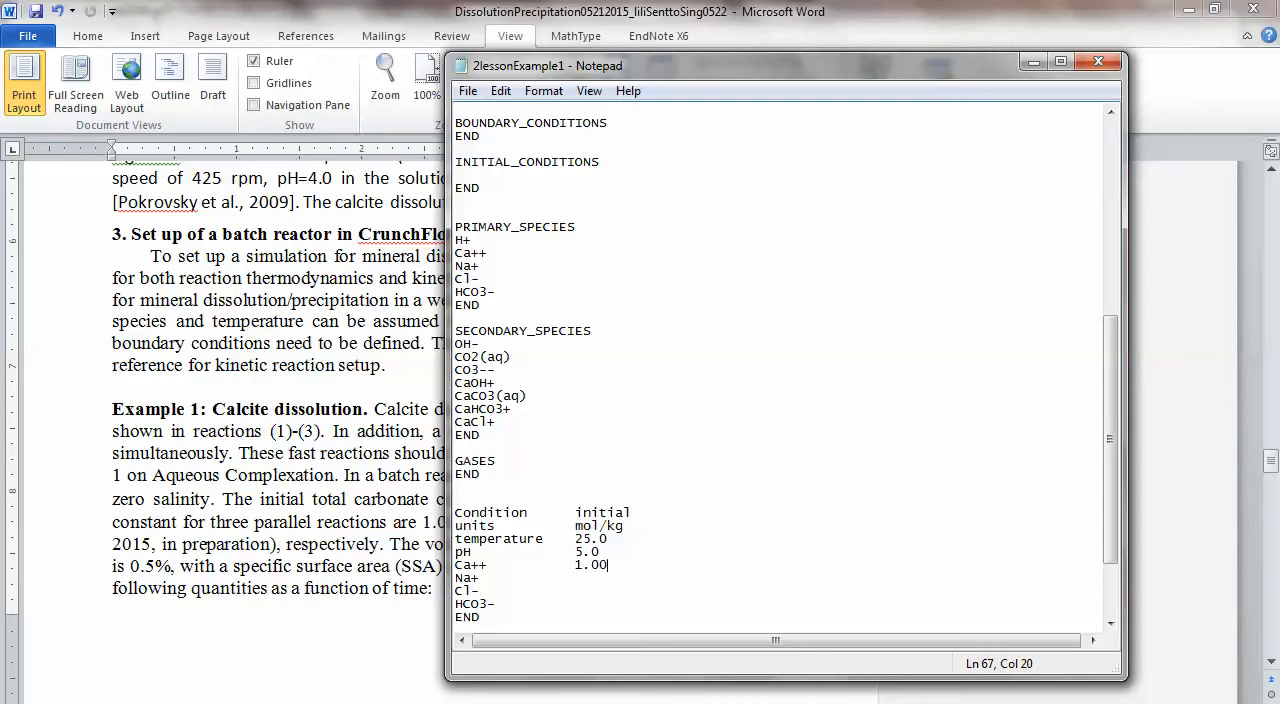
text(E-10)
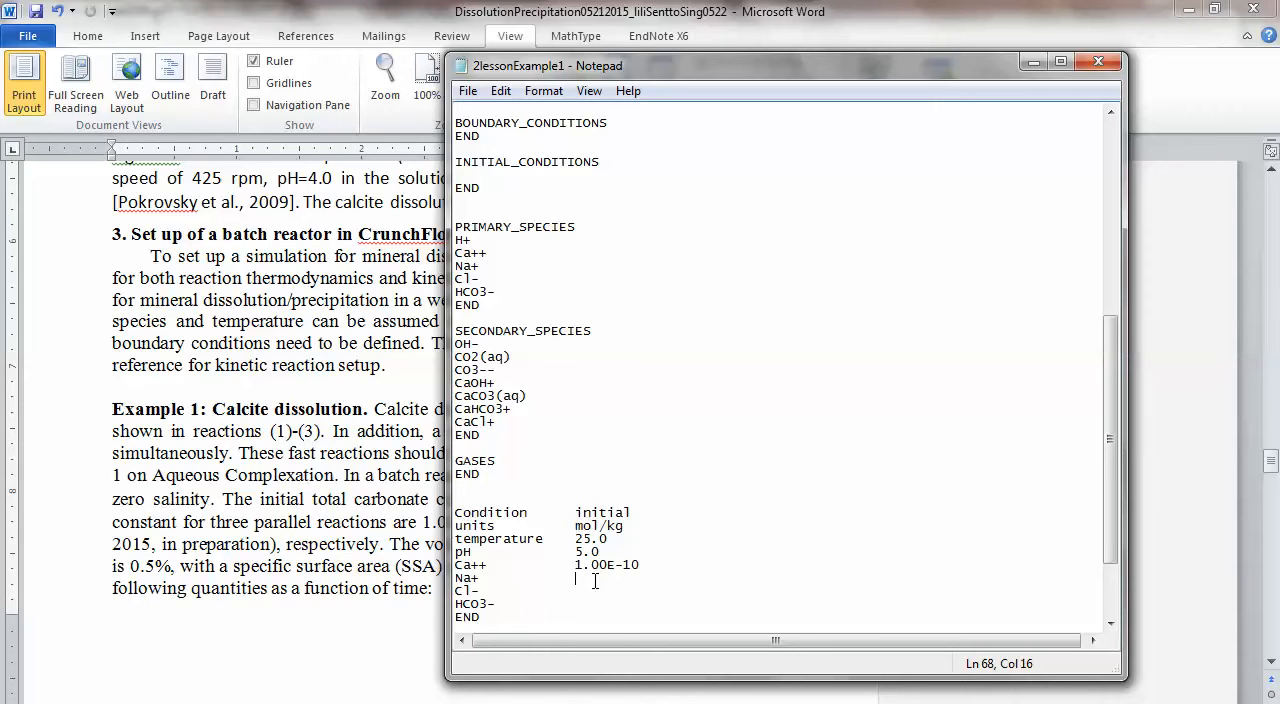
text(1.0)
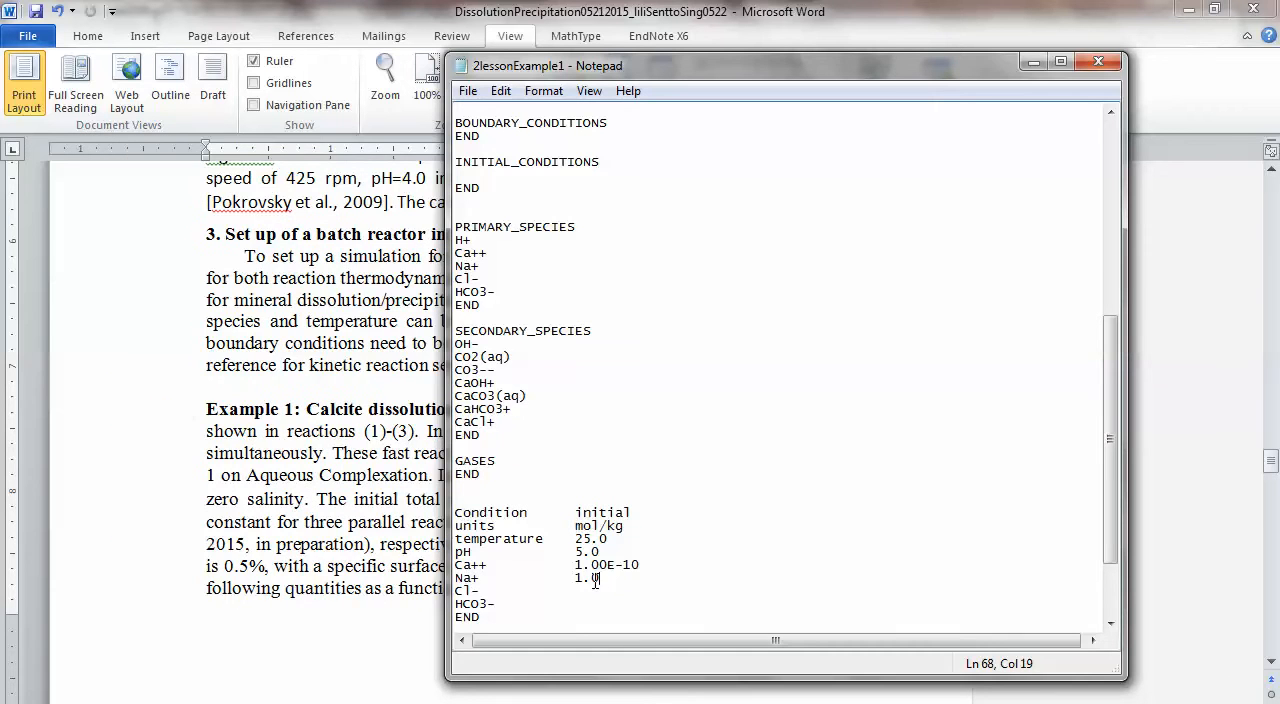
text(E-10)
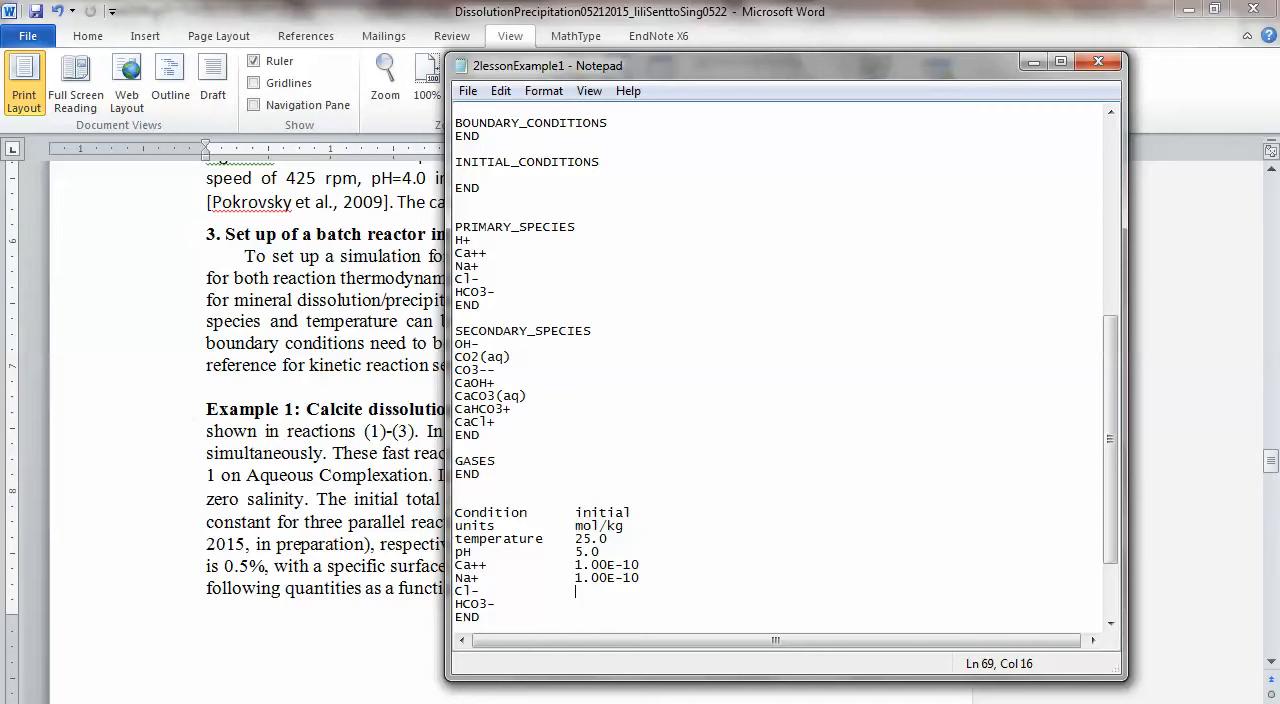
text(1.00)
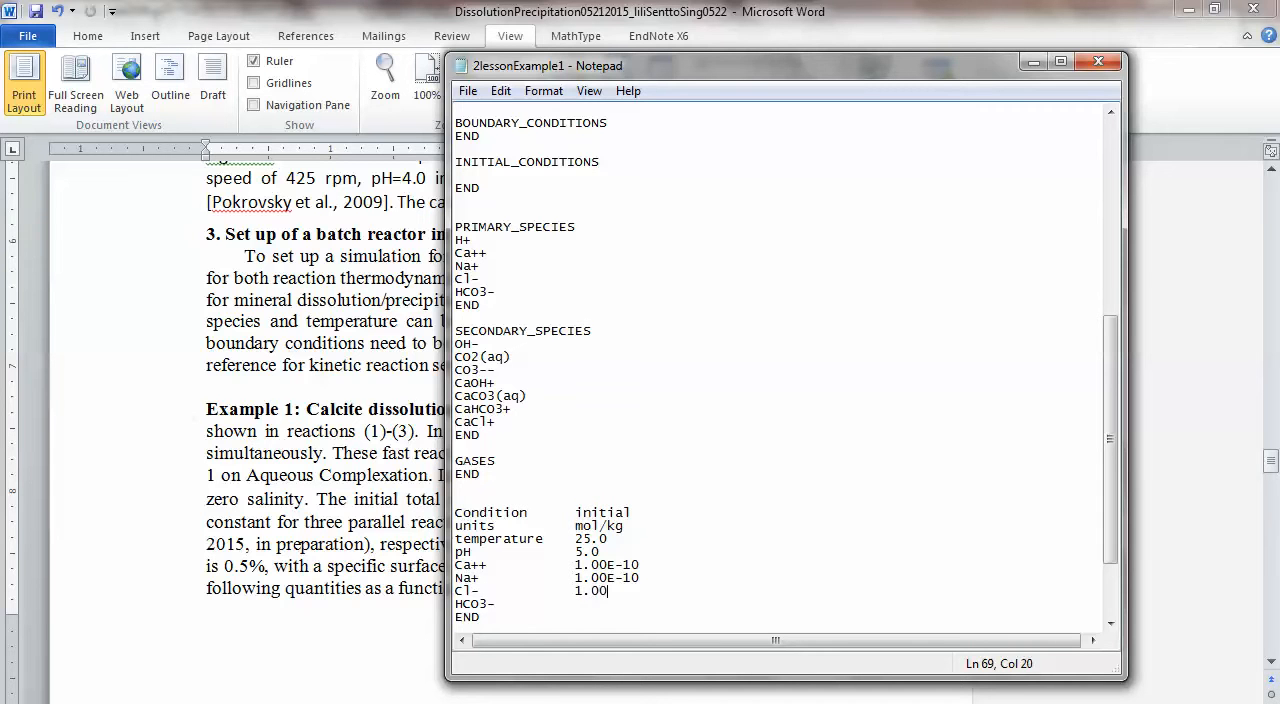
text(E-10)
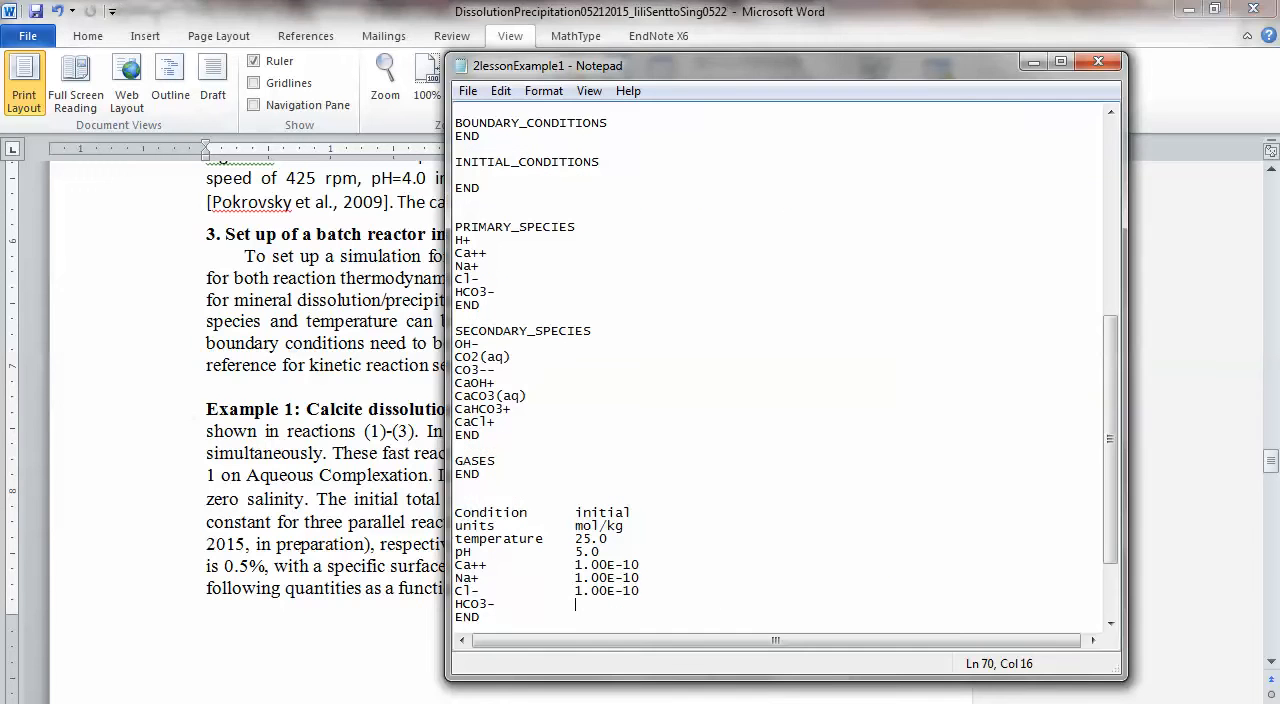
text(3.1)
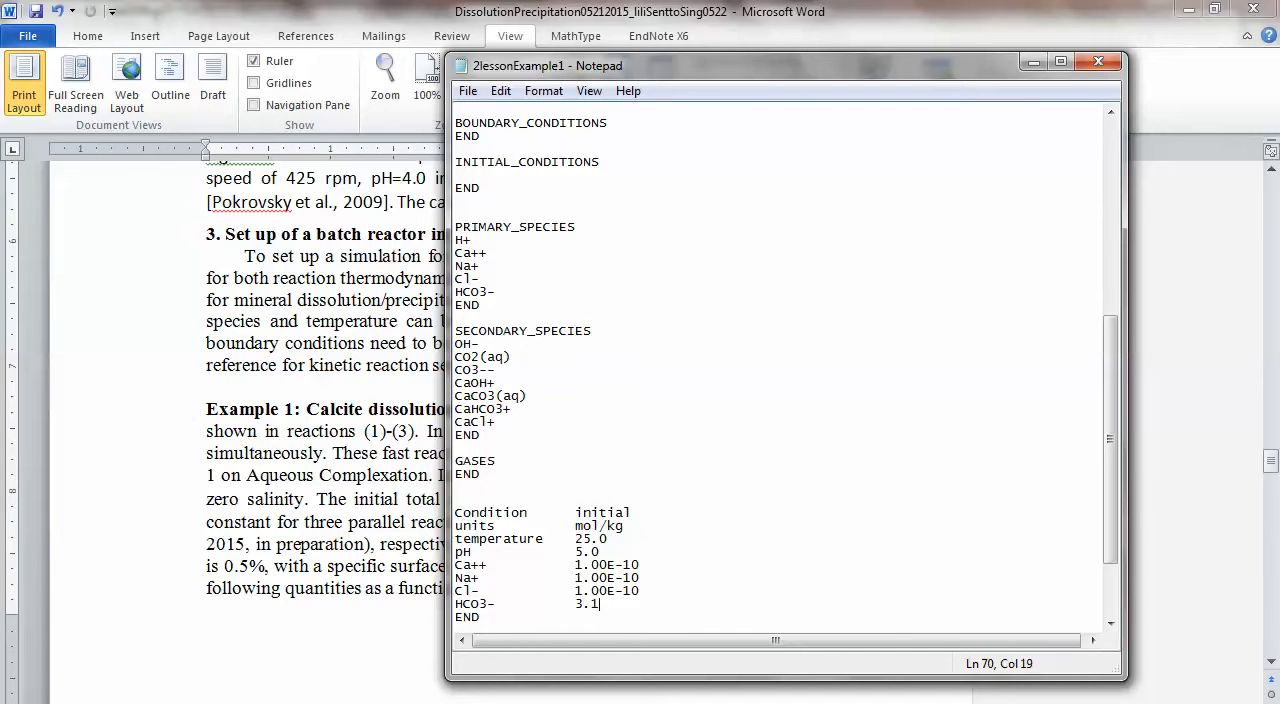
text(5E-4)
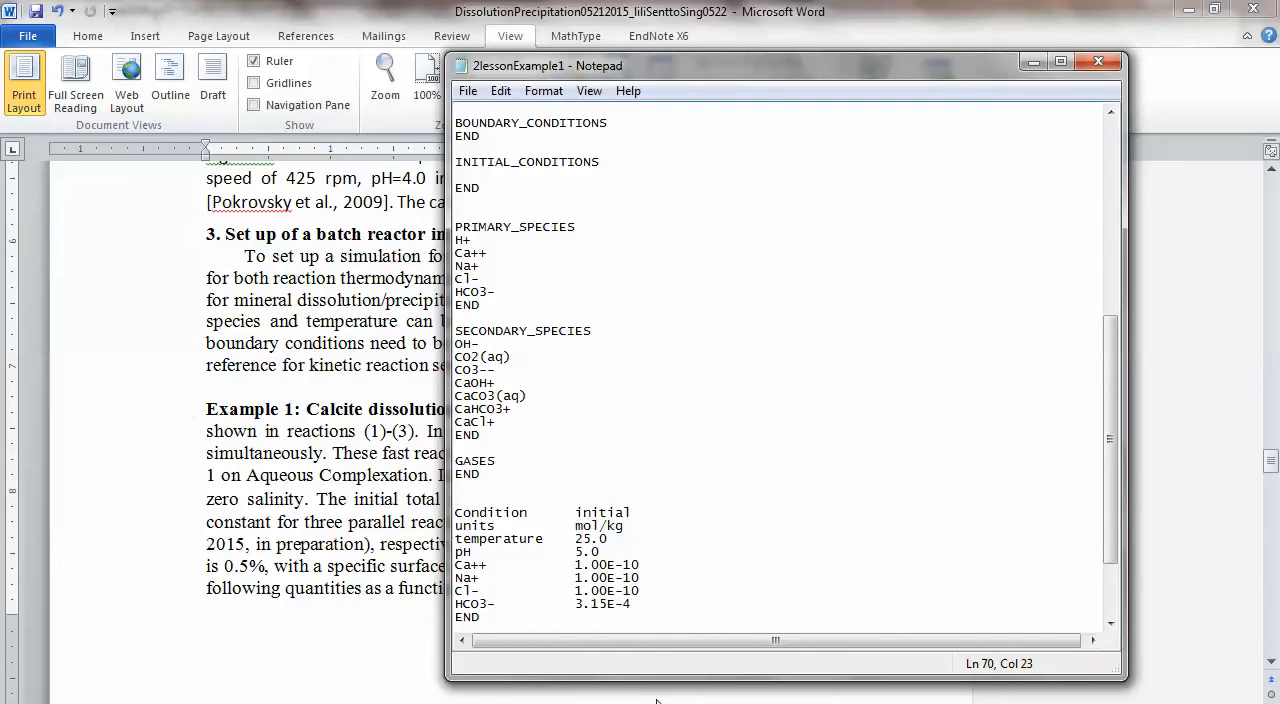
mouse_move(685, 605)
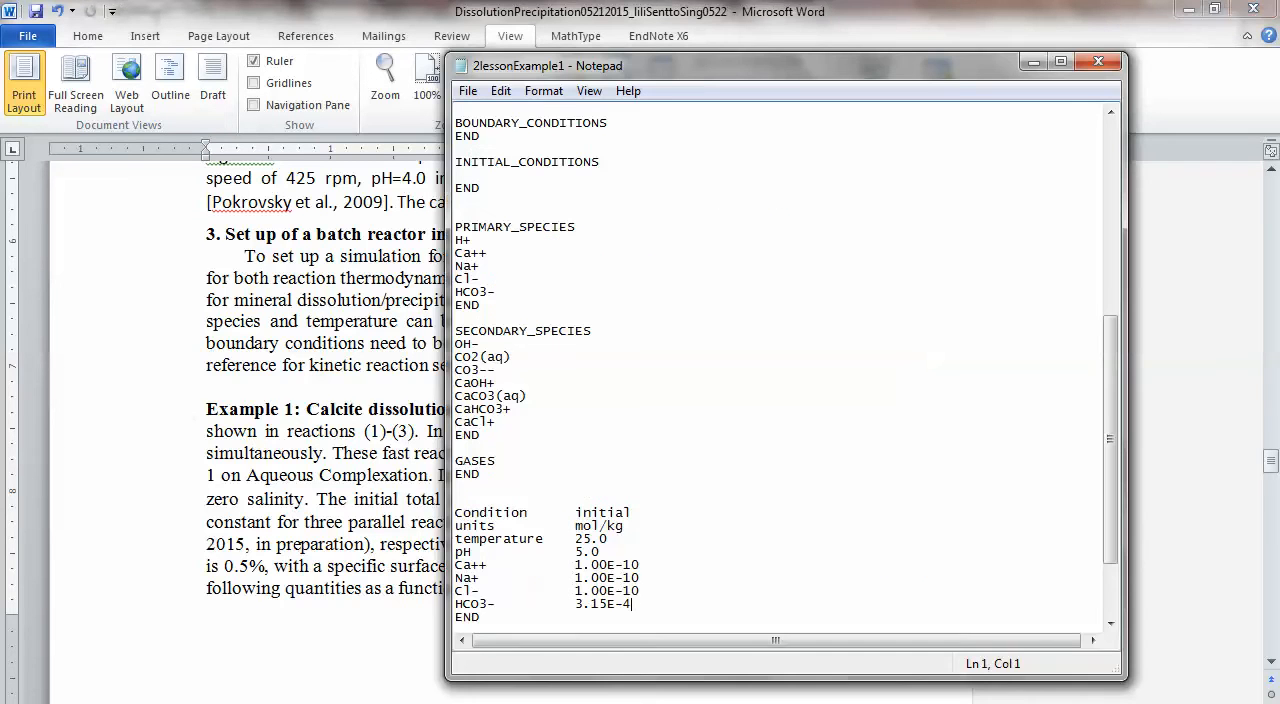
scroll(down, 3)
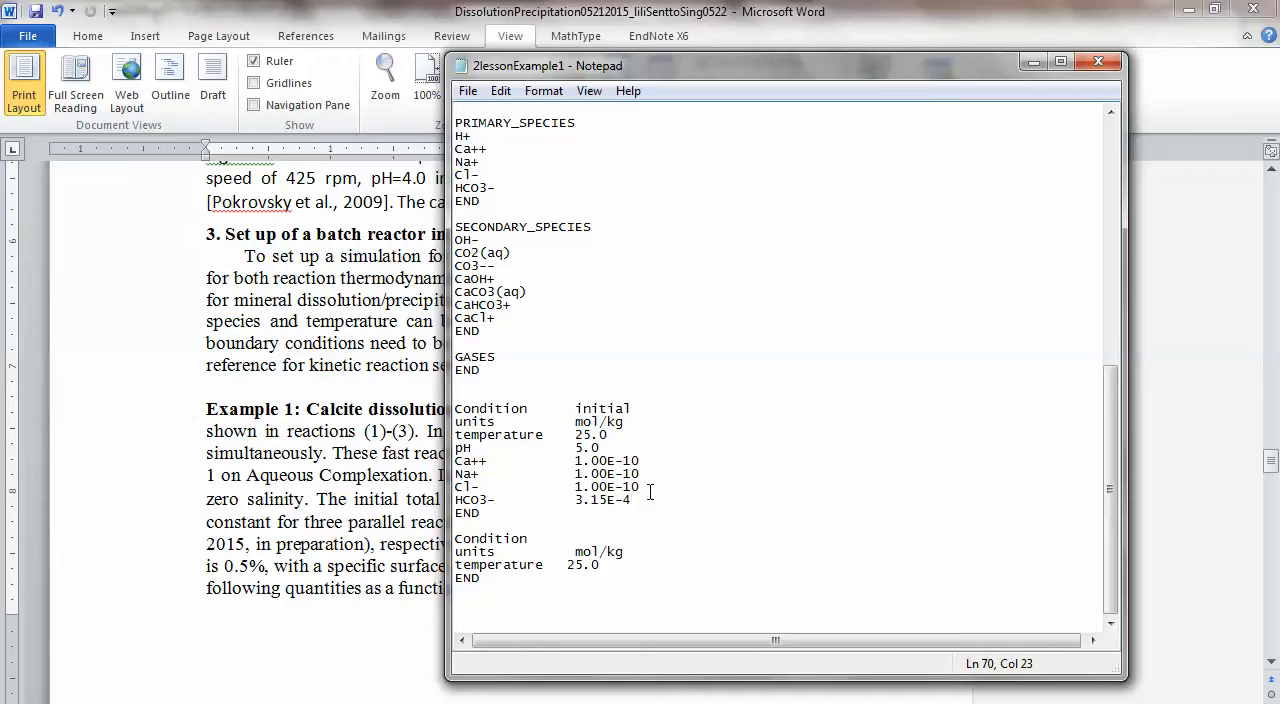
Add a Calcite entry with volume fraction 0.005 and specific_surface_area 0.24.
click(636, 500)
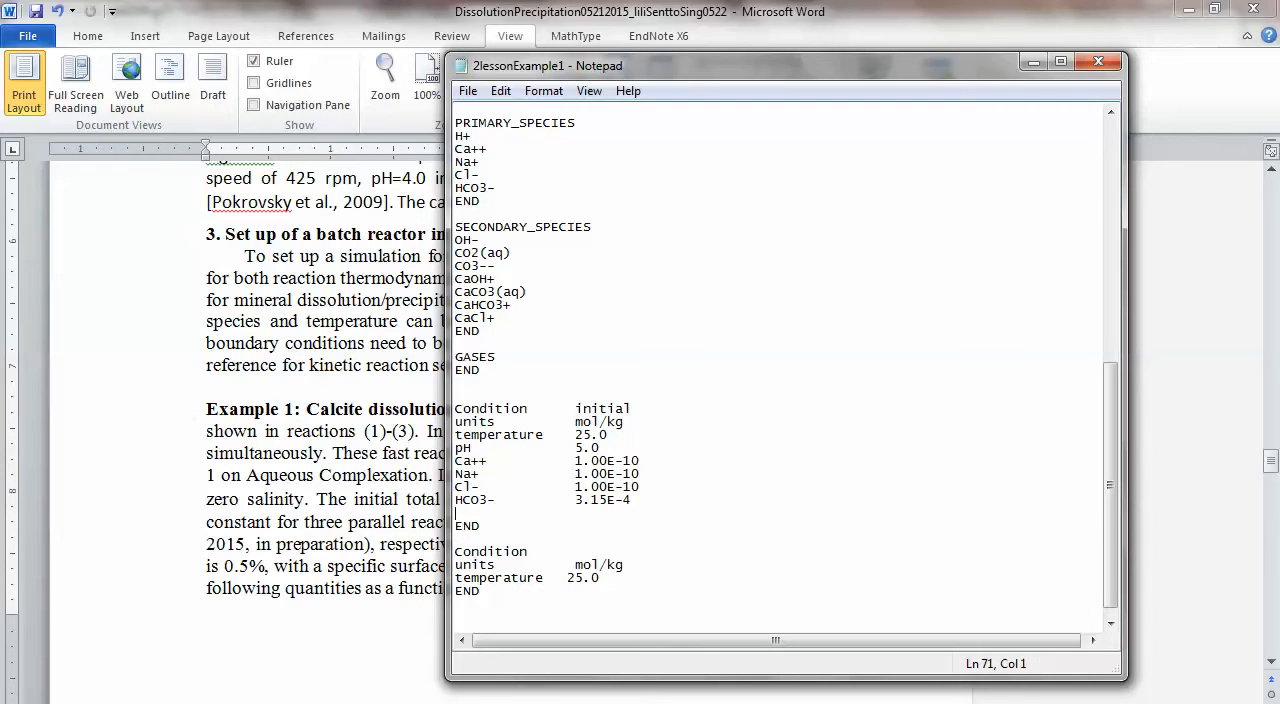
text(Calcite)
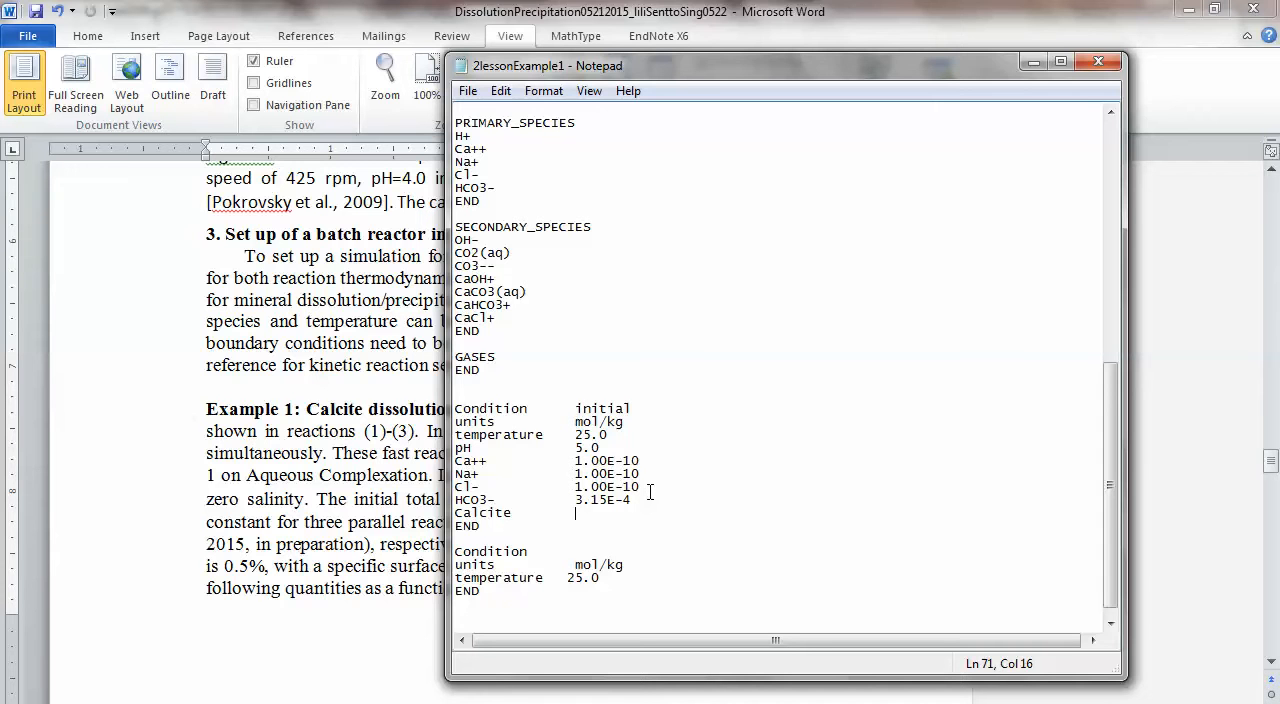
text(0)
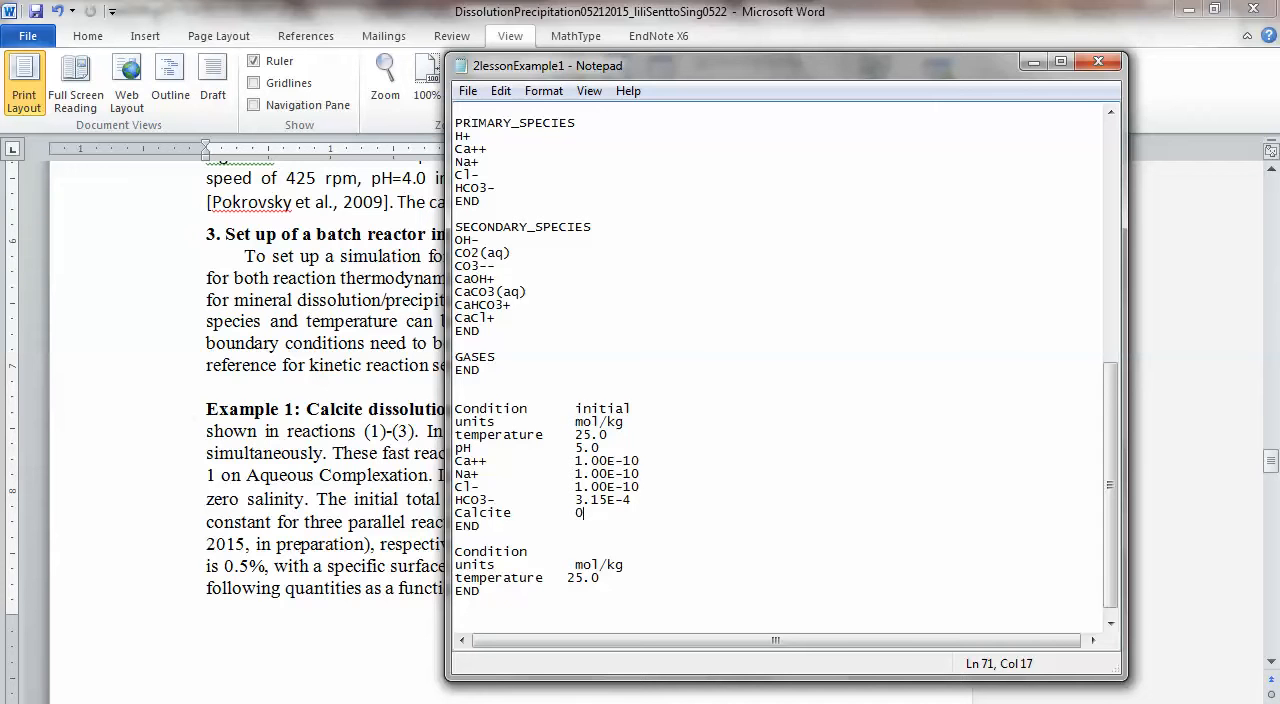
text(.0)
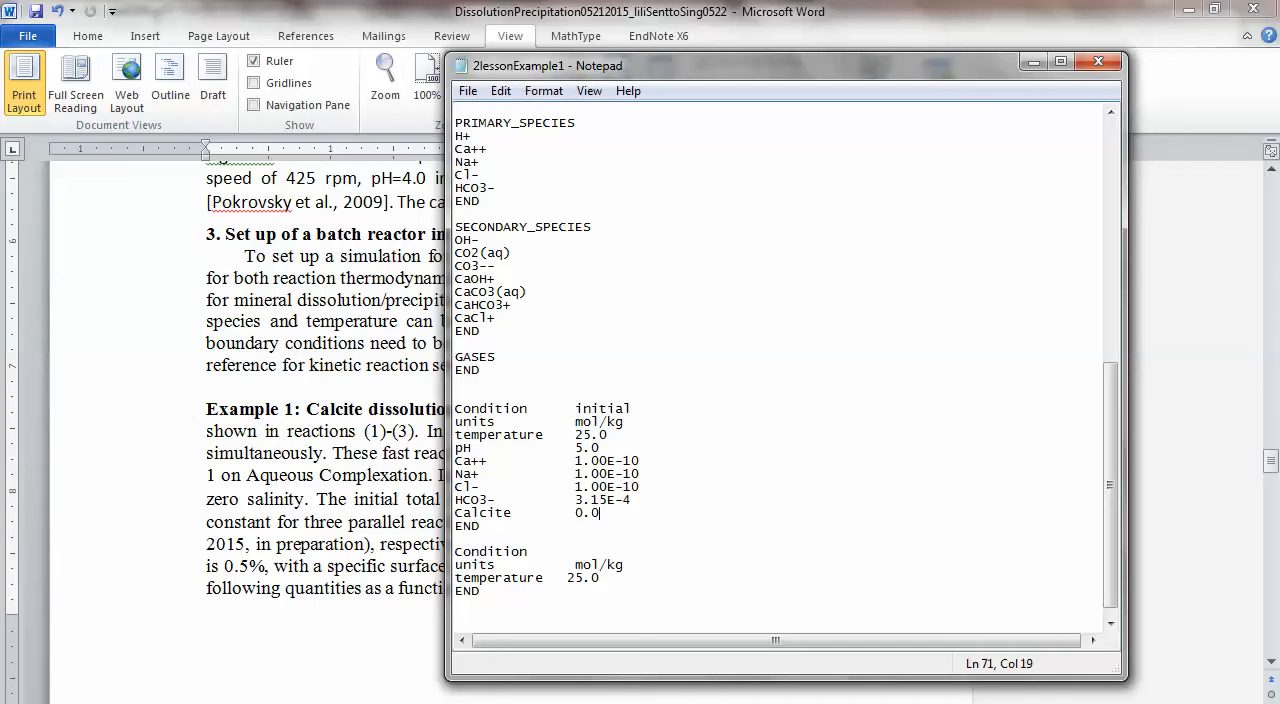
text(05)
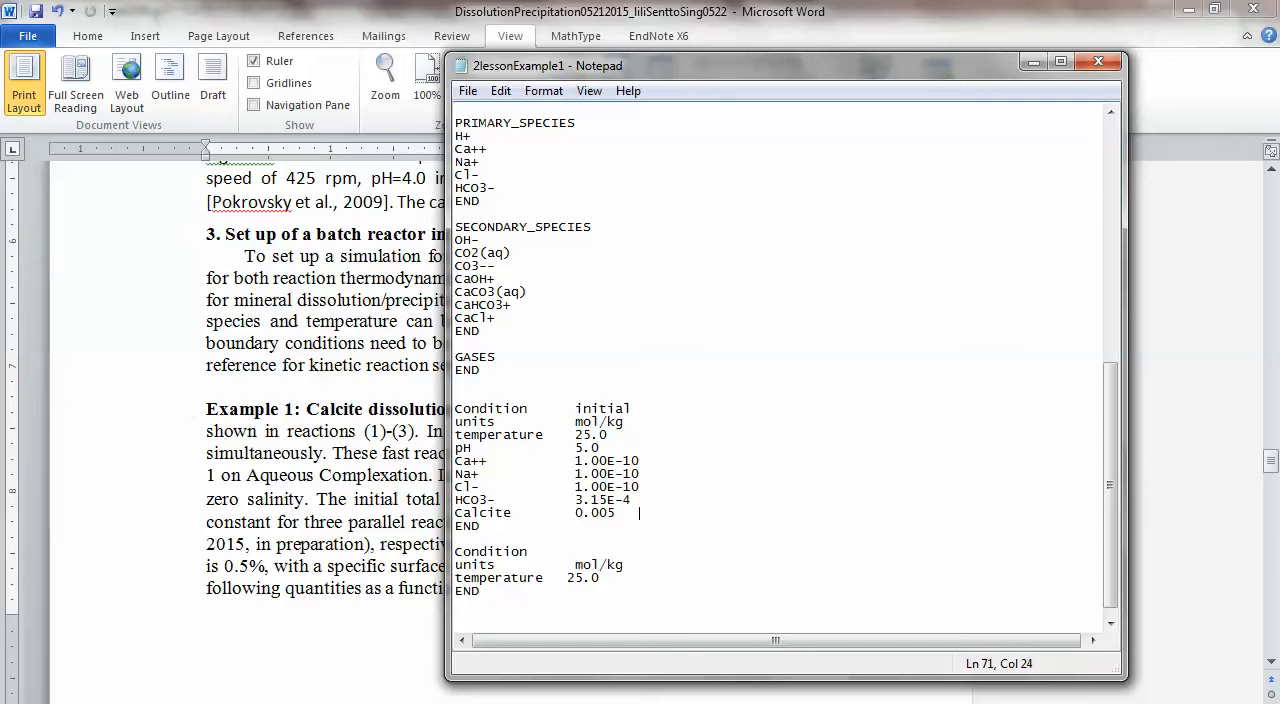
text(spec)
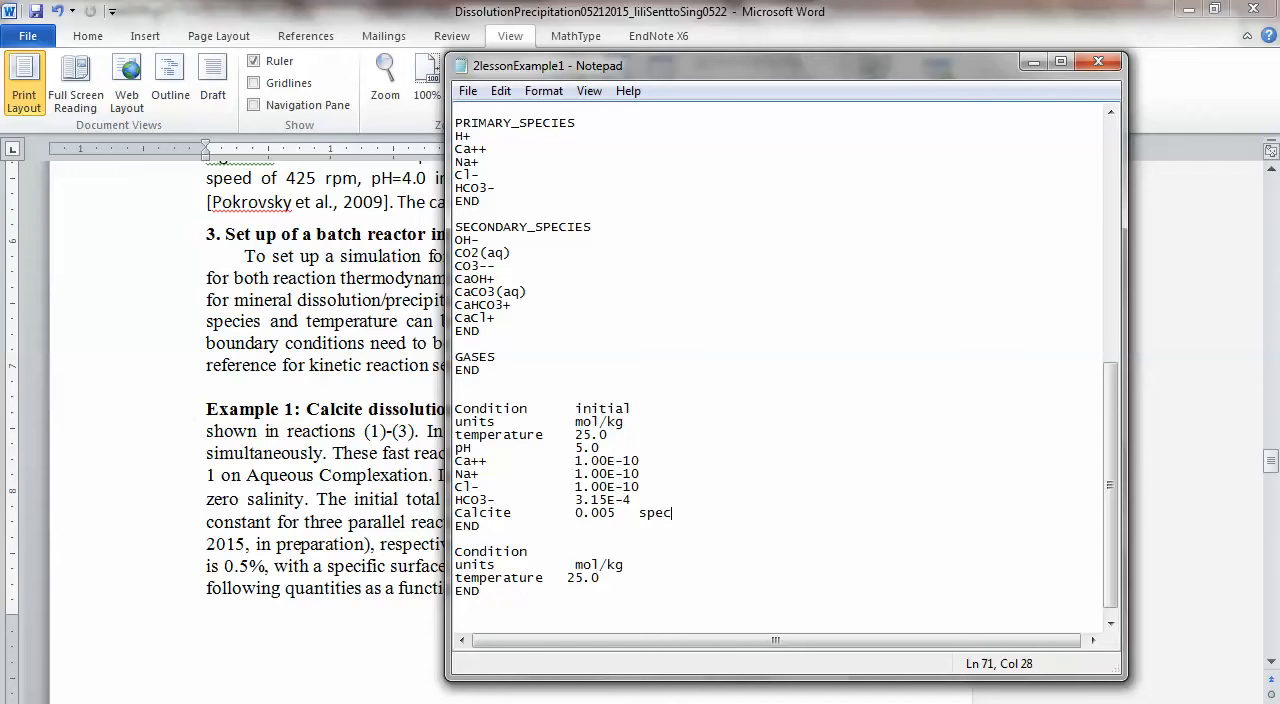
text(ific-su)
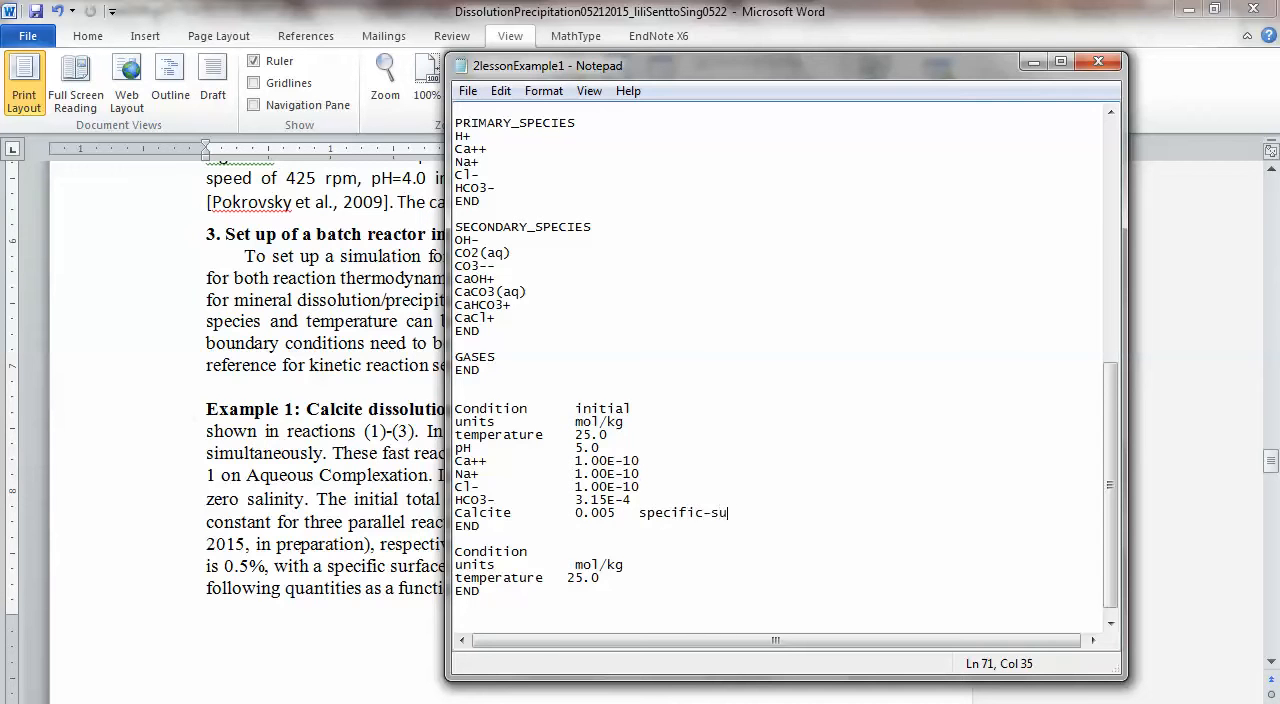
key(Backspace)
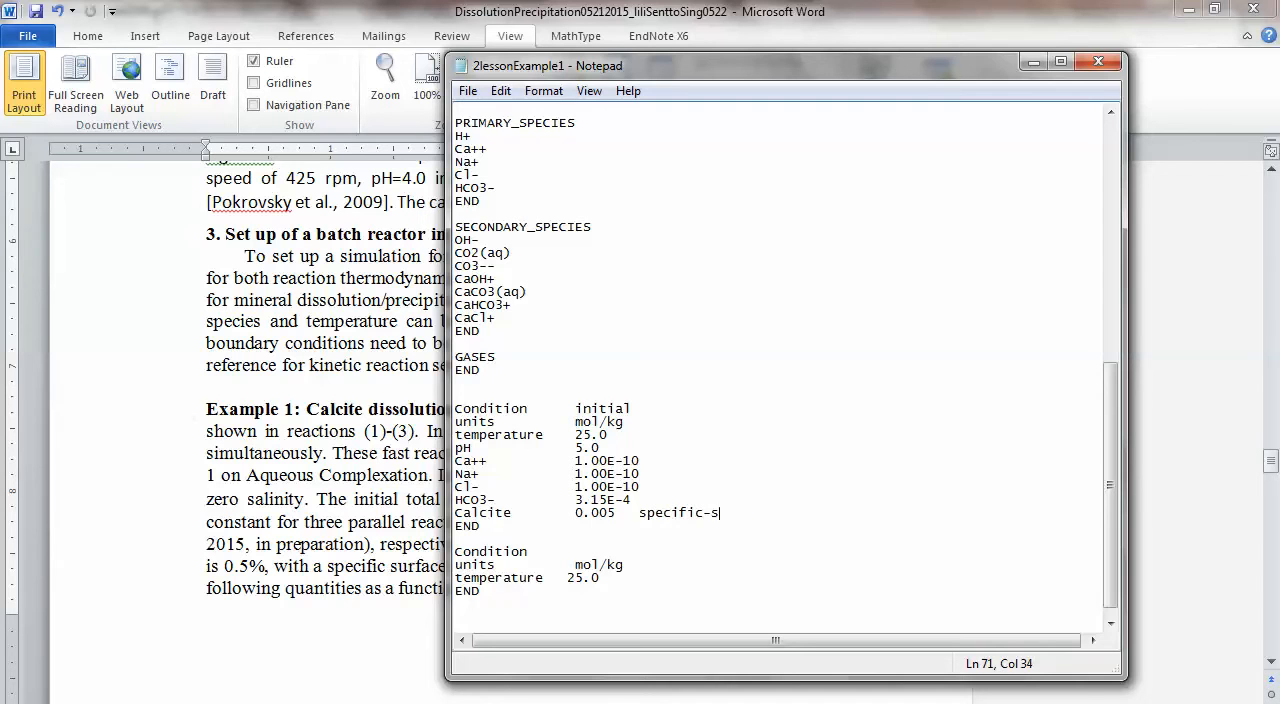
key(BackSpace)
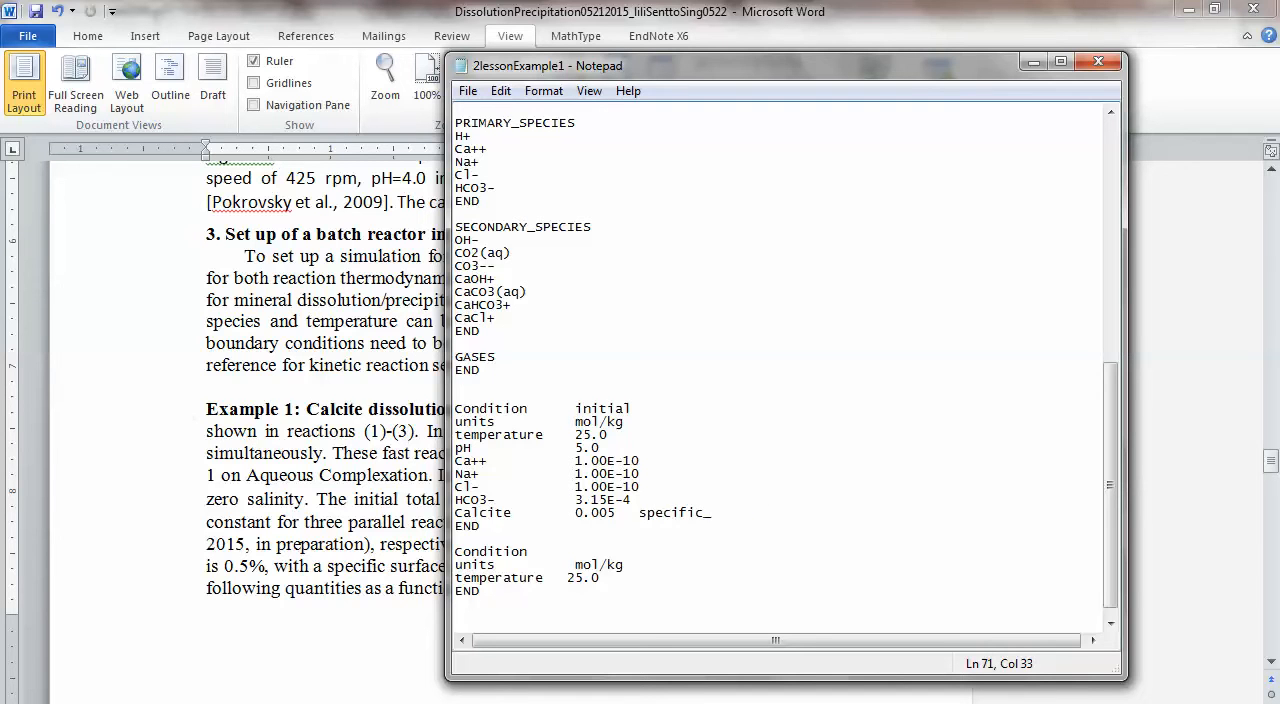
text(surface)
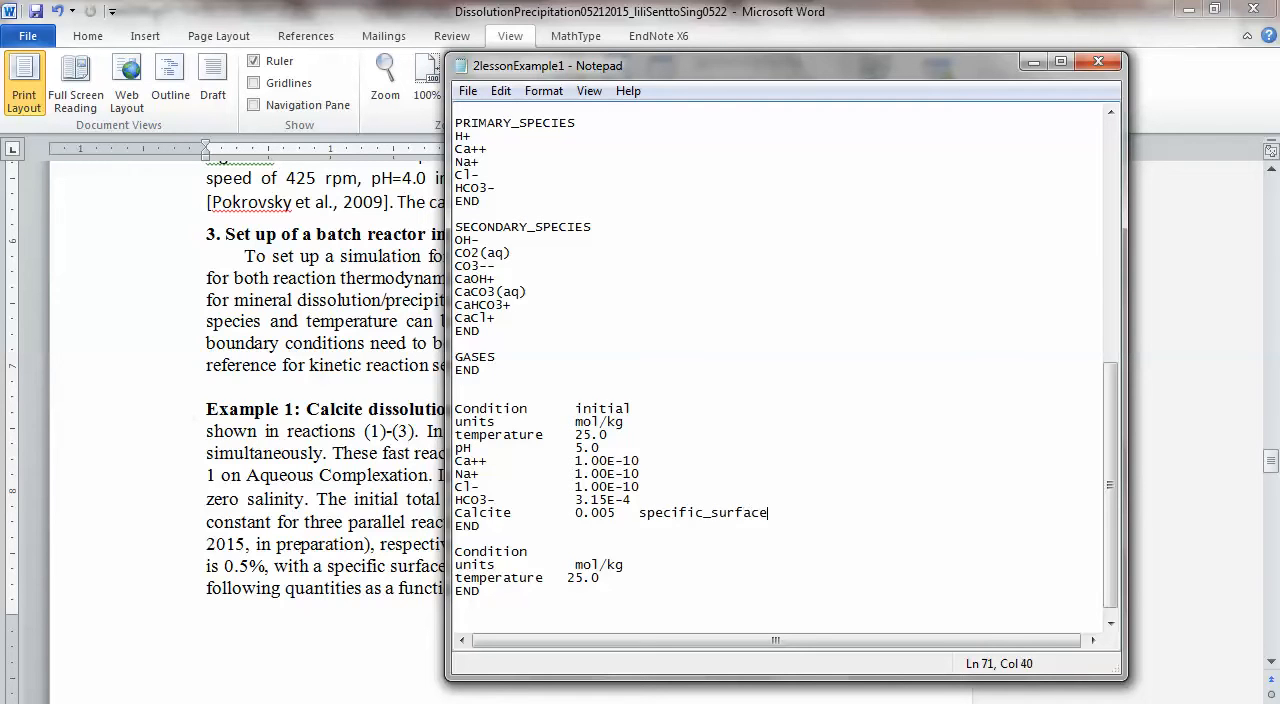
text(_a)
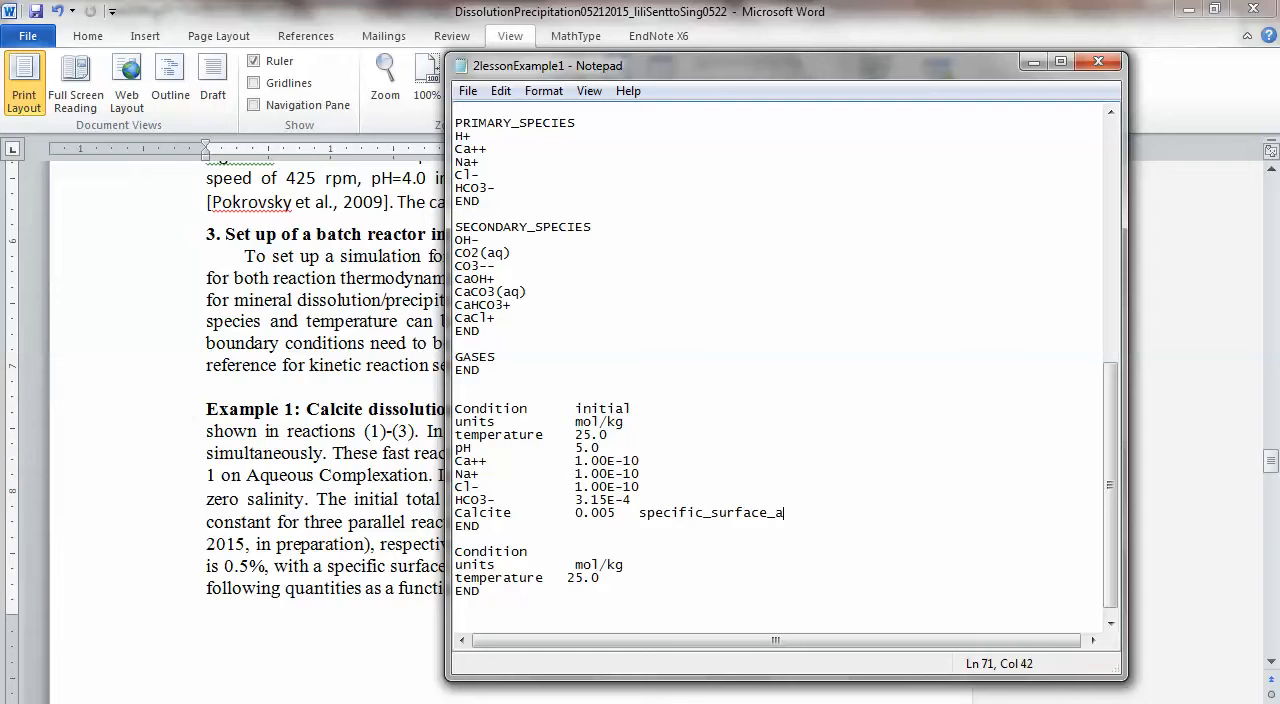
text(rea)
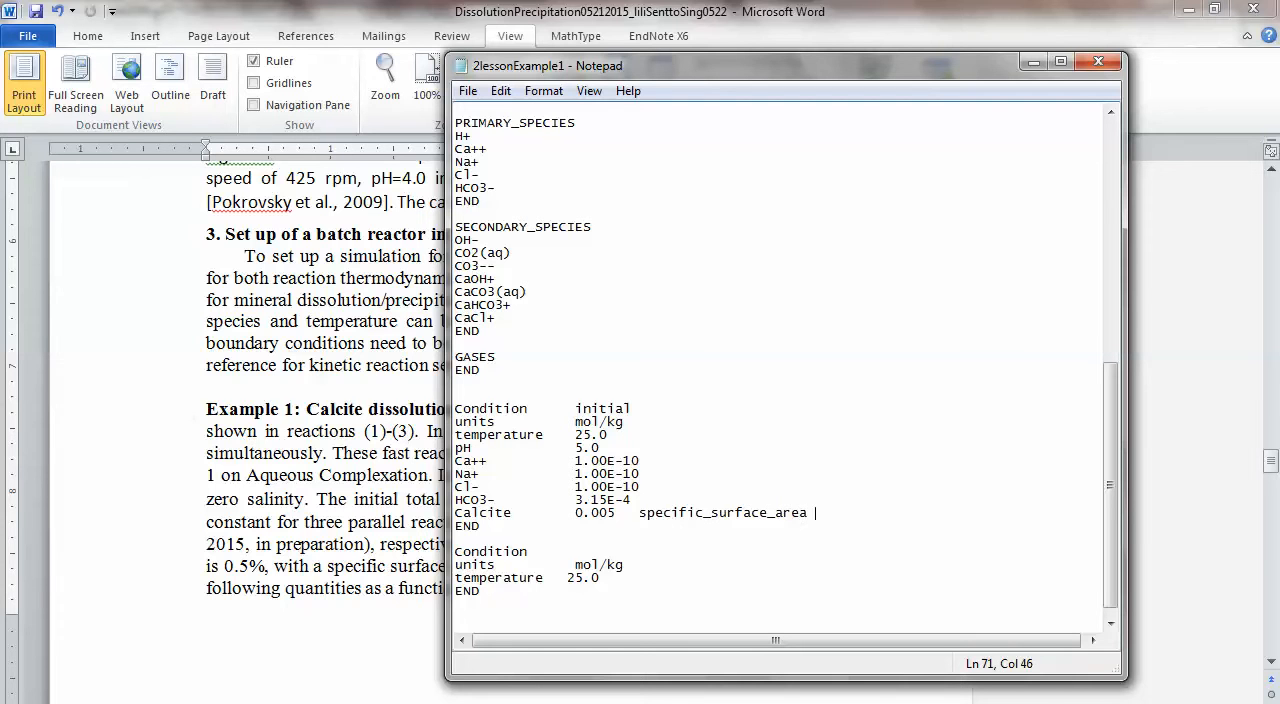
text(0.24)
text(!)
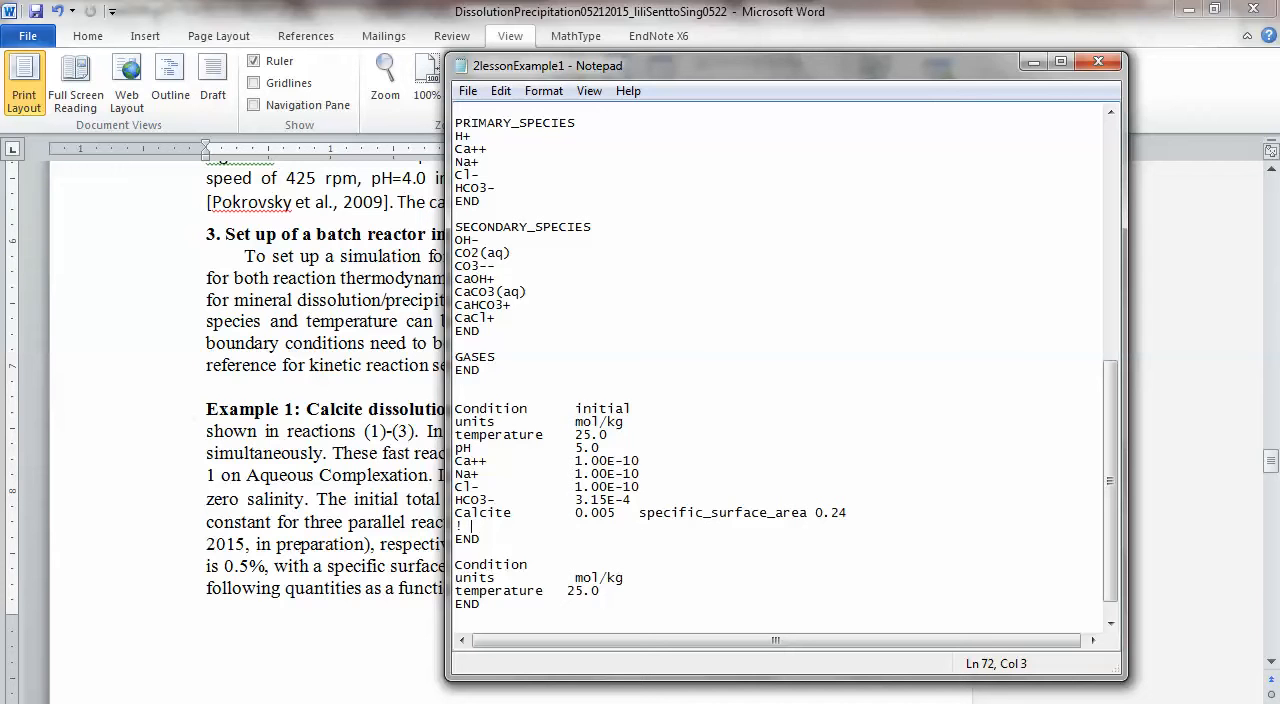
Write the comment 'volume fraction is 0.005, SSA is 0.24 m^2/g'.
text(volume fr)
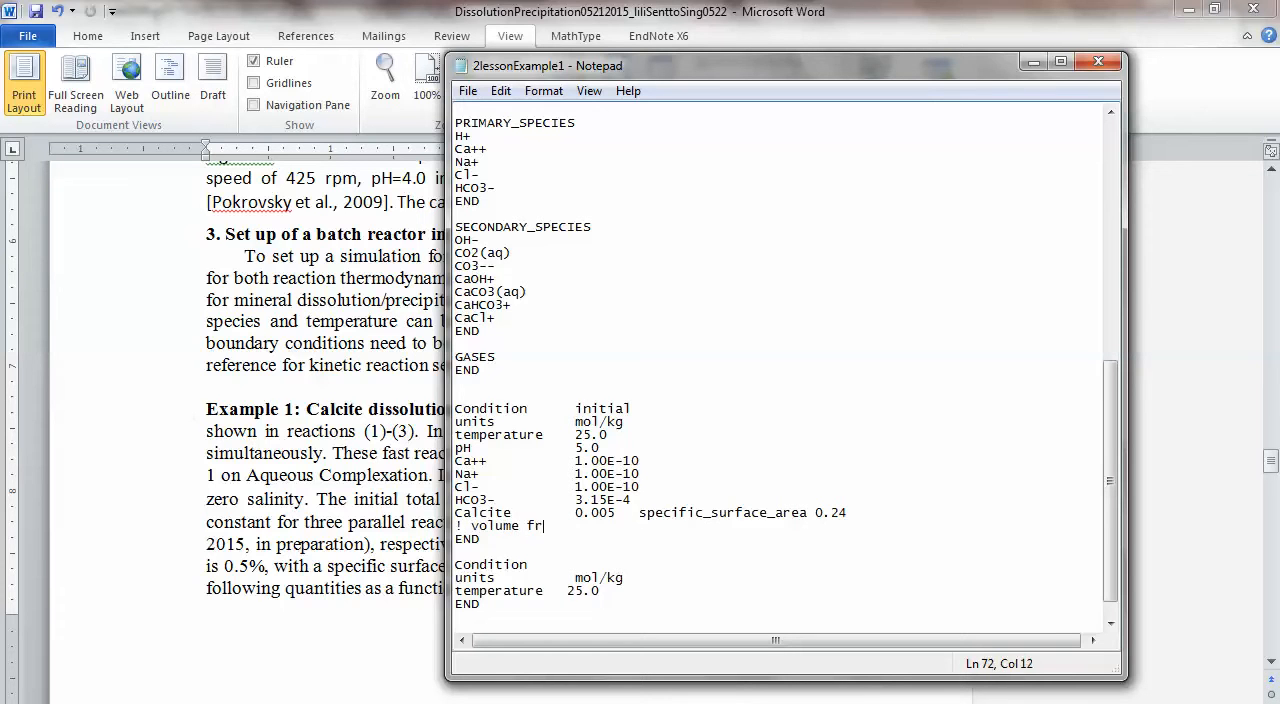
text(action)
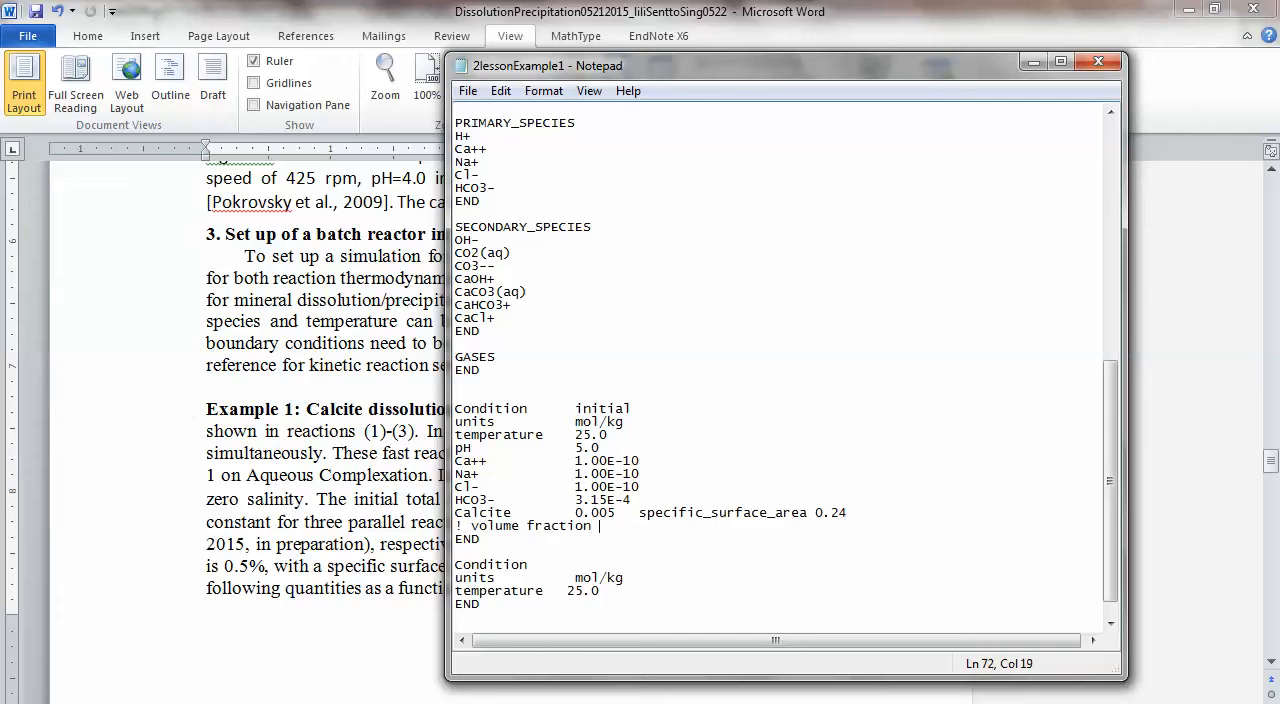
text(is 0.005)
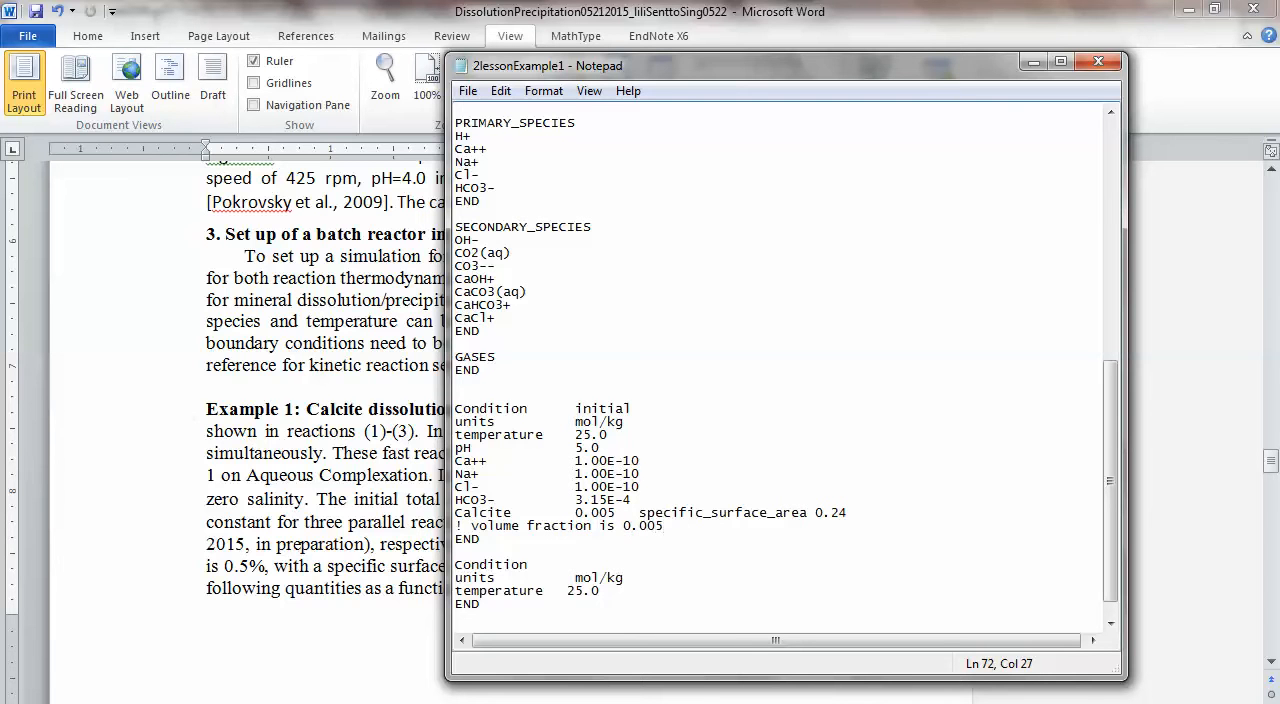
text(,)
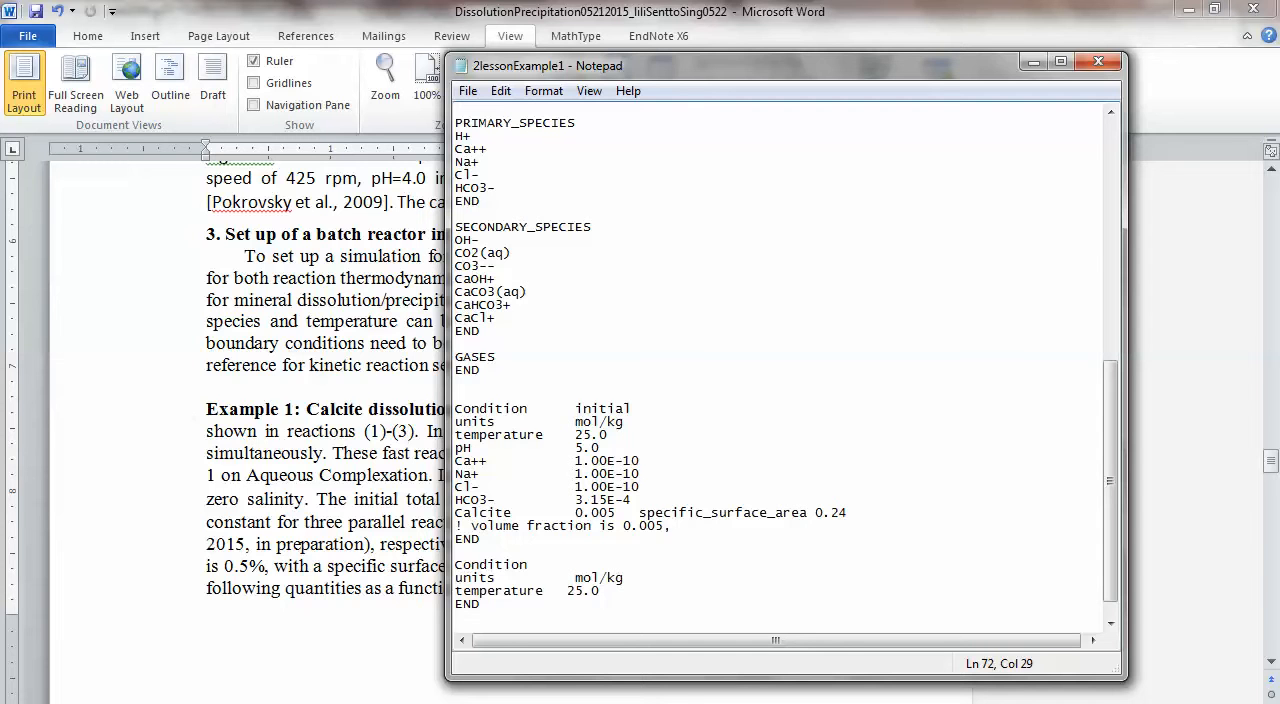
text(SSA)
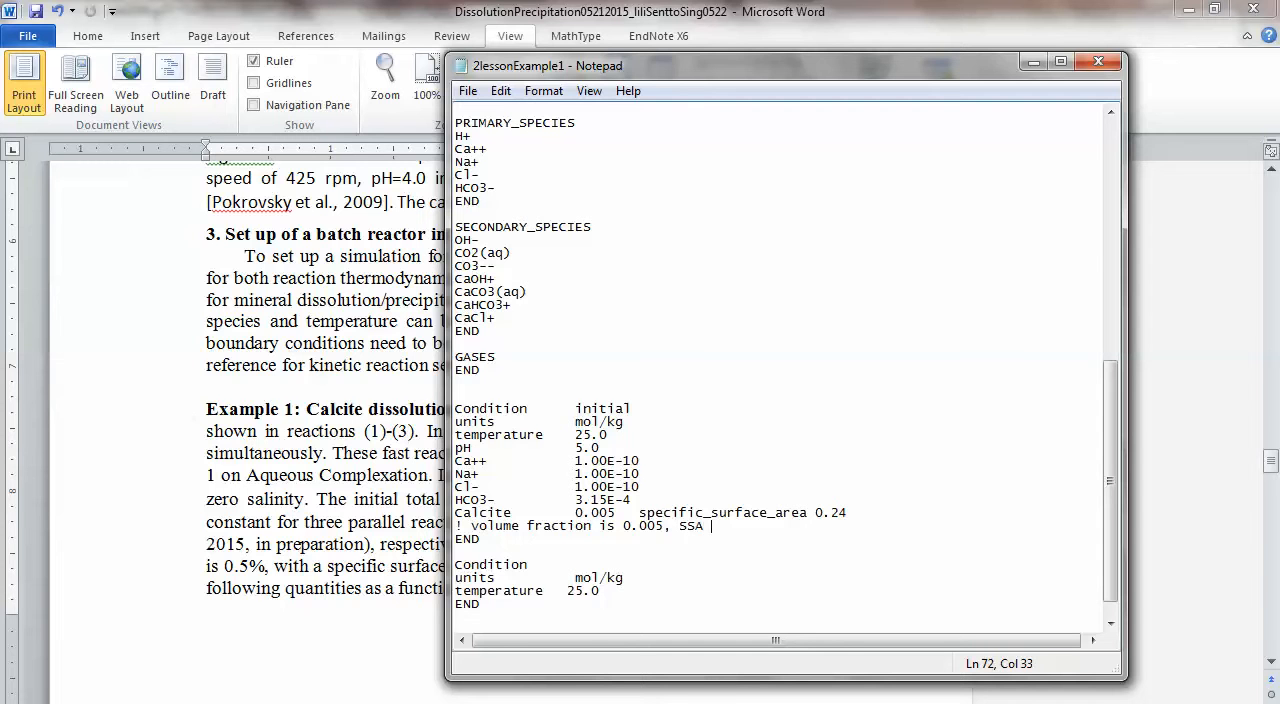
text(is 0)
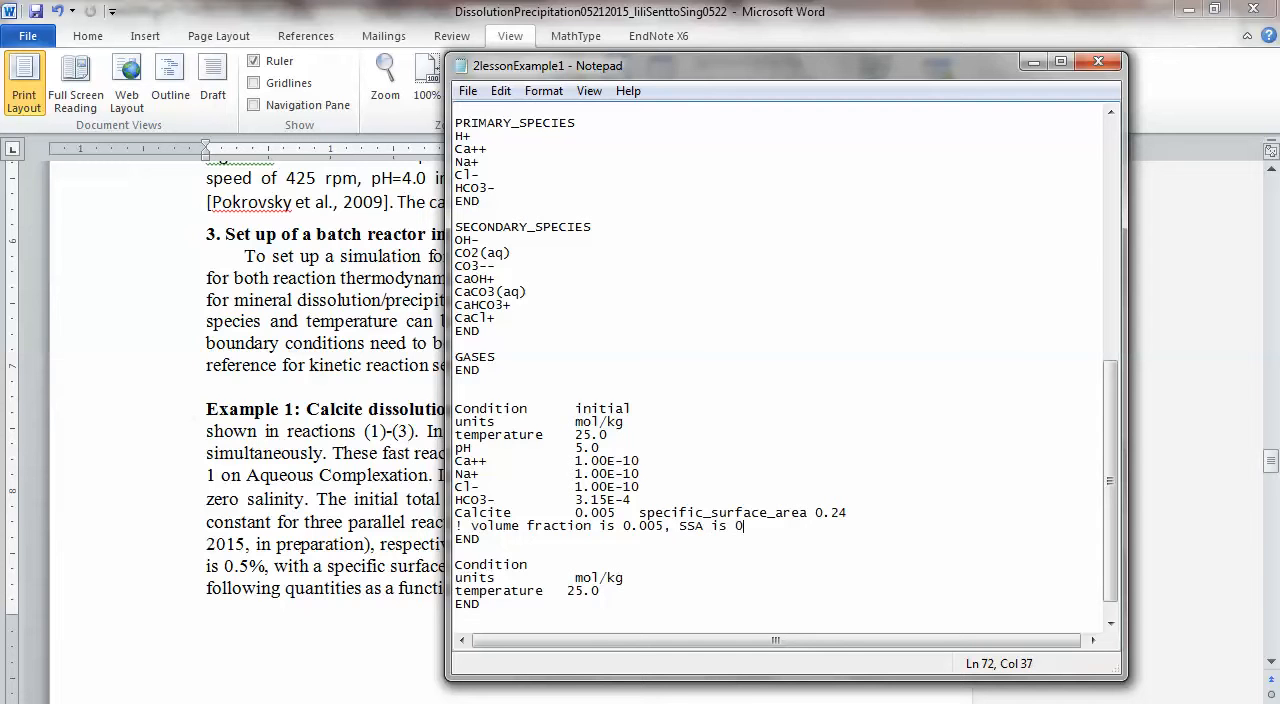
text(.24 m)
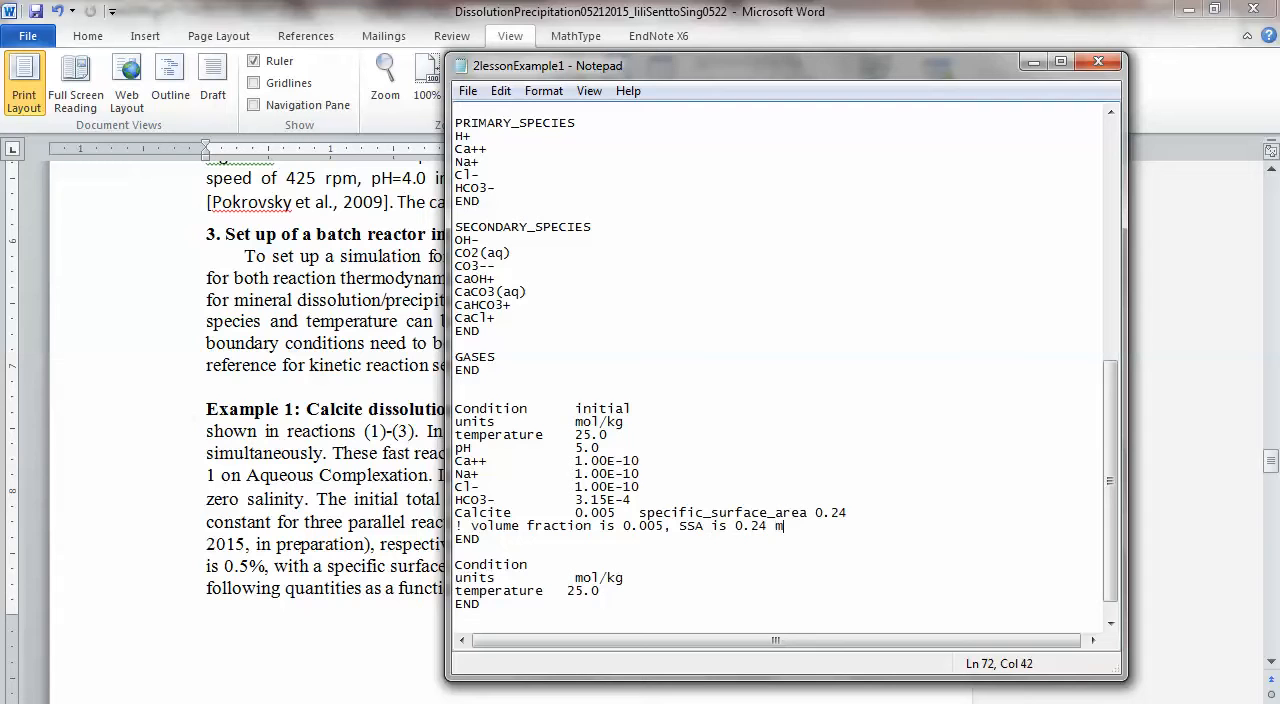
text(^2)
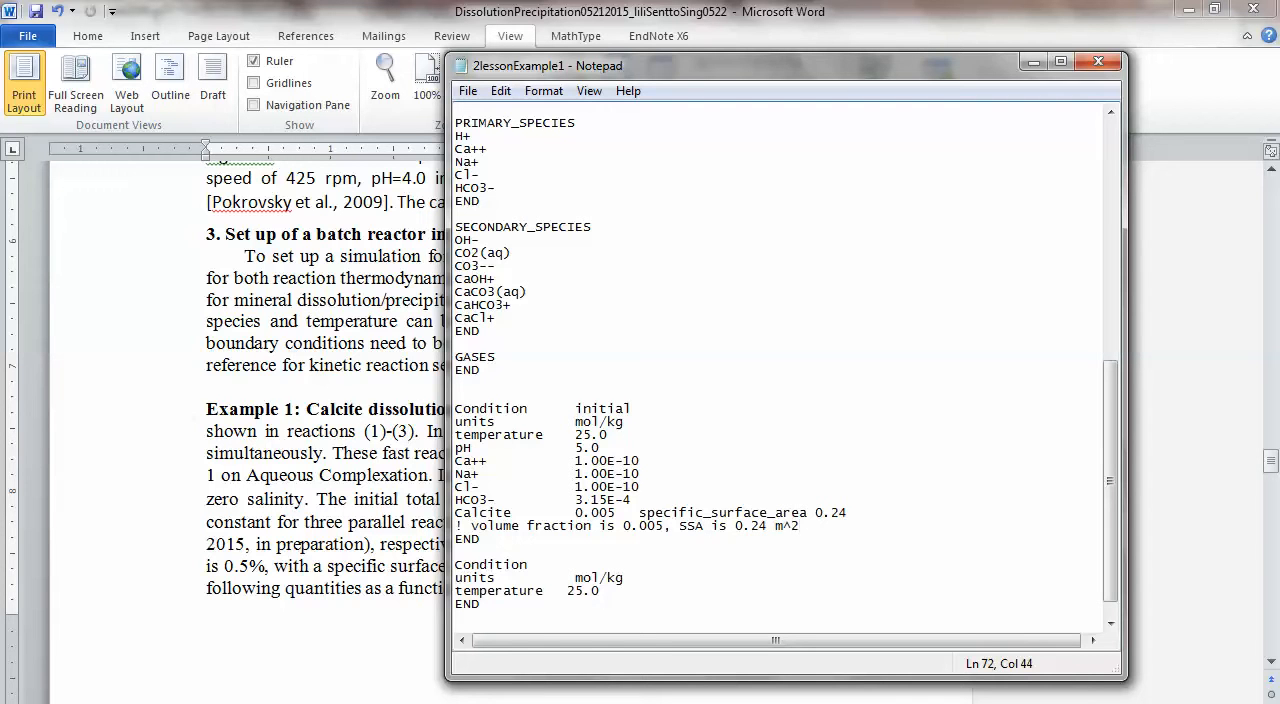
text(/g)
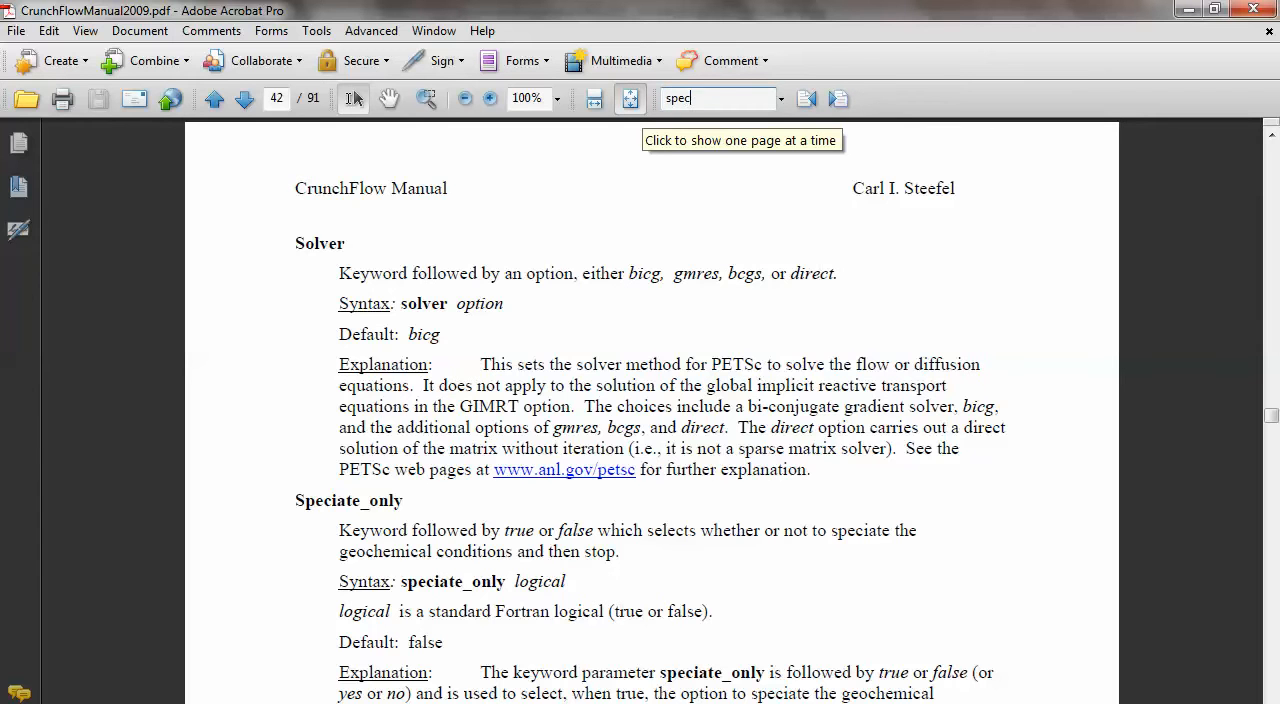
Search the CrunchFlow manual for 'specific_surface'.
text(ific)
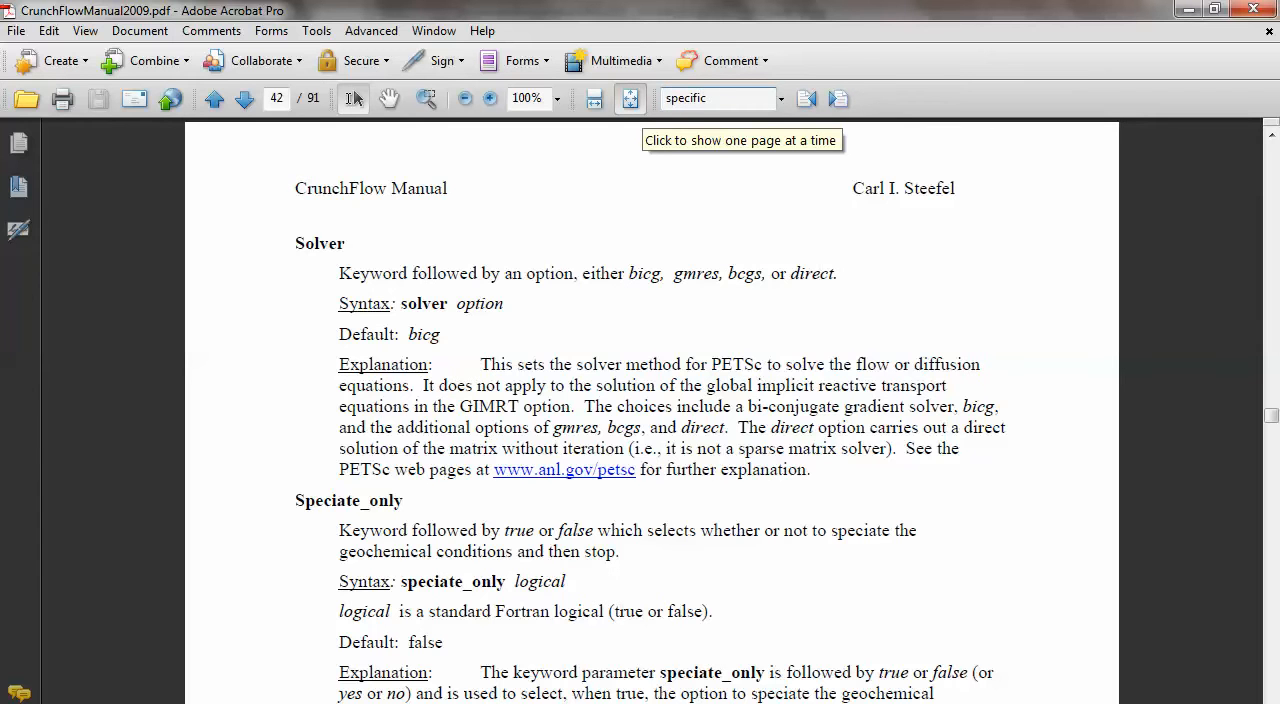
text(_surface)
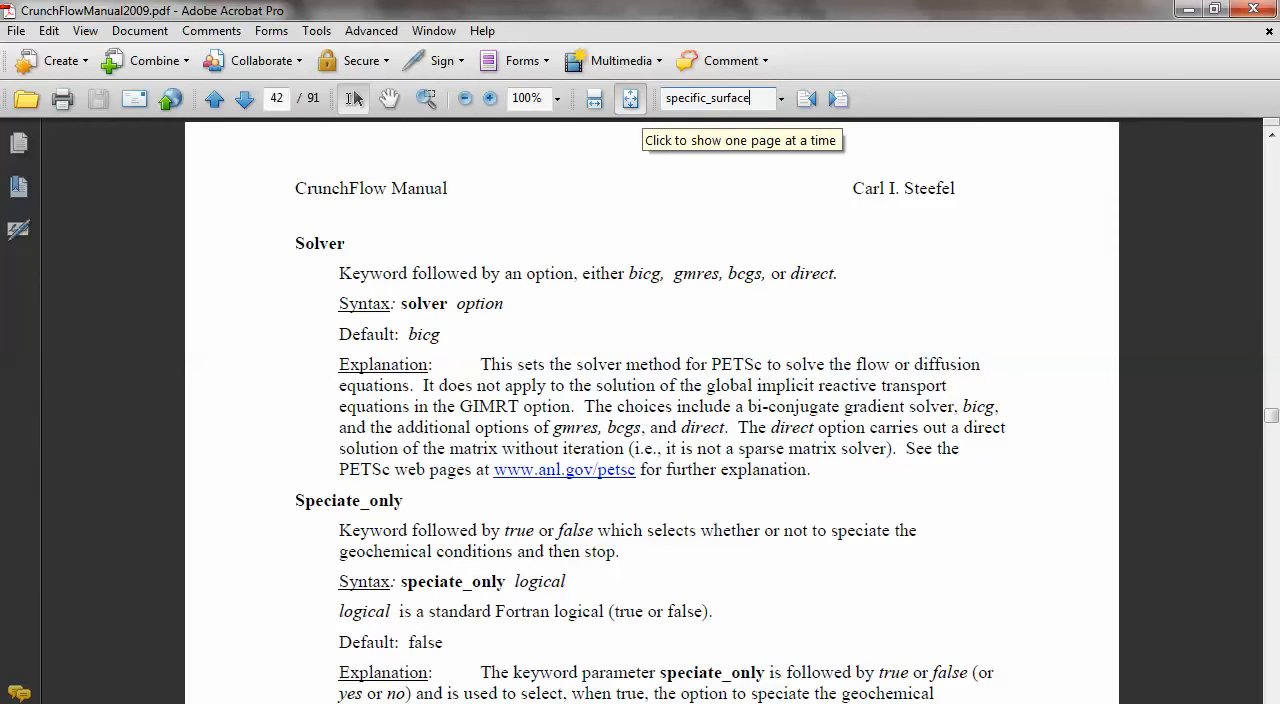
click(836, 98)
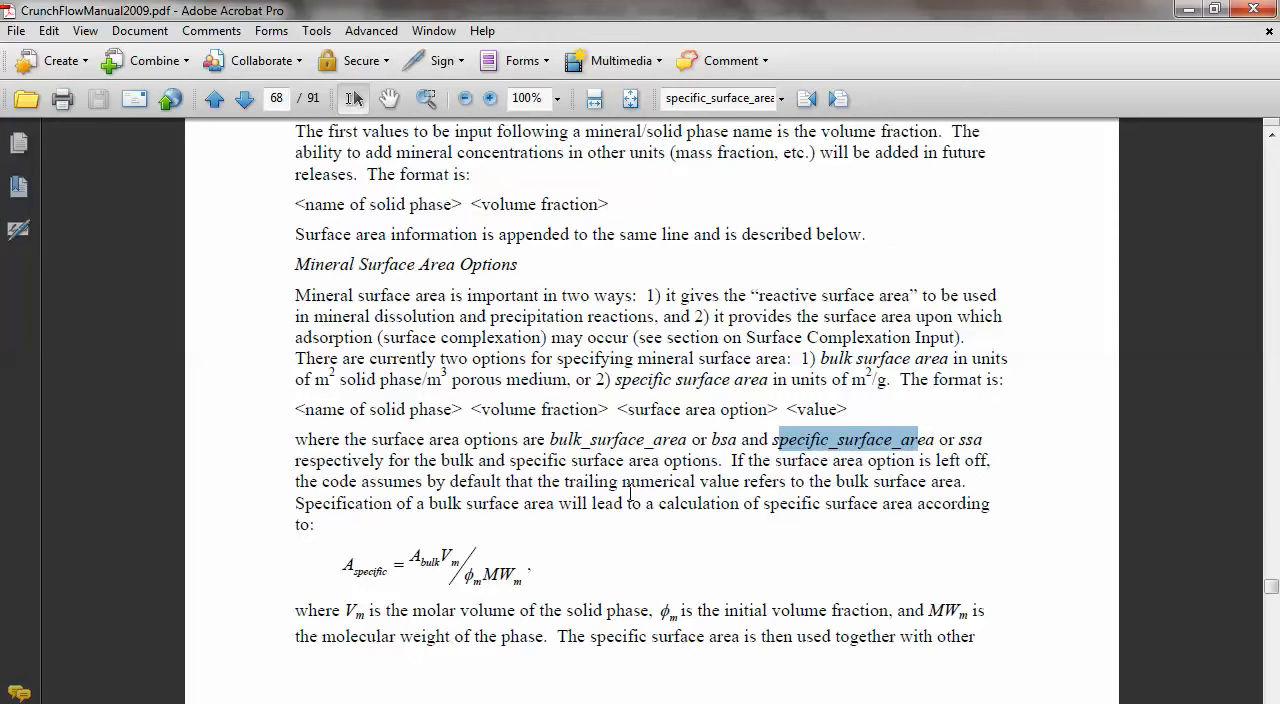
mouse_move(272, 418)
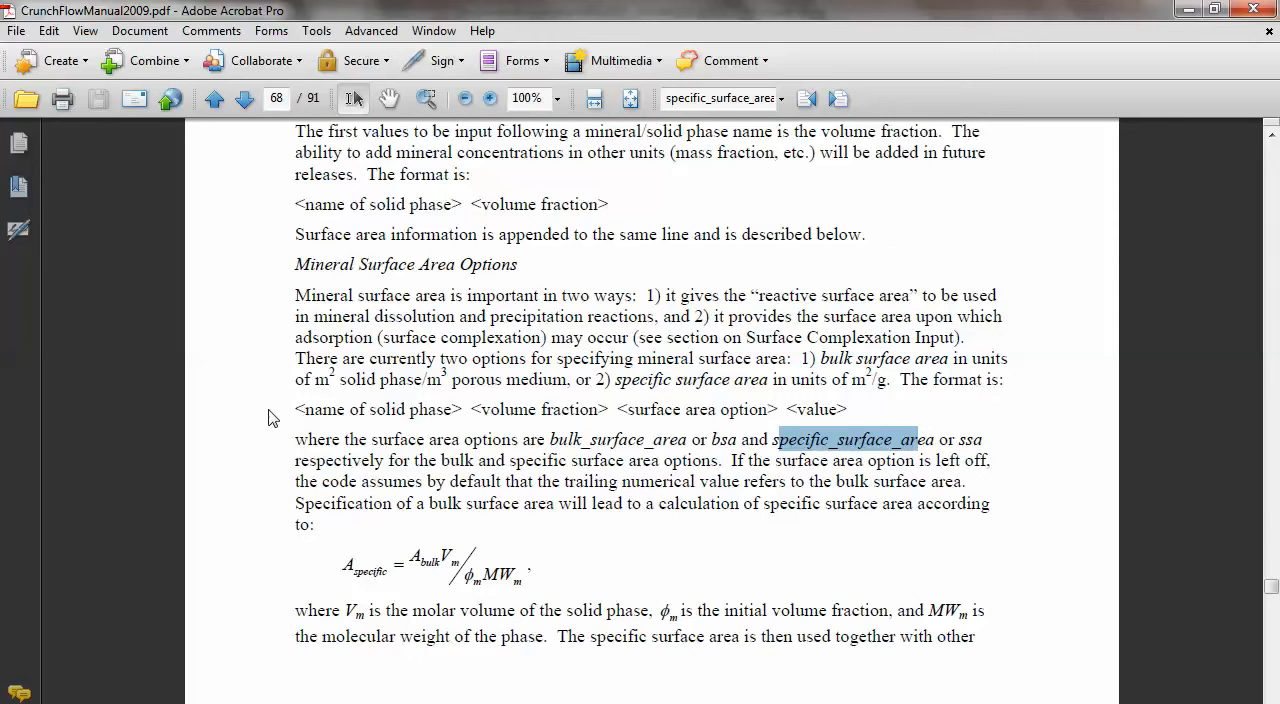
Highlight the mineral input format line and read through the surface area options.
double_click(373, 409)
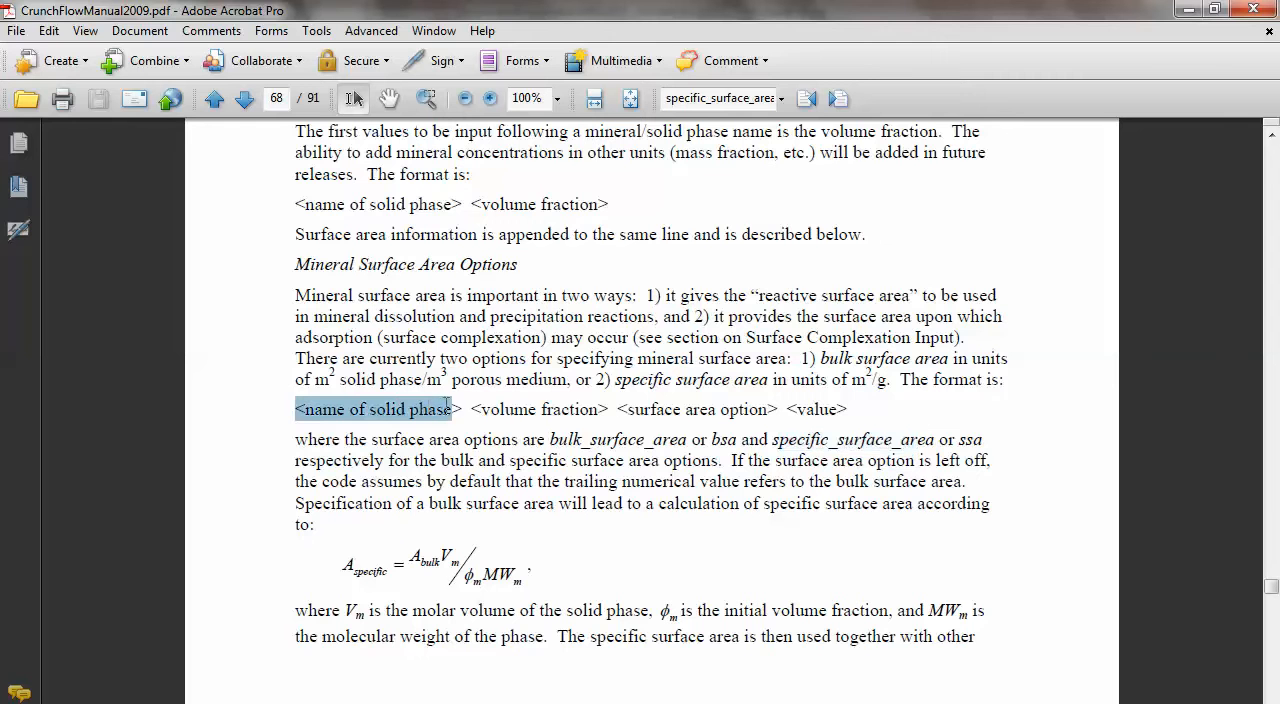
drag(450, 409, 610, 409)
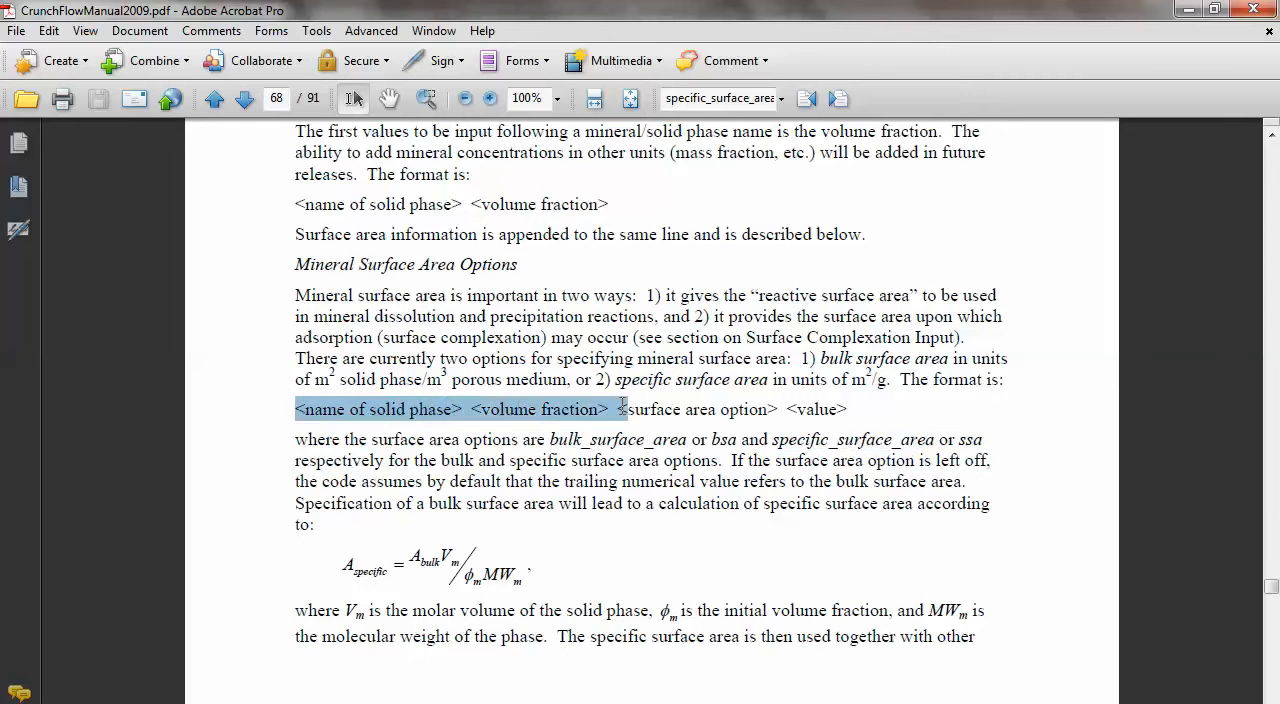
drag(618, 409, 778, 409)
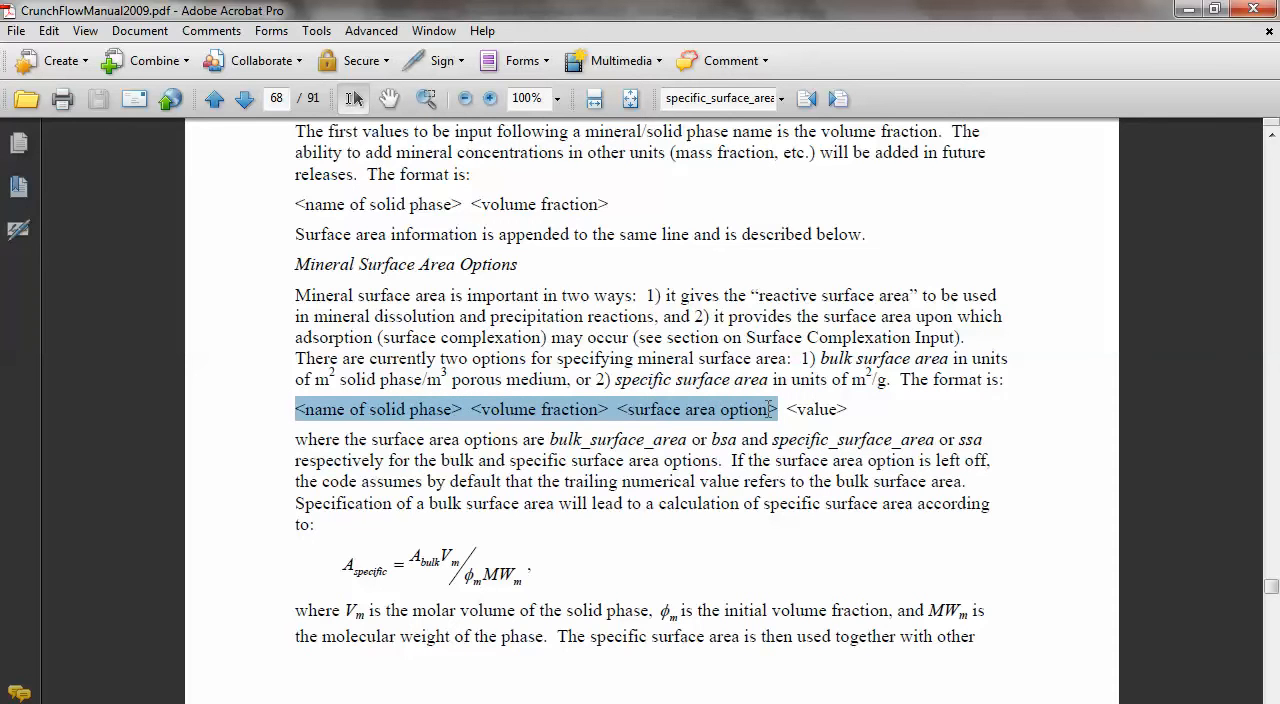
scroll(down, 3)
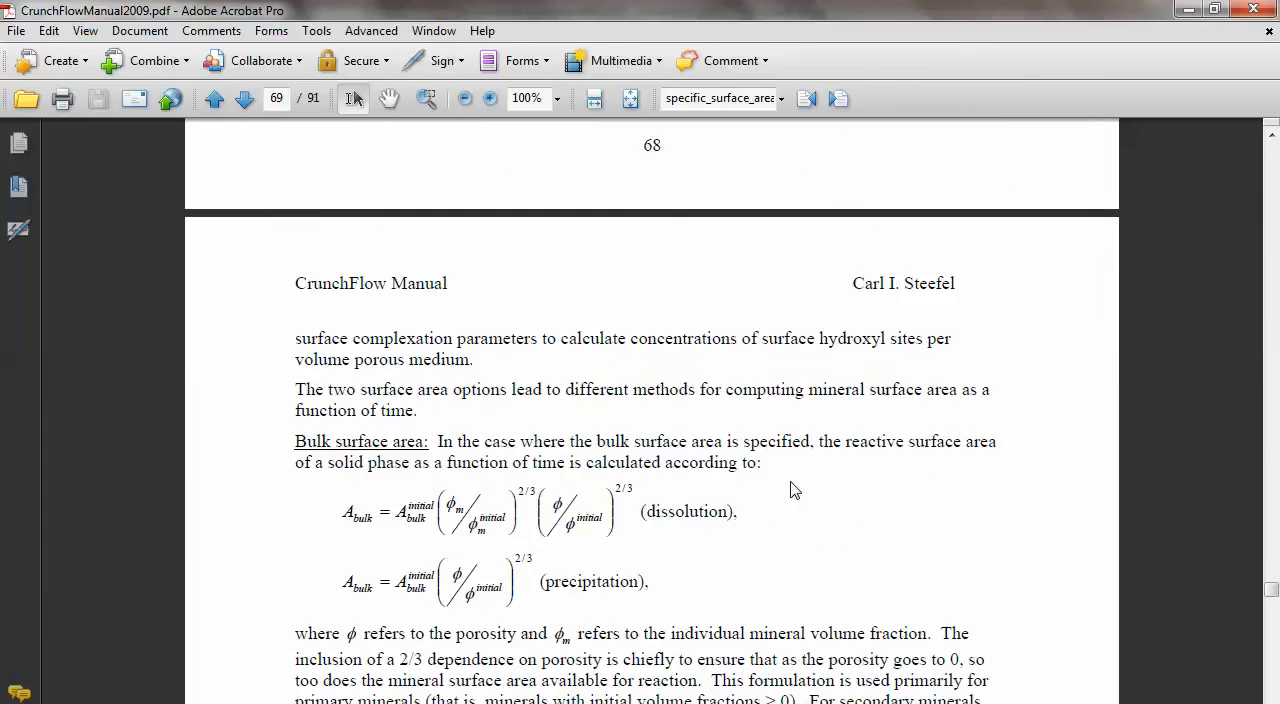
scroll(down, 3)
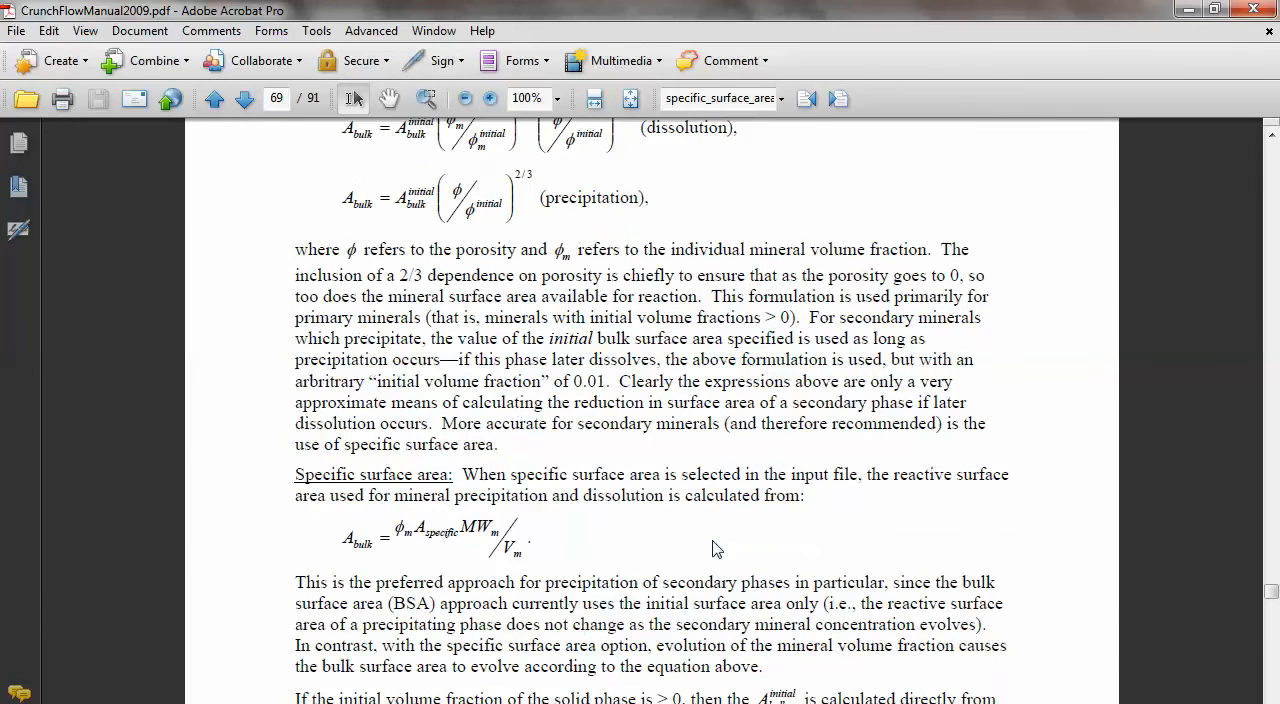
scroll(down, 3)
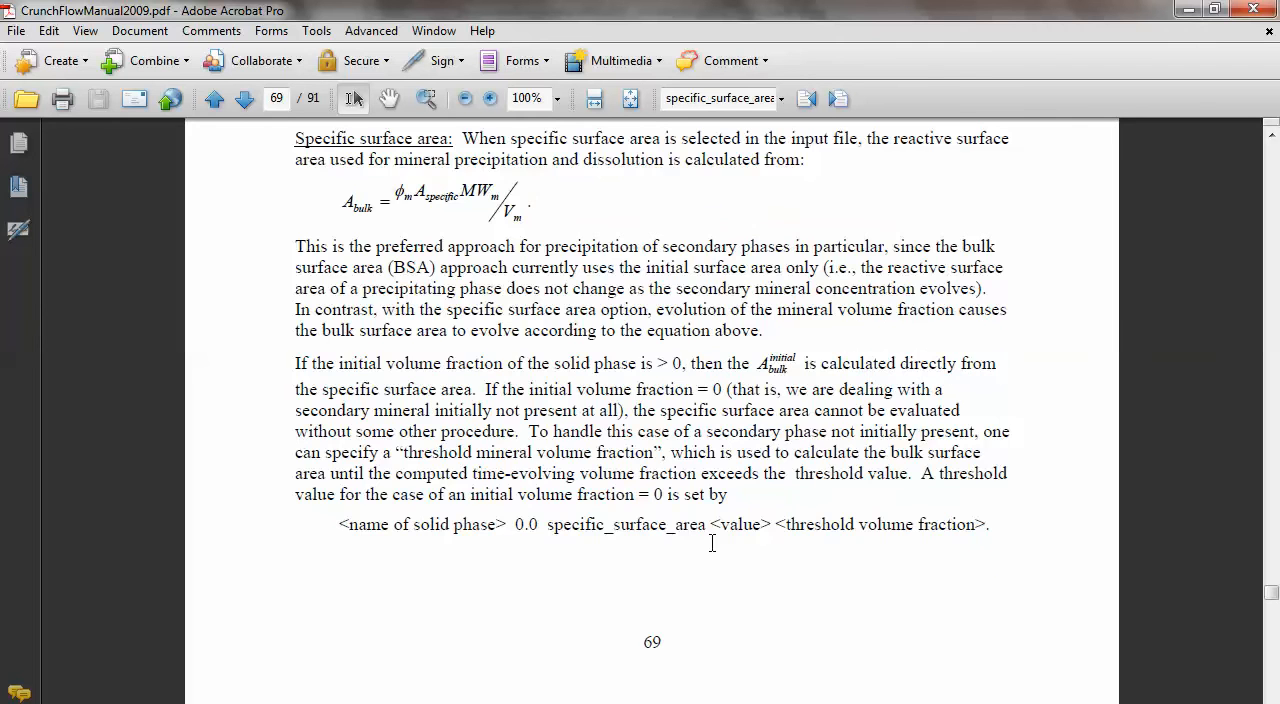
scroll(up, 3)
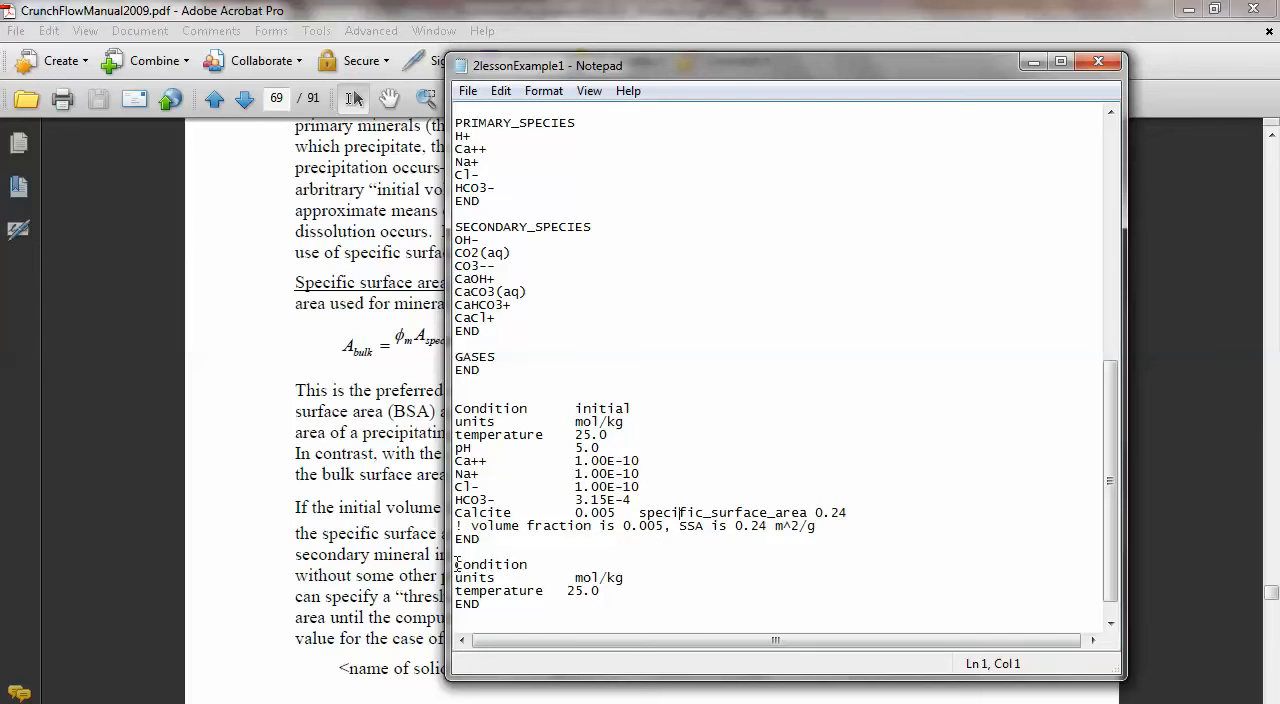
Insert a MINERALS header and END line after the GASES section.
drag(455, 564, 600, 603)
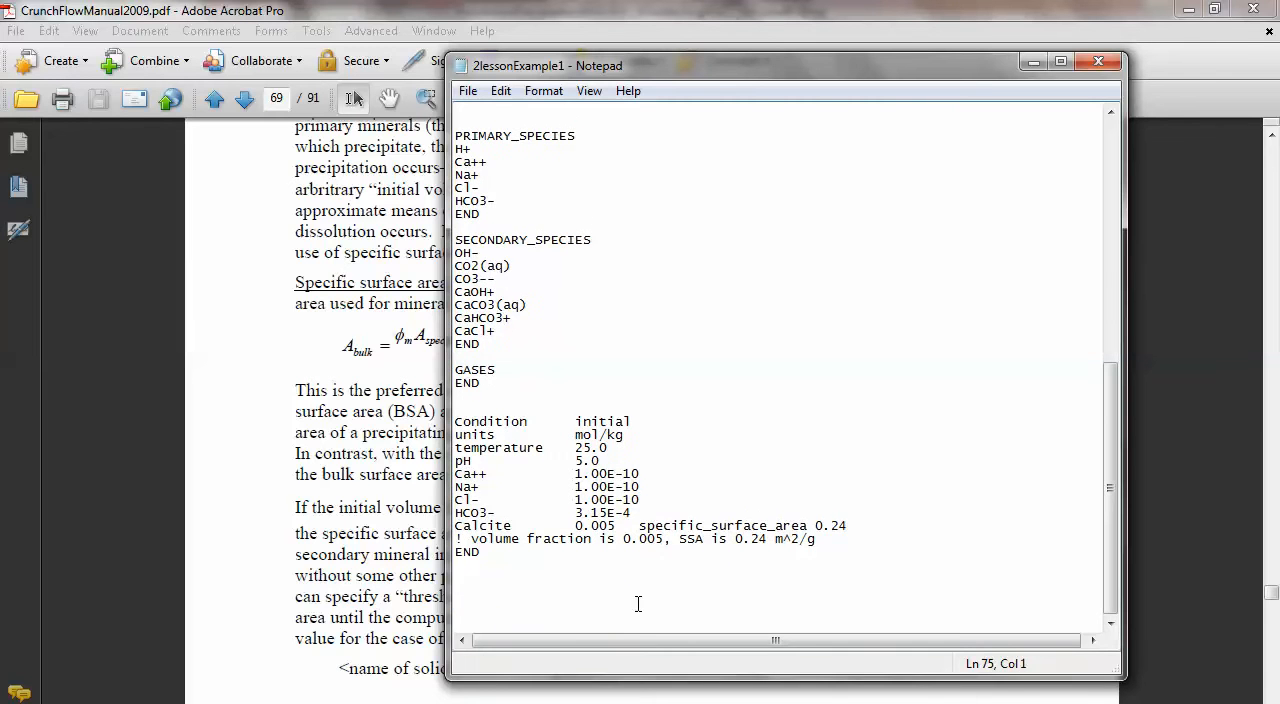
mouse_move(607, 362)
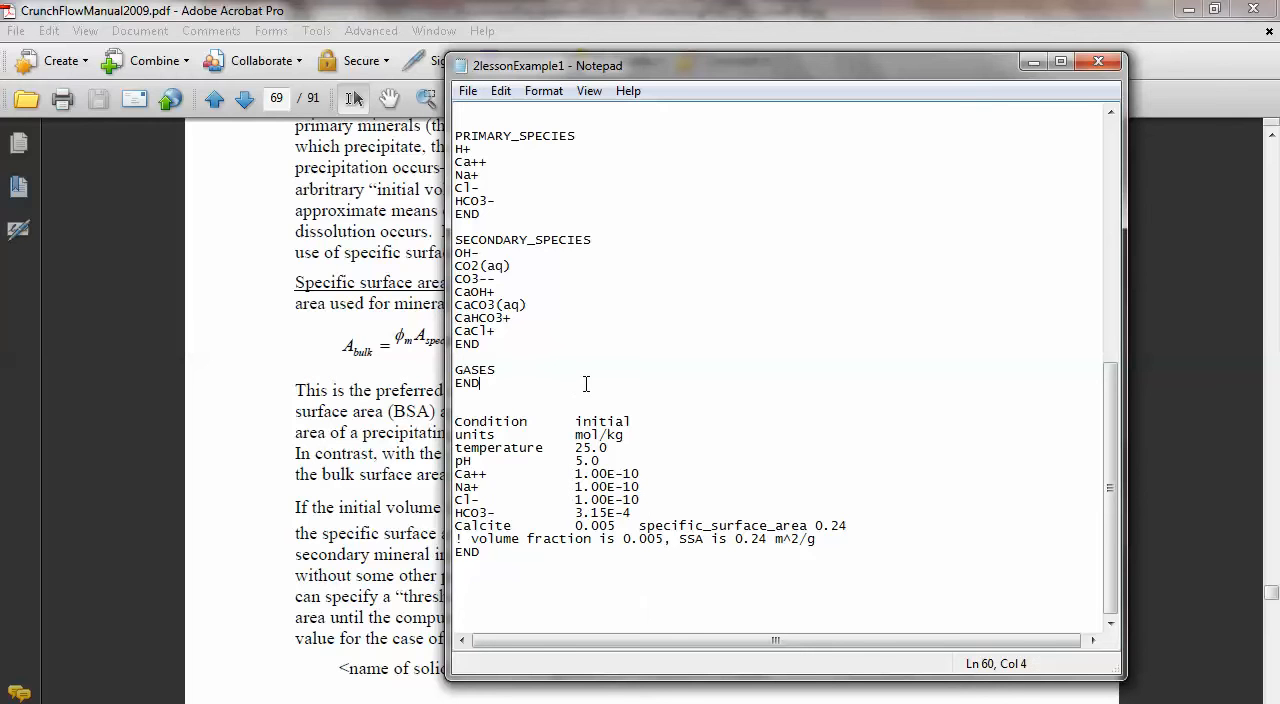
key(Return)
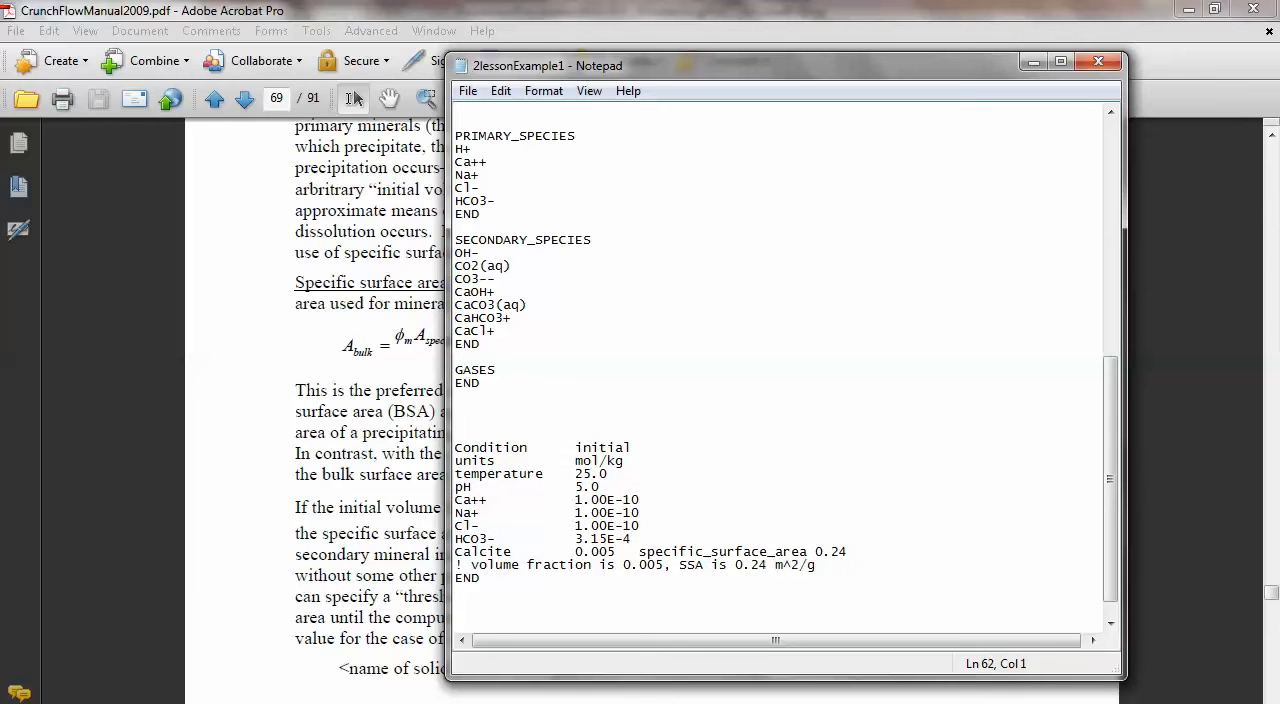
text(mine)
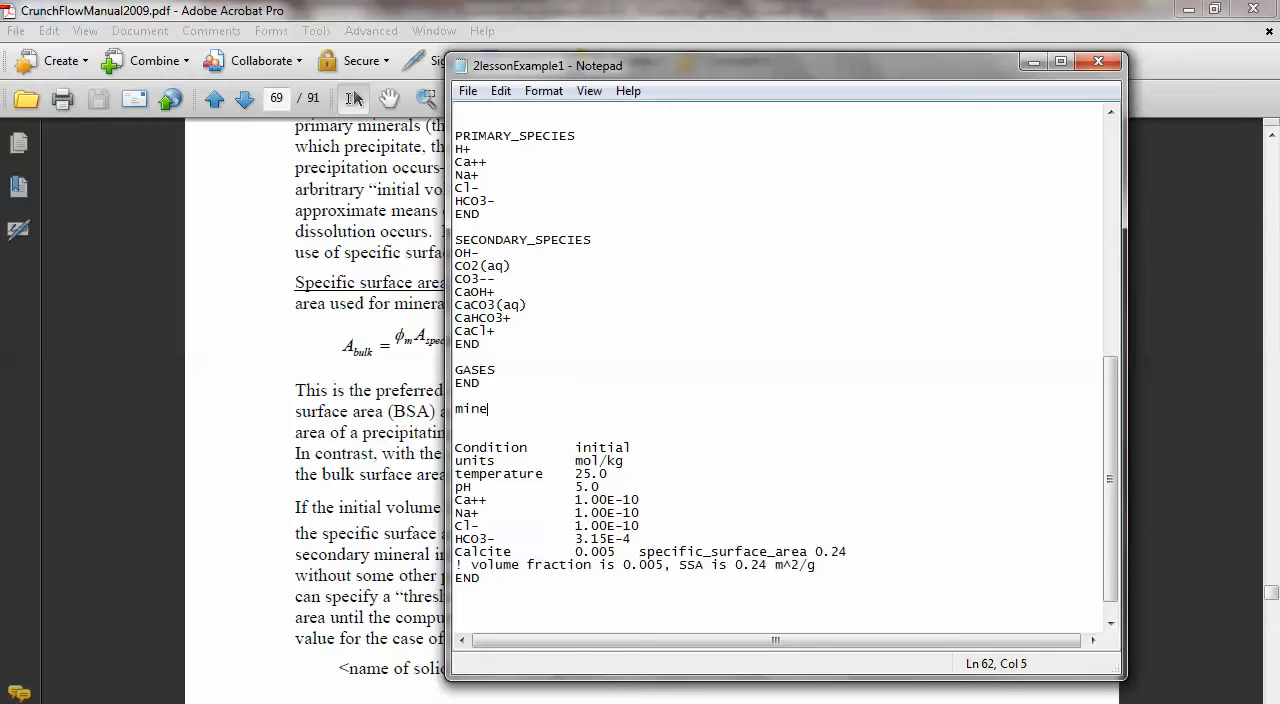
key(BackSpace)
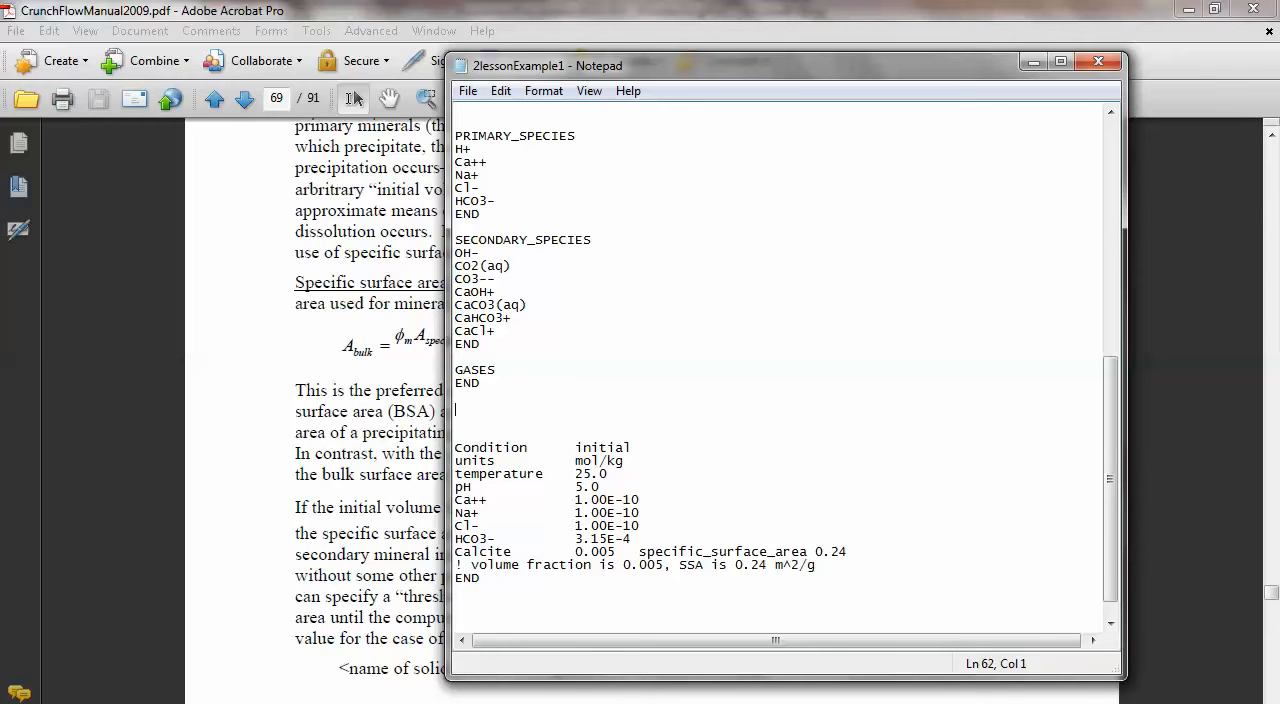
text(MINERALS)
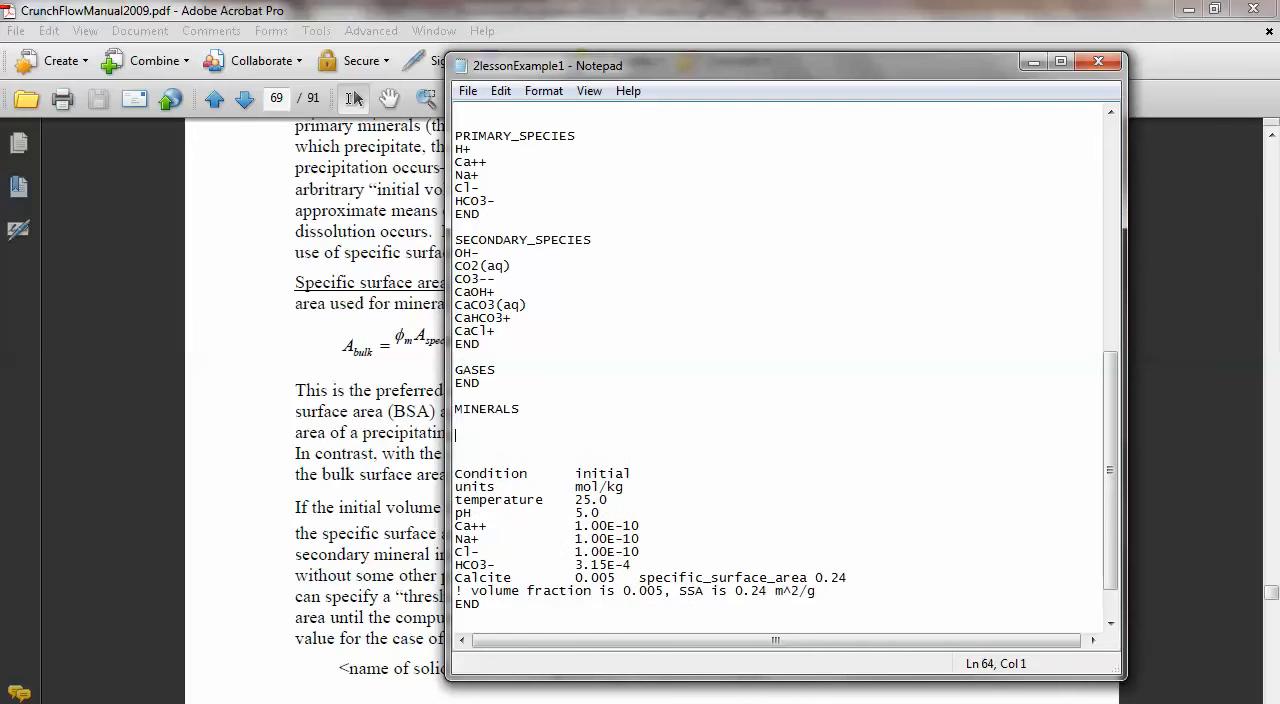
text(END)
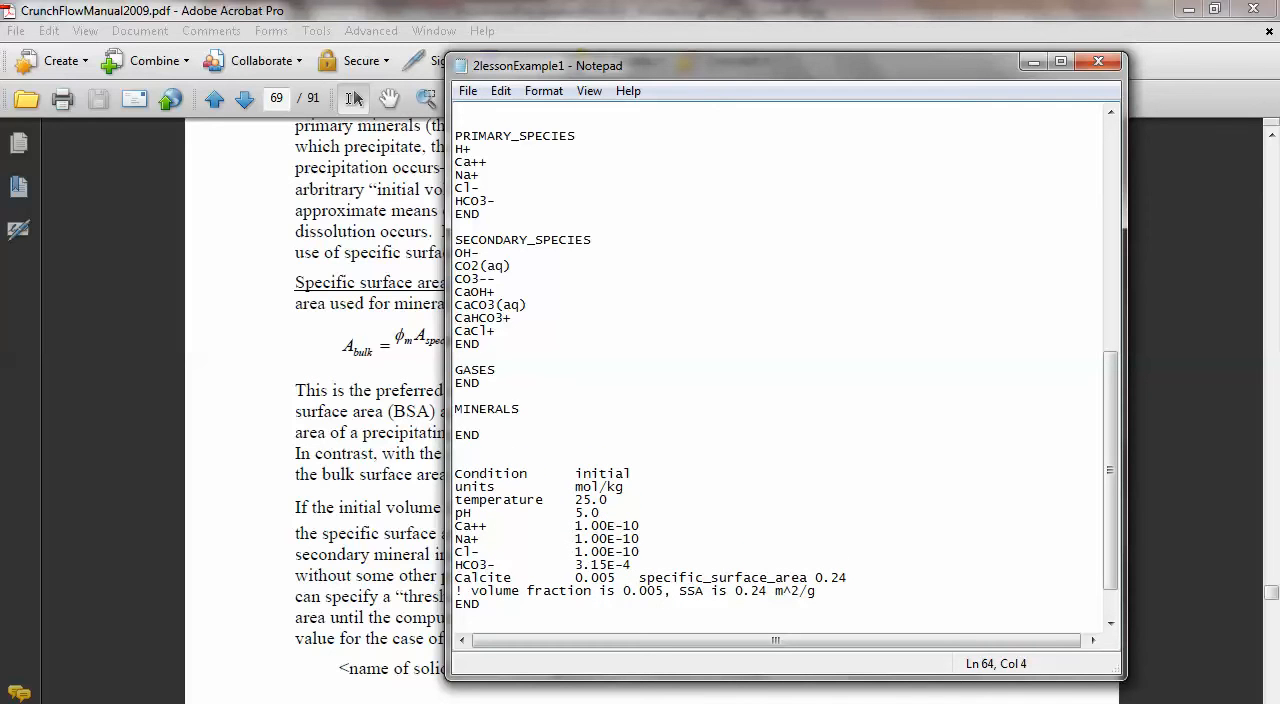
click(586, 384)
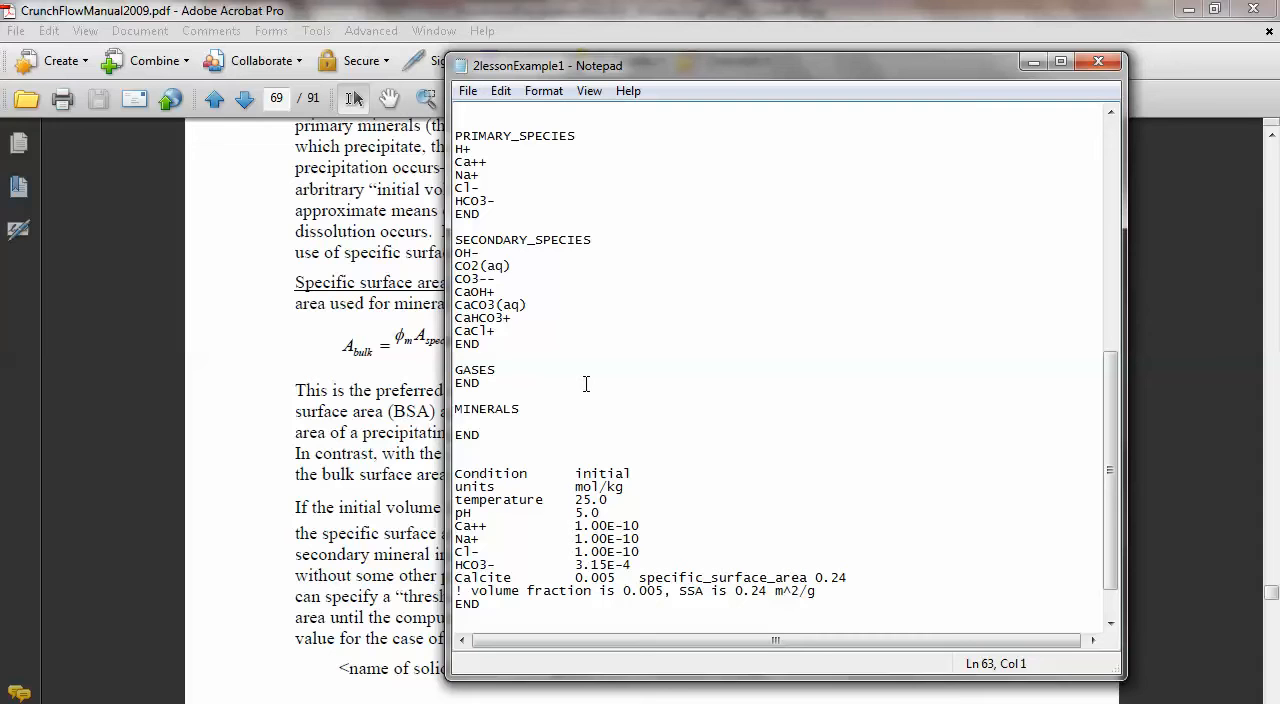
Write the comment '! rate constants log10(rates), in units mol/m^2/s'.
text(!)
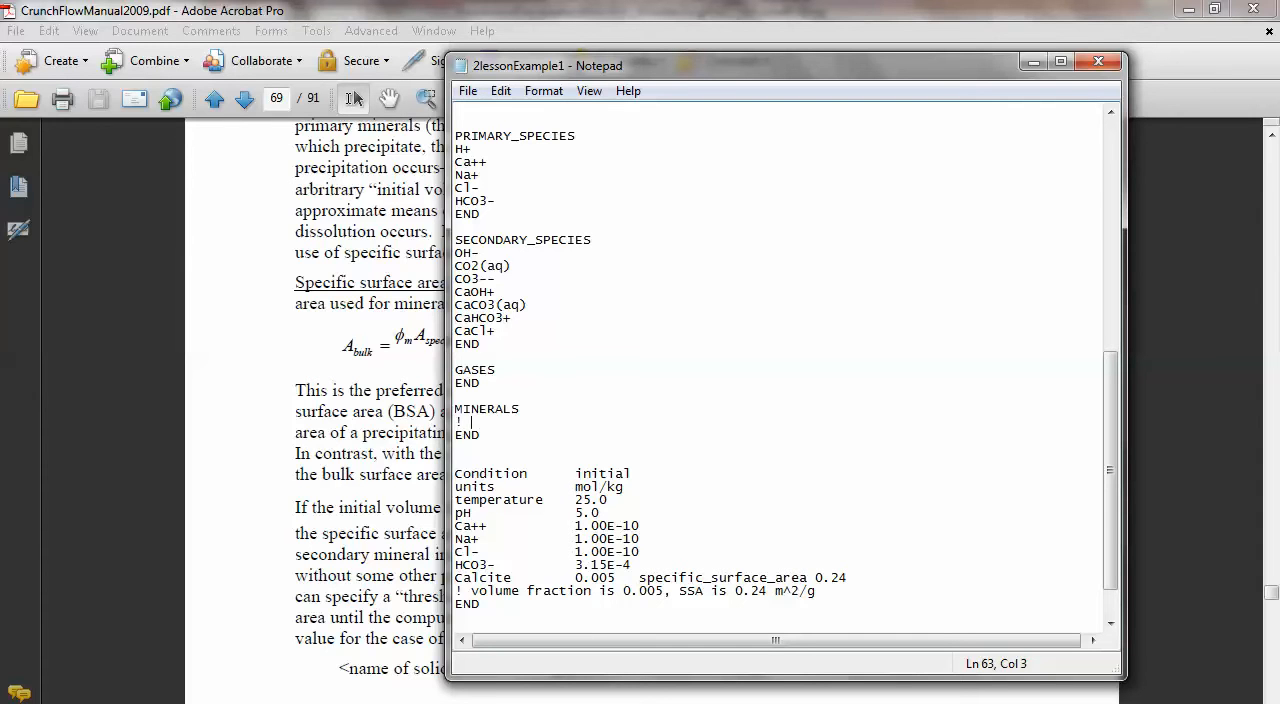
text(rate co)
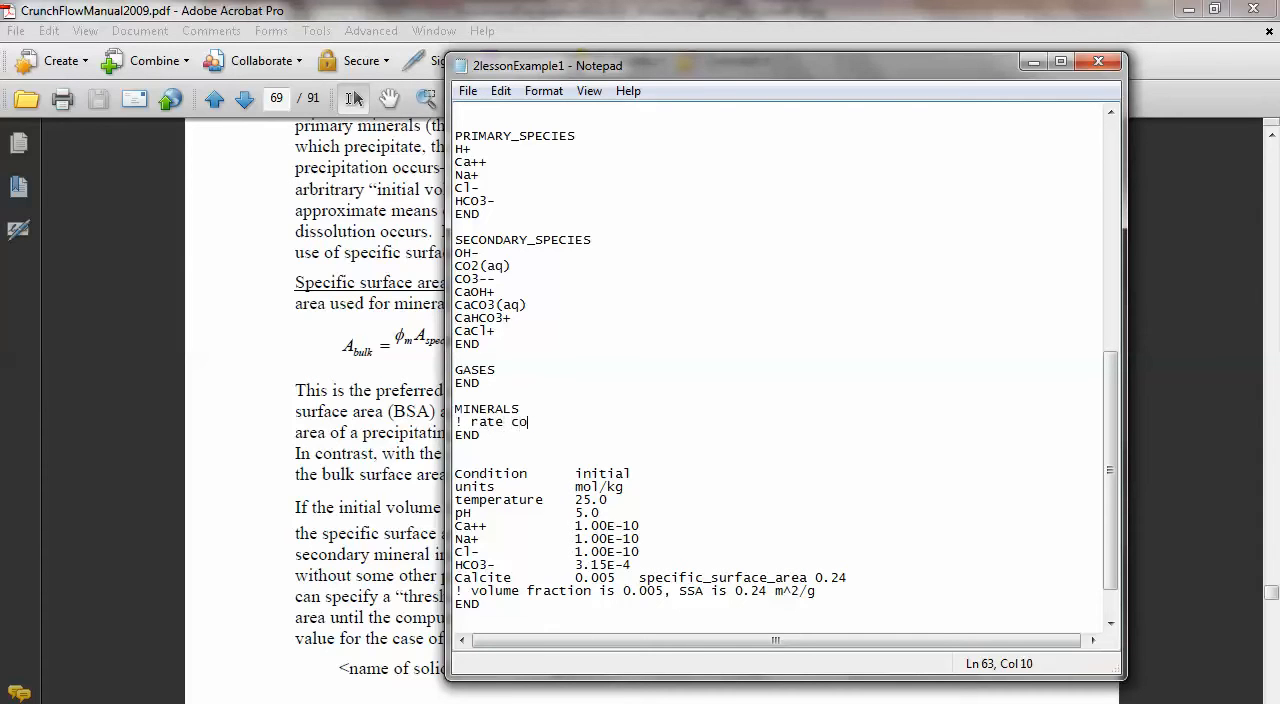
text(nstant)
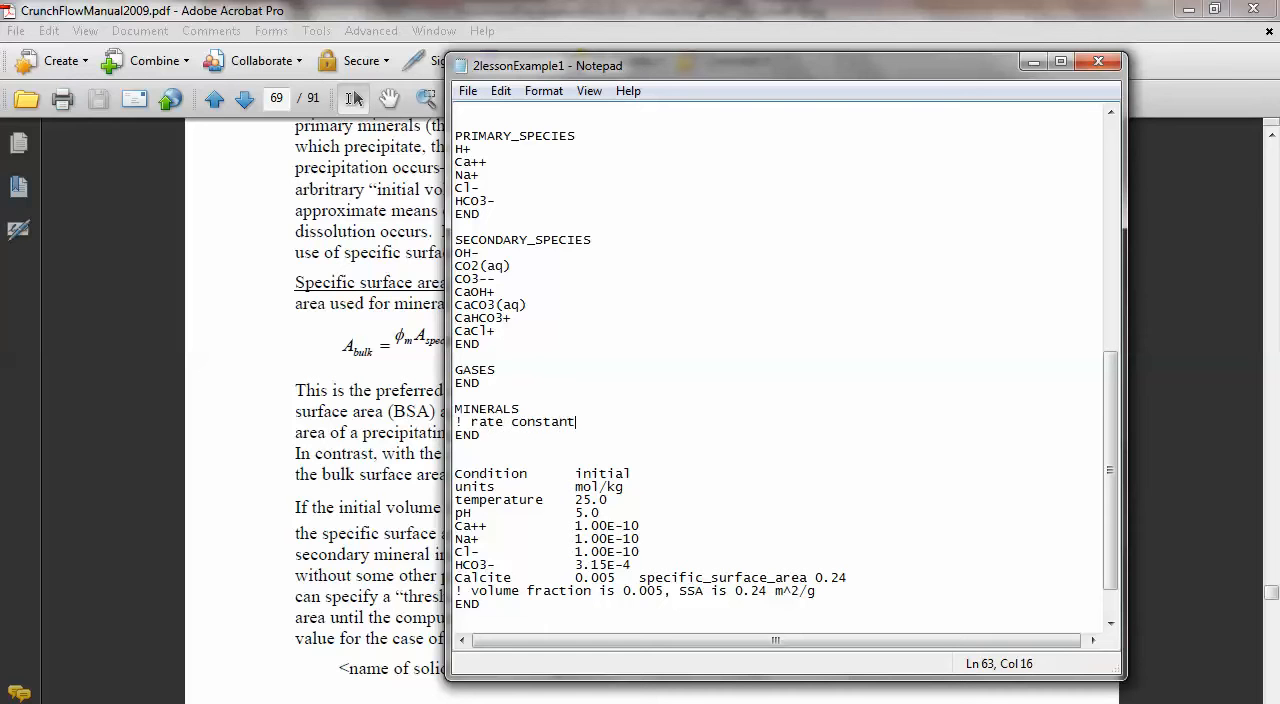
text(s)
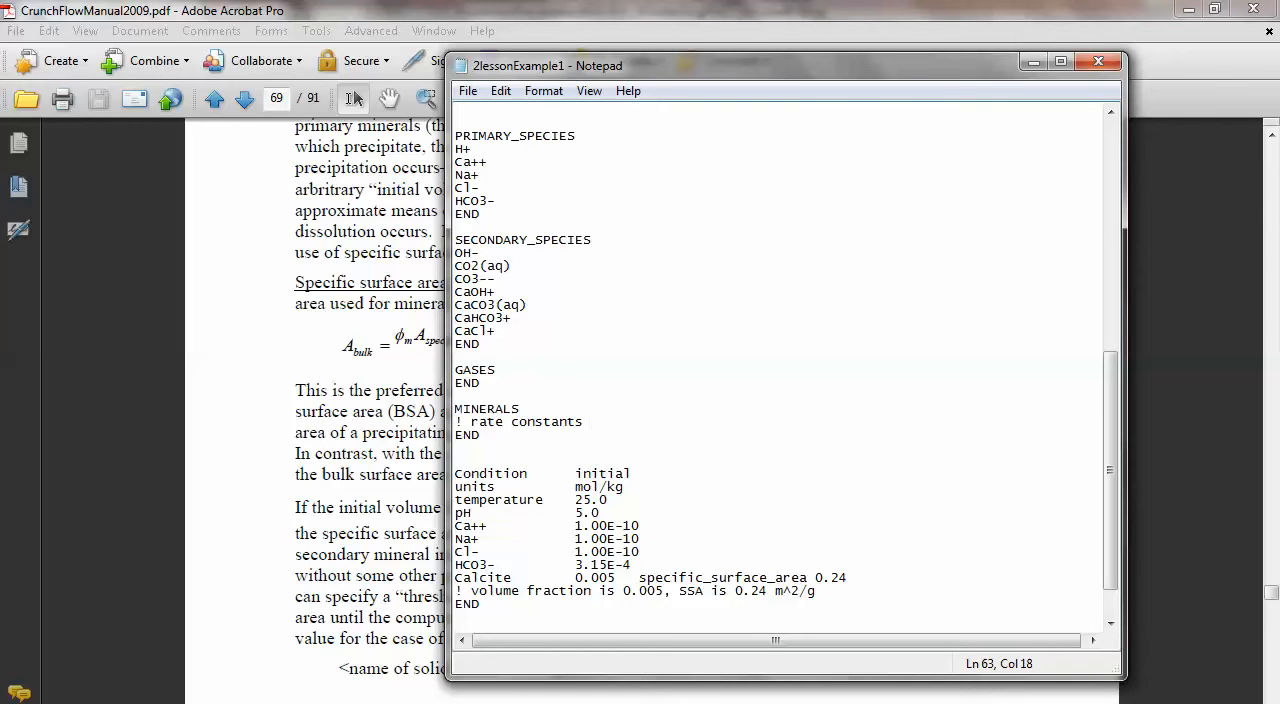
text(log10)
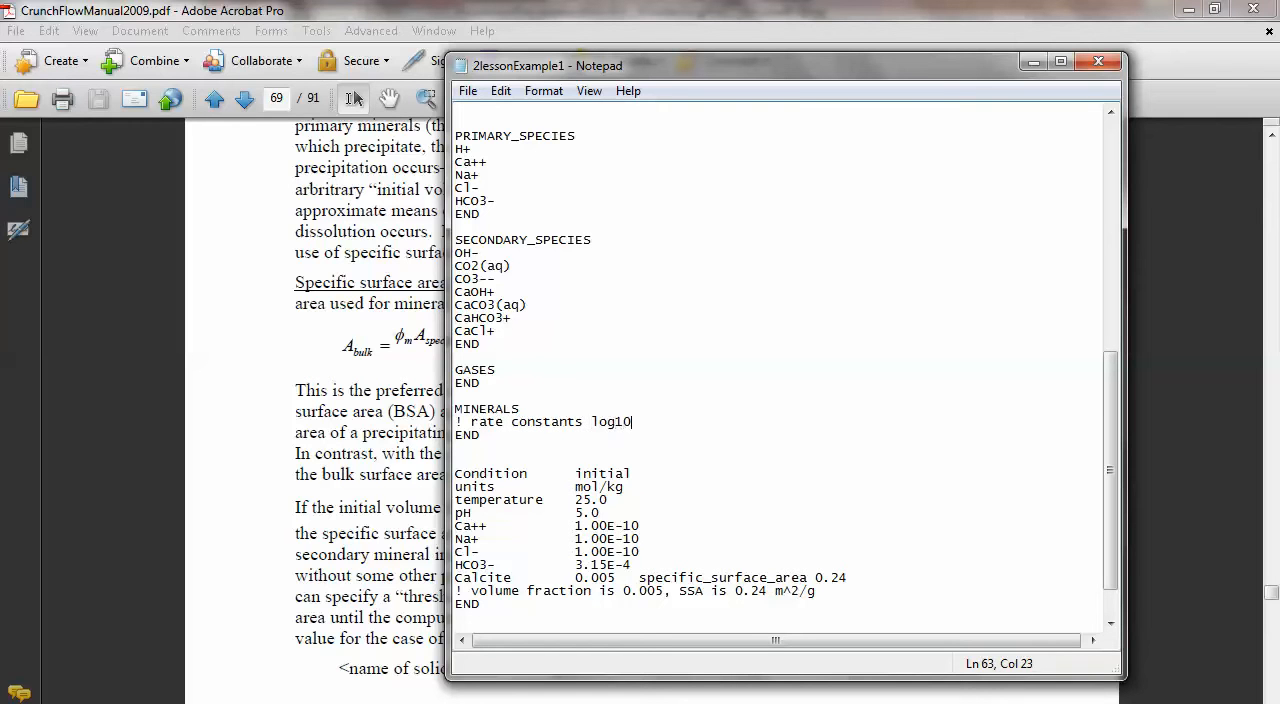
text((rat)
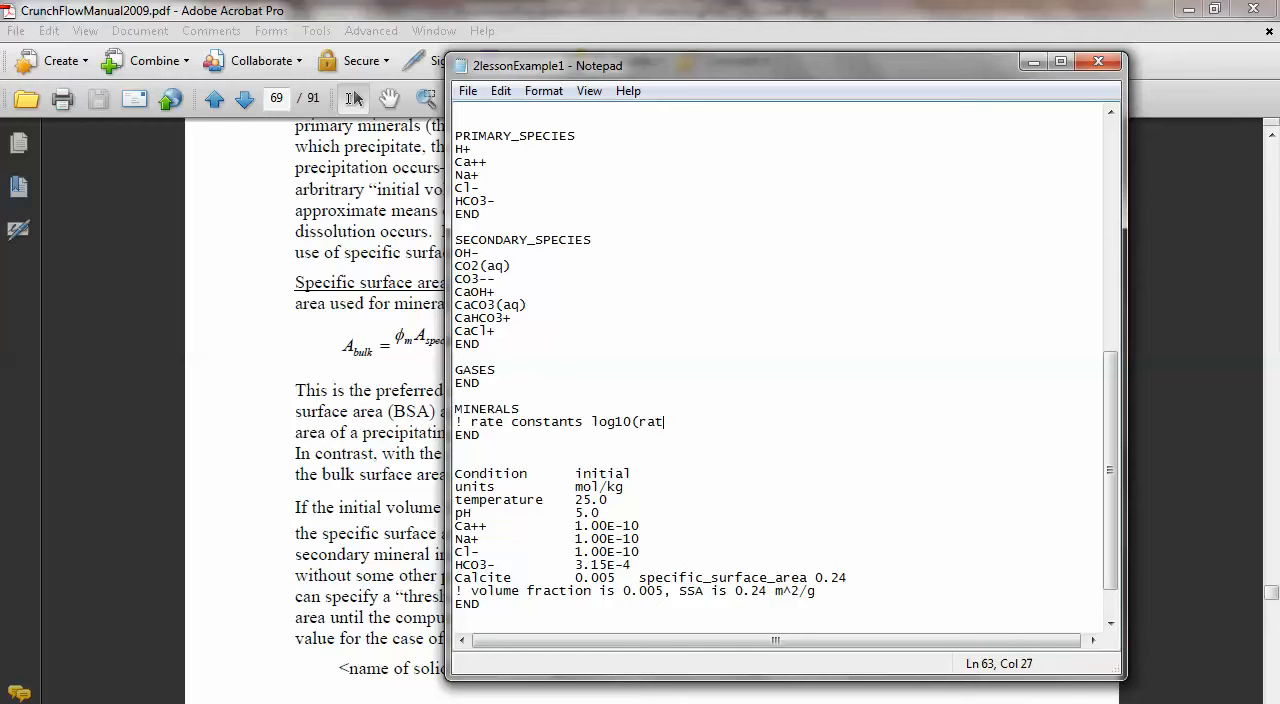
text(es))
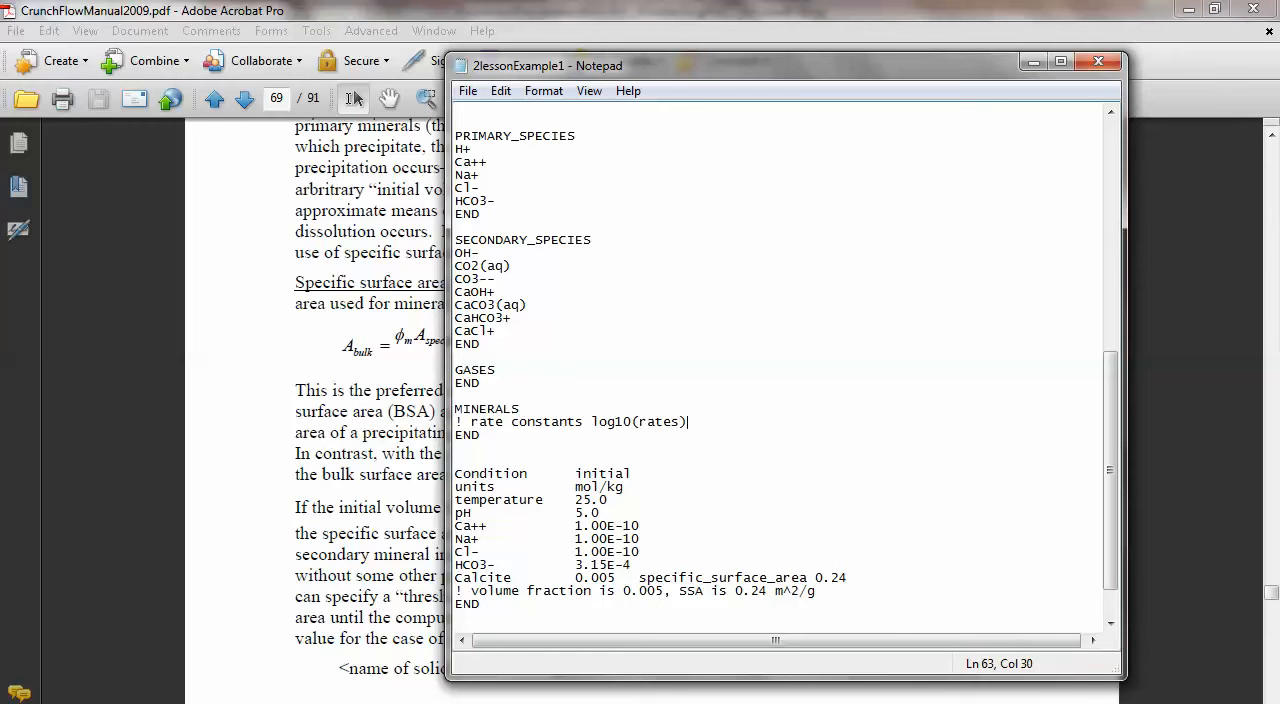
text(, in)
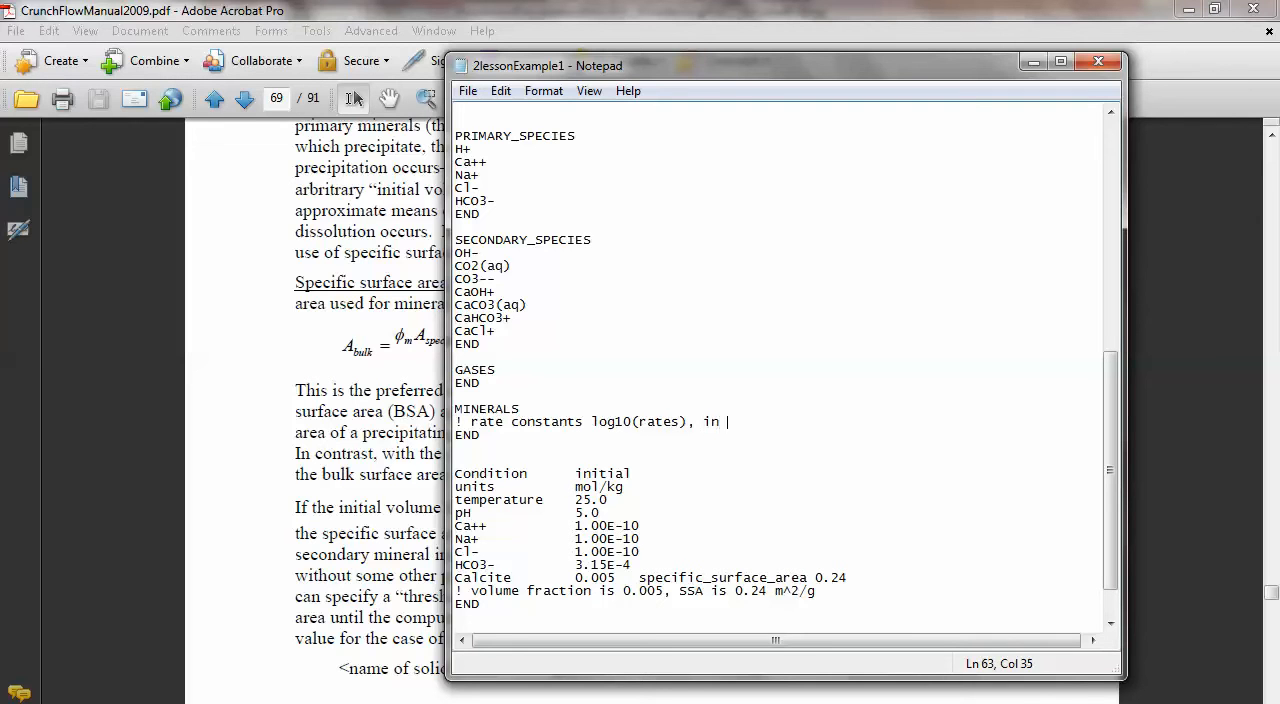
text(units mol/)
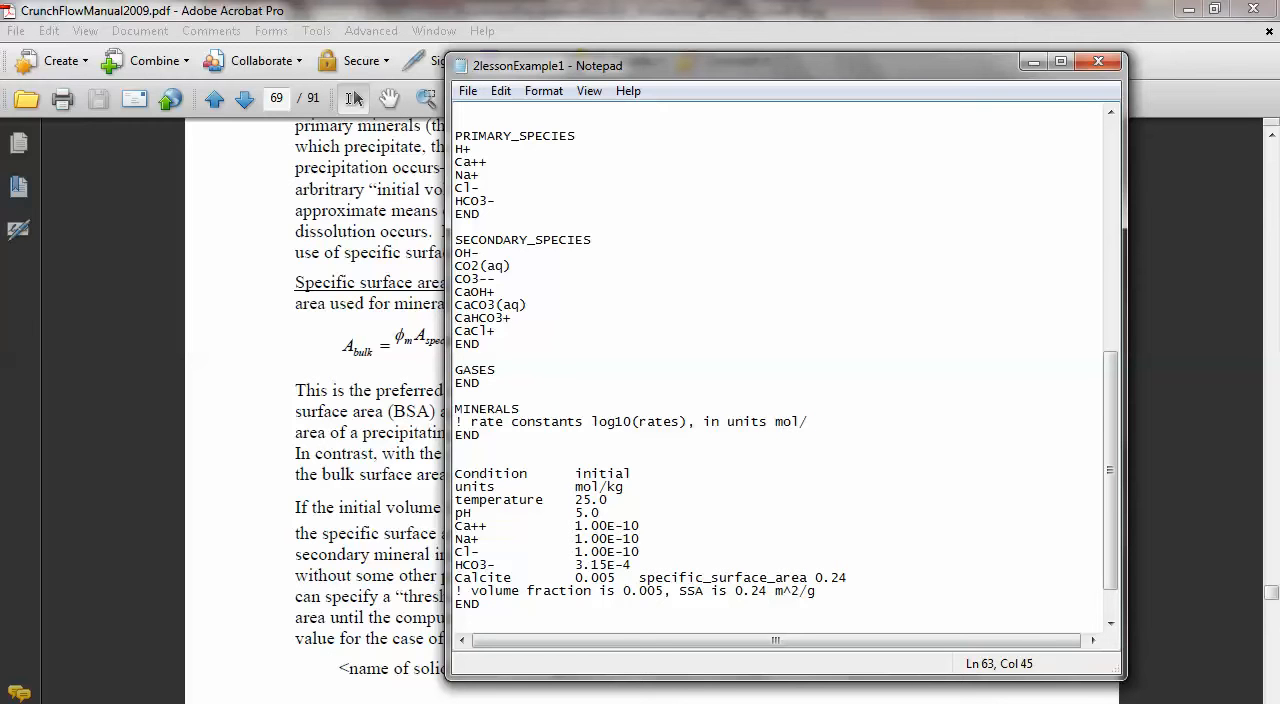
text(m^2/s)
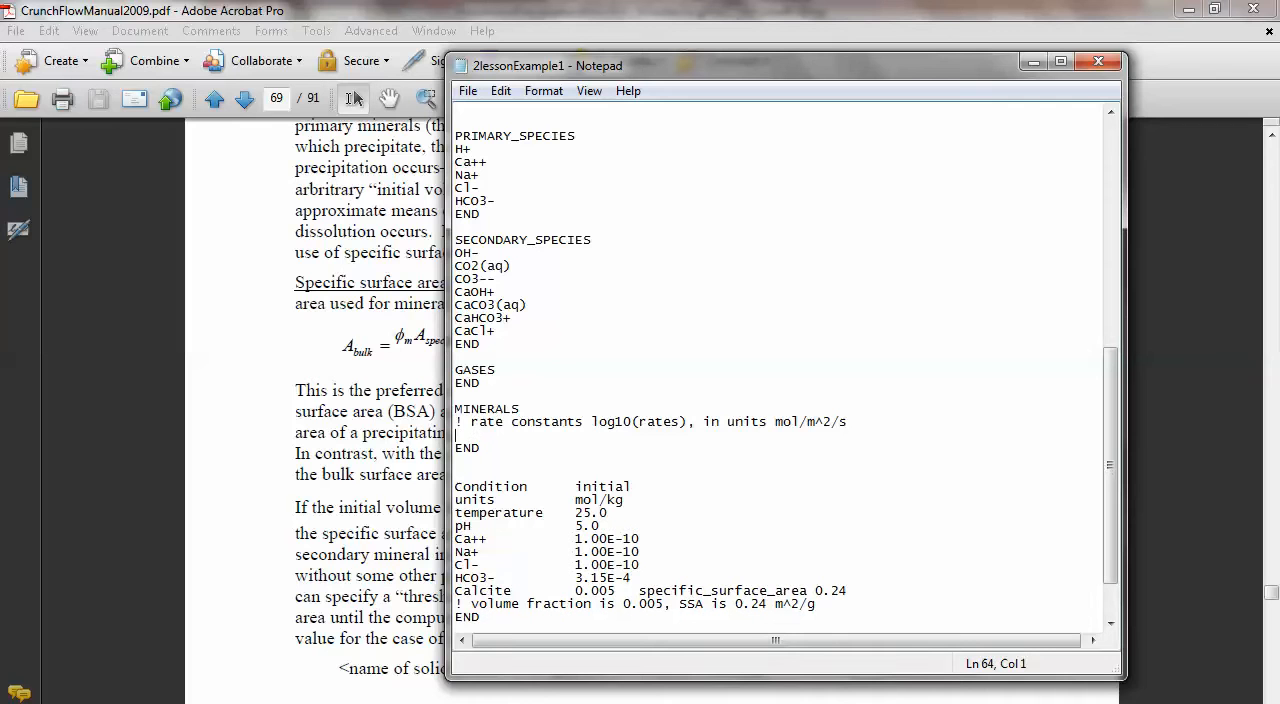
Start the kinetics line 'Calcite -label default -rate'.
text(Calcite)
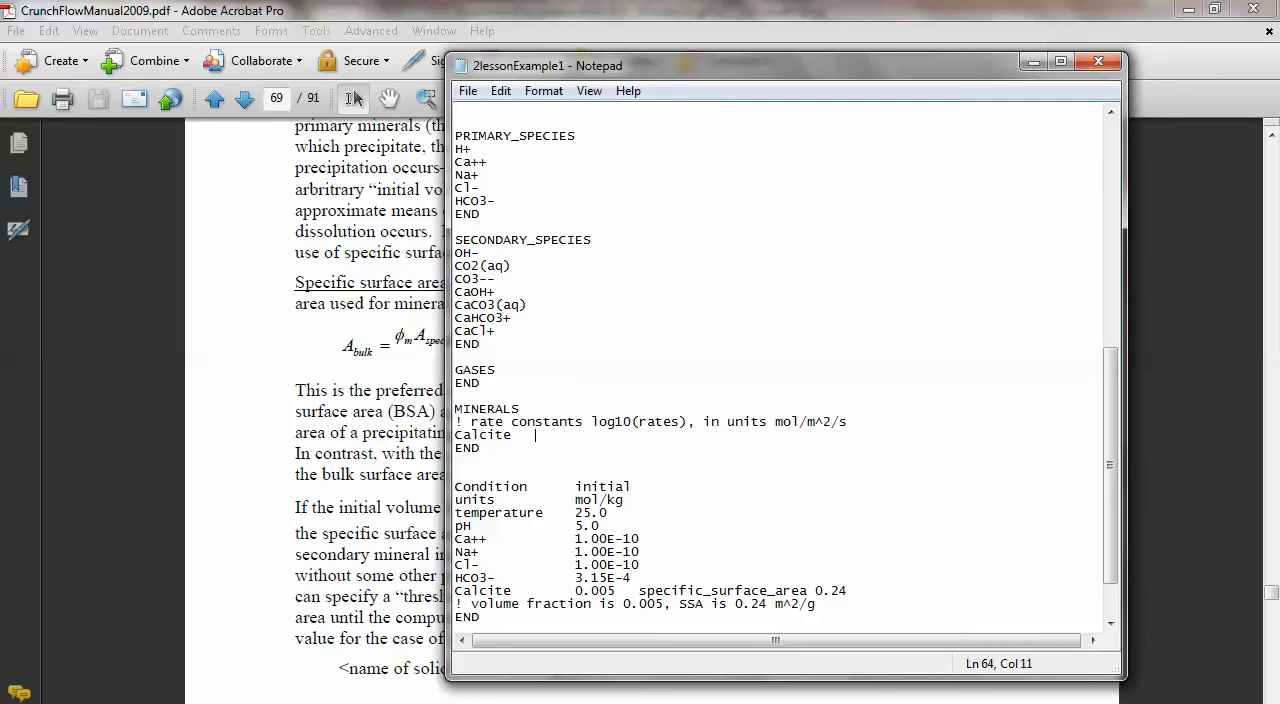
text(-la)
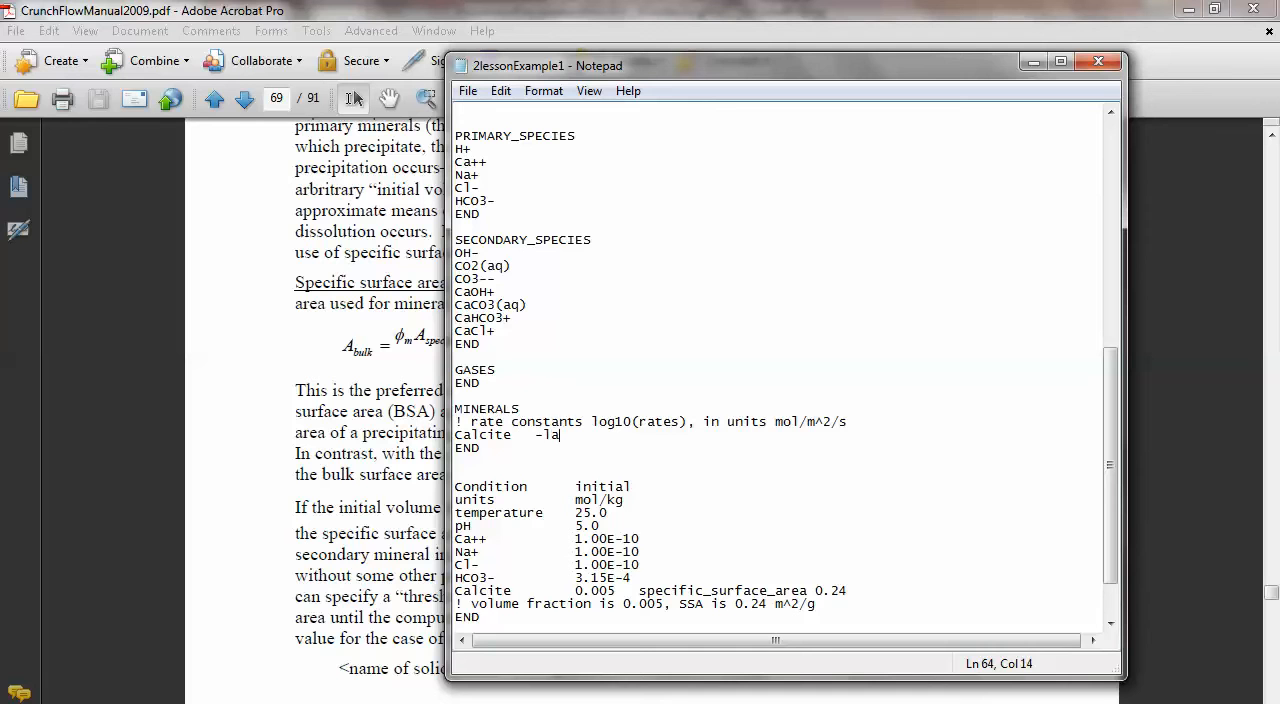
text(bel)
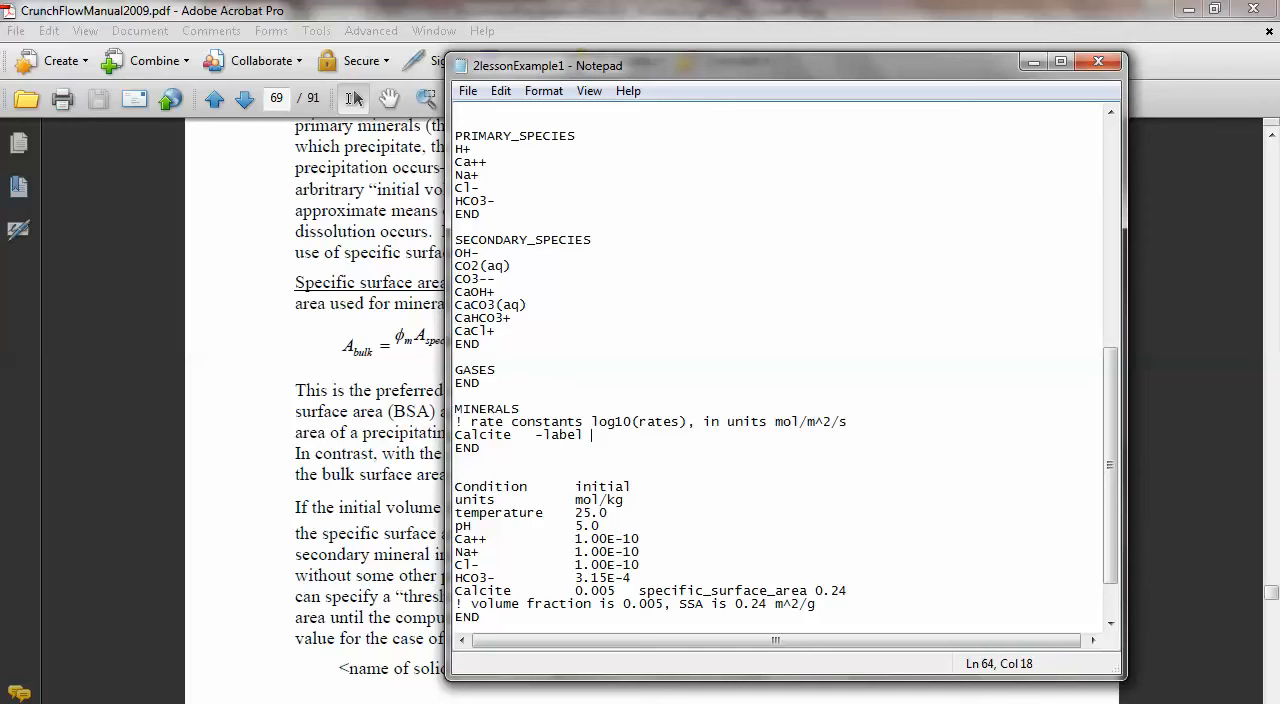
text(de)
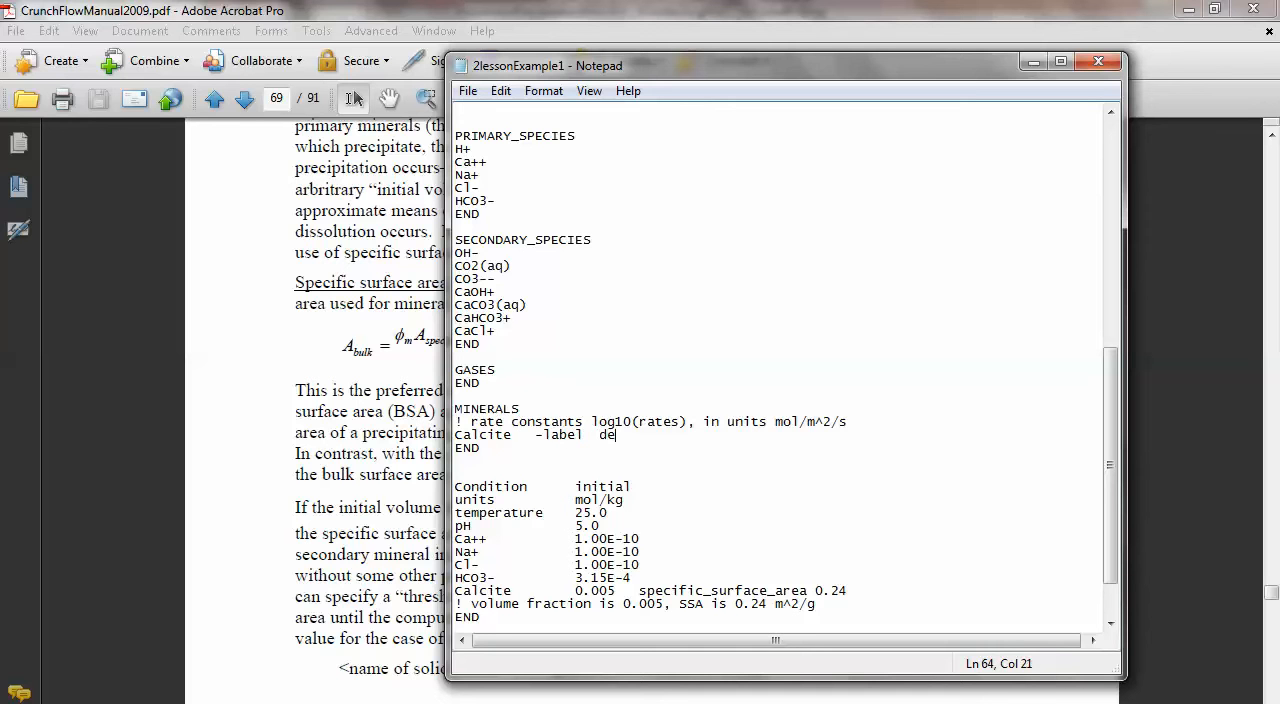
text(fault)
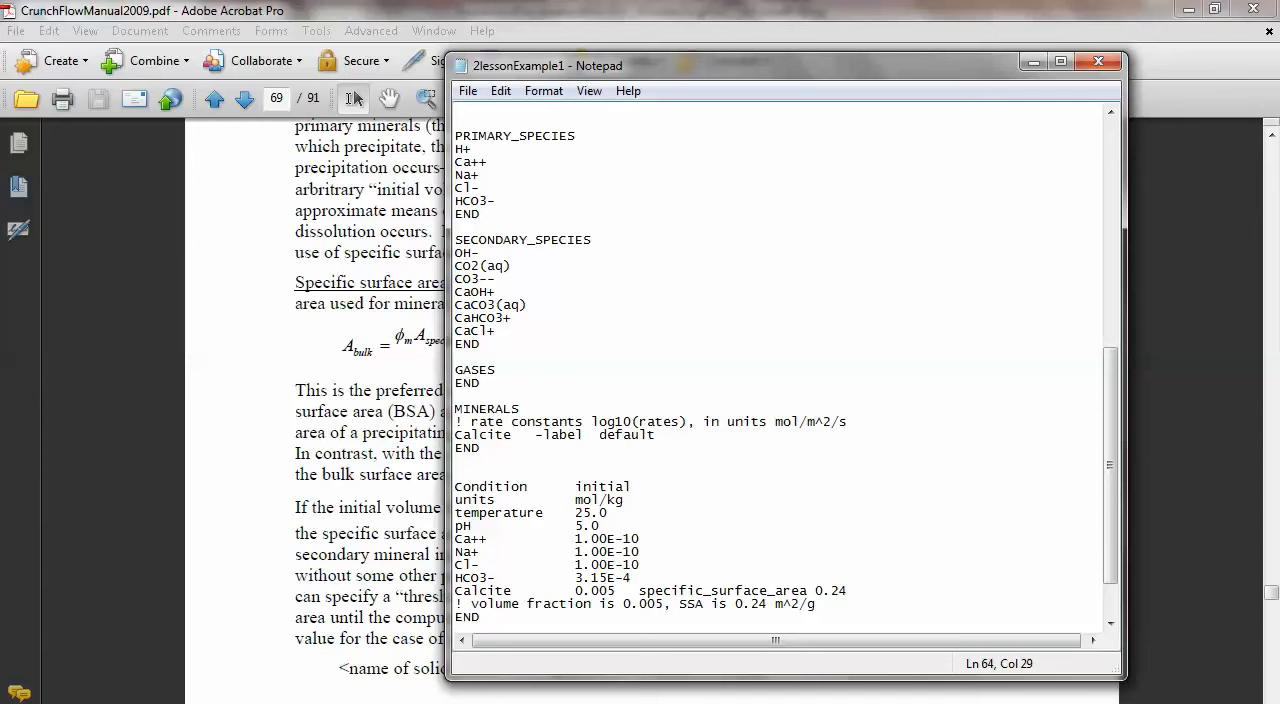
text(-rate)
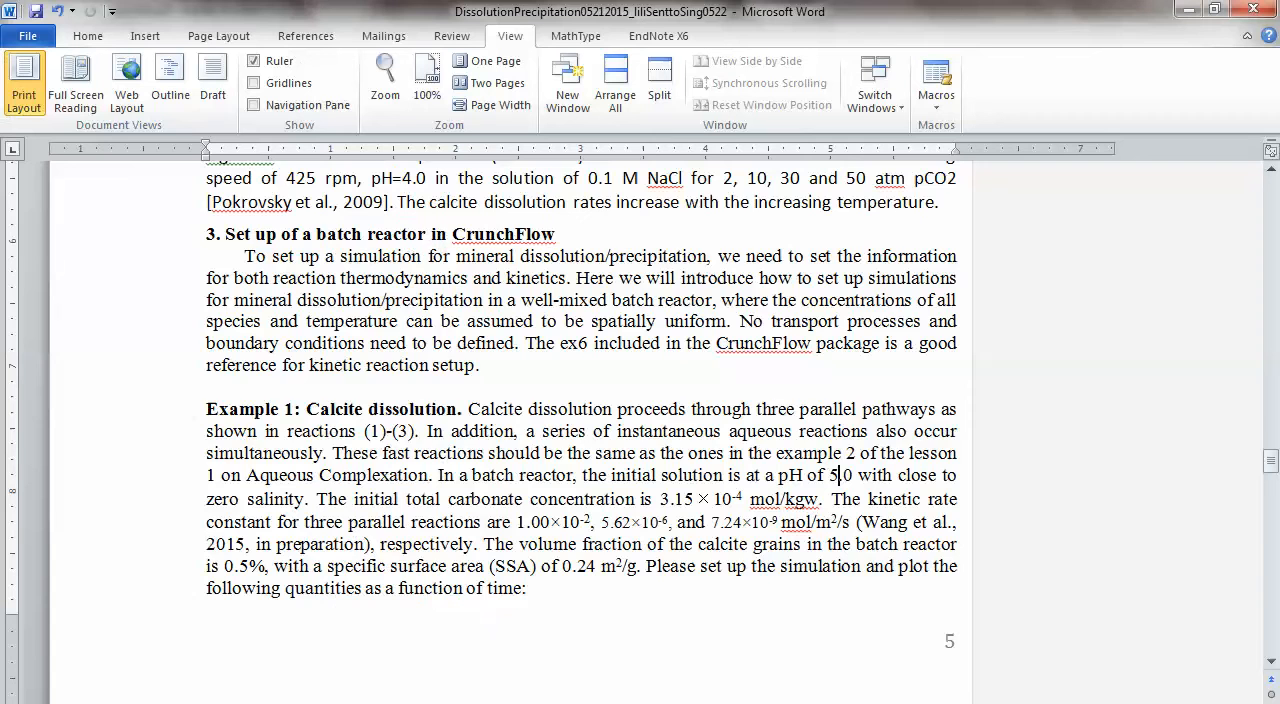
Scroll the Word document to calcite reaction equations (1)–(4) and the overall rate equation.
scroll(up, 3)
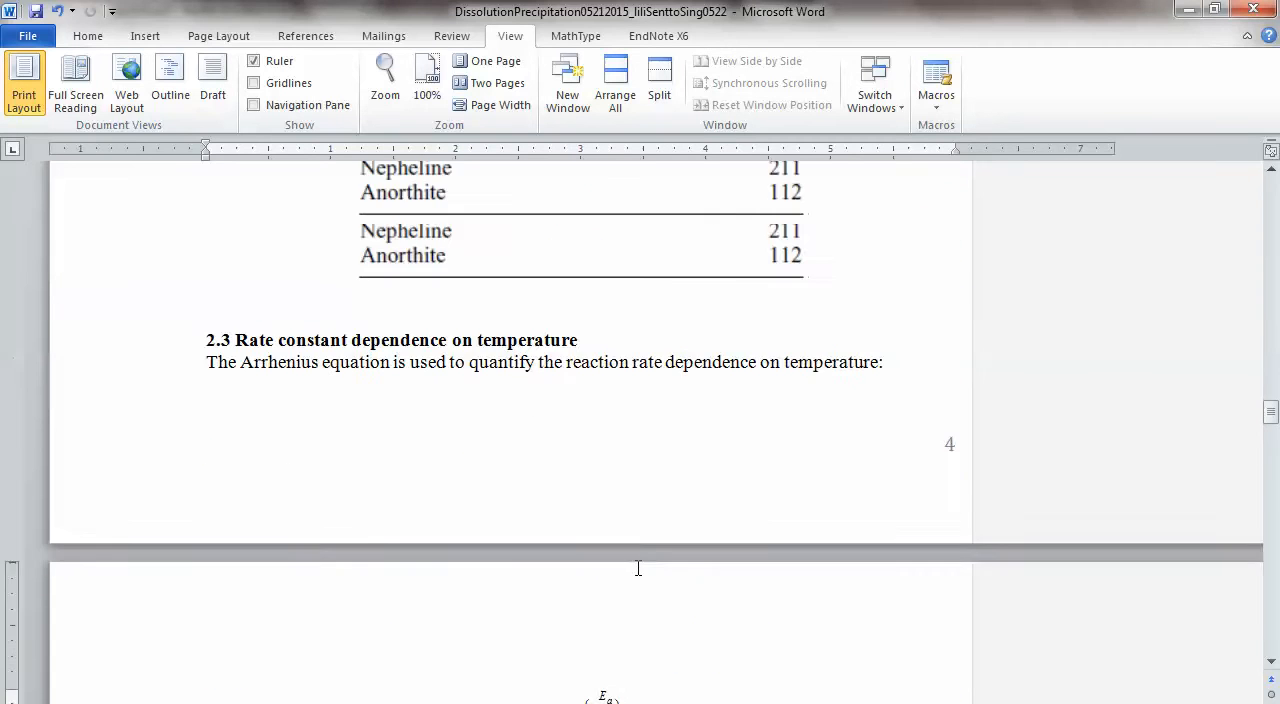
scroll(up, 3)
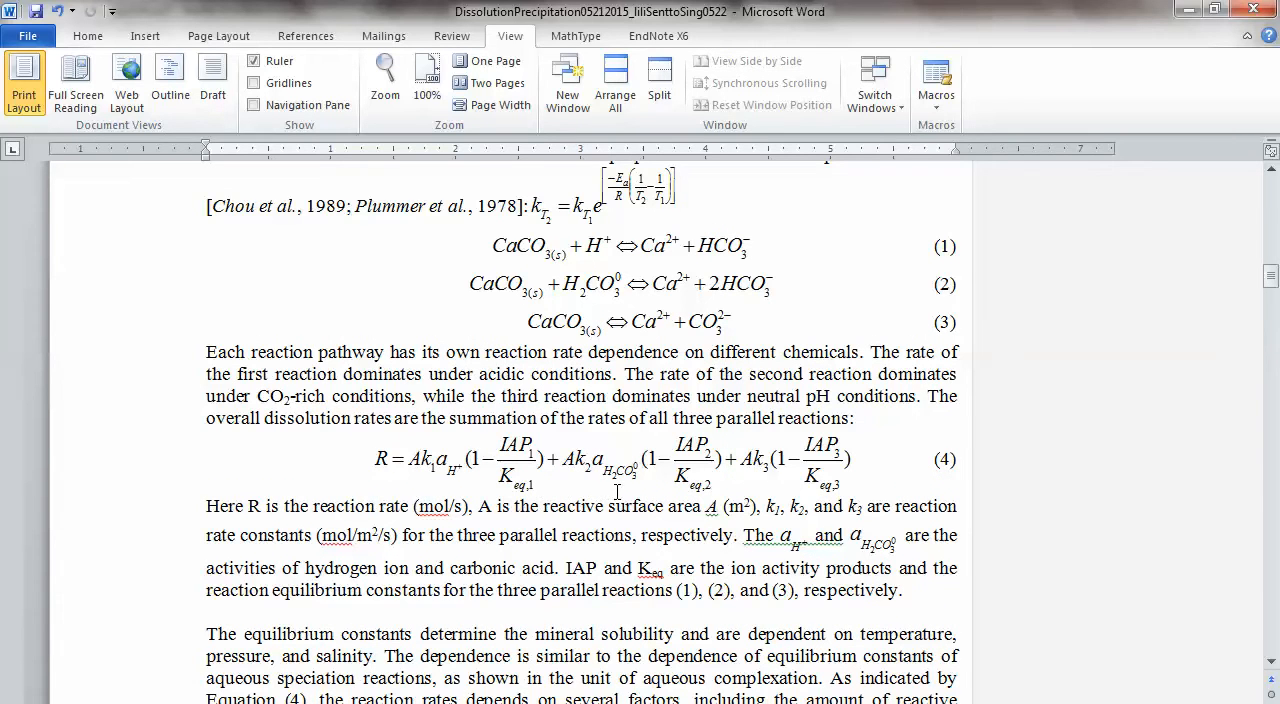
mouse_move(449, 483)
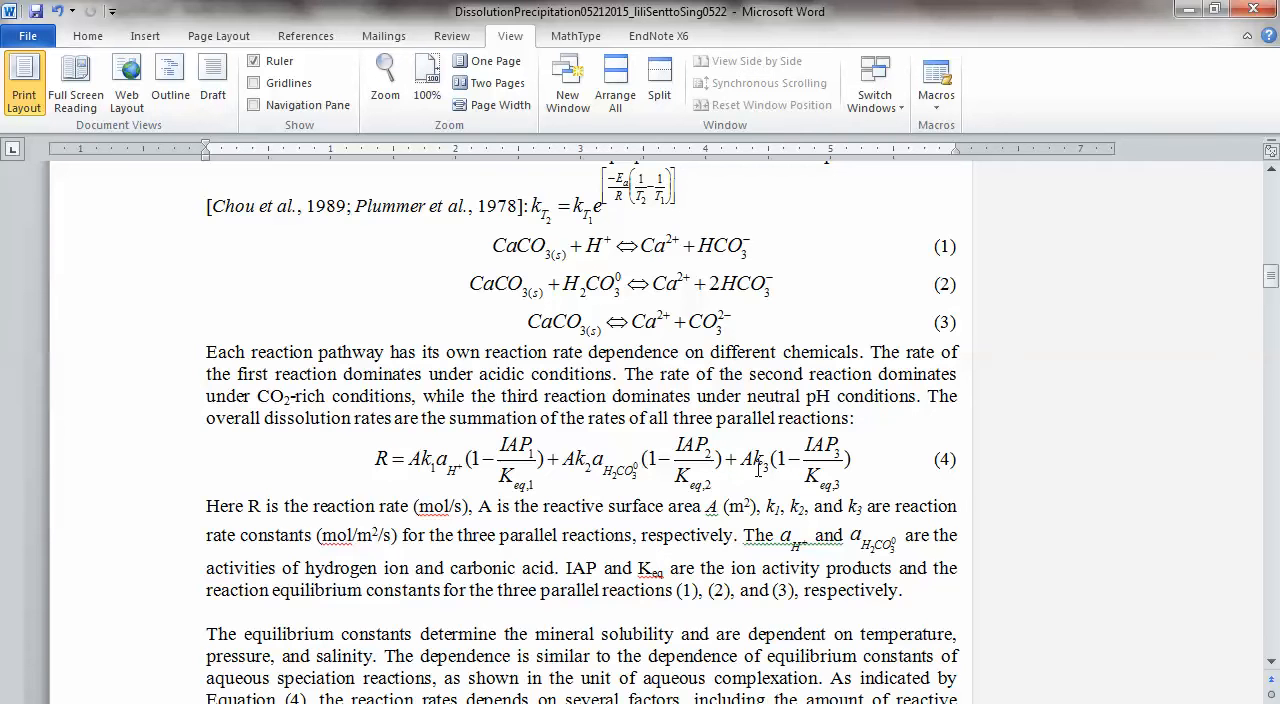
scroll(down, 3)
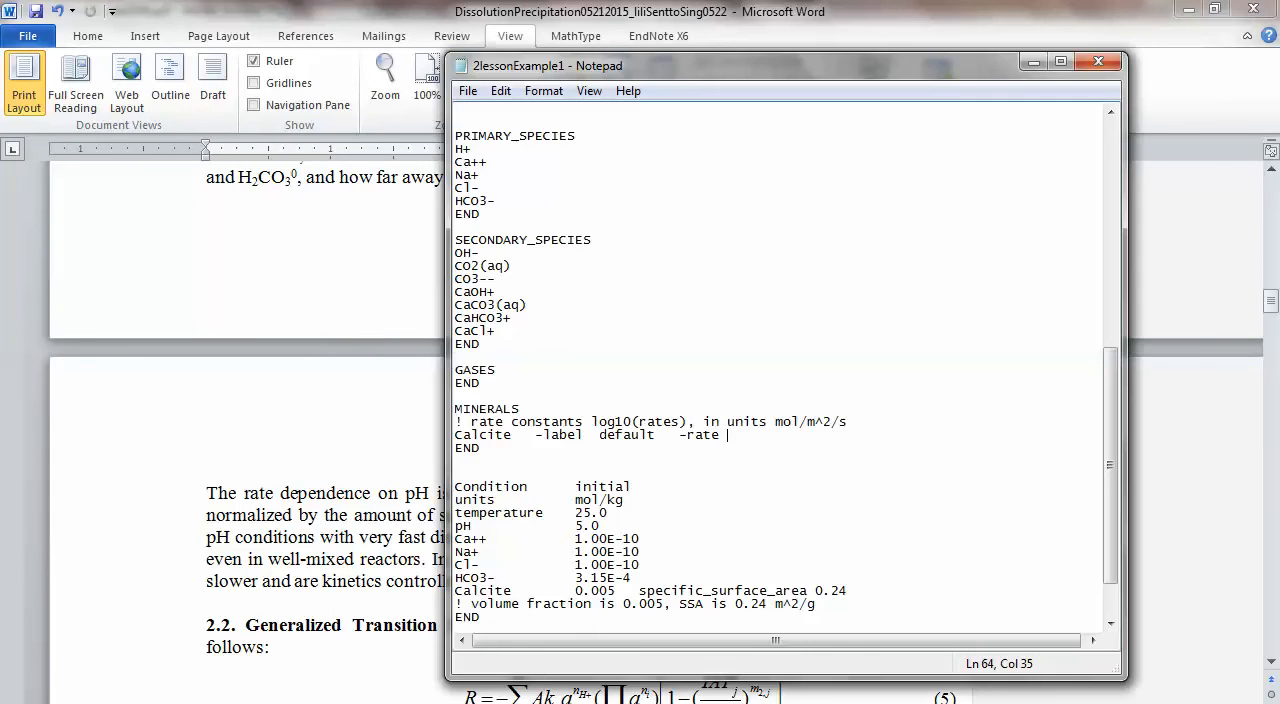
Keep the input file open and open the CrunchFlow datacom database in Notepad.
click(467, 90)
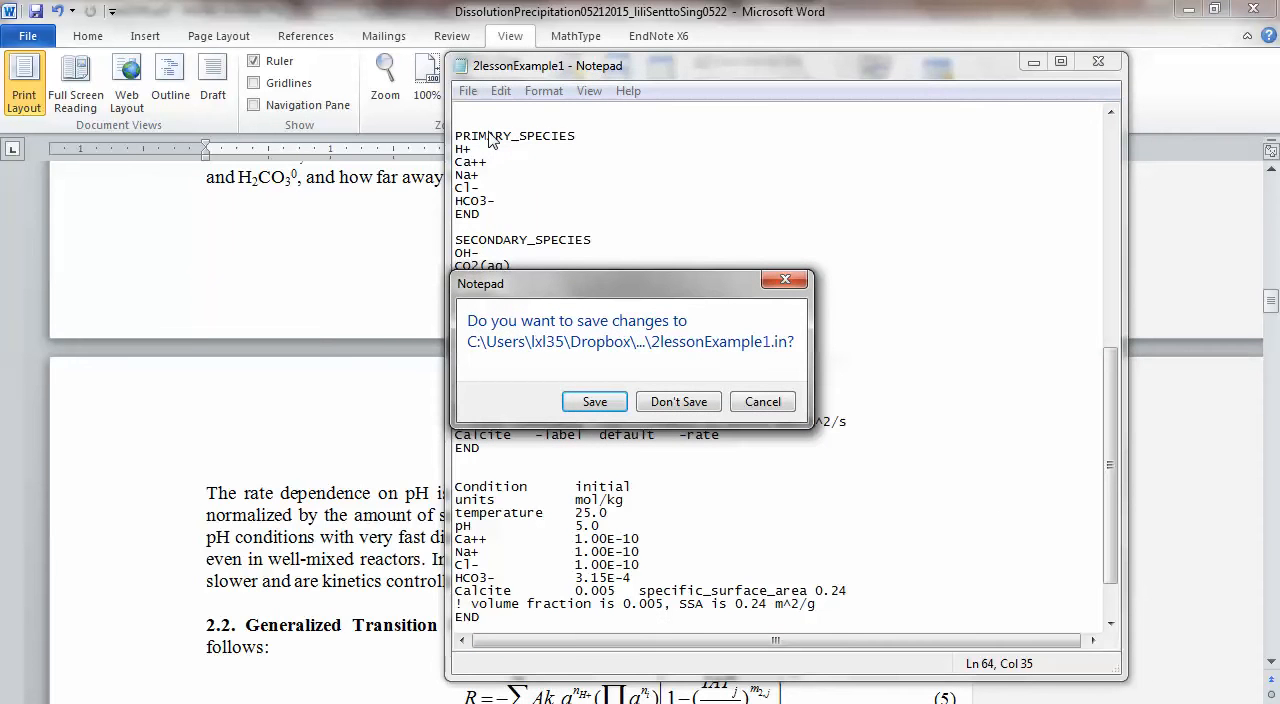
mouse_move(778, 418)
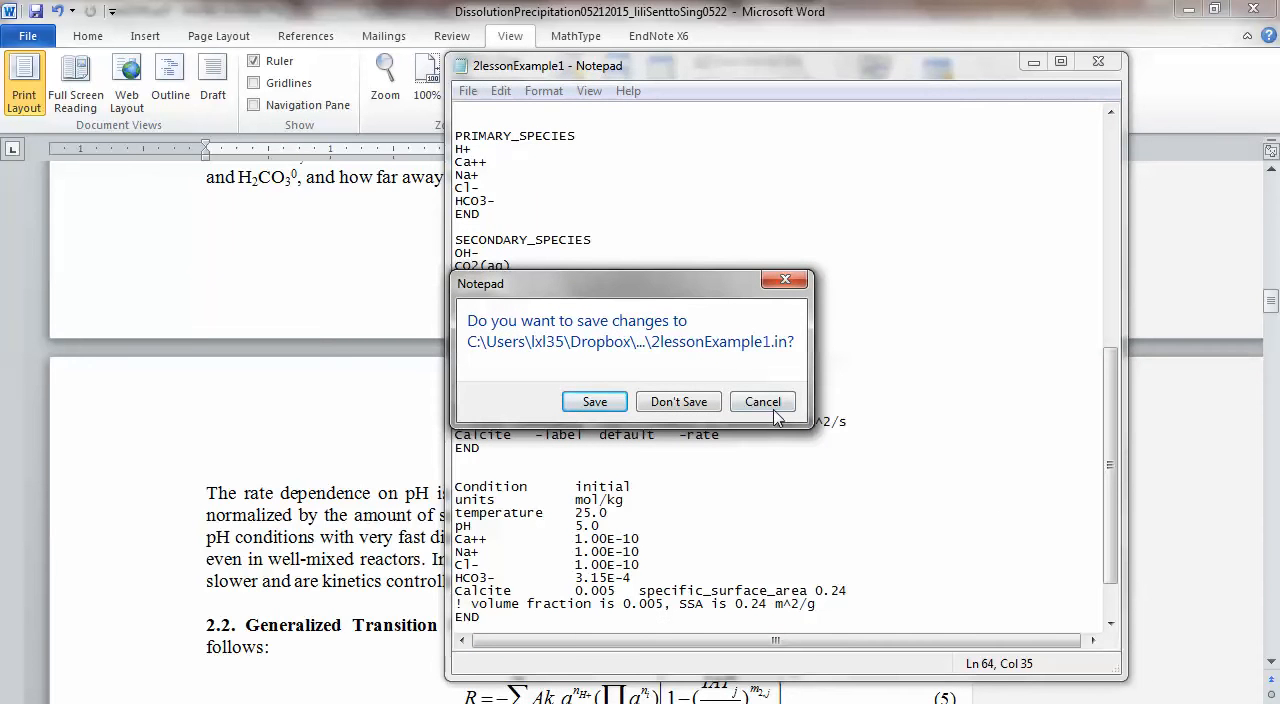
click(678, 401)
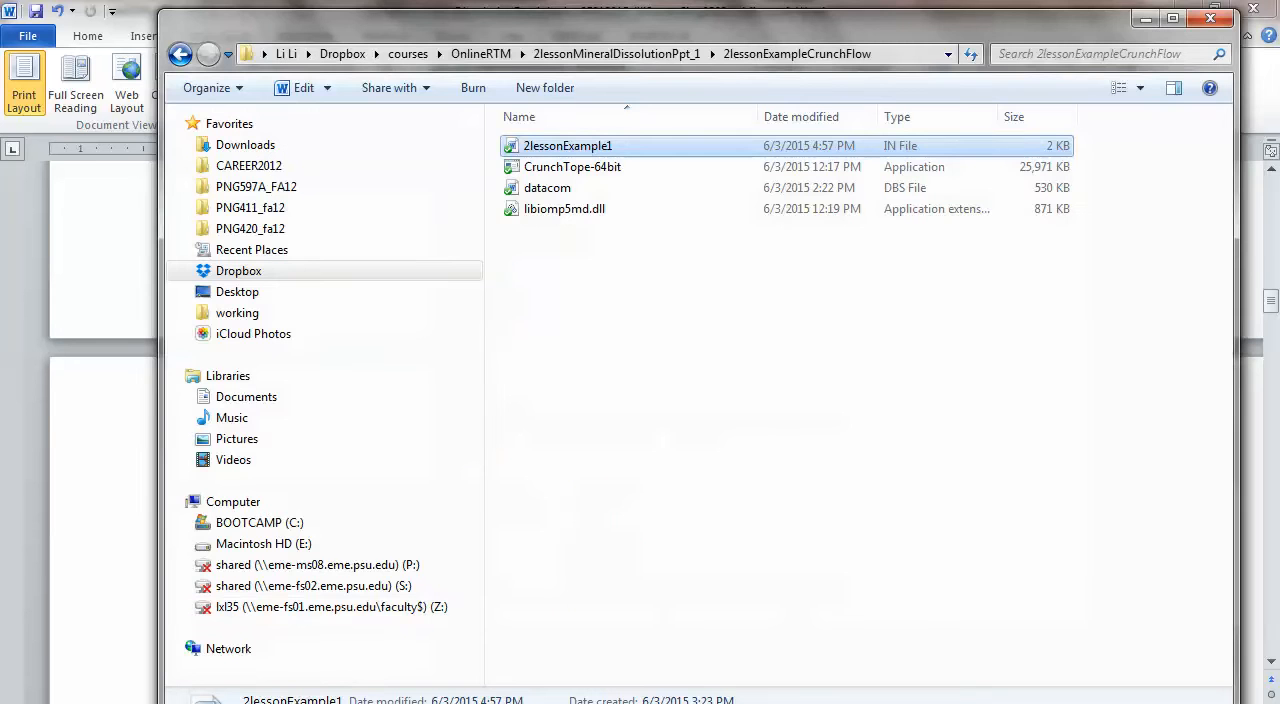
click(547, 188)
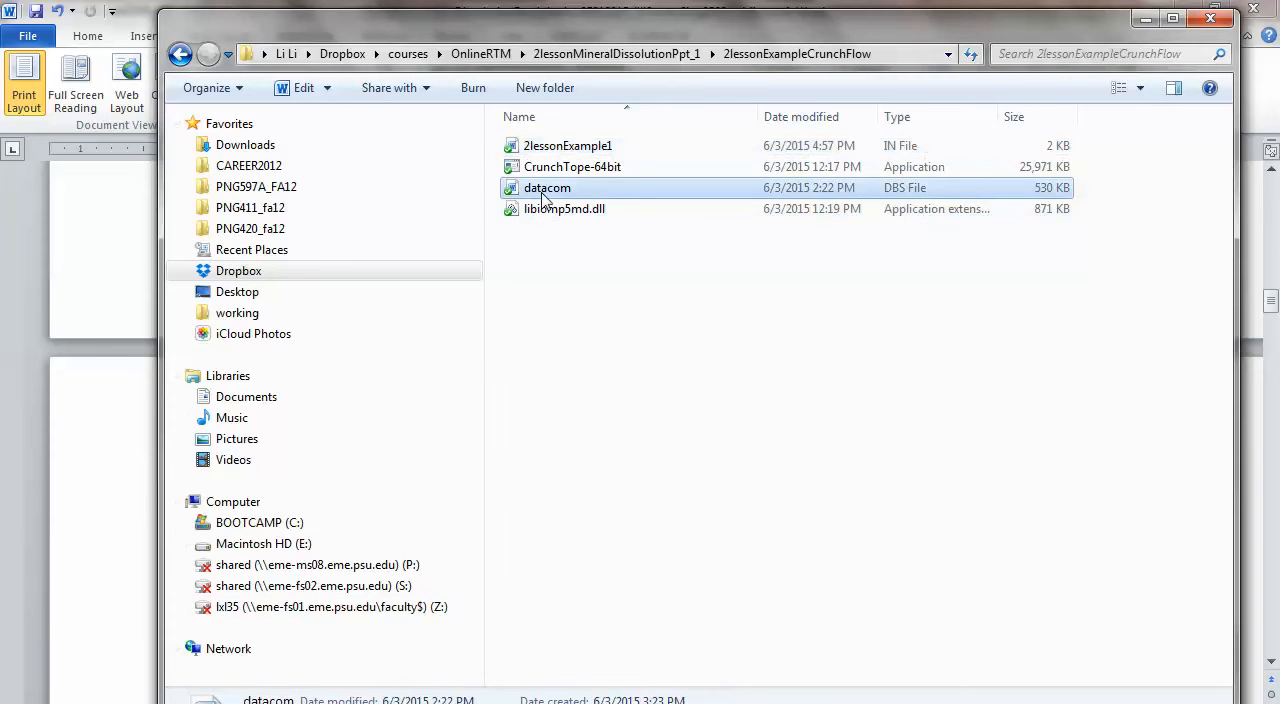
right_click(547, 188)
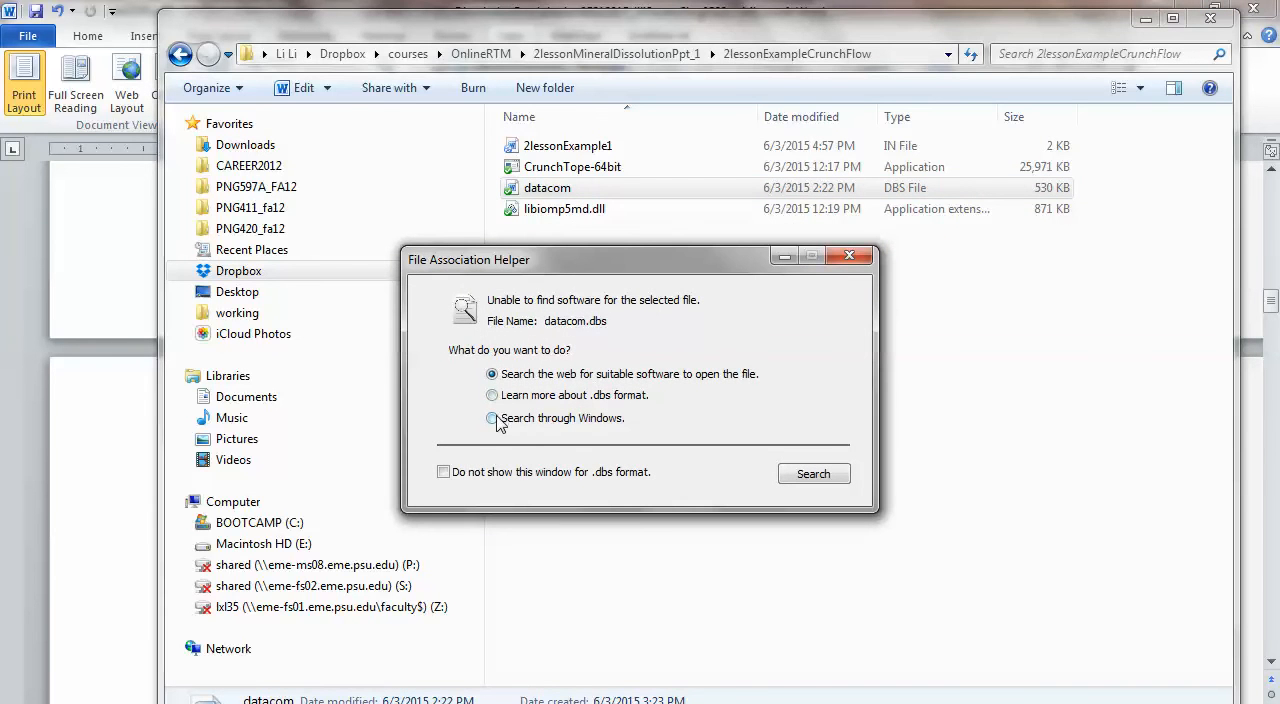
click(491, 418)
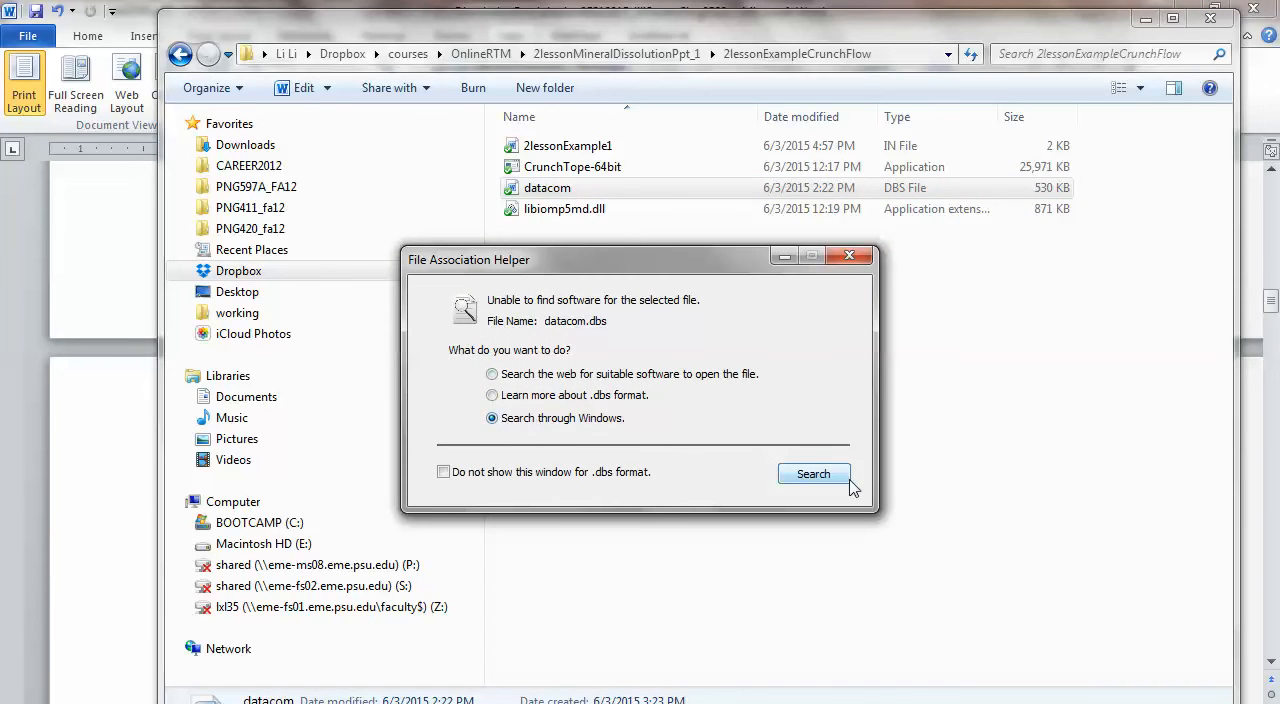
click(813, 473)
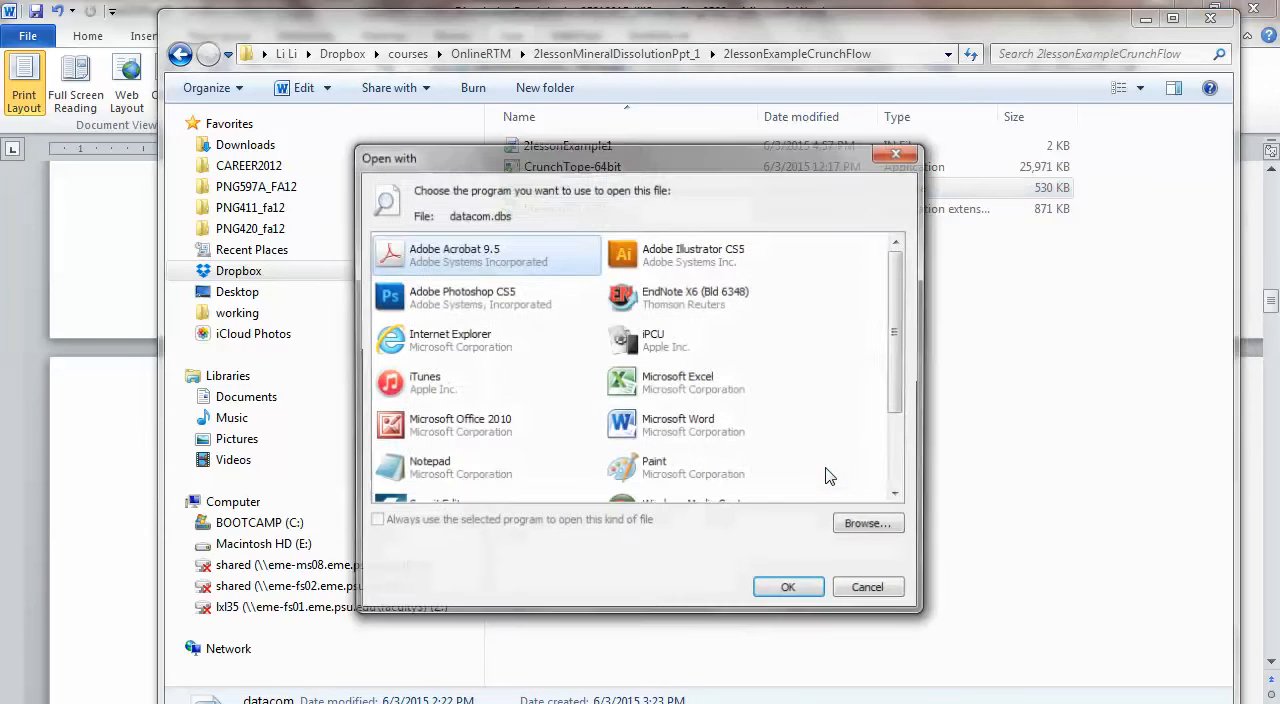
click(485, 468)
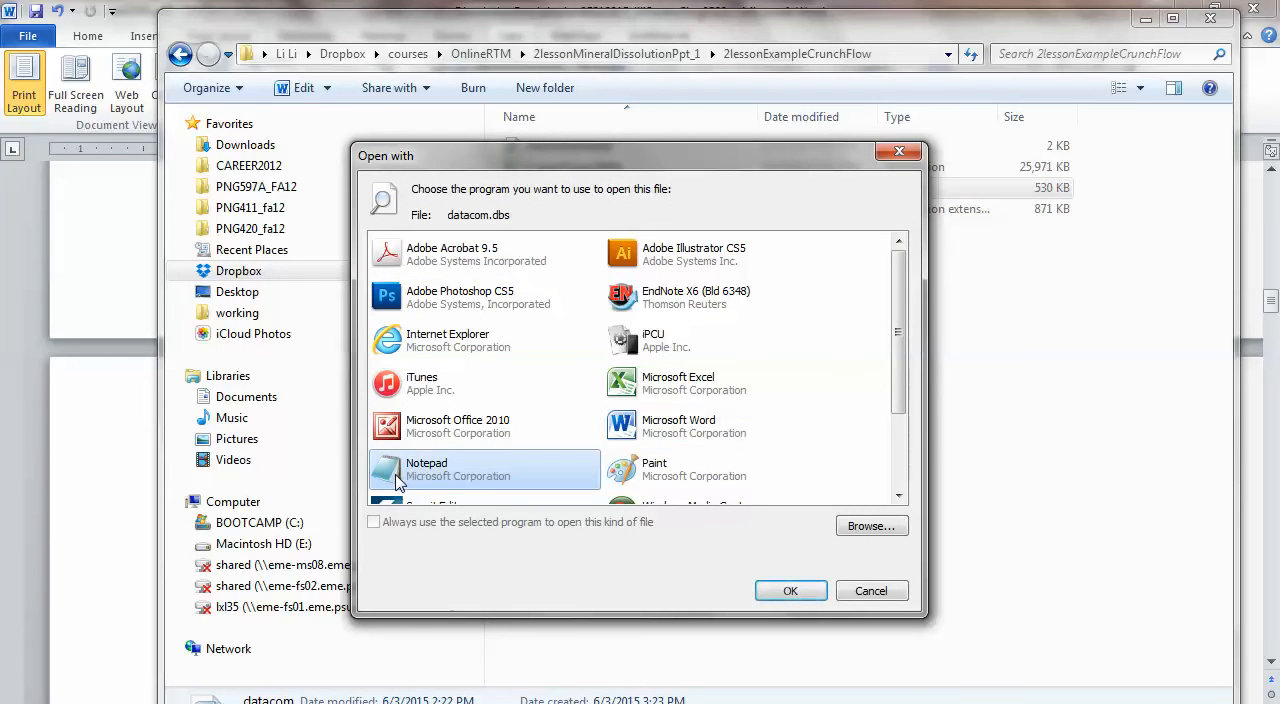
click(790, 590)
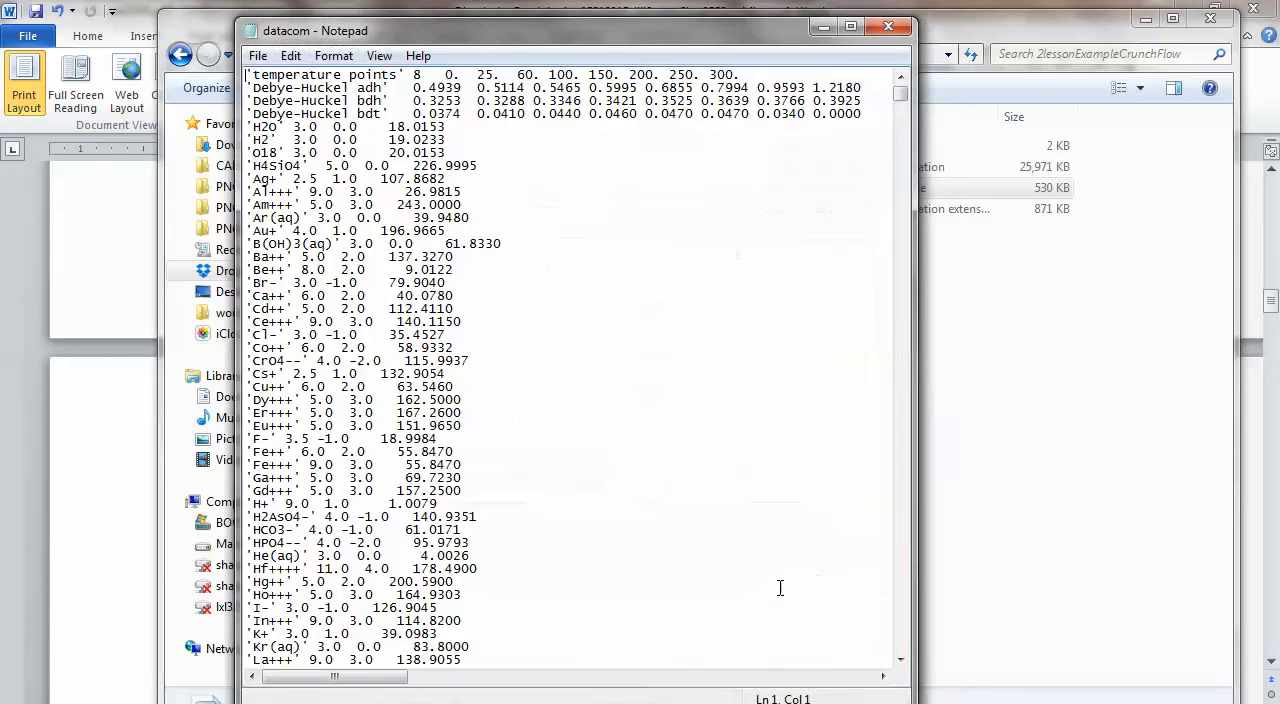
mouse_move(780, 163)
text(calcite)
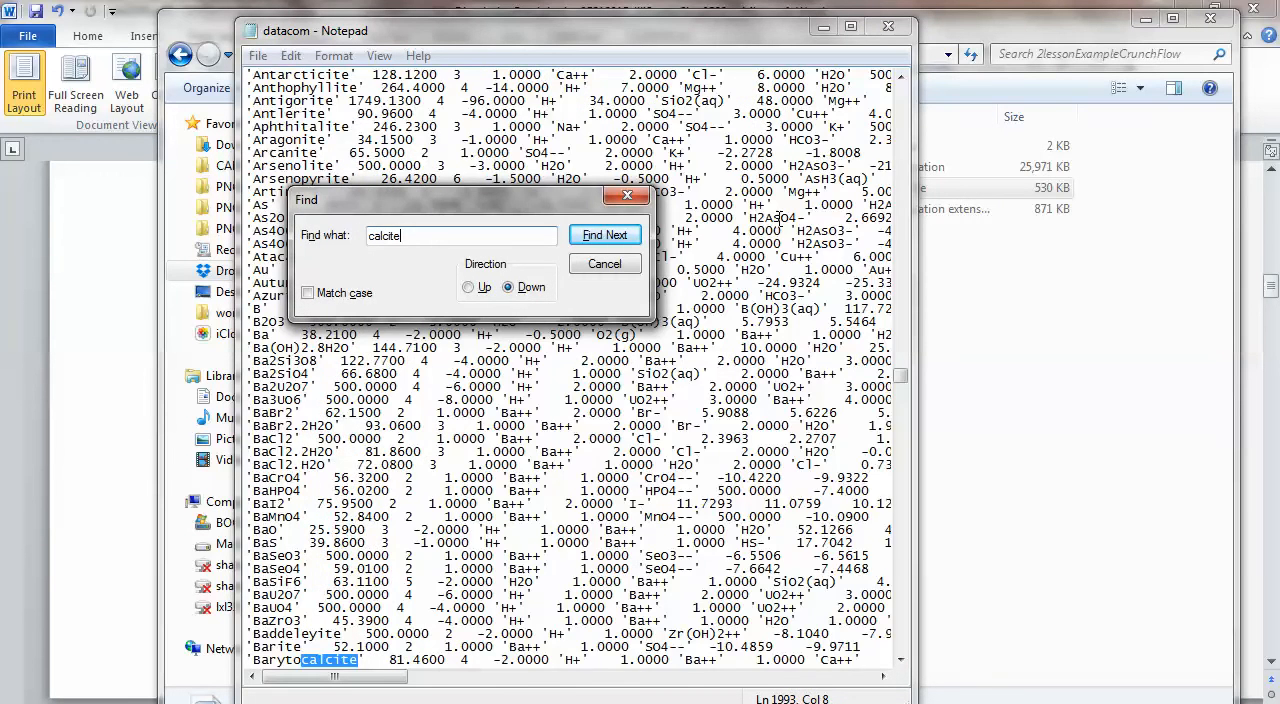
Find the Calcite kinetics entry in datacom: rate(25C) -9.19, activation 15.0.
click(604, 234)
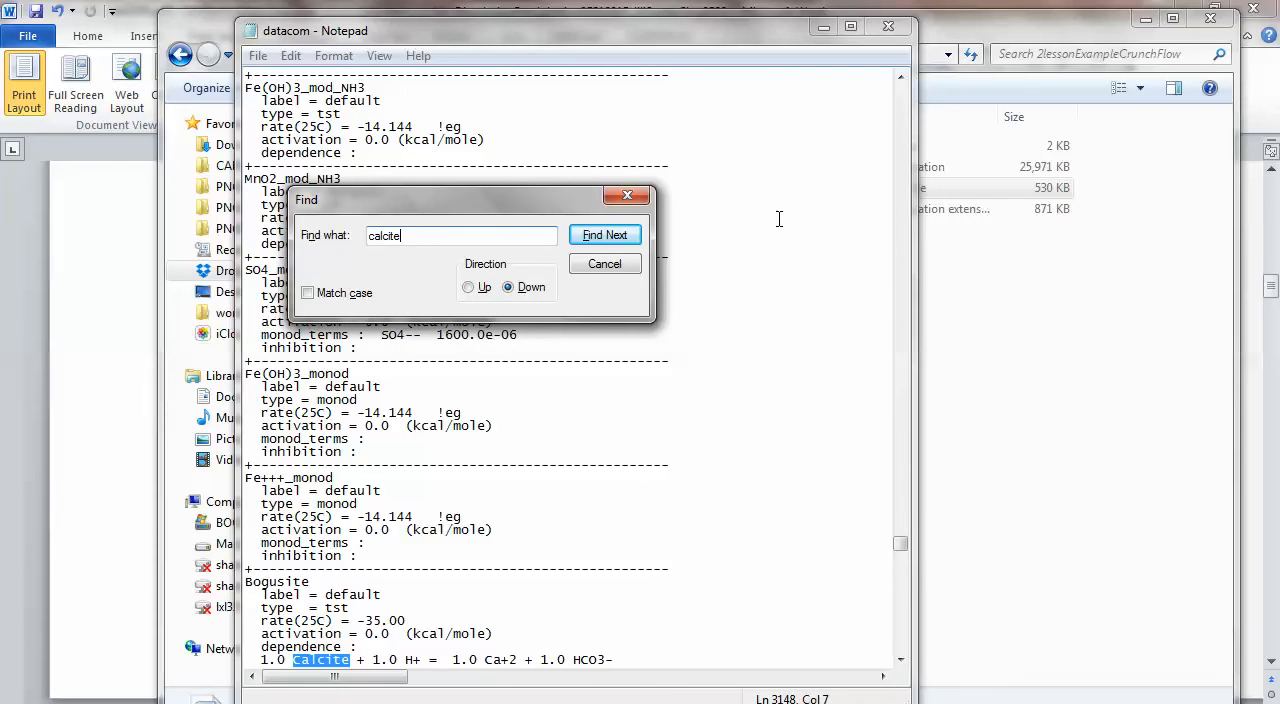
click(604, 234)
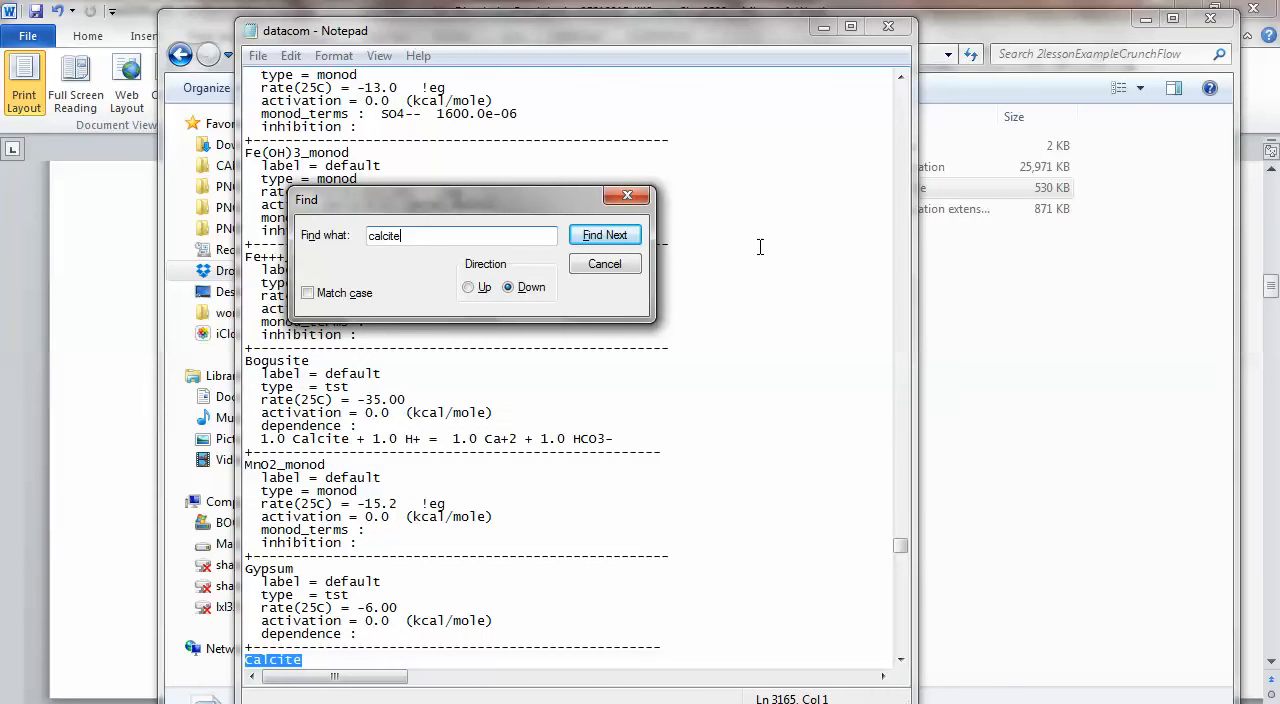
click(899, 661)
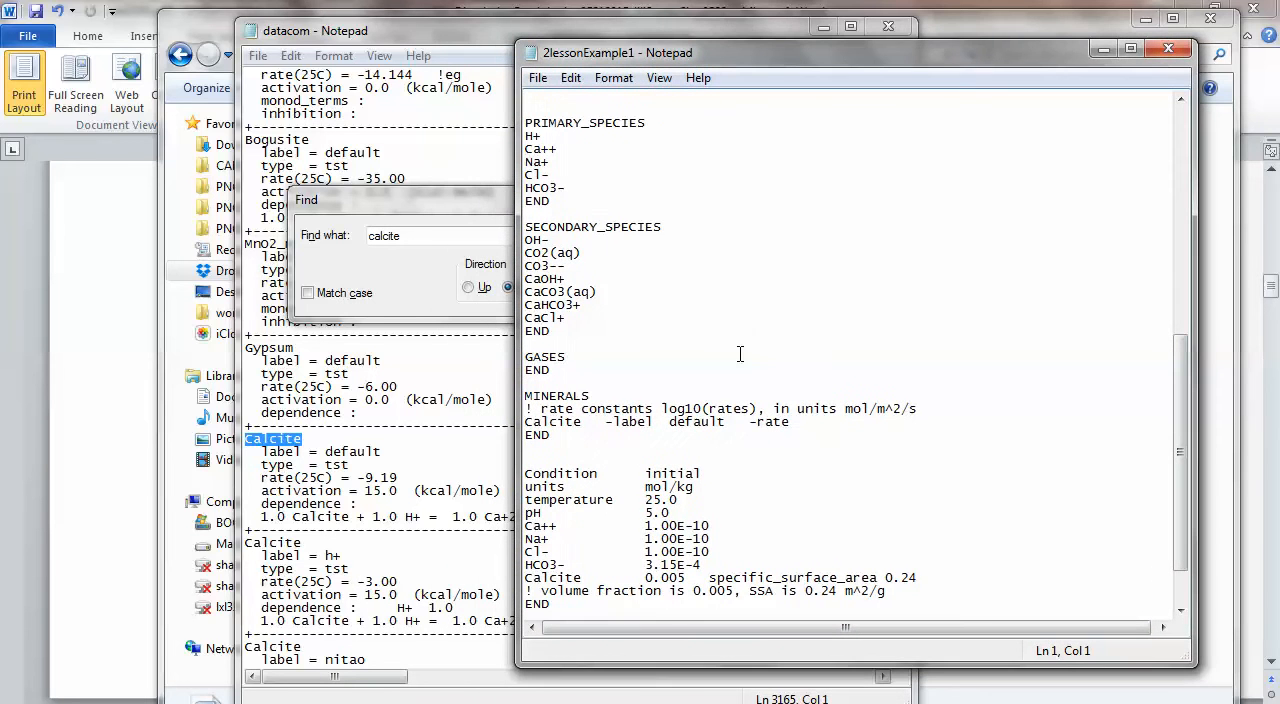
mouse_move(651, 417)
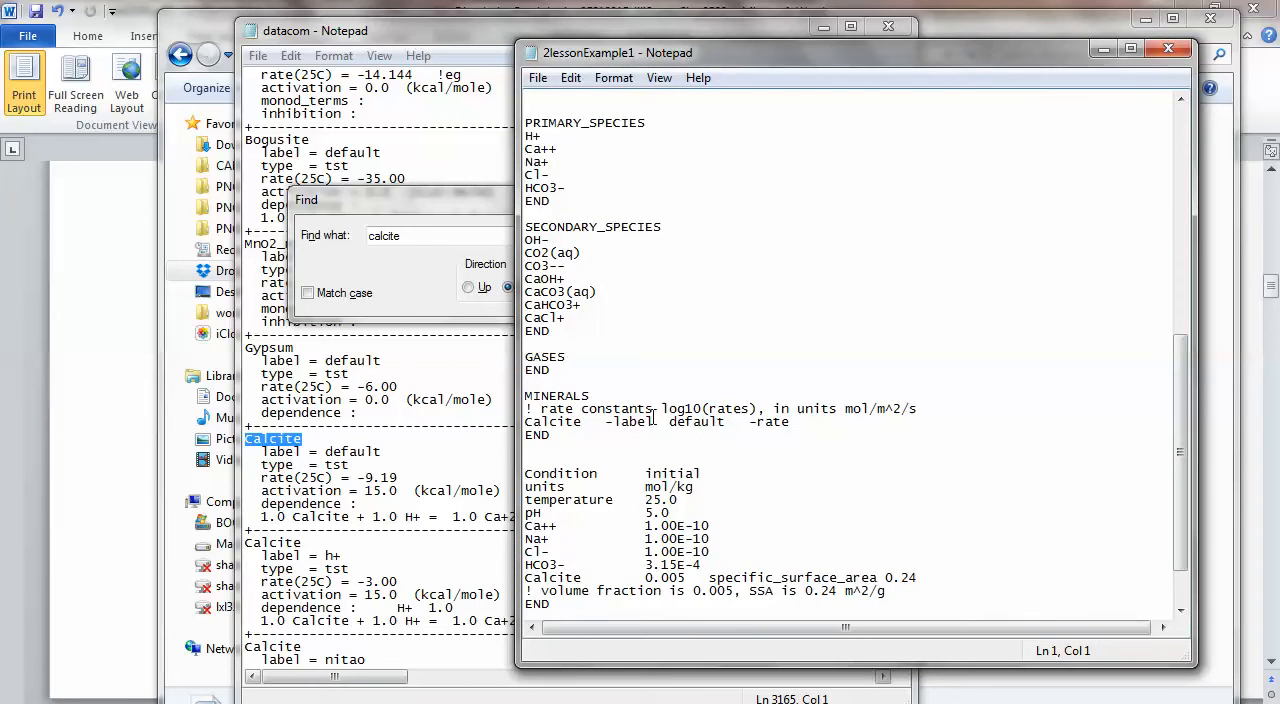
Click into the 2lessonExample1 input file window.
click(525, 421)
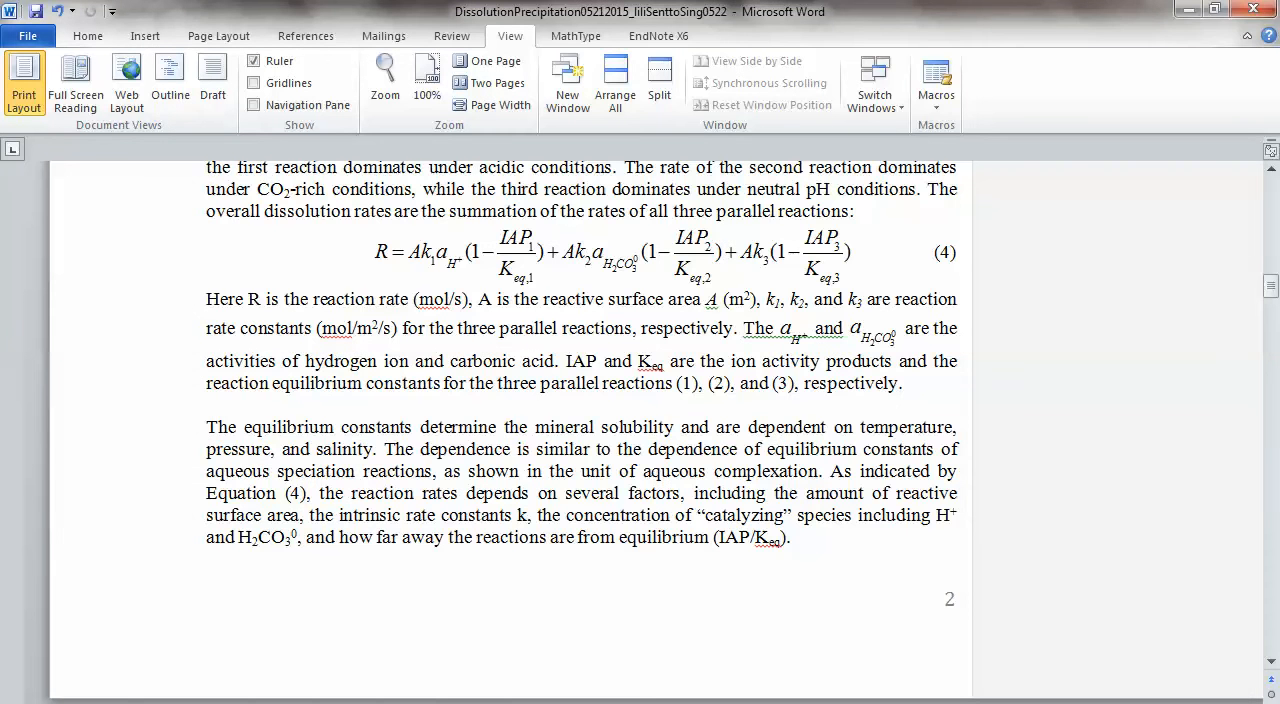
Scroll past Table 1 and Figure 3 to the Example 1: Calcite dissolution paragraph.
scroll(down, 3)
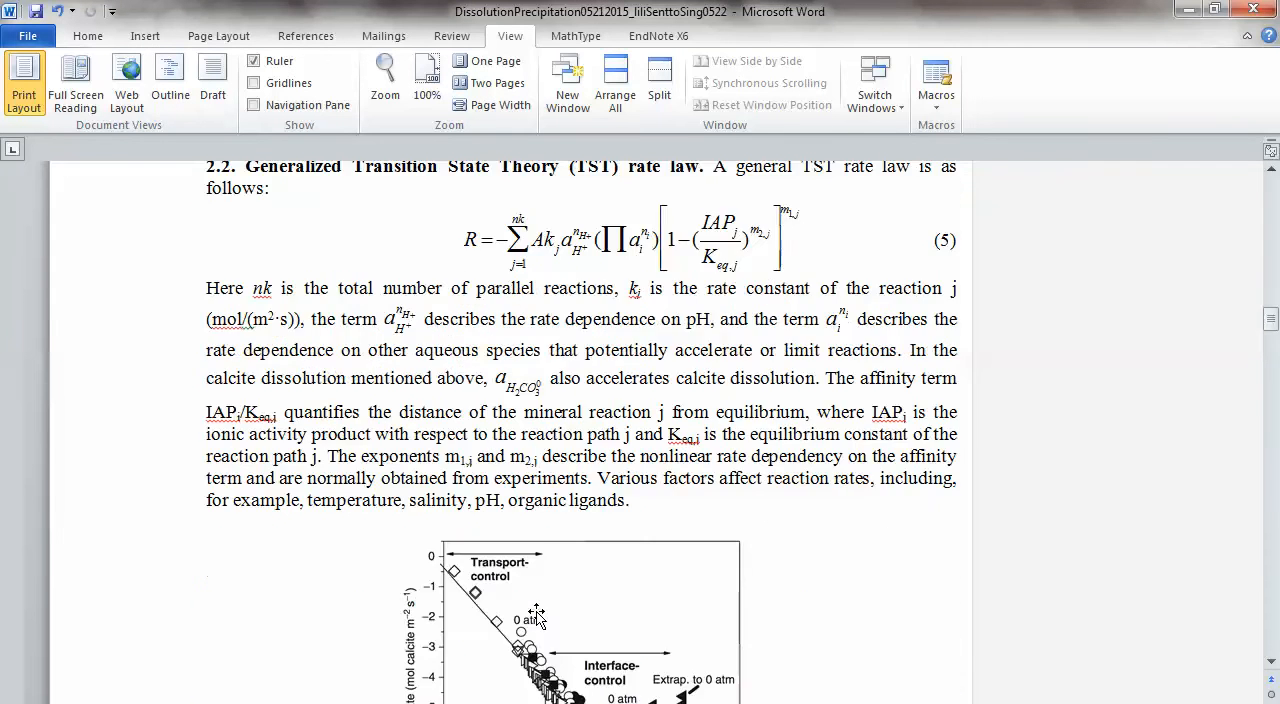
scroll(down, 3)
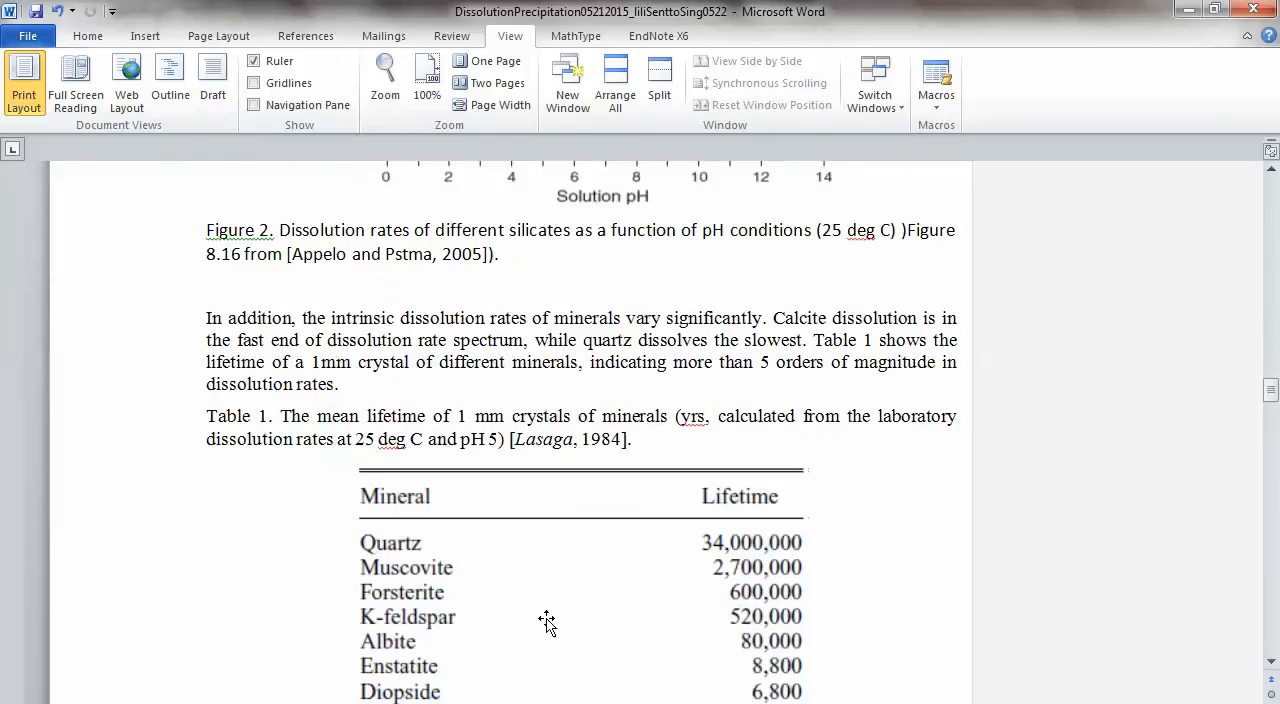
scroll(down, 3)
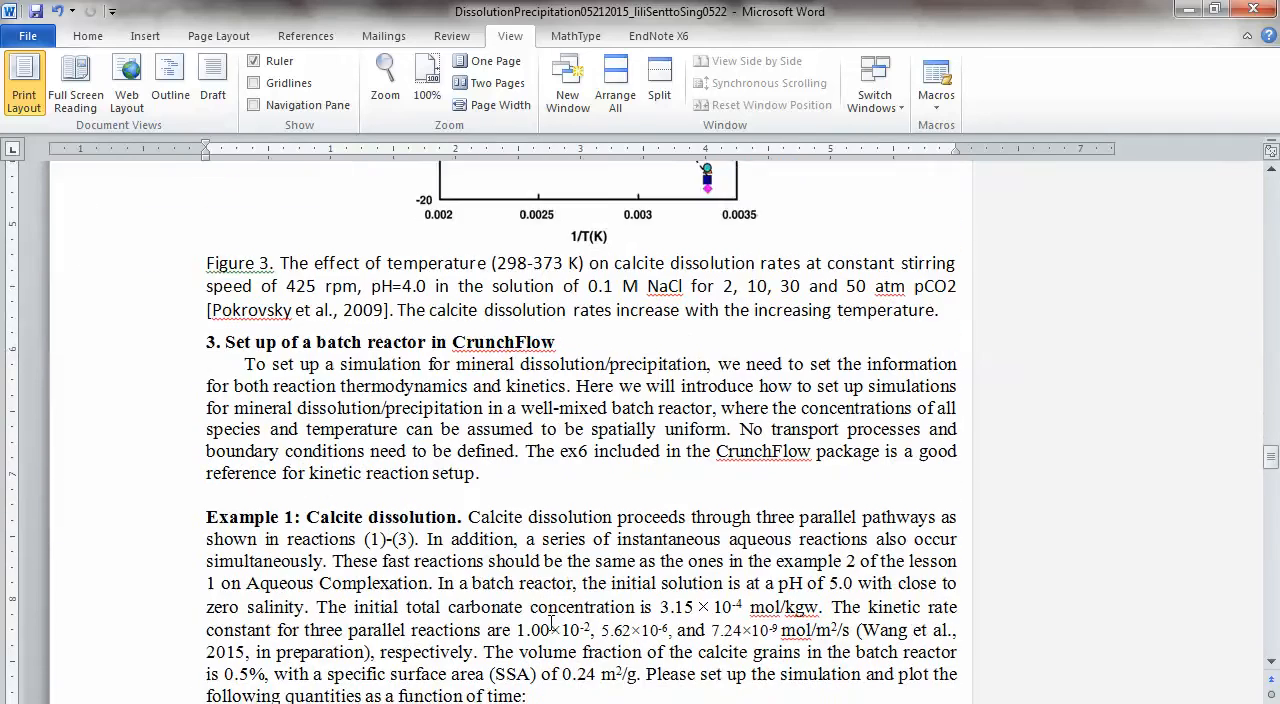
scroll(down, 3)
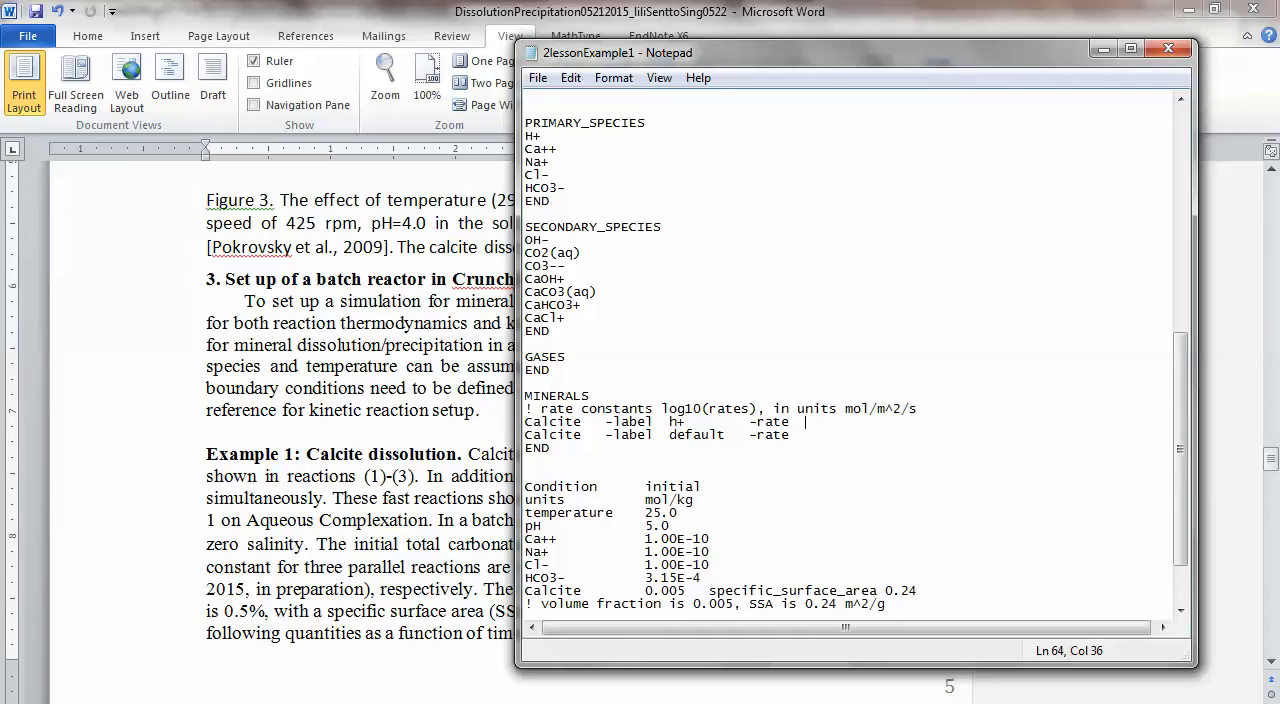
Enter -2.00 as the rate on the h+ Calcite line.
text(-2.00)
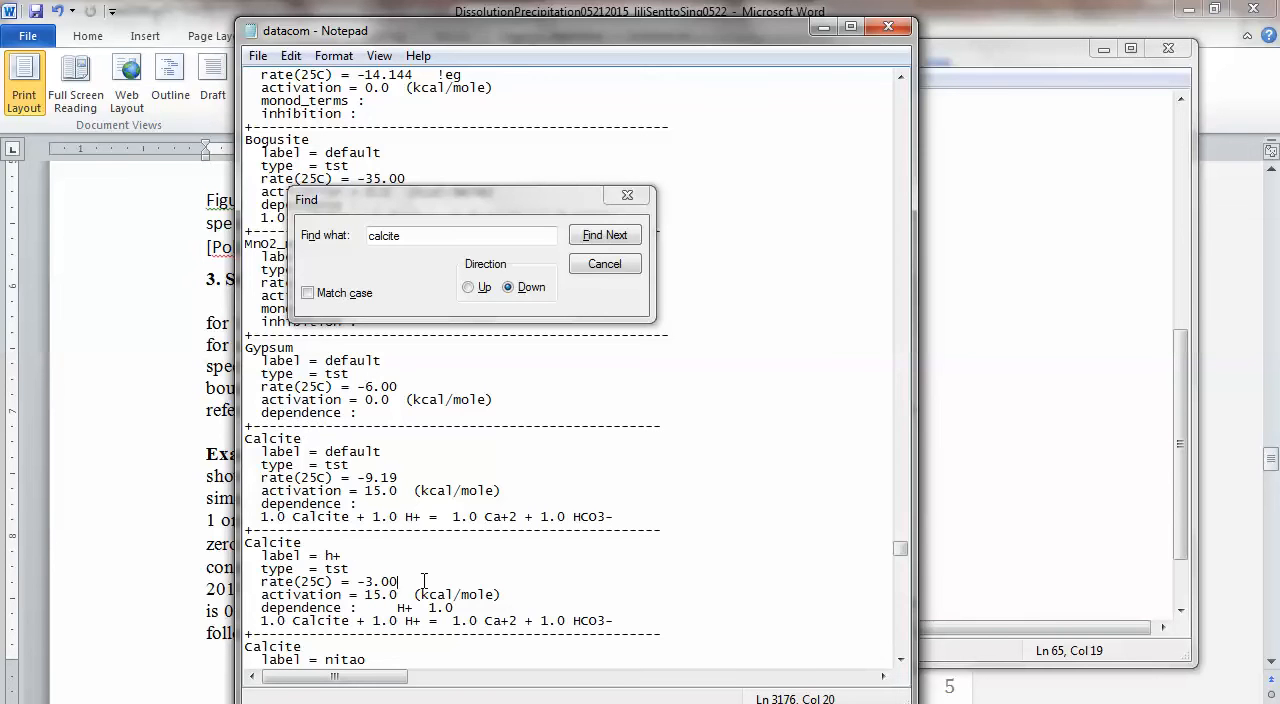
Relabel the nitao calcite entry CO2 with reaction Calcite + H2CO3 = Ca+2 + 2.0 HCO3-.
click(604, 234)
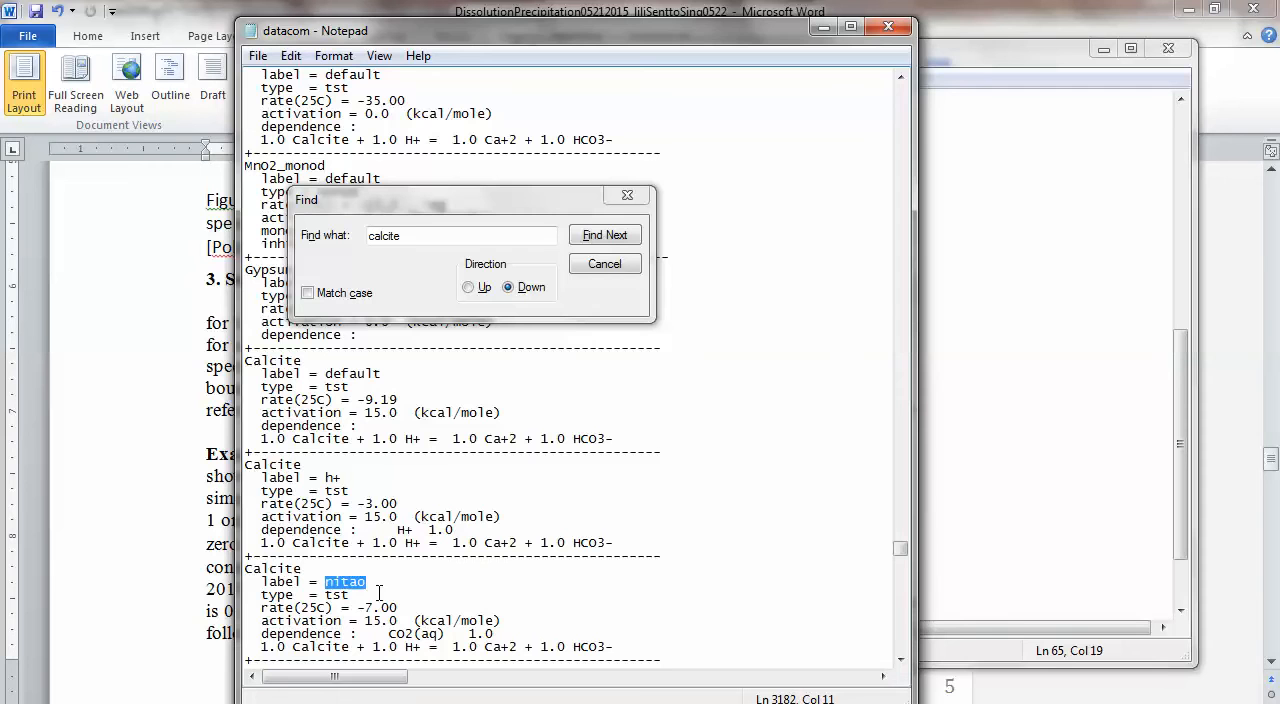
text(CO2)
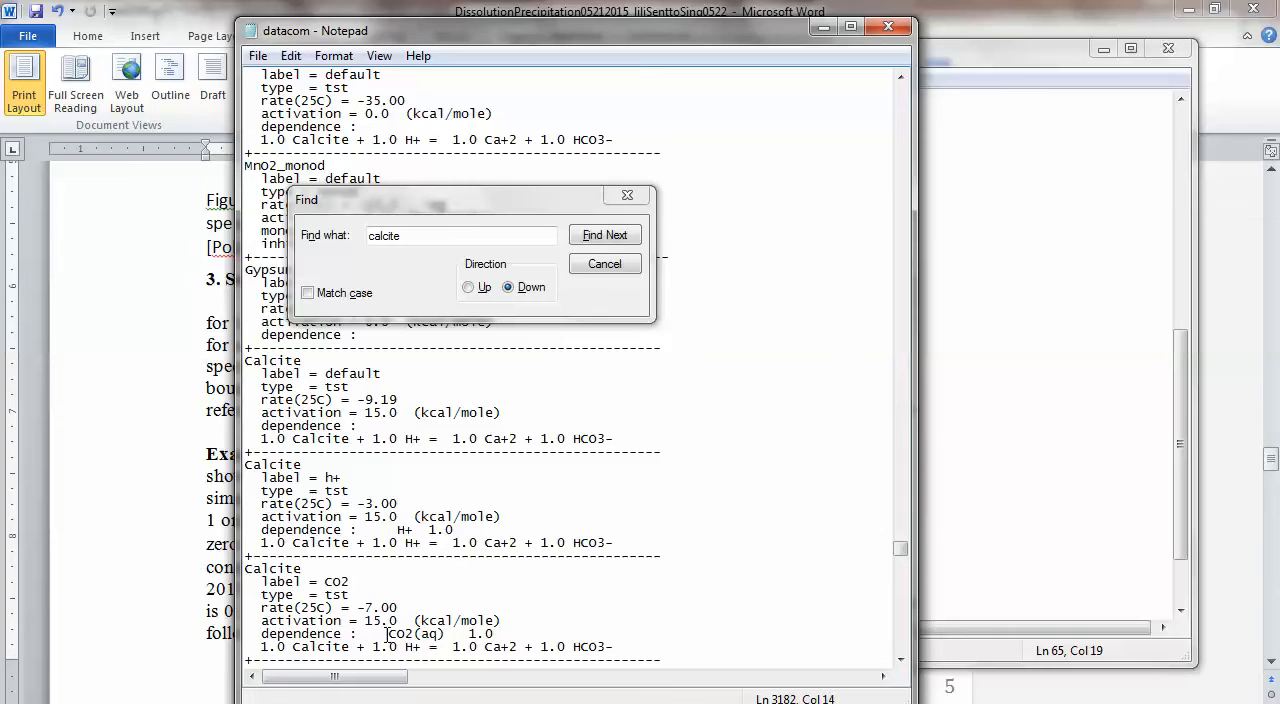
click(605, 234)
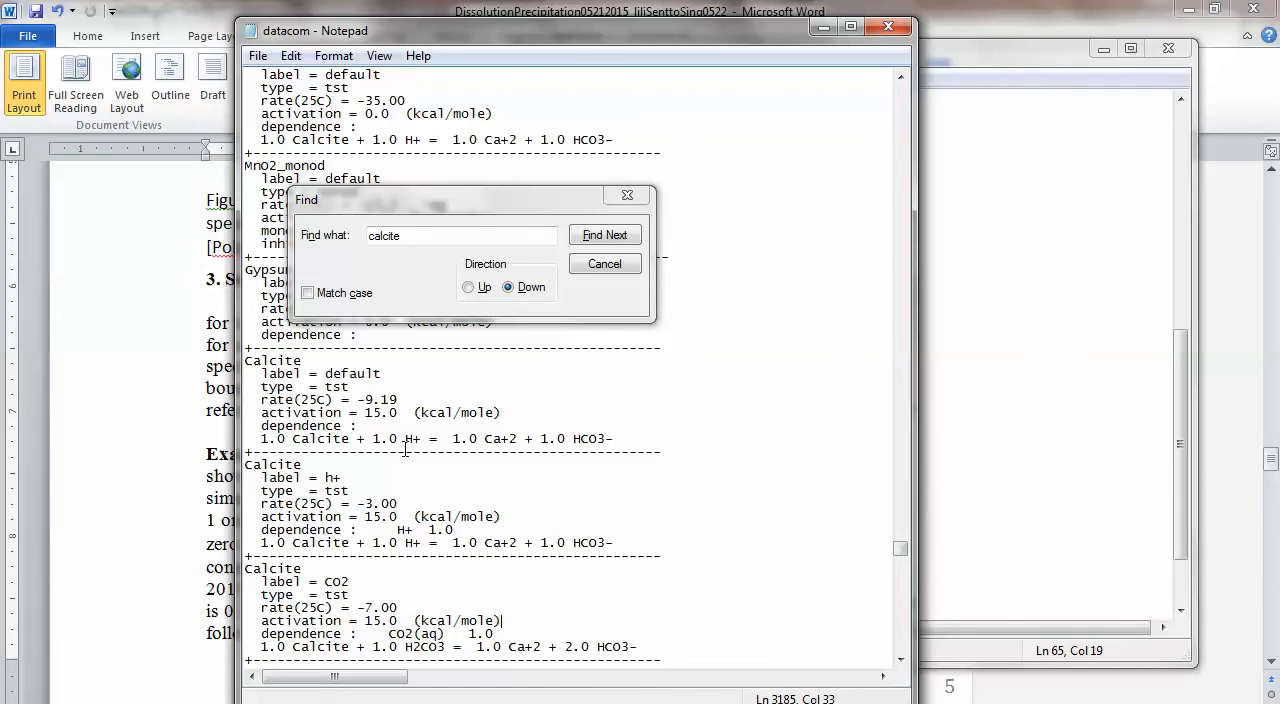
mouse_move(835, 559)
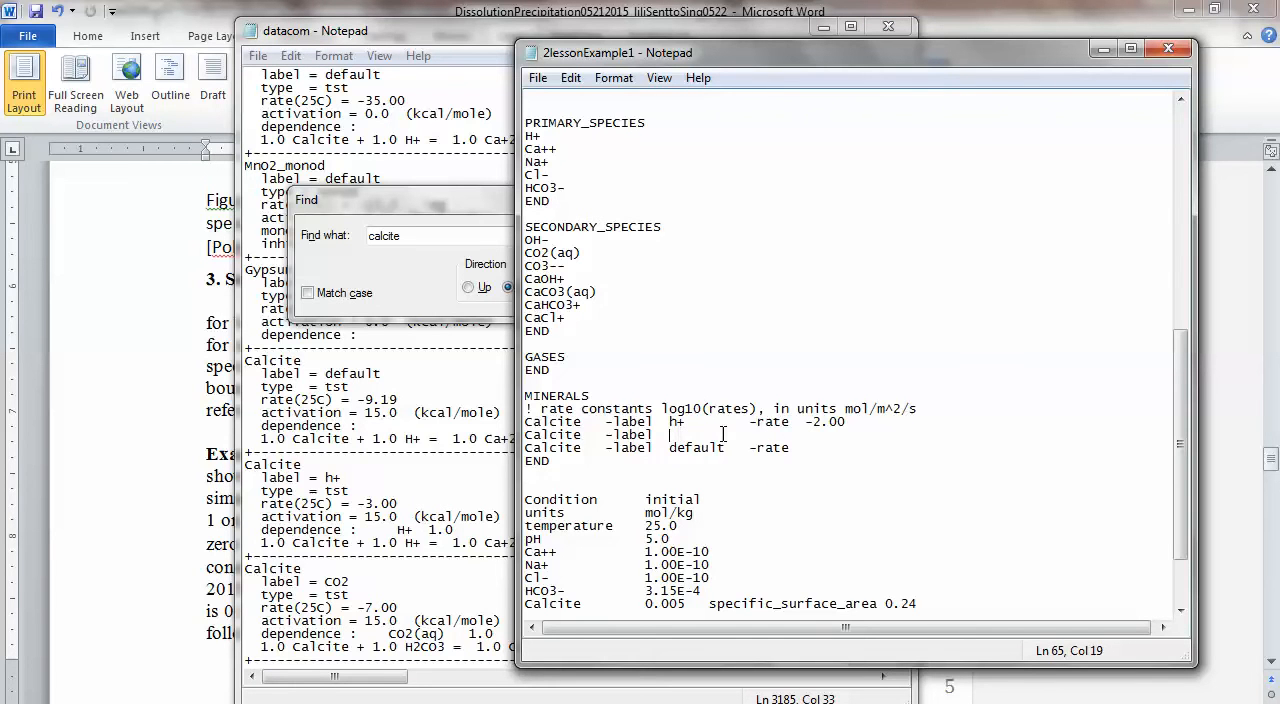
Label the new Calcite line between the h+ and default lines CO2.
text(CO2)
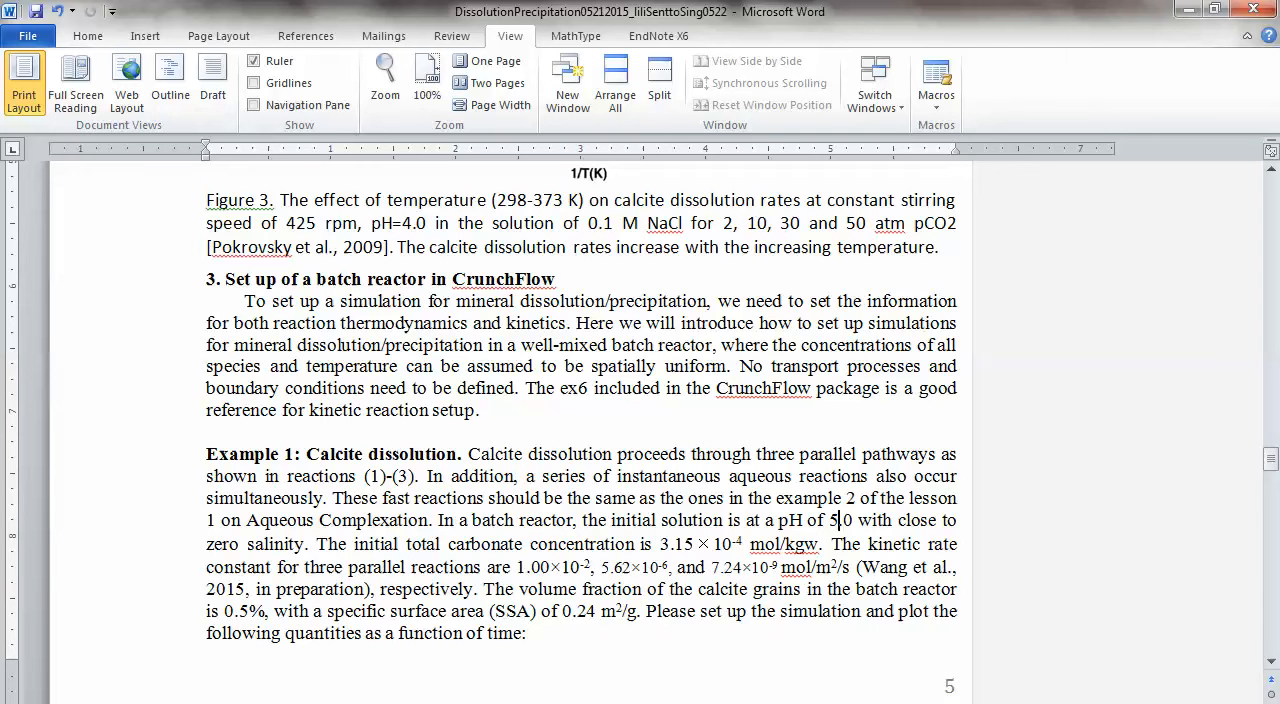
Compute log(5.62) − 6 = -5.2503 in Calculator for the CO2 rate constant.
click(12, 700)
text(5.6)
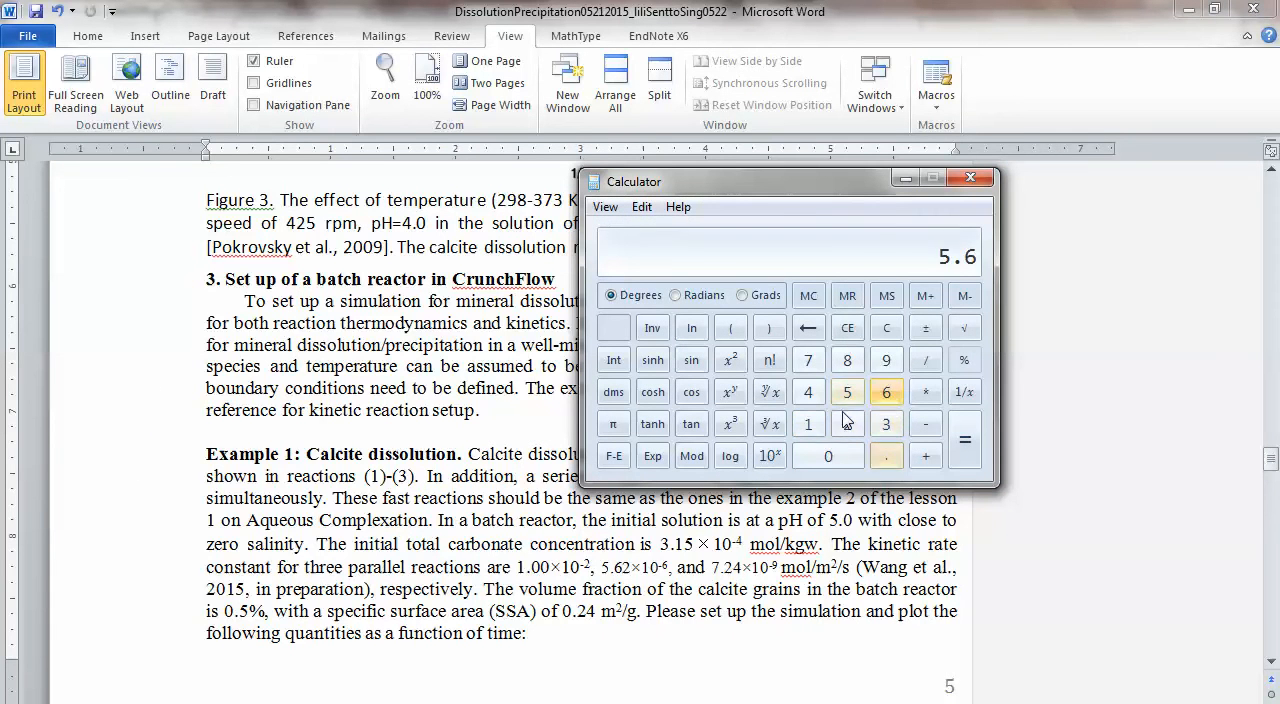
click(846, 423)
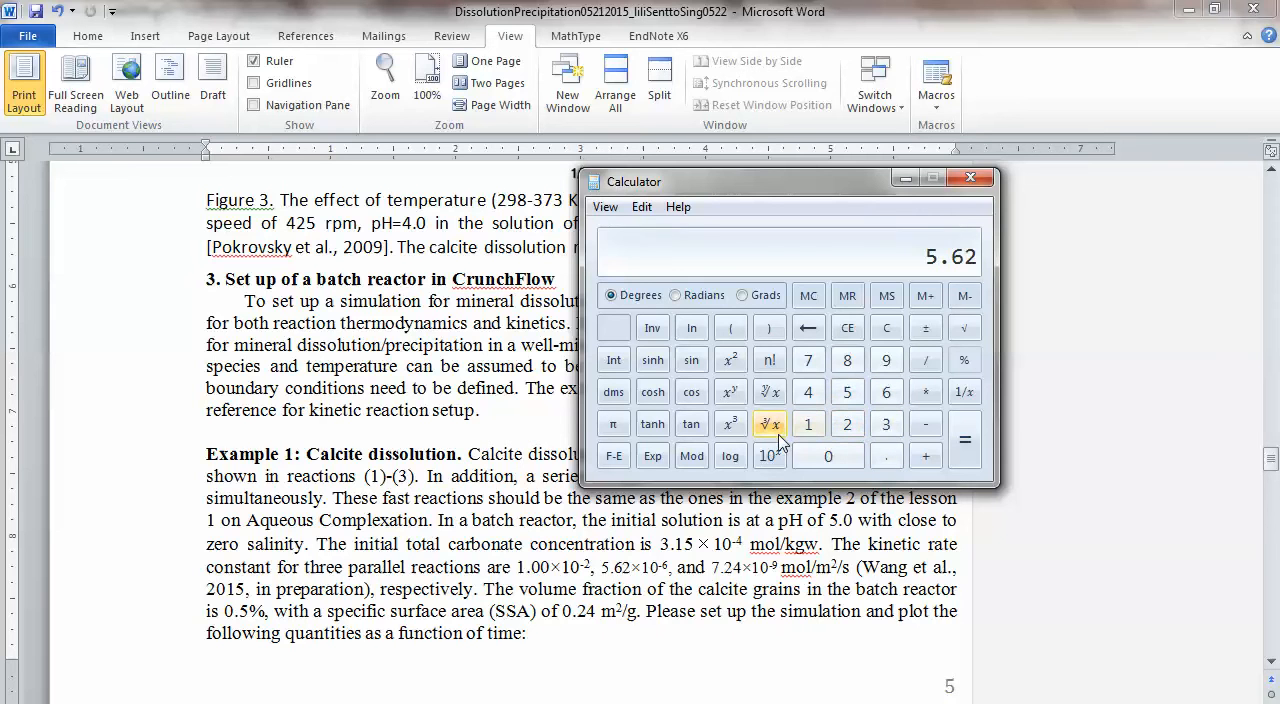
click(730, 455)
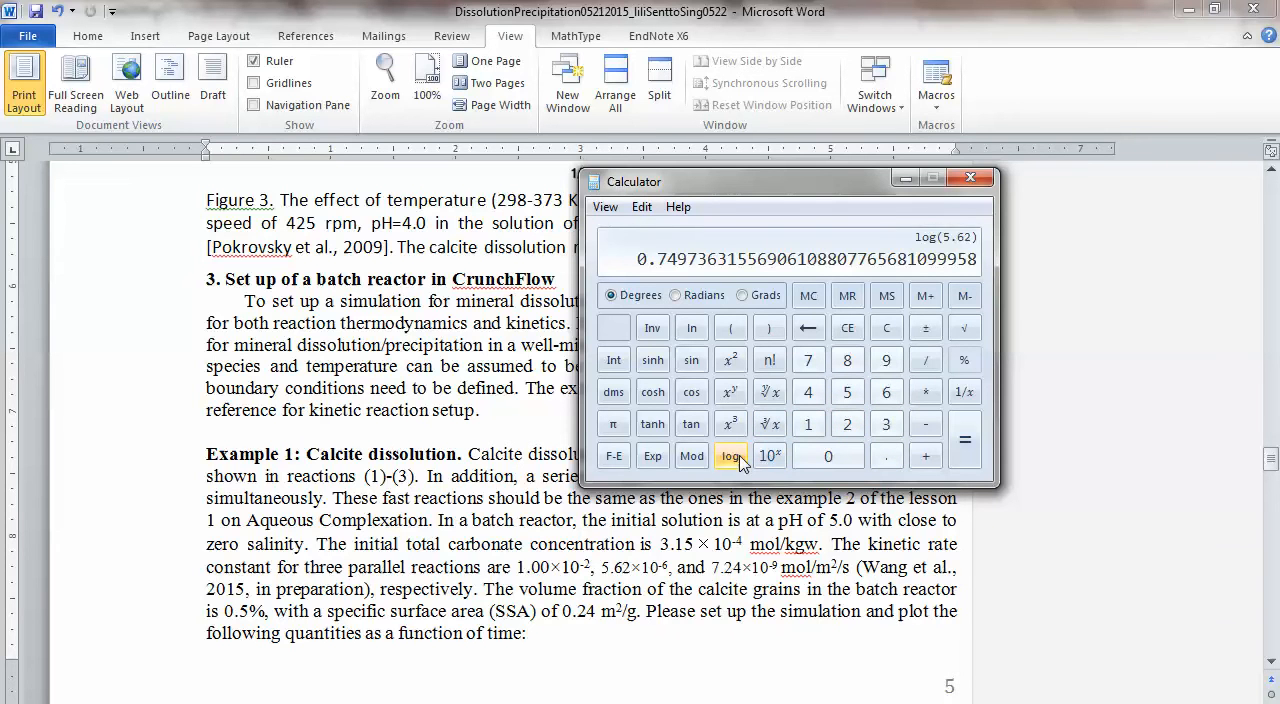
mouse_move(925, 423)
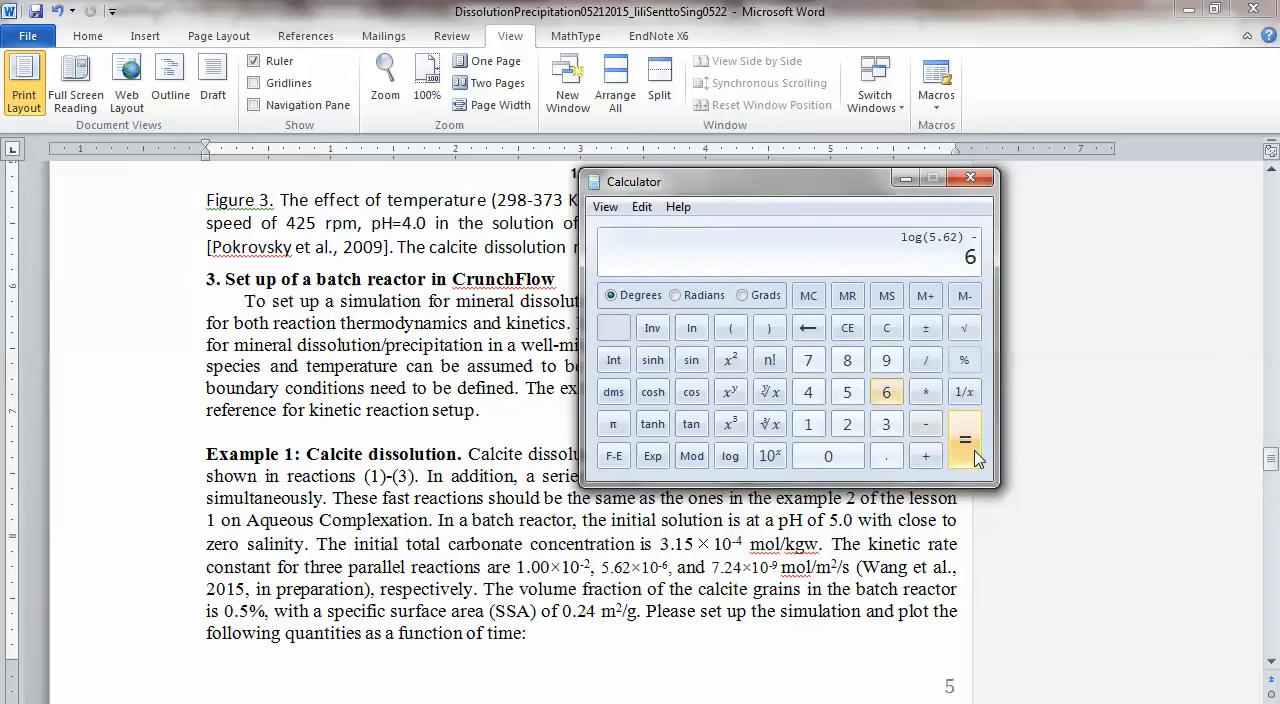
click(965, 439)
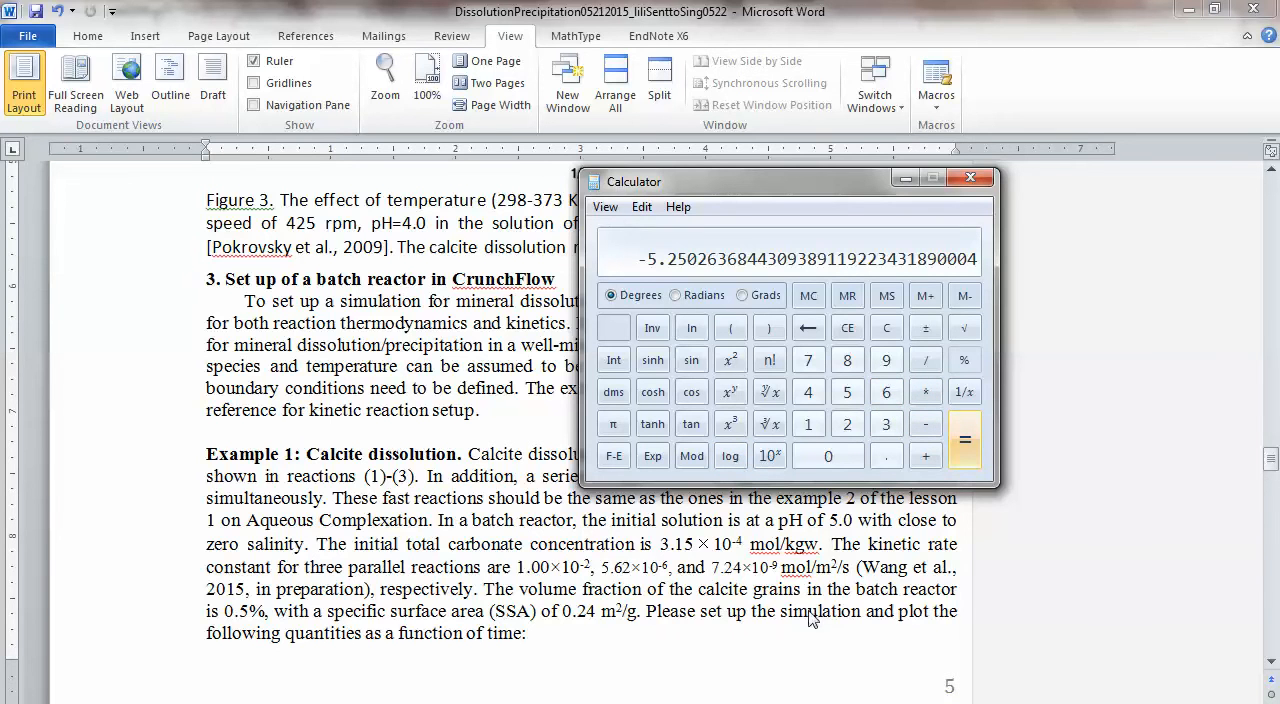
click(969, 177)
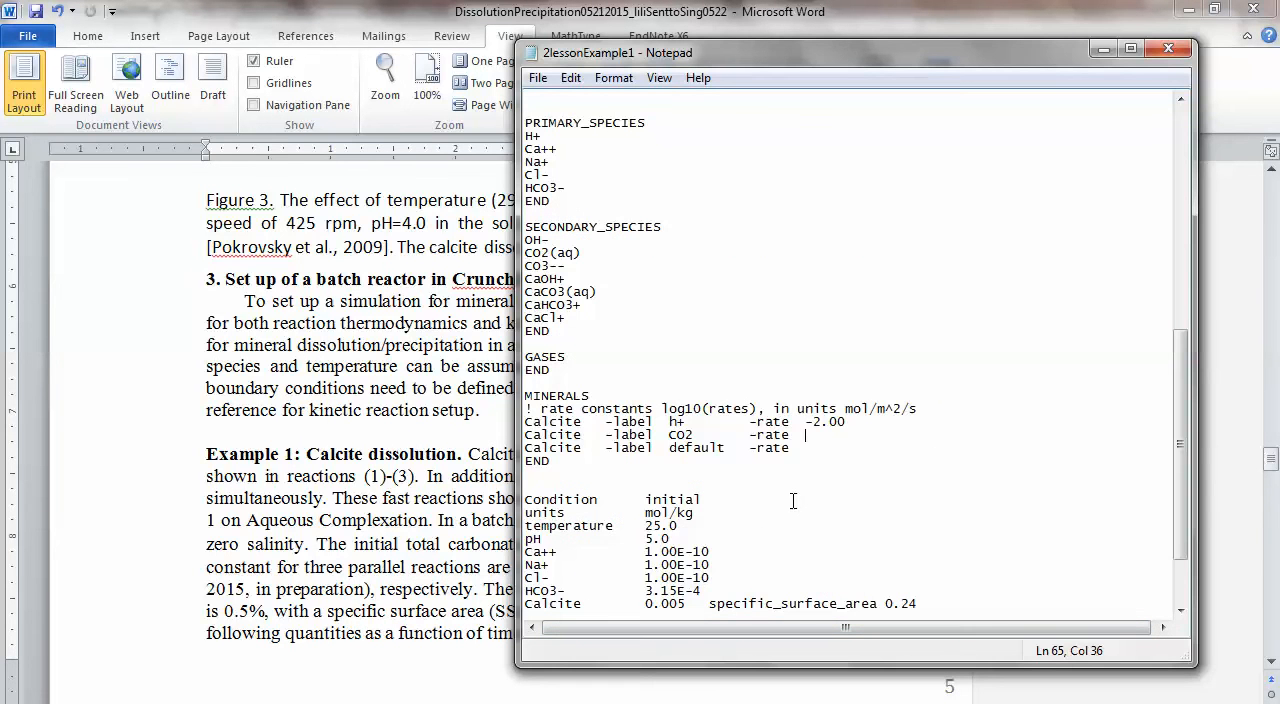
Enter -5.25 as the CO2 Calcite rate in the MINERALS block.
text(-5.25)
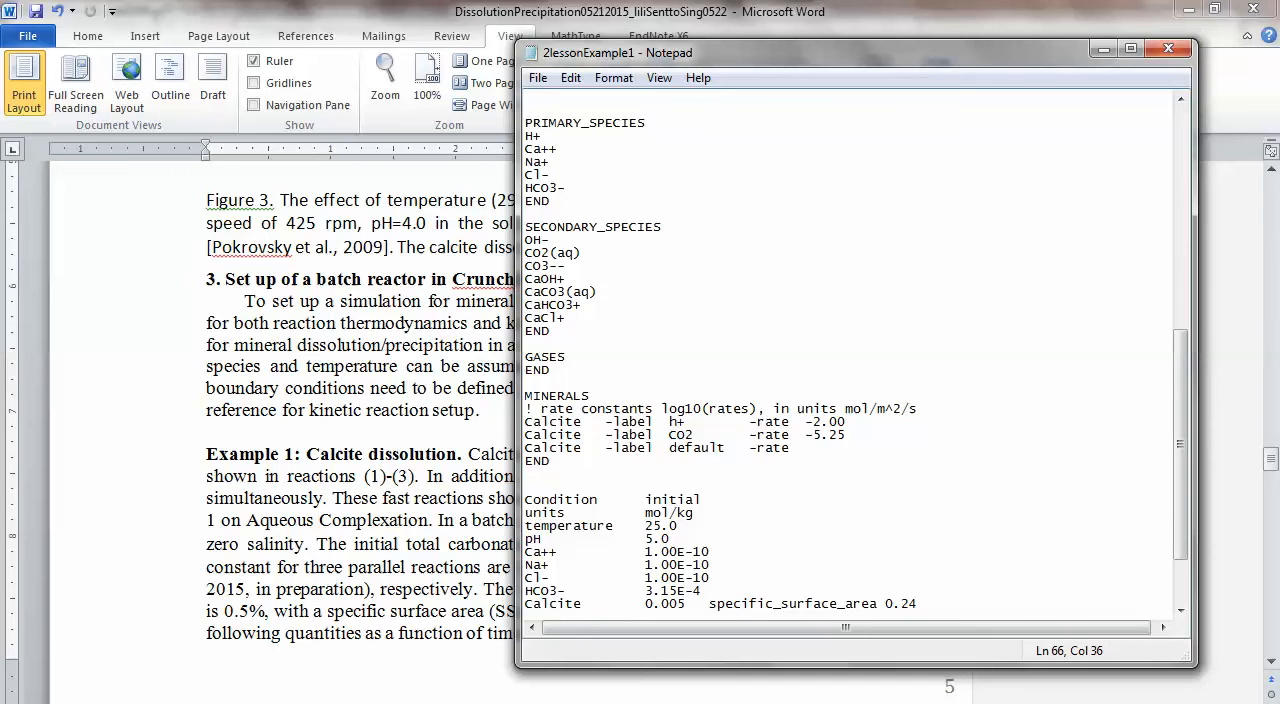
click(805, 447)
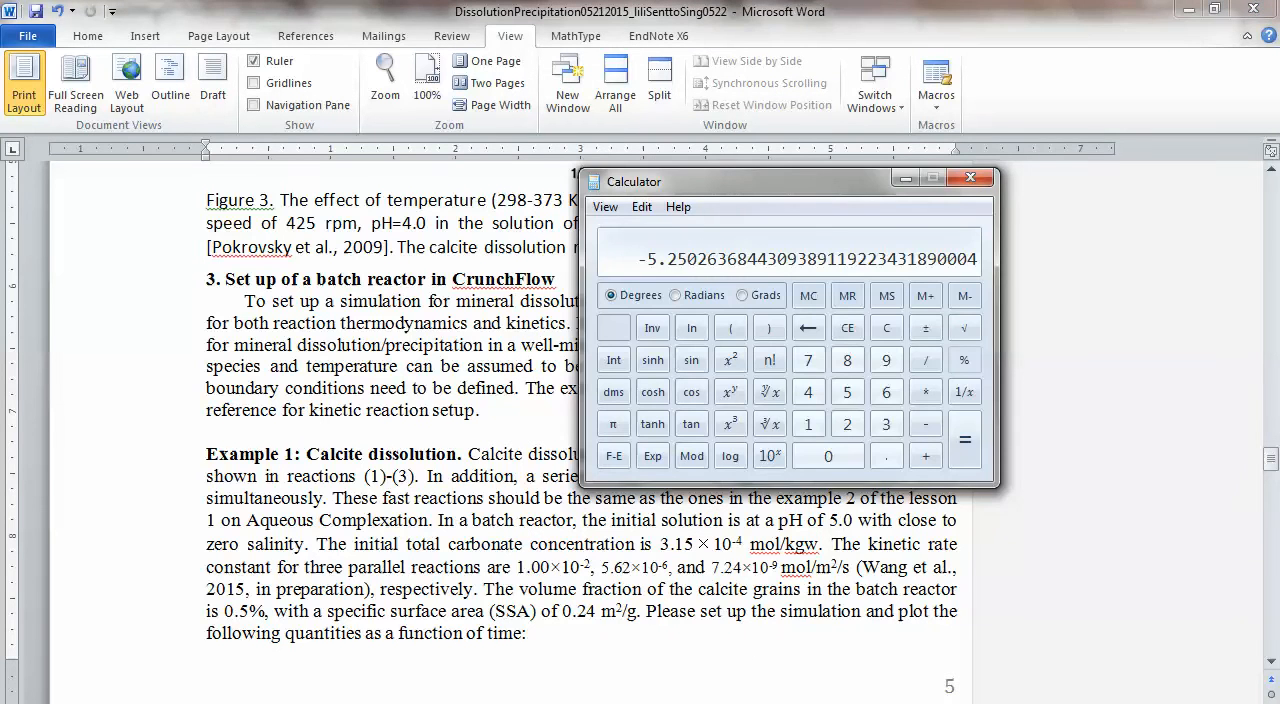
Compute log(7.24) ≈ 0.8597 in Calculator and begin subtracting the exponent.
click(808, 359)
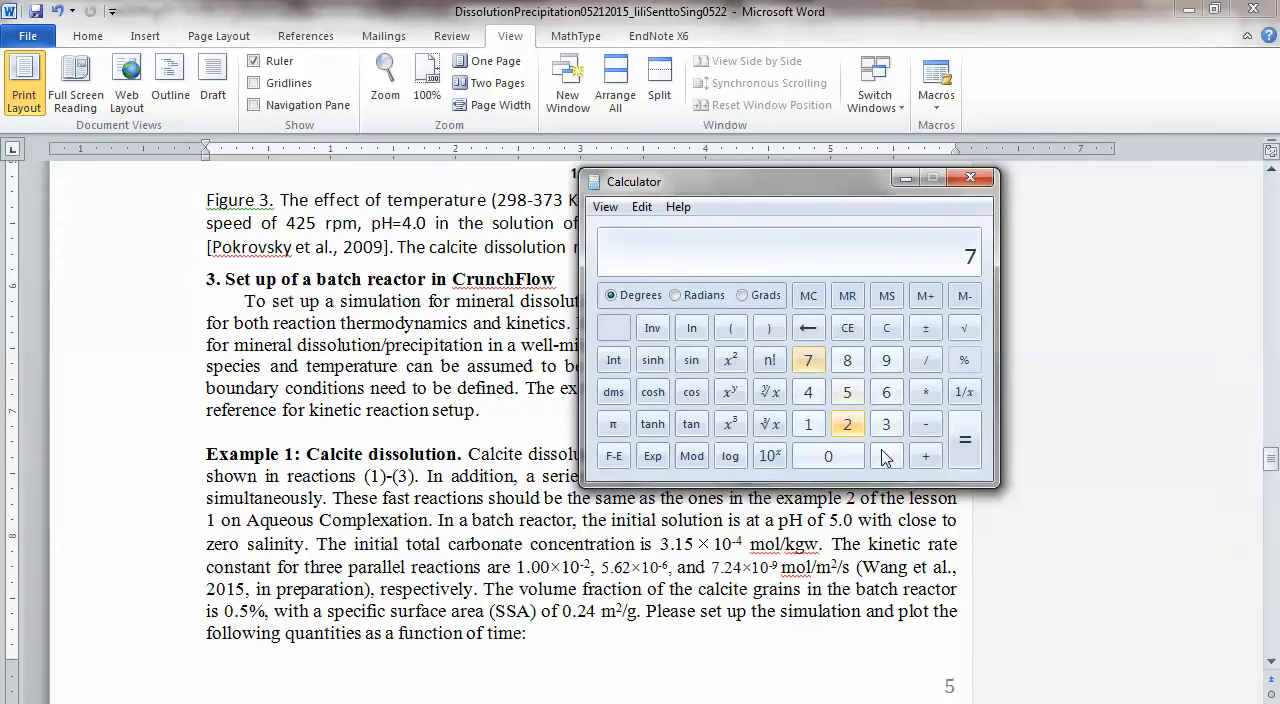
click(808, 391)
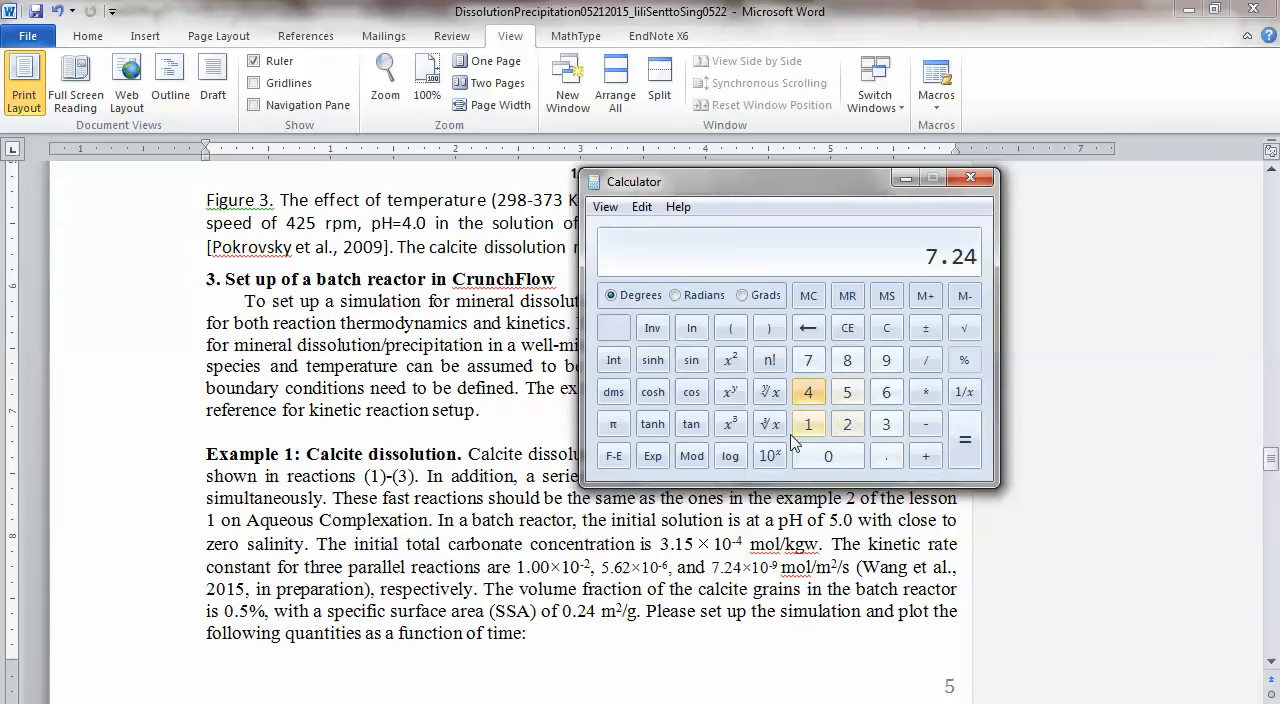
click(730, 455)
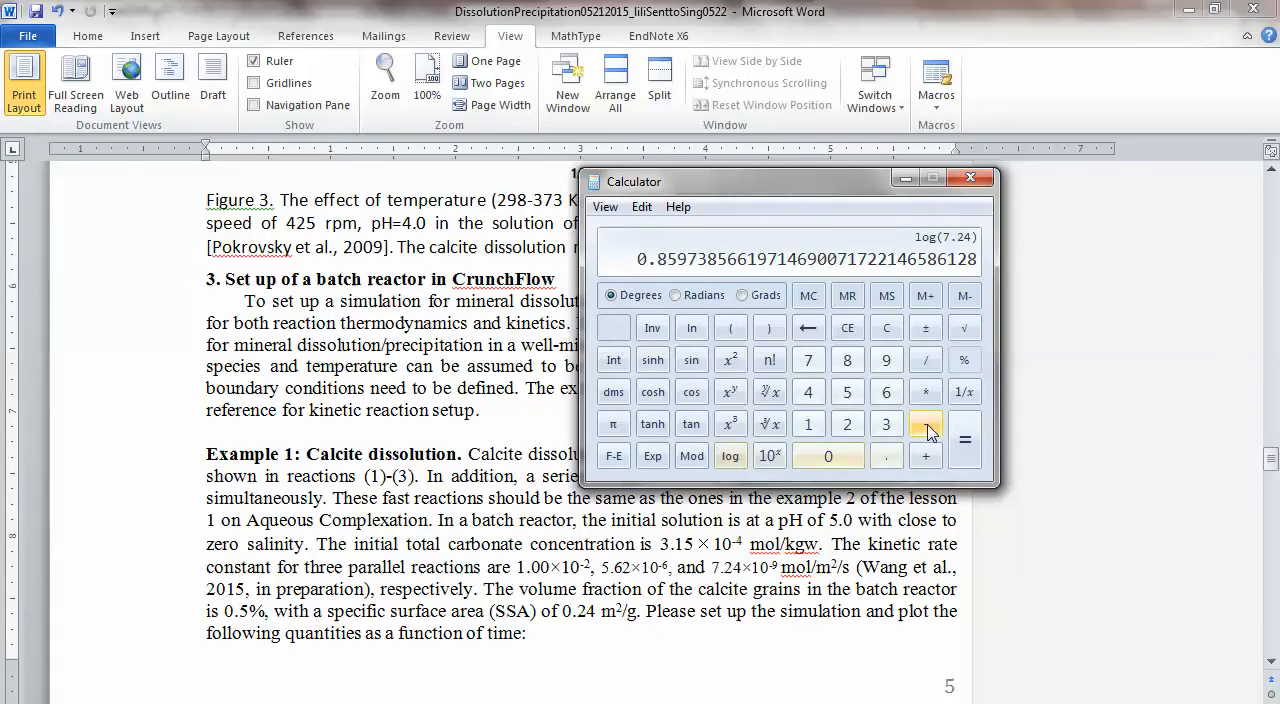
click(964, 440)
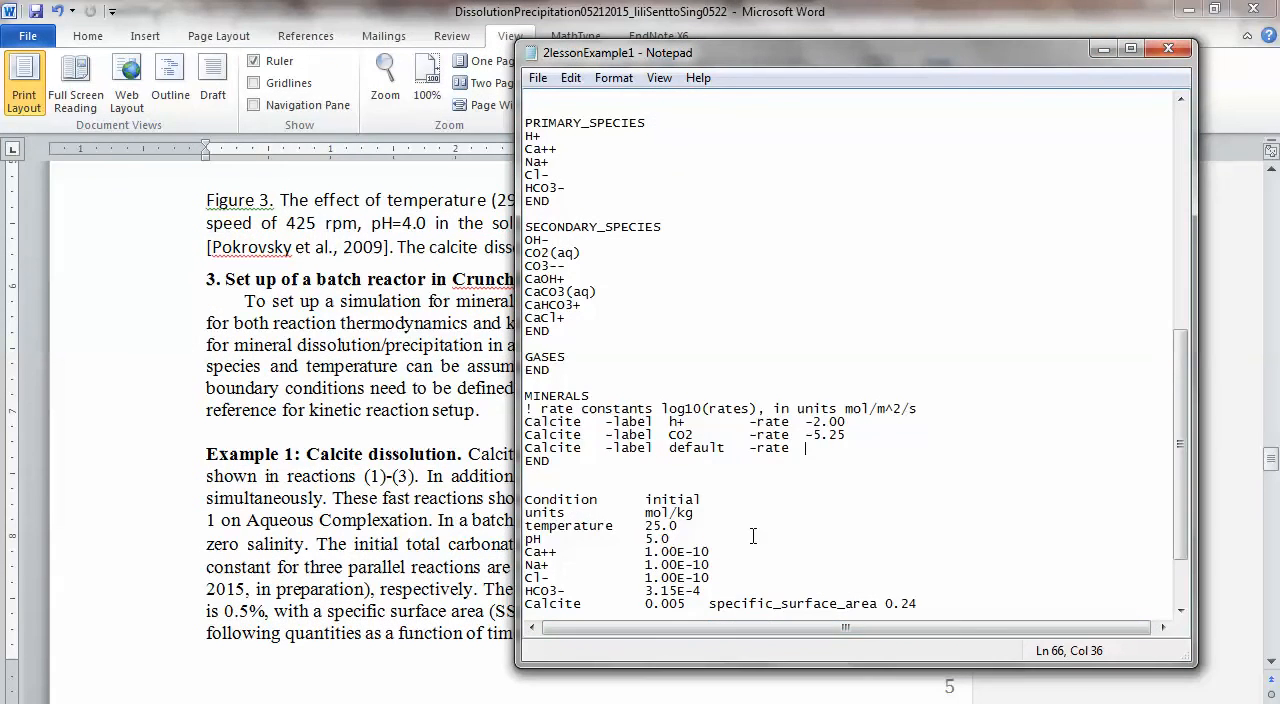
Enter -8.14 as the default Calcite rate and comment 'for the three parallel reactions (1), (2) and (3)'.
text(-8.)
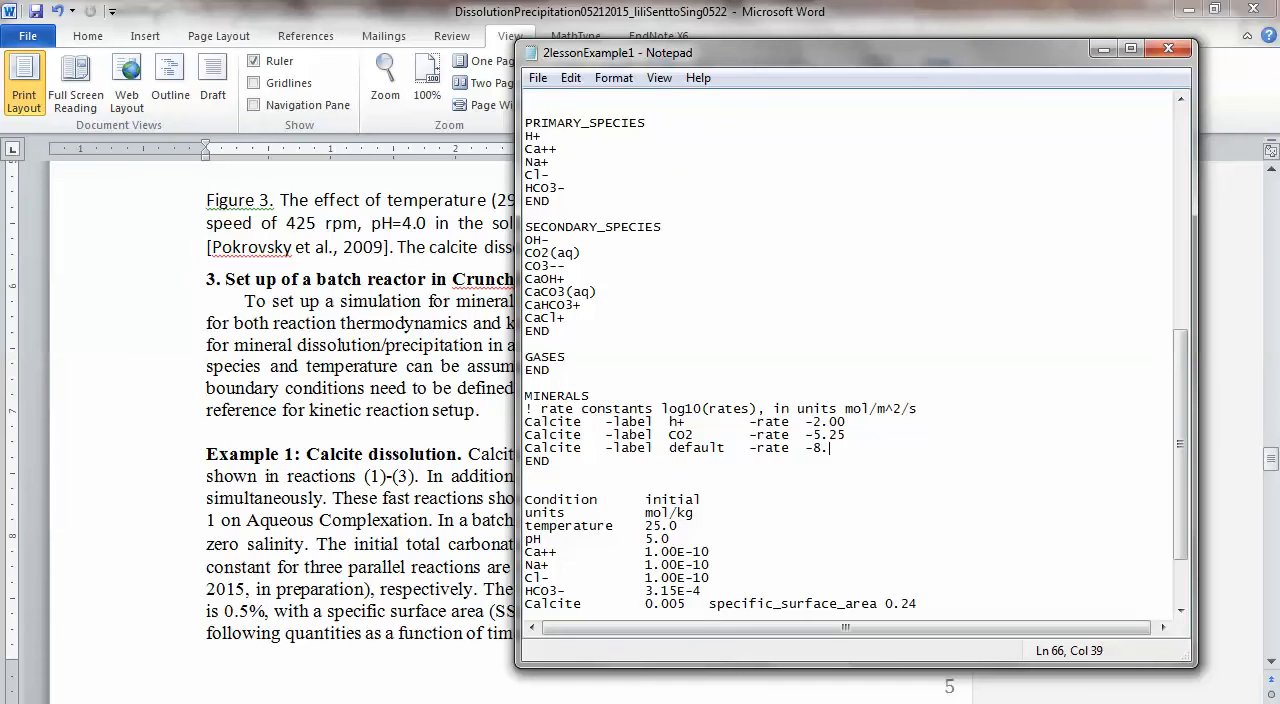
text(14)
text(! for)
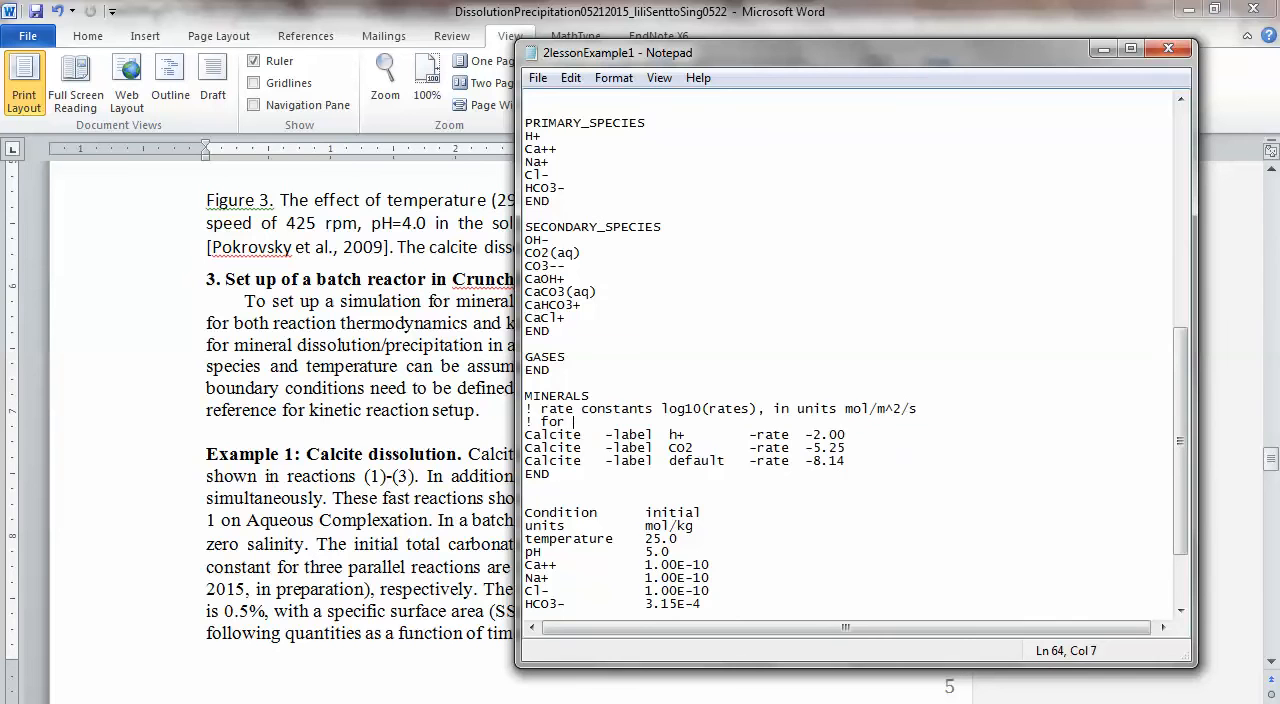
text(the three parall)
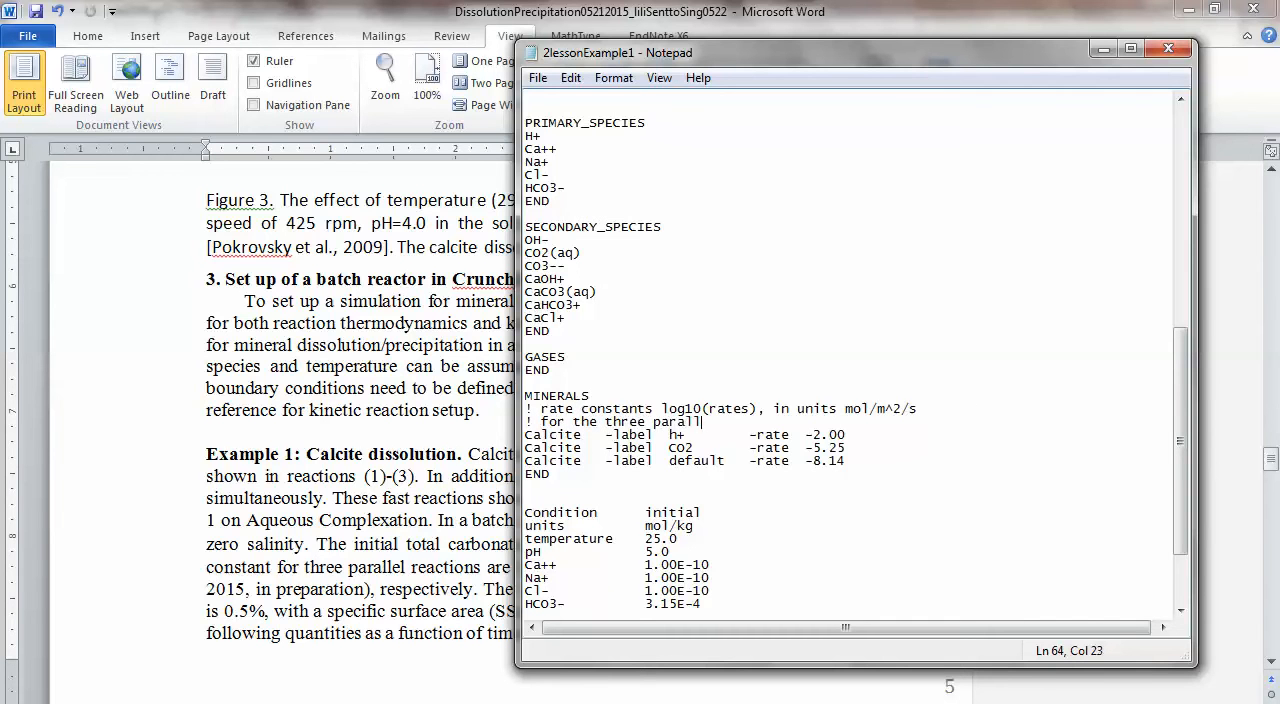
text(reacti)
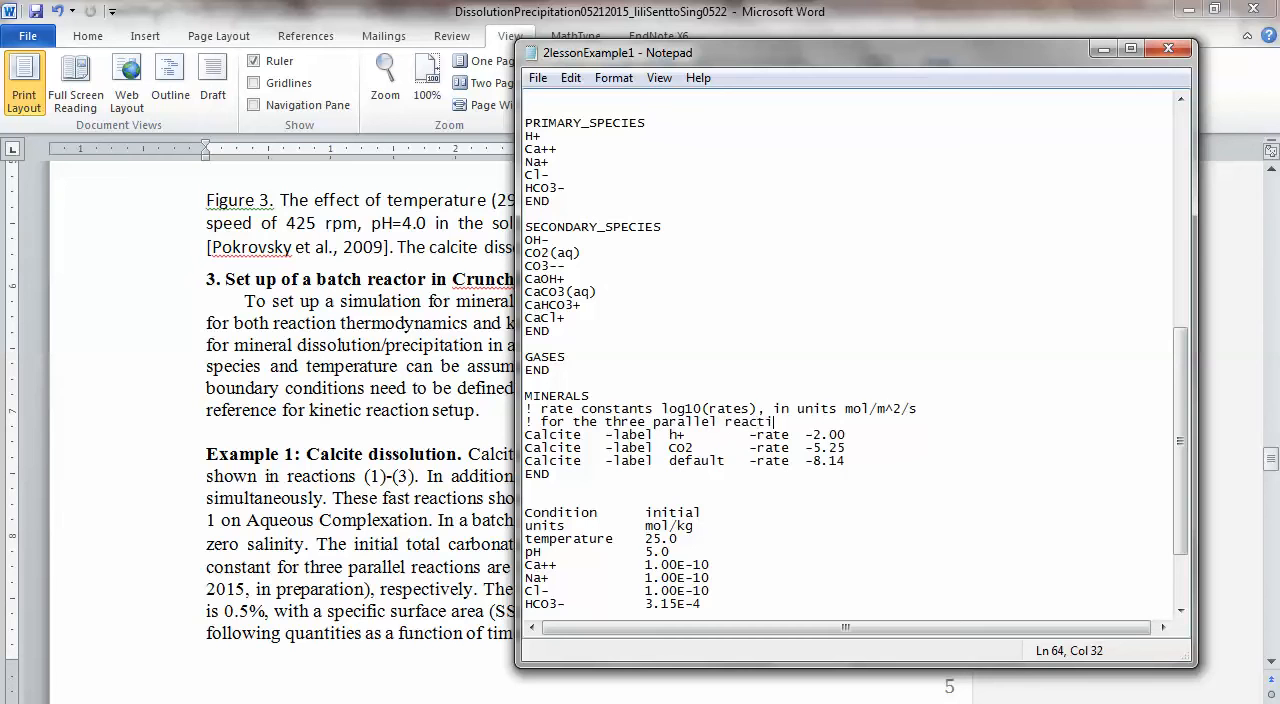
text(ons ()
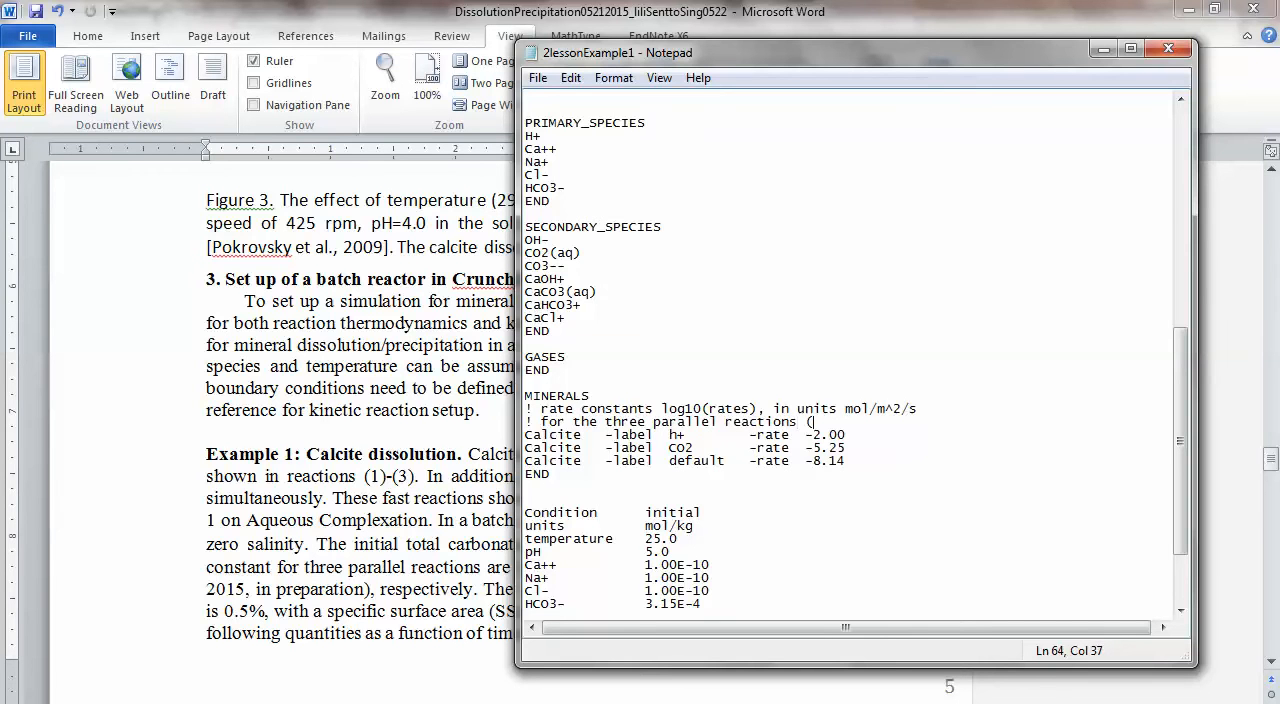
text(1), (2) and)
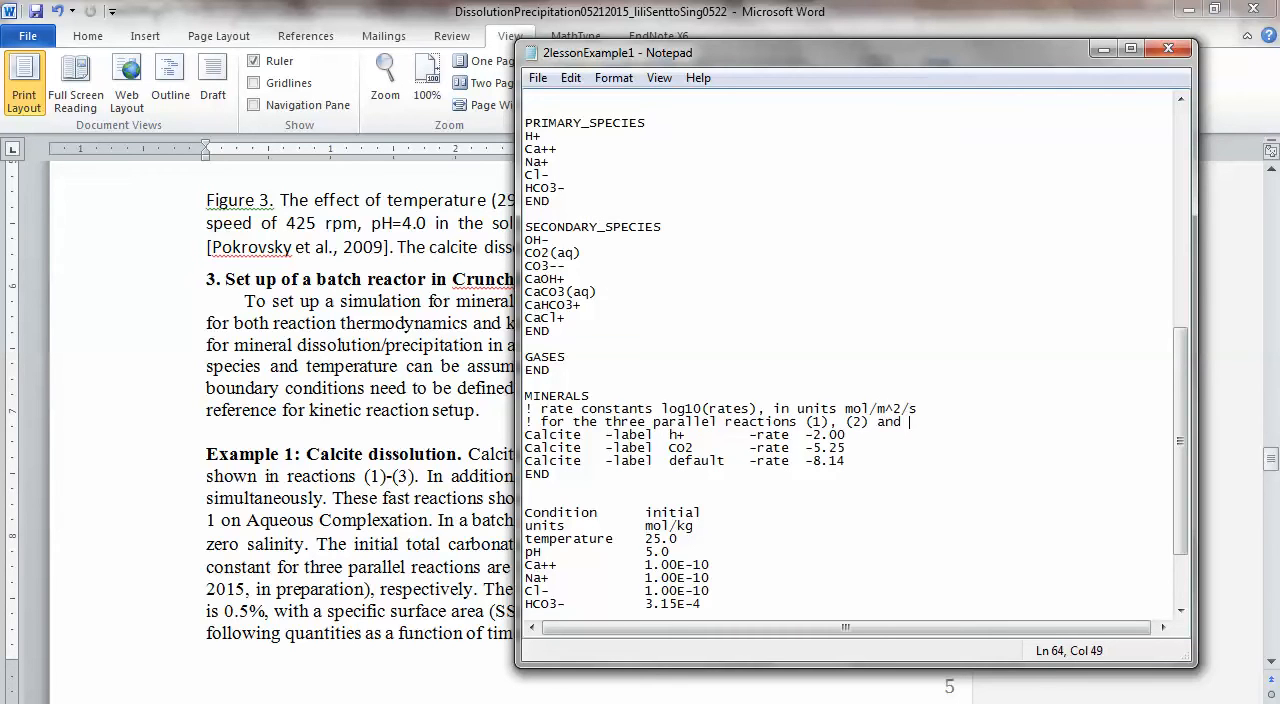
text((3))
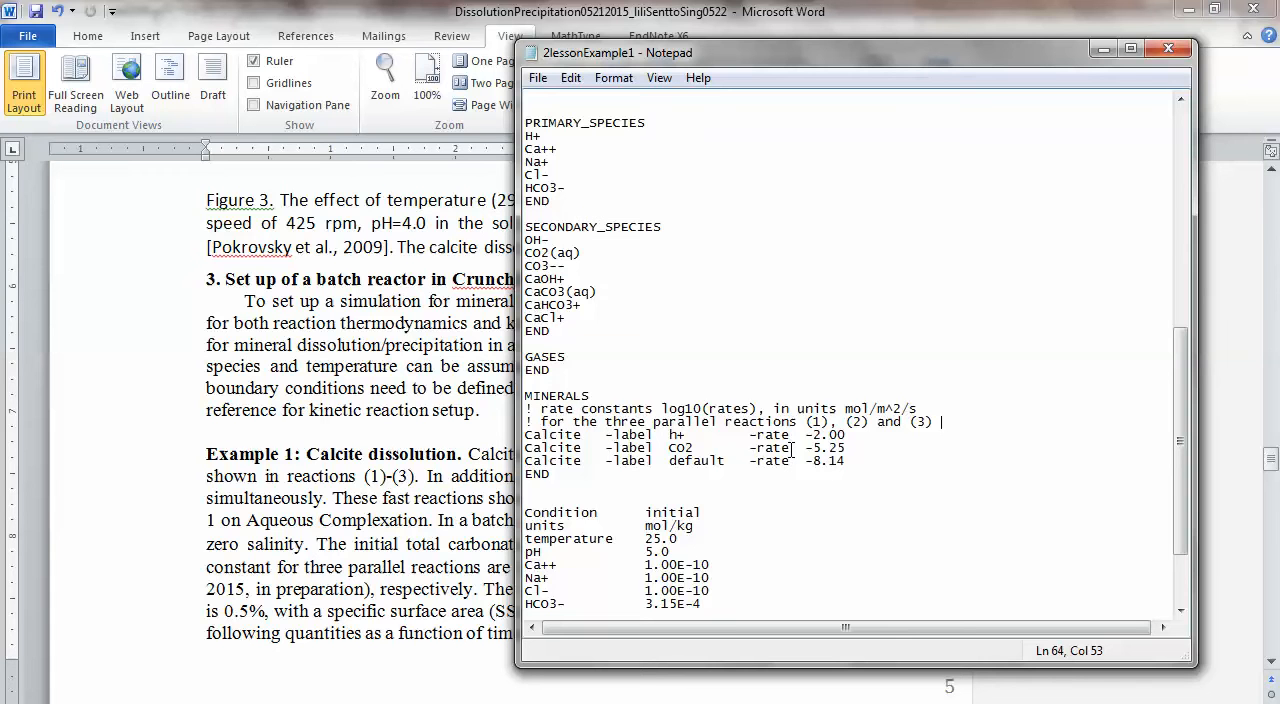
scroll(down, 3)
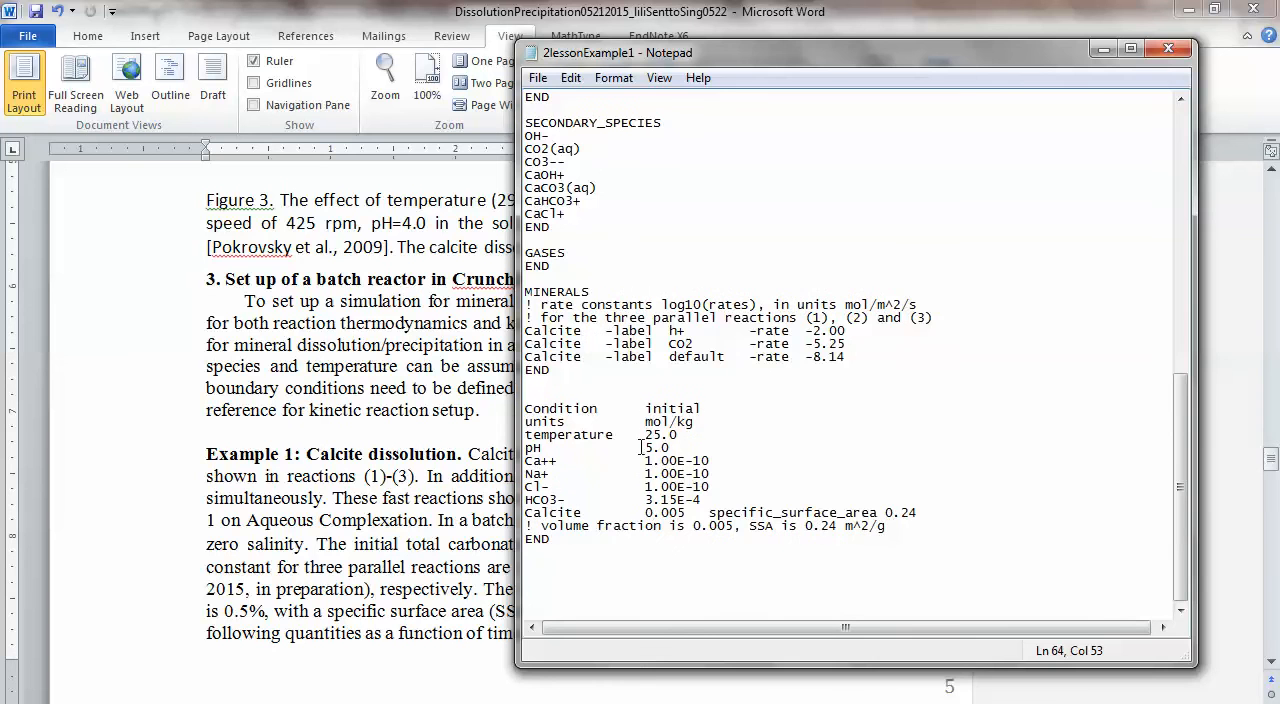
scroll(down, 3)
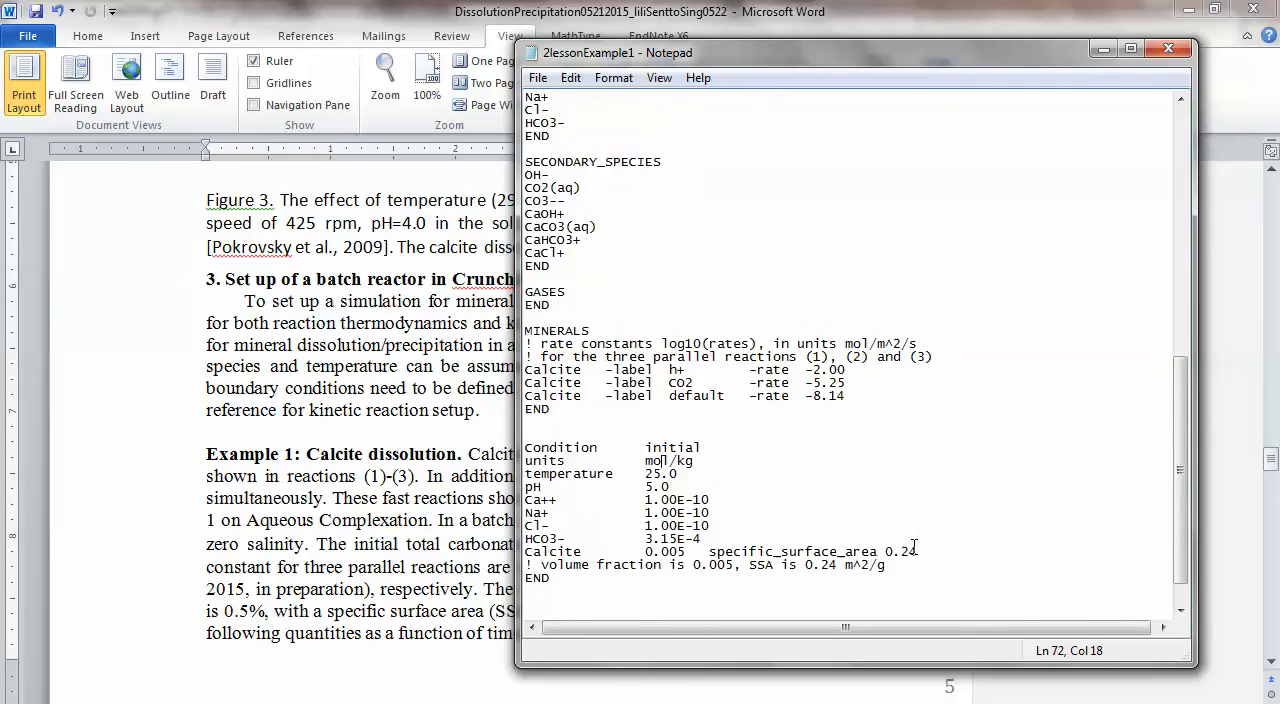
scroll(up, 3)
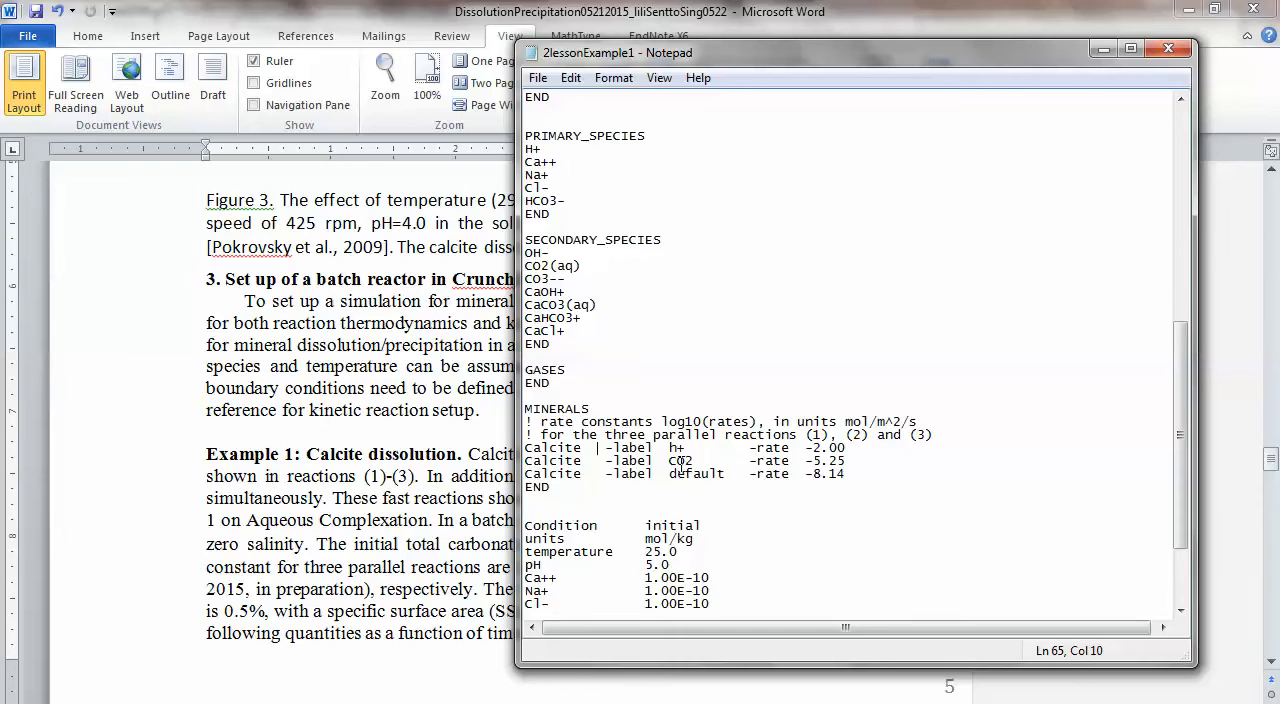
Enter 'initial 1-1' on the empty INITIAL_CONDITIONS line.
scroll(up, 3)
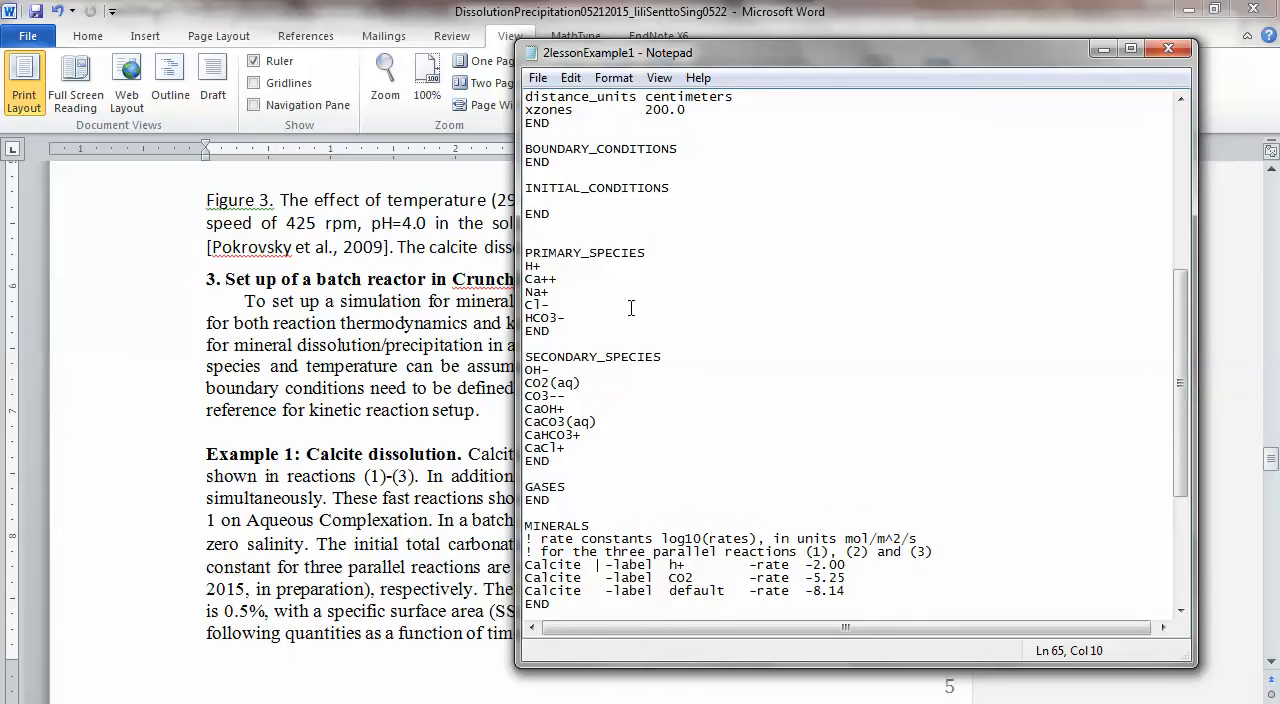
scroll(up, 3)
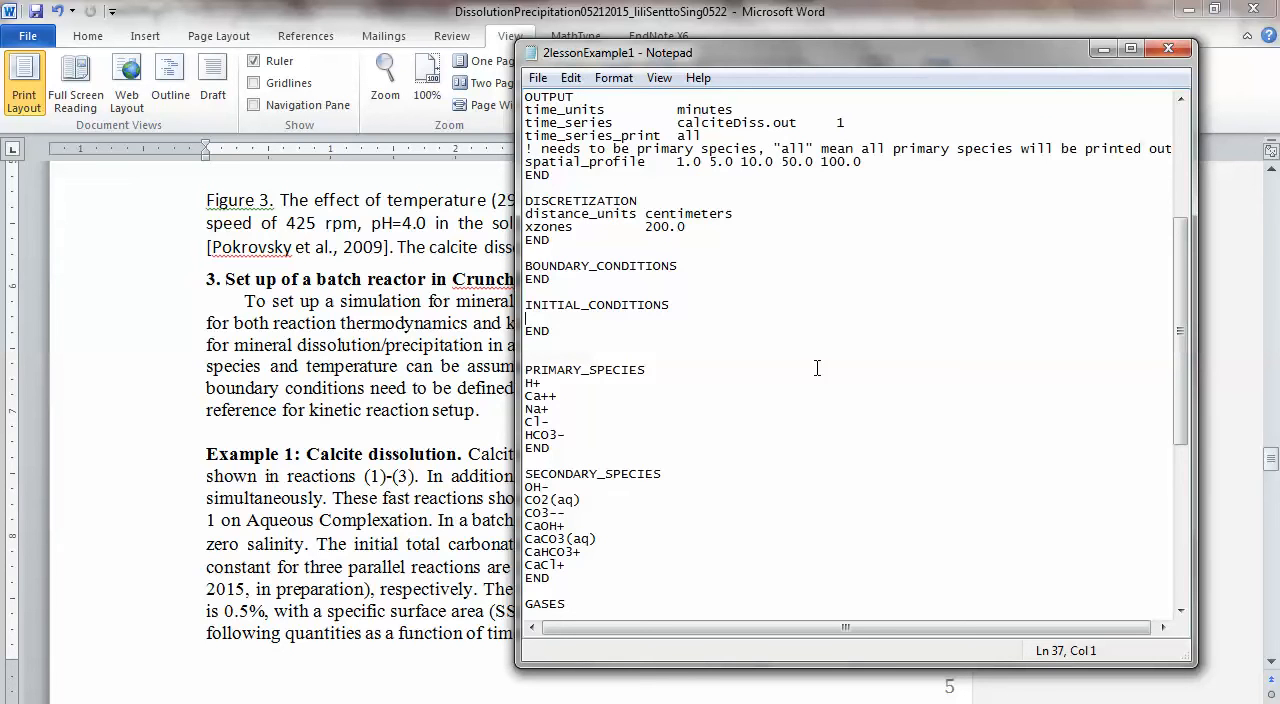
text(initial)
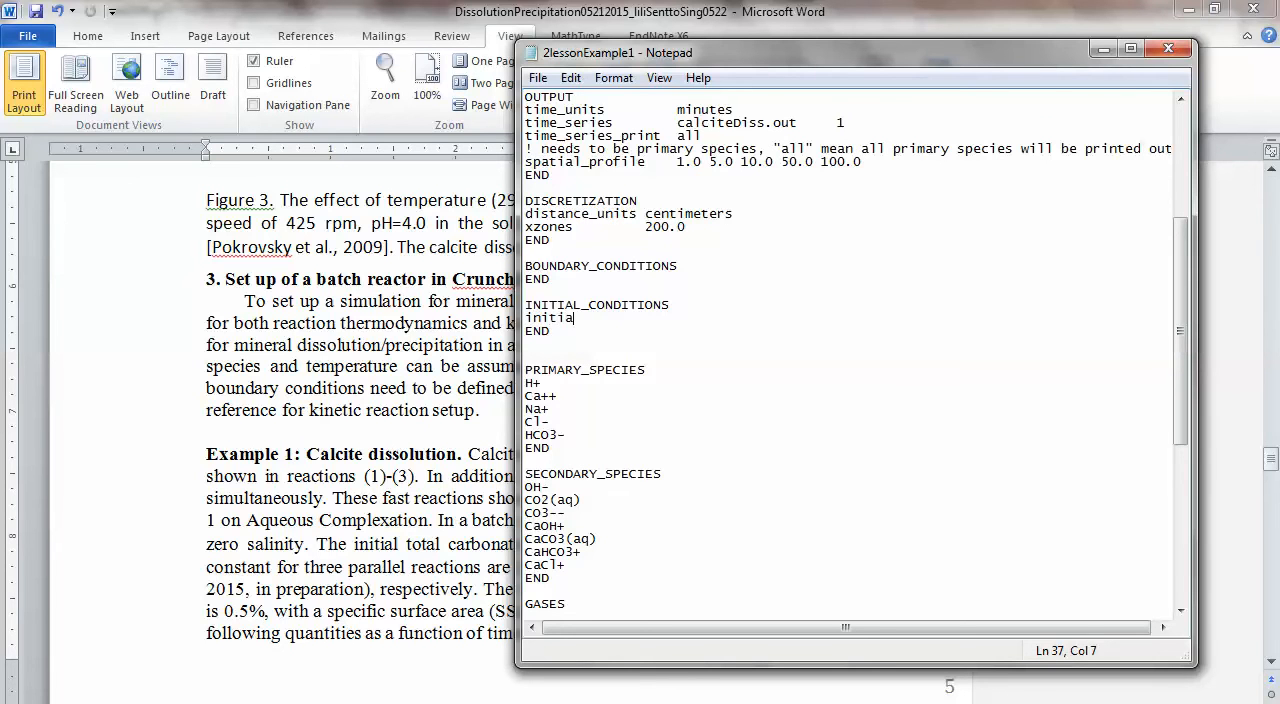
scroll(down, 3)
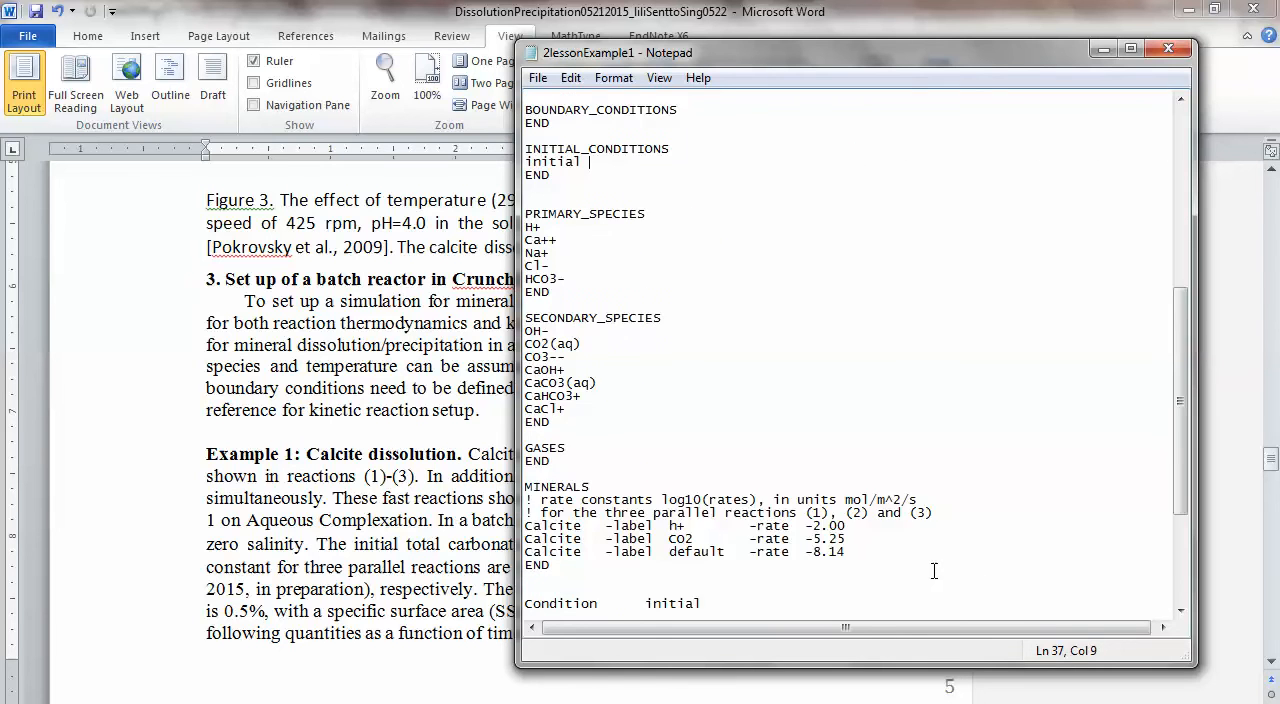
scroll(down, 3)
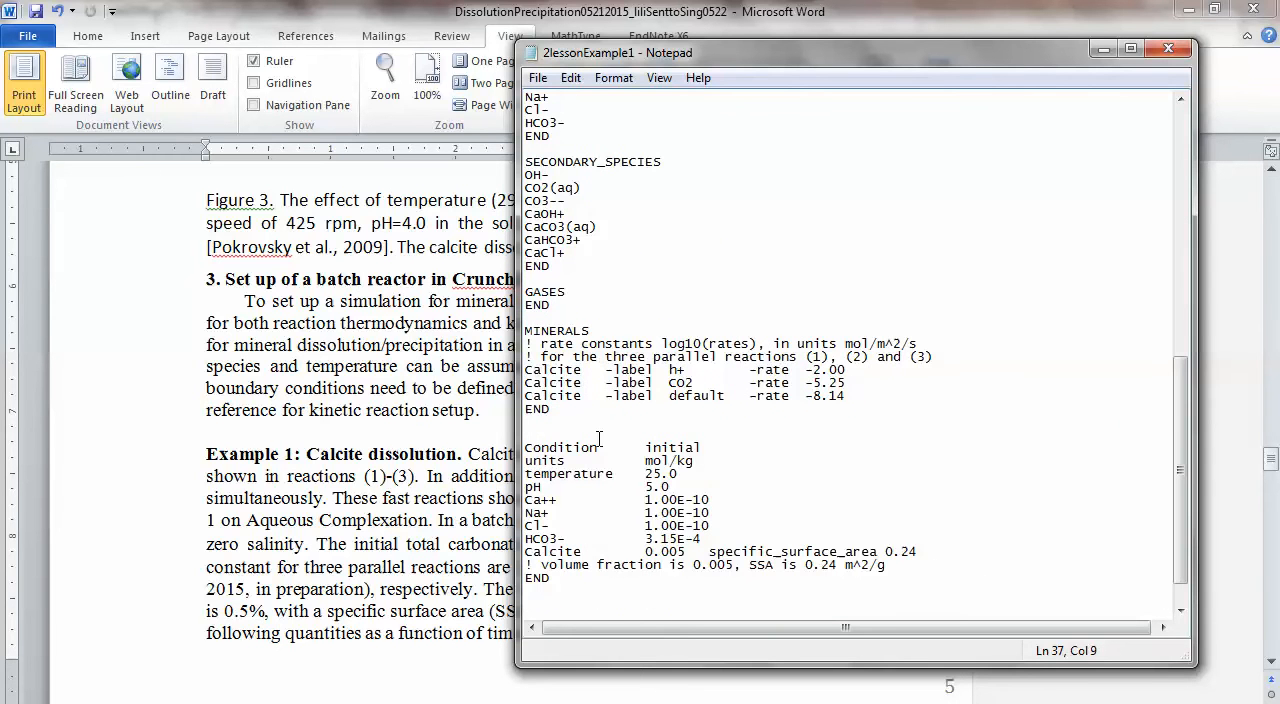
scroll(up, 3)
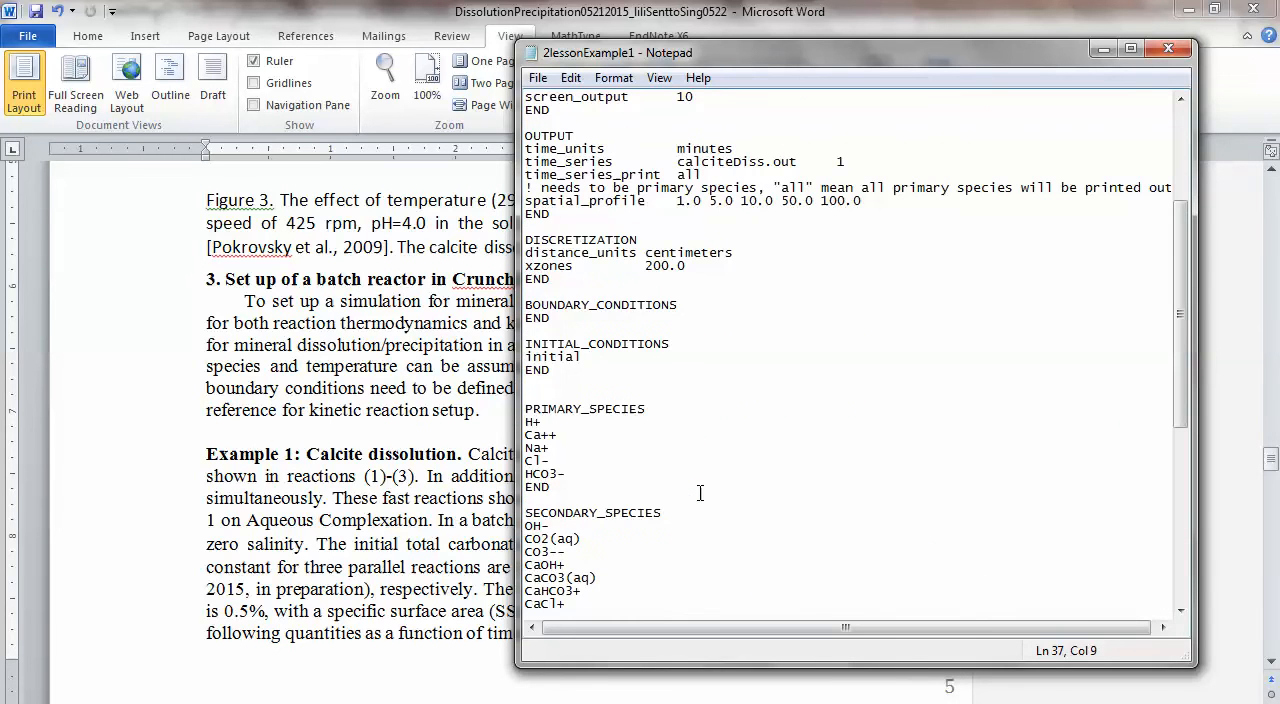
text(1-1)
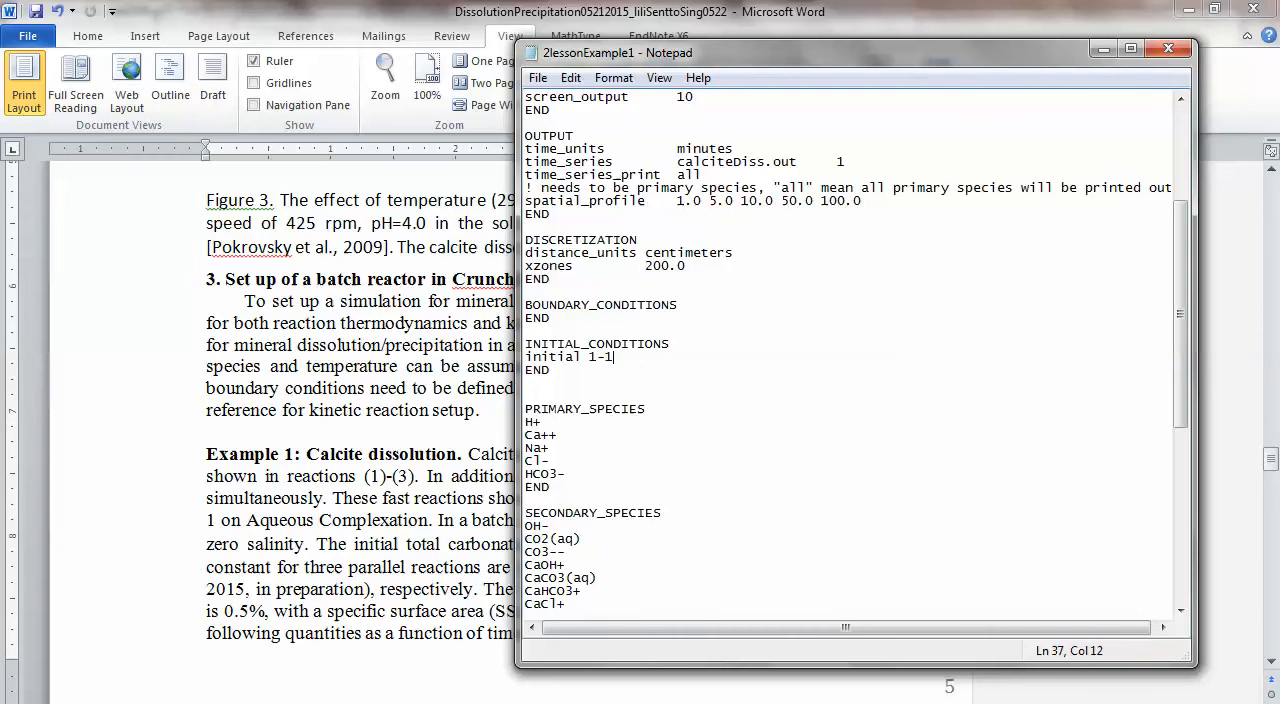
click(699, 493)
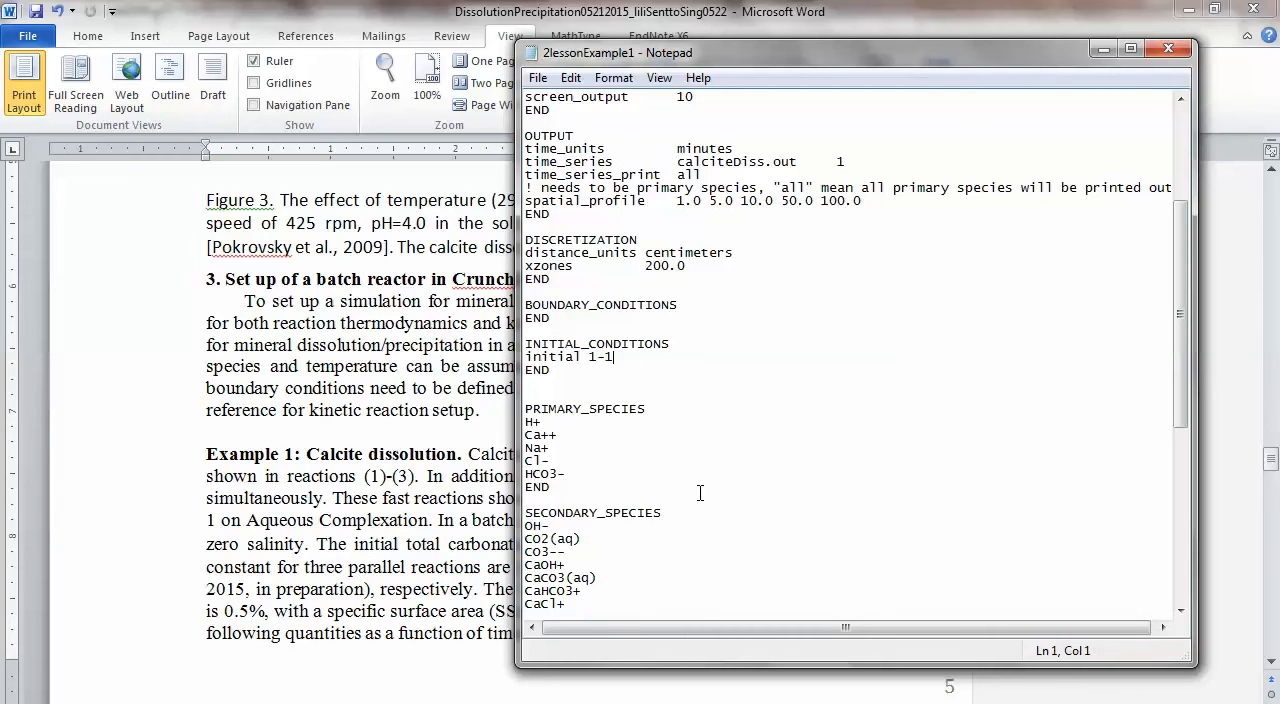
mouse_move(580, 350)
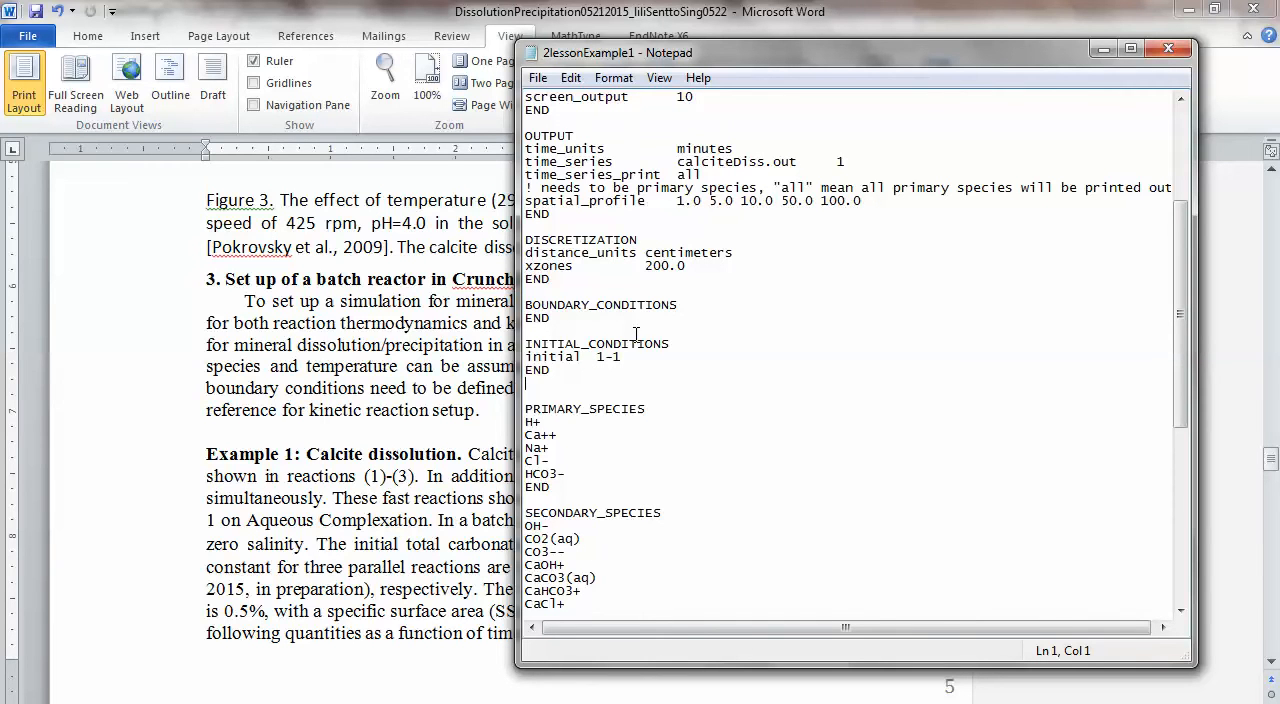
Save the 2lessonExample1 input file and scroll back over the edited blocks.
click(593, 343)
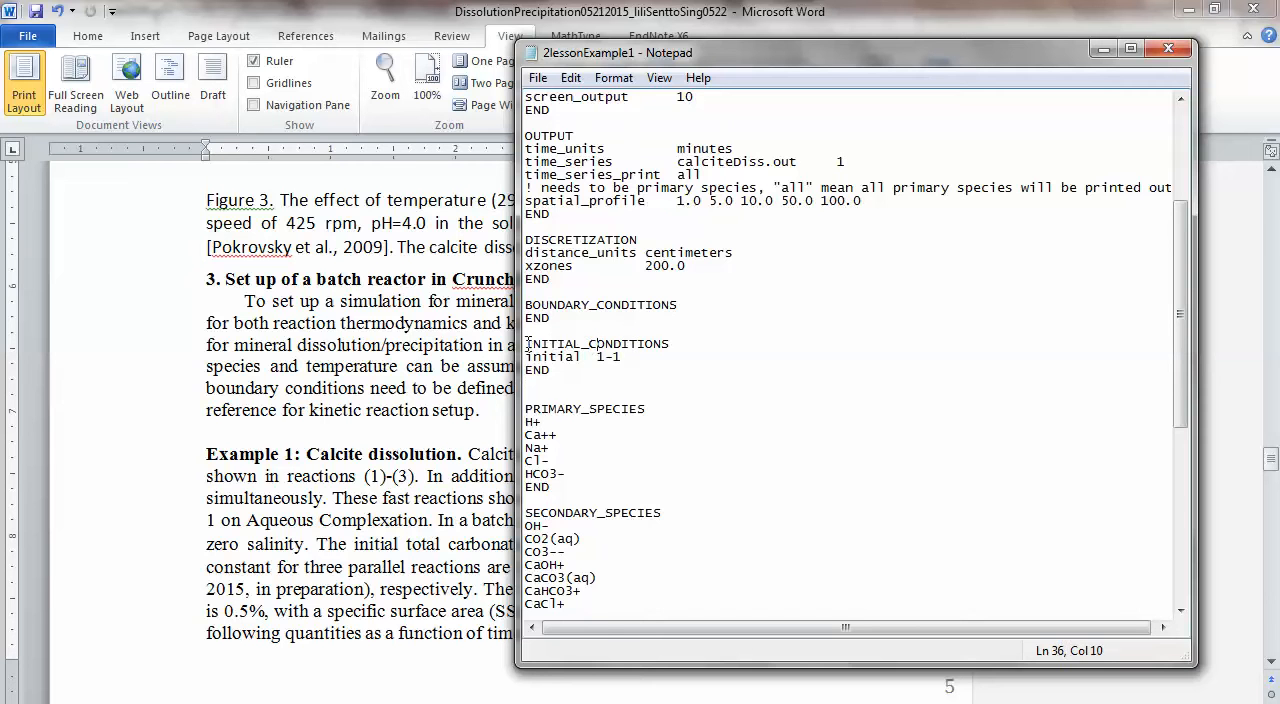
scroll(down, 3)
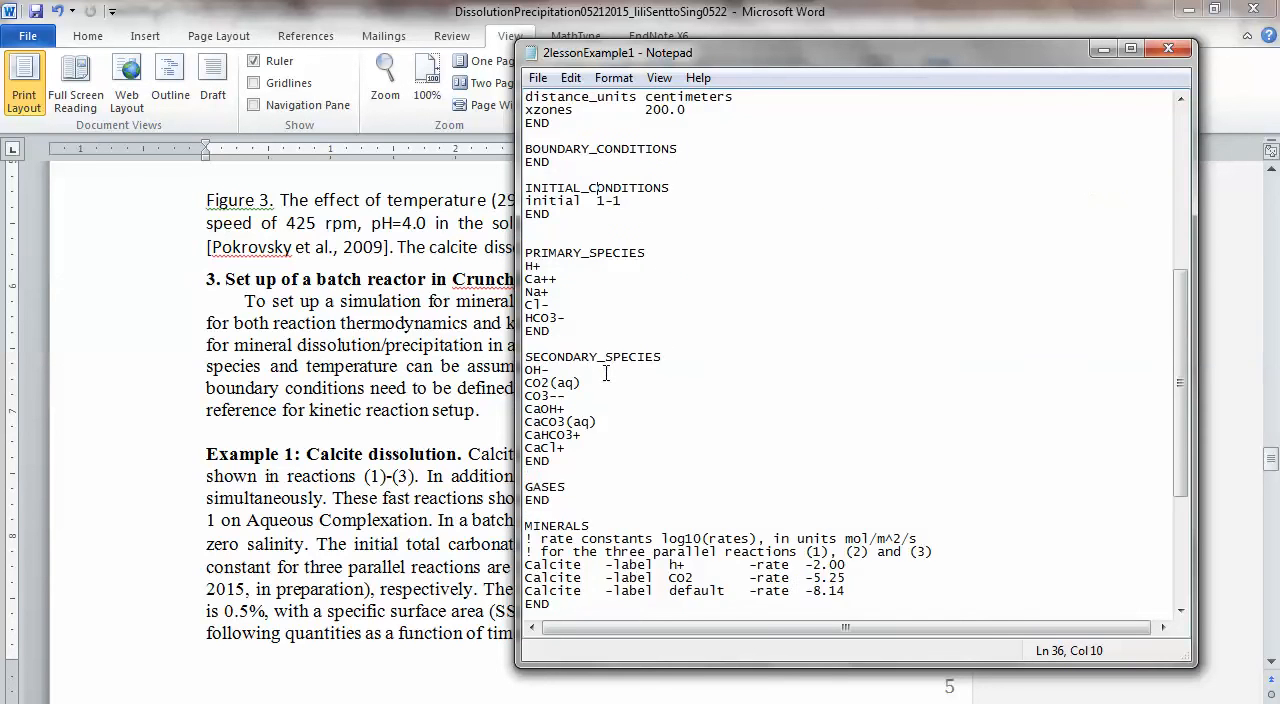
scroll(down, 3)
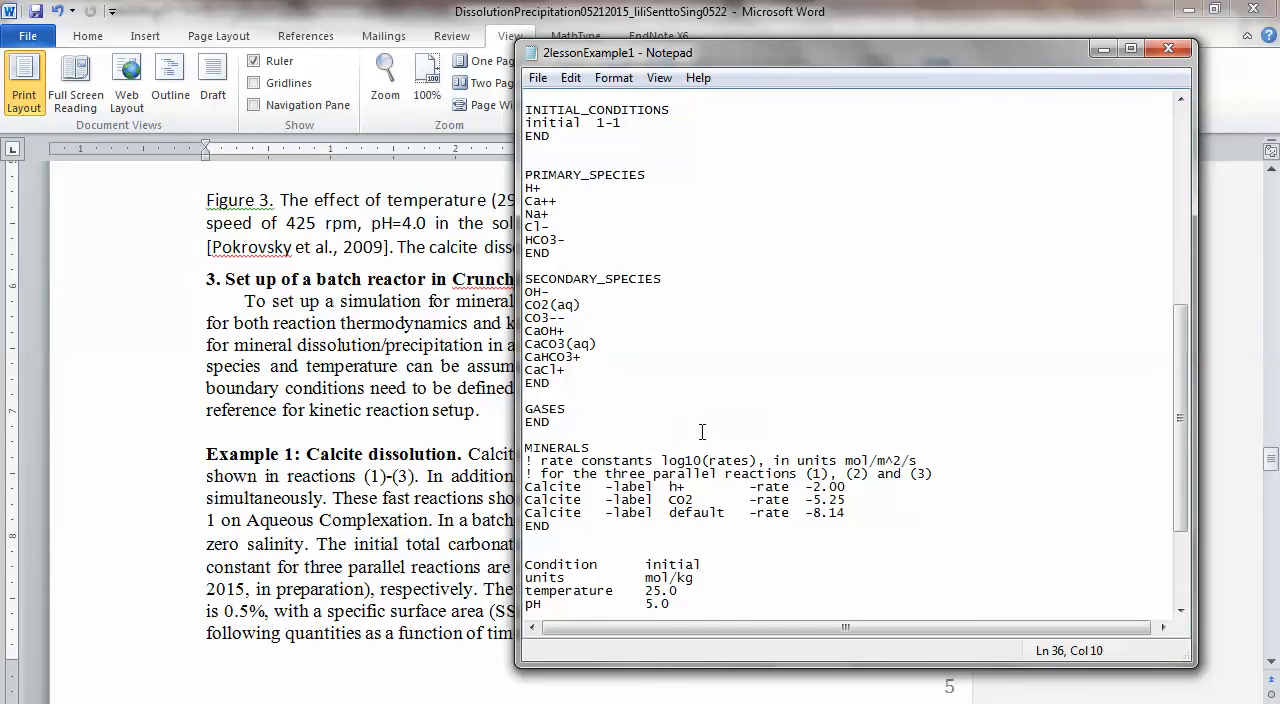
scroll(up, 3)
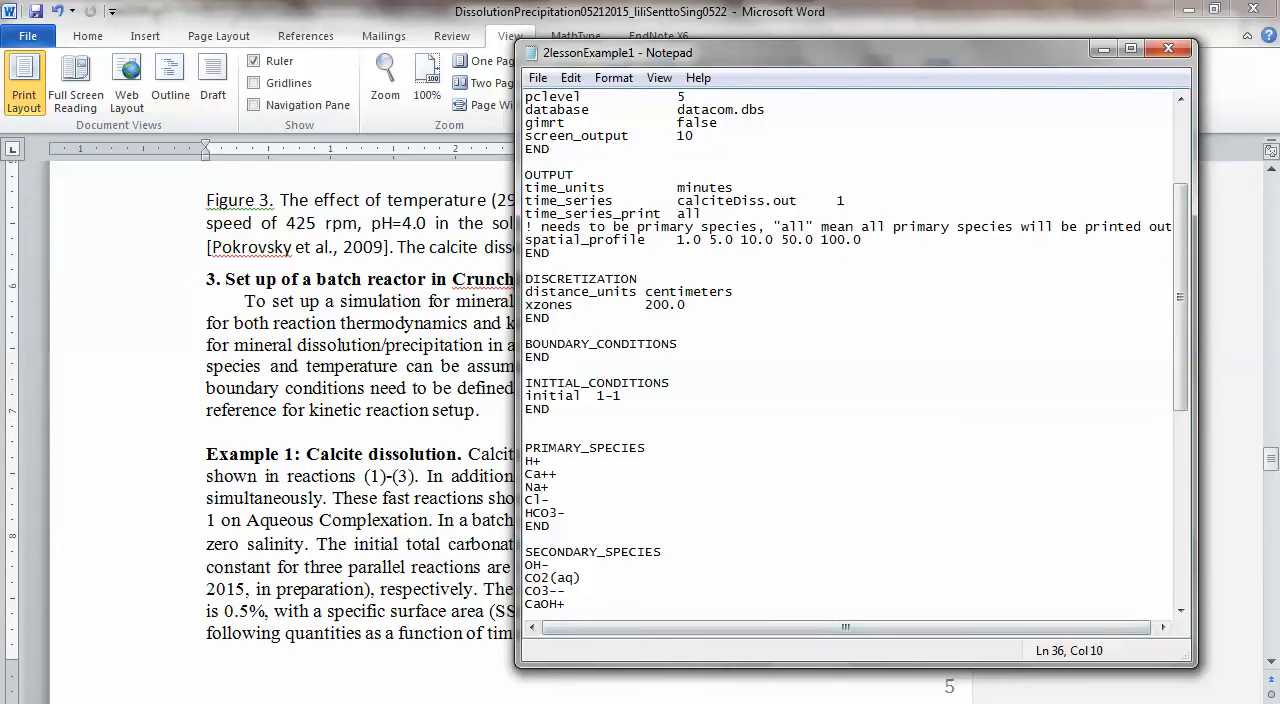
scroll(up, 3)
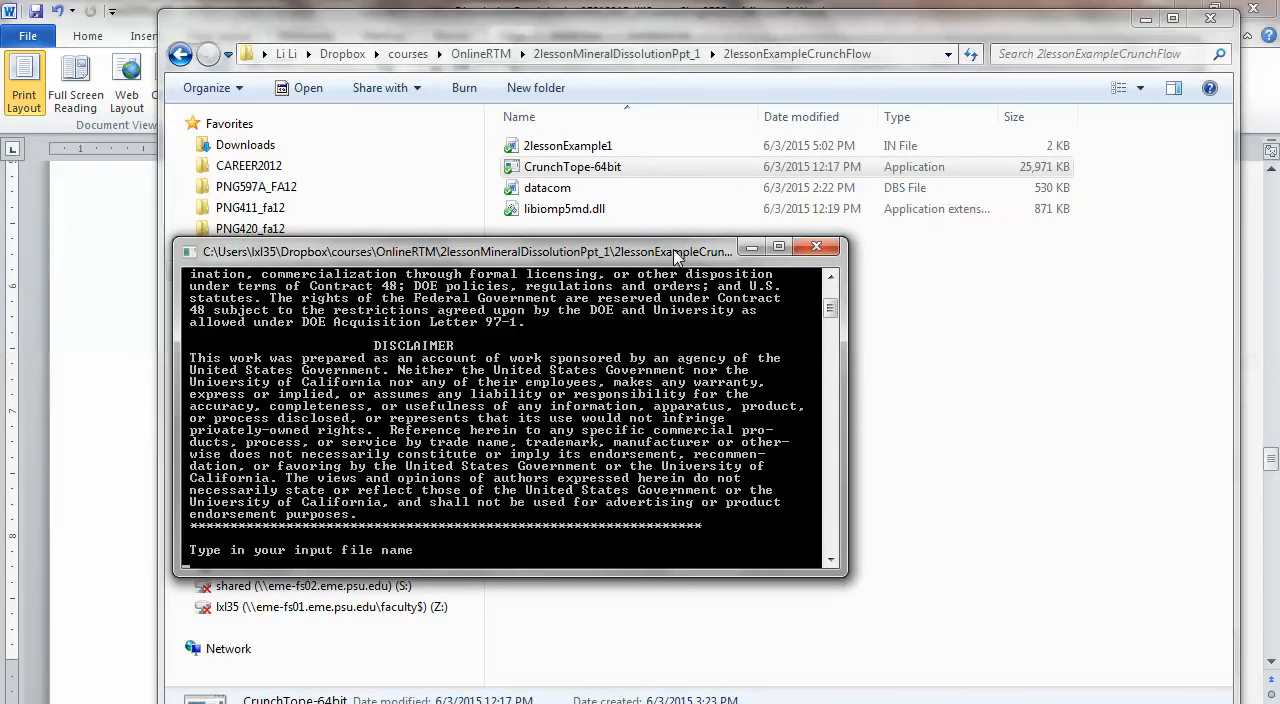
Run 2lessonExample1 in CrunchTope and read the 'Kinetic mineral reaction not found' error for Calcite CO2.
text(2)
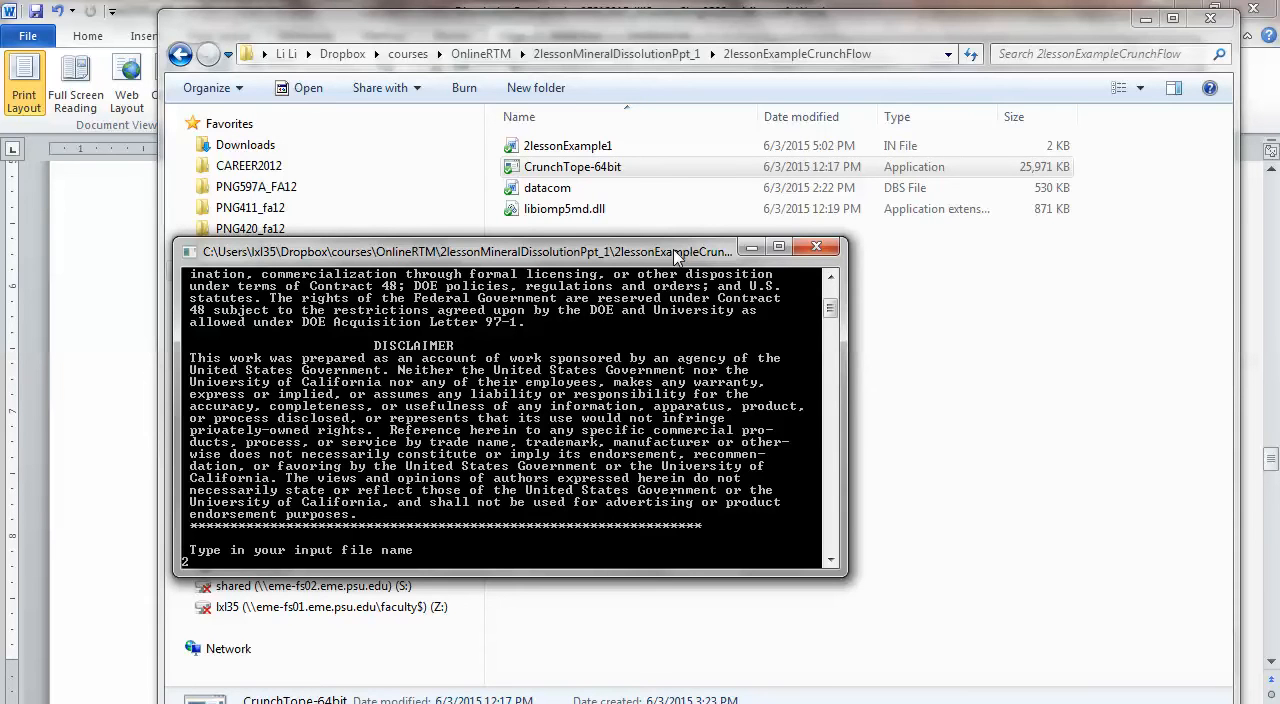
text(lesson)
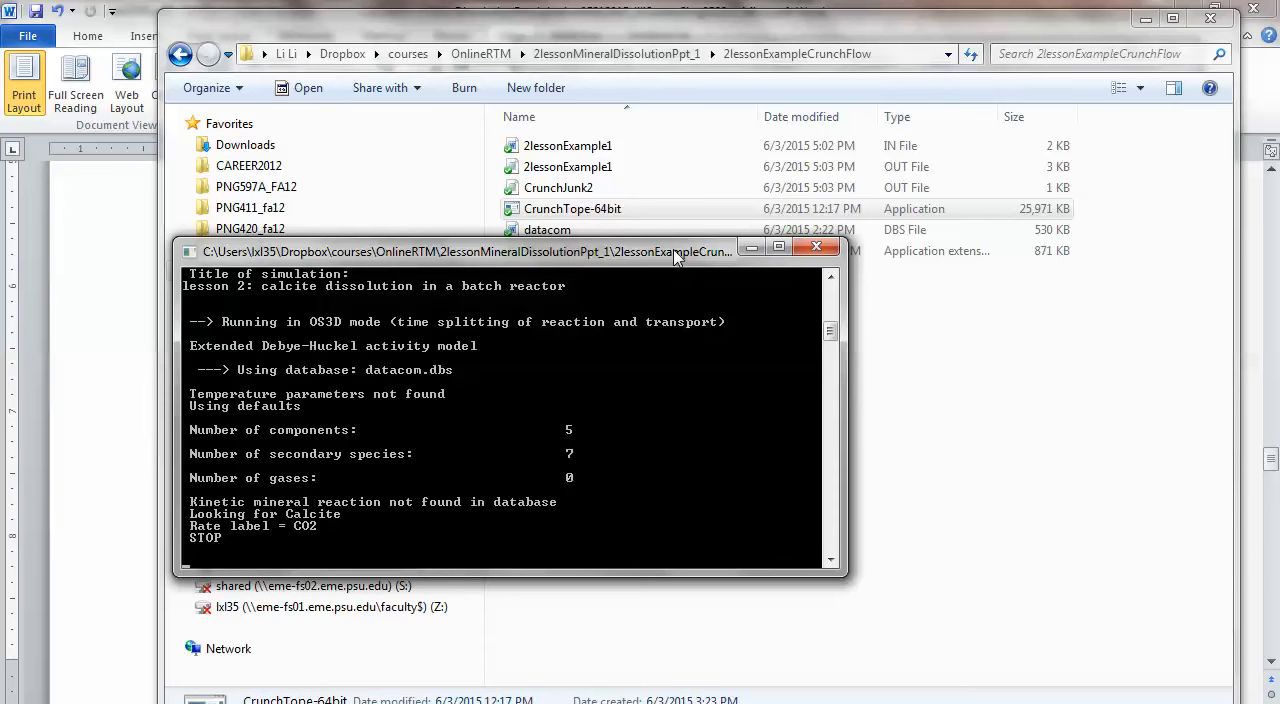
mouse_move(914, 316)
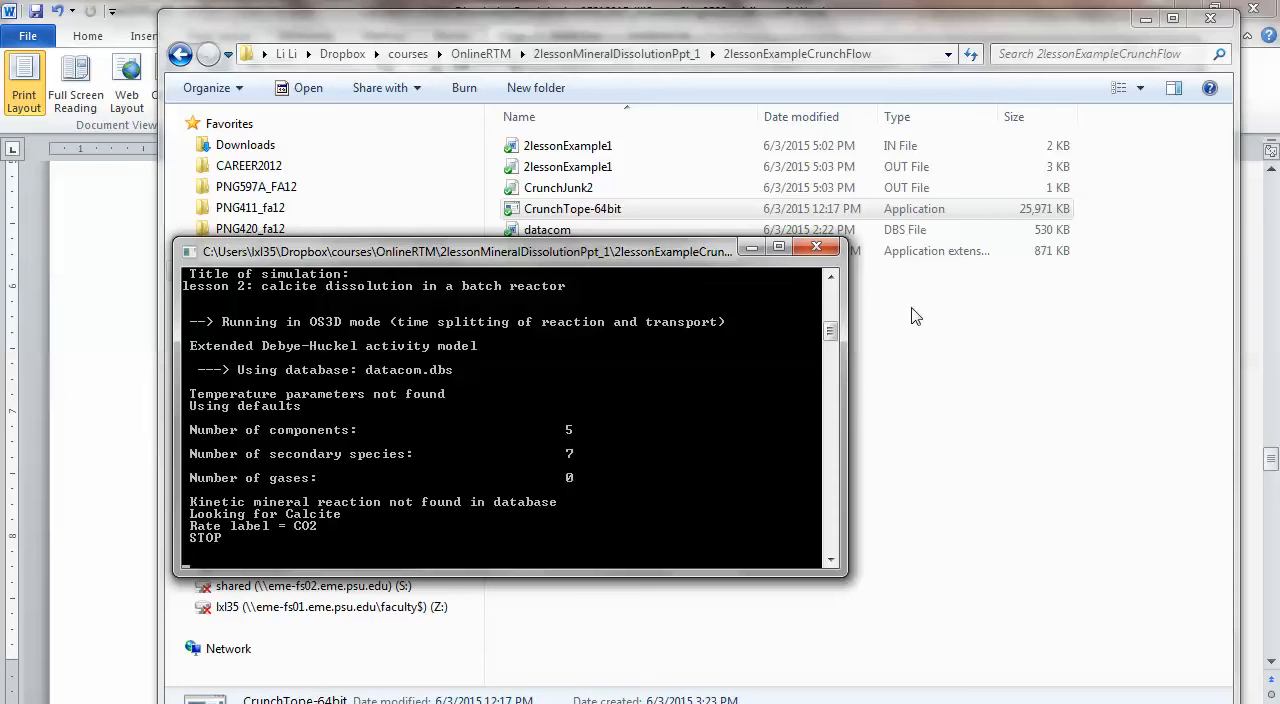
click(816, 247)
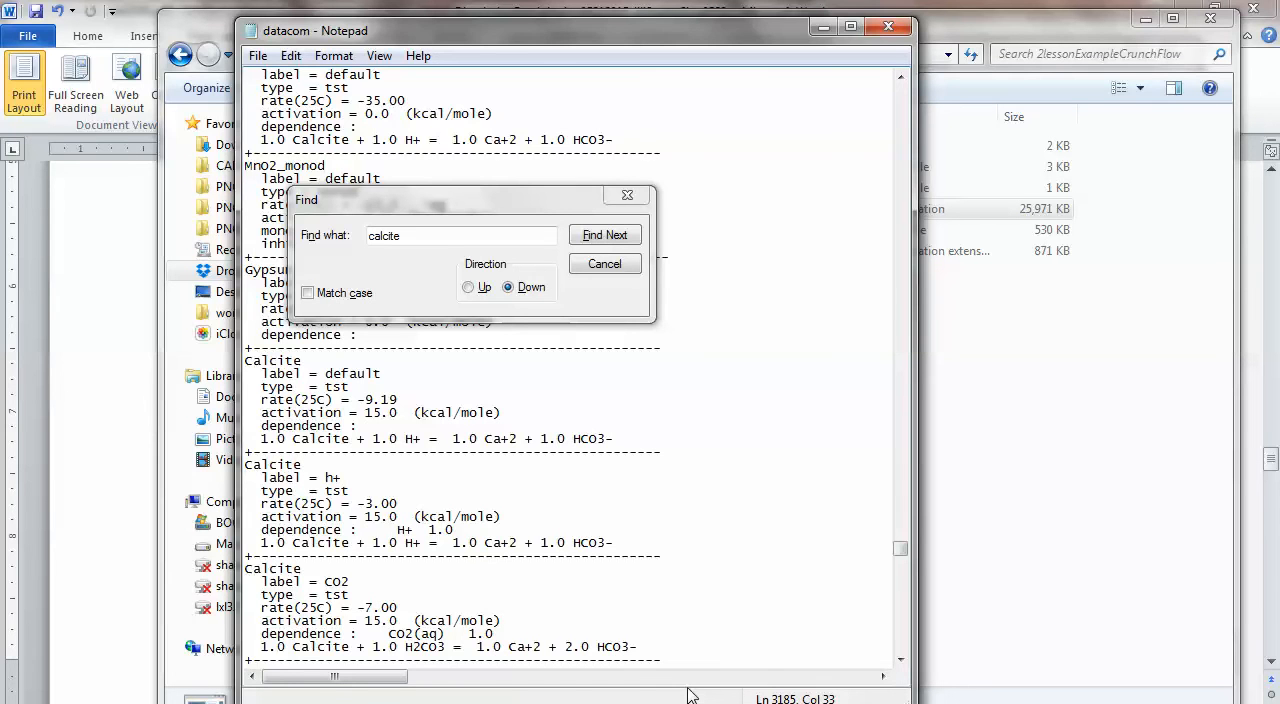
mouse_move(652, 364)
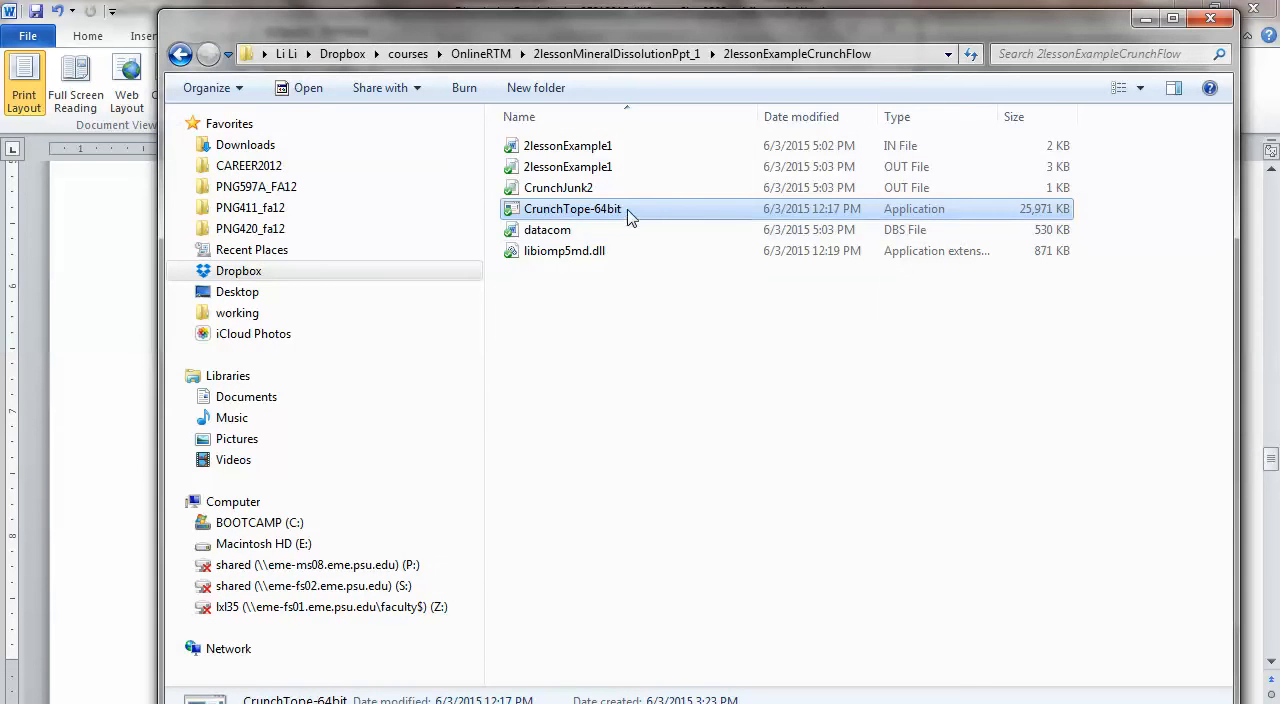
Rerun CrunchTope on 2lessonExample1 until speciation completes, close the console, and reopen the input file.
double_click(572, 208)
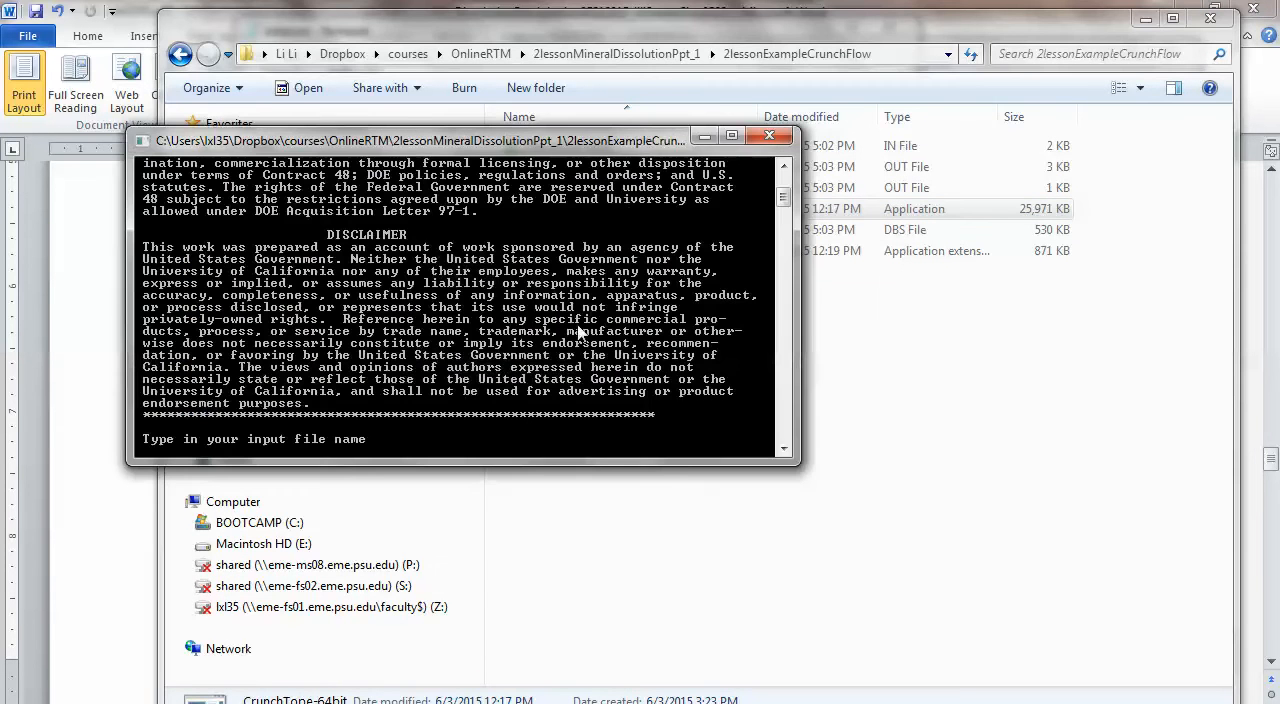
mouse_move(588, 450)
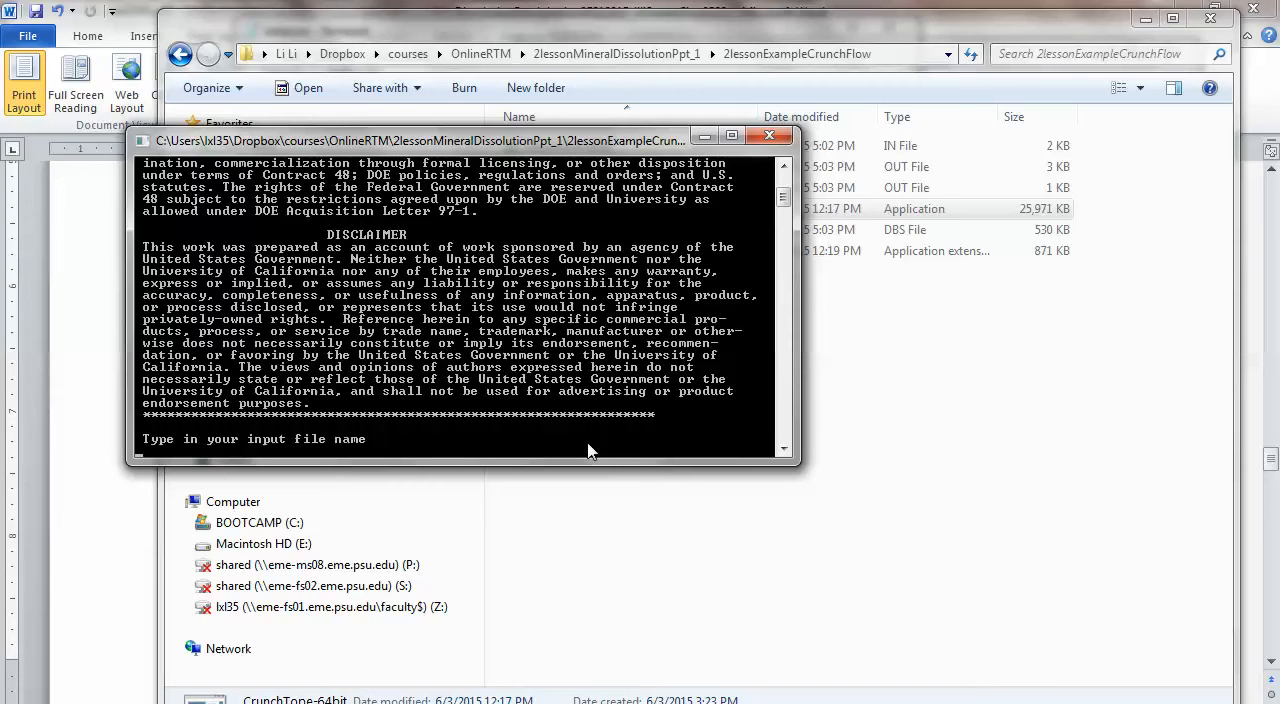
text(2lesson)
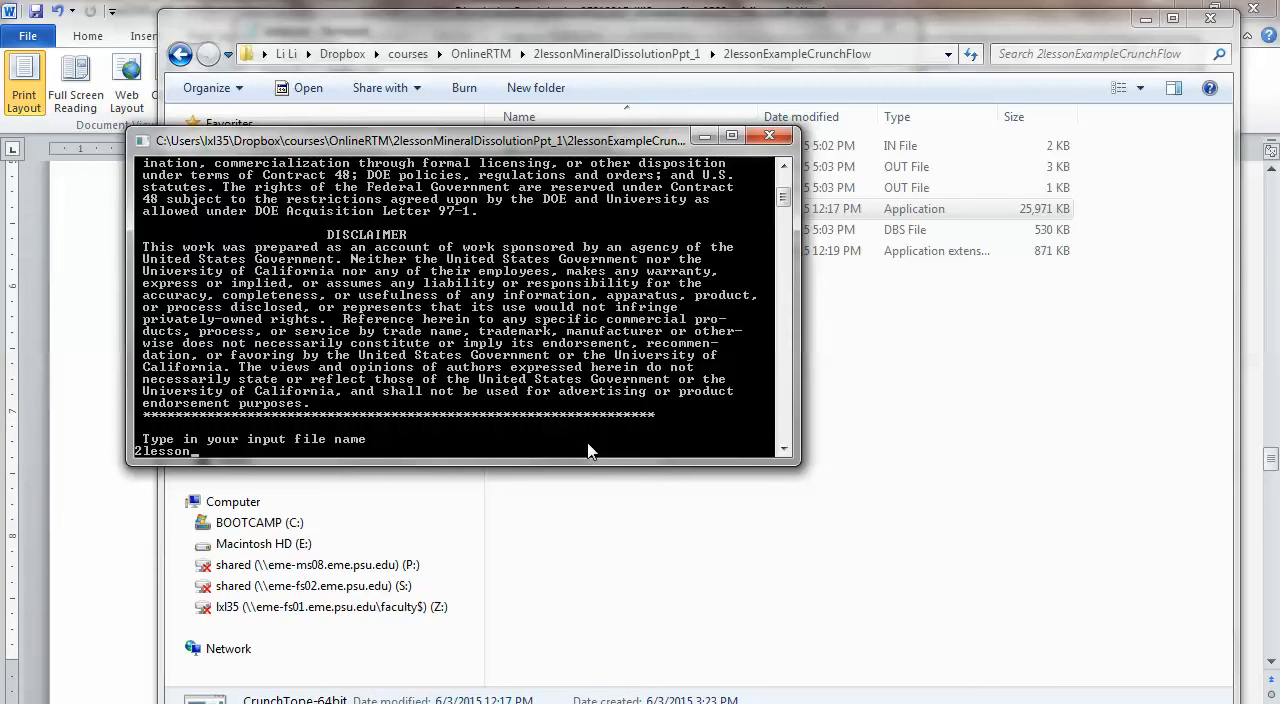
text(Example)
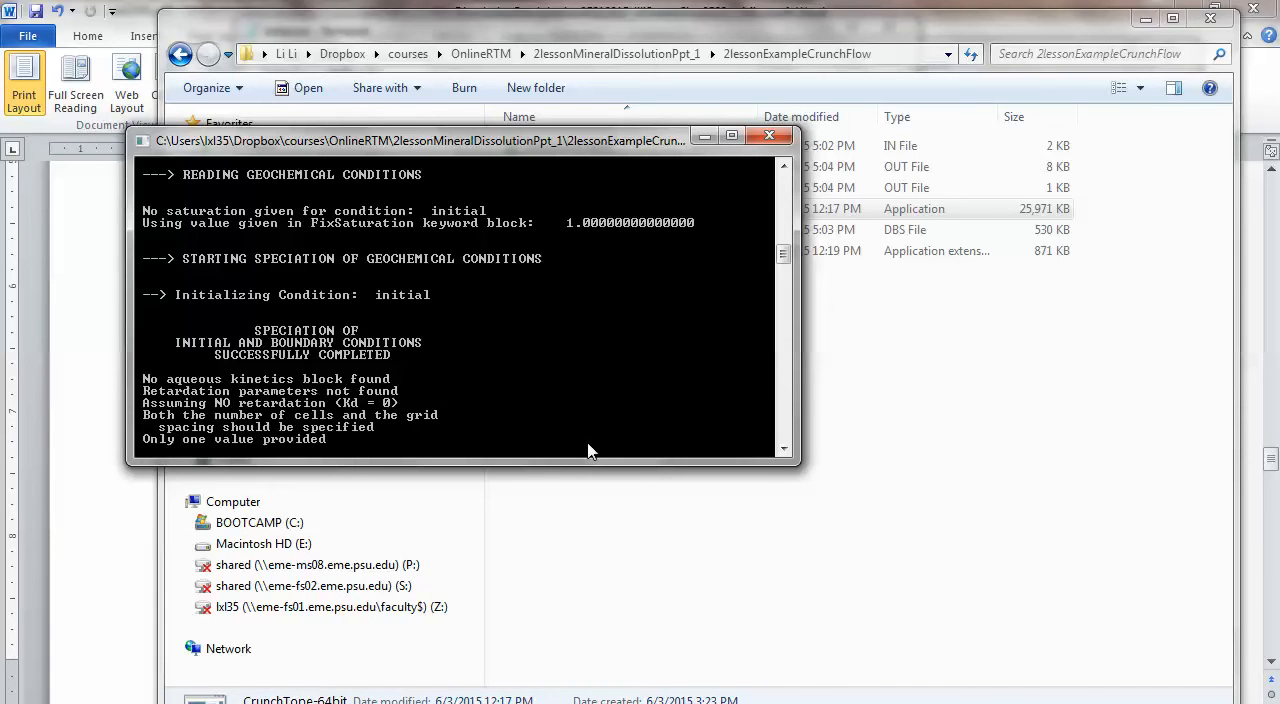
click(769, 135)
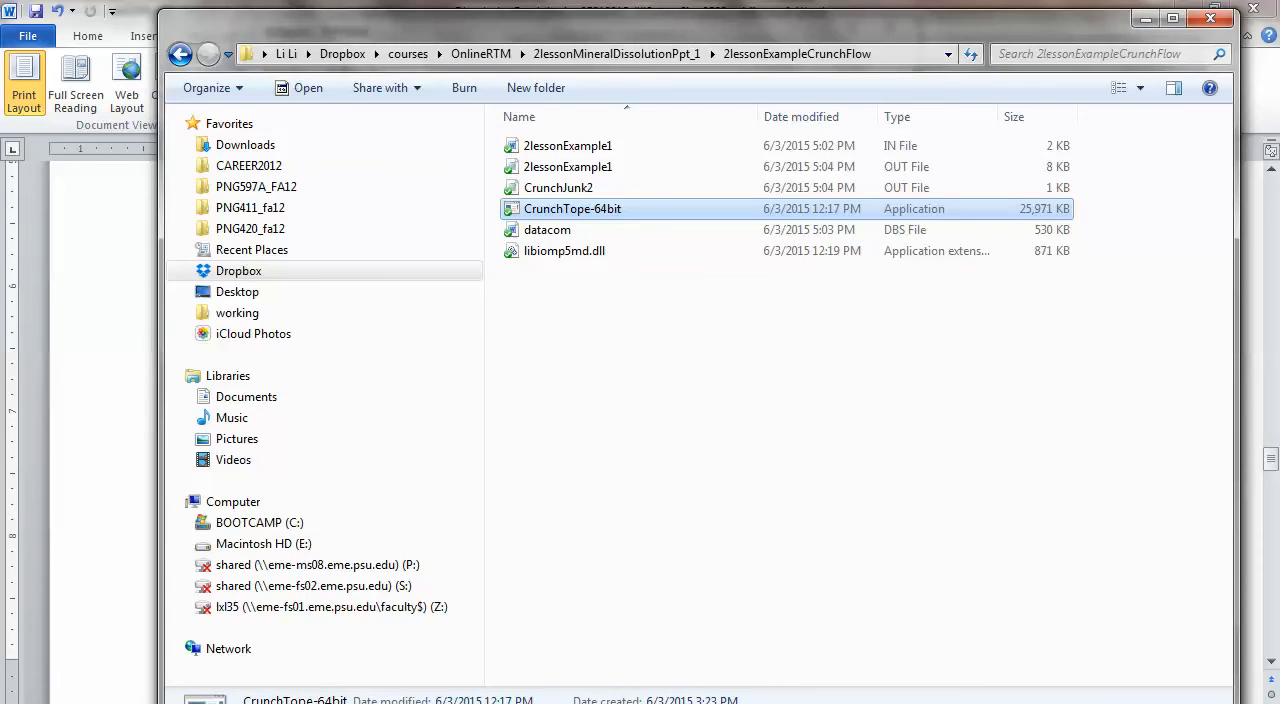
double_click(567, 145)
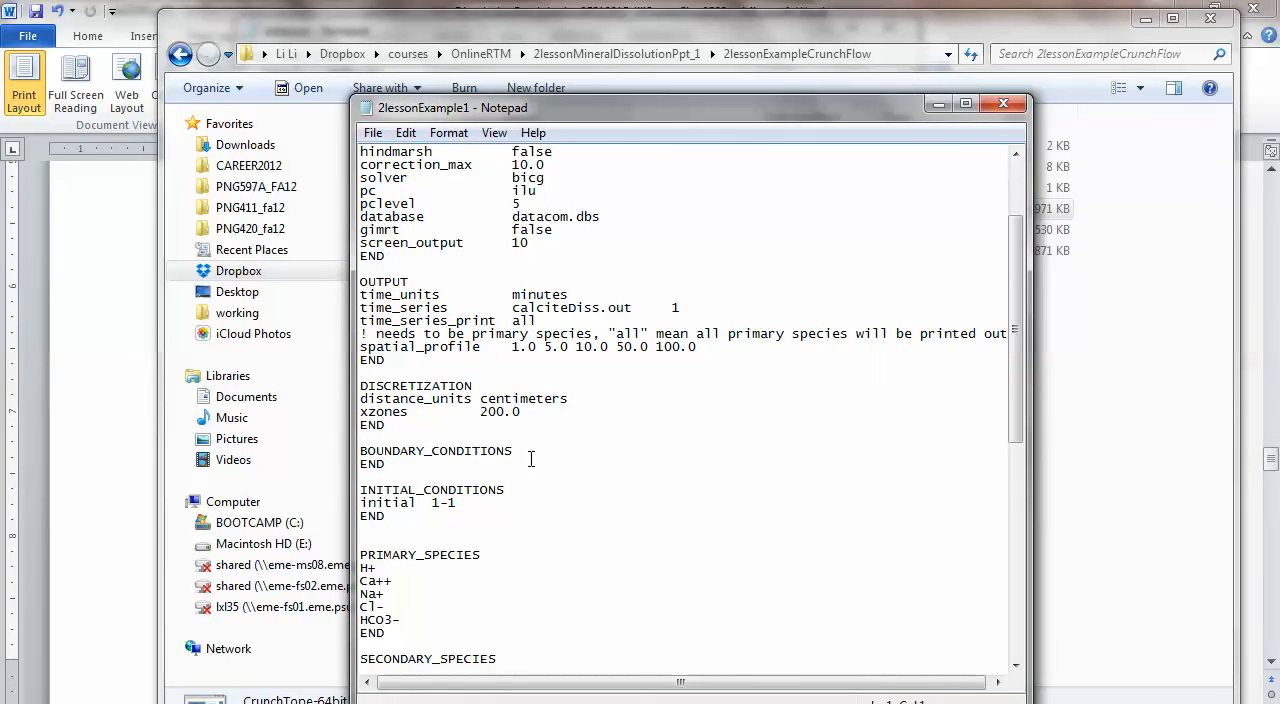
Search the CrunchFlow manual for 'discretization' until page 46 is reached.
scroll(down, 3)
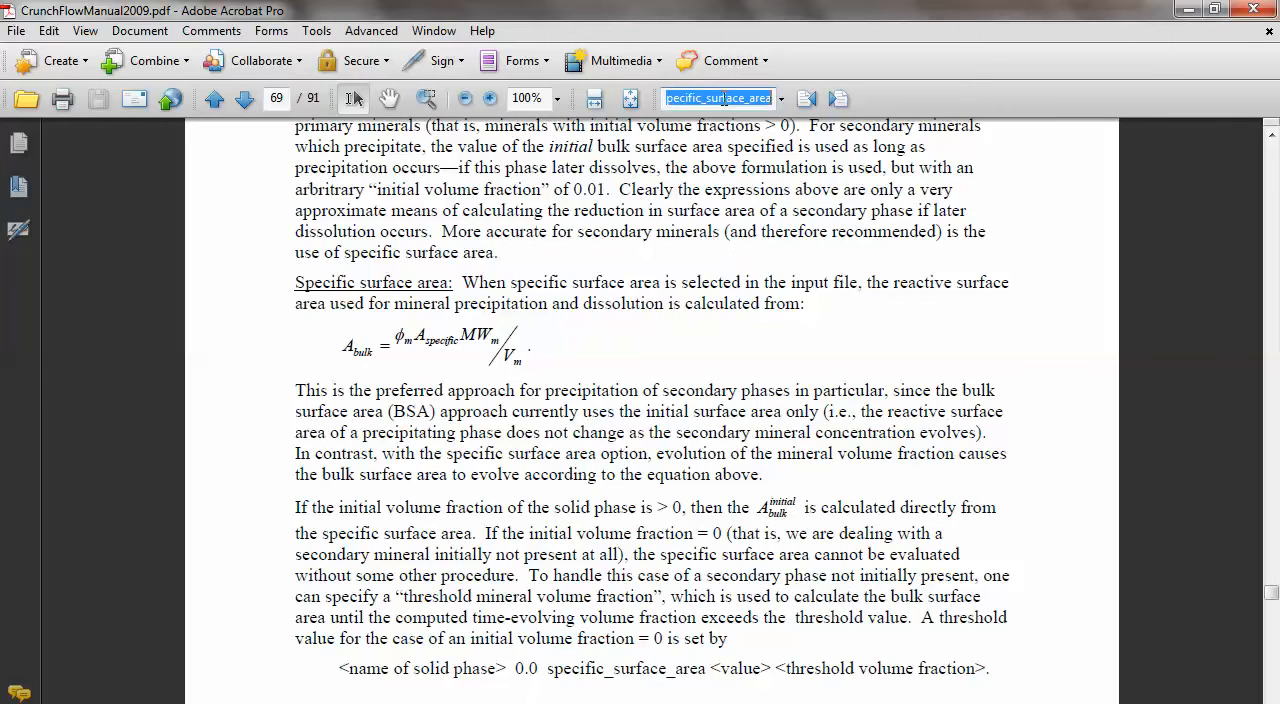
text(disc)
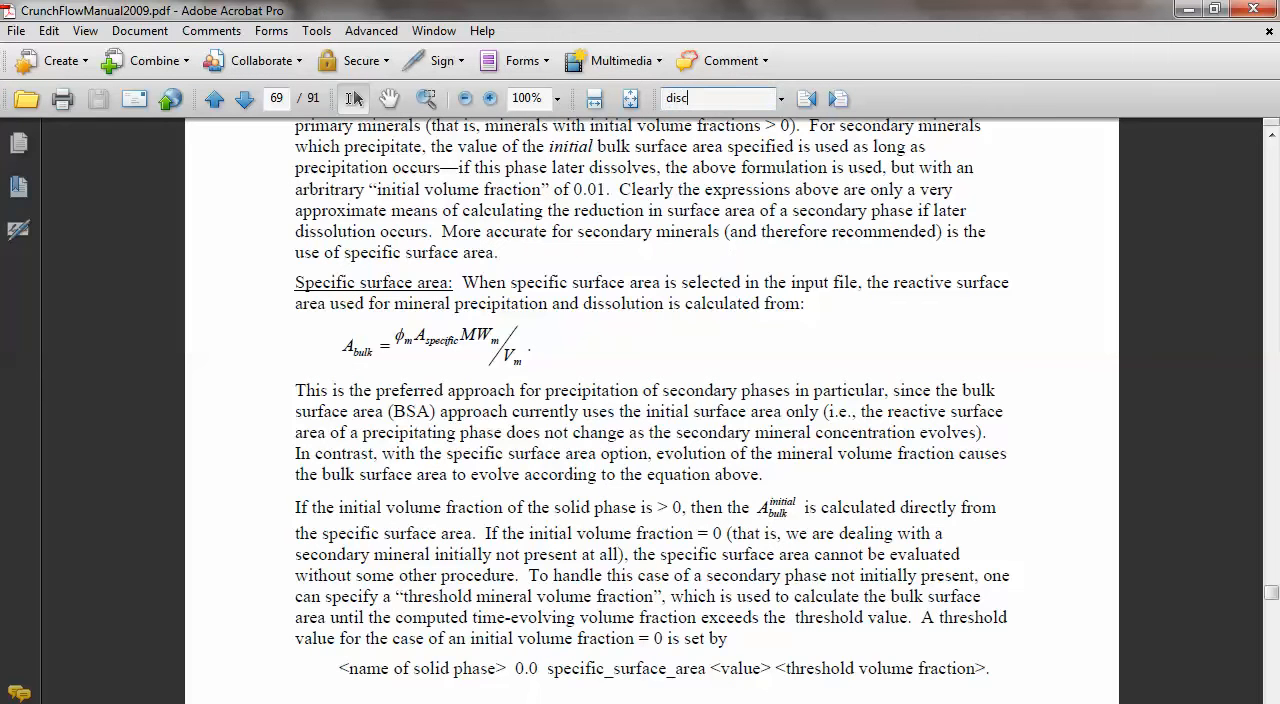
text(retizatio)
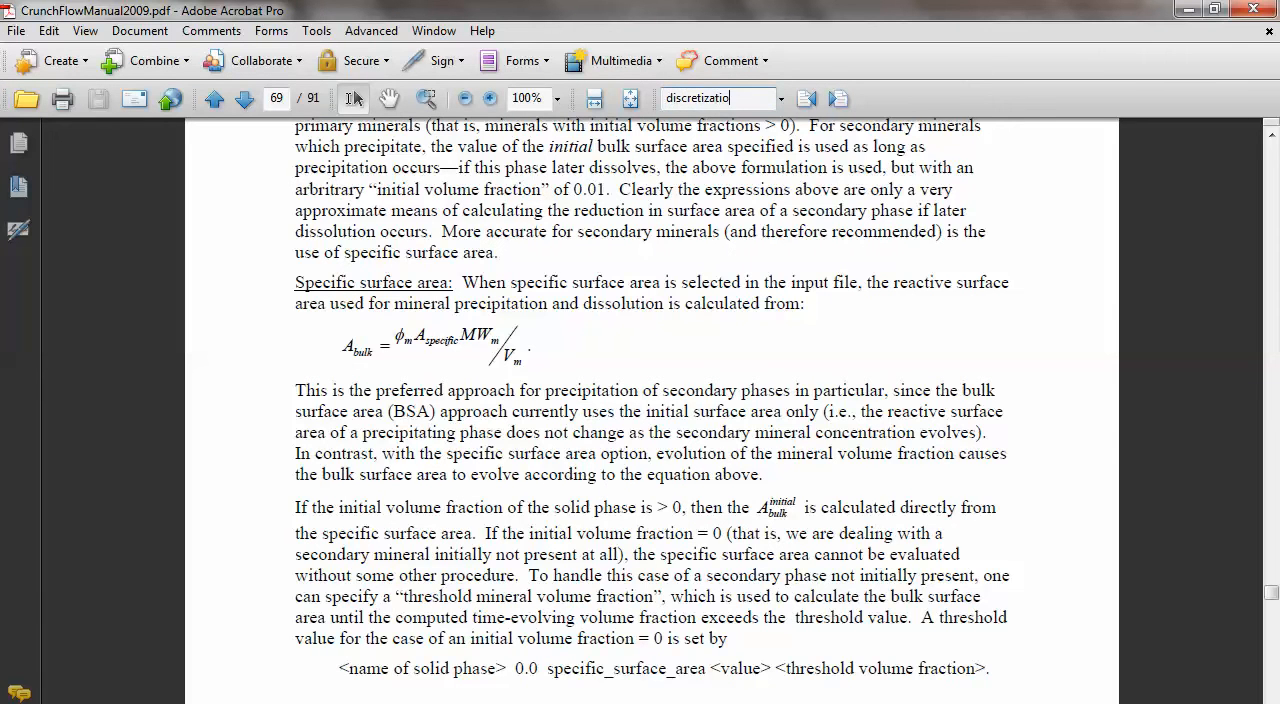
text(n)
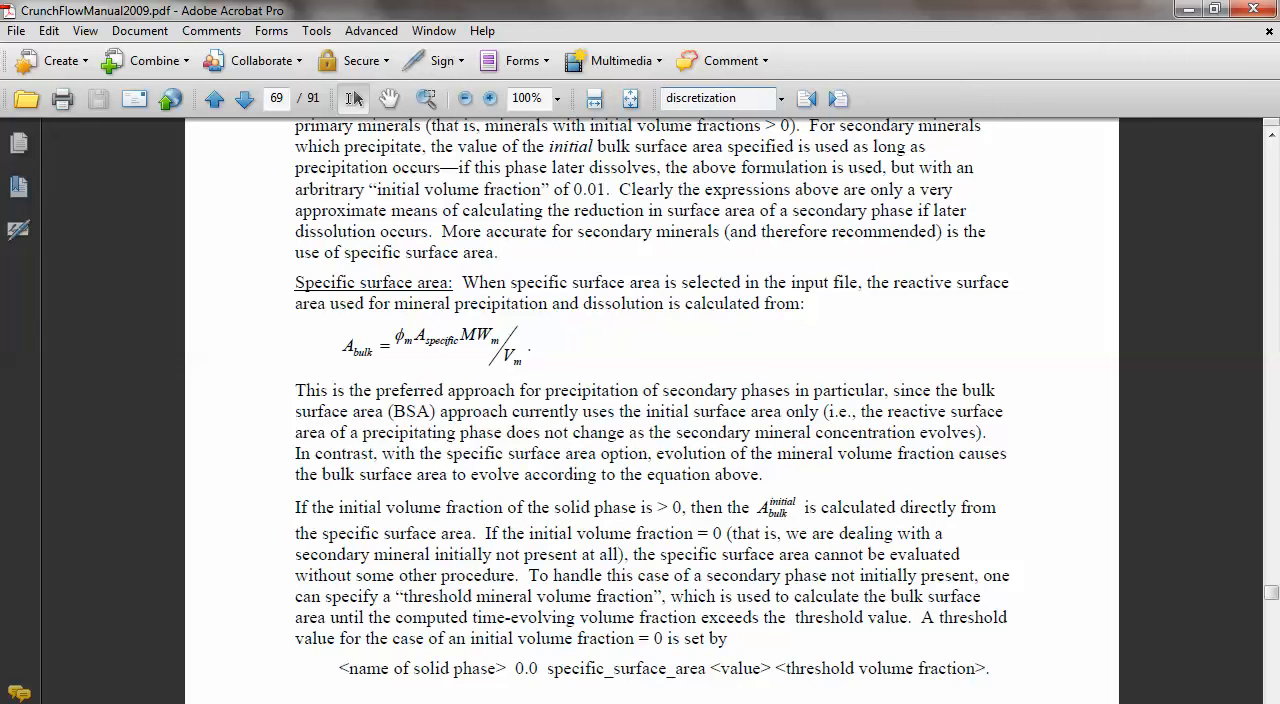
click(244, 98)
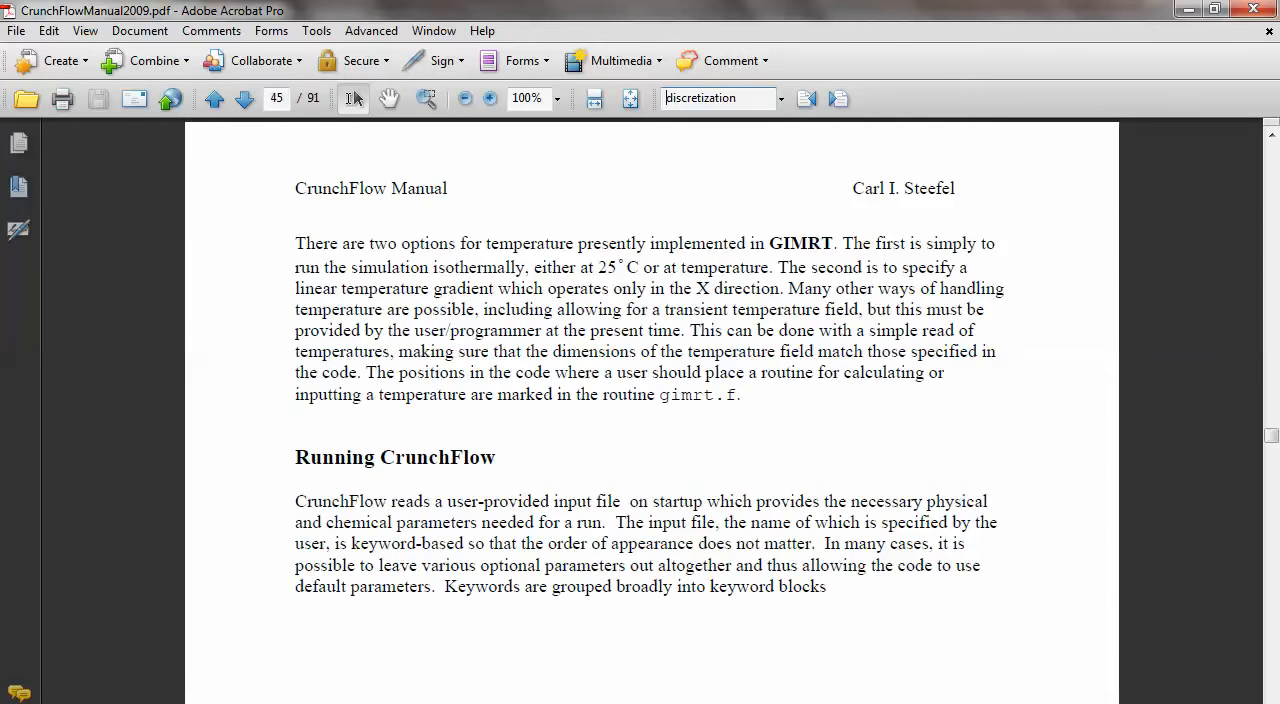
click(245, 98)
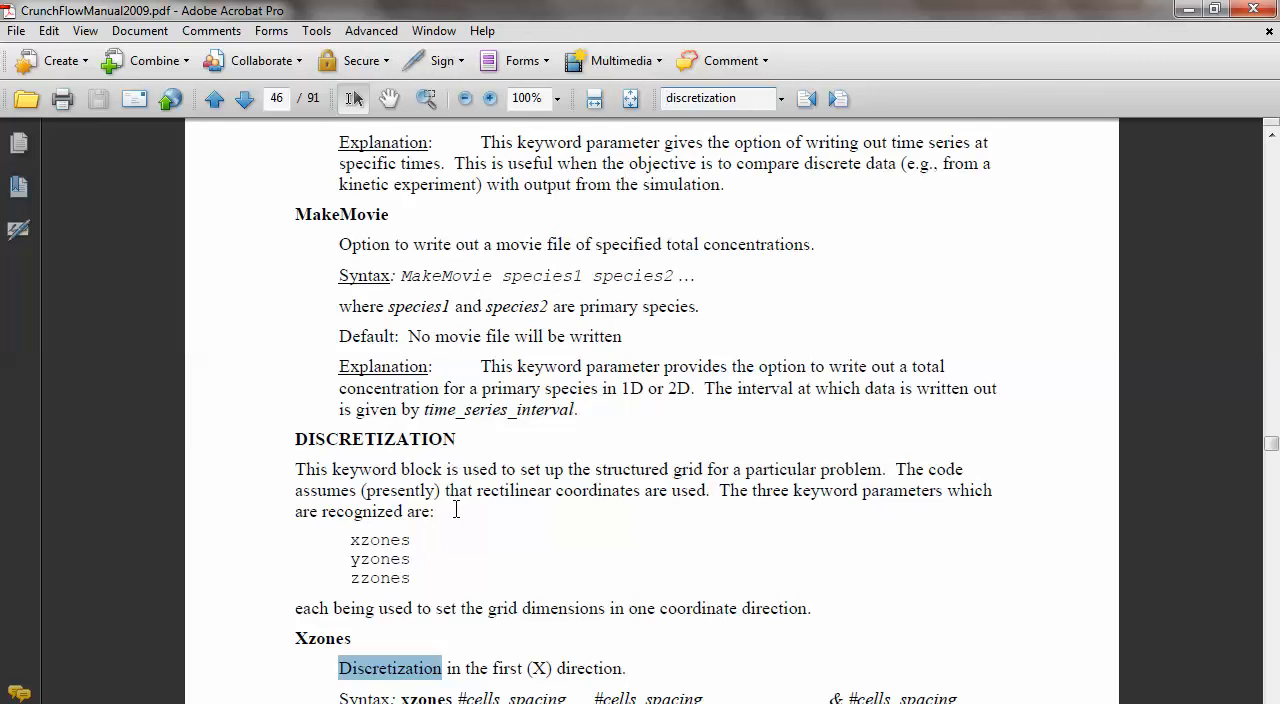
mouse_move(527, 564)
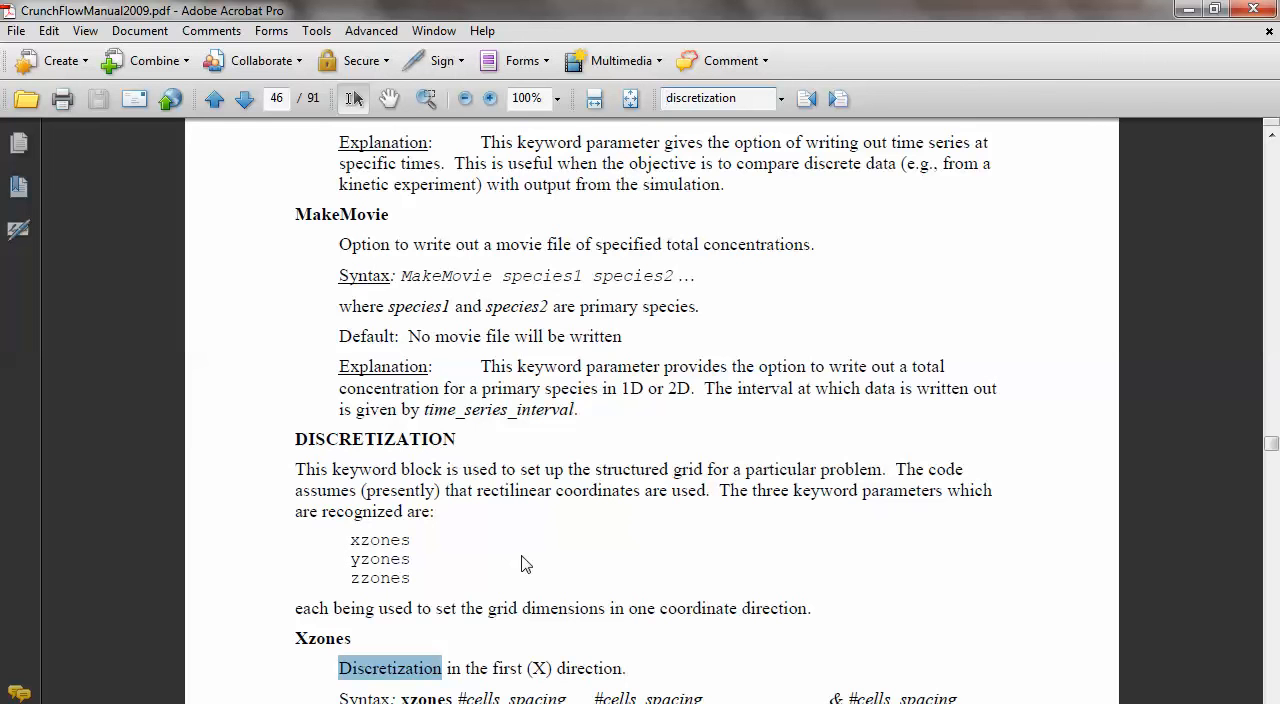
Select xzones in the DISCRETIZATION Syntax line and read its description.
scroll(down, 3)
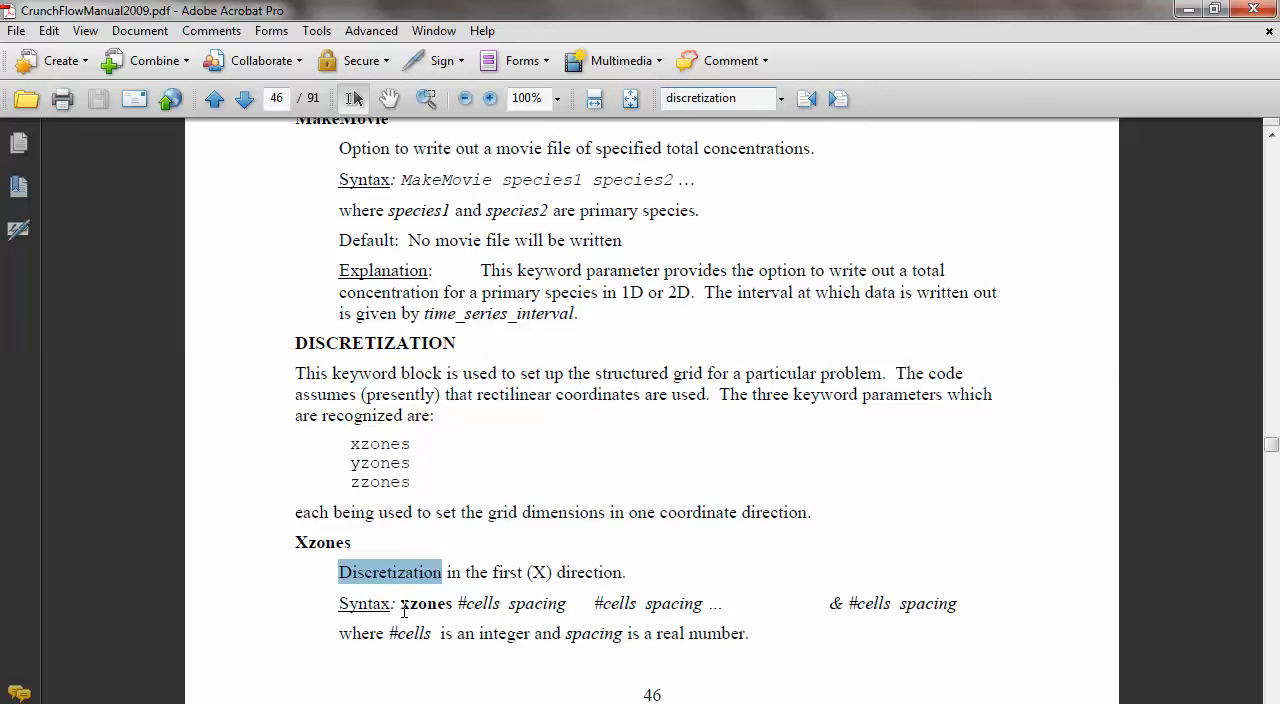
double_click(424, 603)
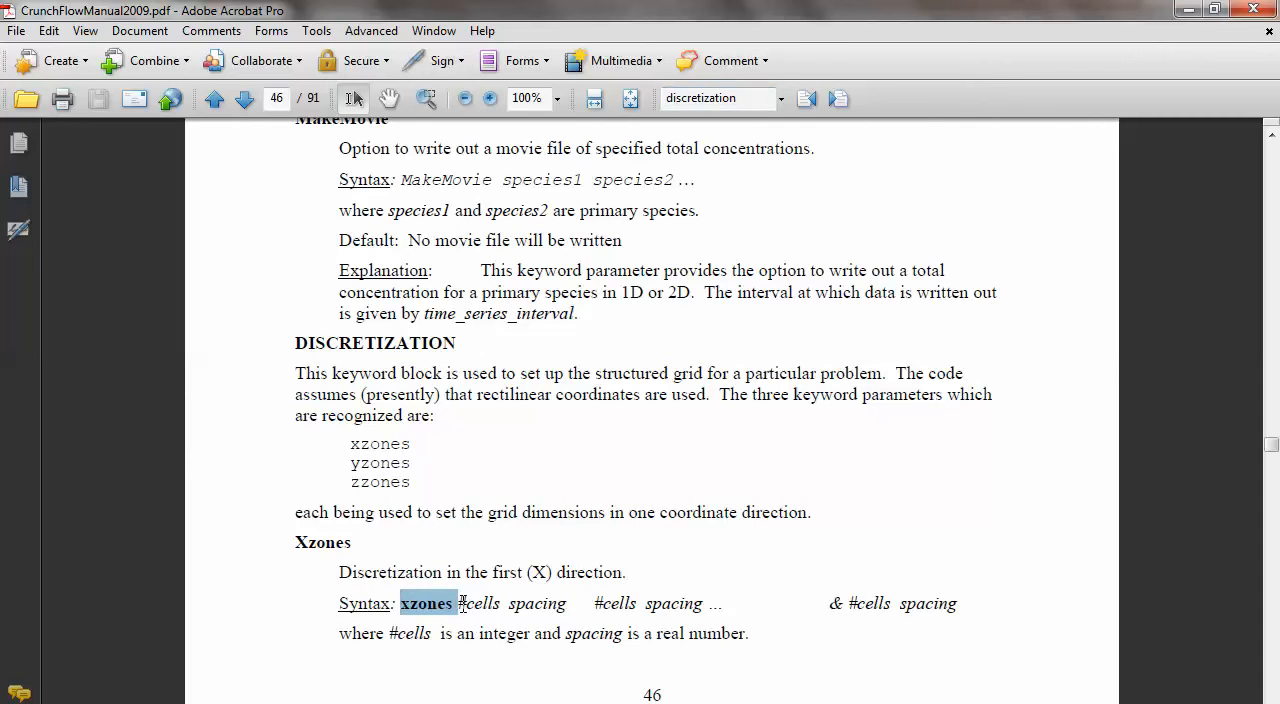
double_click(479, 603)
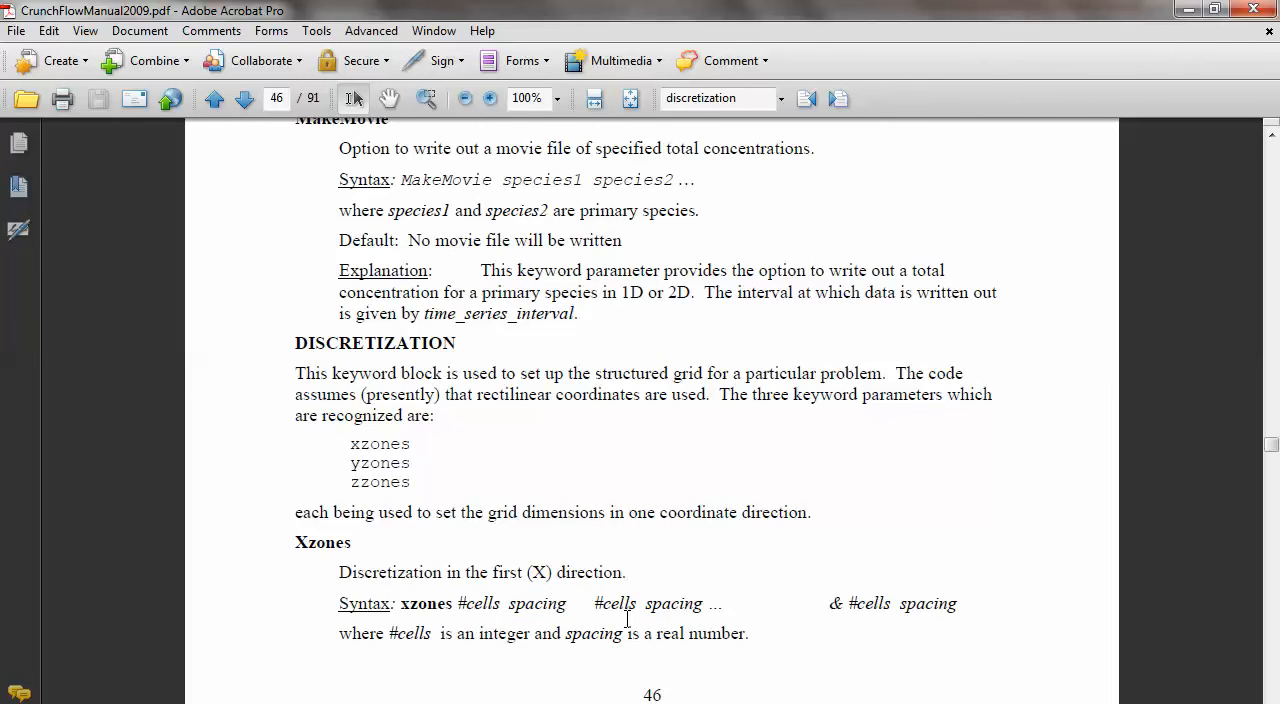
scroll(down, 3)
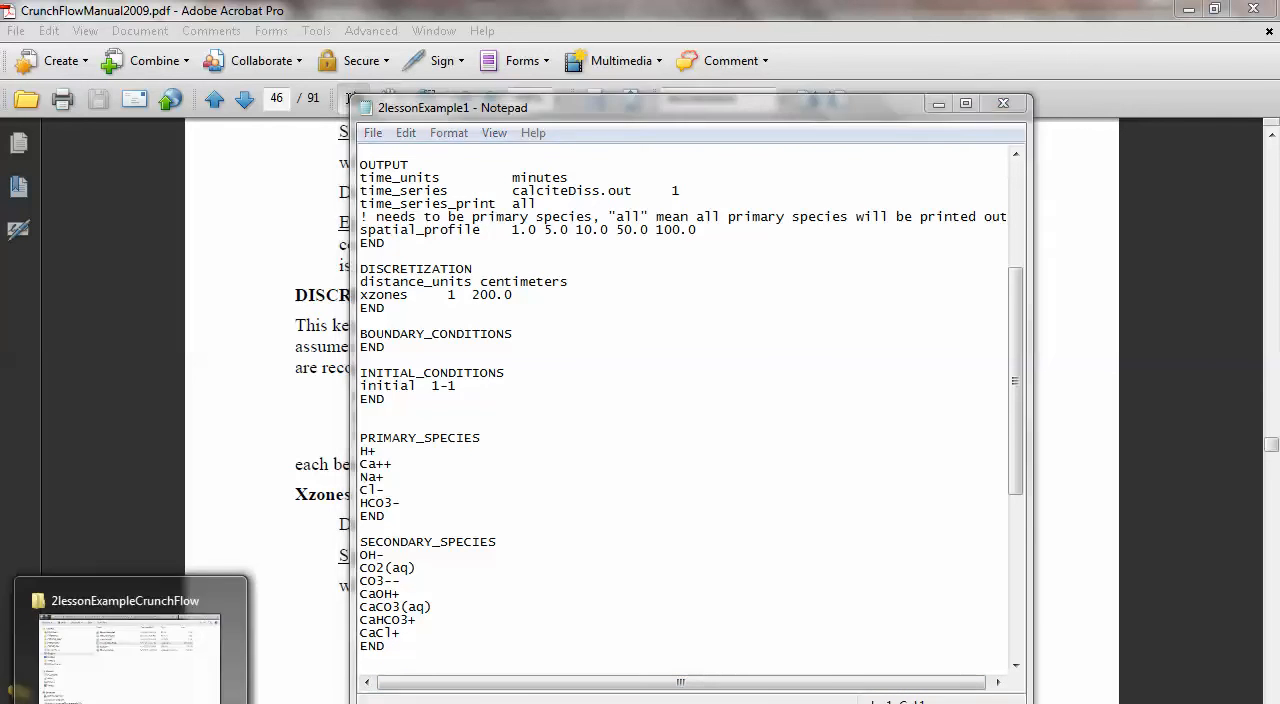
Launch CrunchTope on 2lessonExample1.in, let it run ~110 time steps, then return to the folder.
click(125, 640)
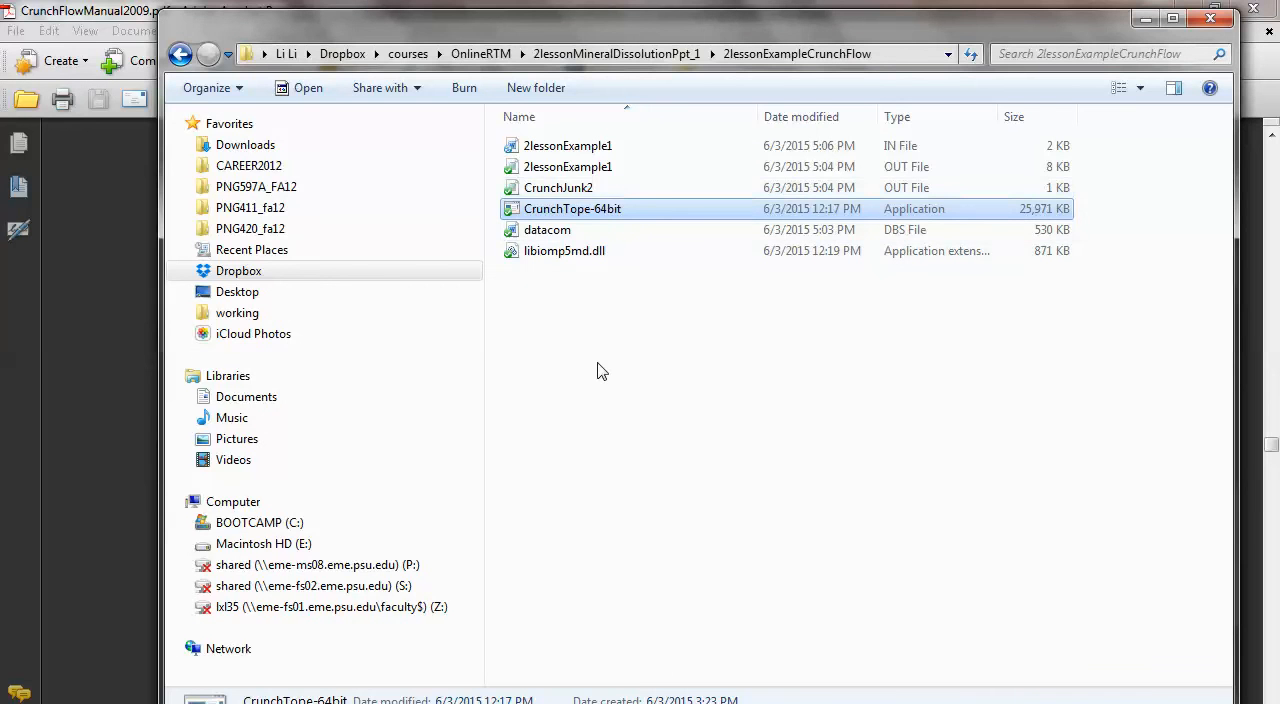
mouse_move(610, 167)
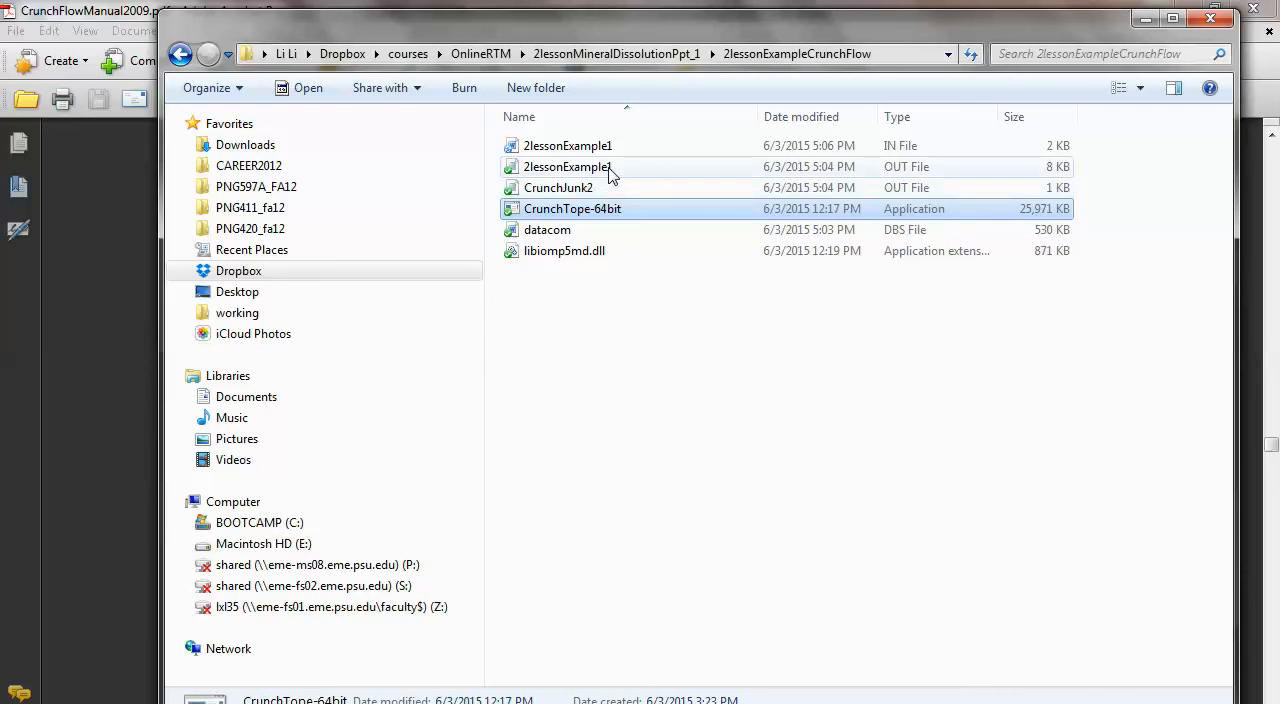
double_click(572, 208)
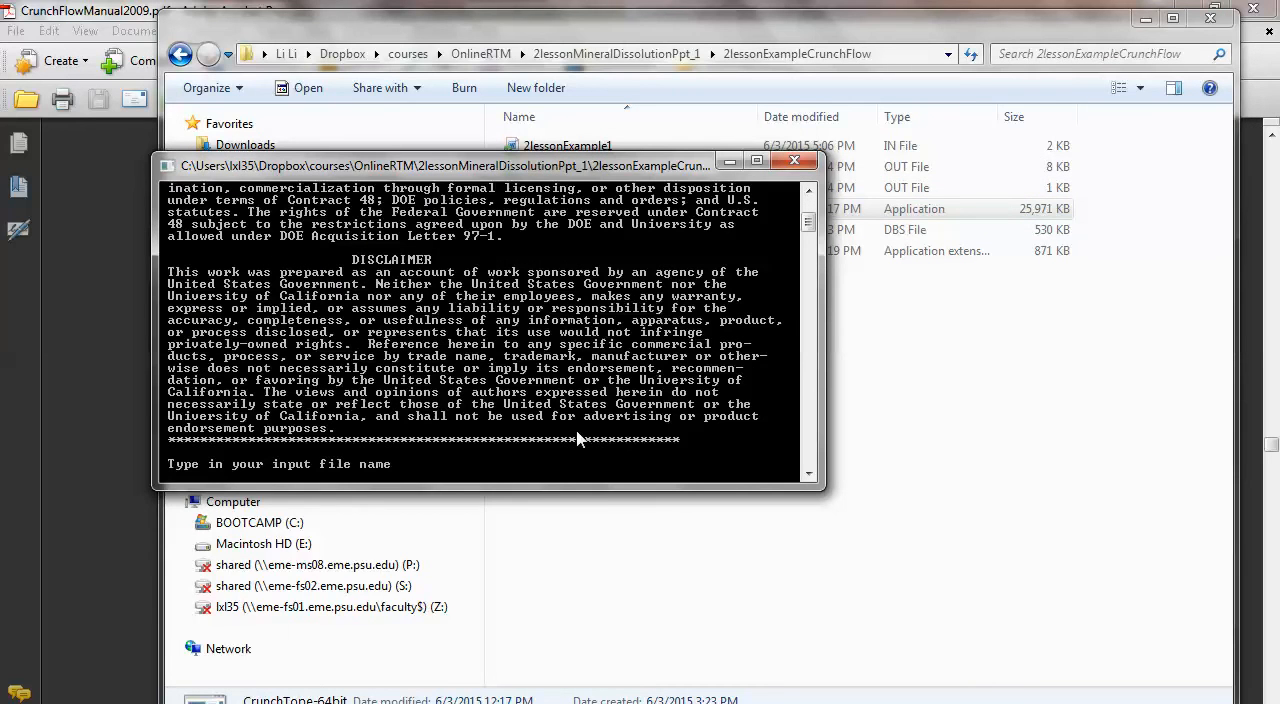
text(2lesson)
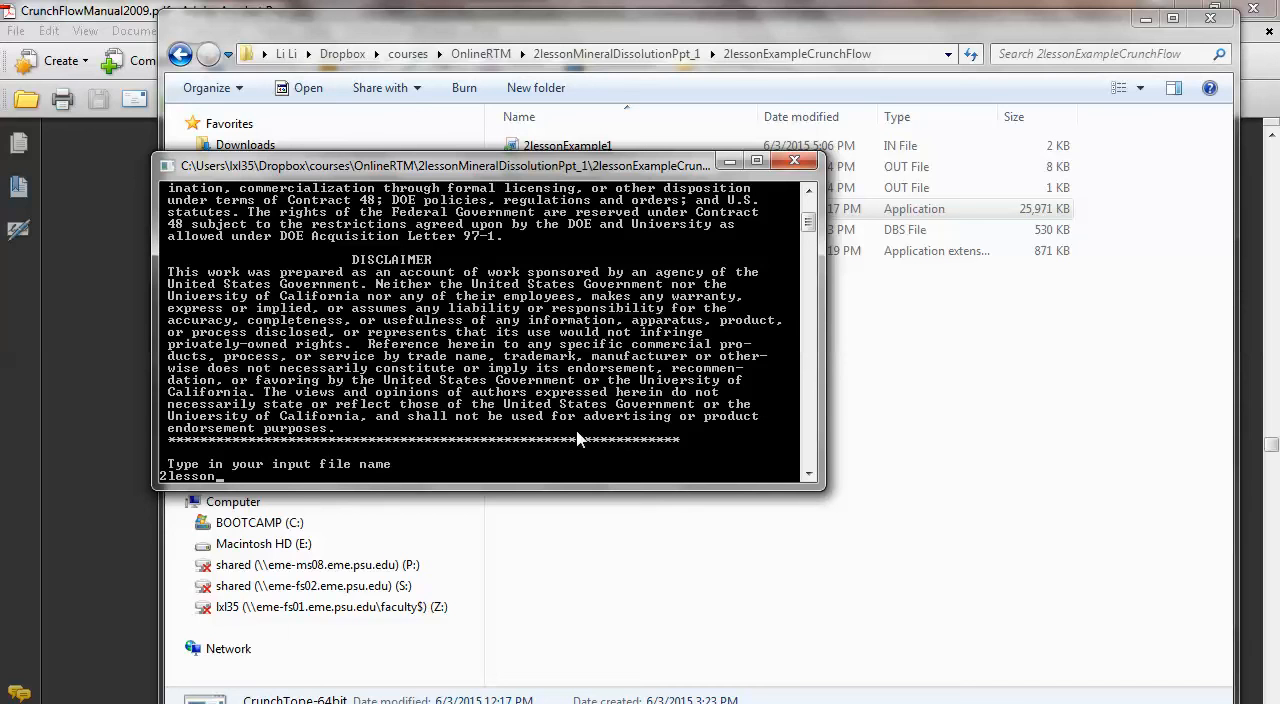
text(Example)
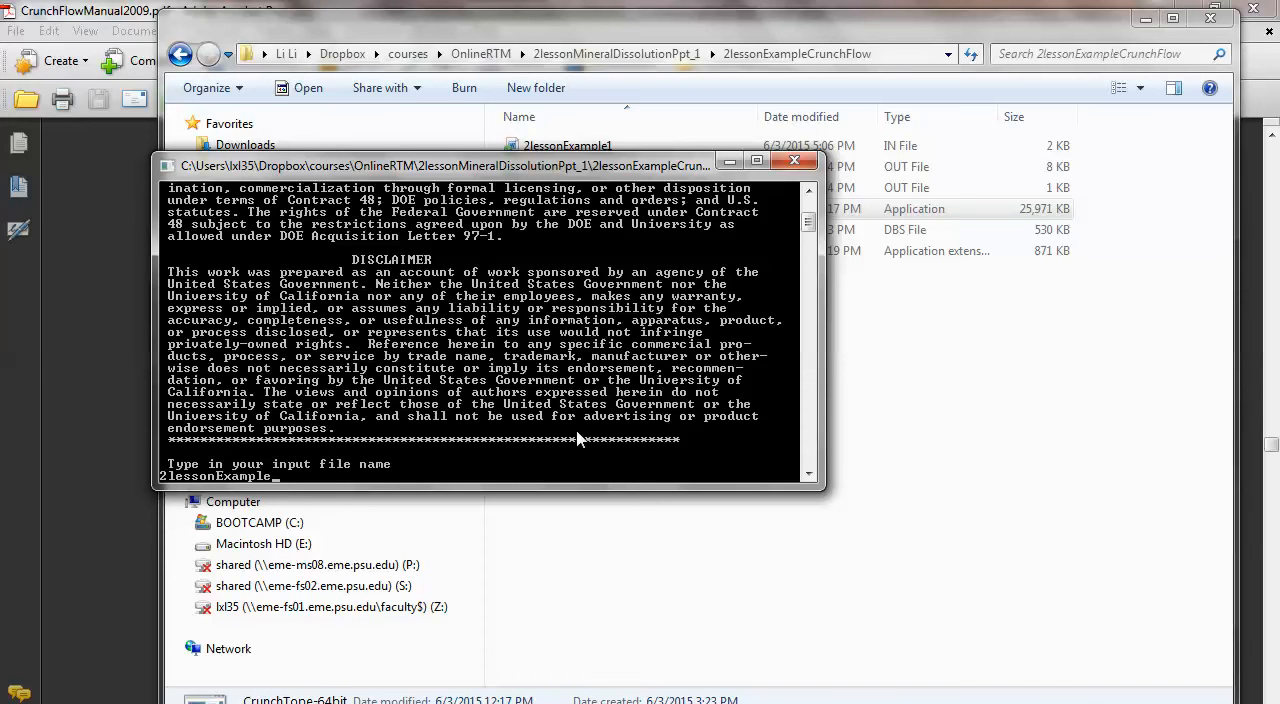
text(1.in)
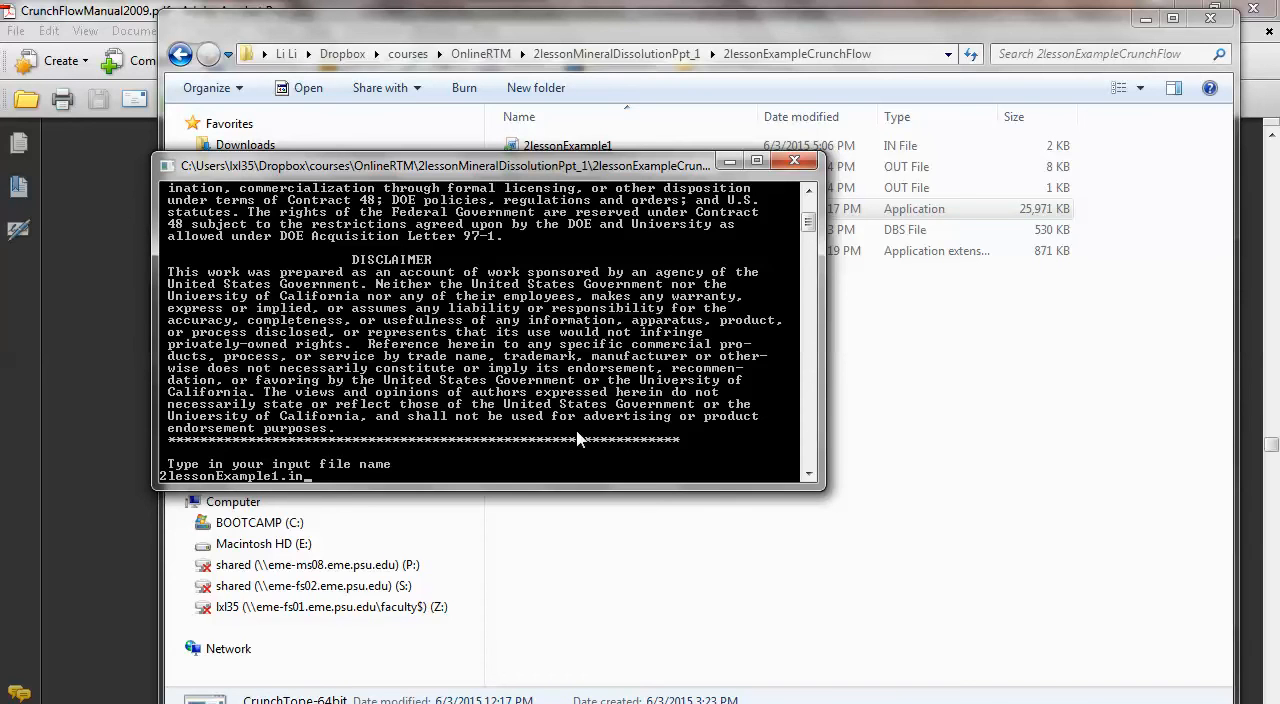
key(Return)
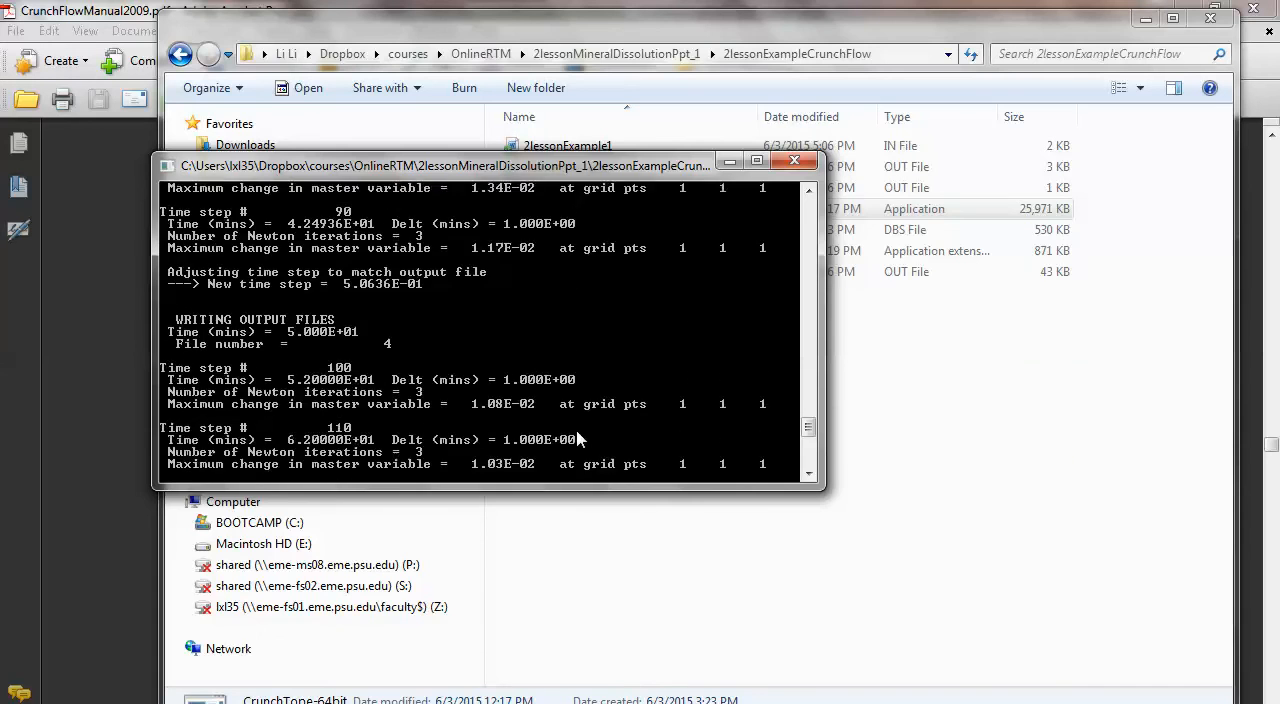
click(794, 161)
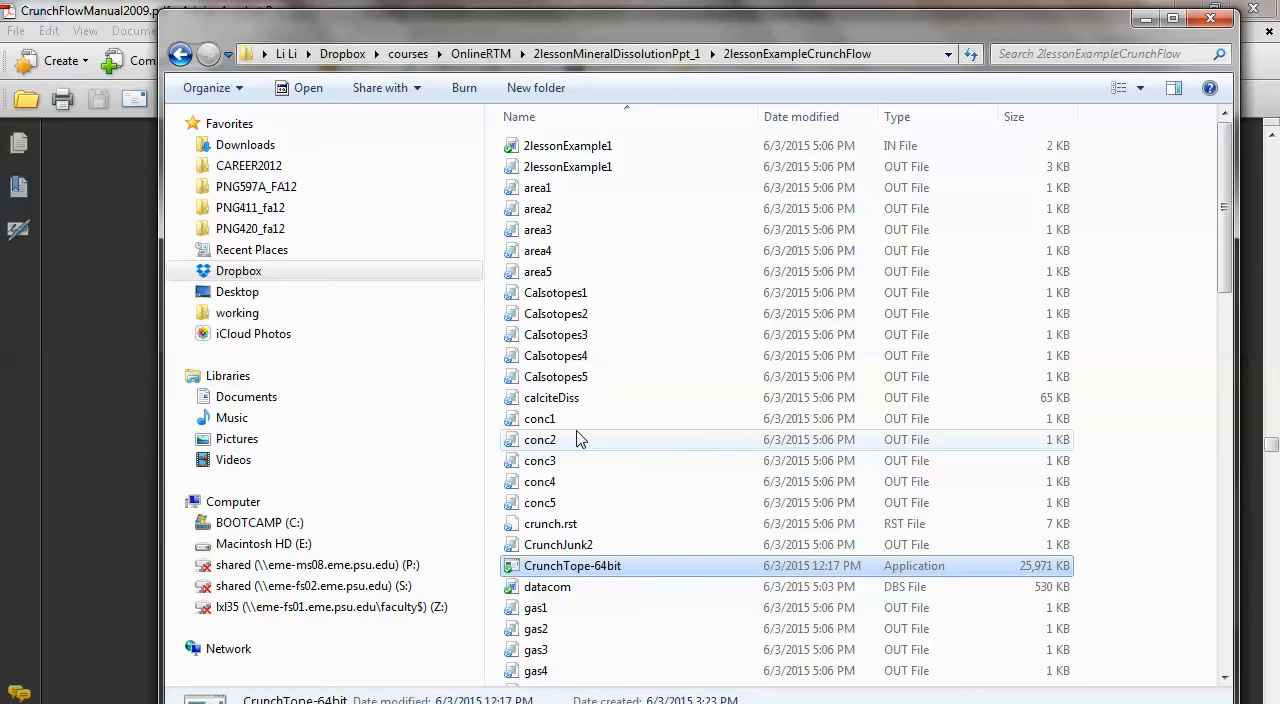
mouse_move(603, 229)
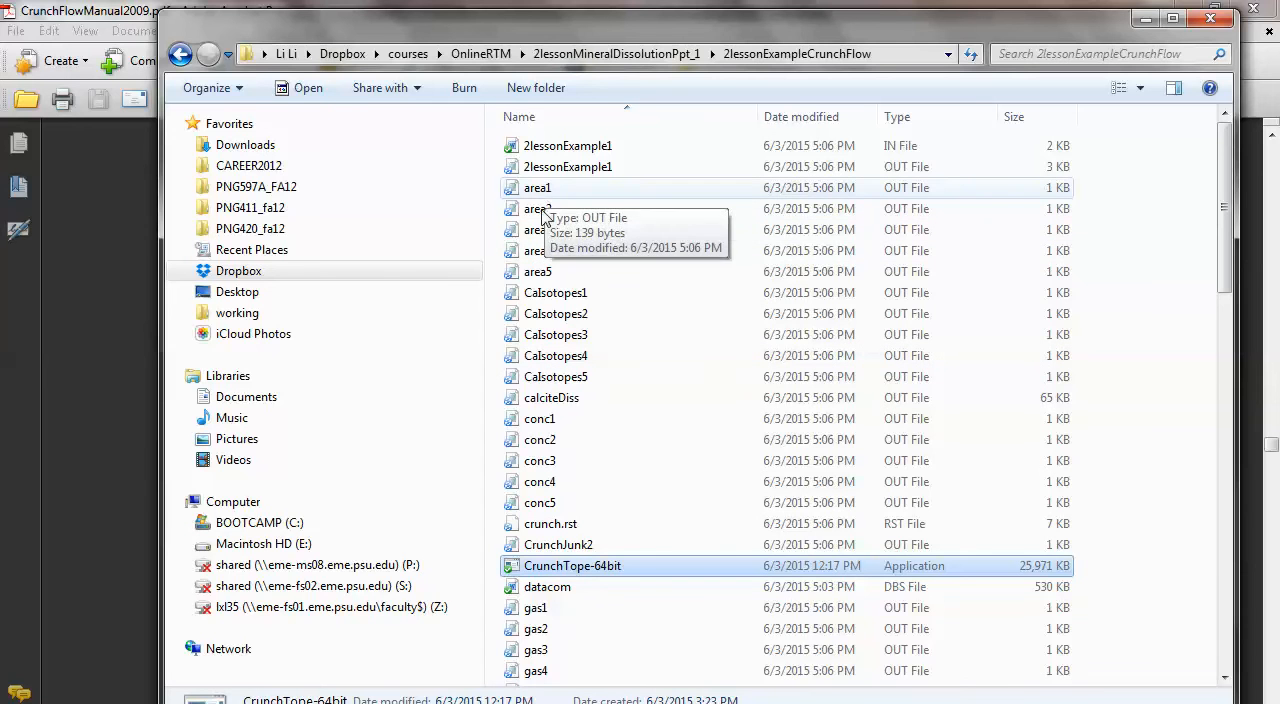
mouse_move(660, 208)
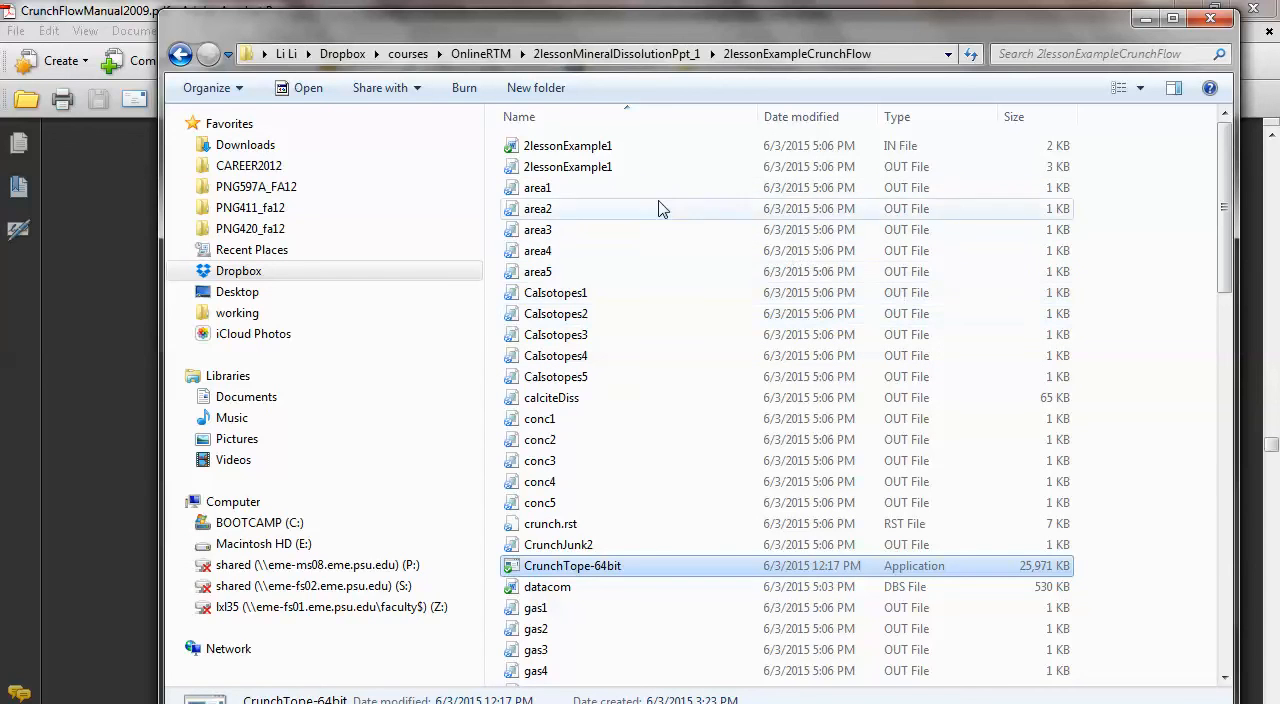
mouse_move(545, 229)
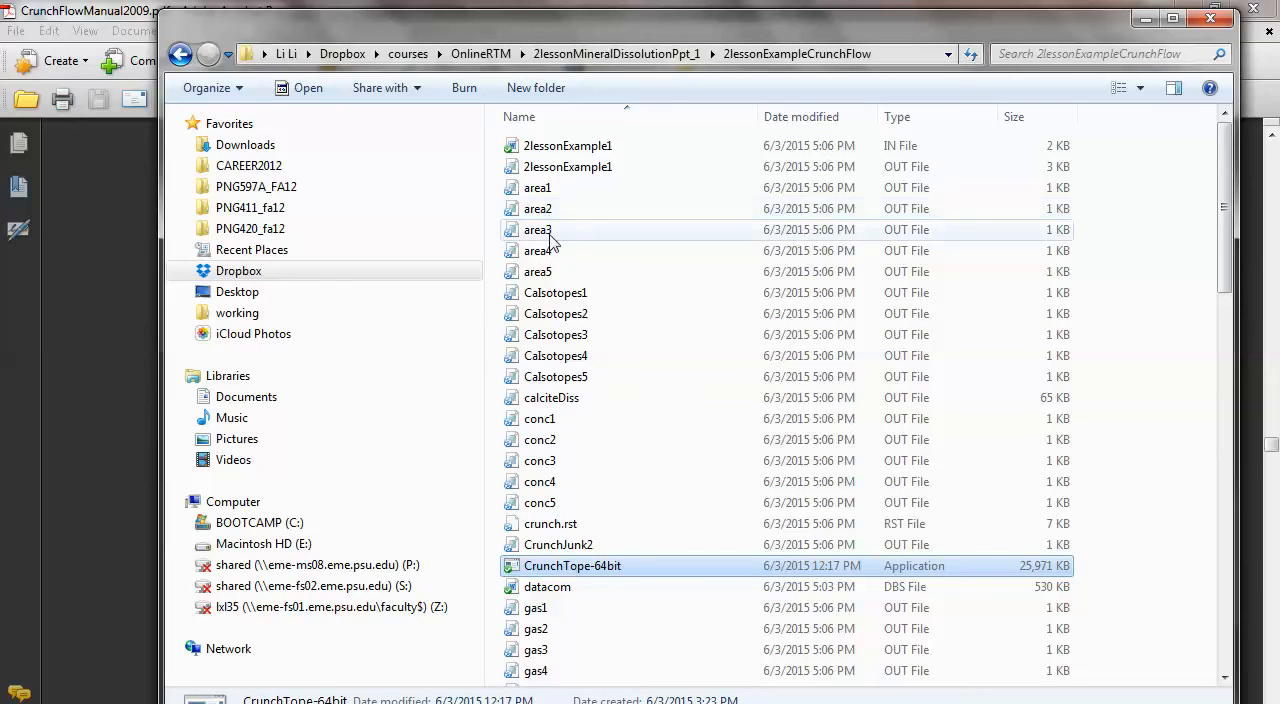
mouse_move(562, 245)
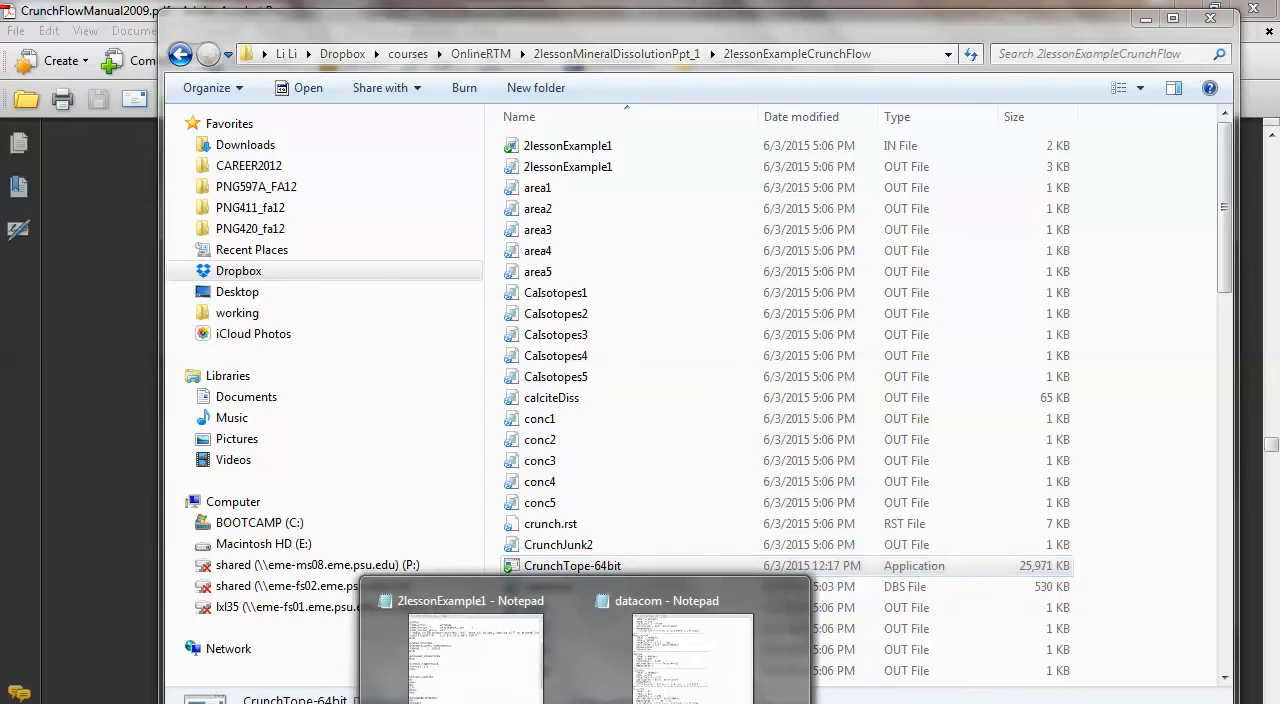
click(470, 650)
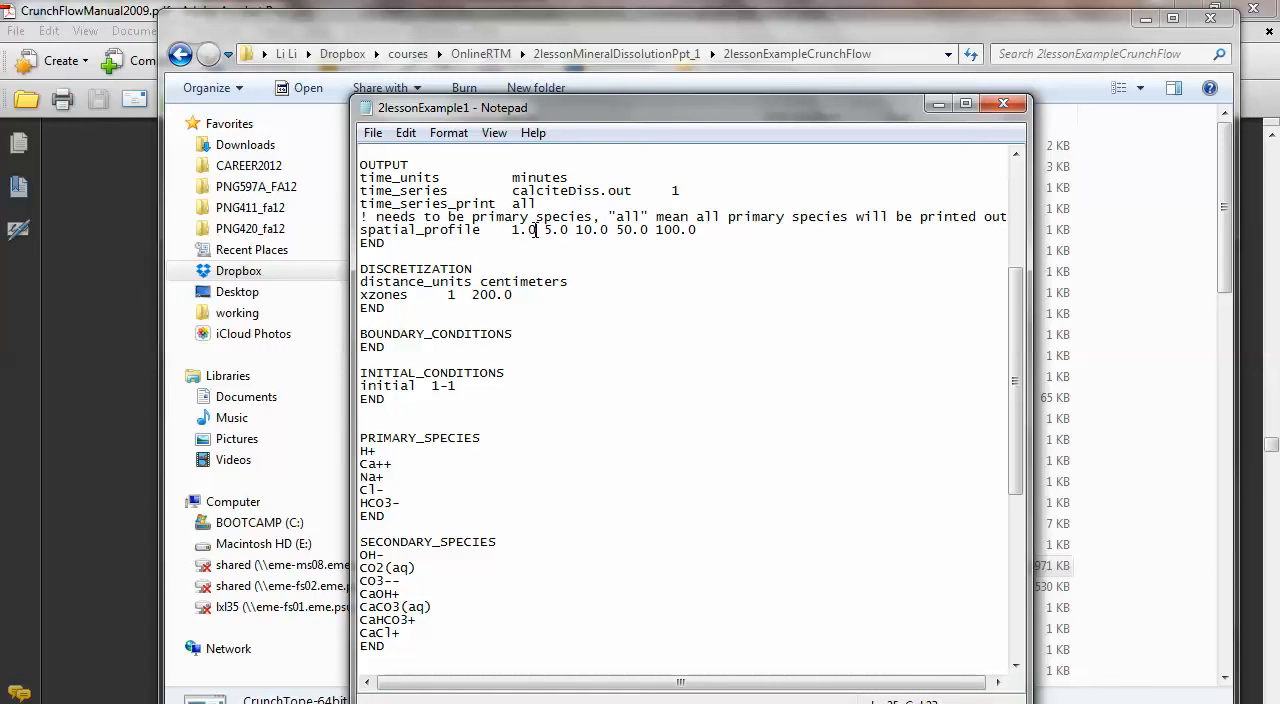
mouse_move(581, 401)
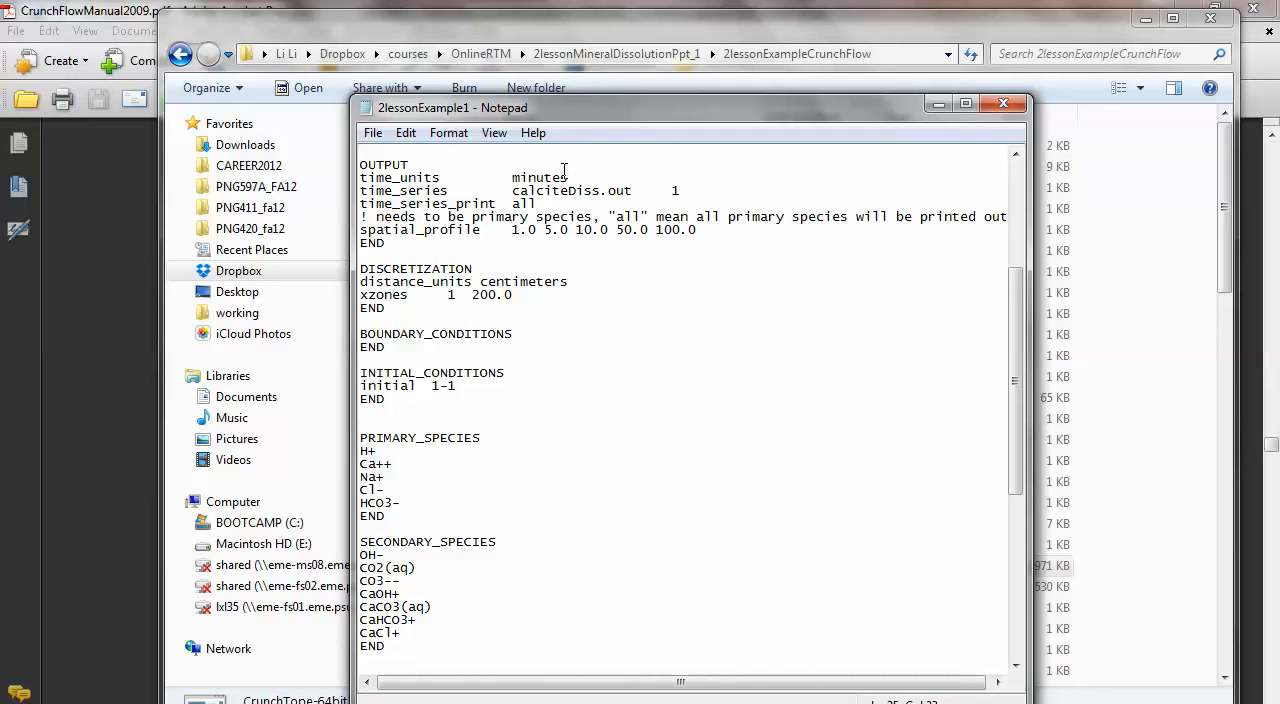
mouse_move(582, 228)
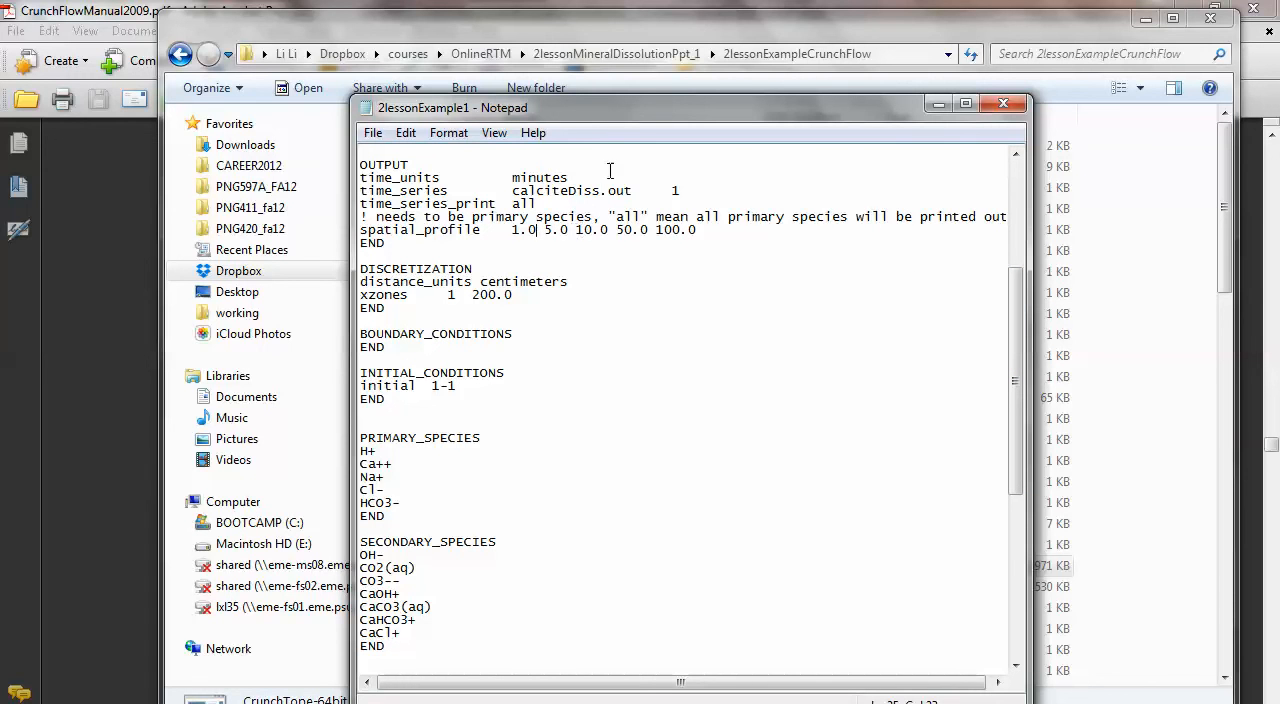
click(1003, 103)
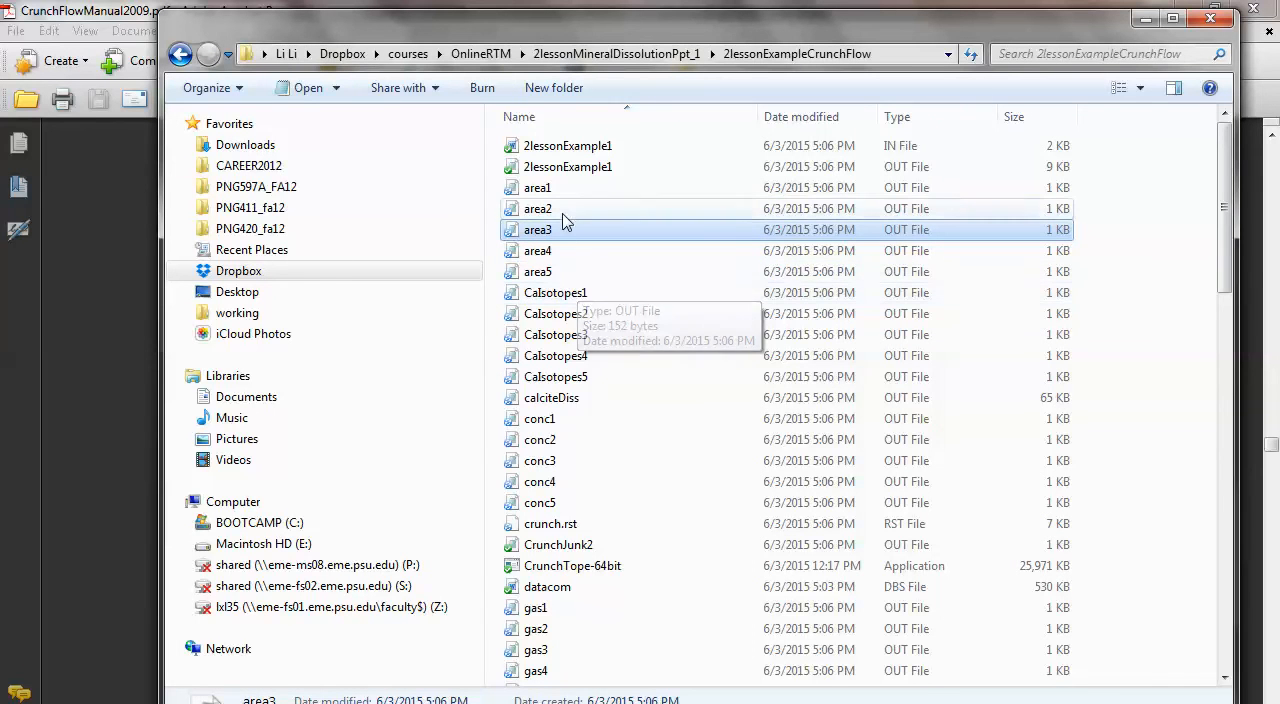
mouse_move(575, 418)
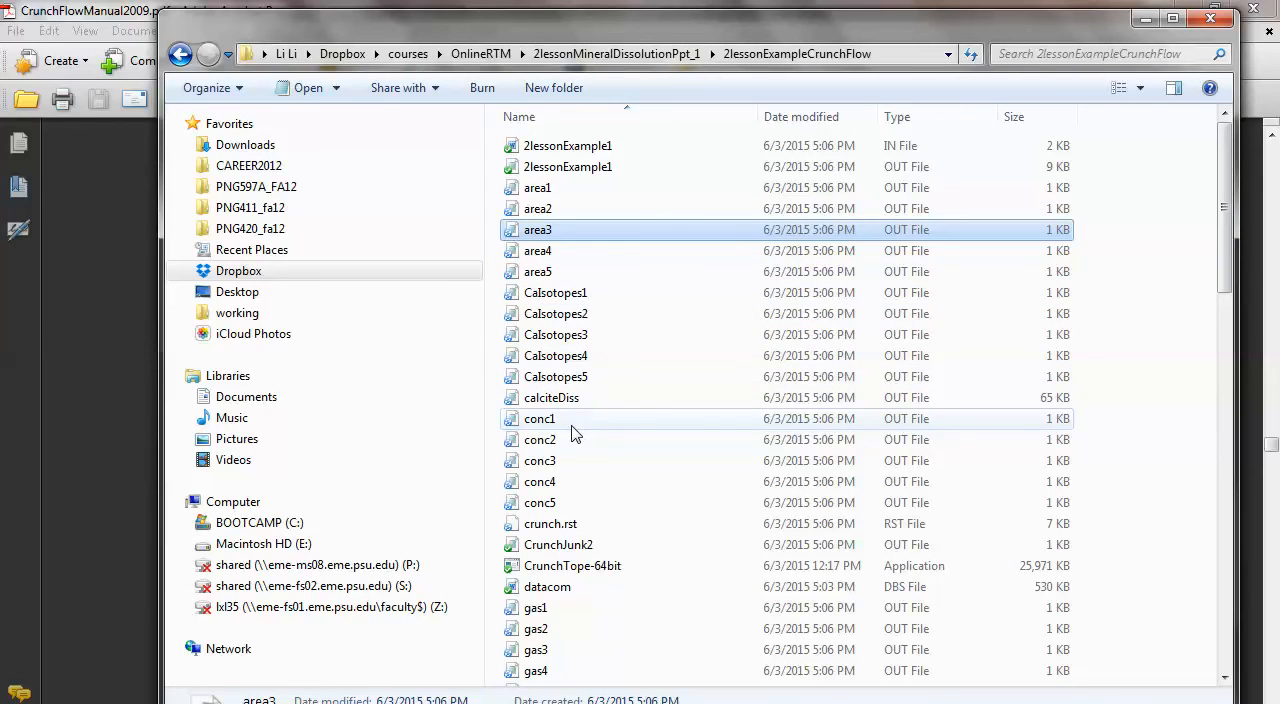
mouse_move(572, 503)
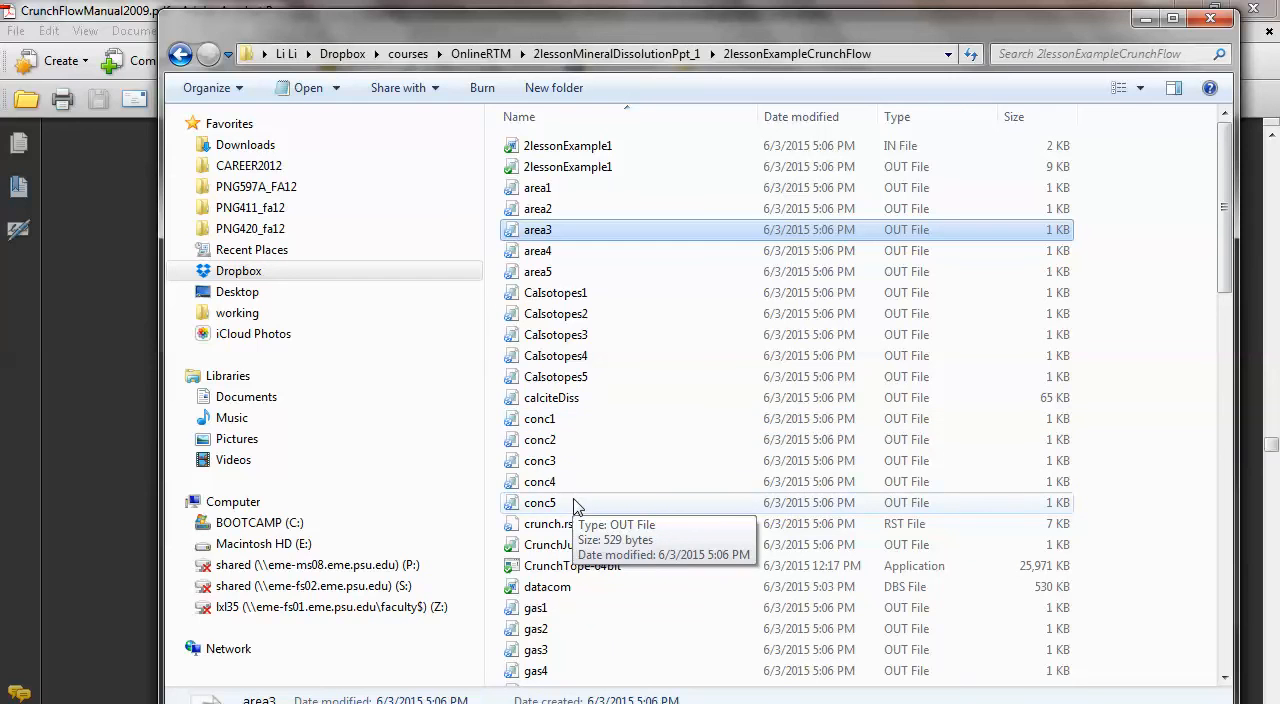
Scroll the output files down to porosity, rate, saturation, speciation, totcon and TotMineral.
scroll(down, 3)
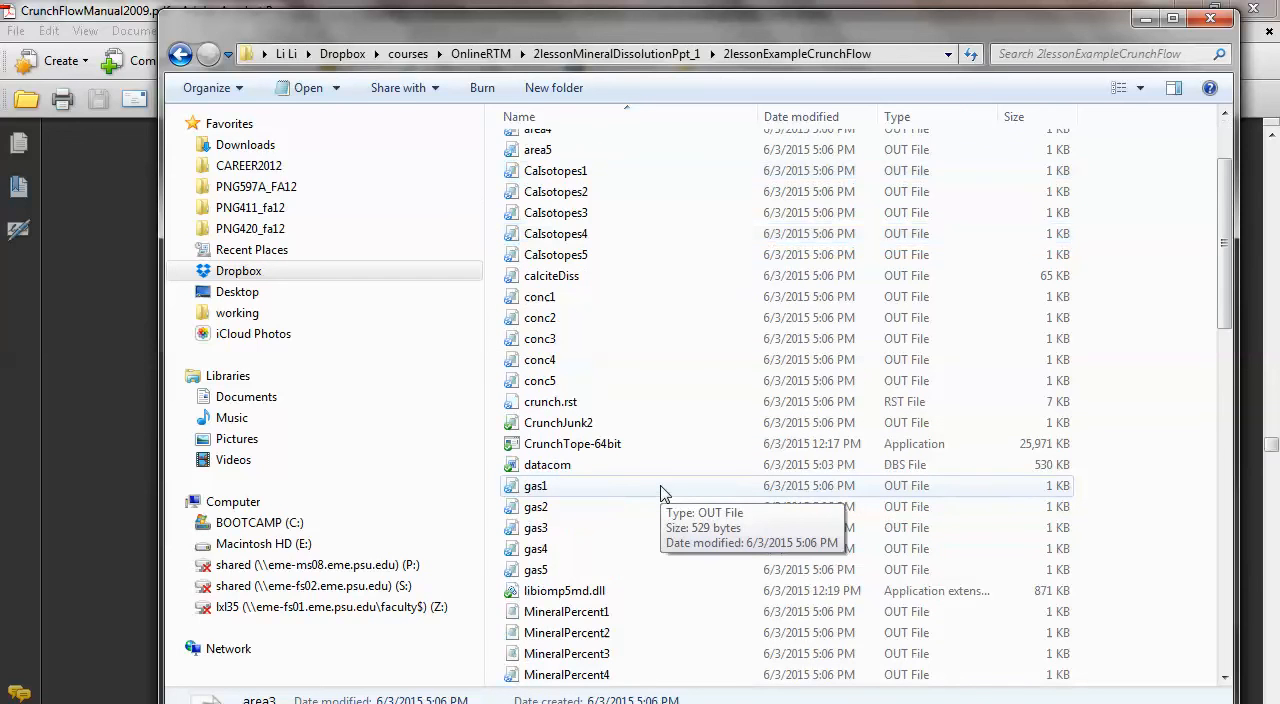
mouse_move(645, 570)
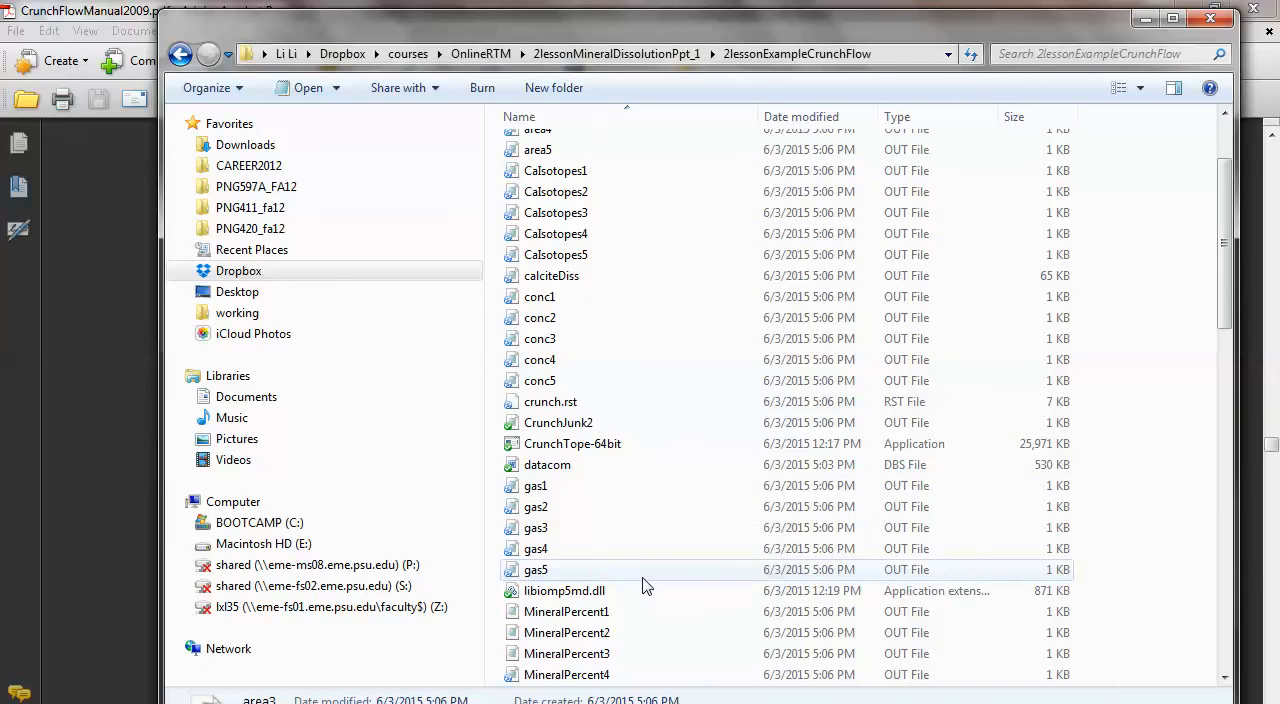
scroll(down, 3)
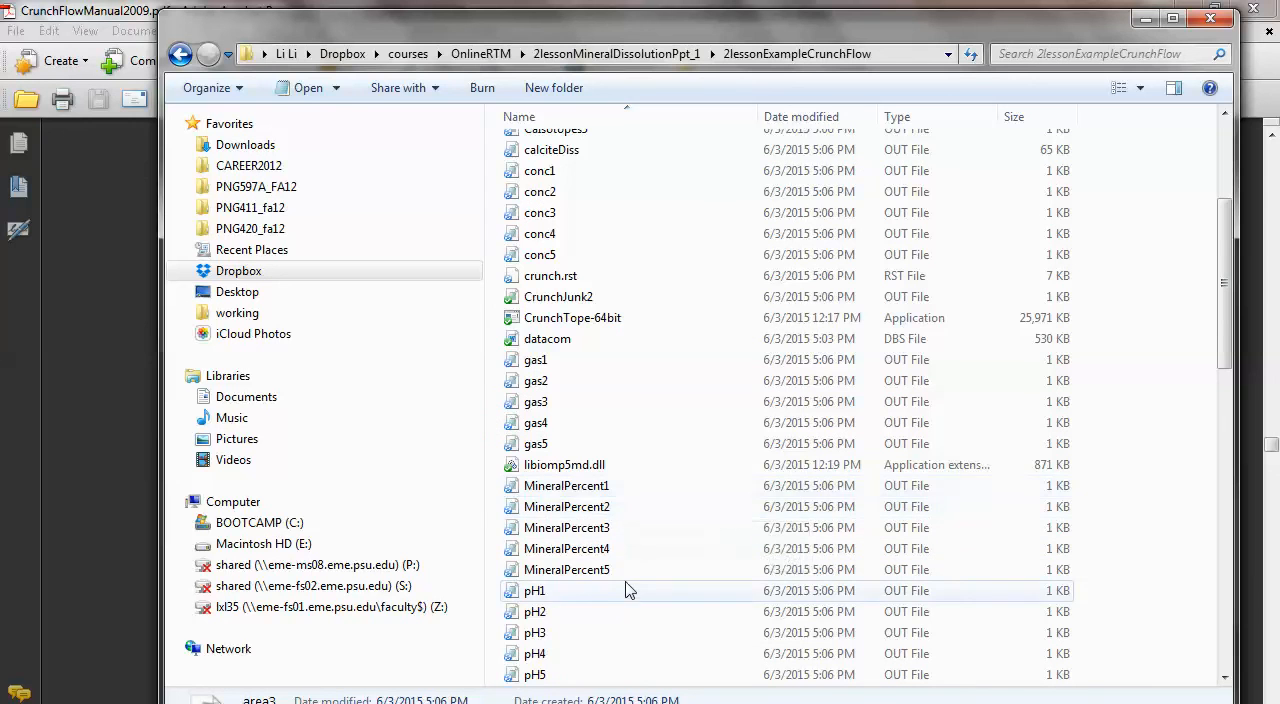
scroll(down, 3)
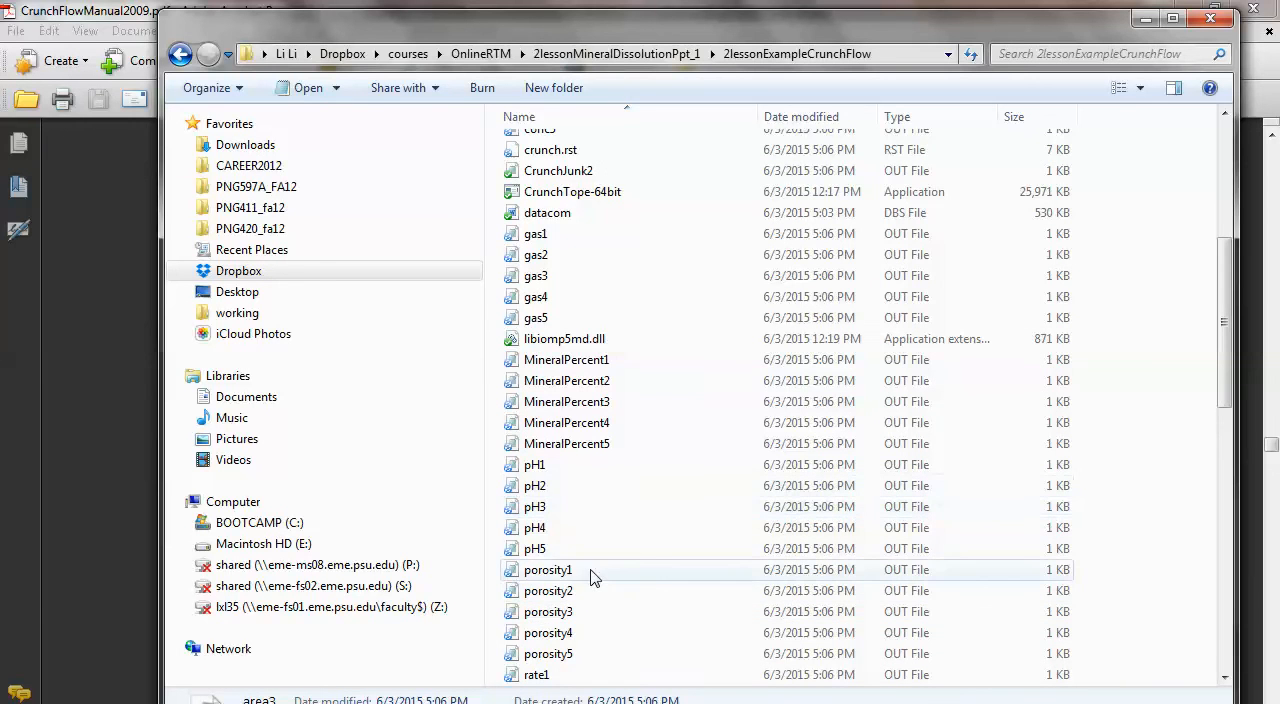
scroll(down, 3)
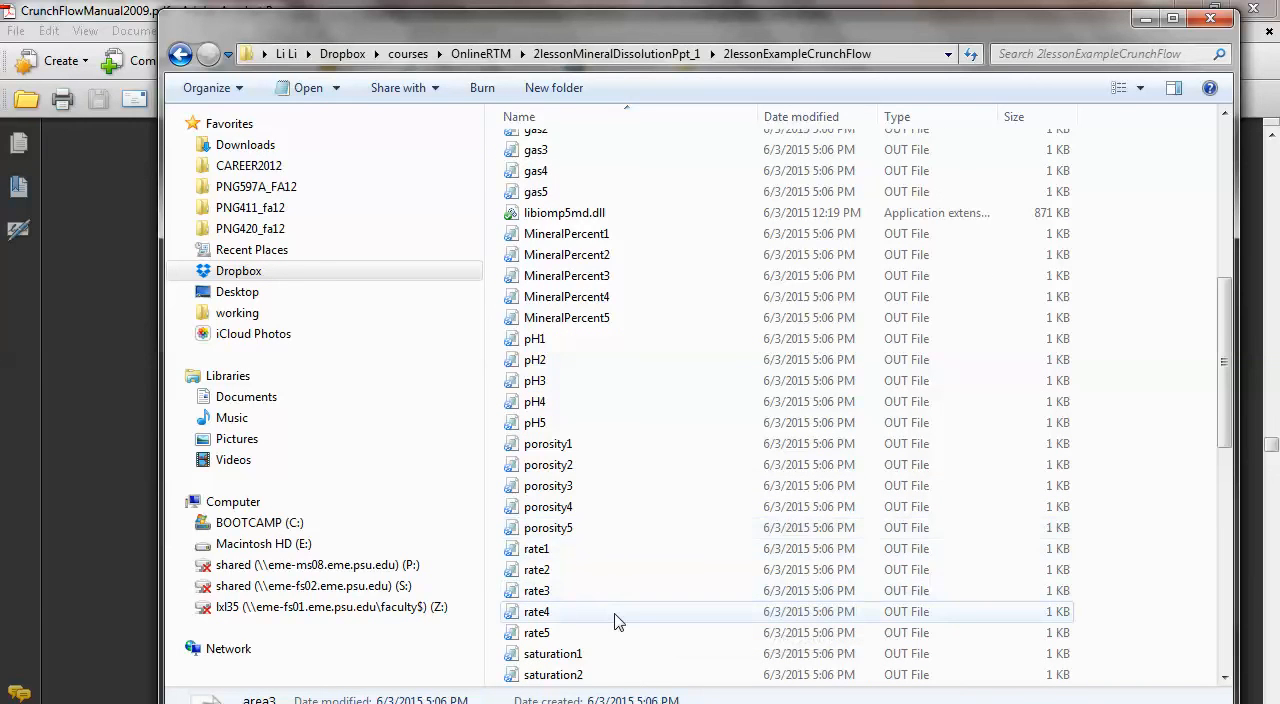
scroll(down, 3)
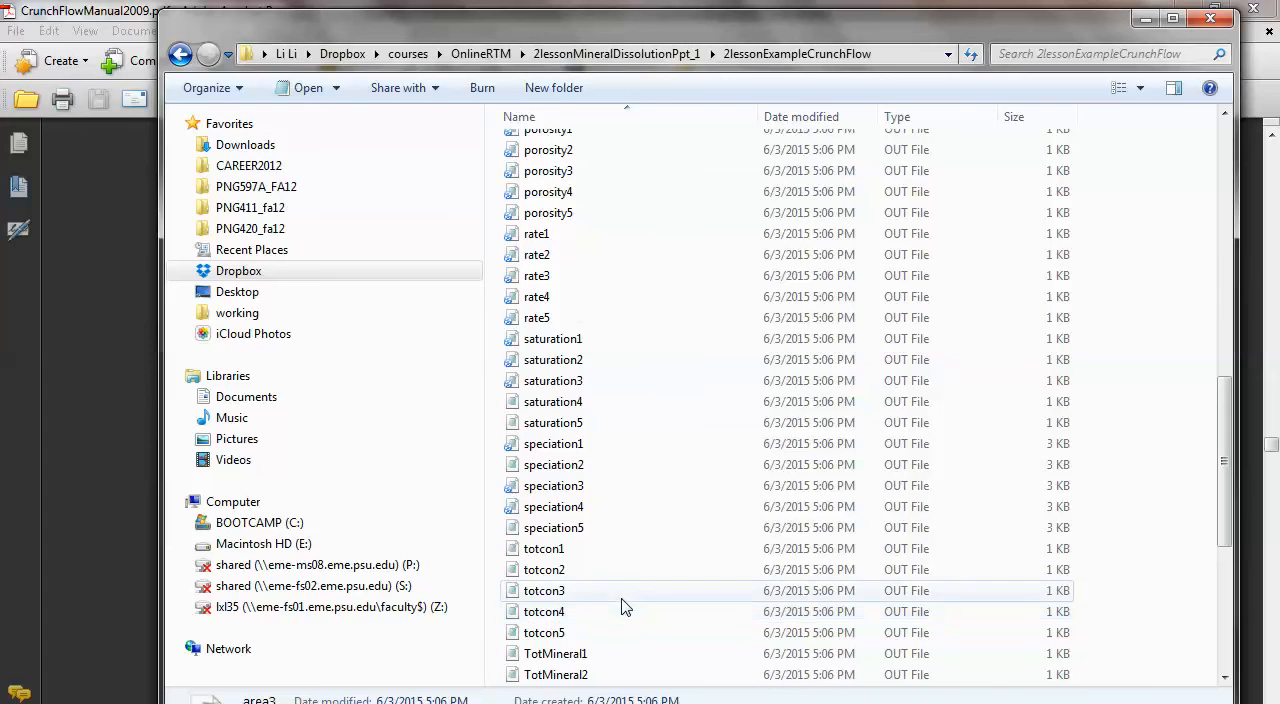
mouse_move(620, 600)
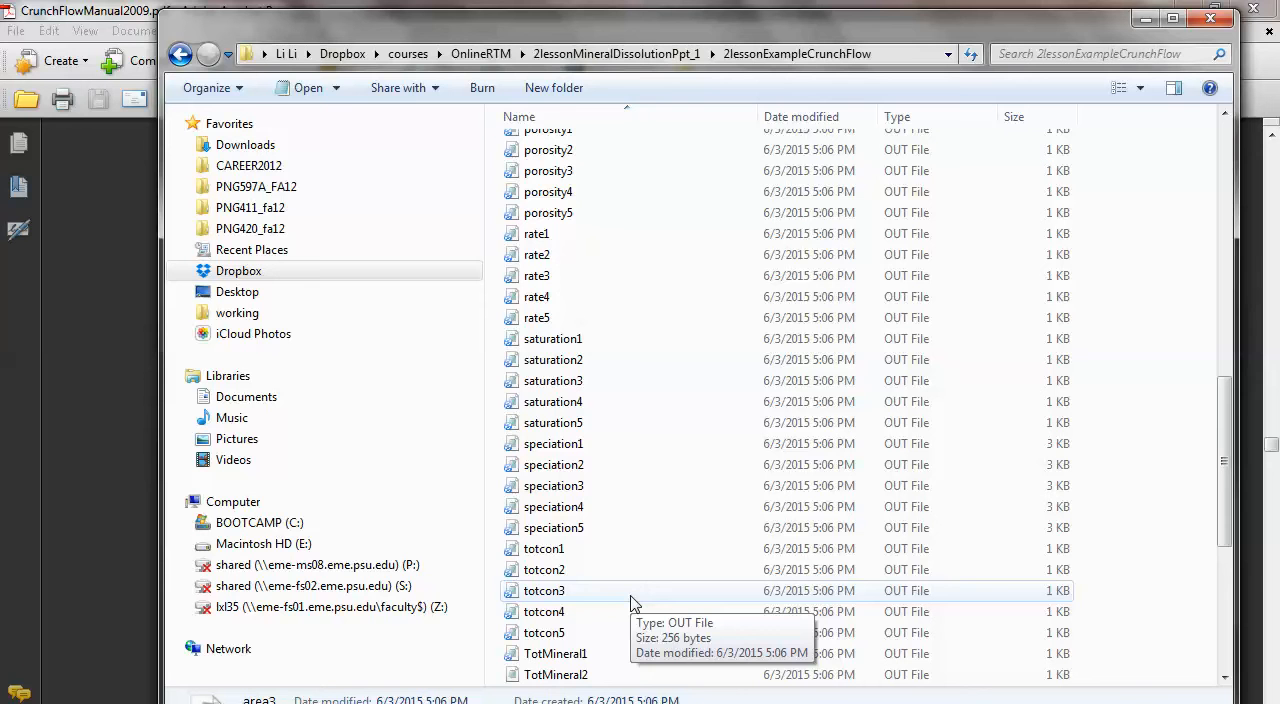
mouse_move(680, 611)
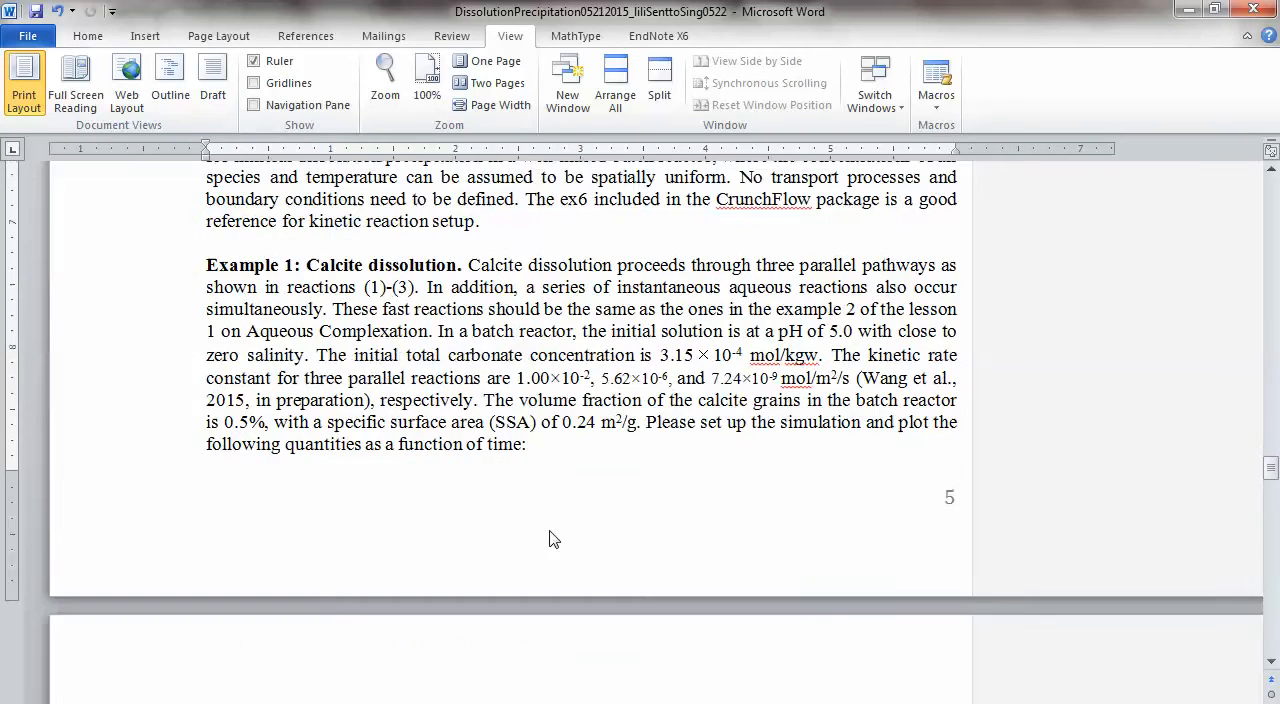
Scroll the lesson document to Example 1's three requested plots on pages 5–6.
scroll(down, 3)
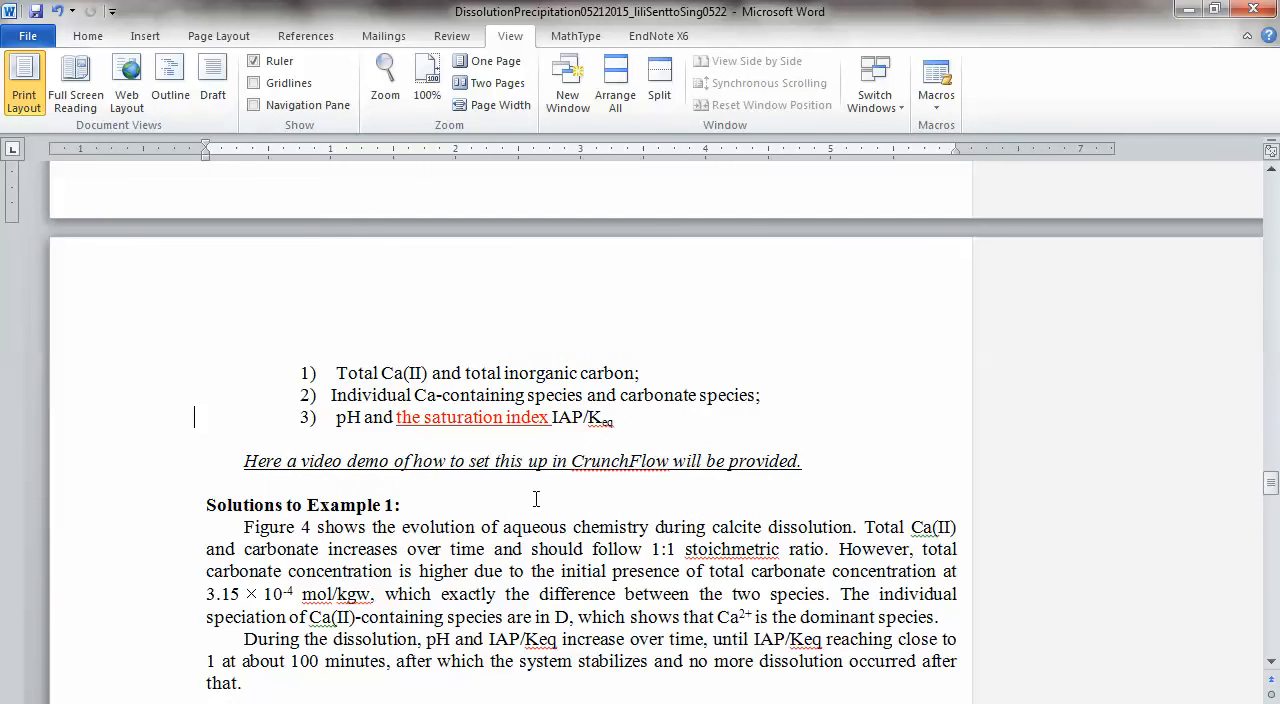
scroll(up, 3)
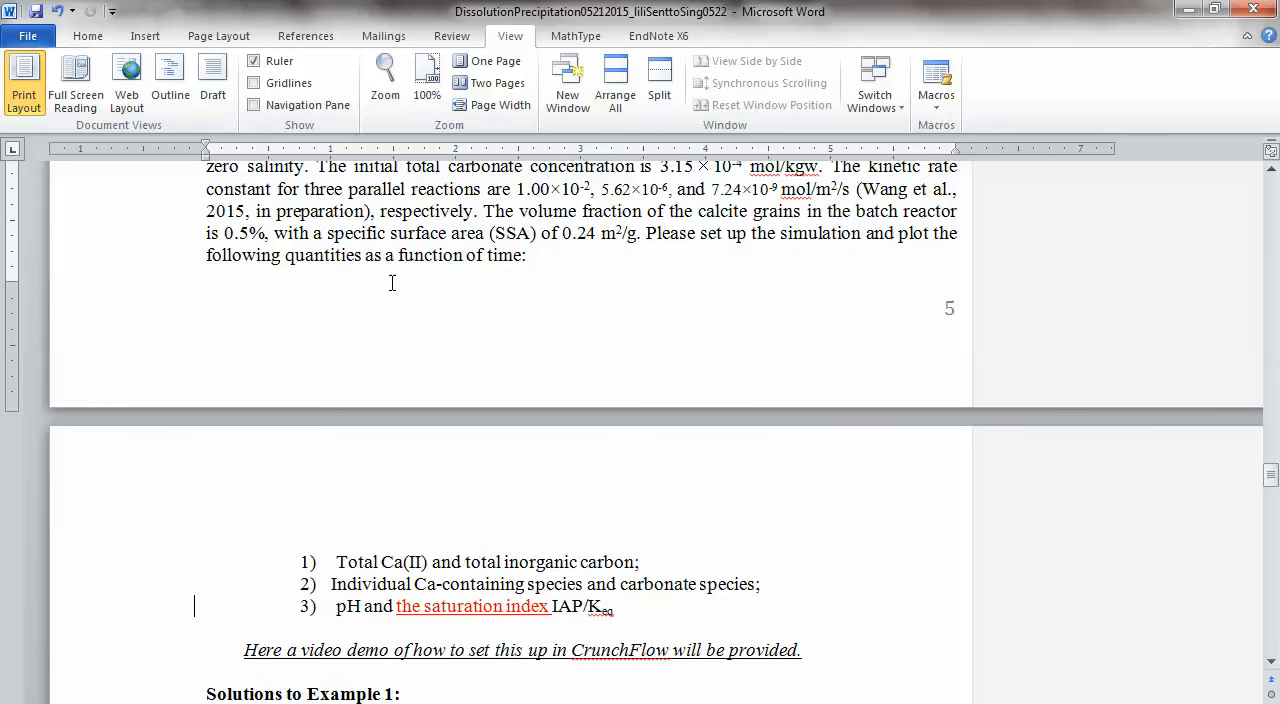
mouse_move(516, 528)
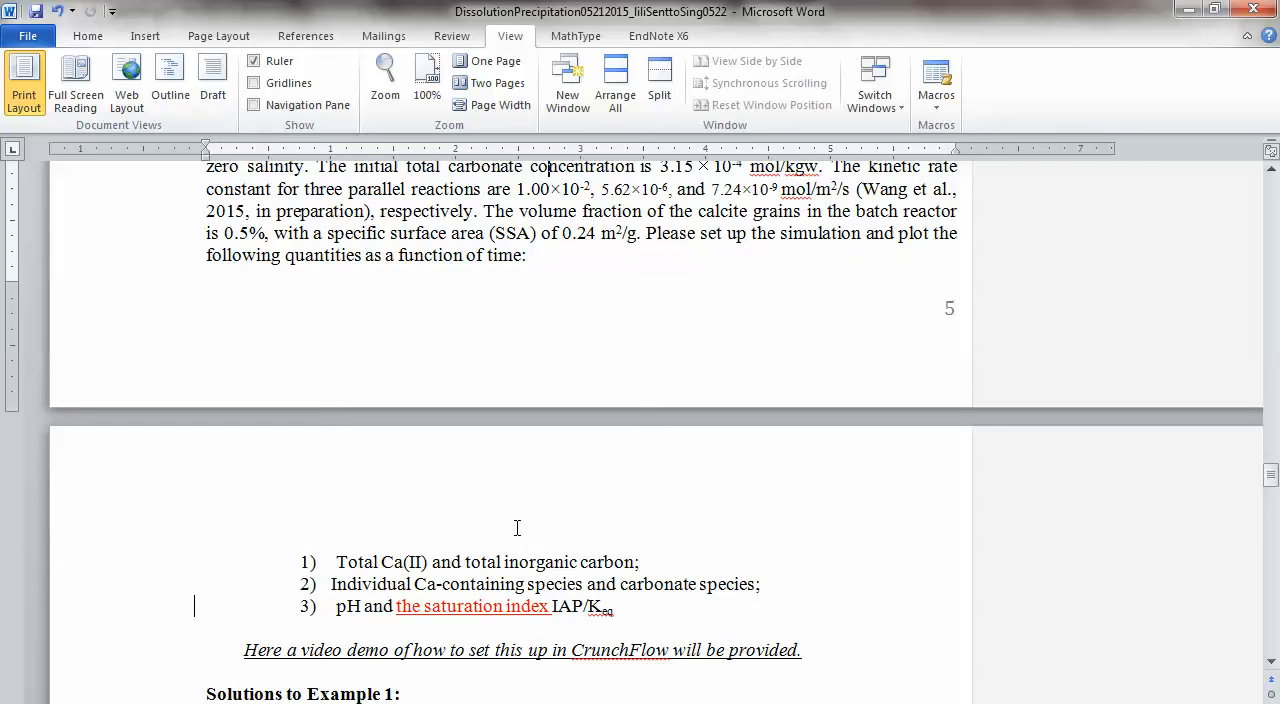
mouse_move(405, 289)
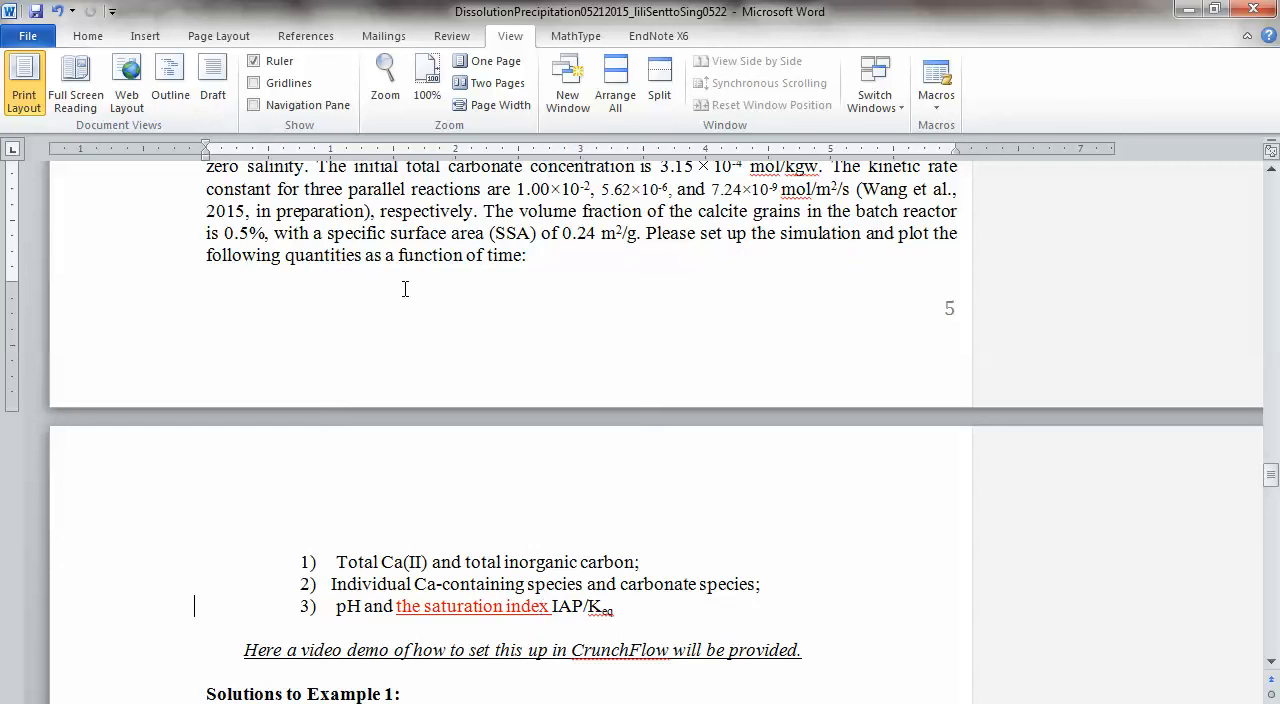
mouse_move(445, 689)
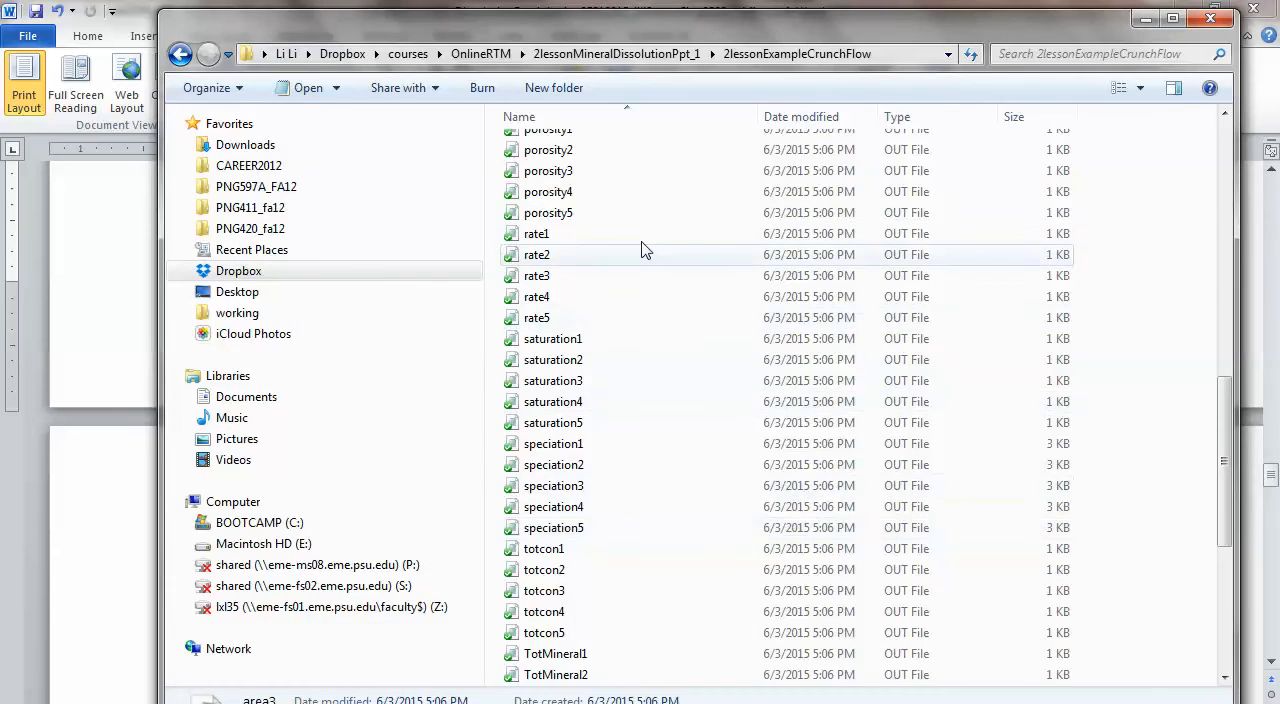
Scroll to the top of the file list and open calciteDiss in Notepad.
scroll(up, 3)
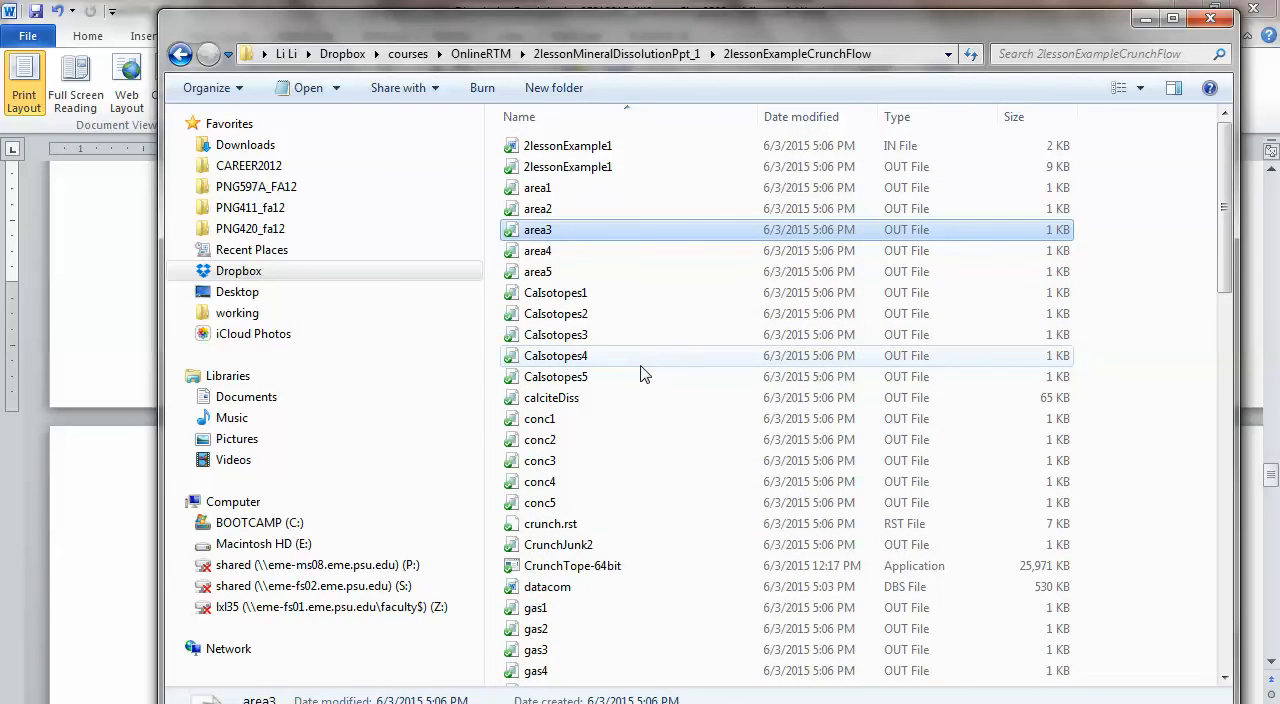
mouse_move(652, 360)
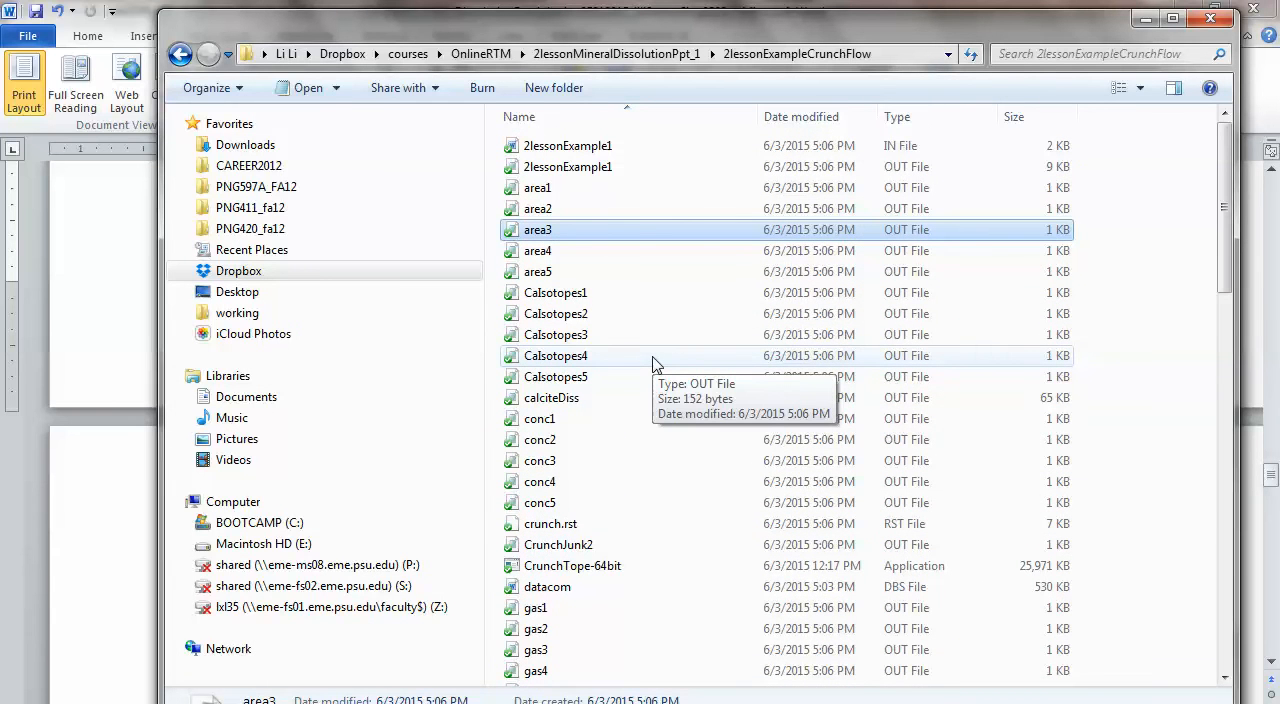
click(551, 397)
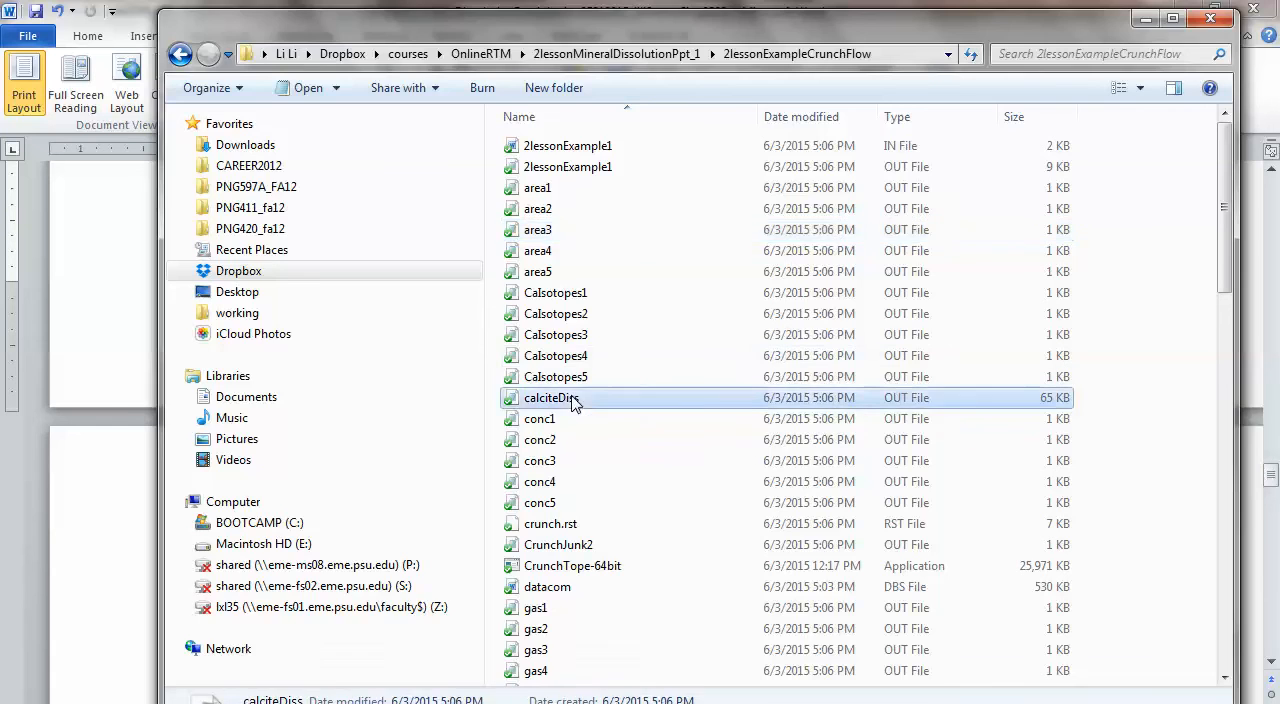
double_click(551, 397)
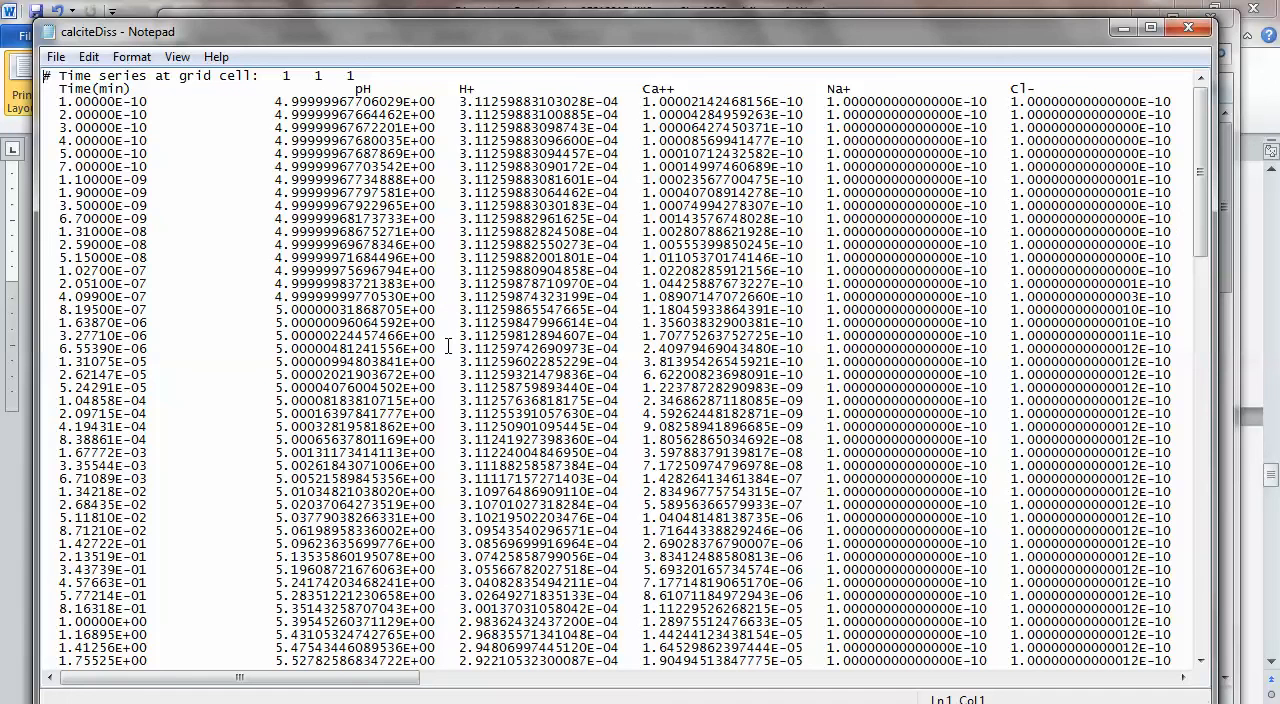
mouse_move(210, 120)
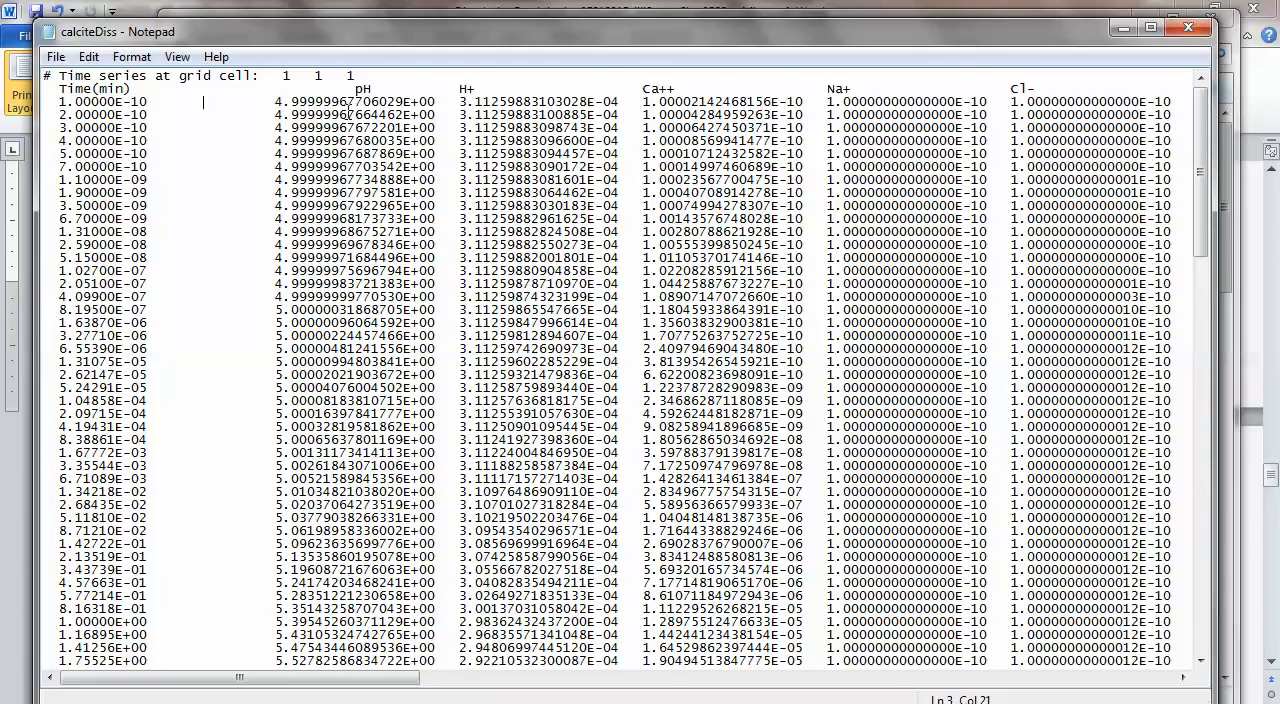
Scroll the calciteDiss time series in Notepad down toward 100 minutes (pH about 7.17) and back up.
scroll(down, 3)
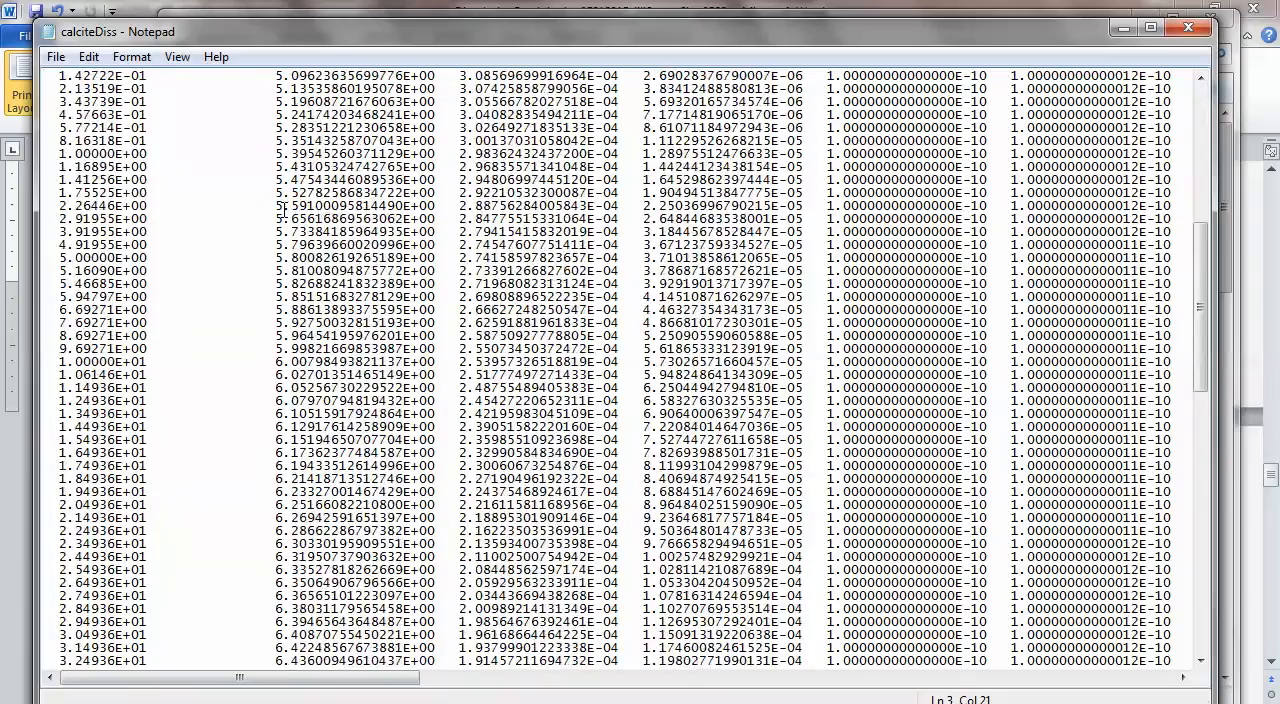
scroll(down, 3)
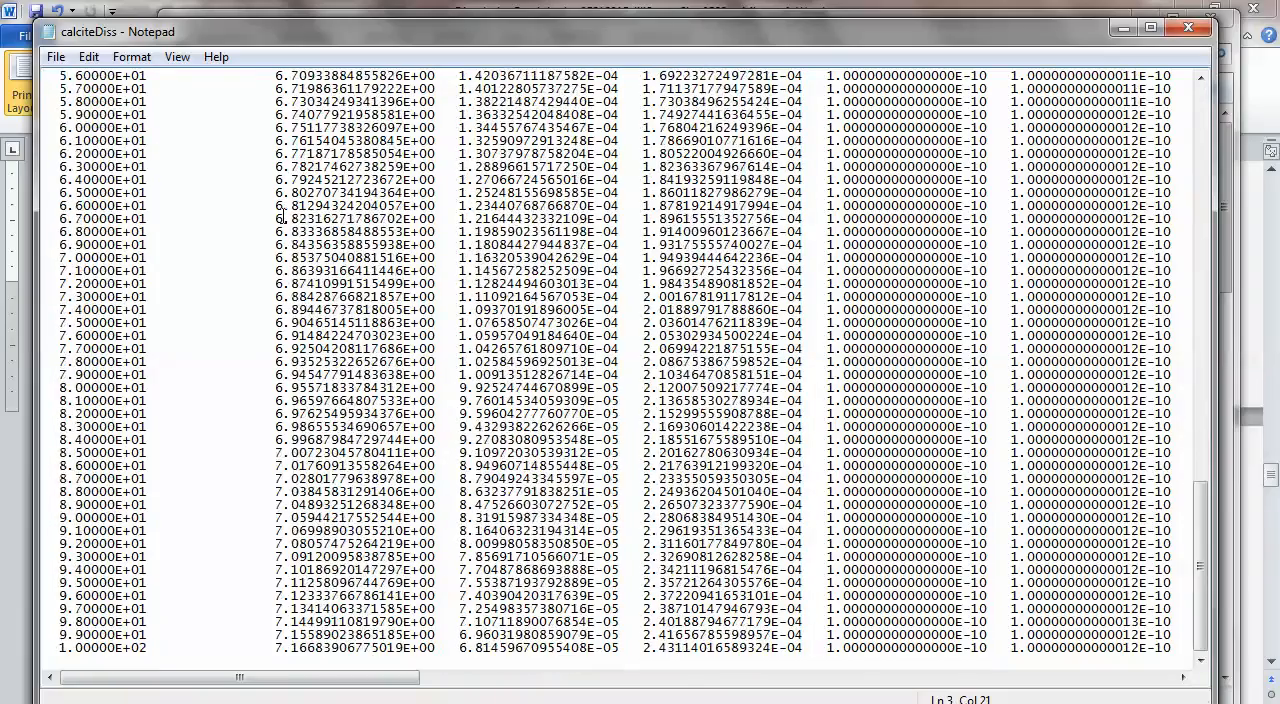
scroll(up, 3)
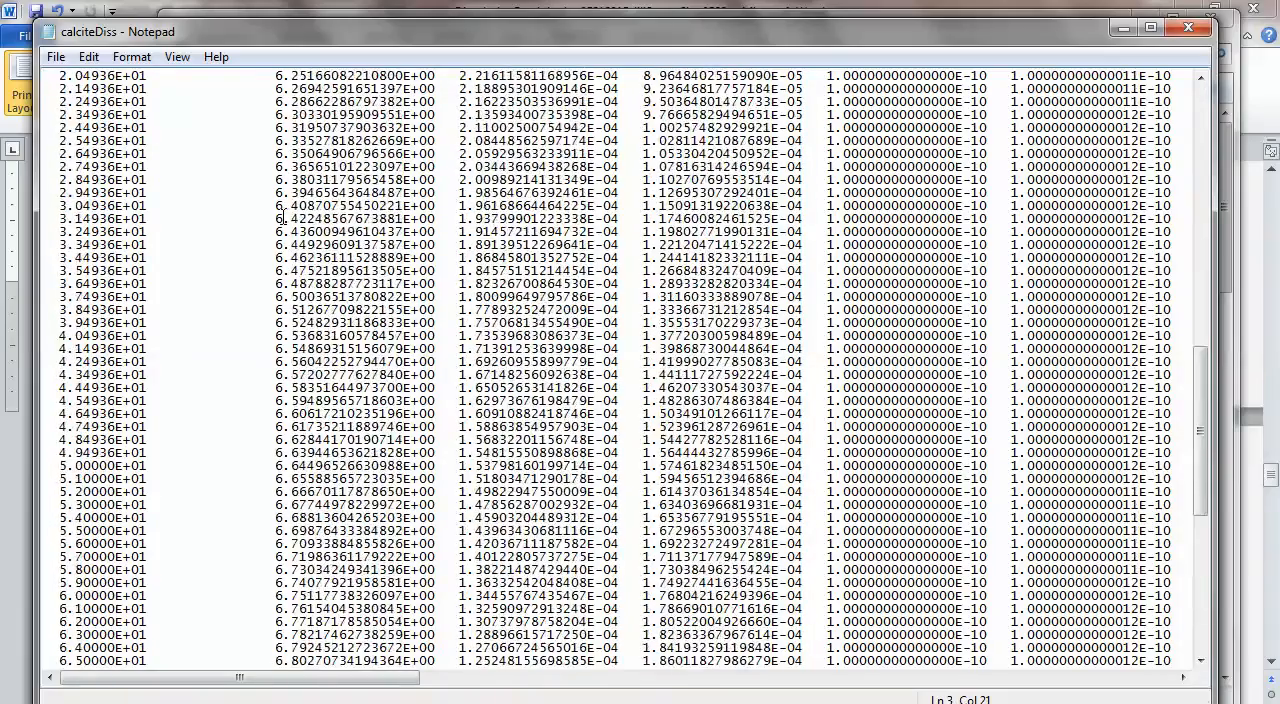
scroll(up, 3)
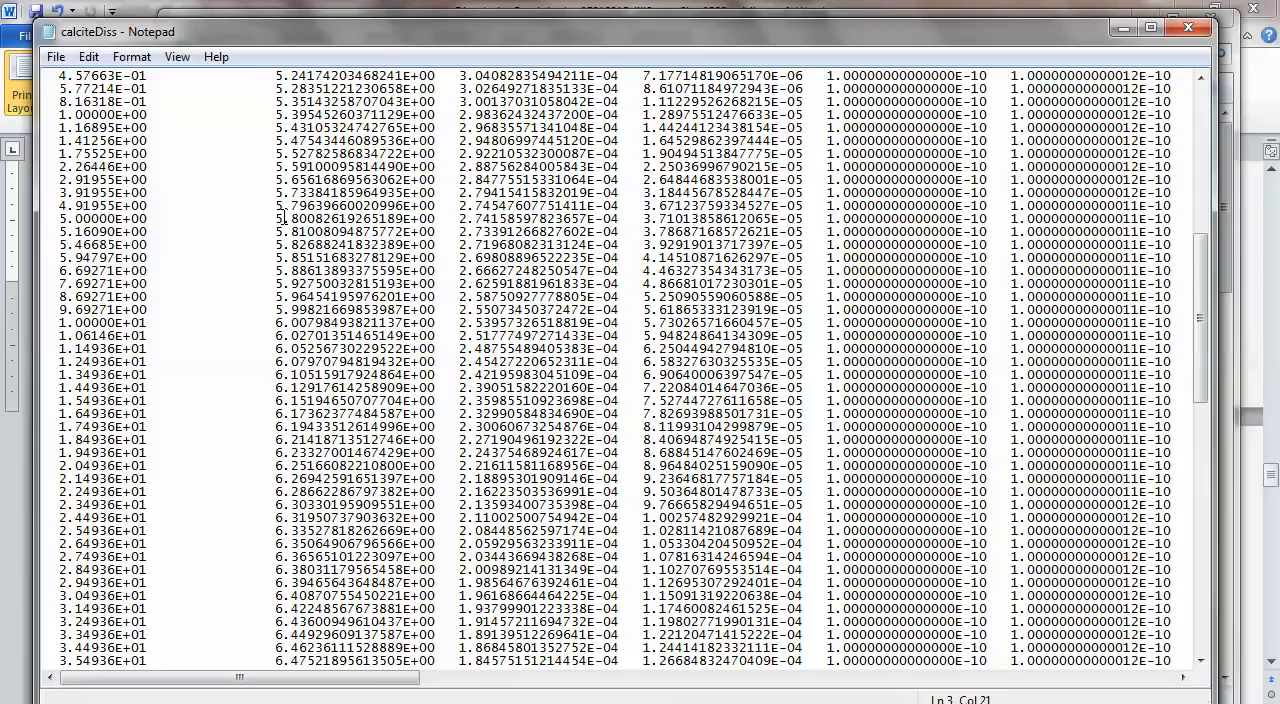
scroll(up, 3)
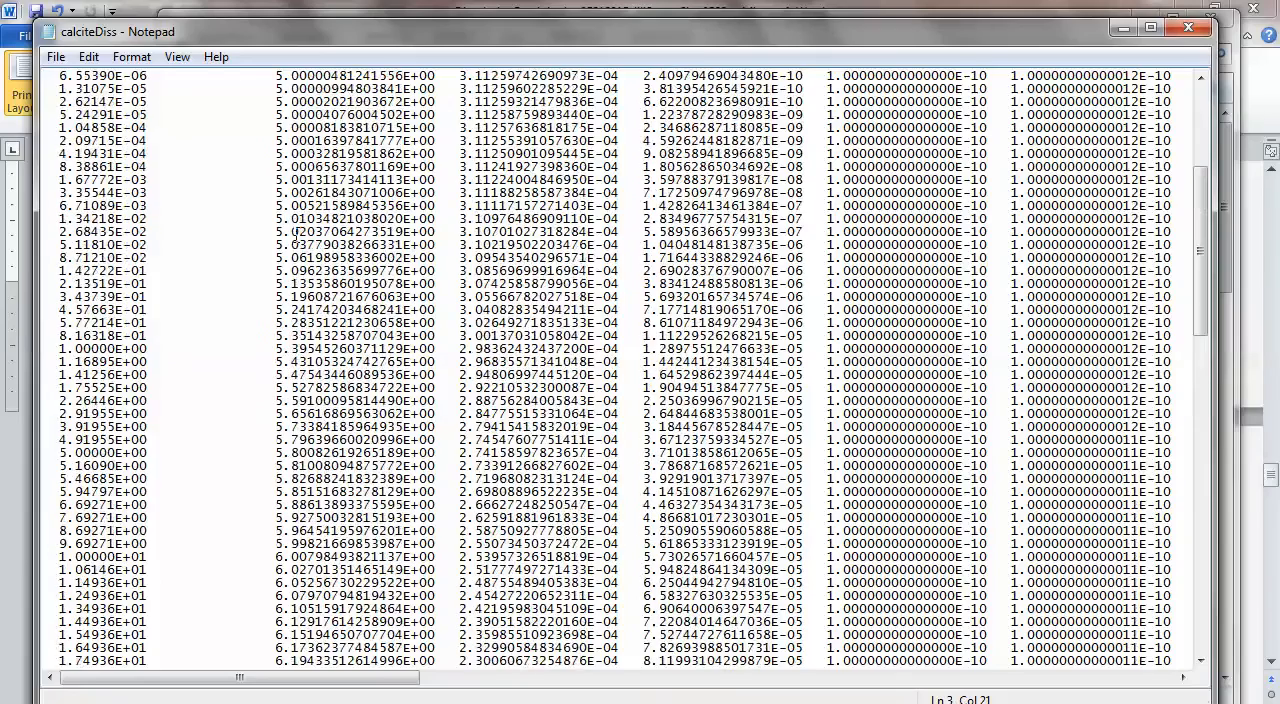
scroll(up, 3)
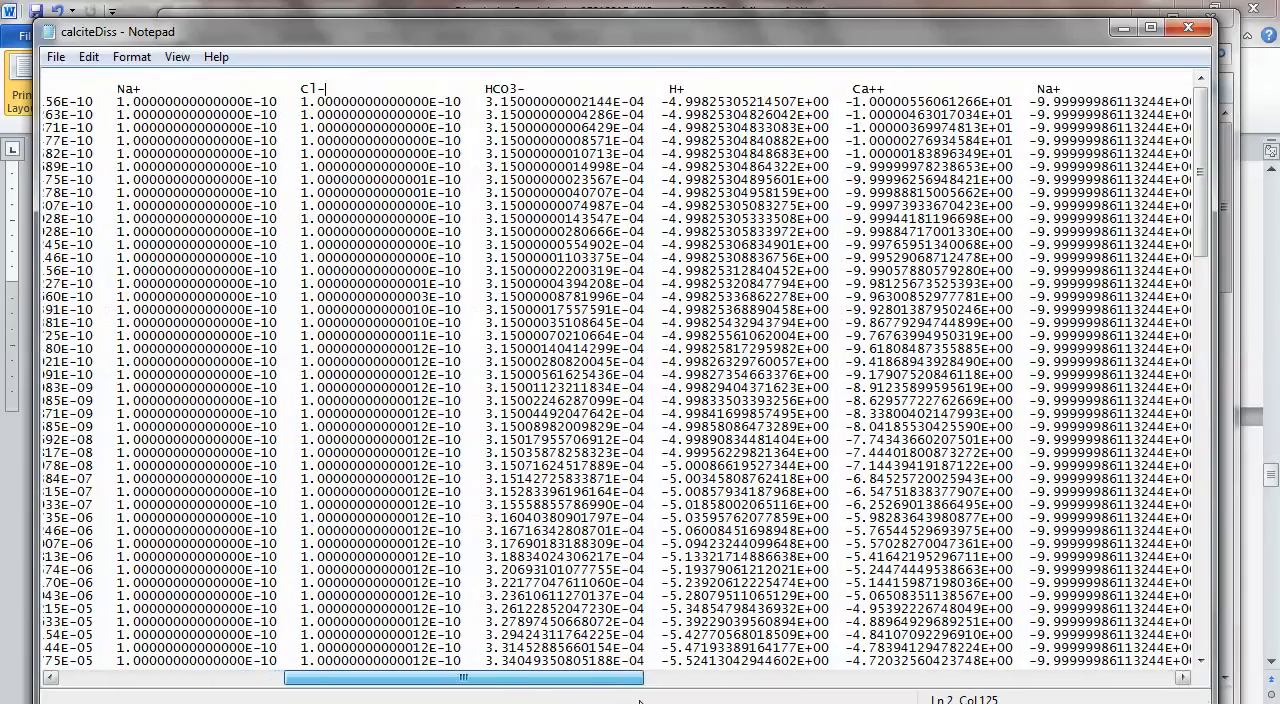
scroll(left, 3)
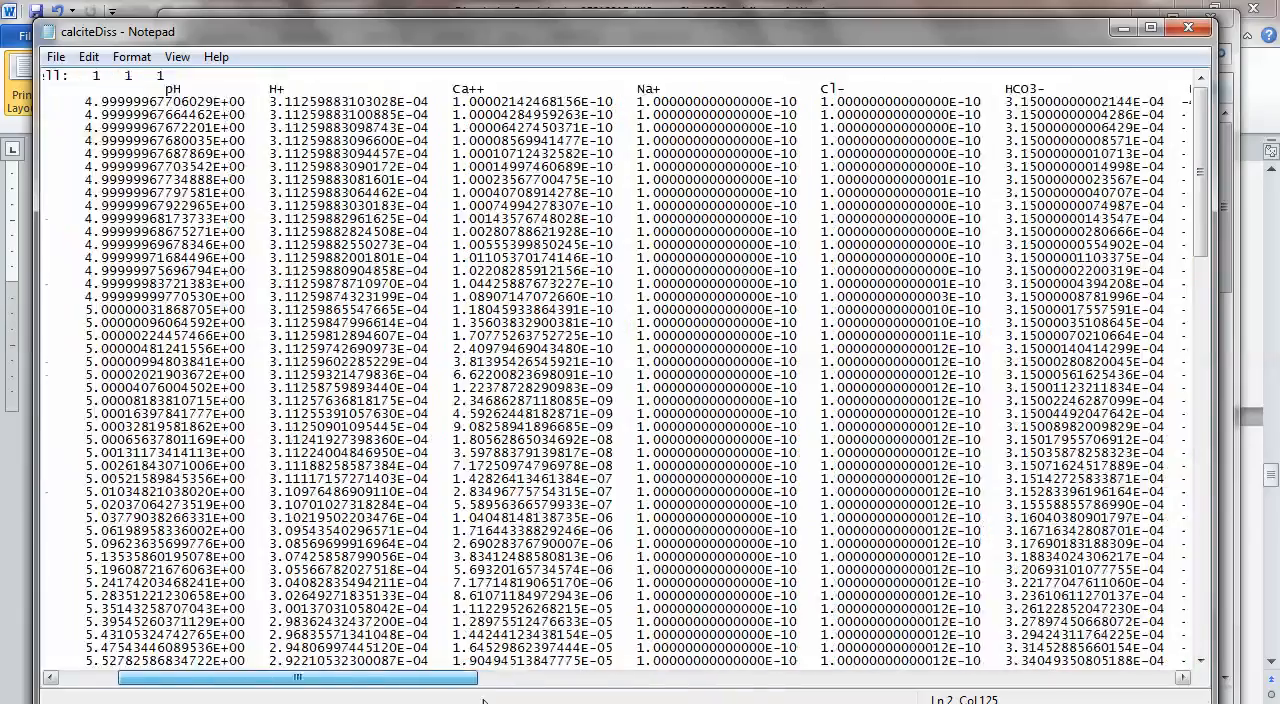
scroll(right, 3)
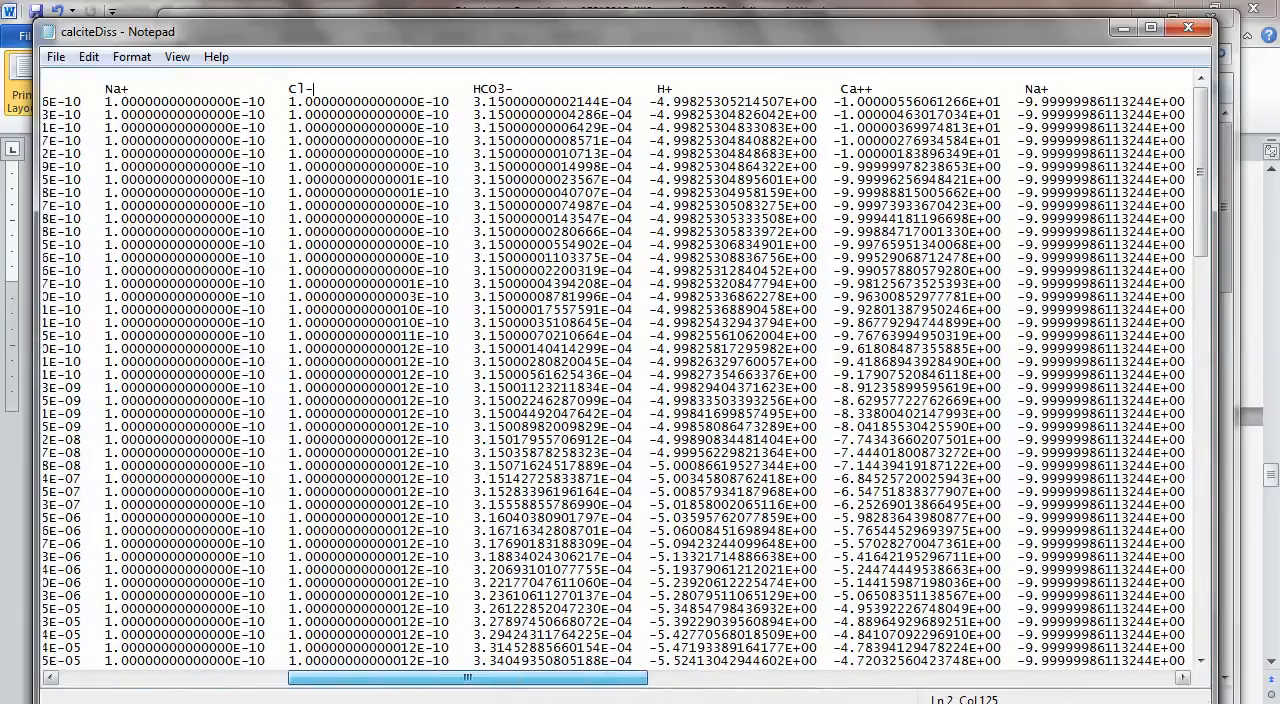
scroll(right, 3)
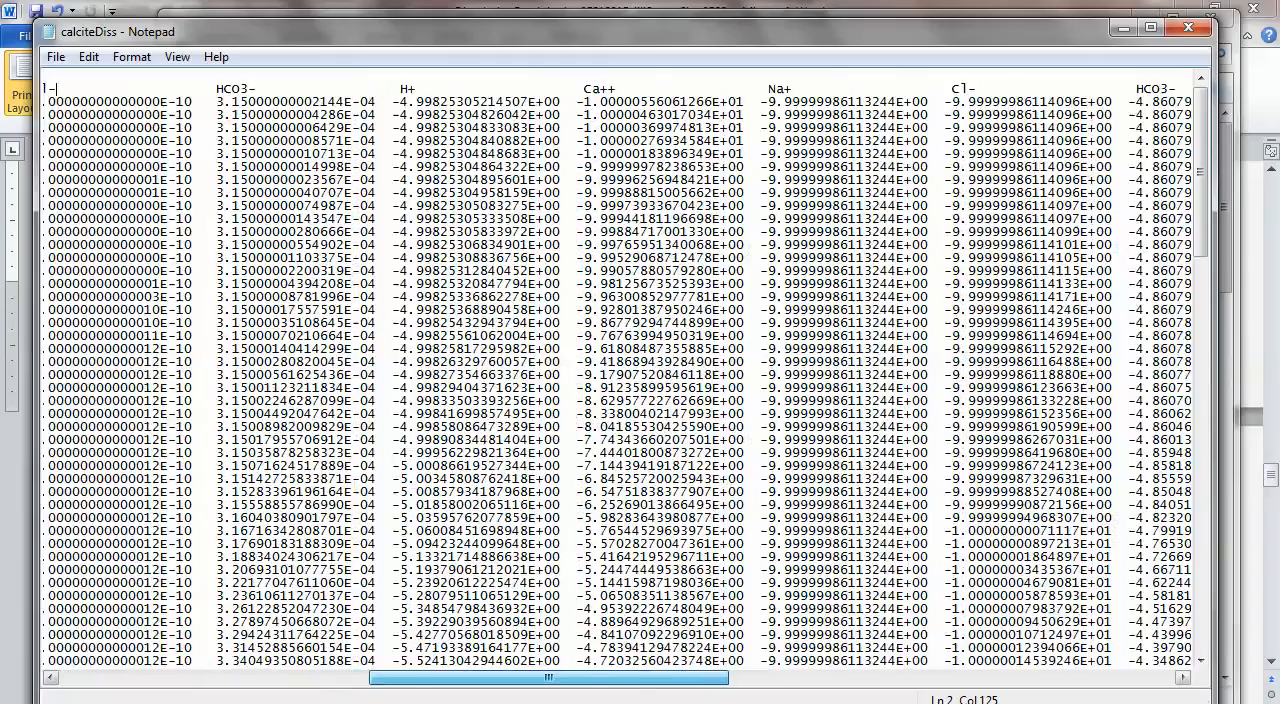
scroll(right, 3)
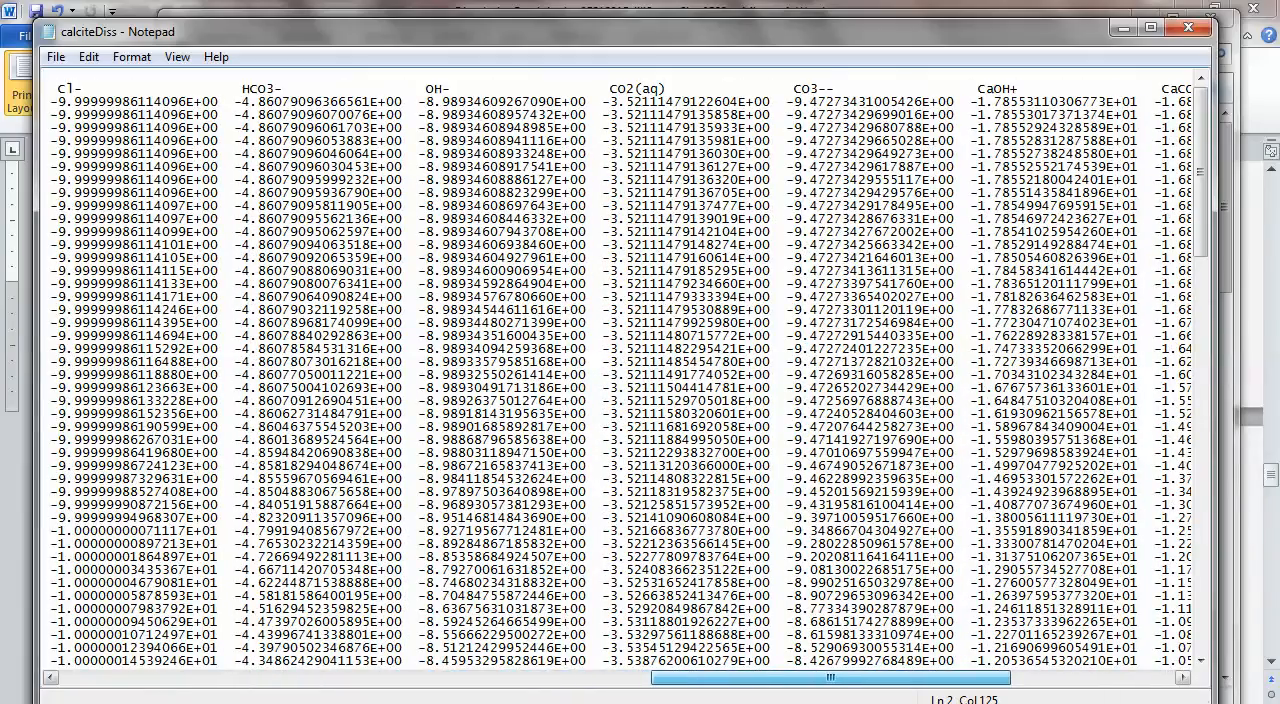
scroll(right, 3)
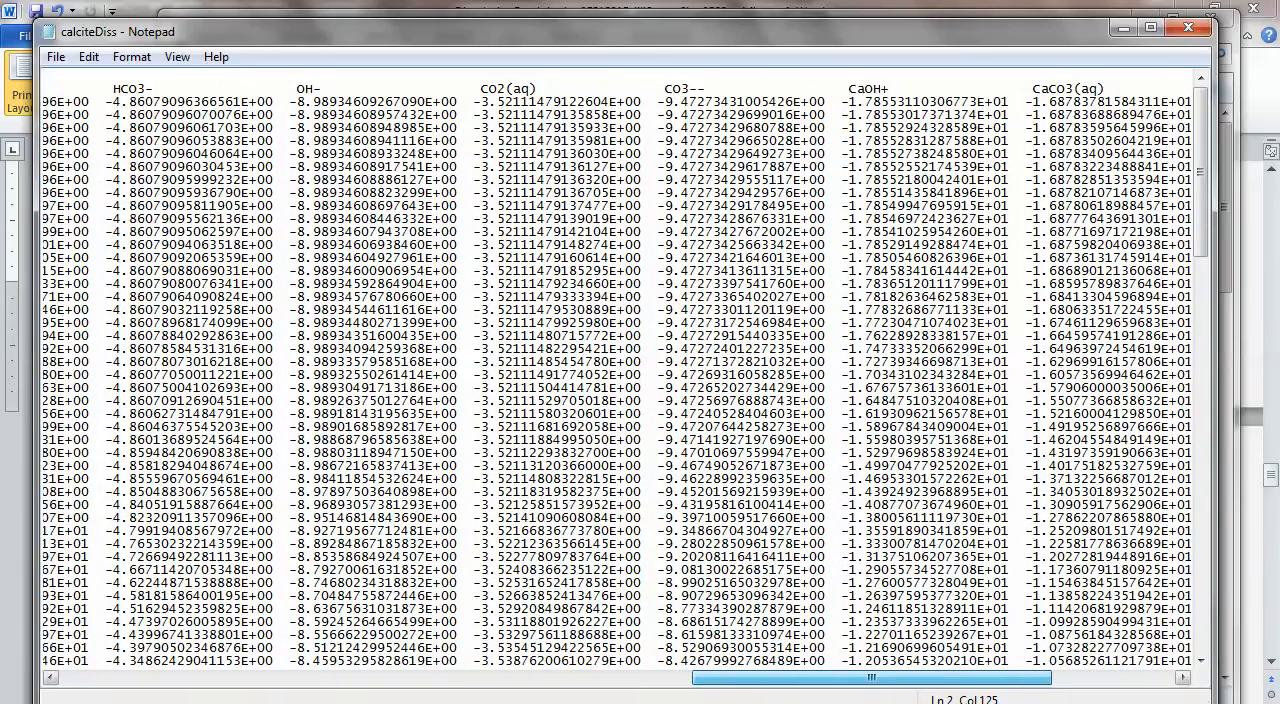
scroll(right, 3)
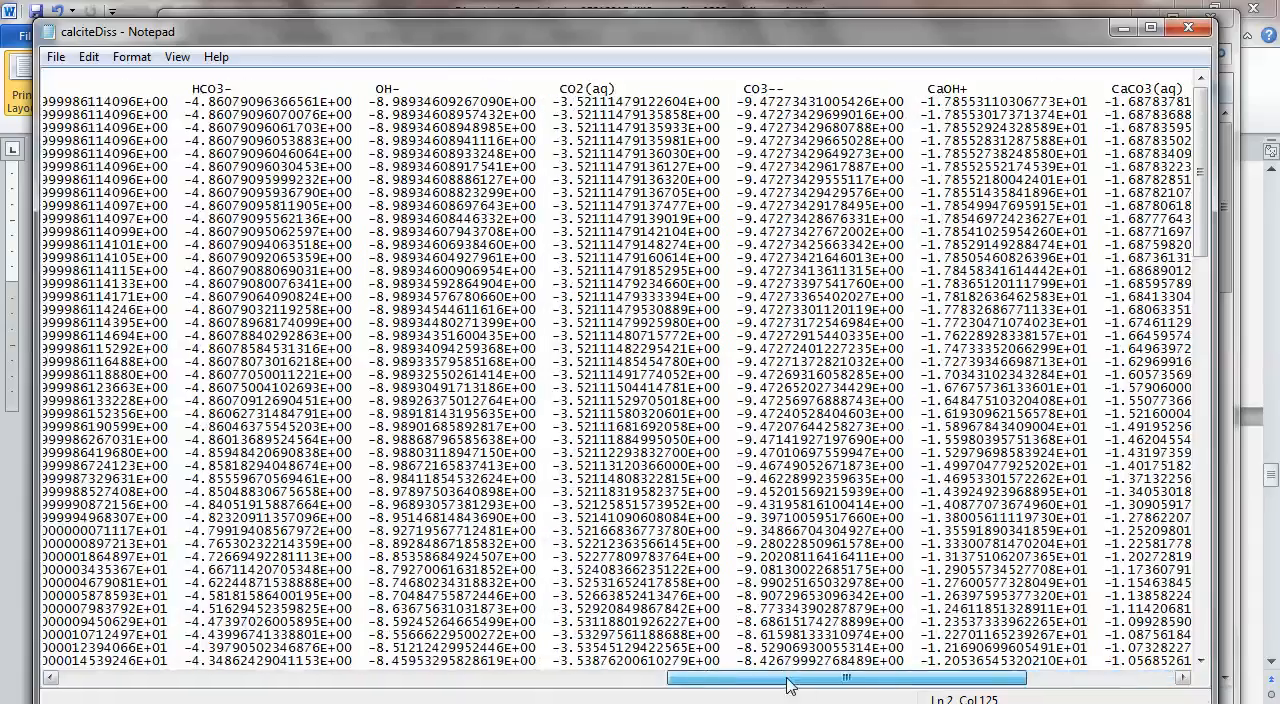
drag(845, 678, 362, 678)
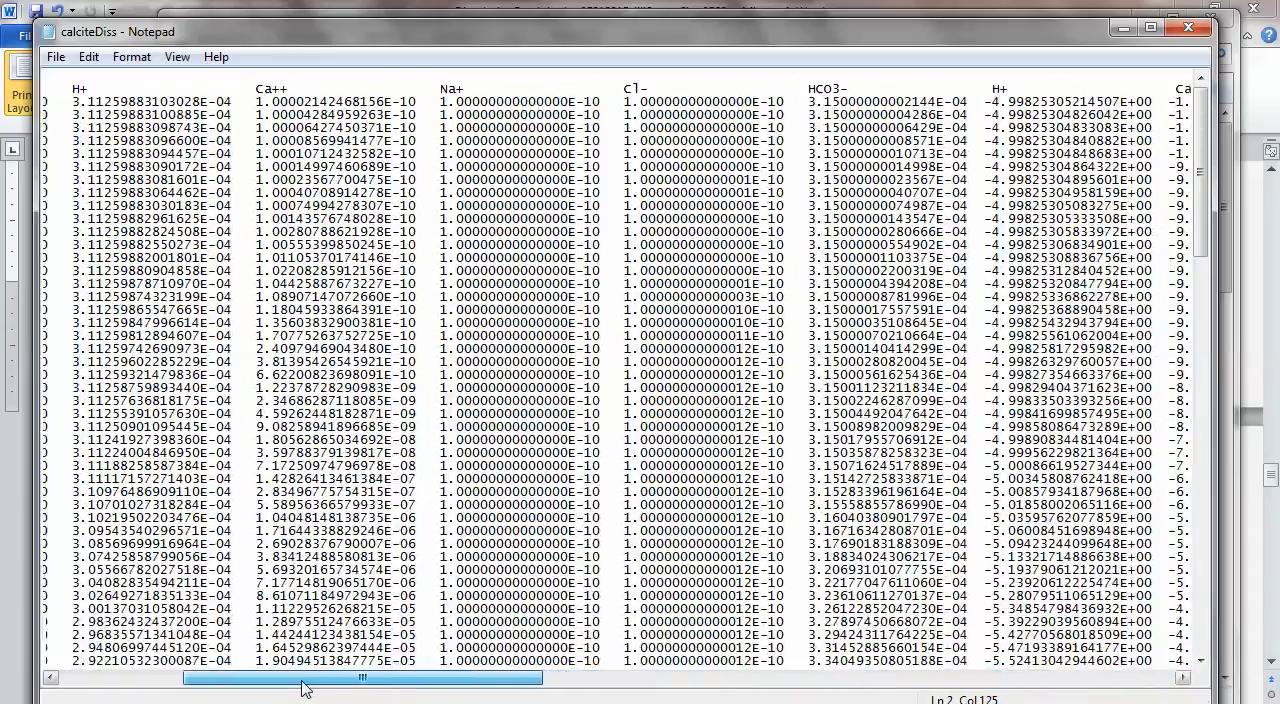
drag(305, 678, 150, 678)
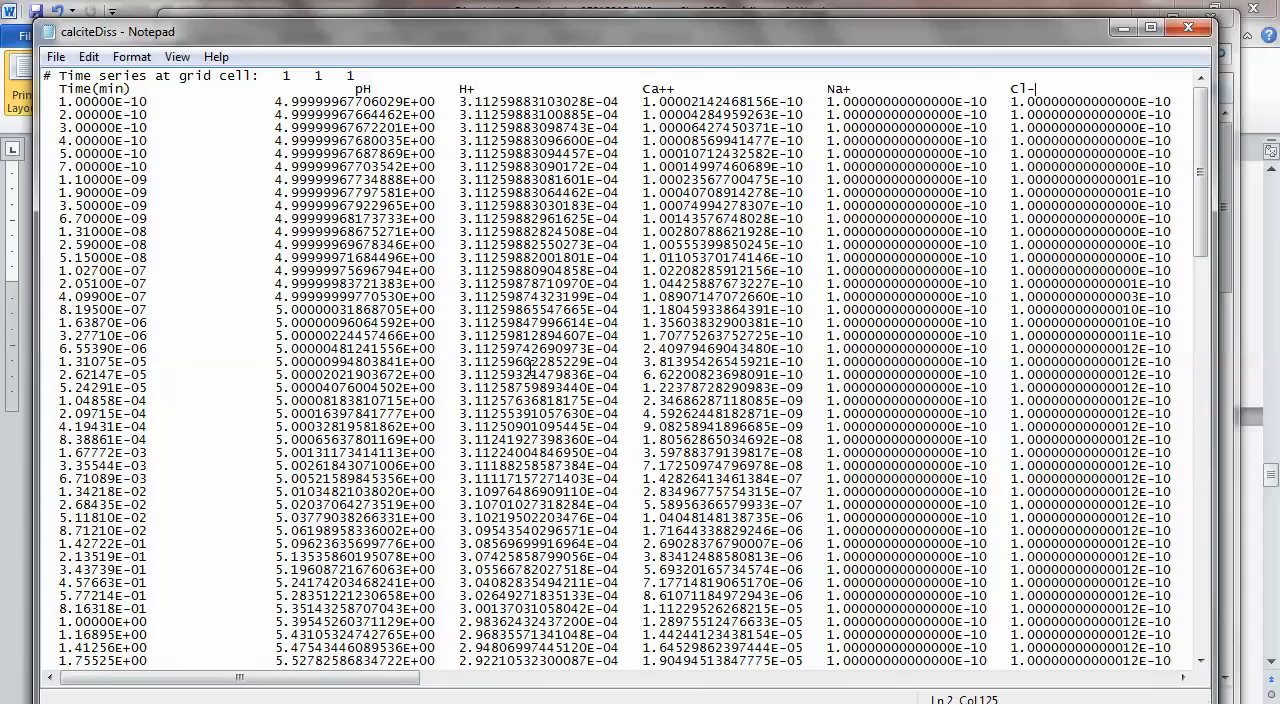
mouse_move(683, 689)
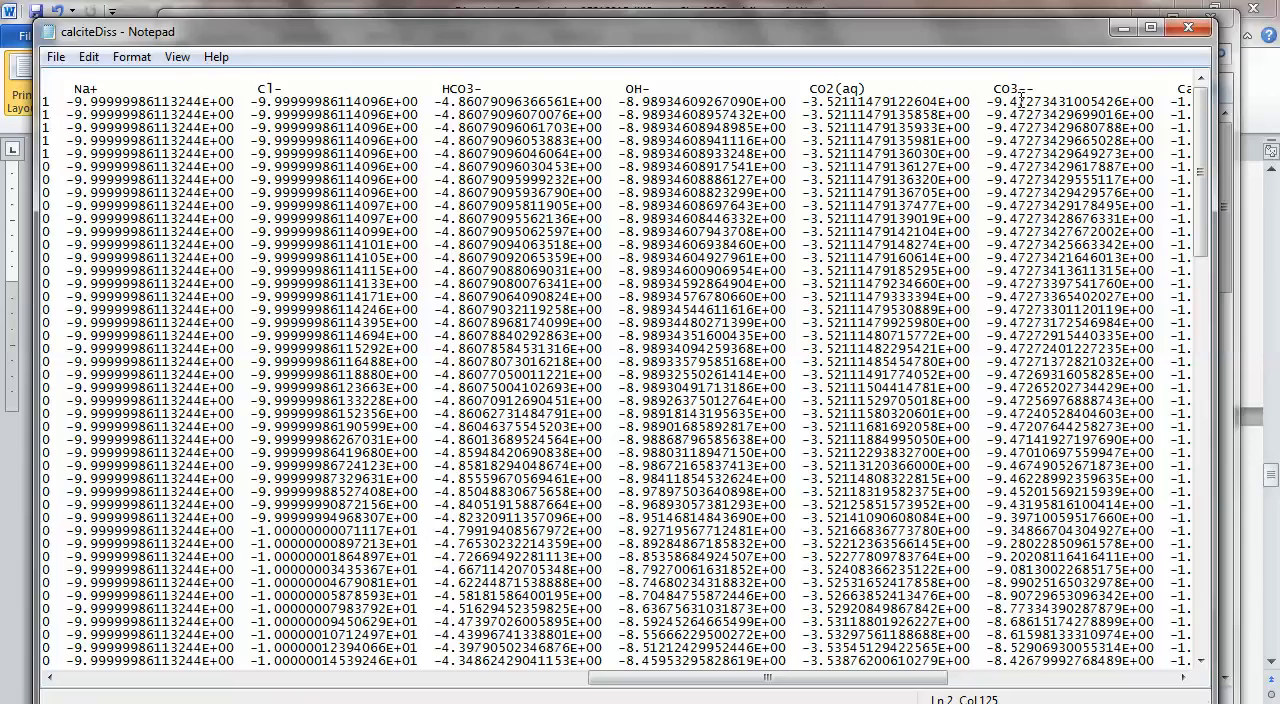
scroll(down, 3)
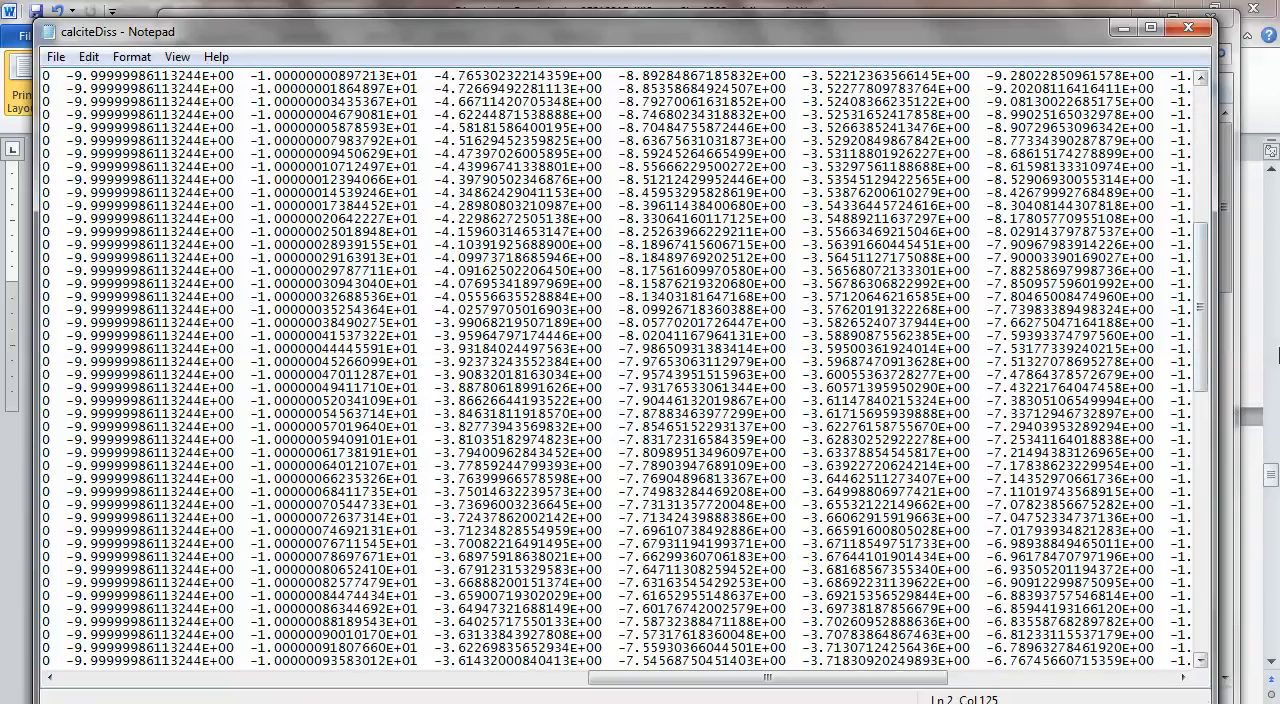
scroll(up, 3)
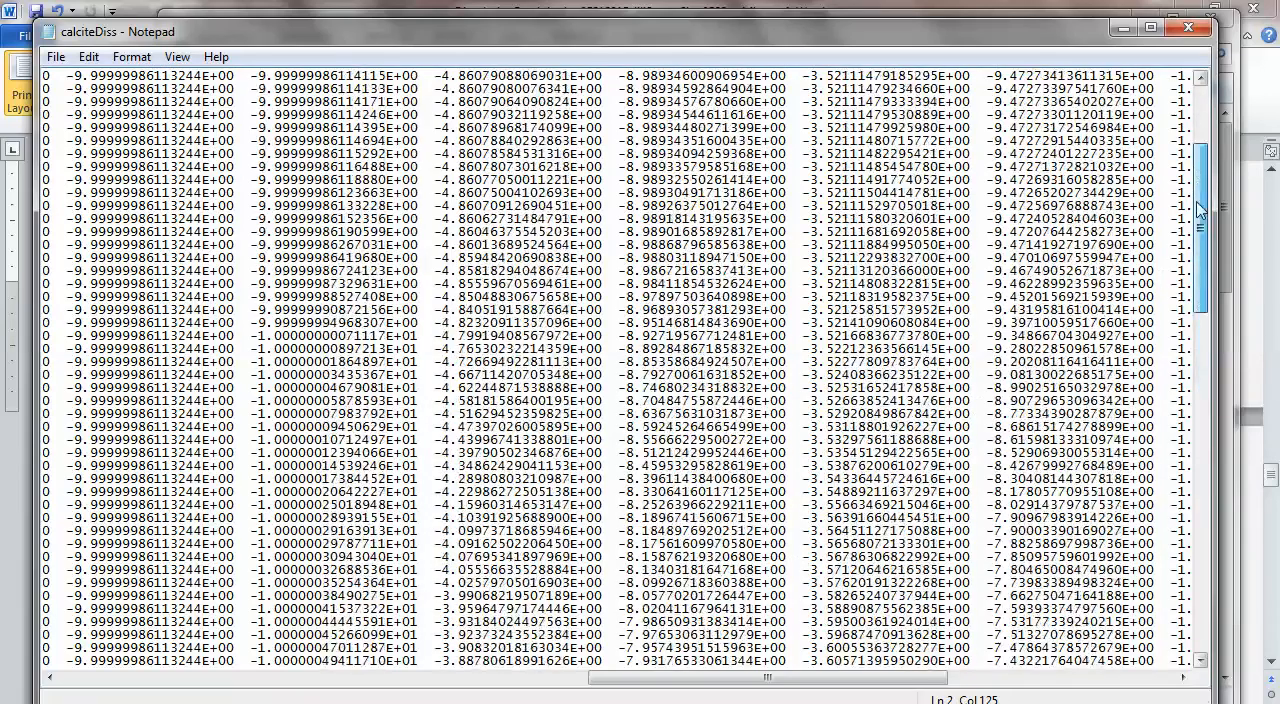
scroll(up, 3)
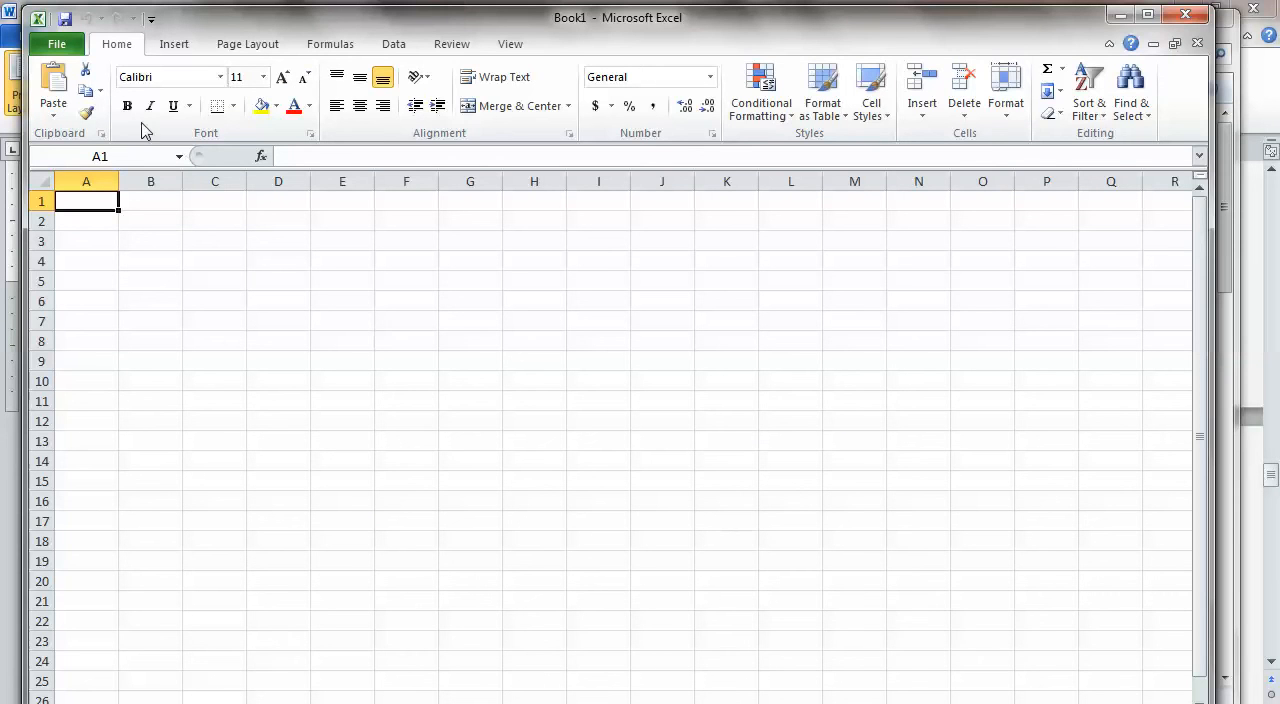
Start opening a file in Excel and browse into Dropbox > courses > OnlineRTM.
click(56, 43)
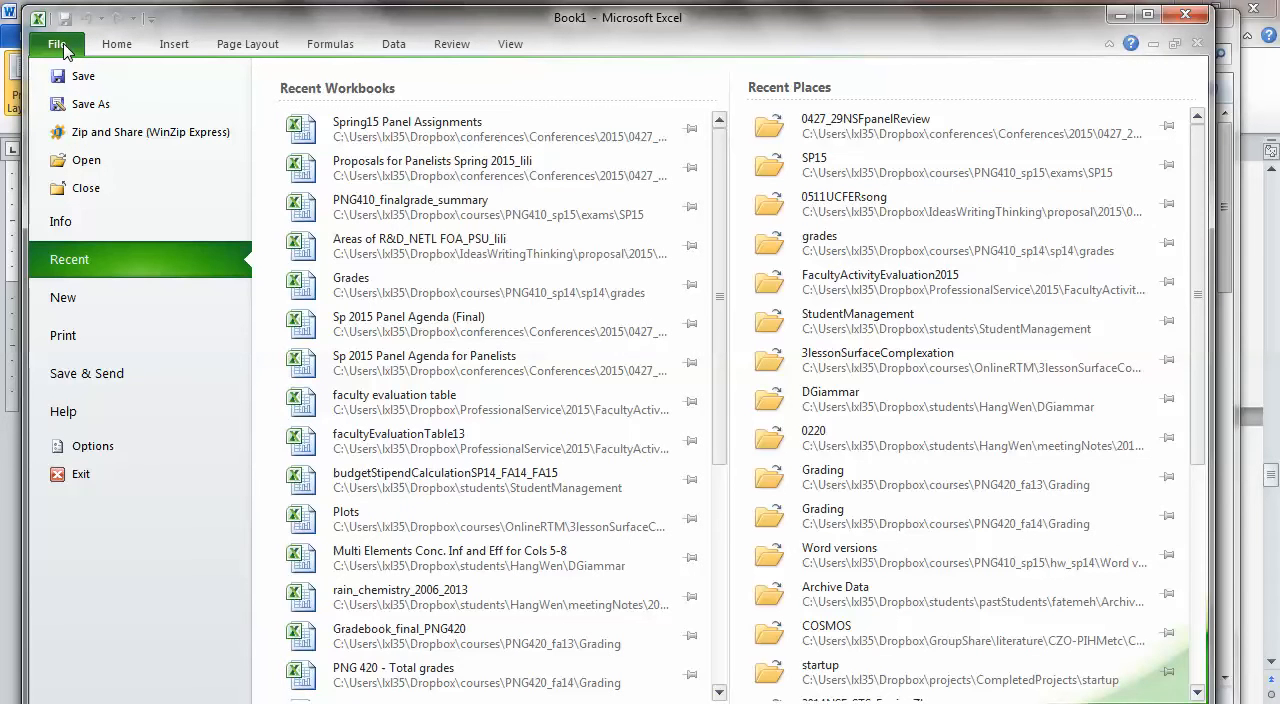
mouse_move(85, 160)
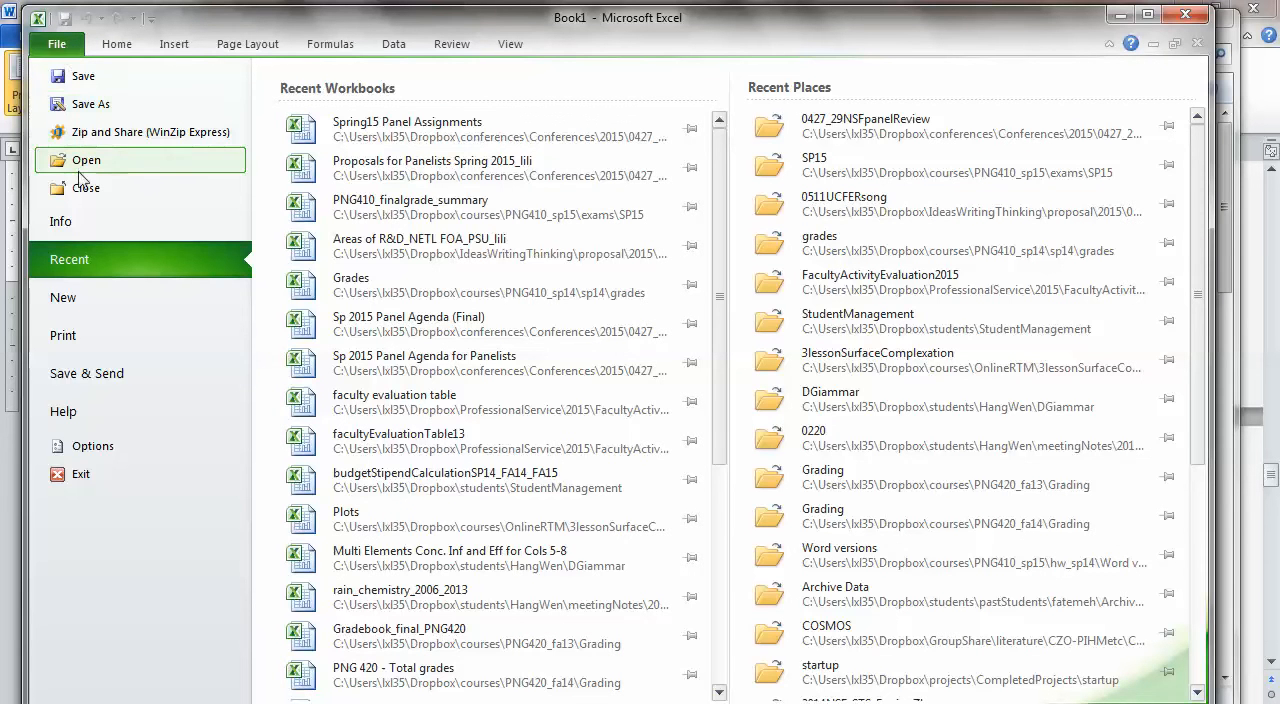
click(86, 160)
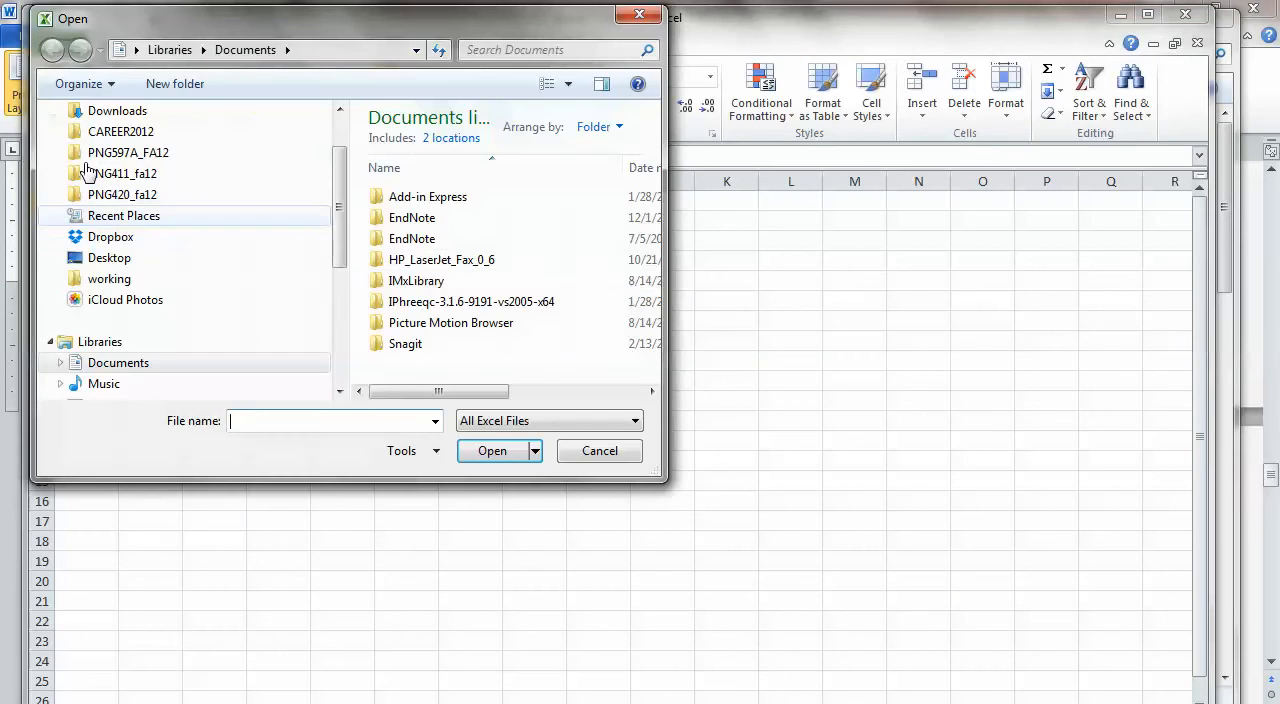
click(110, 236)
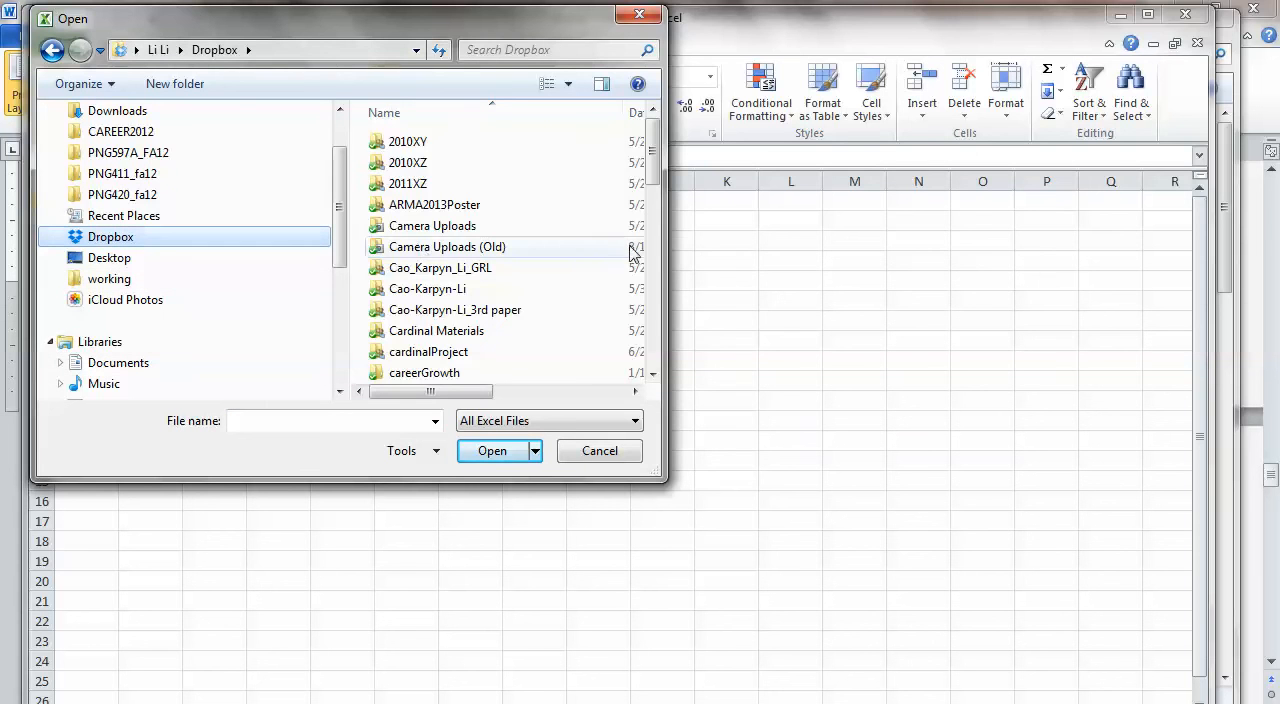
scroll(down, 3)
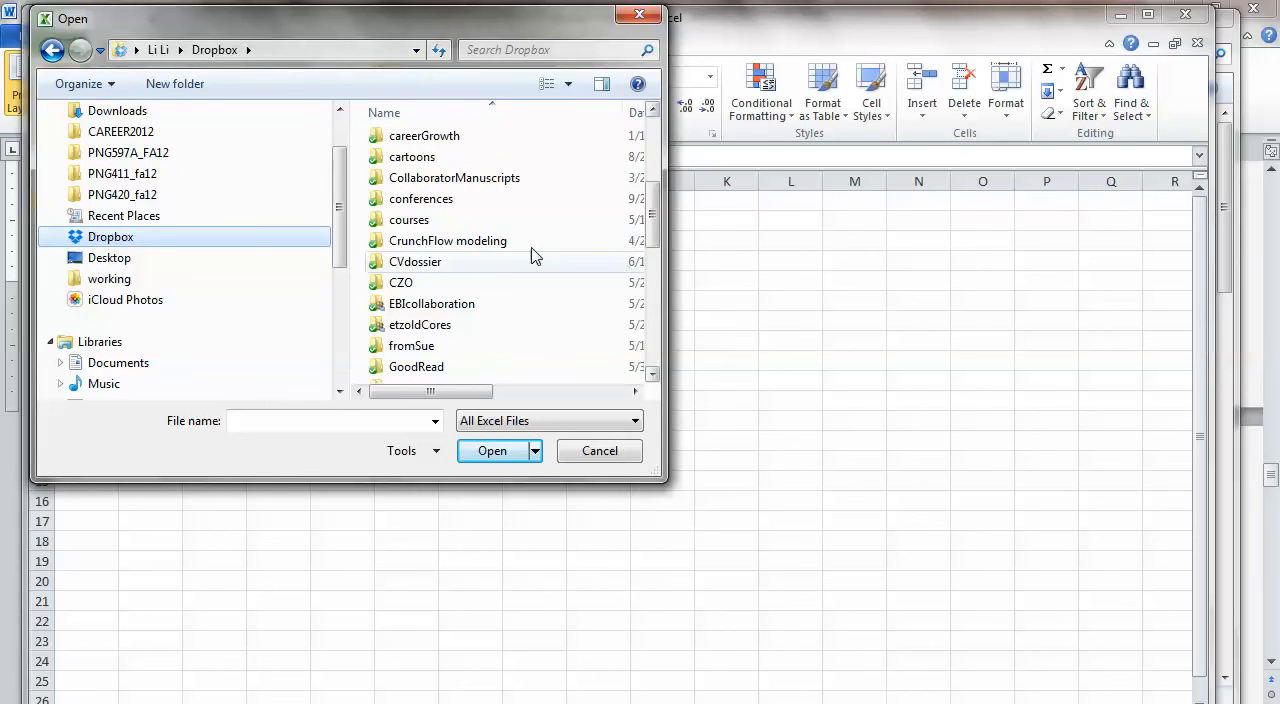
double_click(409, 219)
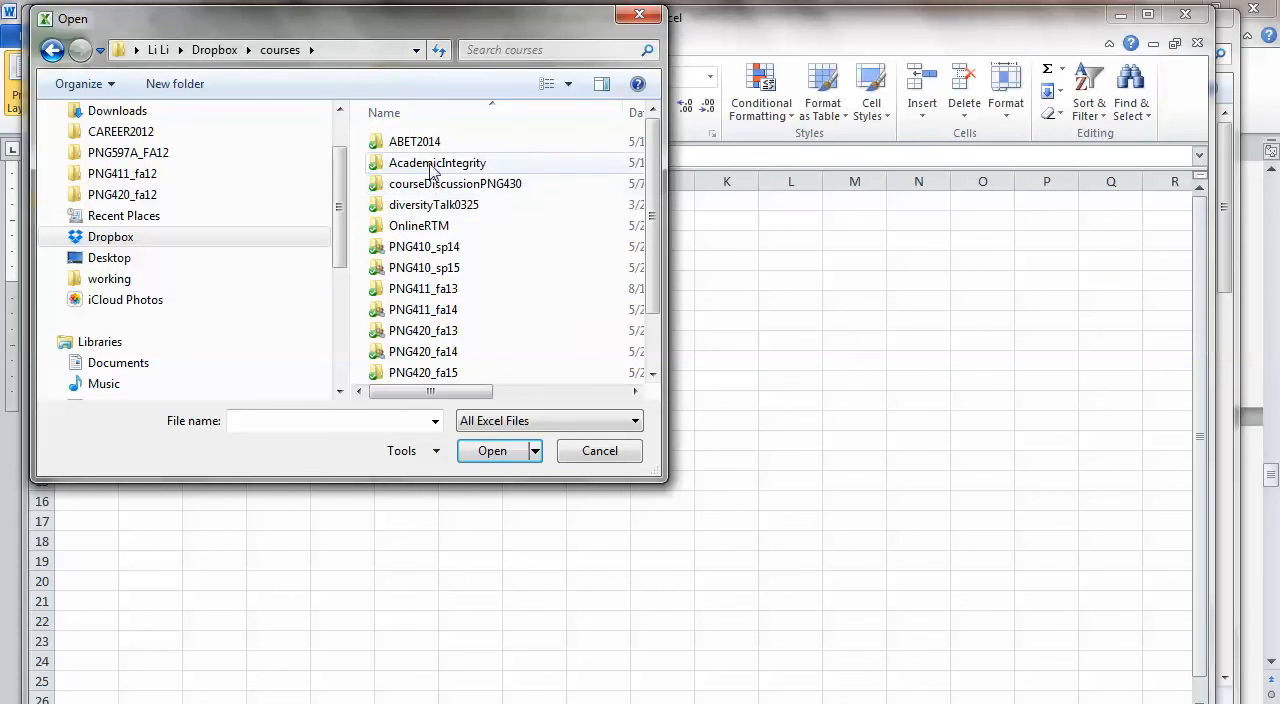
click(418, 225)
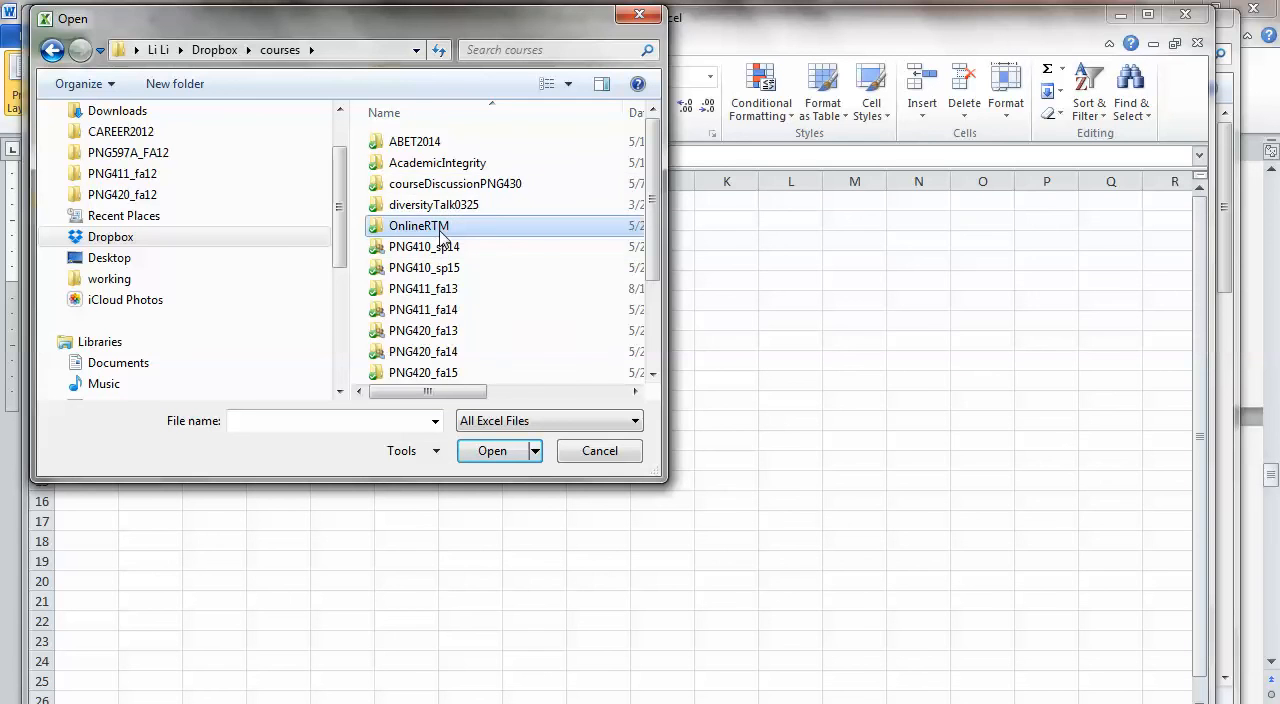
double_click(418, 225)
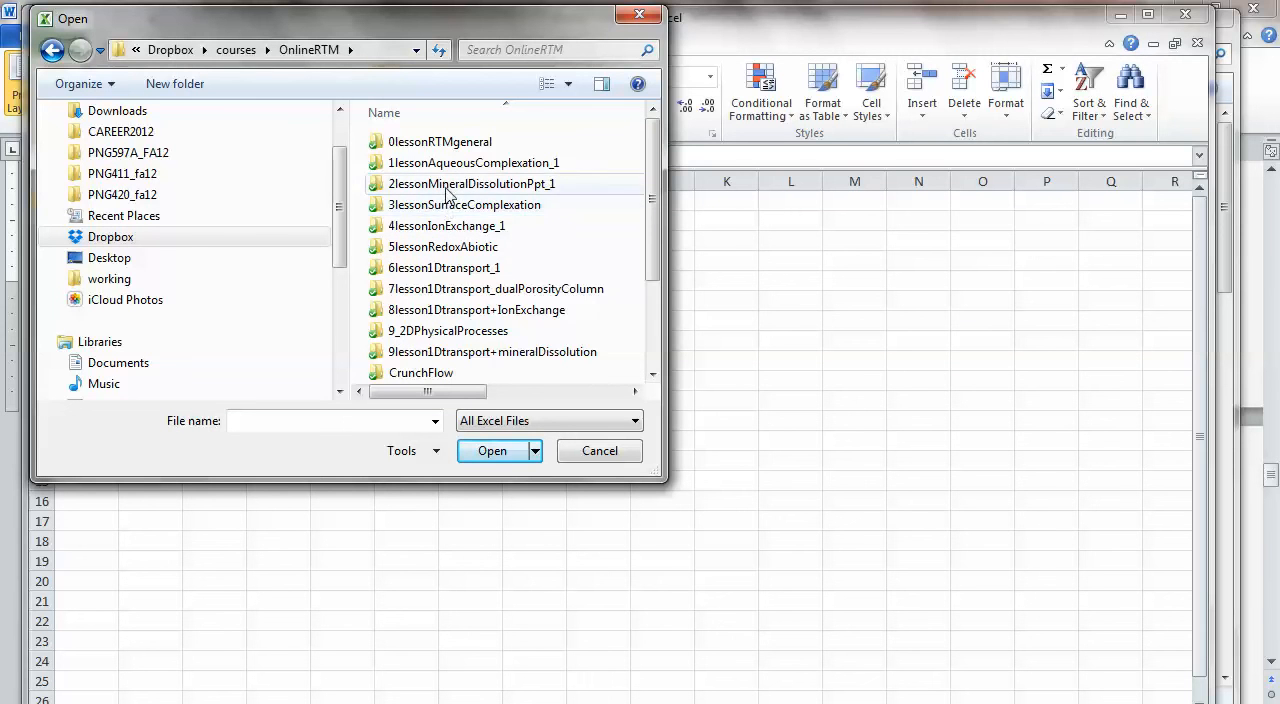
Open 2lessonMineralDissolutionPpt_1 > 2lessonExampleCrunchFlow and list All Files to reveal calciteDiss.
double_click(470, 183)
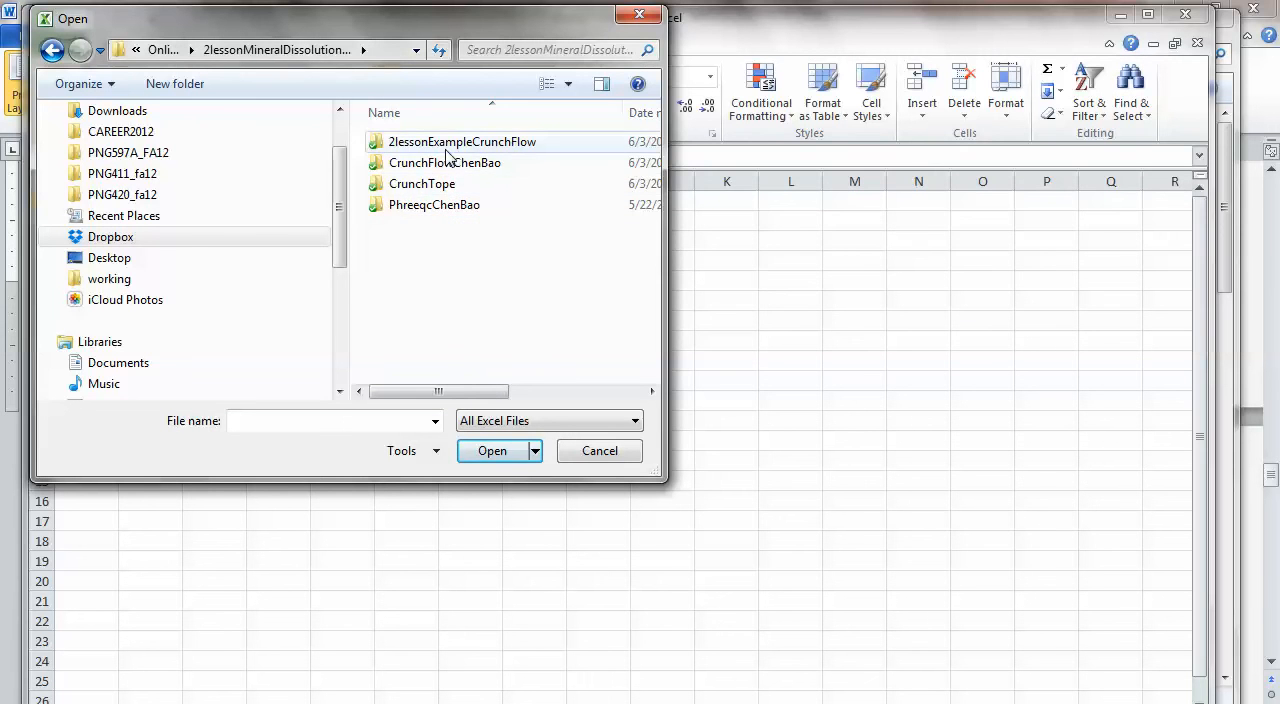
double_click(462, 141)
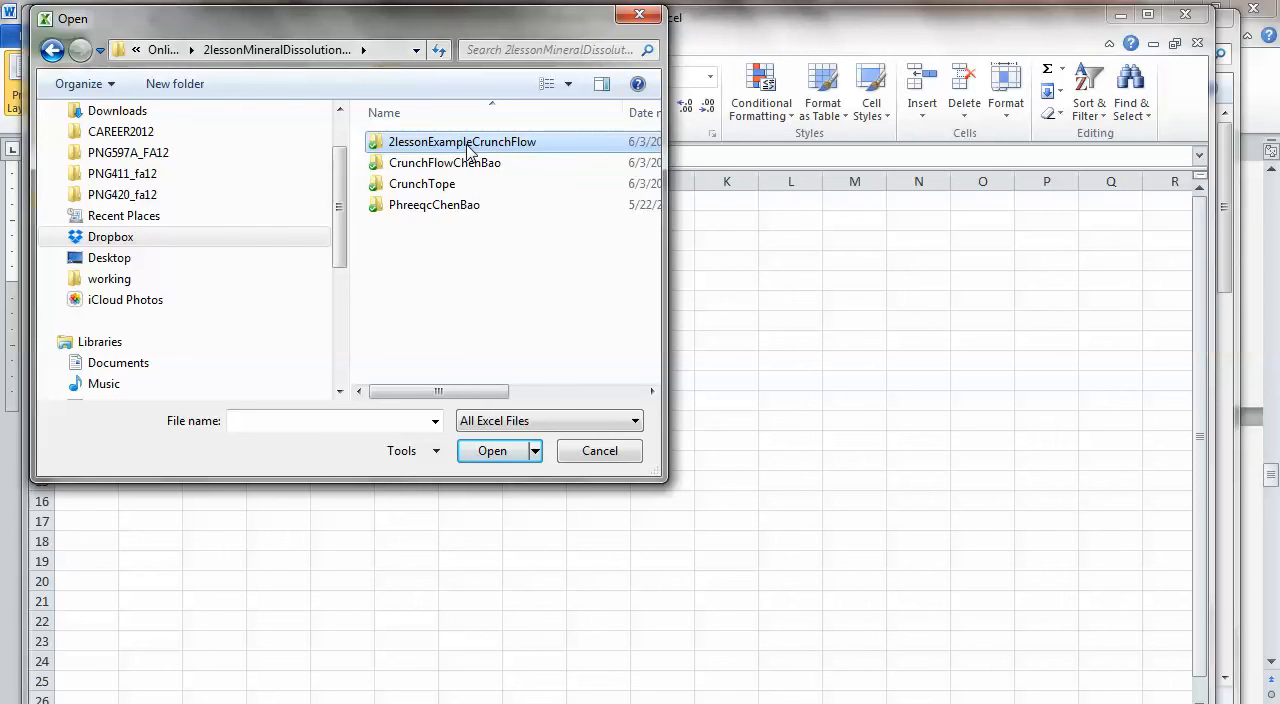
double_click(462, 141)
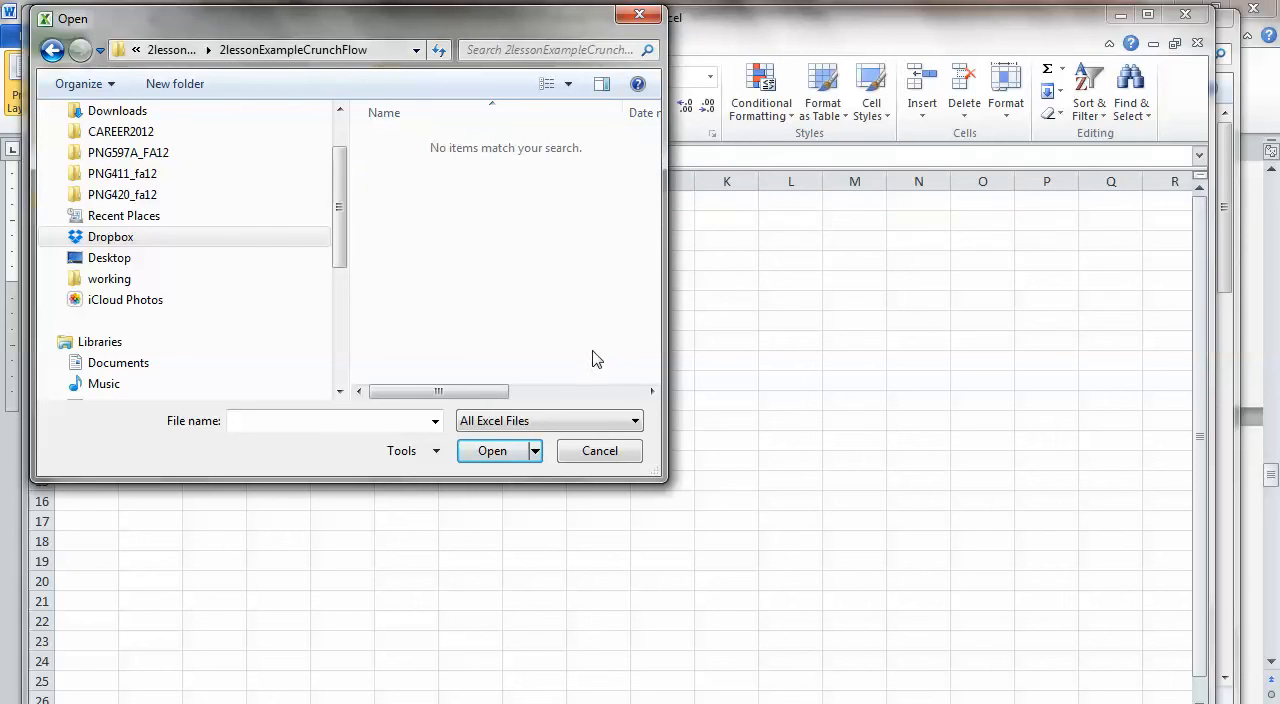
click(634, 420)
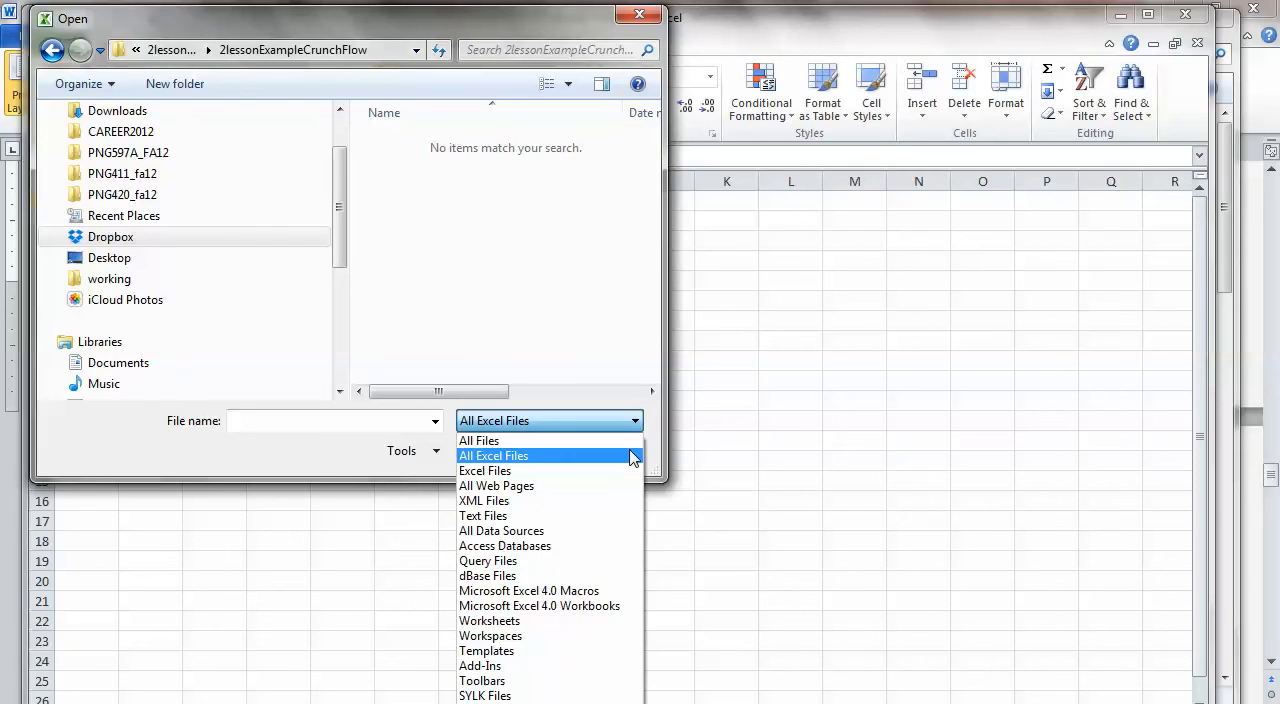
click(479, 440)
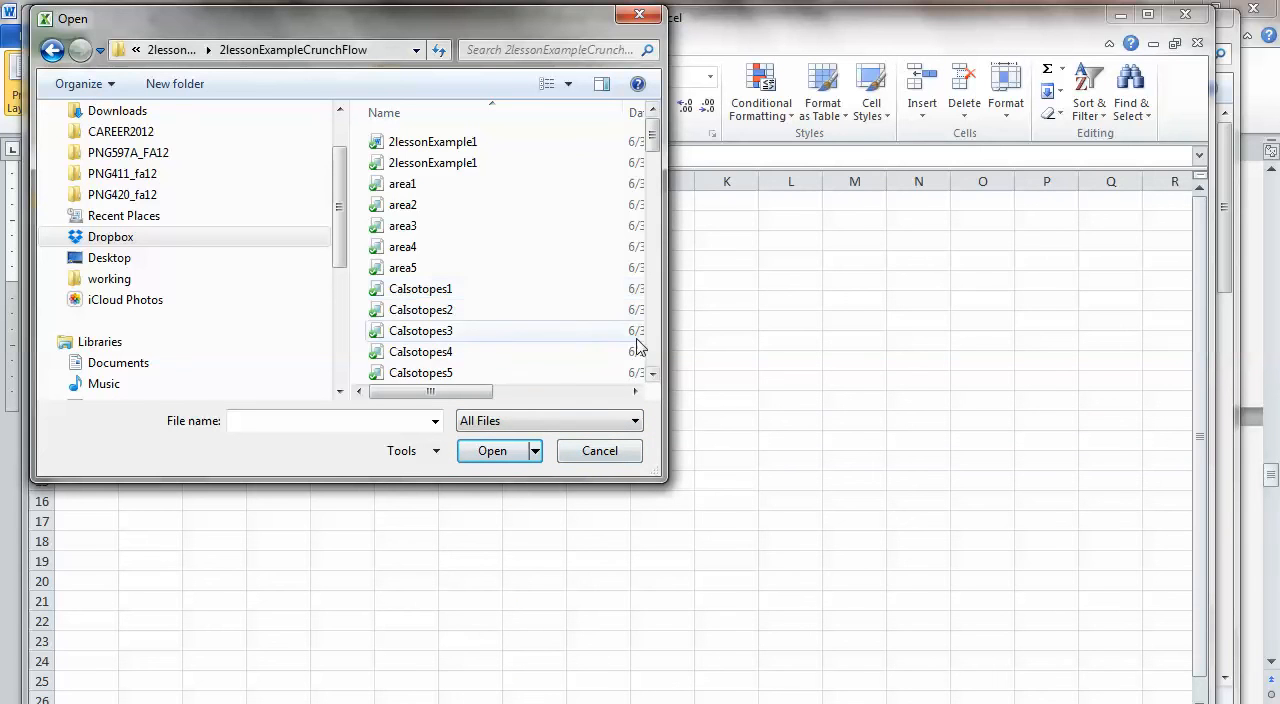
scroll(down, 3)
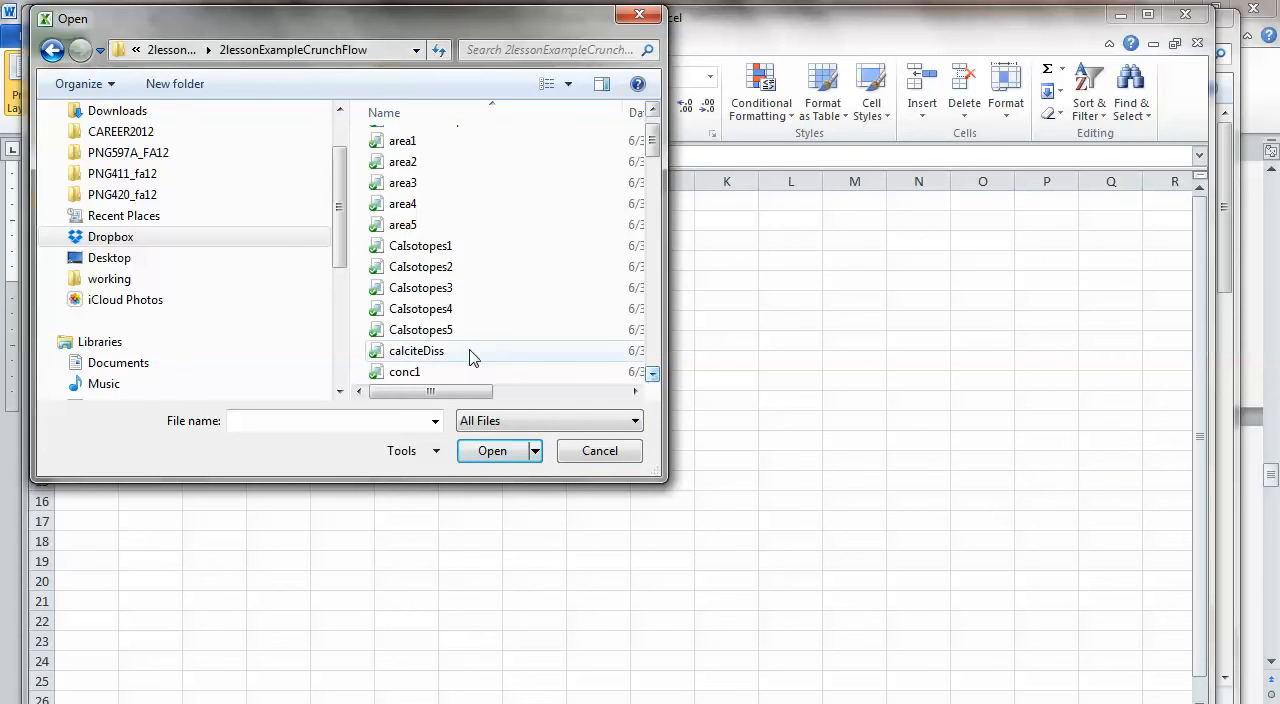
Open calciteDiss and finish the Text Import Wizard with Fixed width and the default column breaks.
click(599, 450)
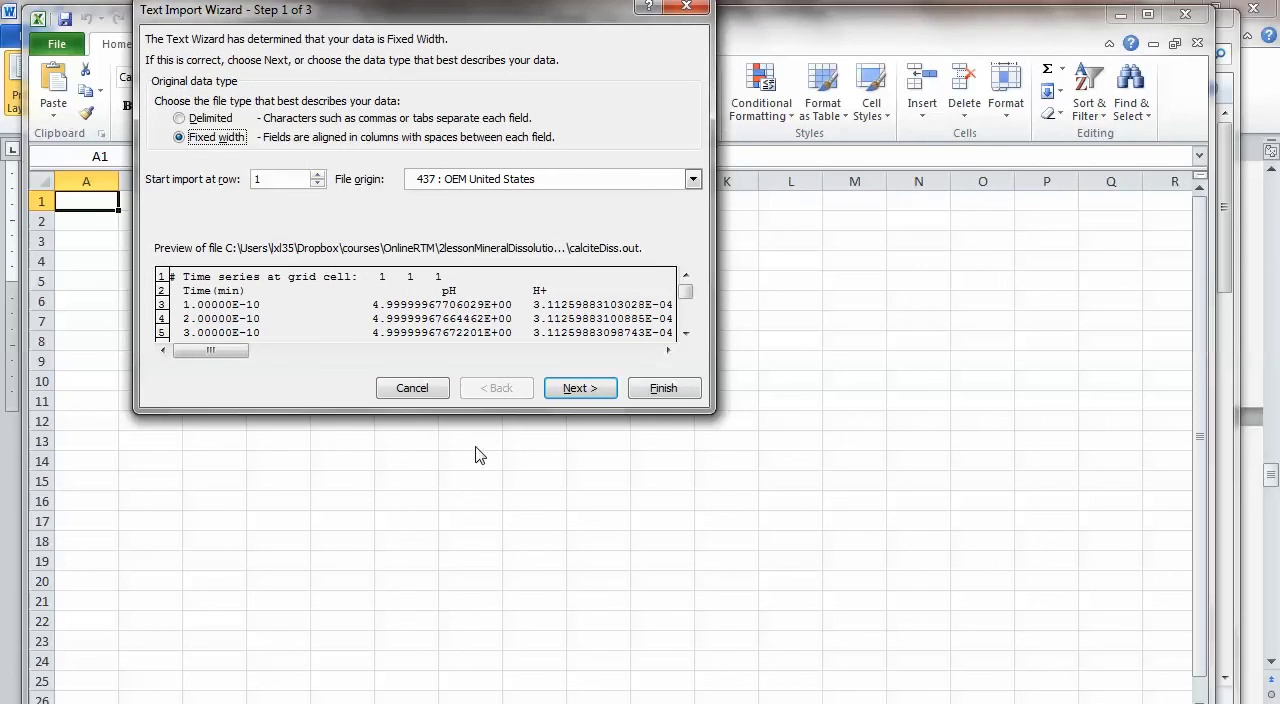
mouse_move(447, 403)
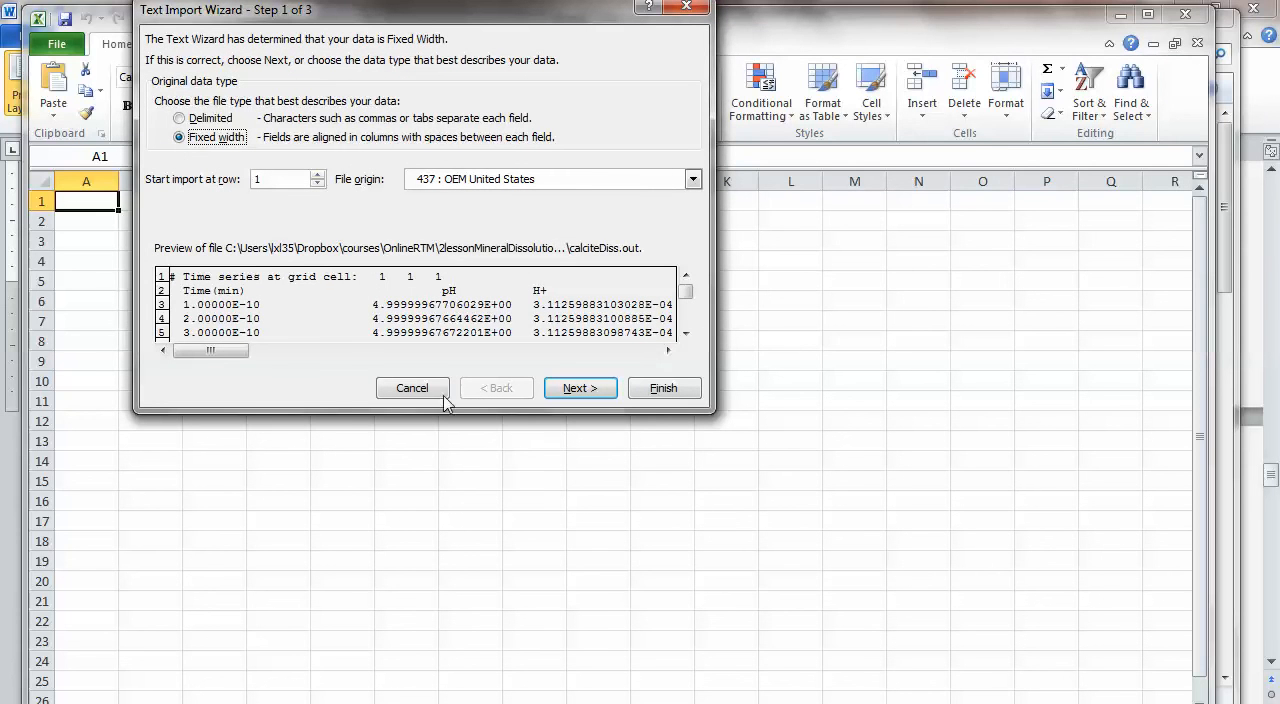
mouse_move(308, 220)
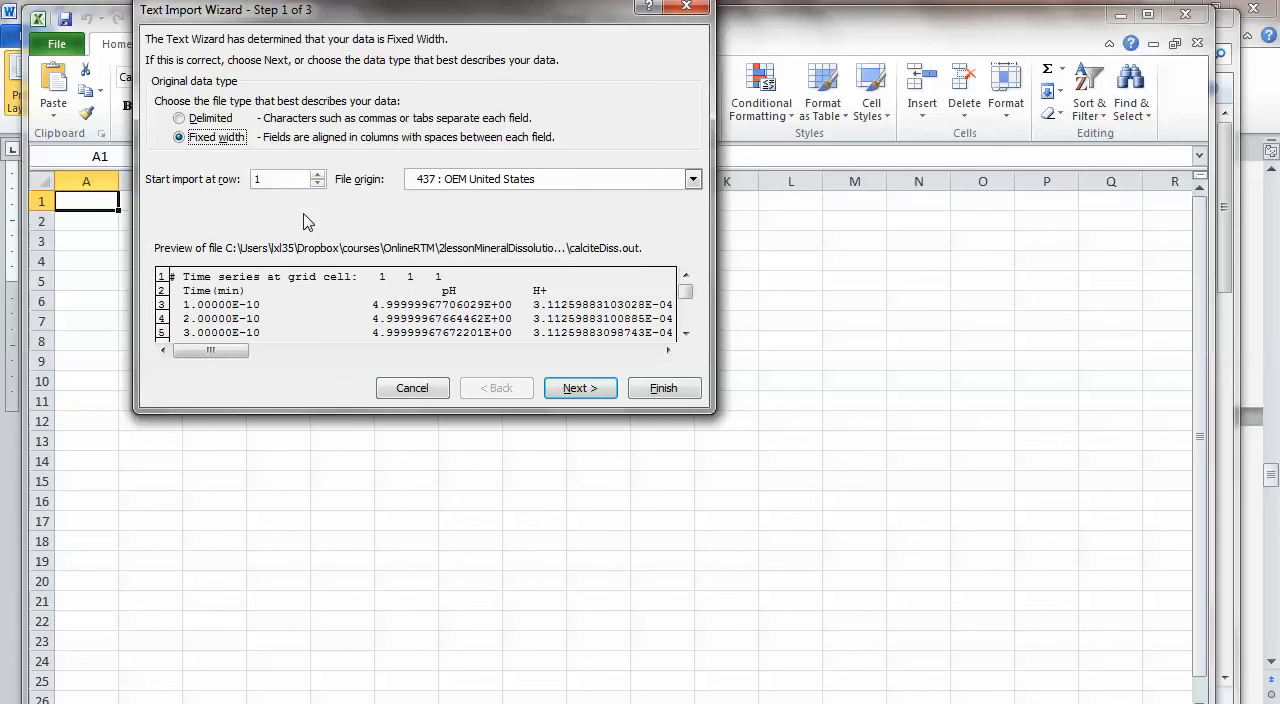
mouse_move(262, 178)
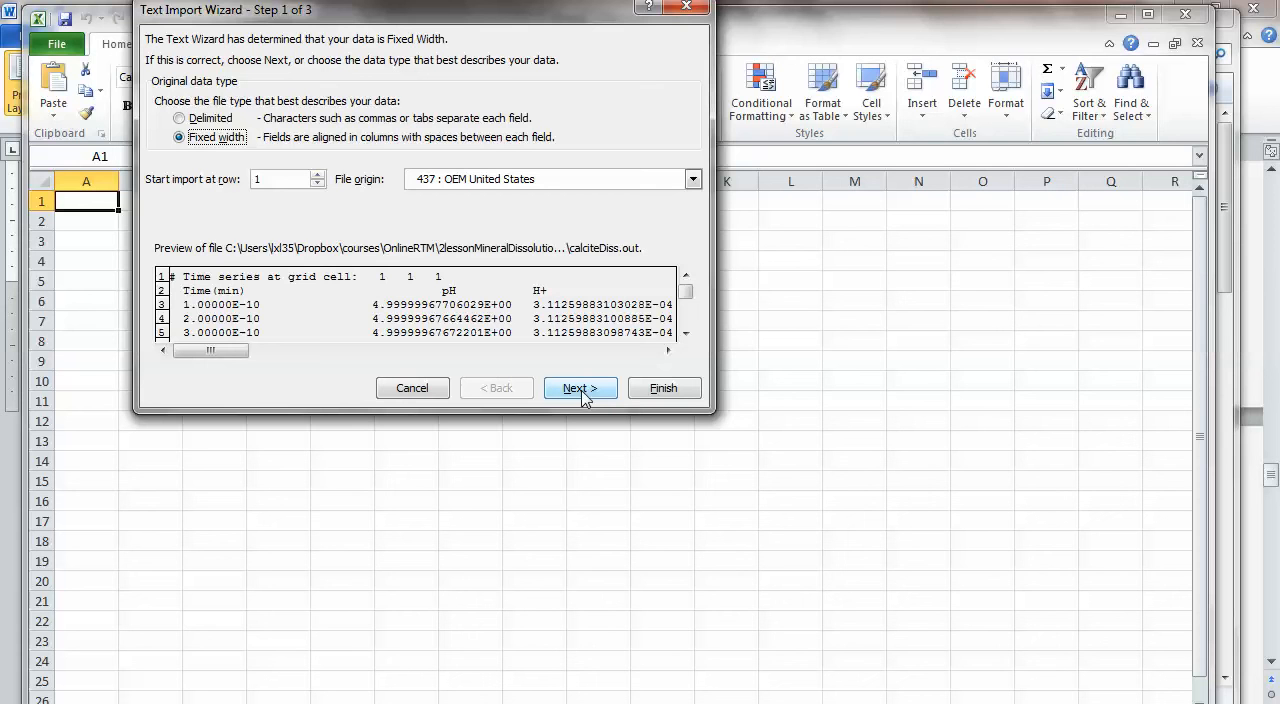
mouse_move(365, 154)
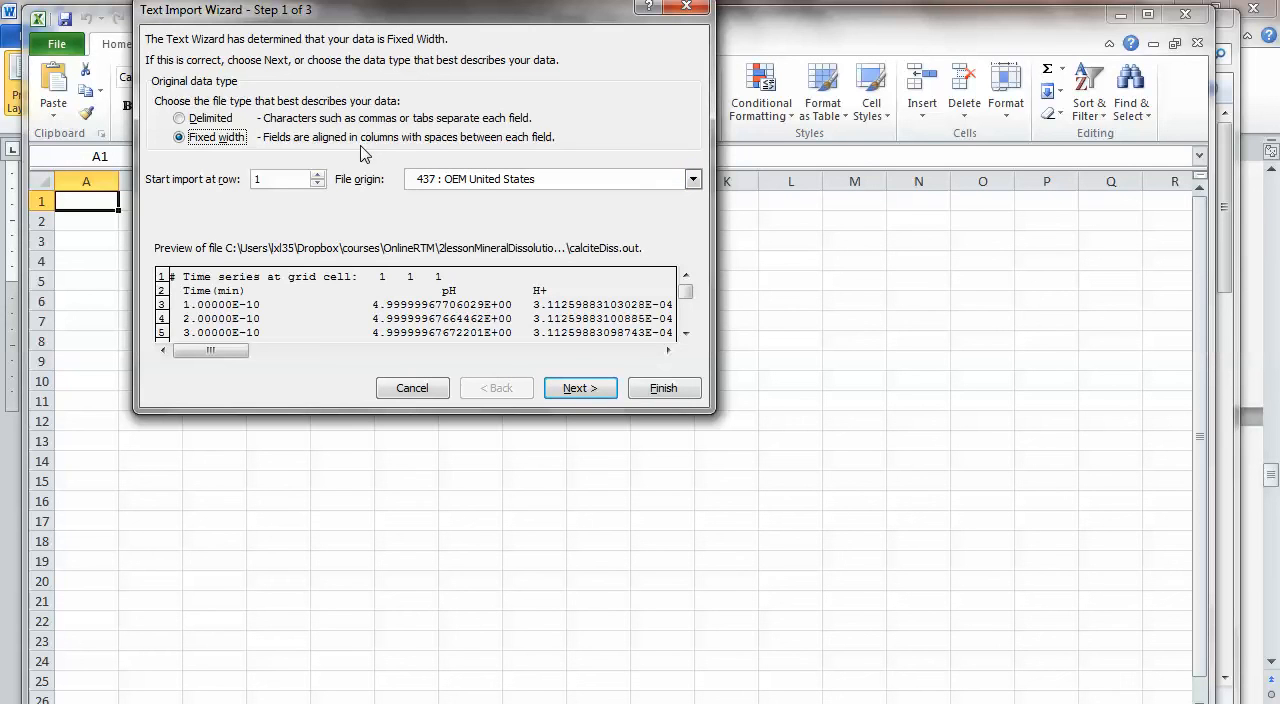
click(579, 388)
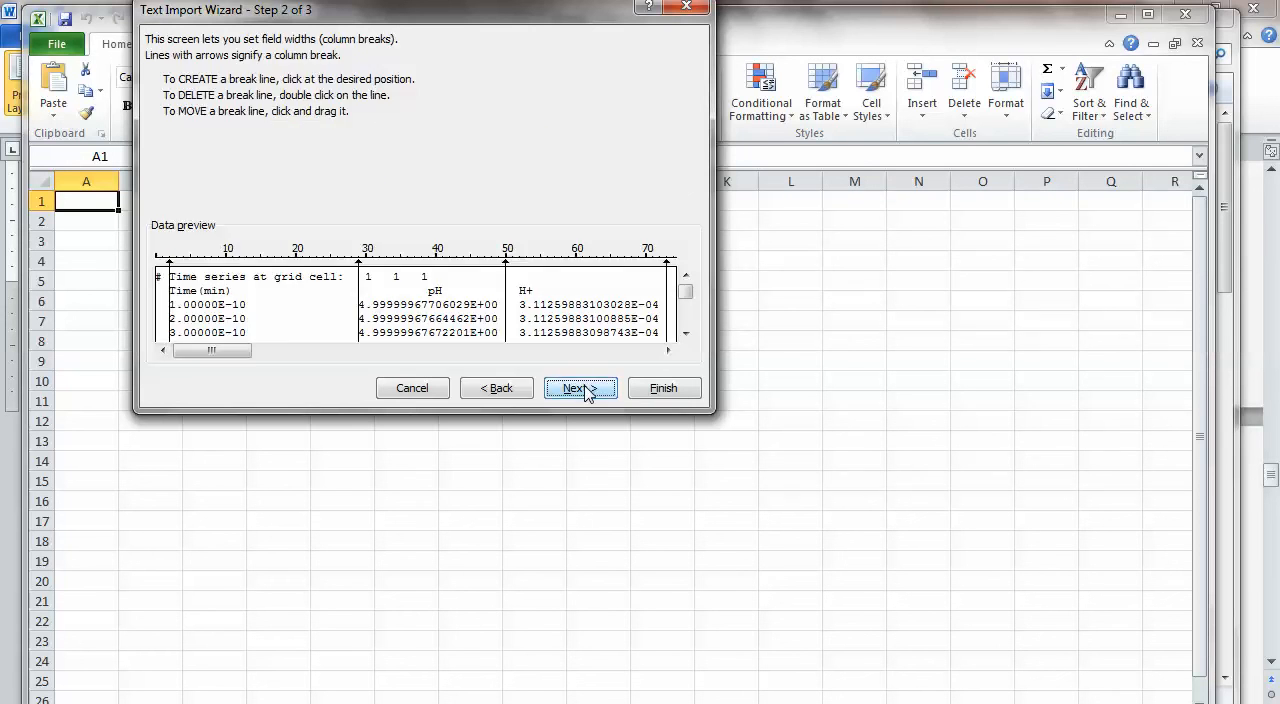
click(580, 388)
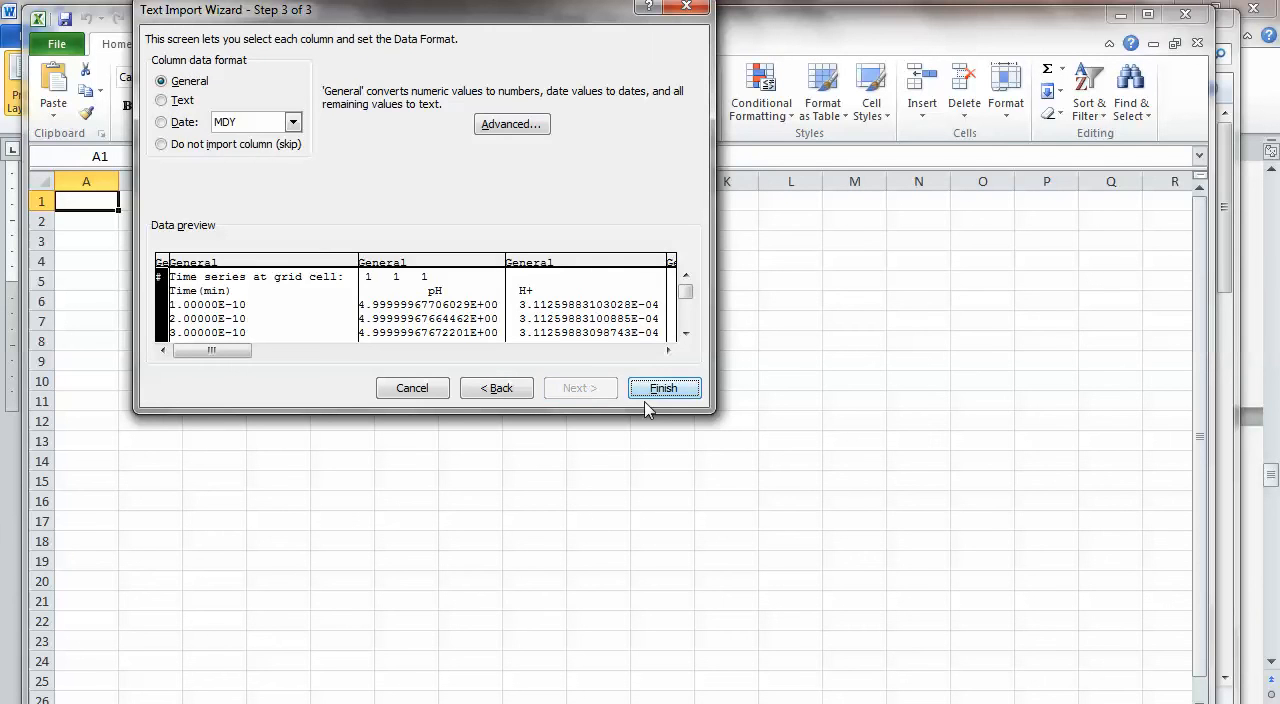
click(663, 388)
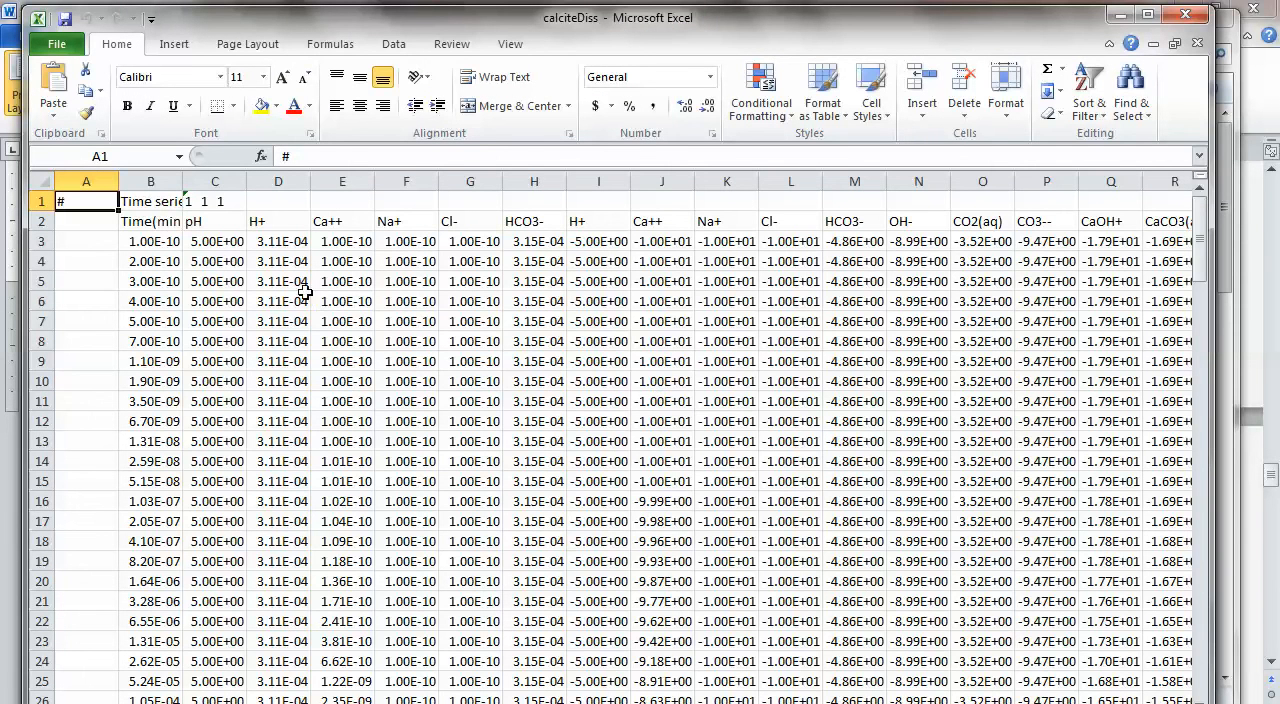
mouse_move(290, 218)
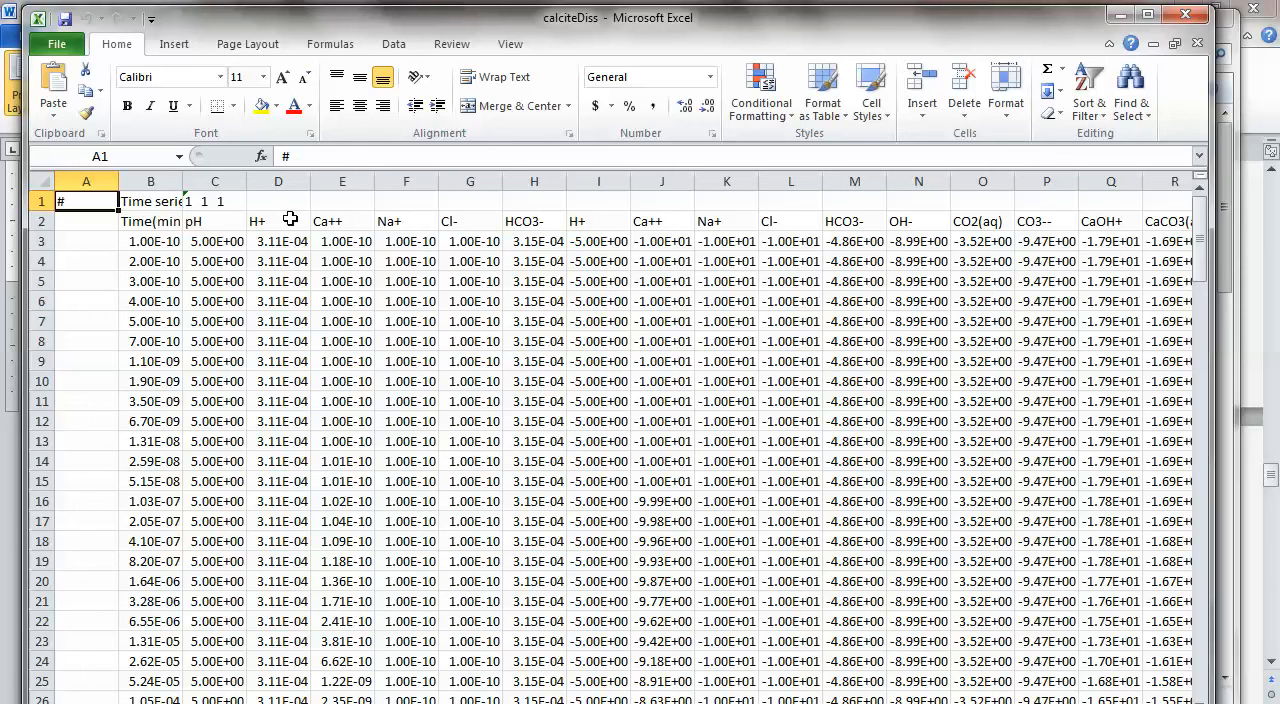
mouse_move(498, 254)
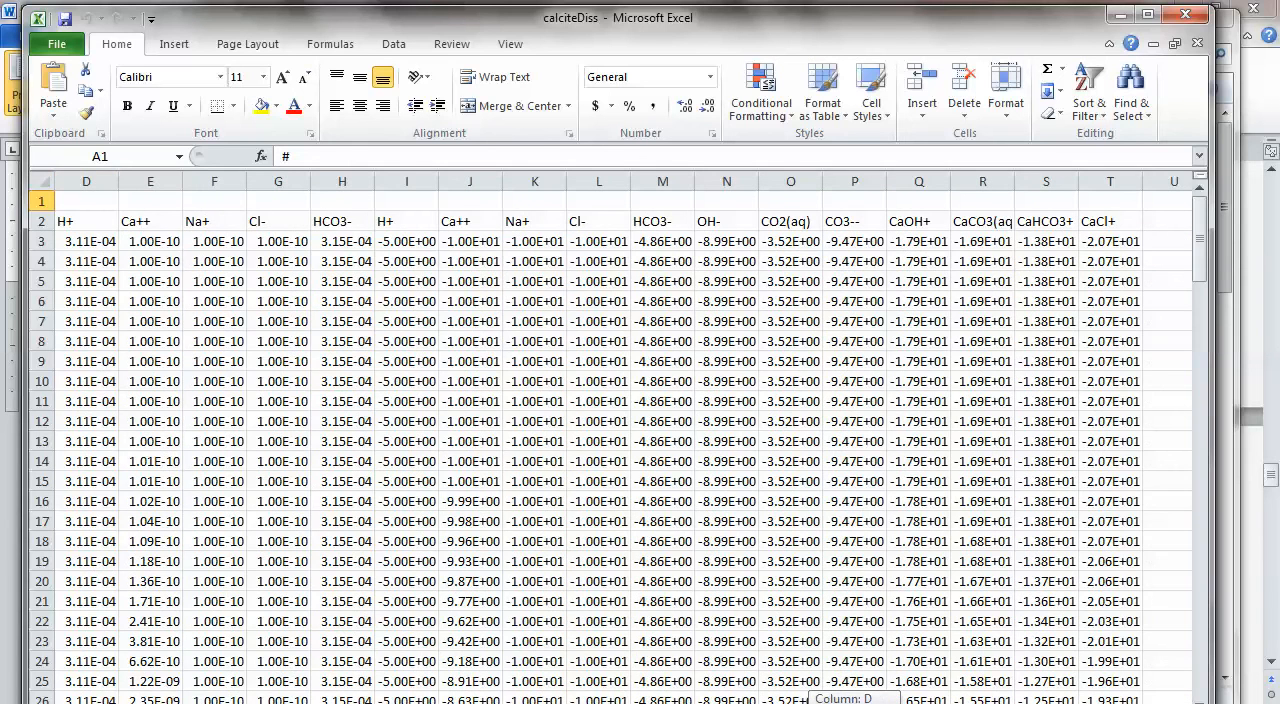
Maximize the calciteDiss Excel window to show columns through CaCO3(aq) and CaHCO3+.
scroll(left, 3)
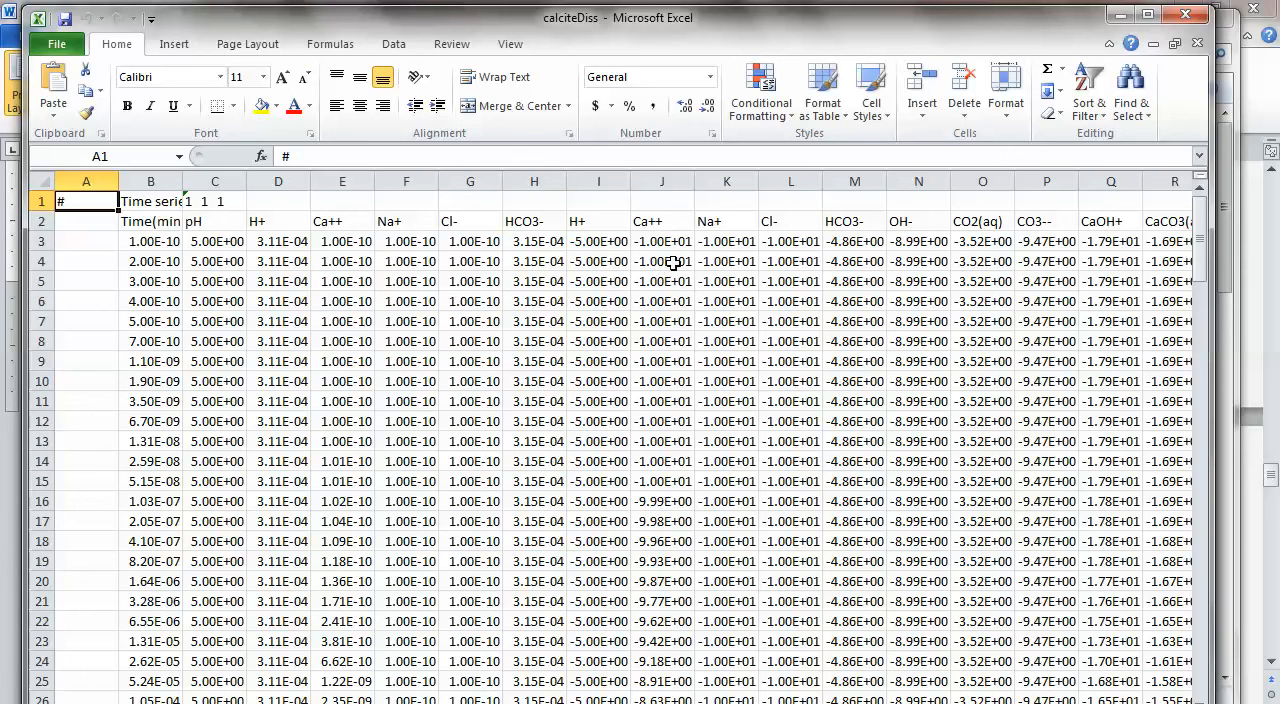
mouse_move(772, 246)
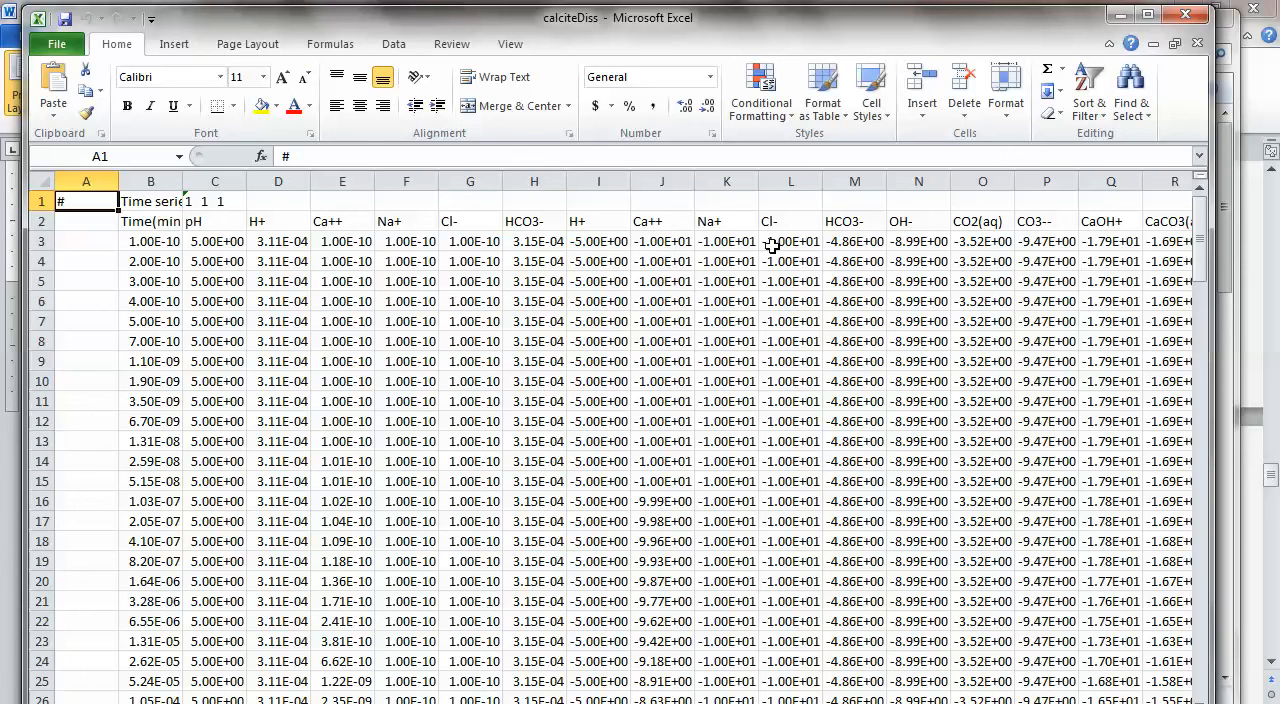
mouse_move(1117, 226)
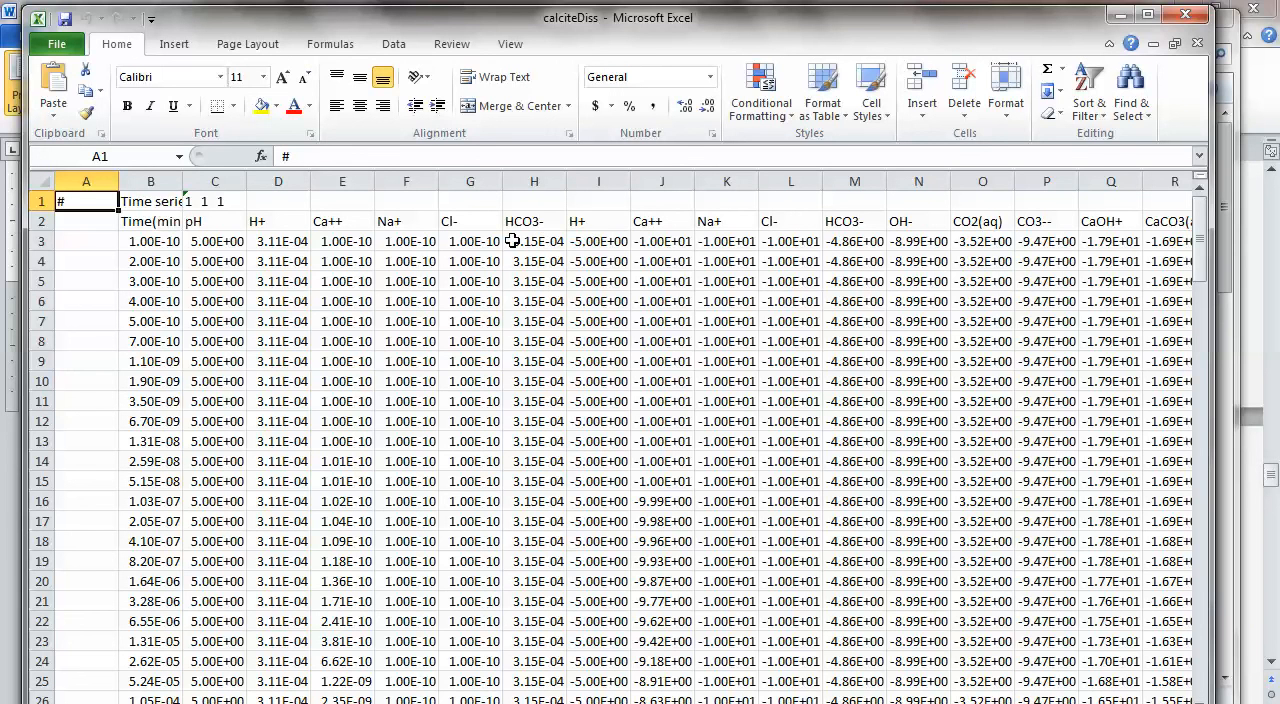
mouse_move(230, 238)
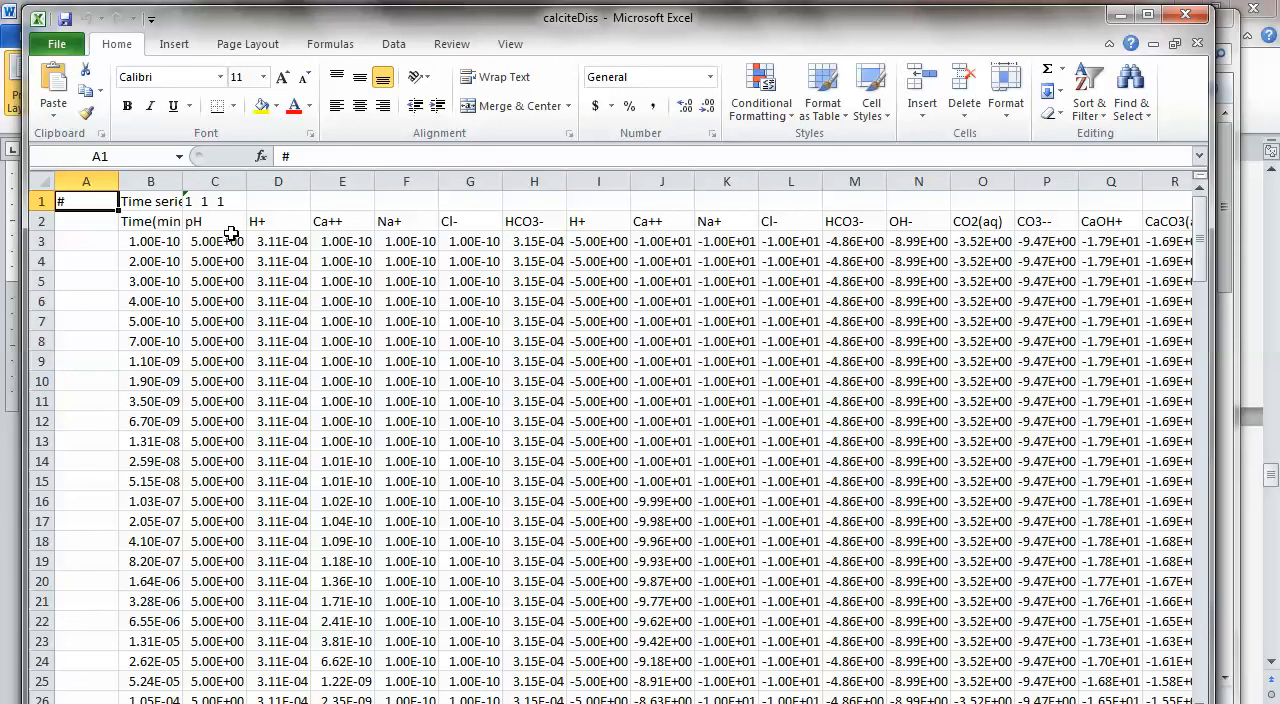
mouse_move(595, 228)
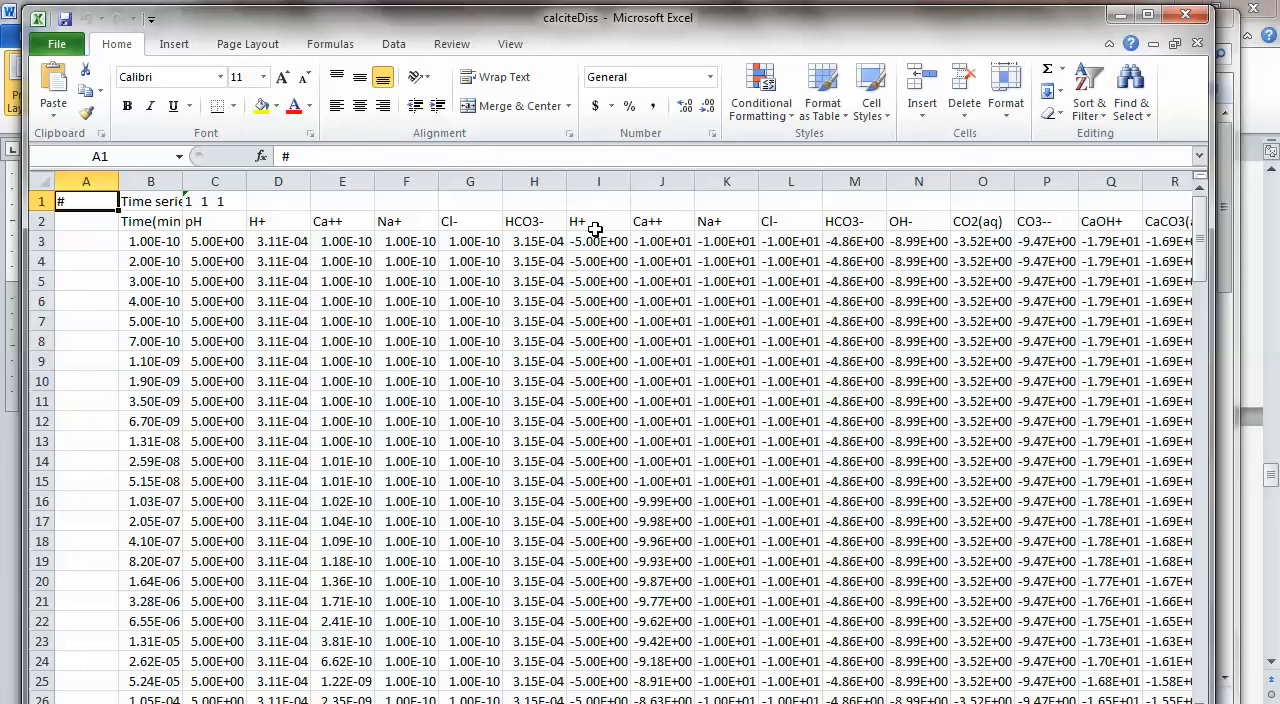
mouse_move(350, 228)
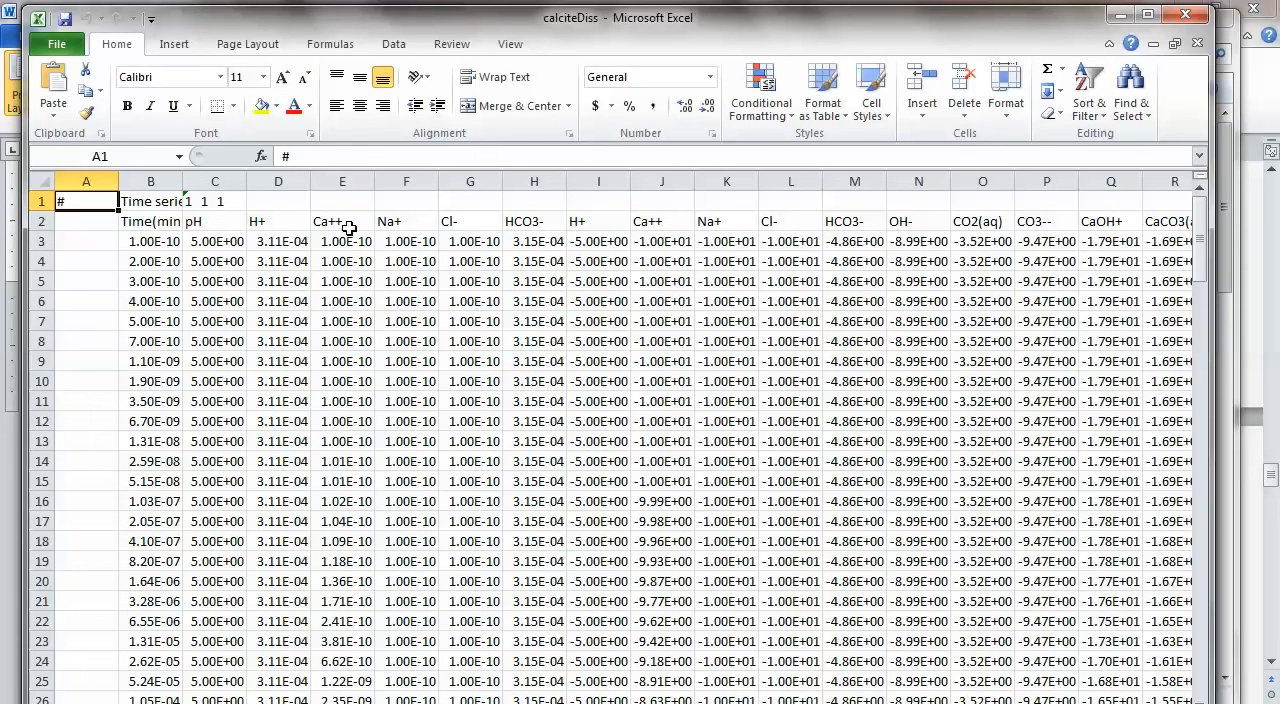
mouse_move(930, 355)
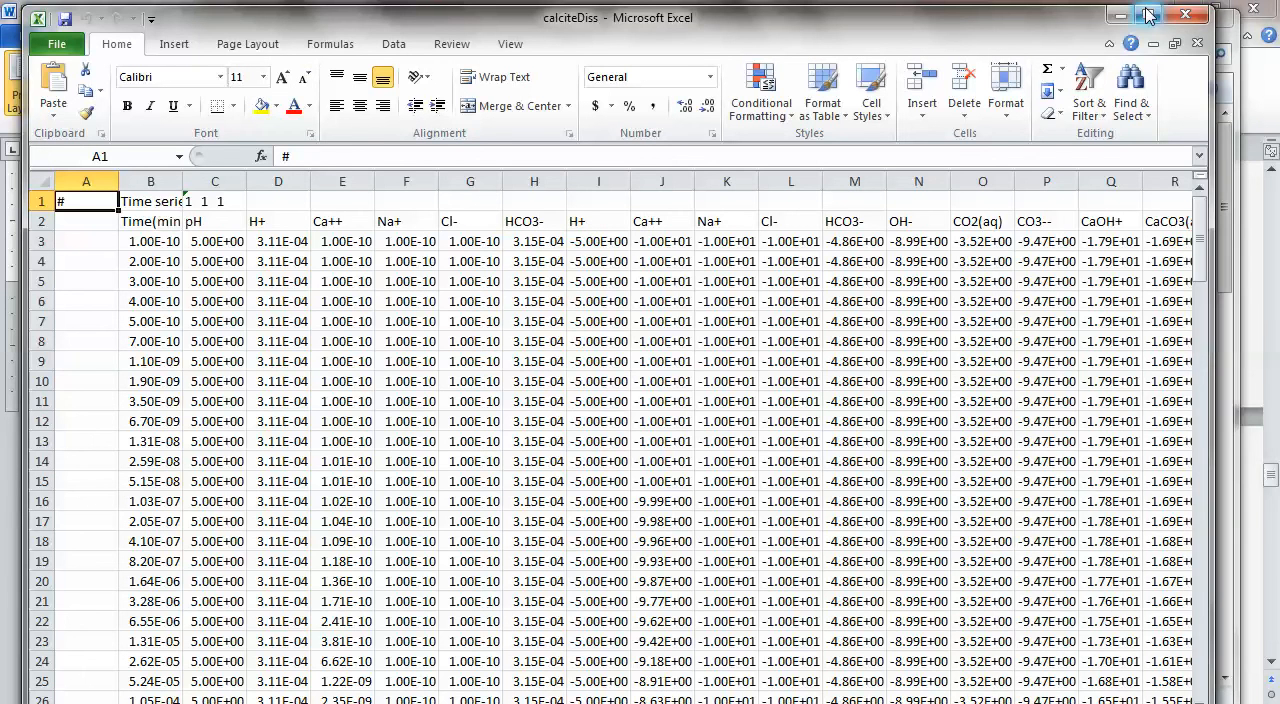
click(1166, 15)
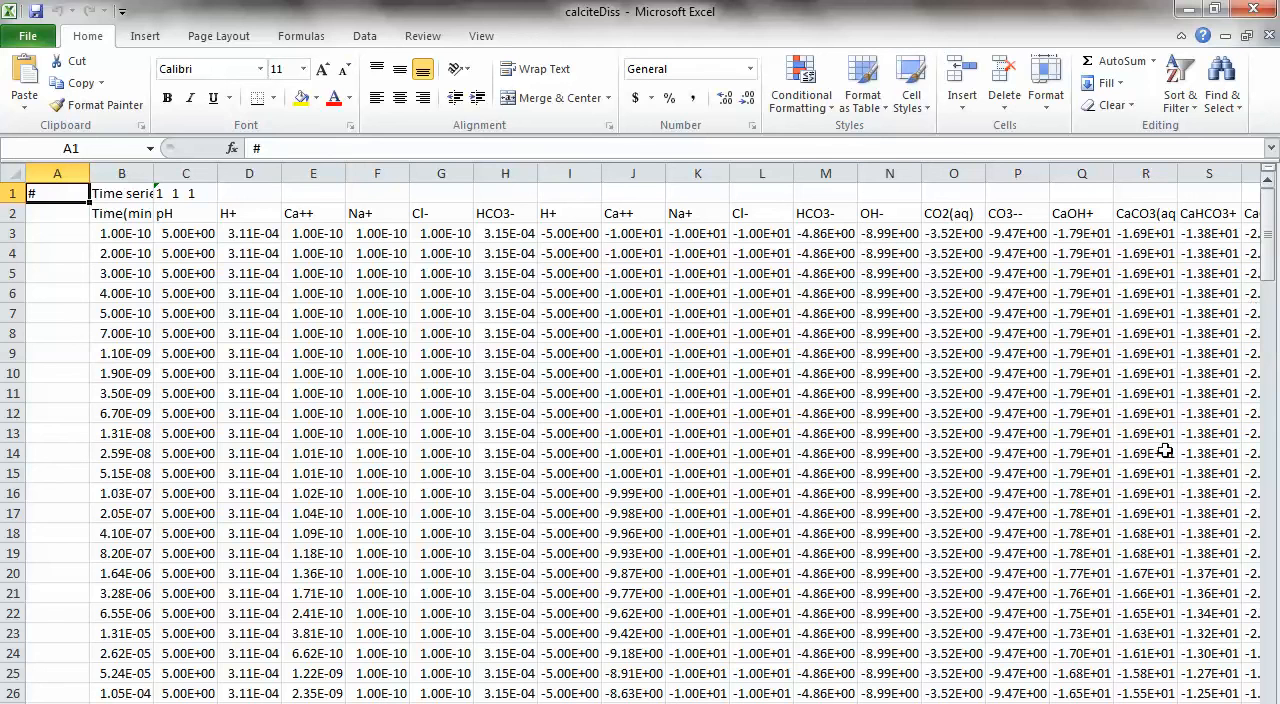
mouse_move(755, 485)
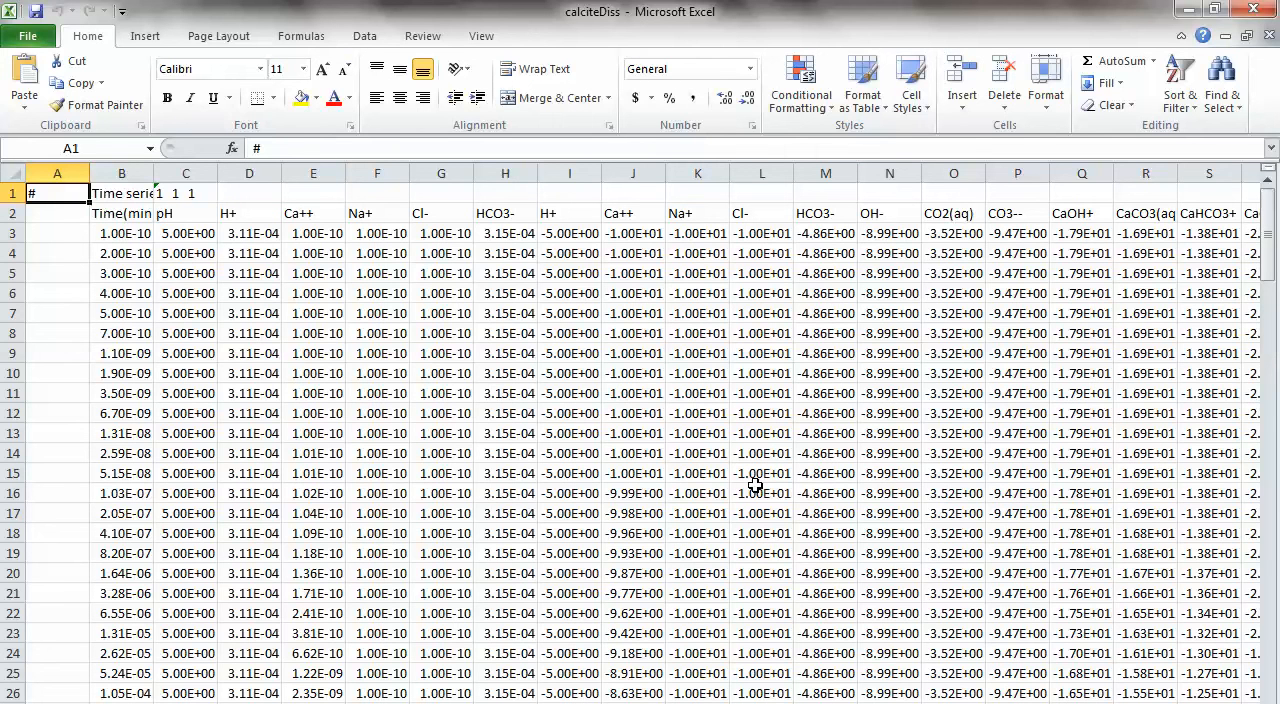
mouse_move(923, 305)
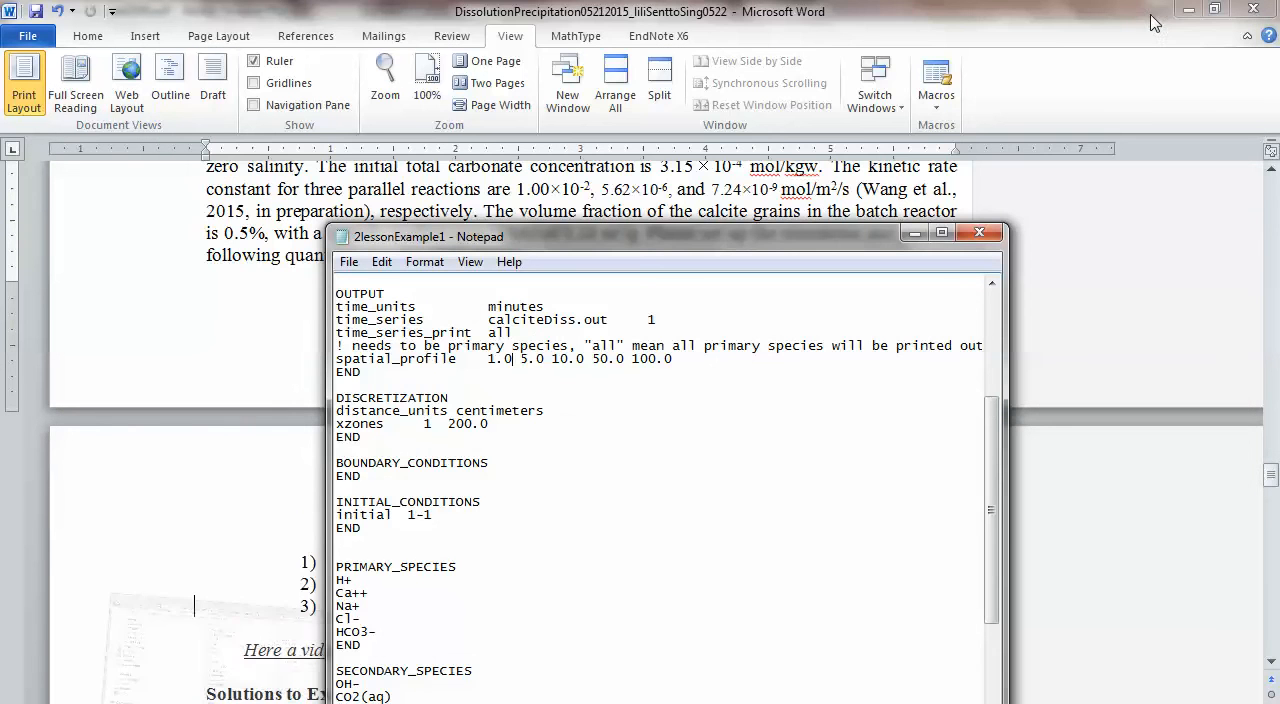
mouse_move(824, 471)
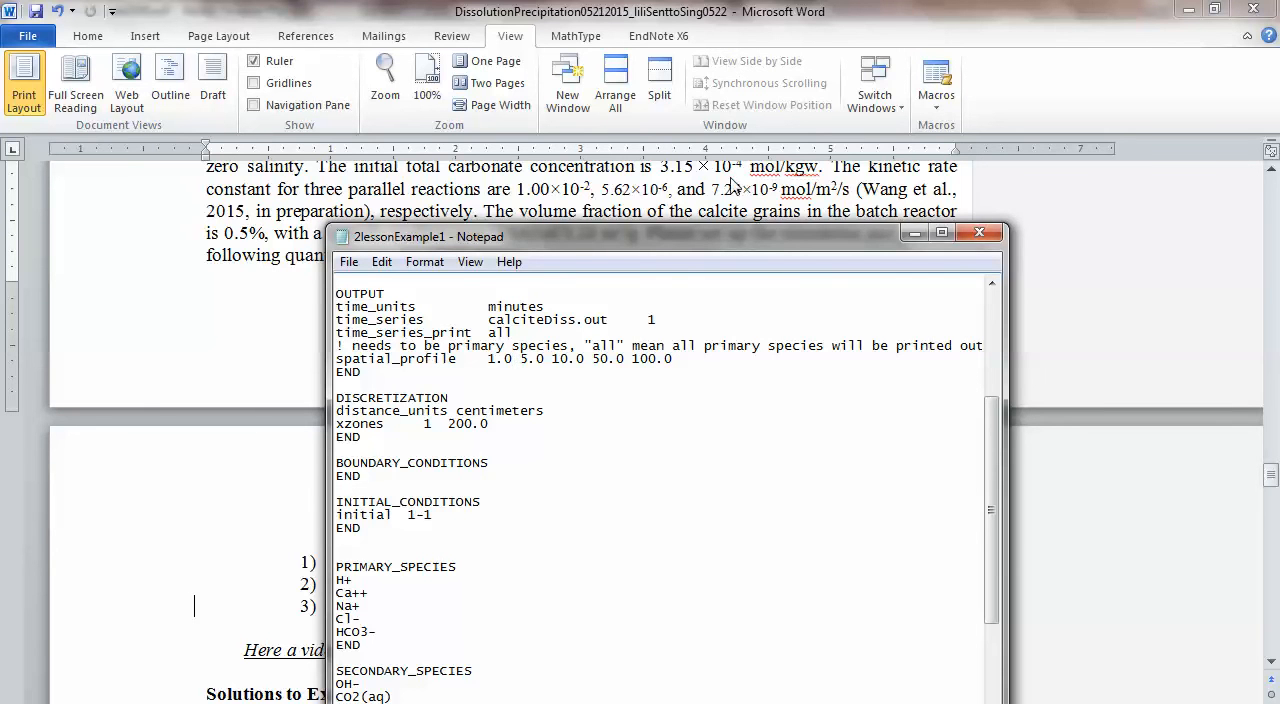
Bring Word forward and scroll to the Example 1 solution and Figure 4 plots.
click(978, 233)
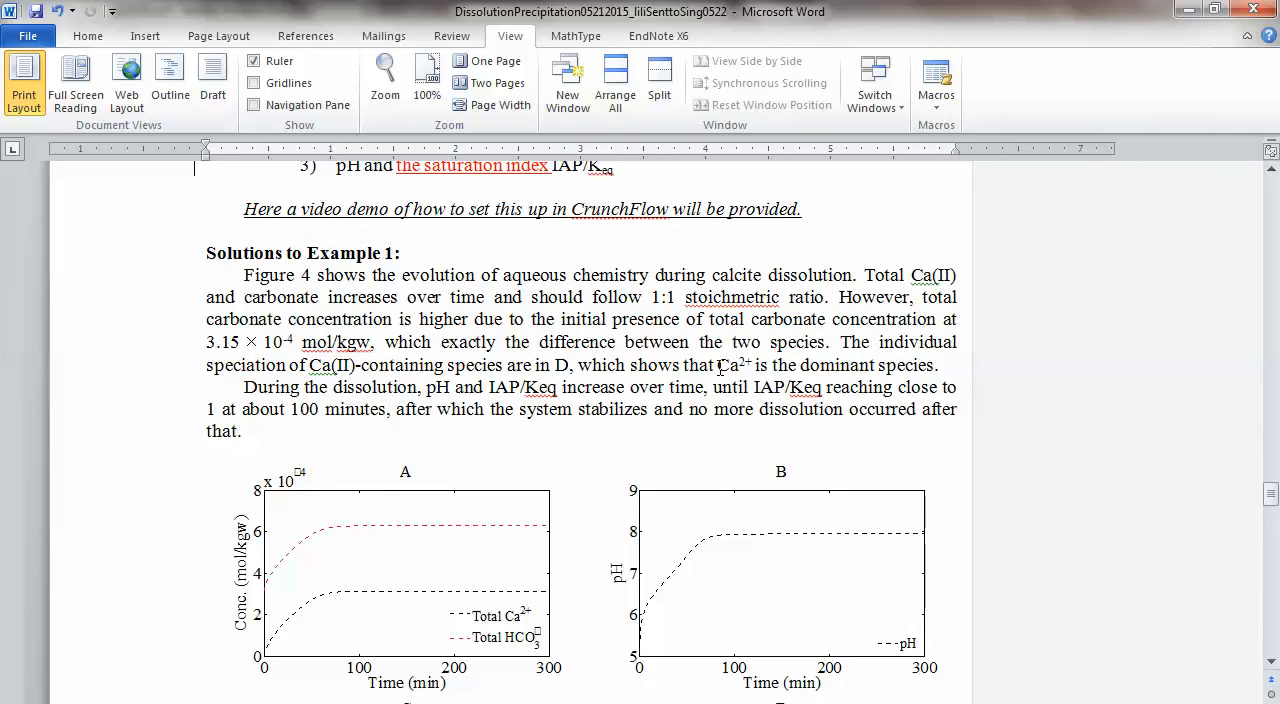
scroll(down, 3)
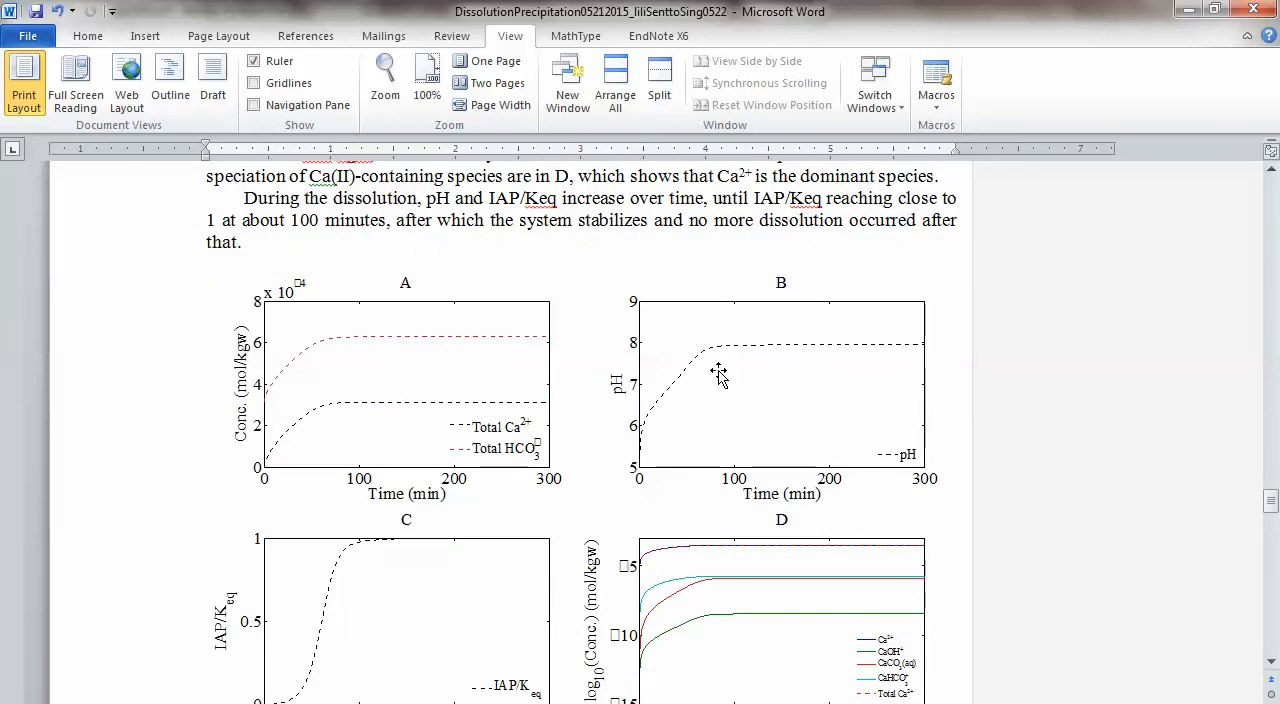
scroll(down, 3)
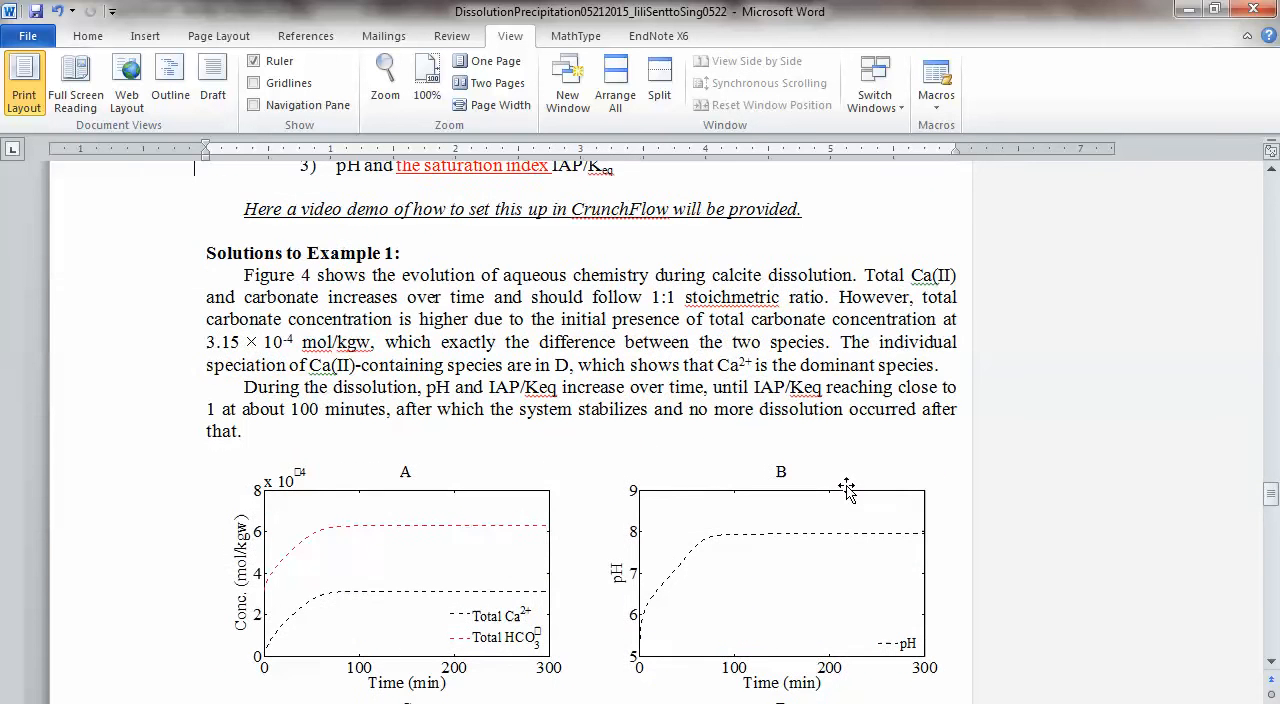
scroll(up, 3)
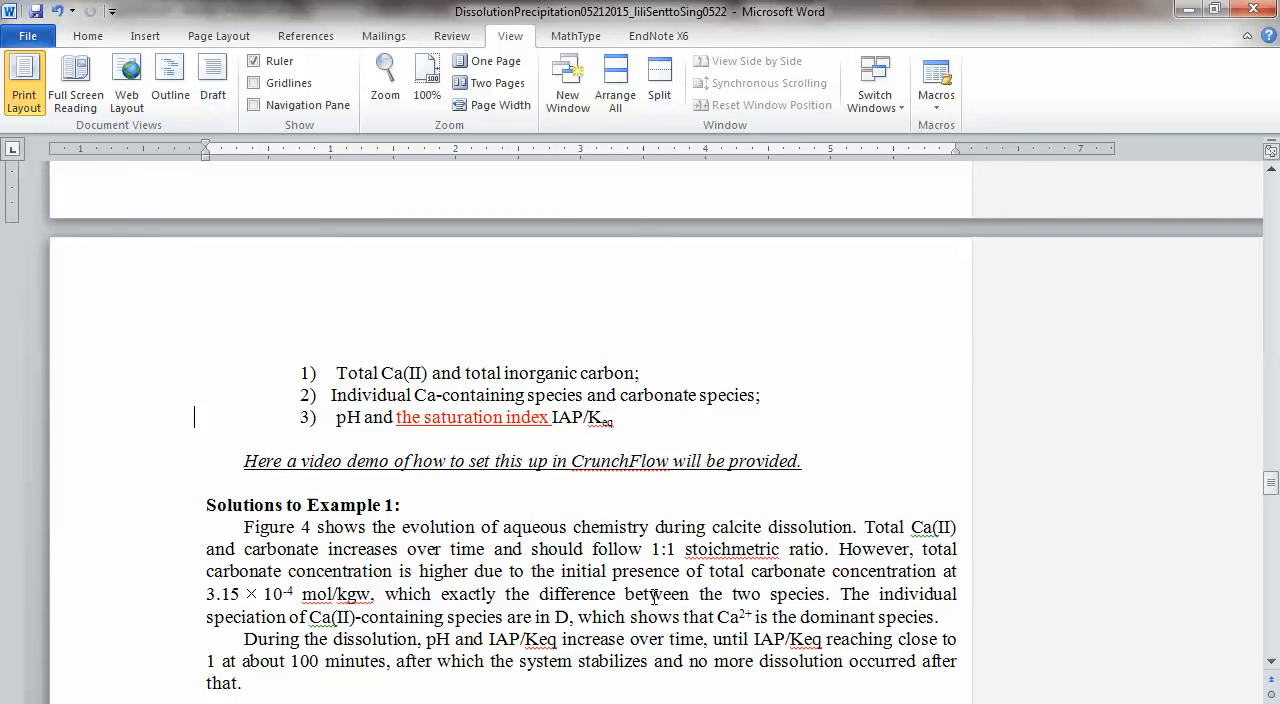
scroll(down, 3)
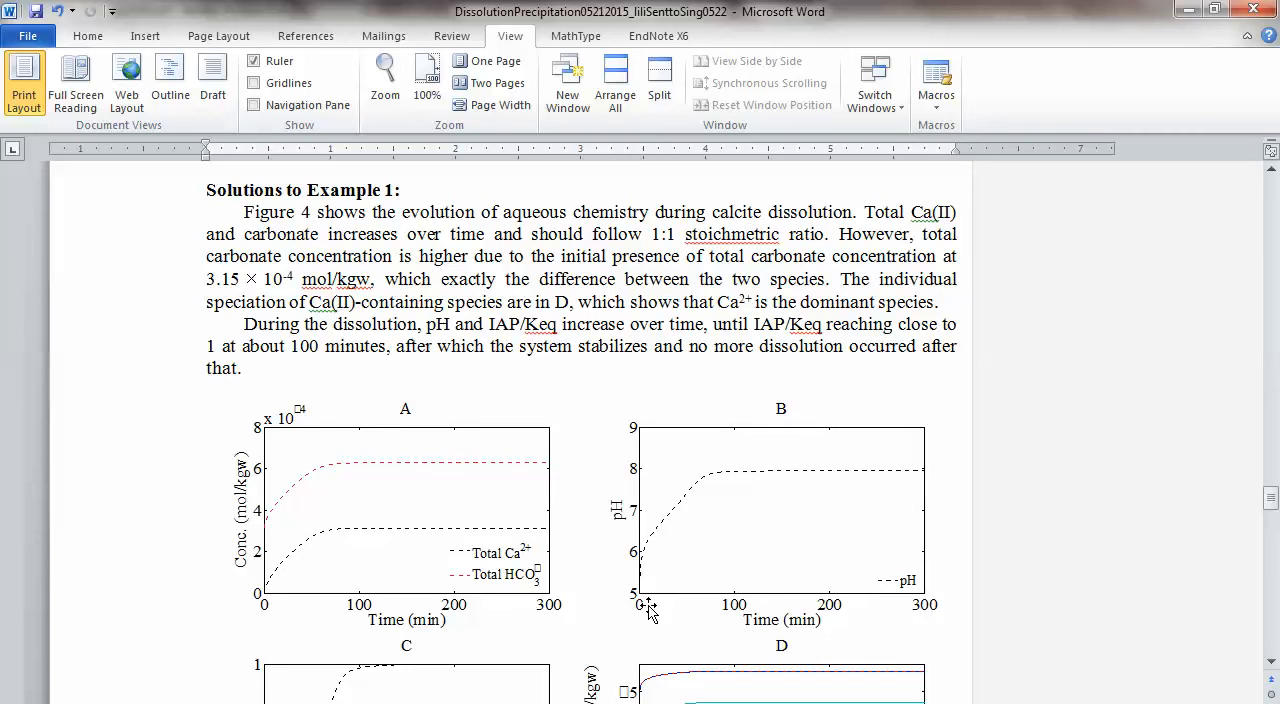
mouse_move(607, 607)
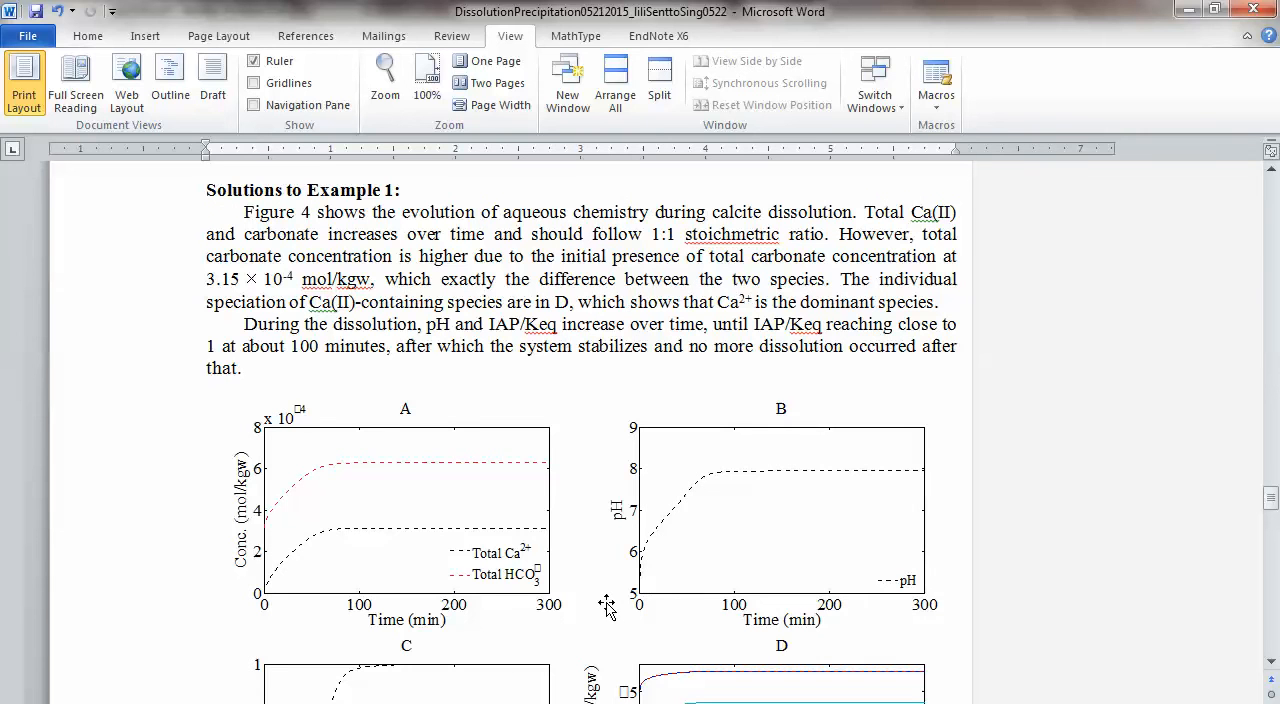
scroll(down, 3)
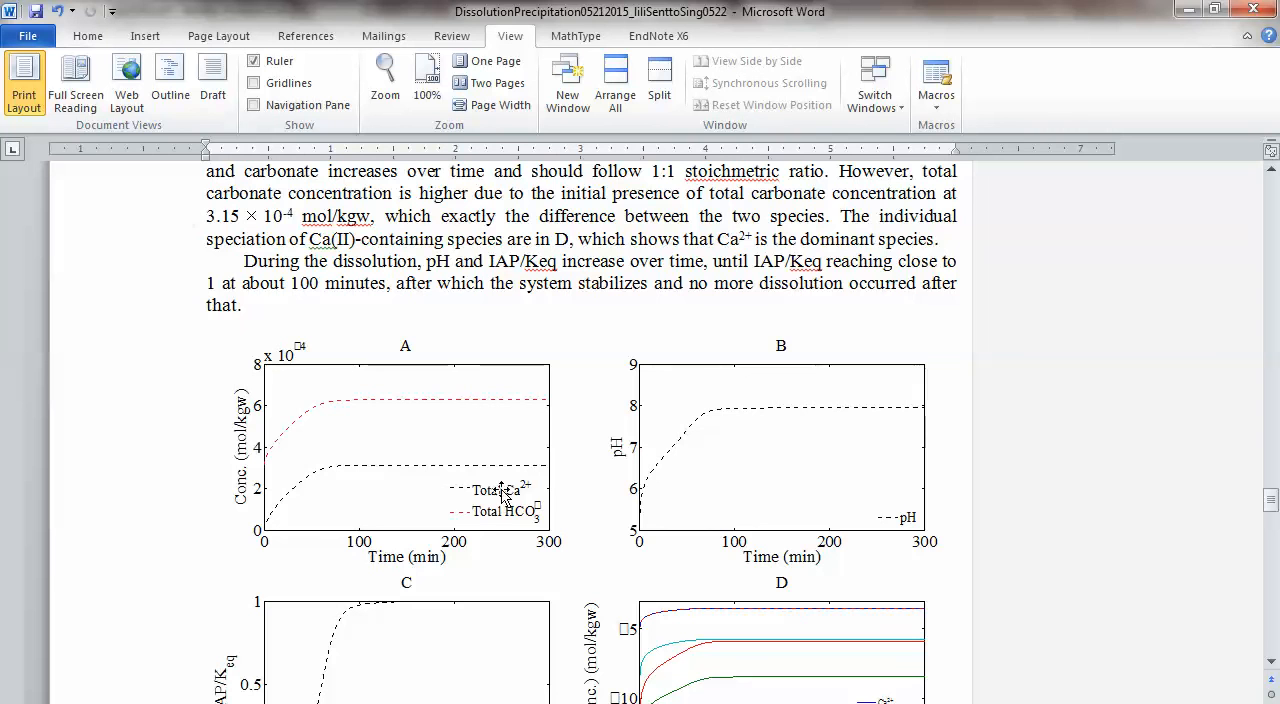
mouse_move(497, 521)
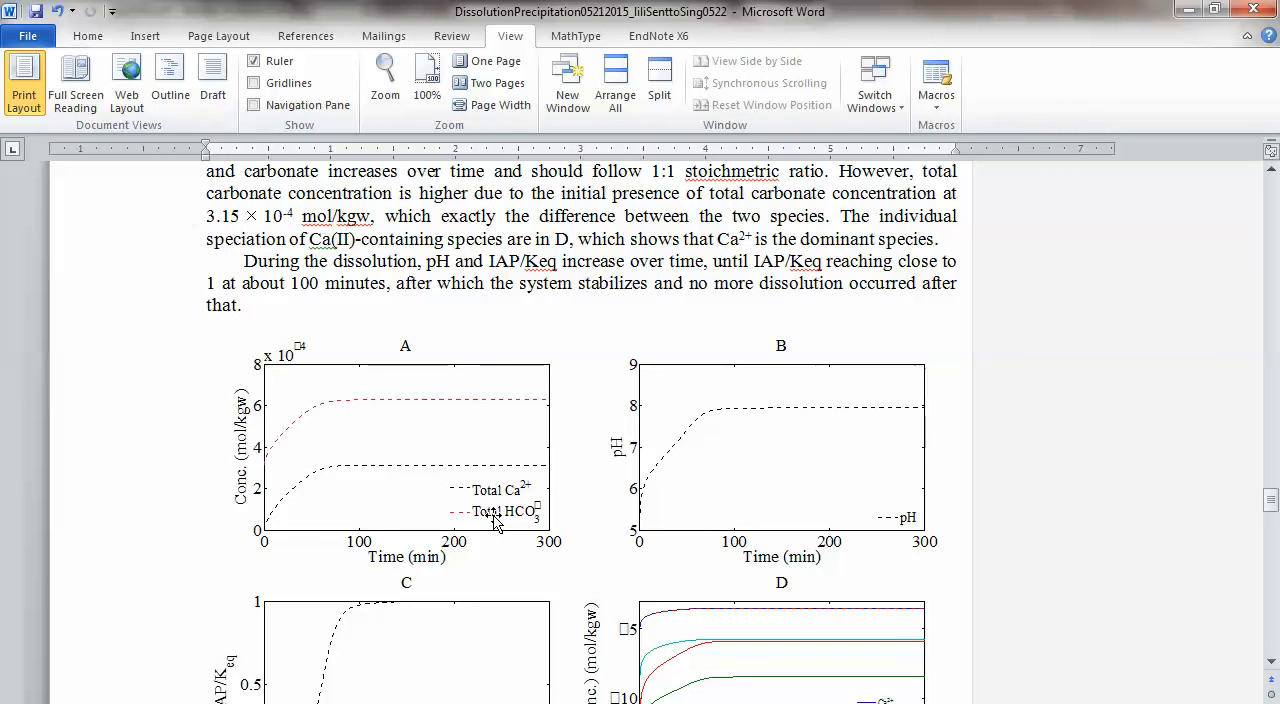
mouse_move(245, 495)
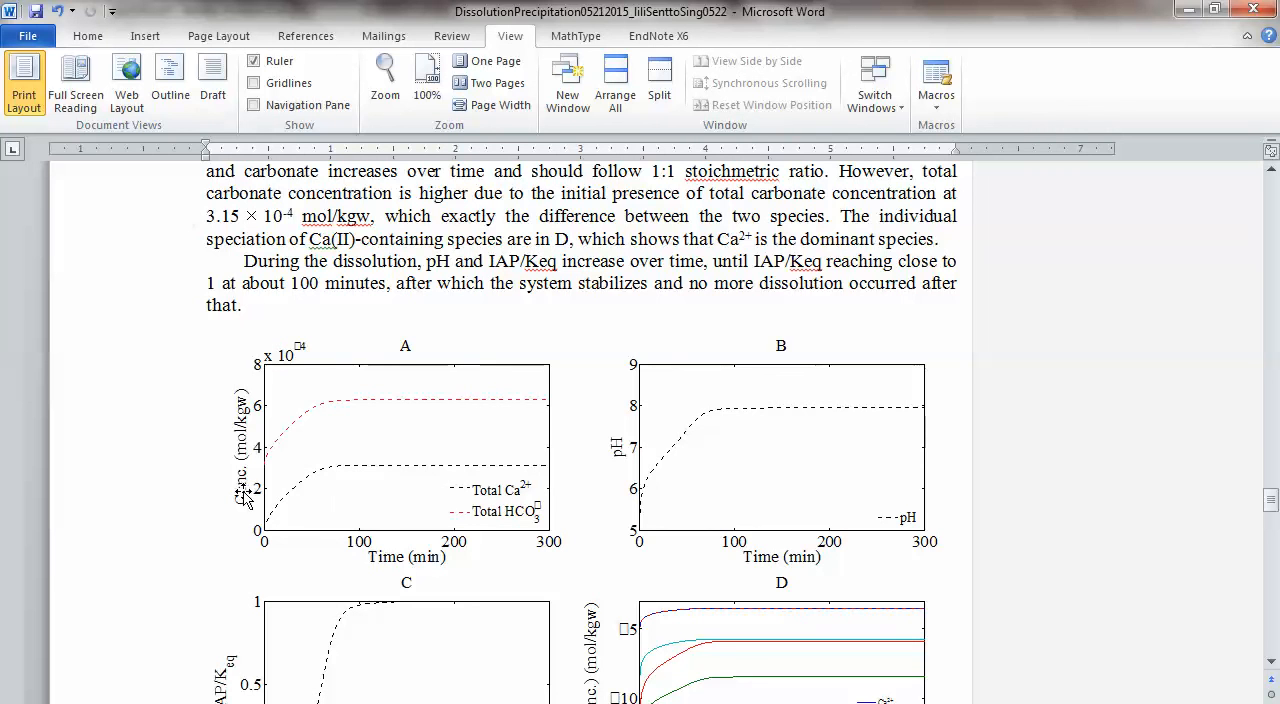
mouse_move(515, 510)
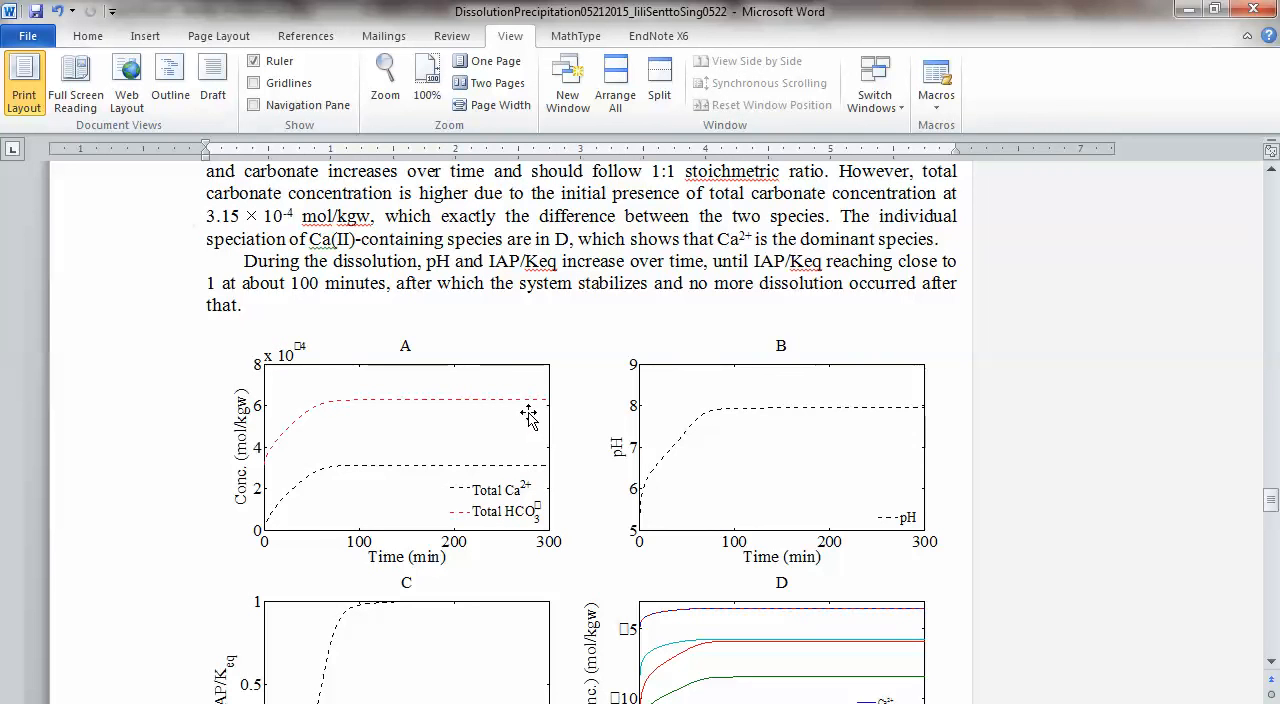
mouse_move(518, 505)
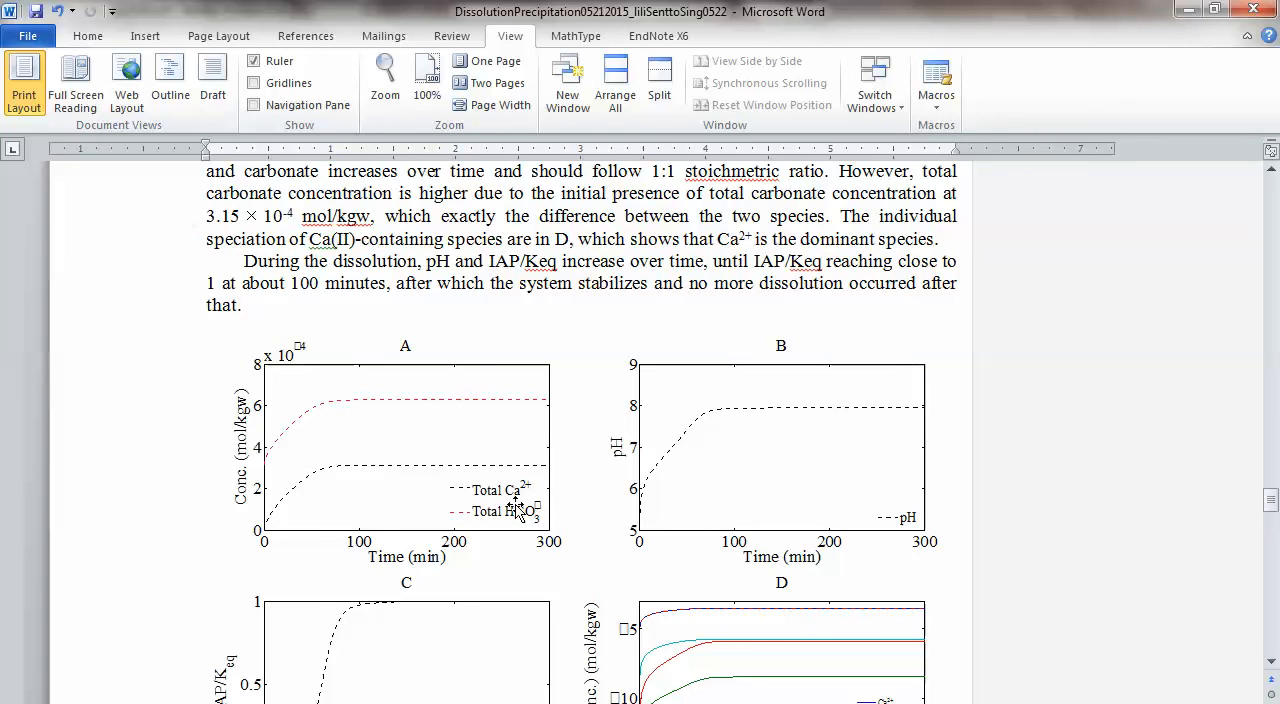
mouse_move(519, 465)
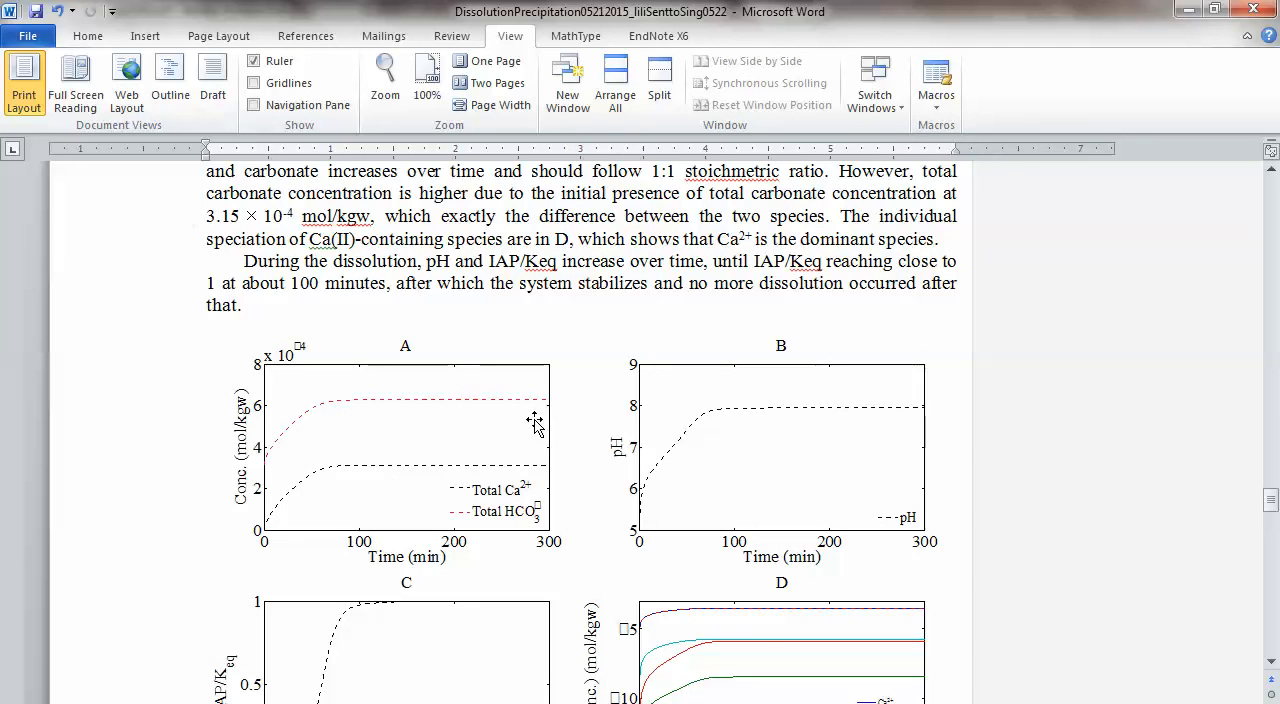
mouse_move(731, 441)
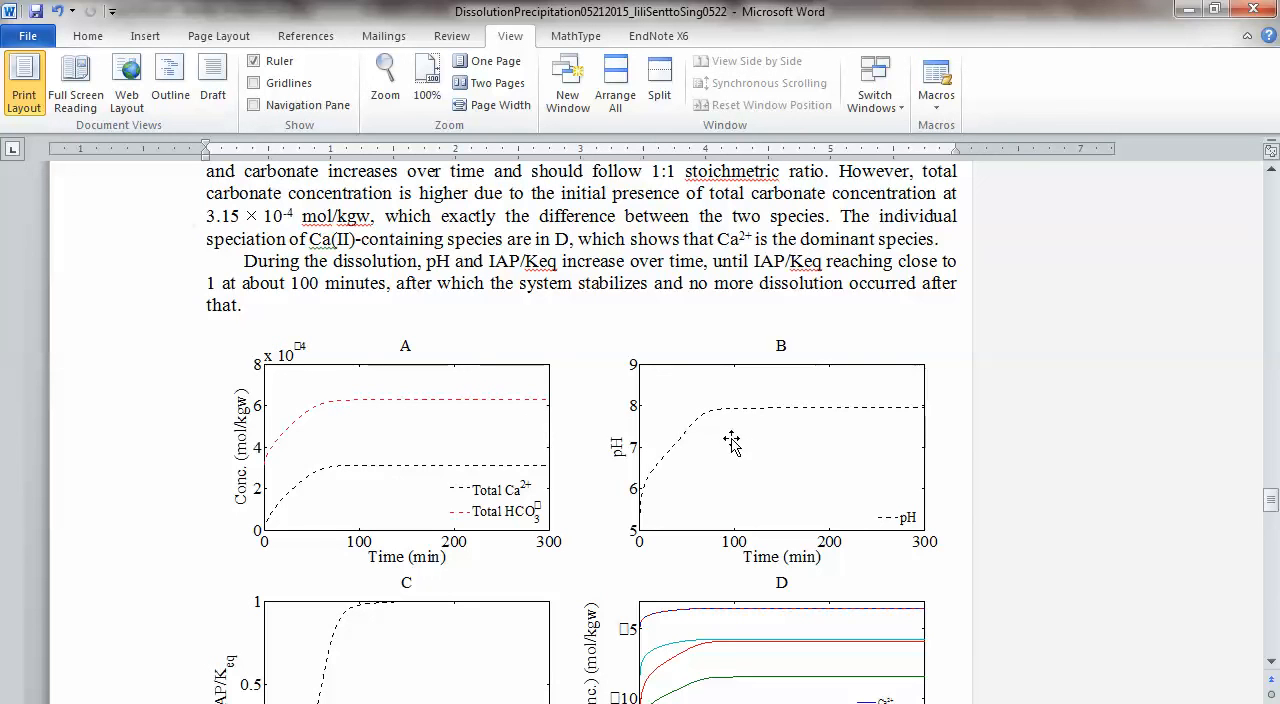
mouse_move(577, 518)
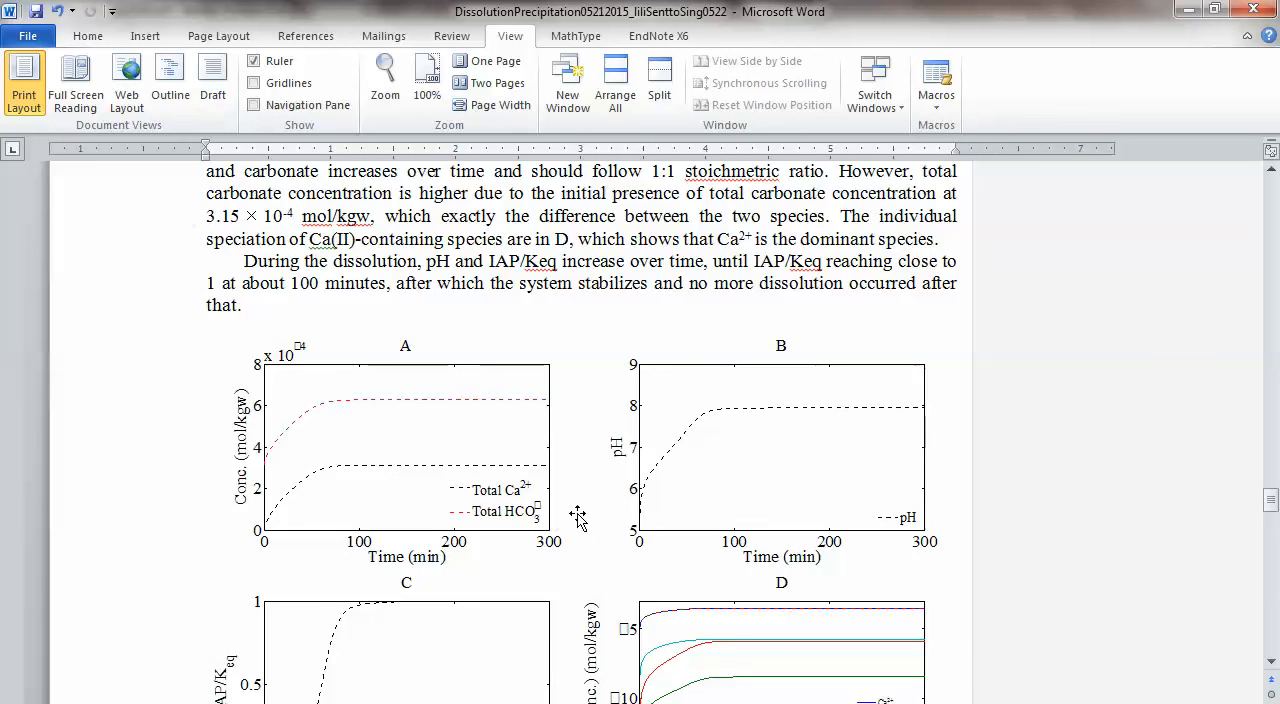
mouse_move(648, 490)
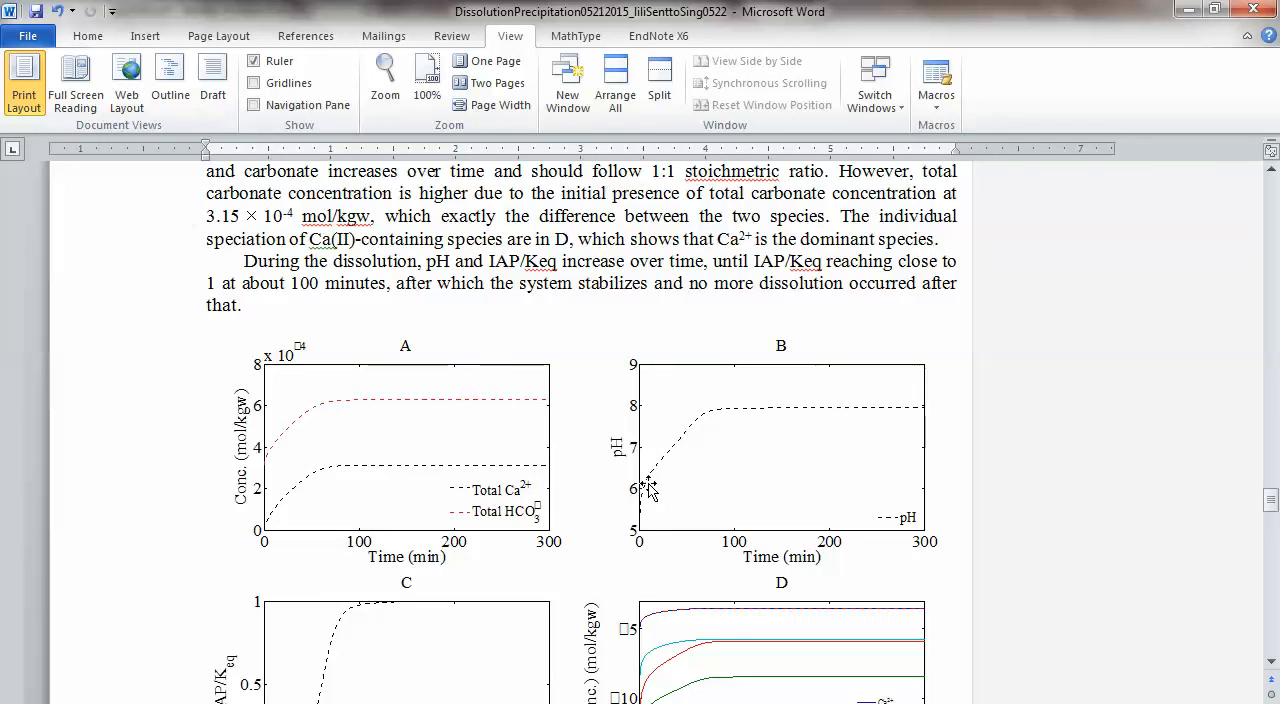
mouse_move(630, 573)
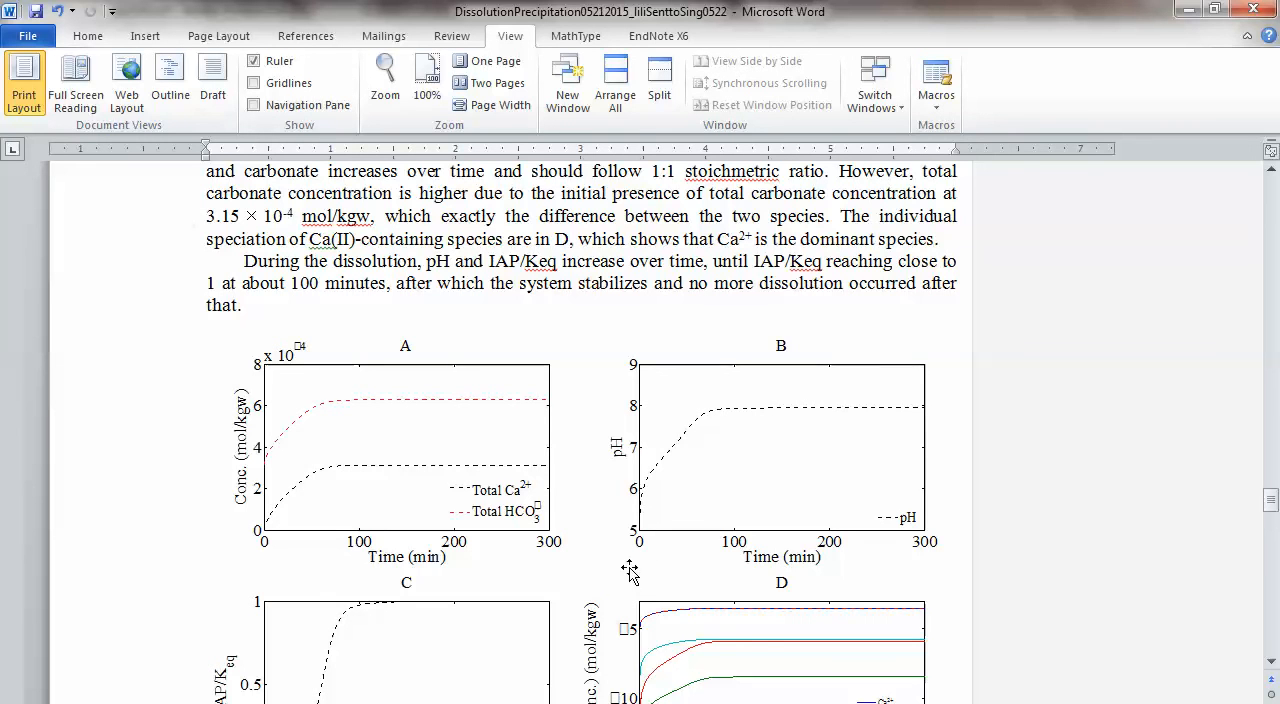
mouse_move(735, 420)
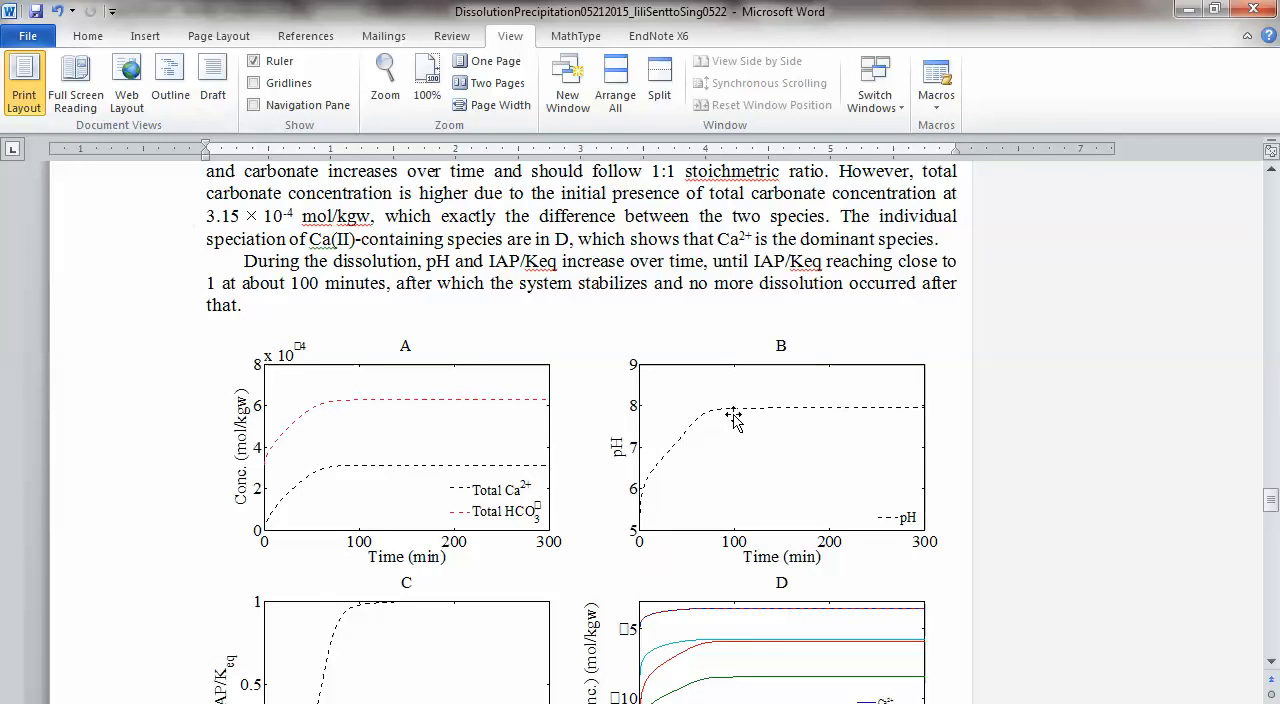
mouse_move(342, 405)
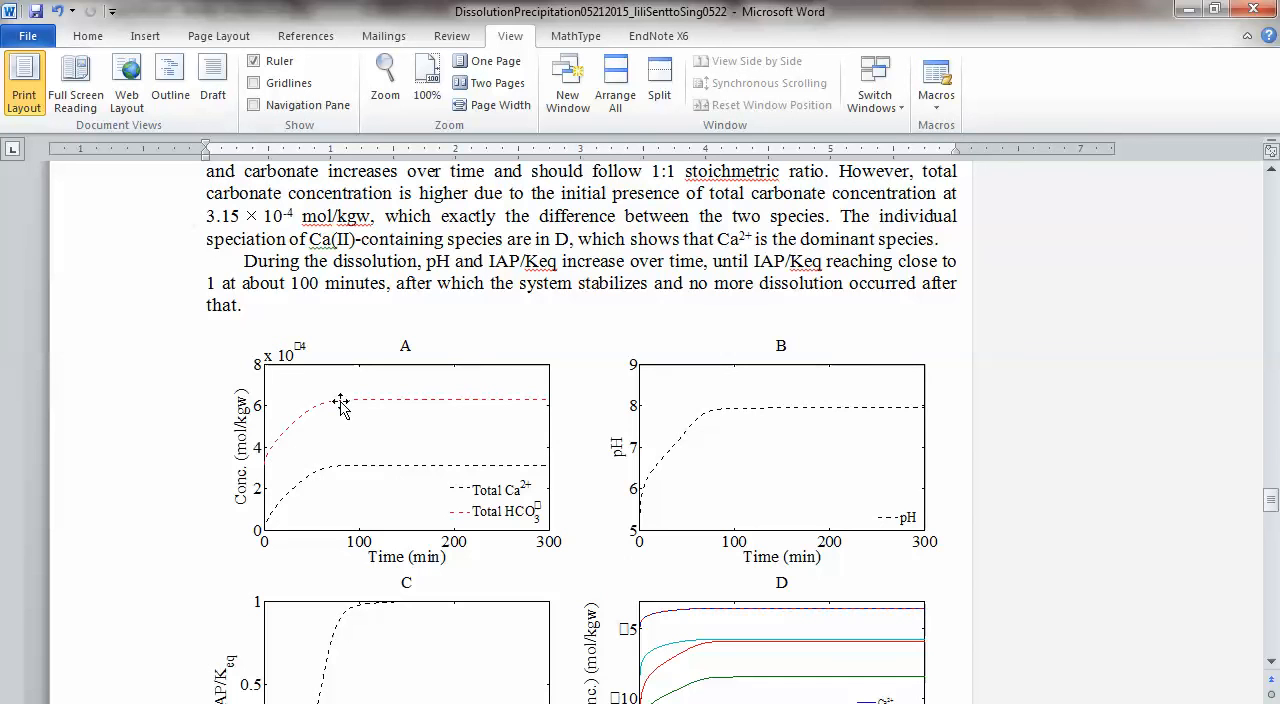
mouse_move(477, 415)
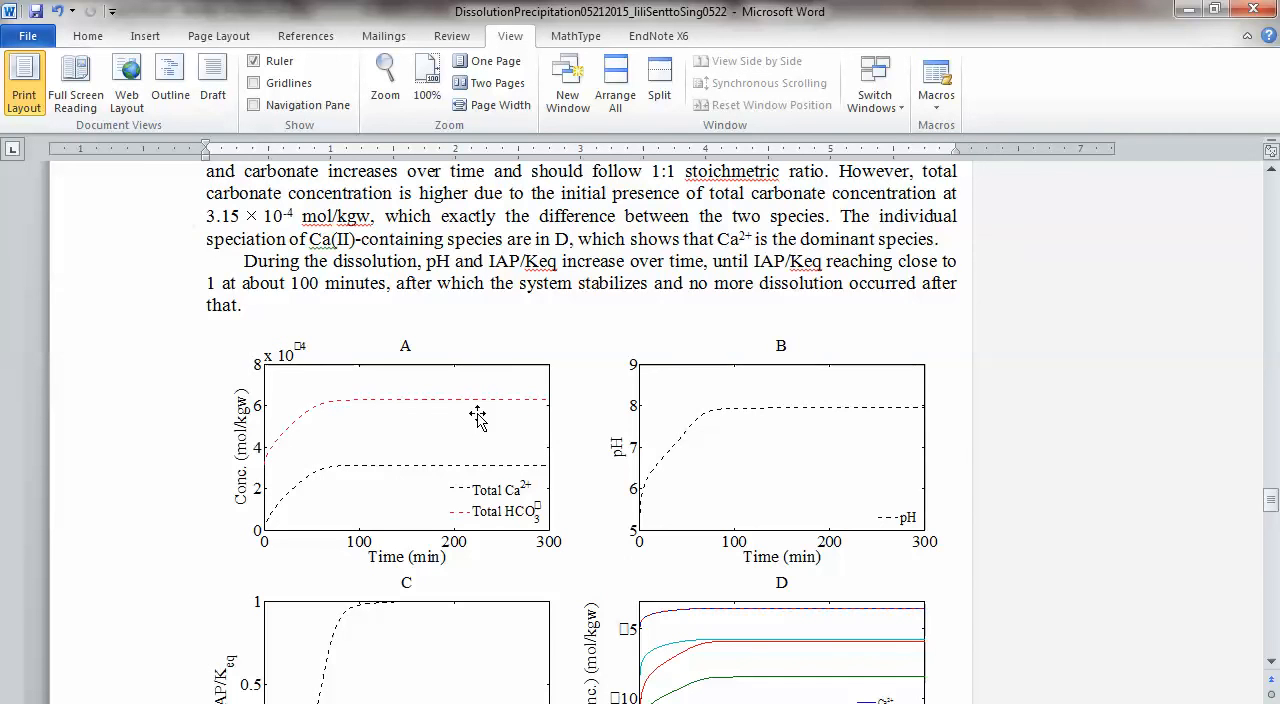
scroll(down, 3)
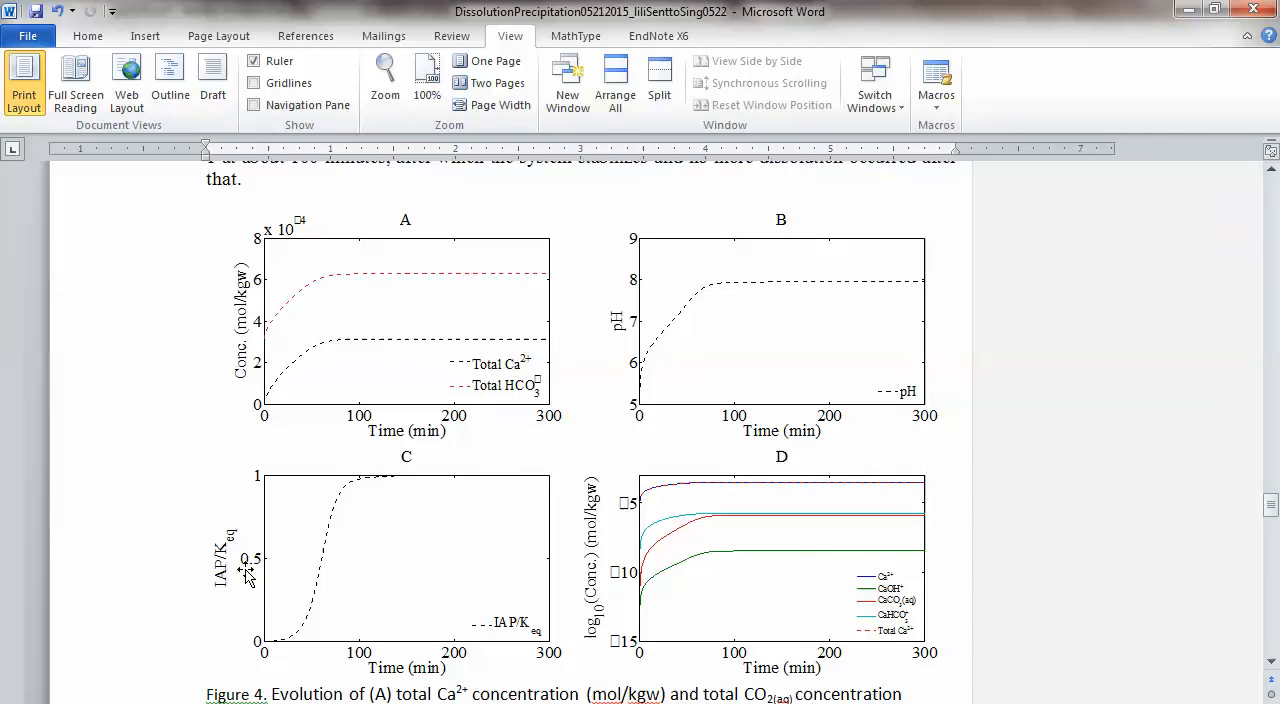
mouse_move(390, 482)
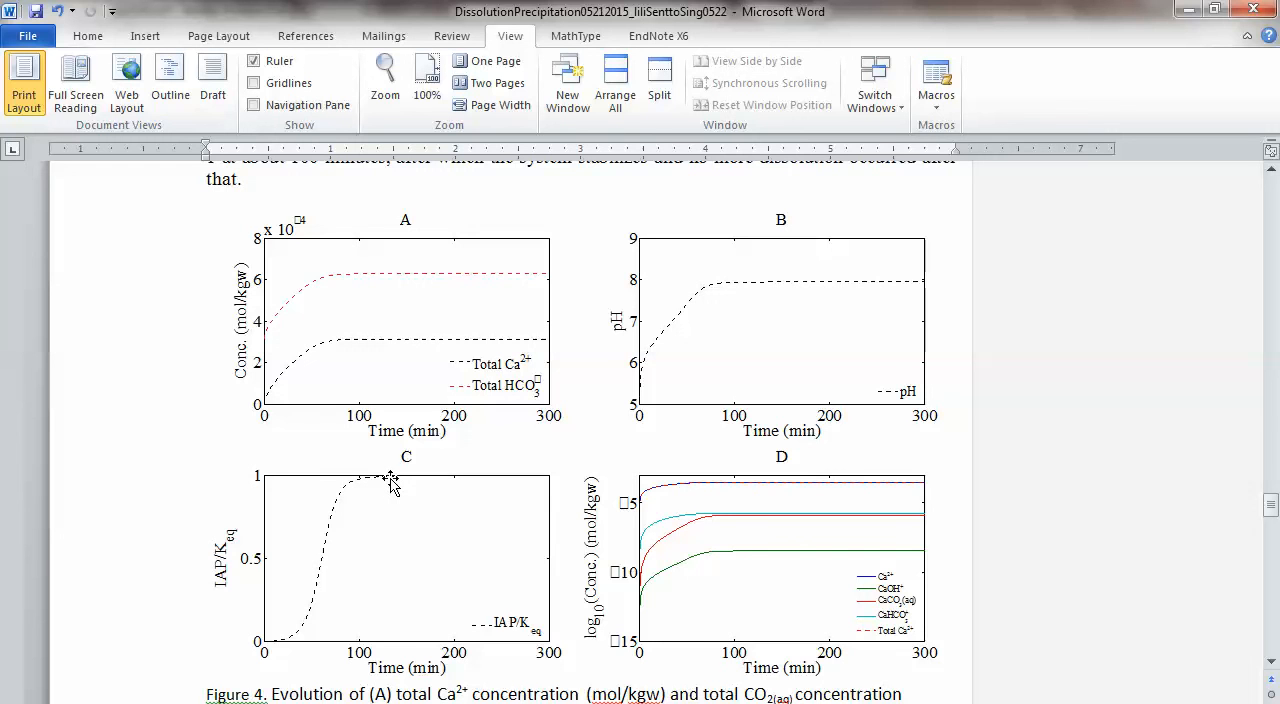
mouse_move(376, 645)
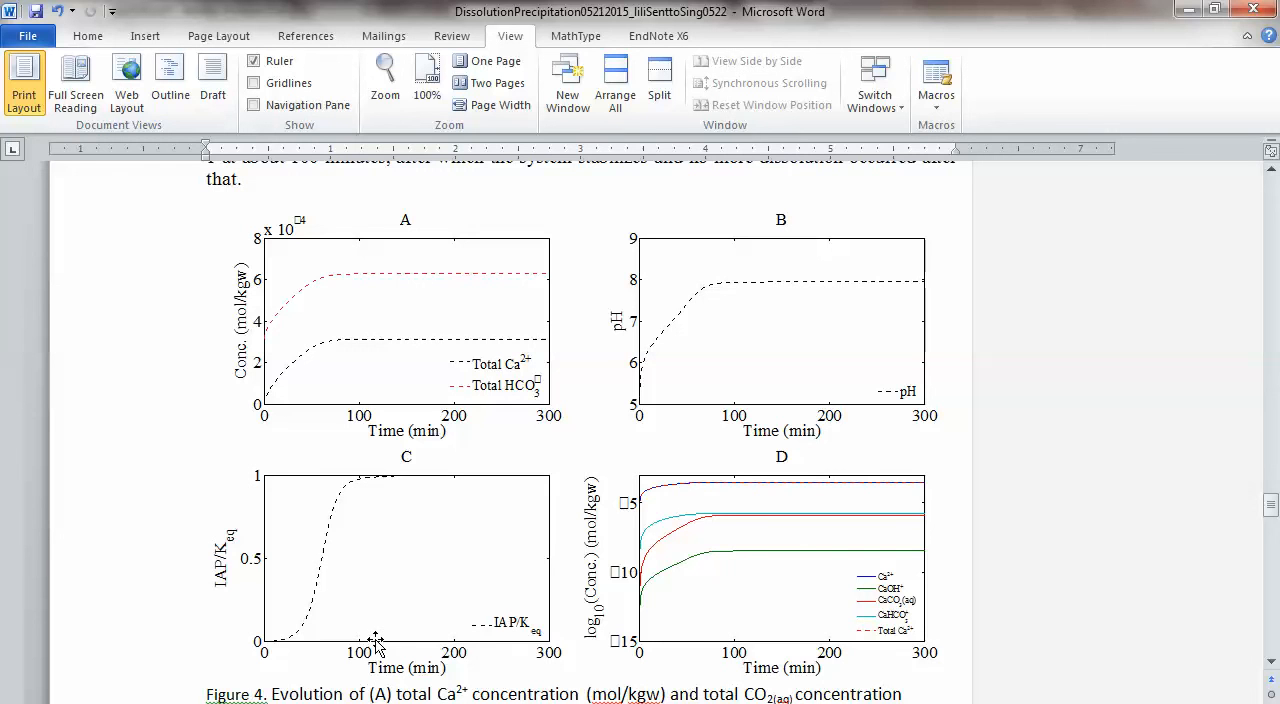
mouse_move(377, 405)
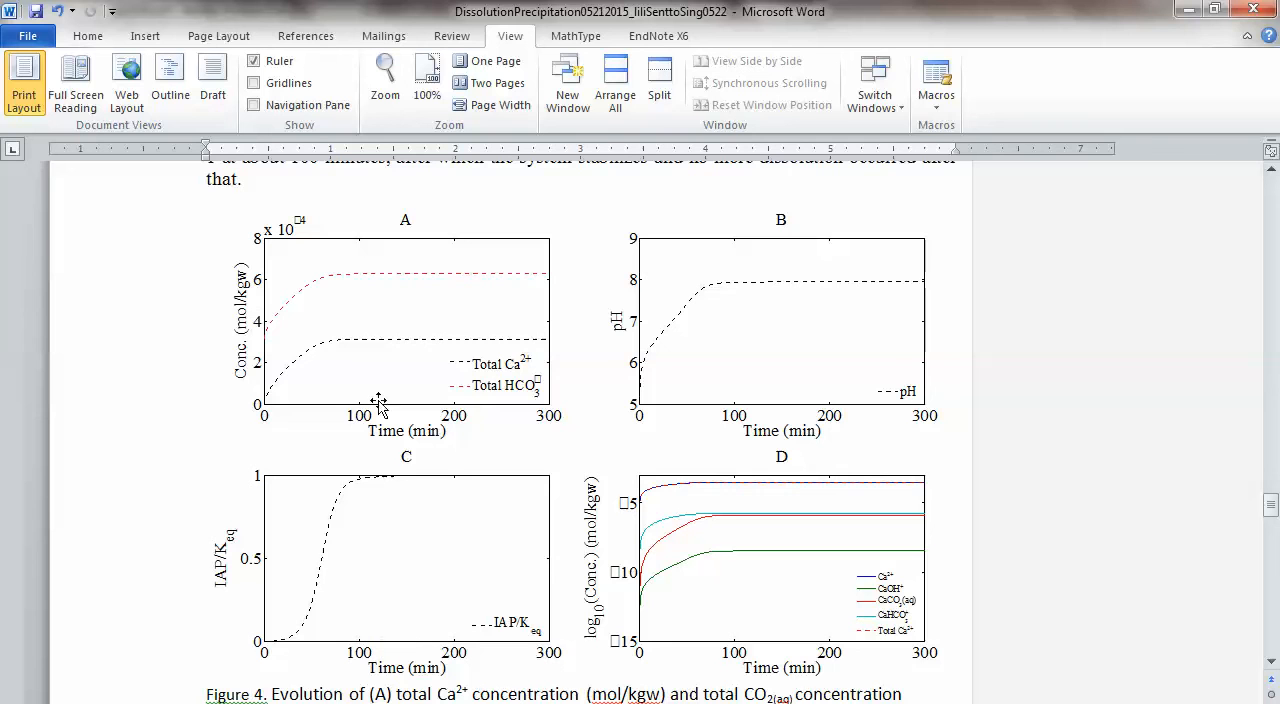
mouse_move(345, 278)
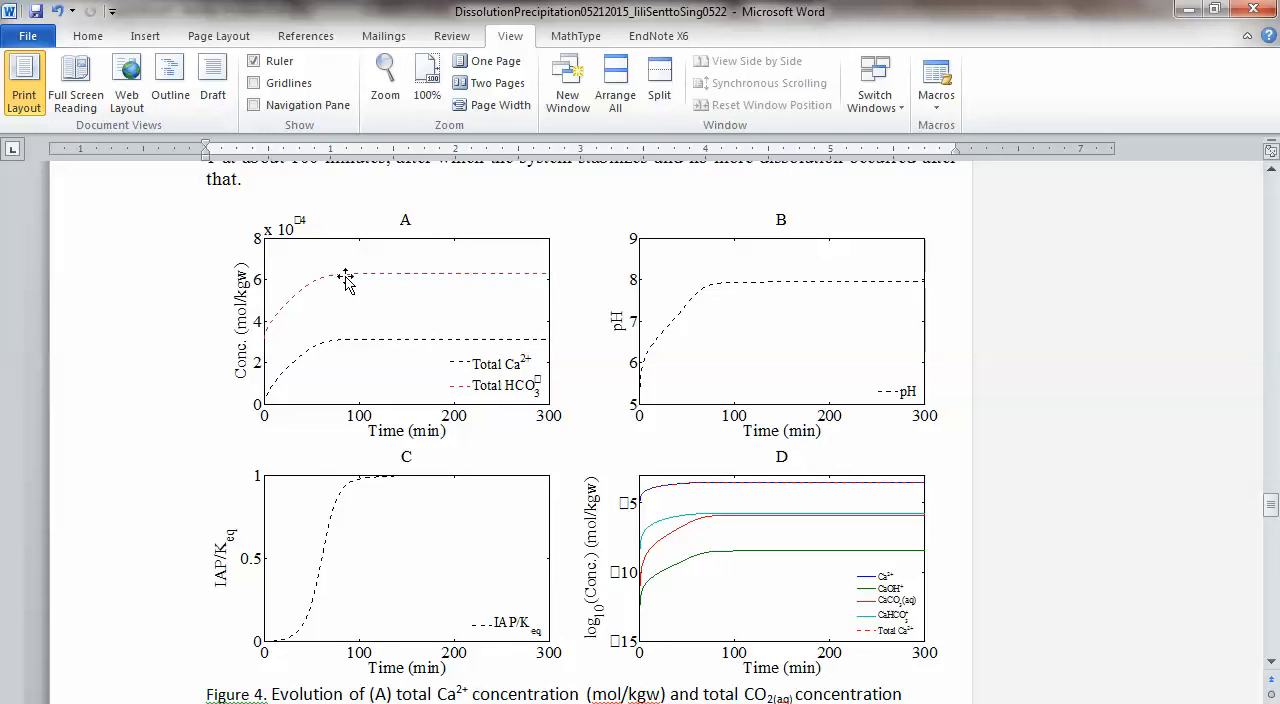
mouse_move(330, 305)
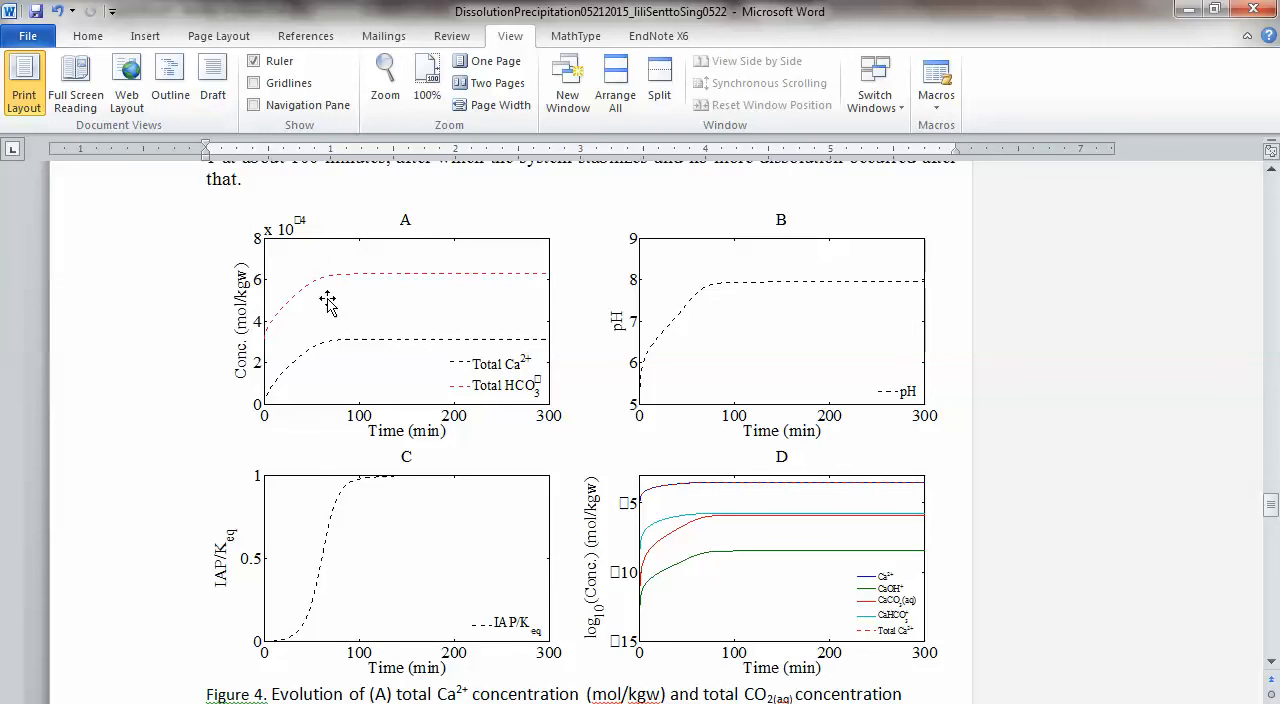
mouse_move(350, 284)
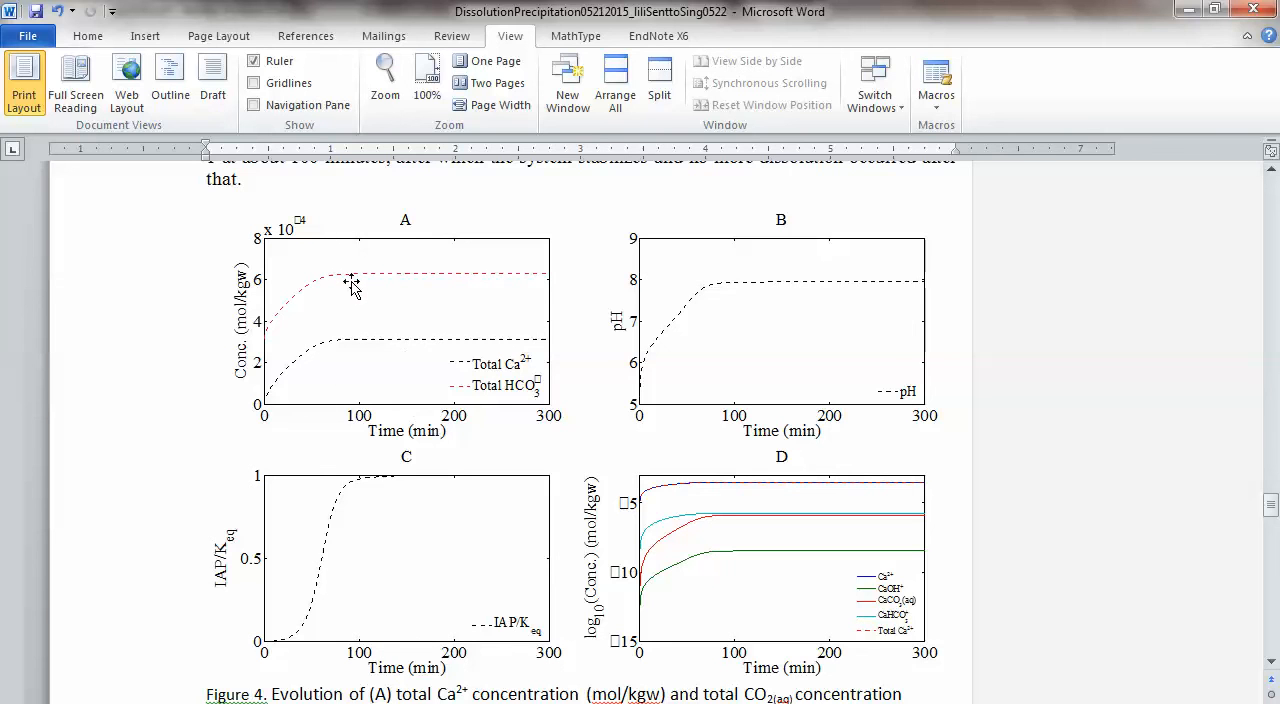
mouse_move(340, 275)
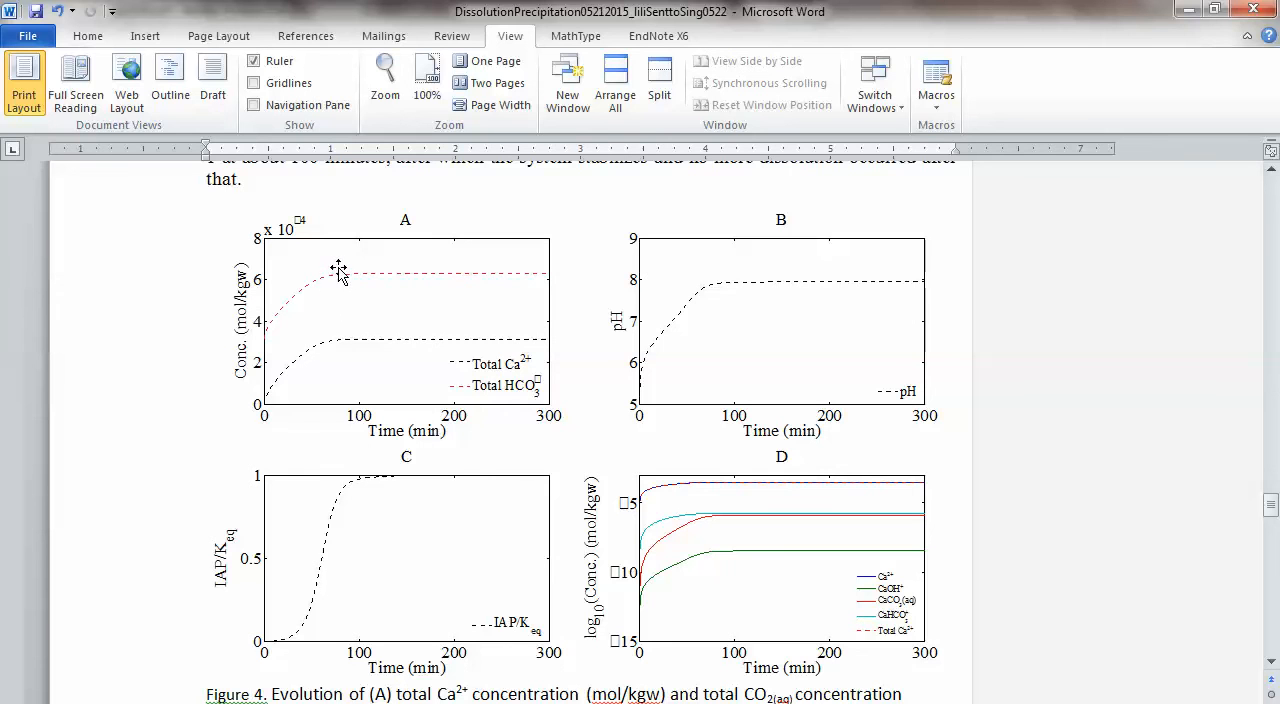
mouse_move(683, 597)
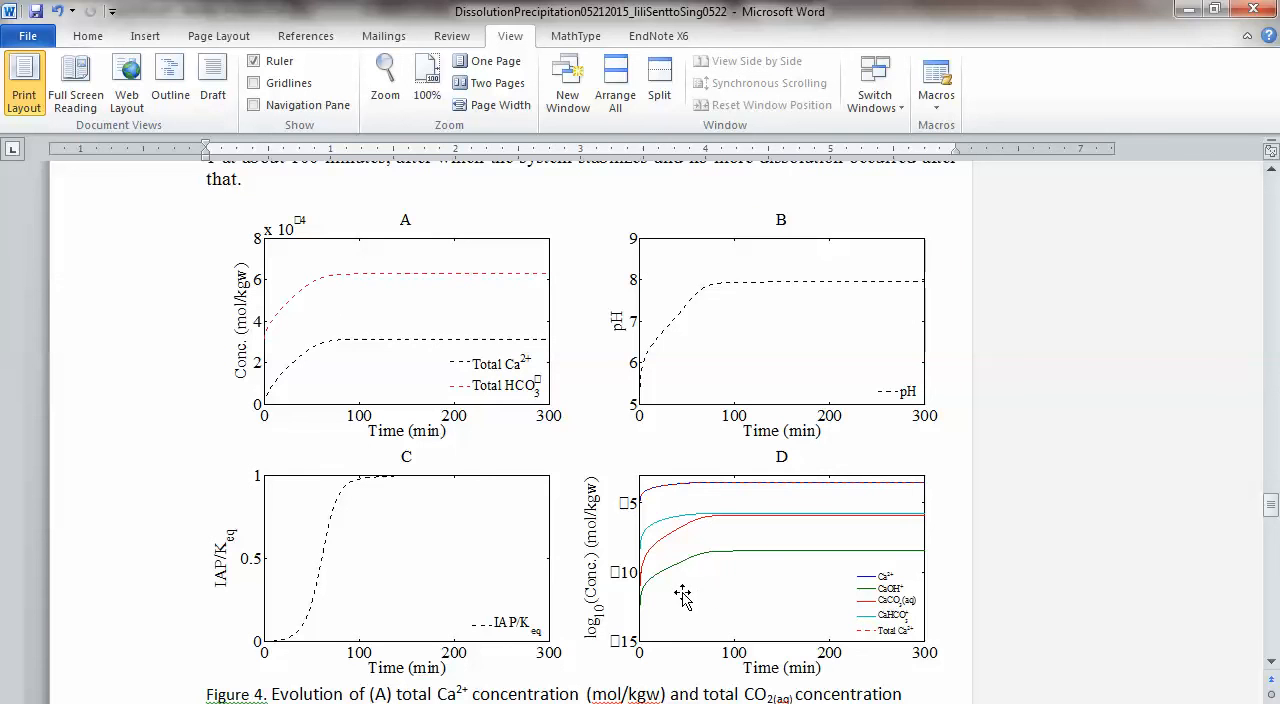
click(683, 598)
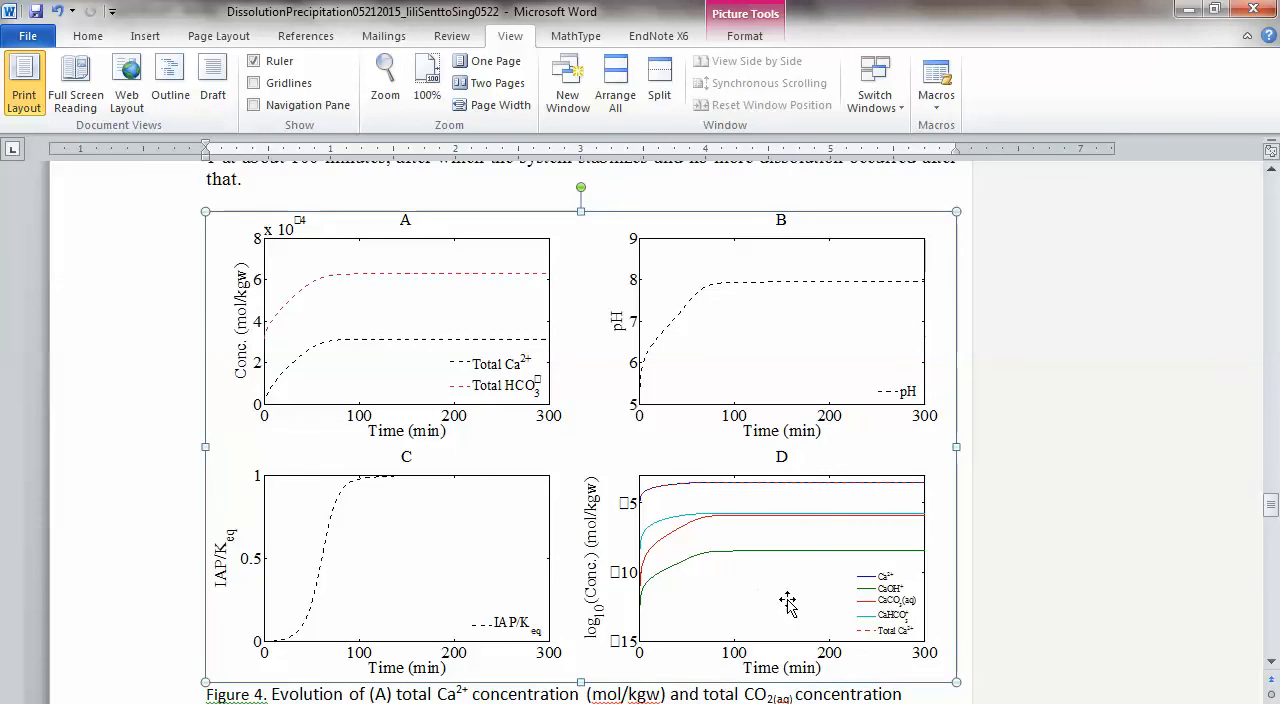
mouse_move(867, 558)
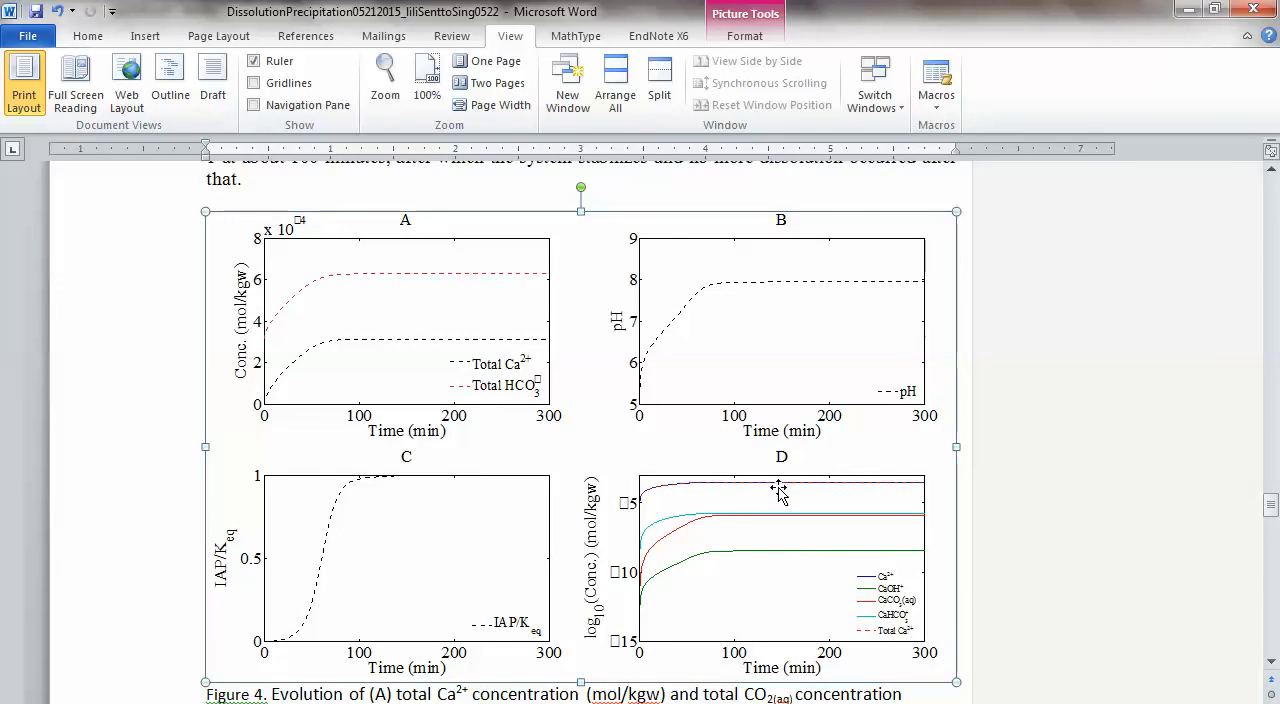
mouse_move(895, 580)
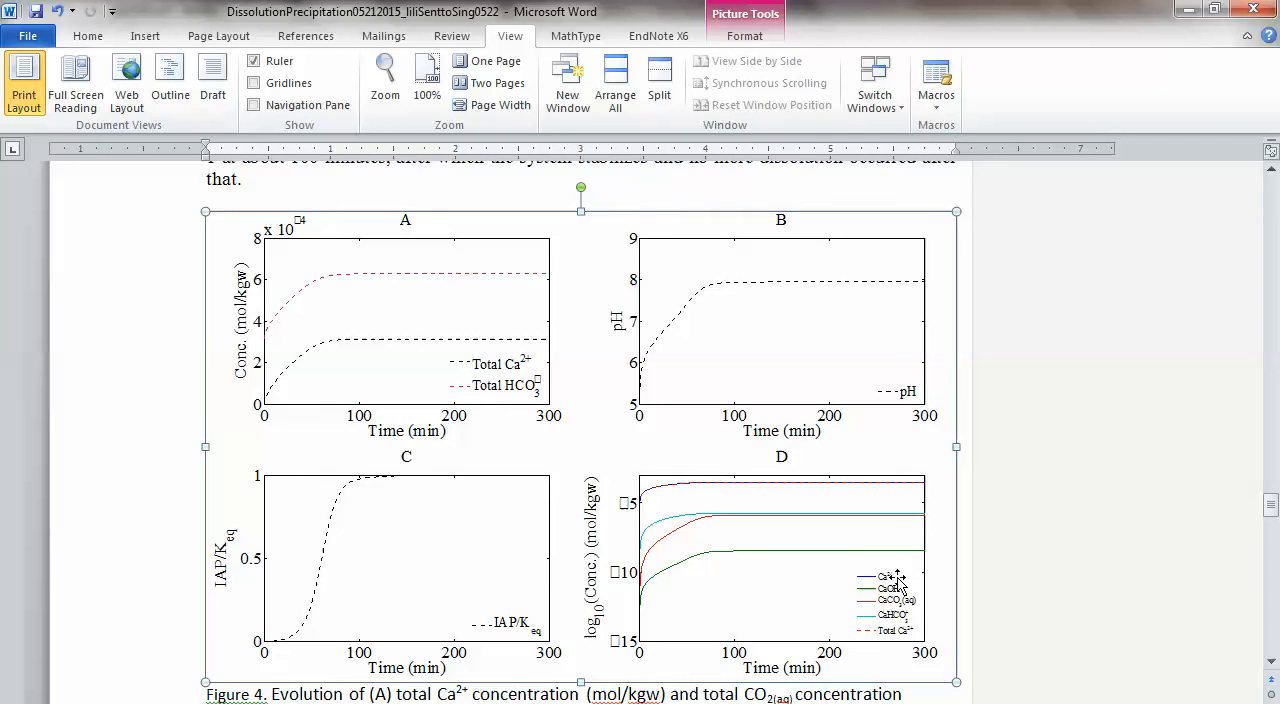
mouse_move(905, 535)
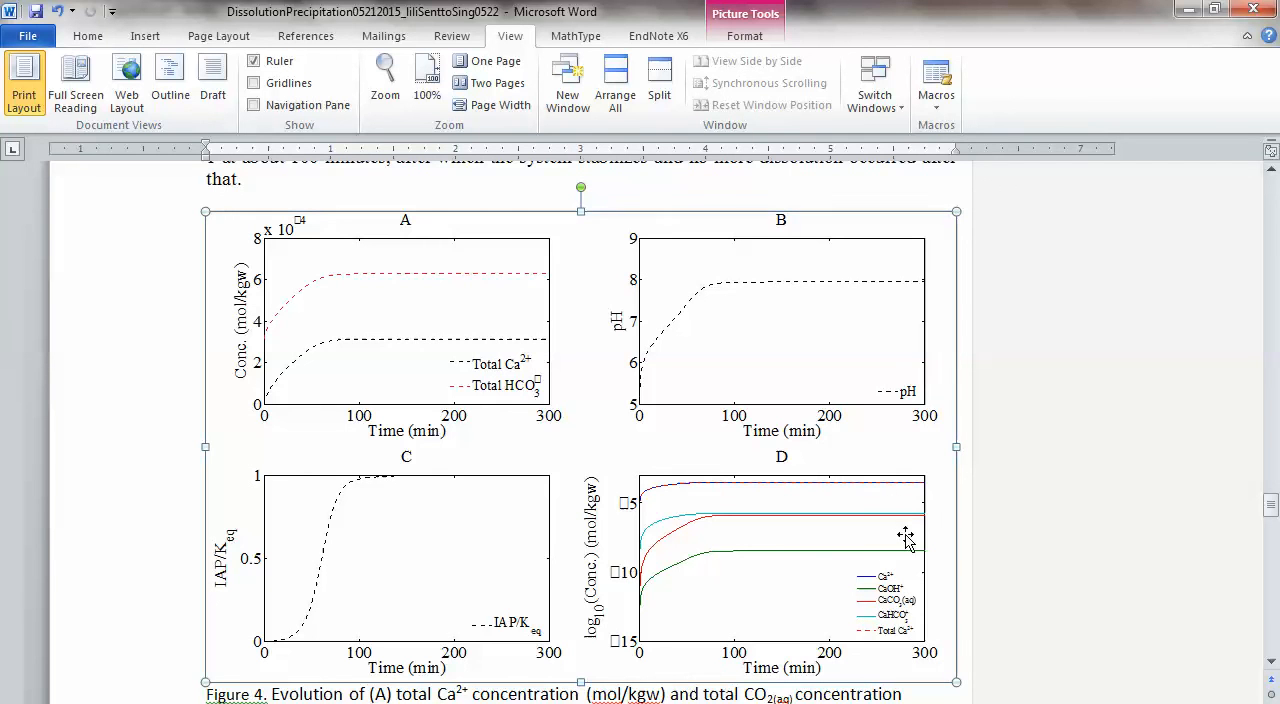
mouse_move(668, 525)
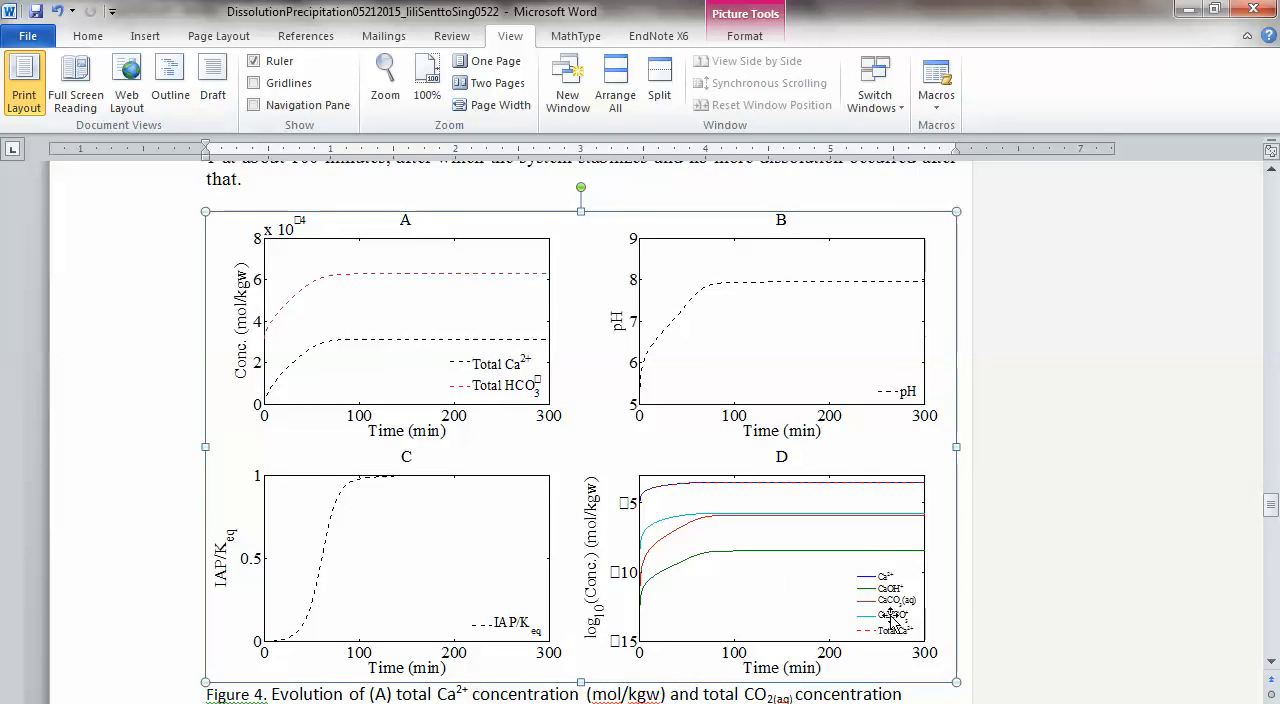
mouse_move(668, 588)
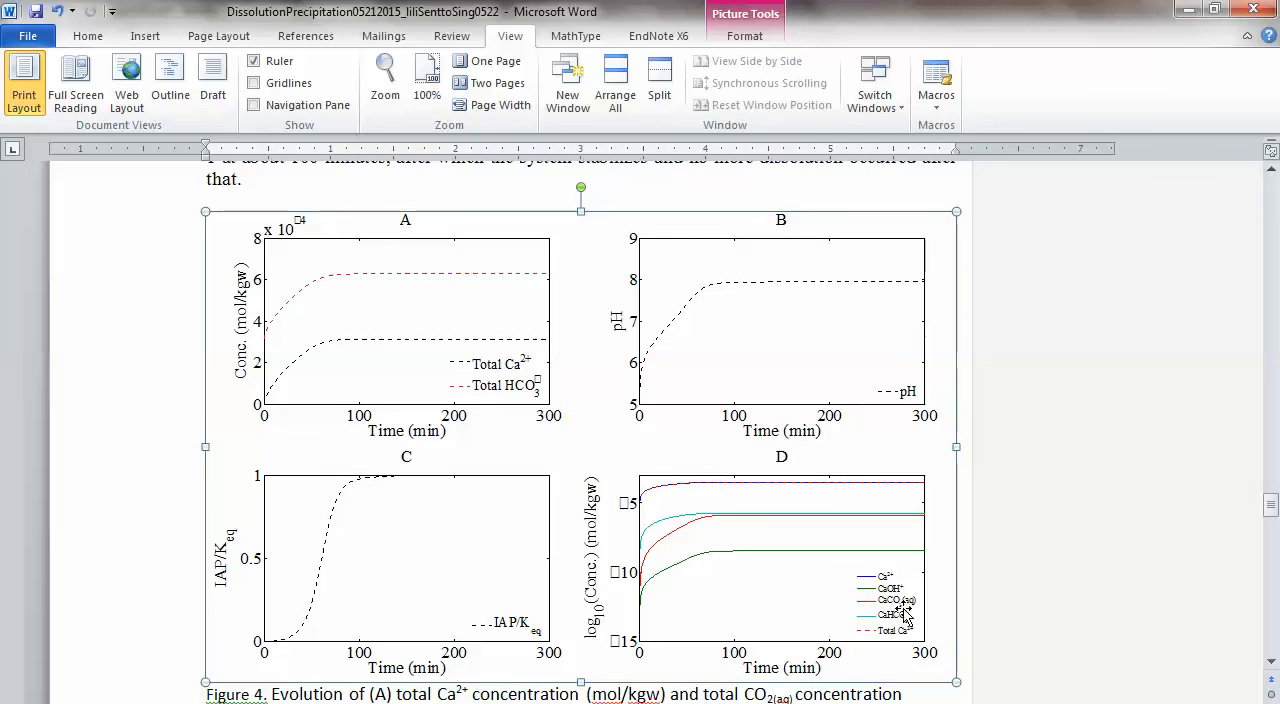
mouse_move(672, 582)
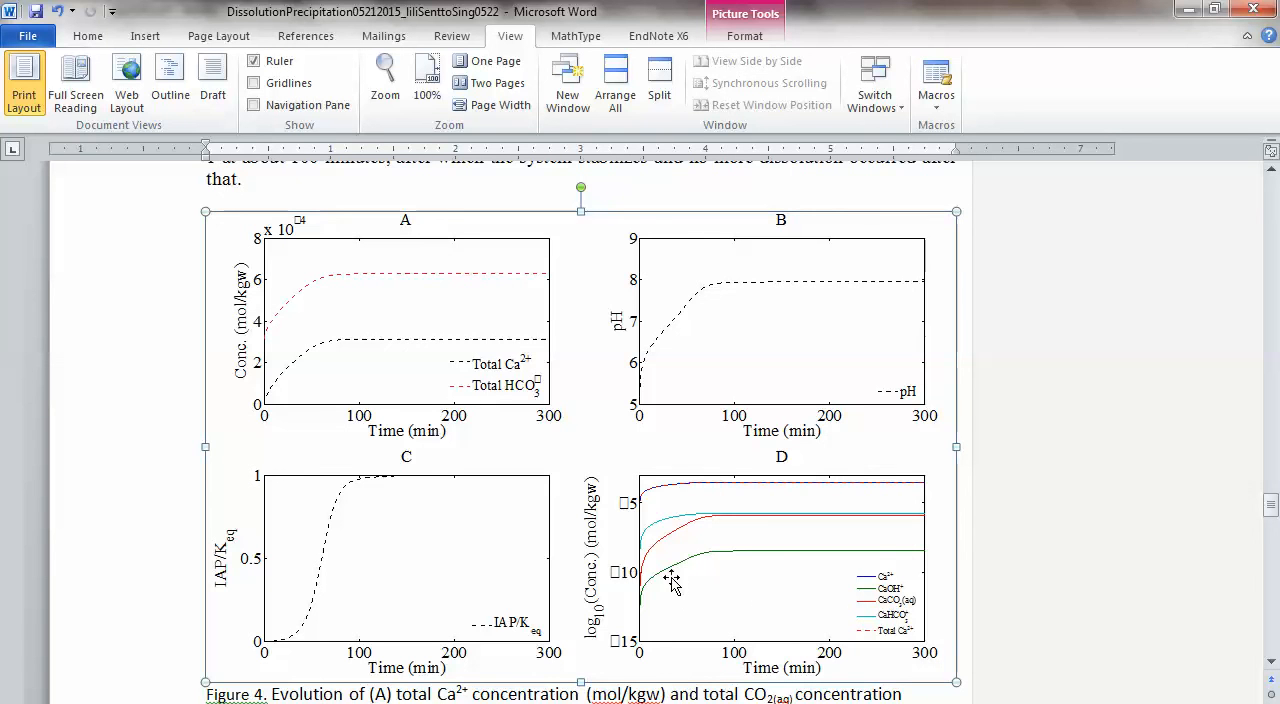
mouse_move(898, 568)
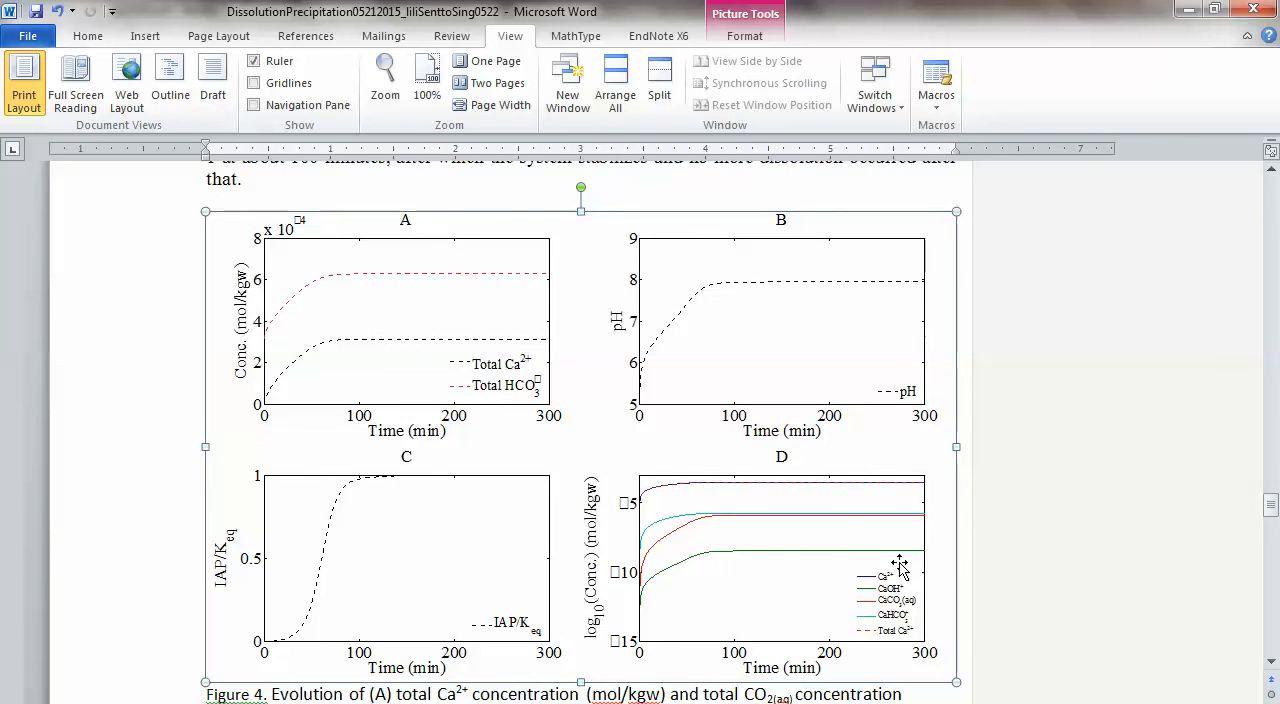
Scroll past the Figure 4 caption to section 4, Homework assignment, and click in its text.
scroll(down, 3)
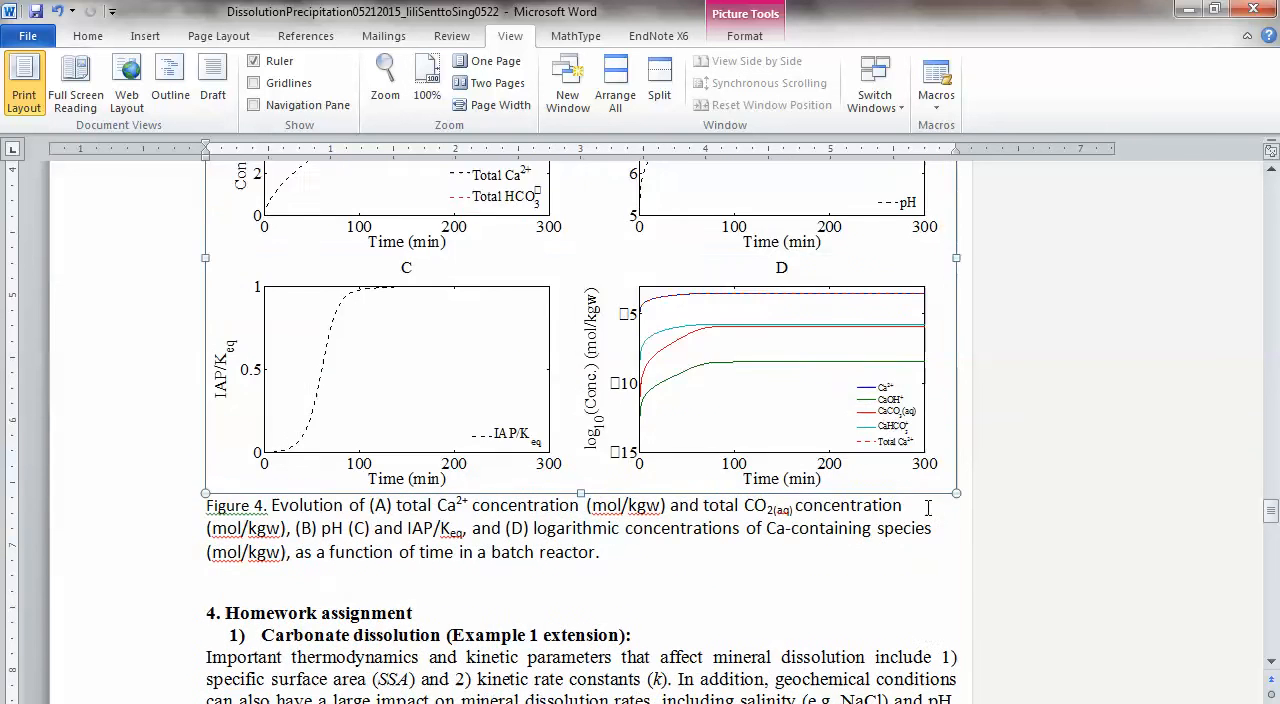
scroll(down, 3)
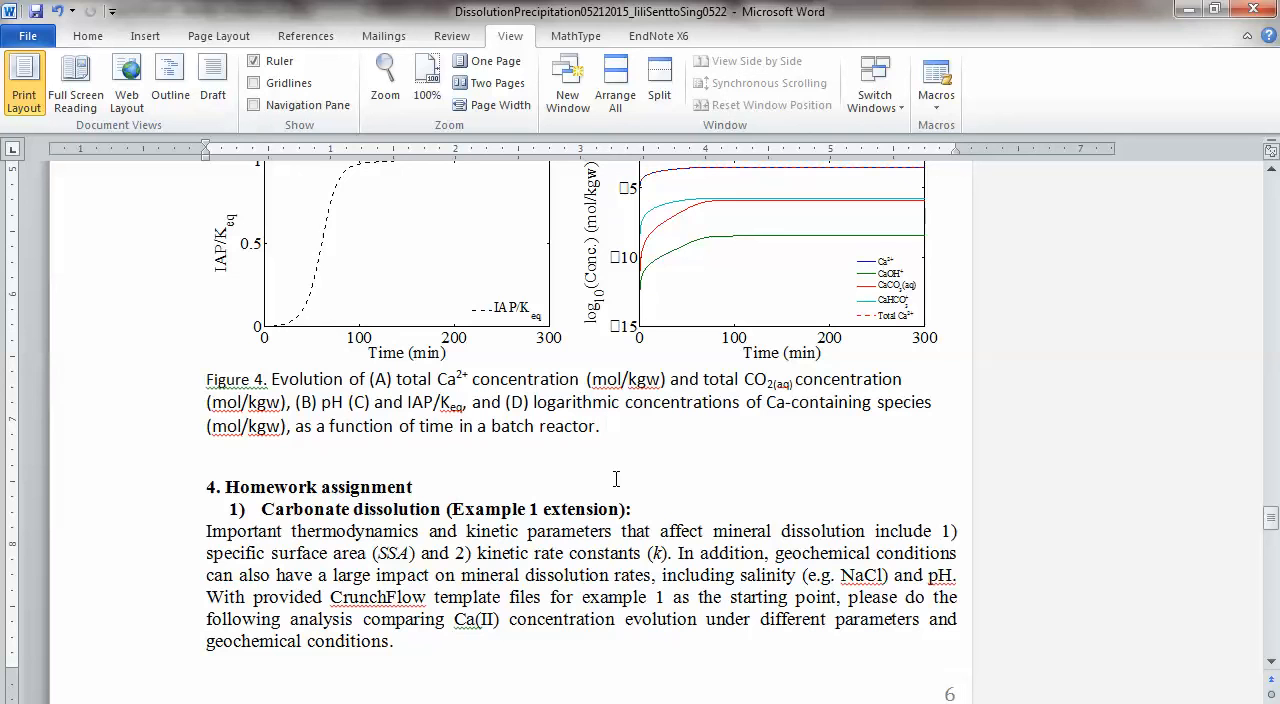
click(600, 426)
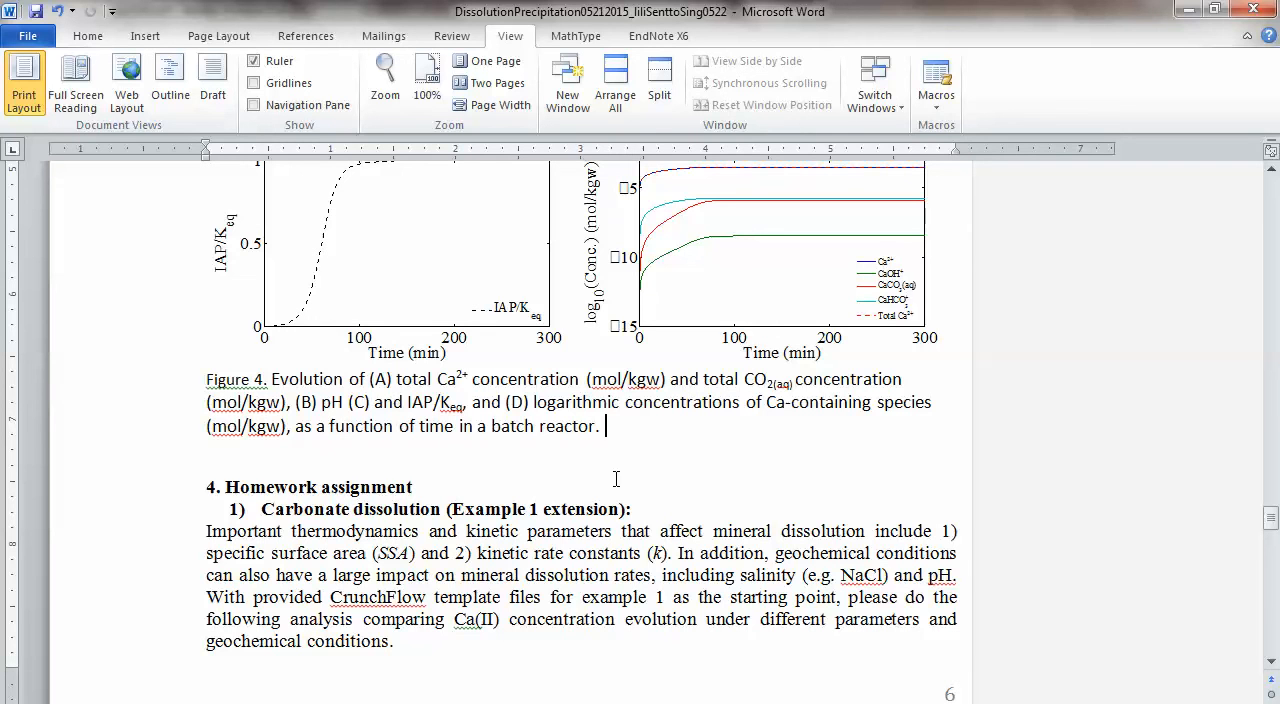
mouse_move(640, 490)
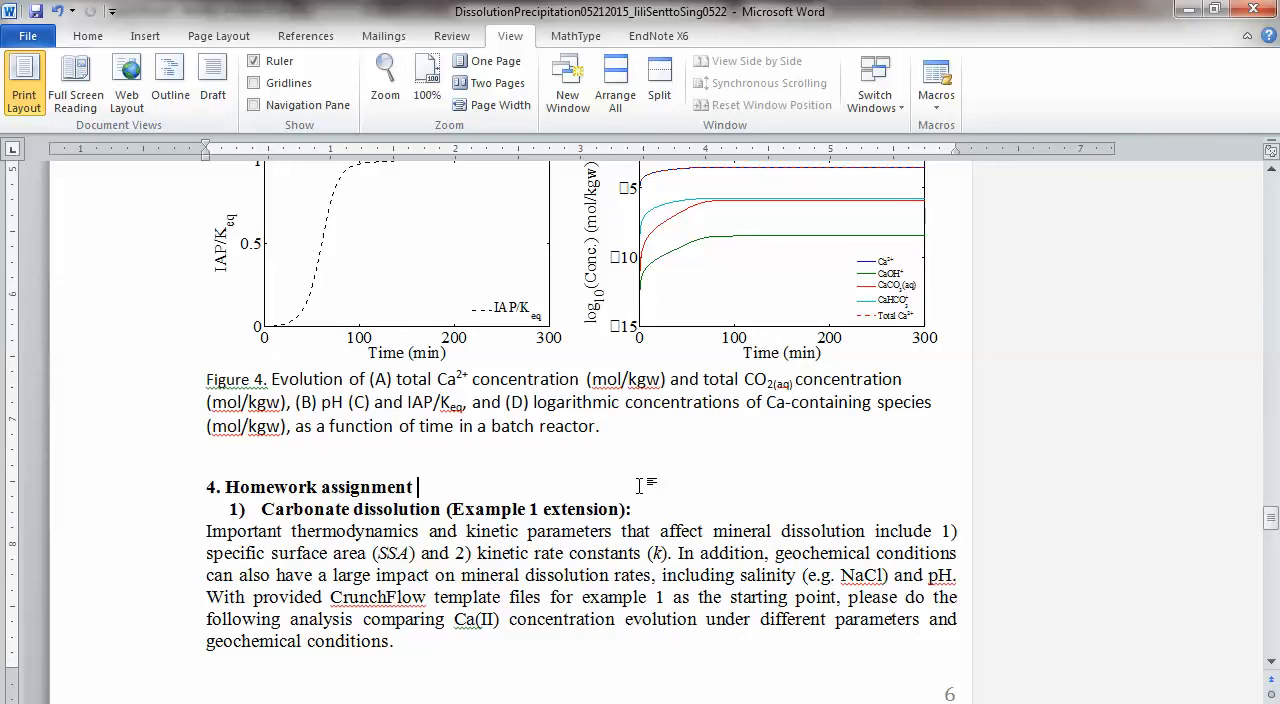
scroll(down, 3)
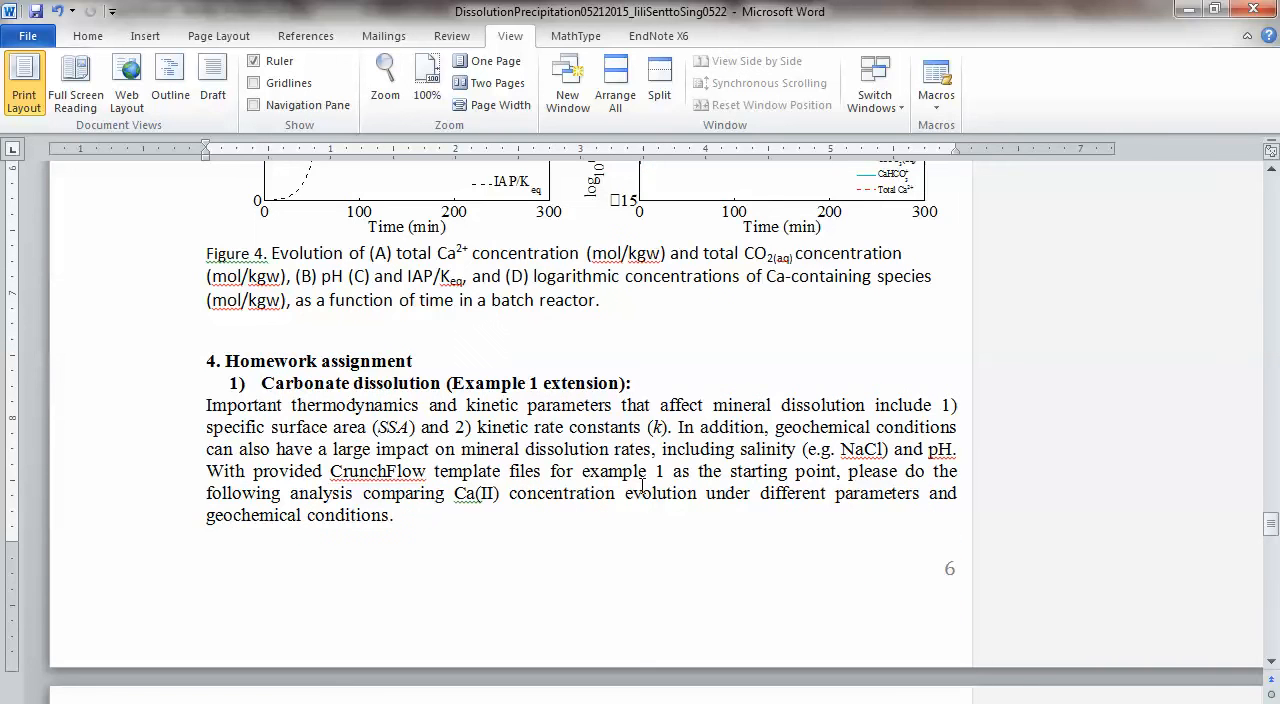
scroll(down, 3)
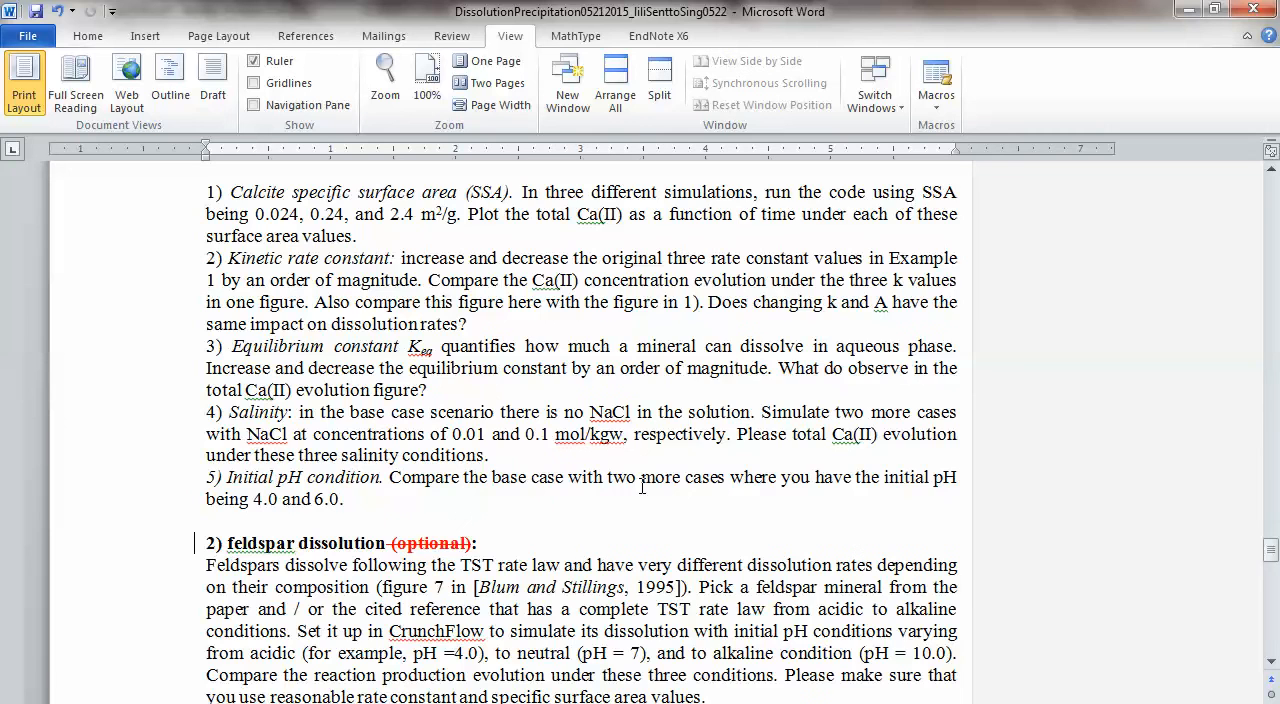
scroll(up, 3)
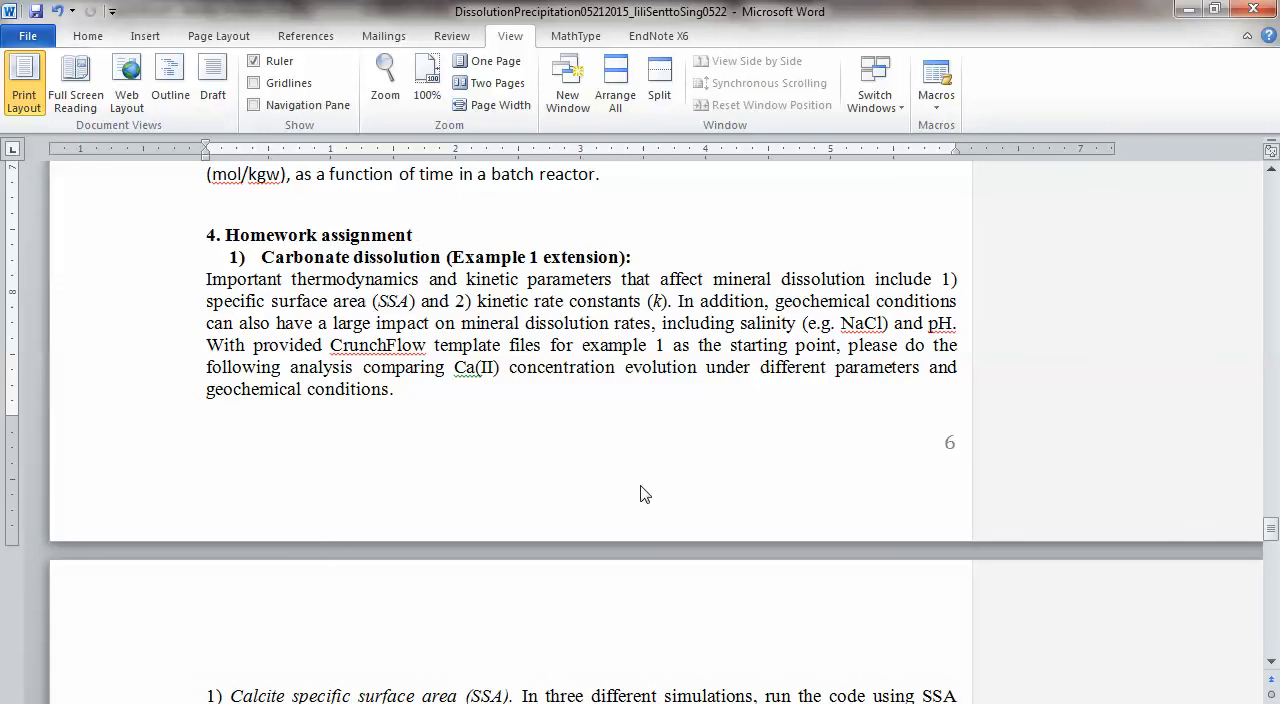
click(417, 235)
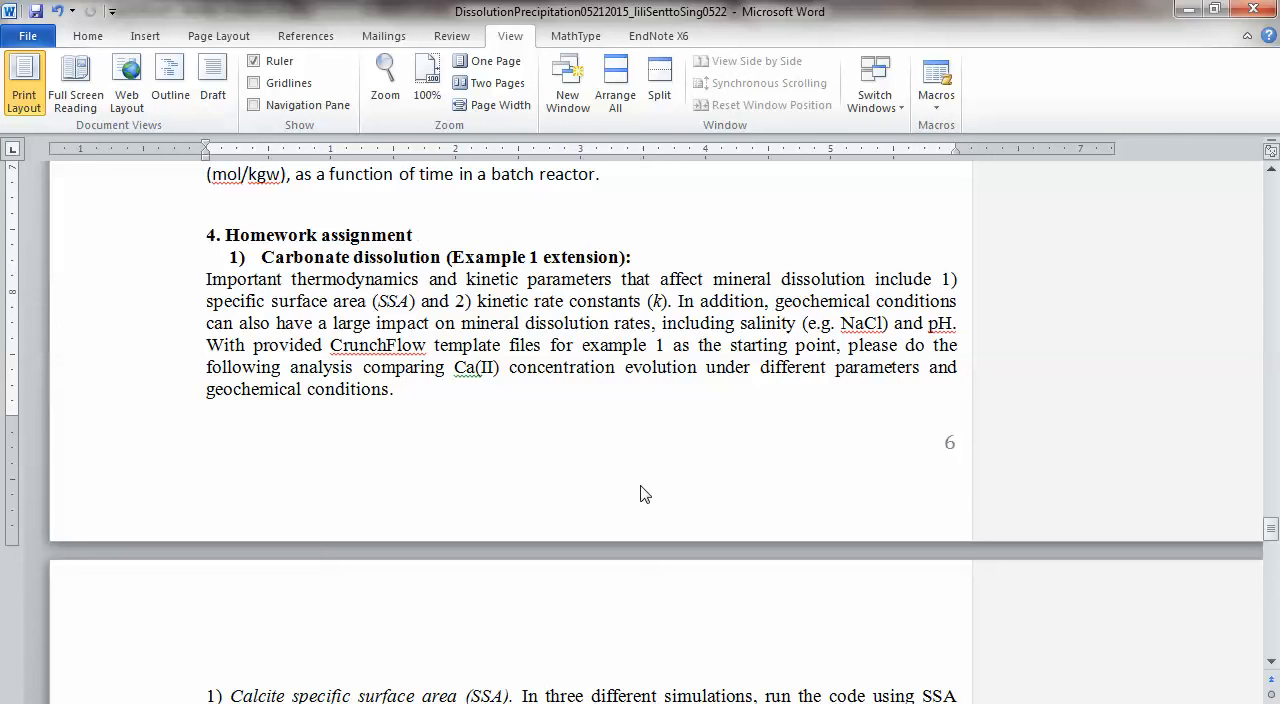
click(418, 235)
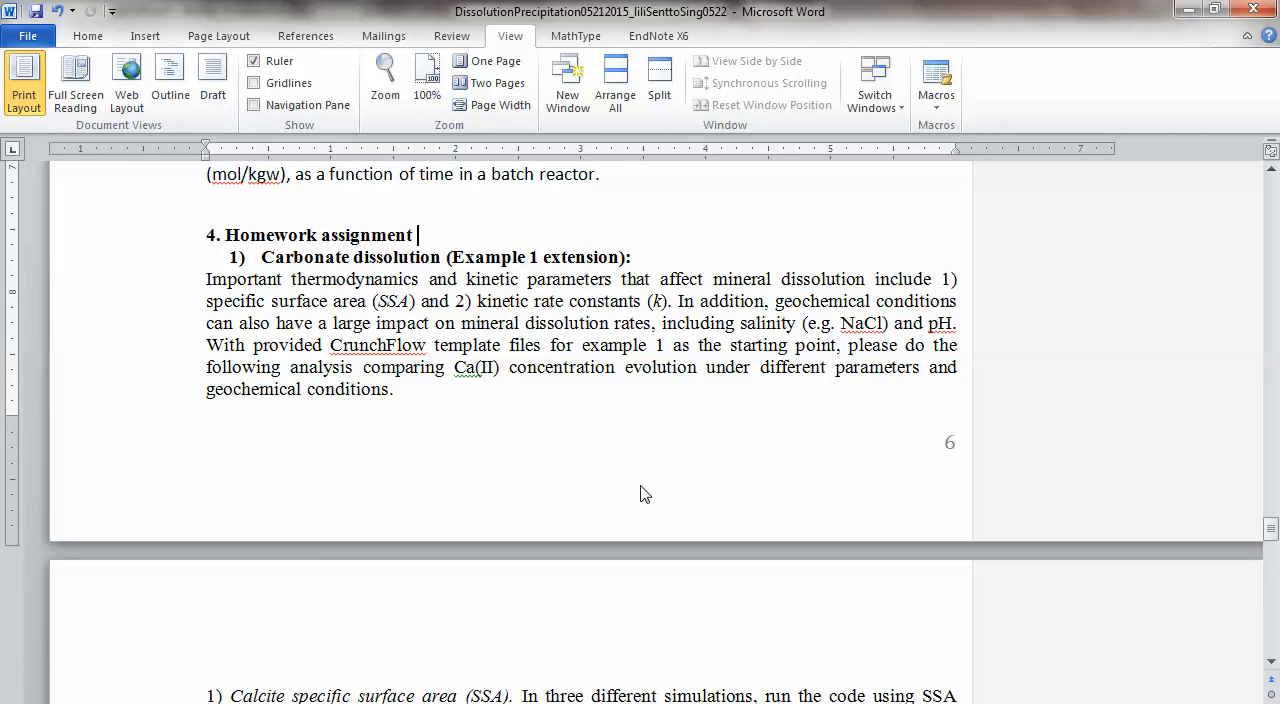
scroll(down, 3)
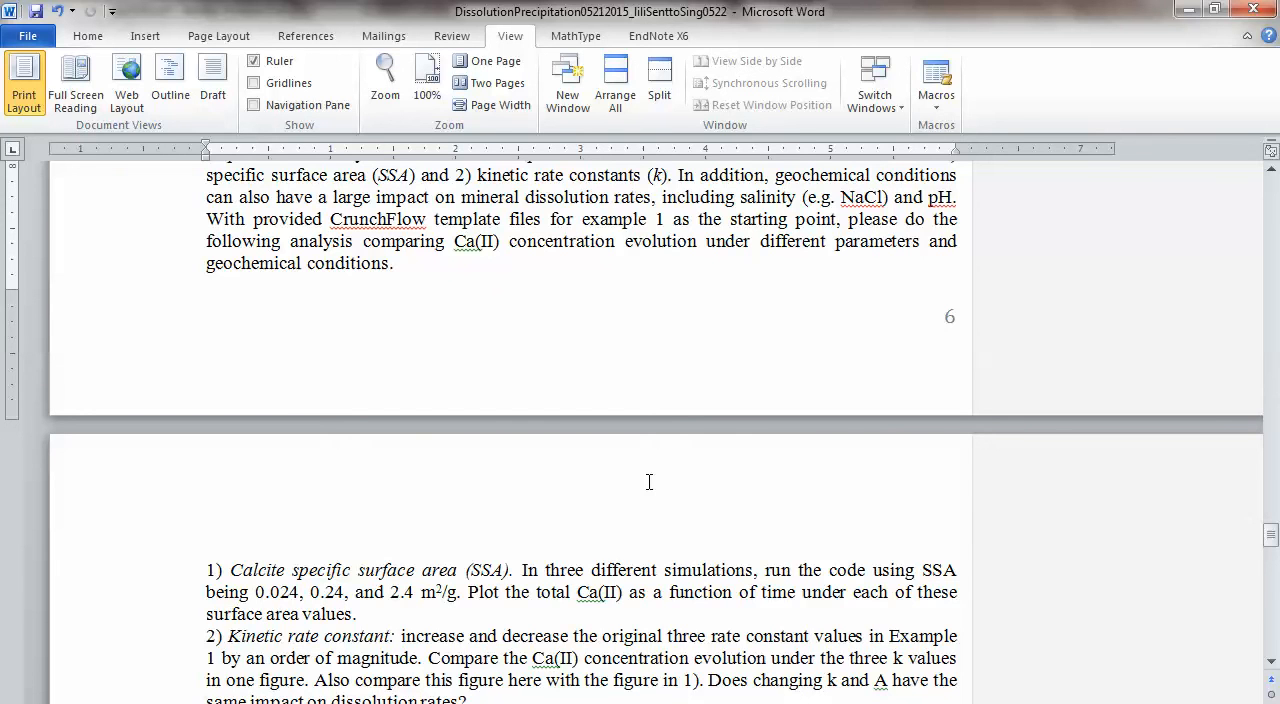
scroll(down, 3)
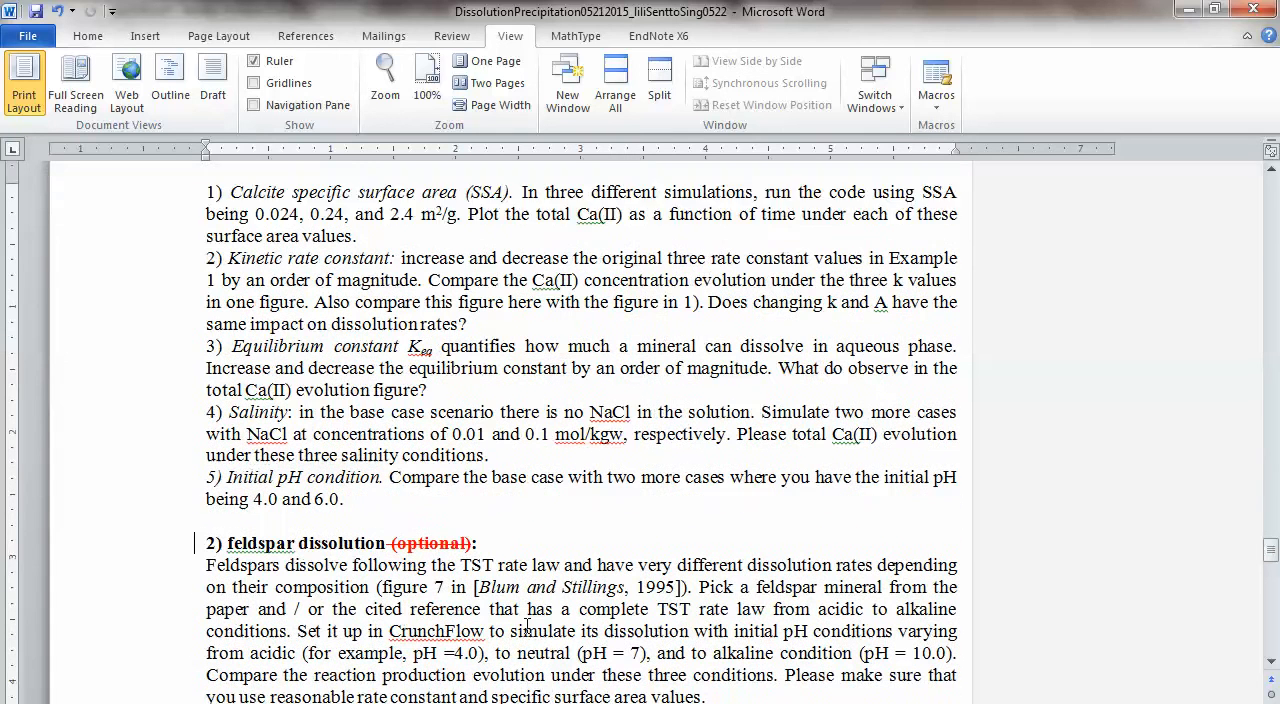
scroll(down, 3)
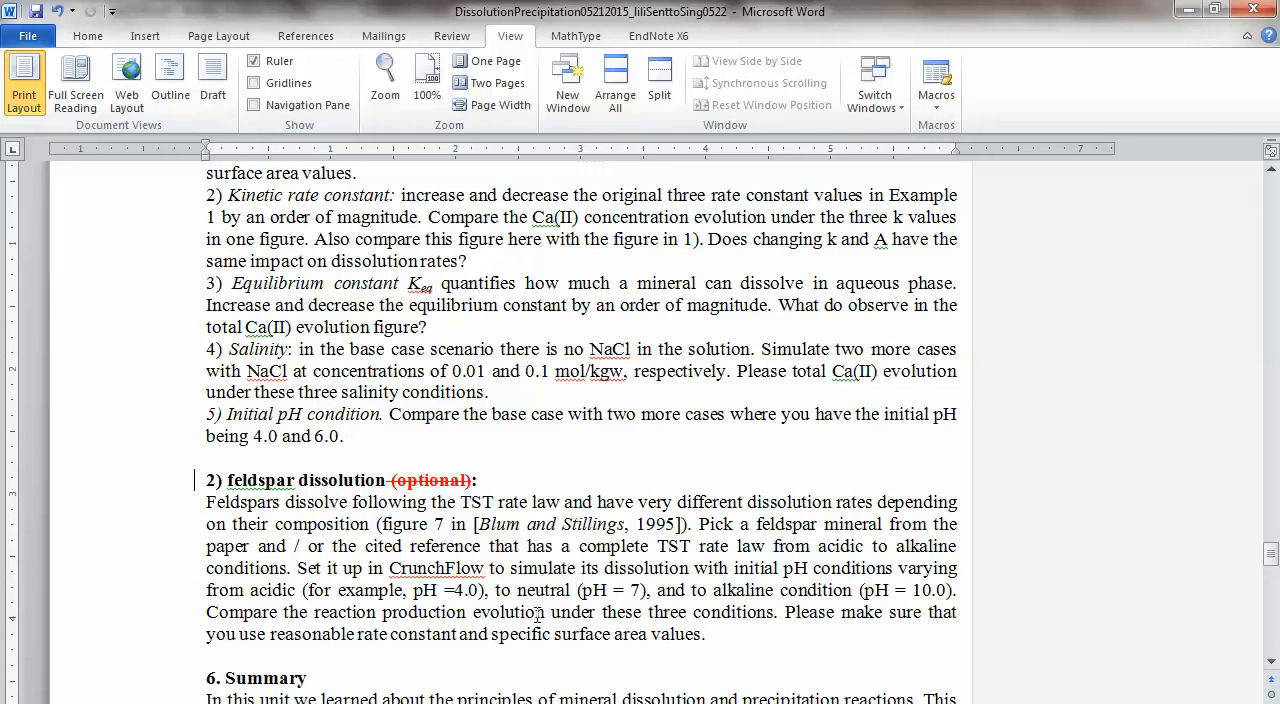
click(346, 436)
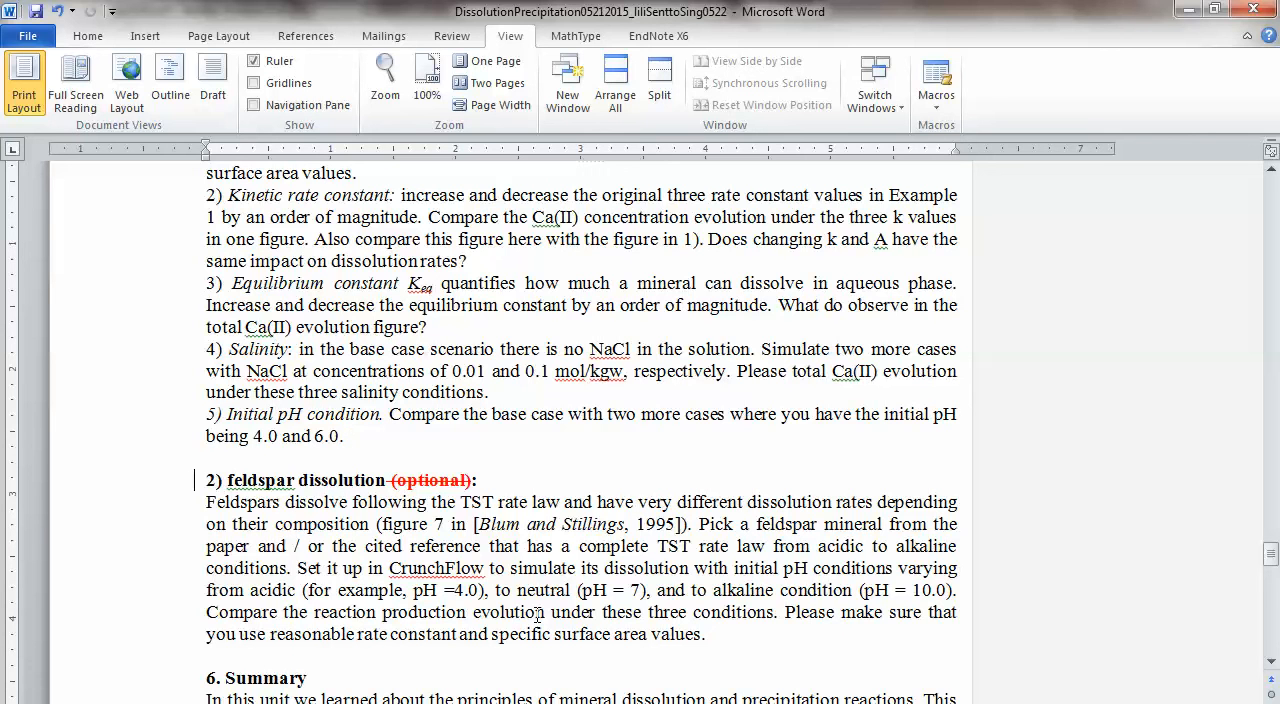
click(348, 436)
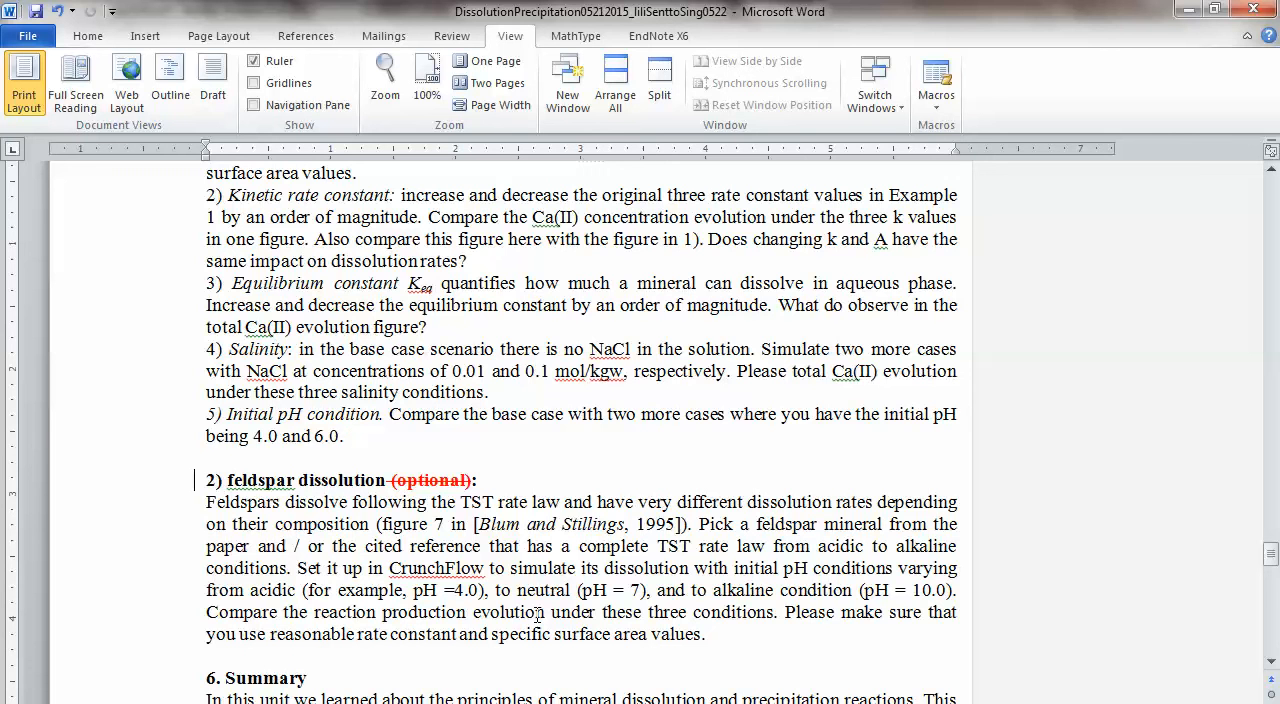
scroll(up, 3)
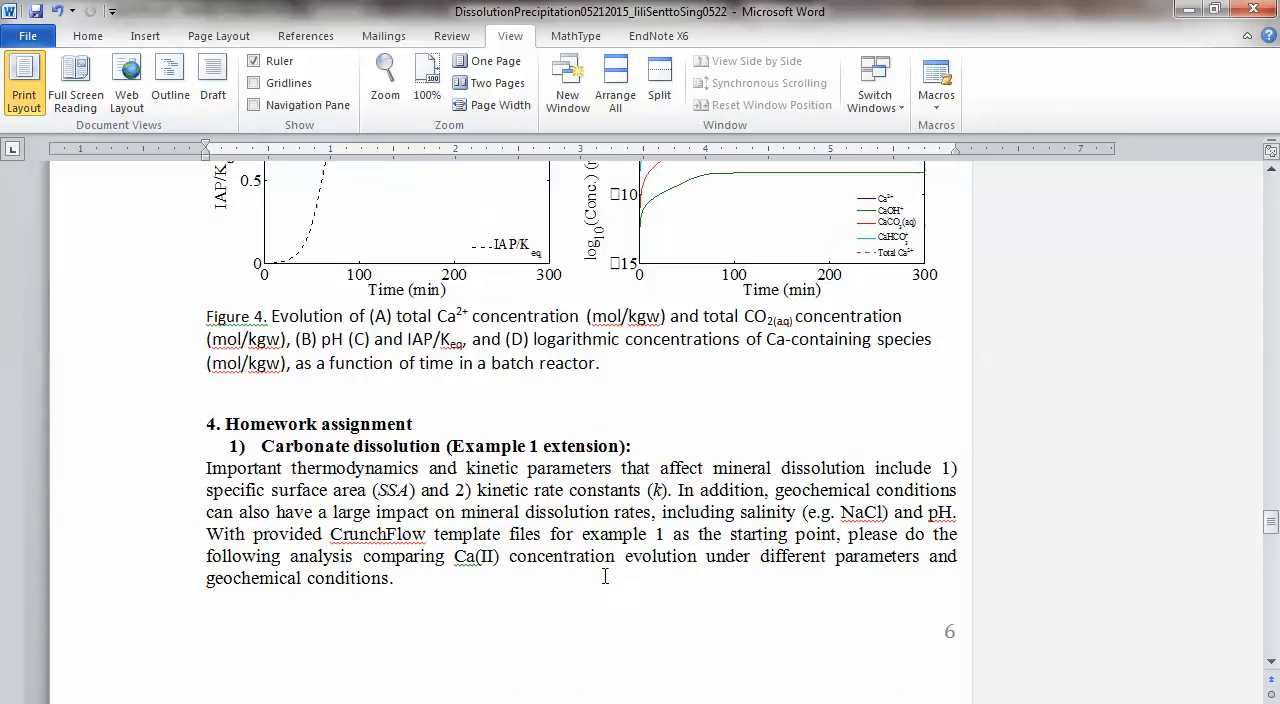
Scroll up past Example 1 to equations (7)–(8) and the Figure 2 rate plot.
scroll(up, 3)
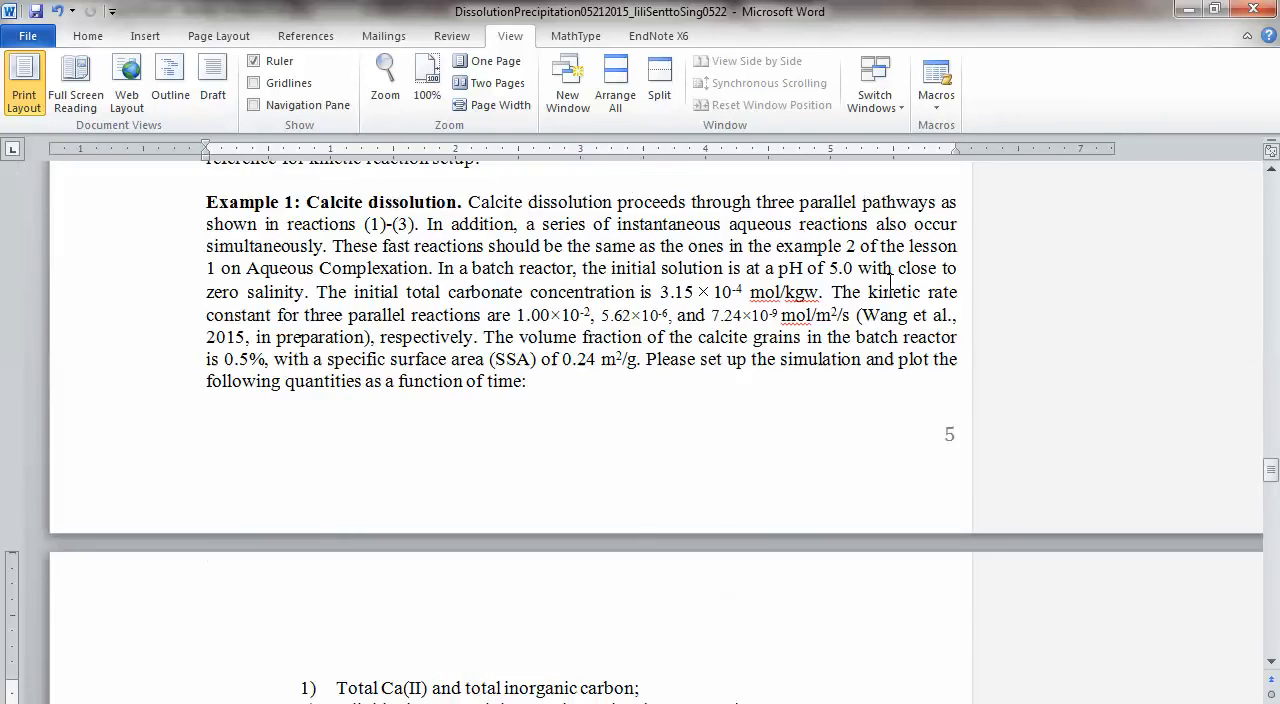
scroll(up, 3)
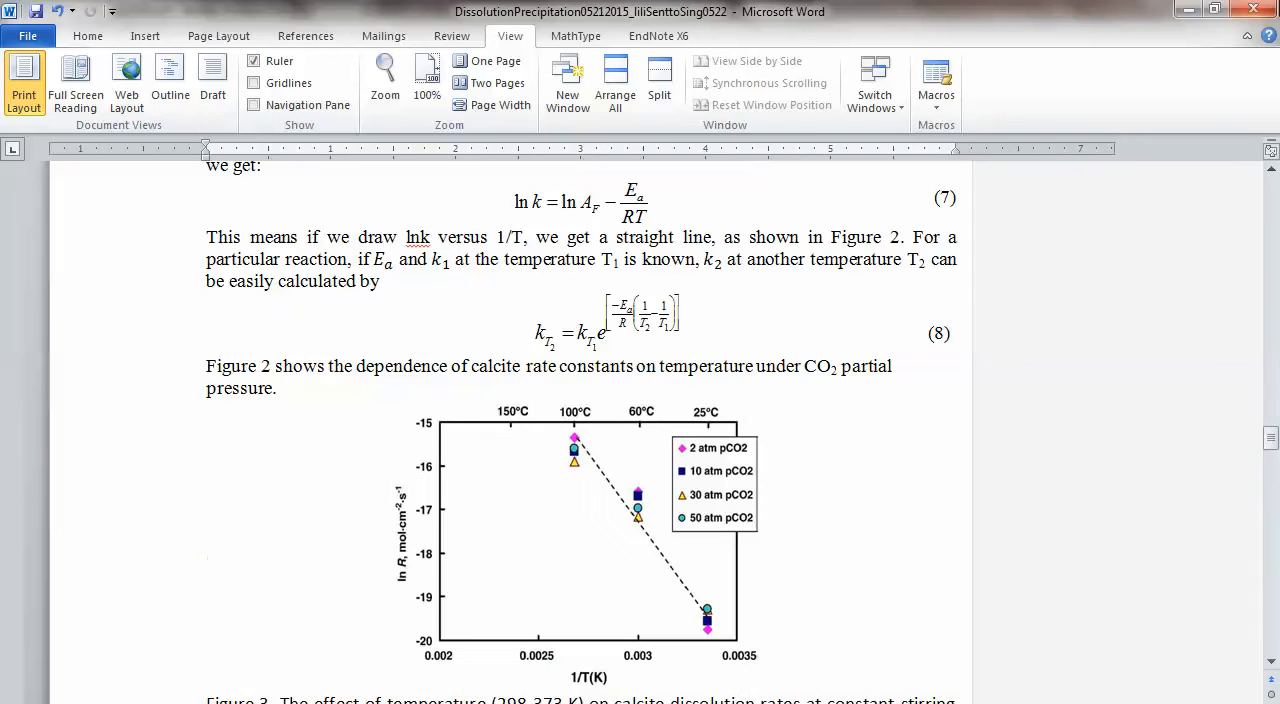